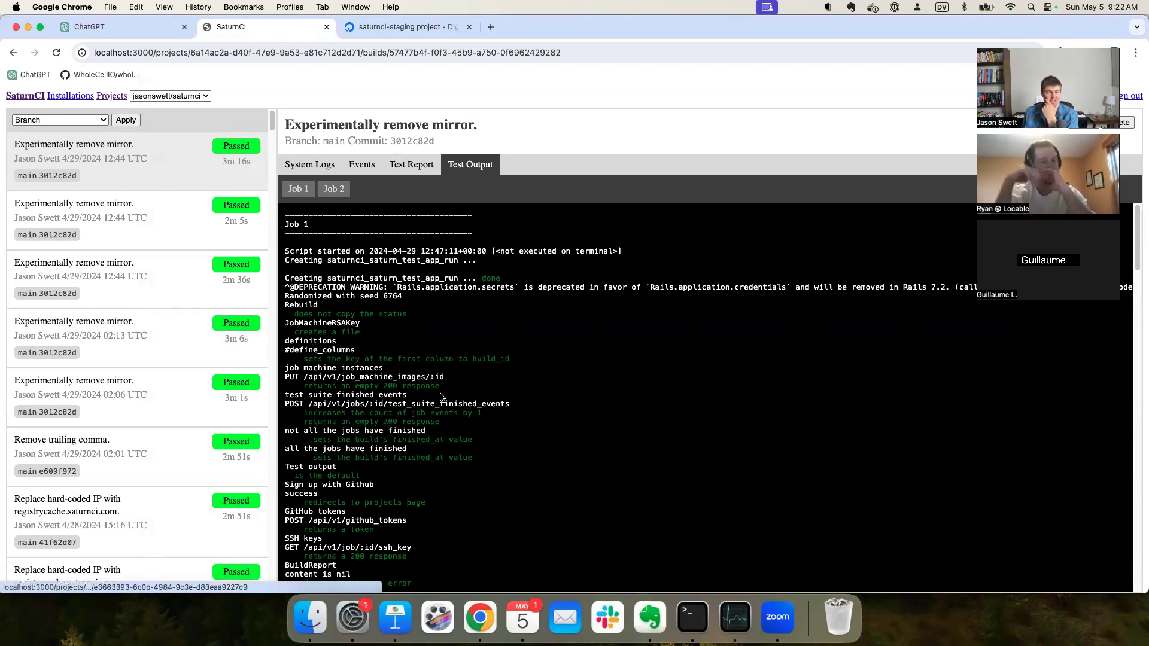
Step: Quit nvim on .saturnci/Dockerfile to get back to the saturn shell prompt
{"action": "scroll", "scroll_direction": "down", "scroll_amount": 3}
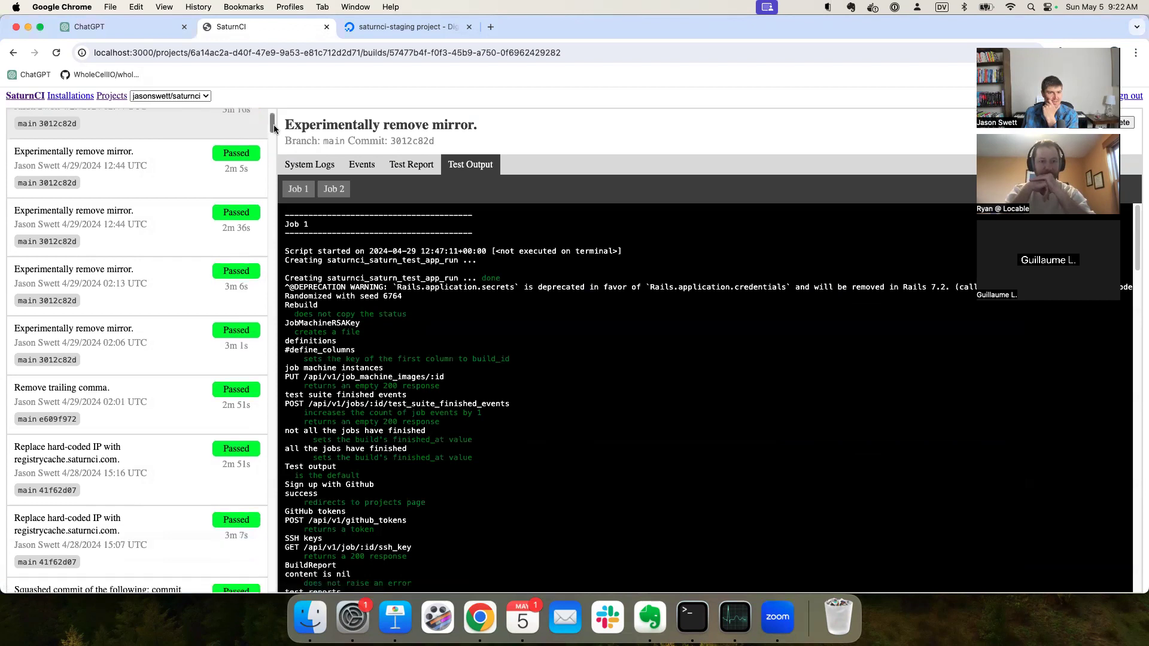
{"action": "scroll", "scroll_direction": "down", "scroll_amount": 3}
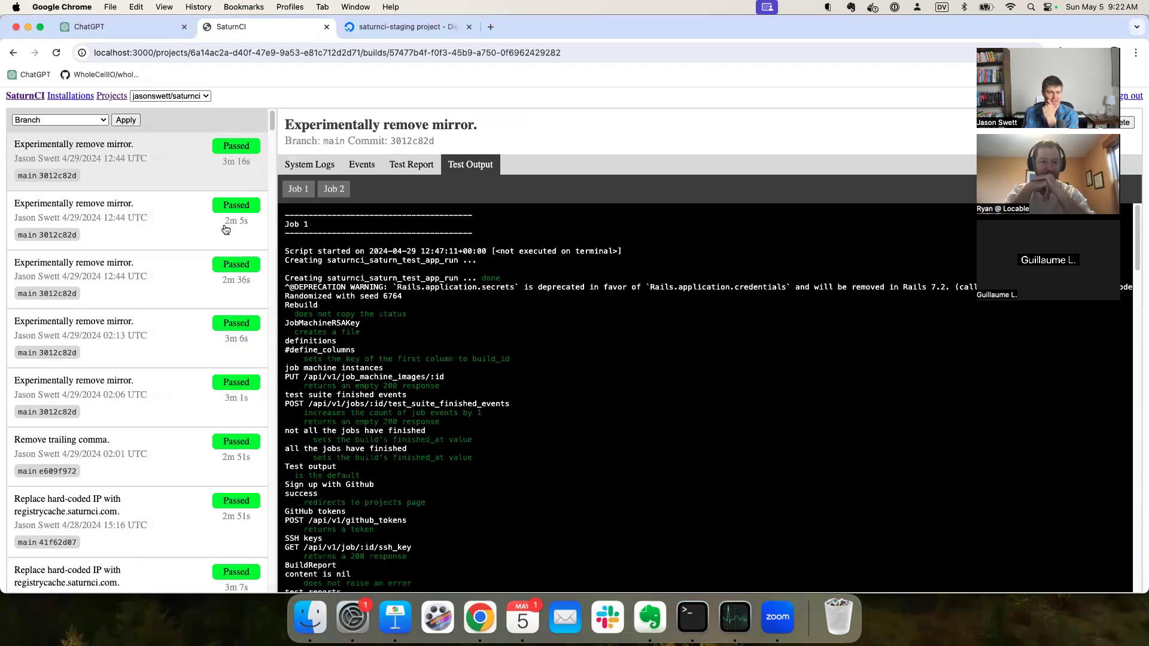
{"action": "mouse_move", "coordinate": [649, 617]}
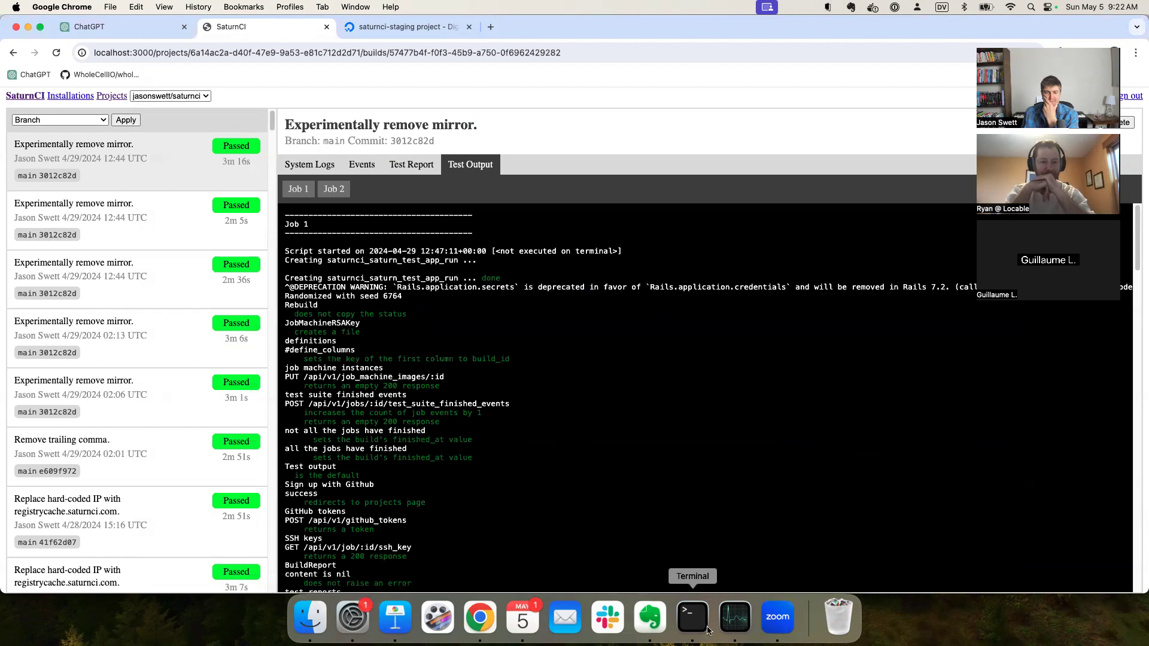
{"action": "left_click", "coordinate": [691, 617]}
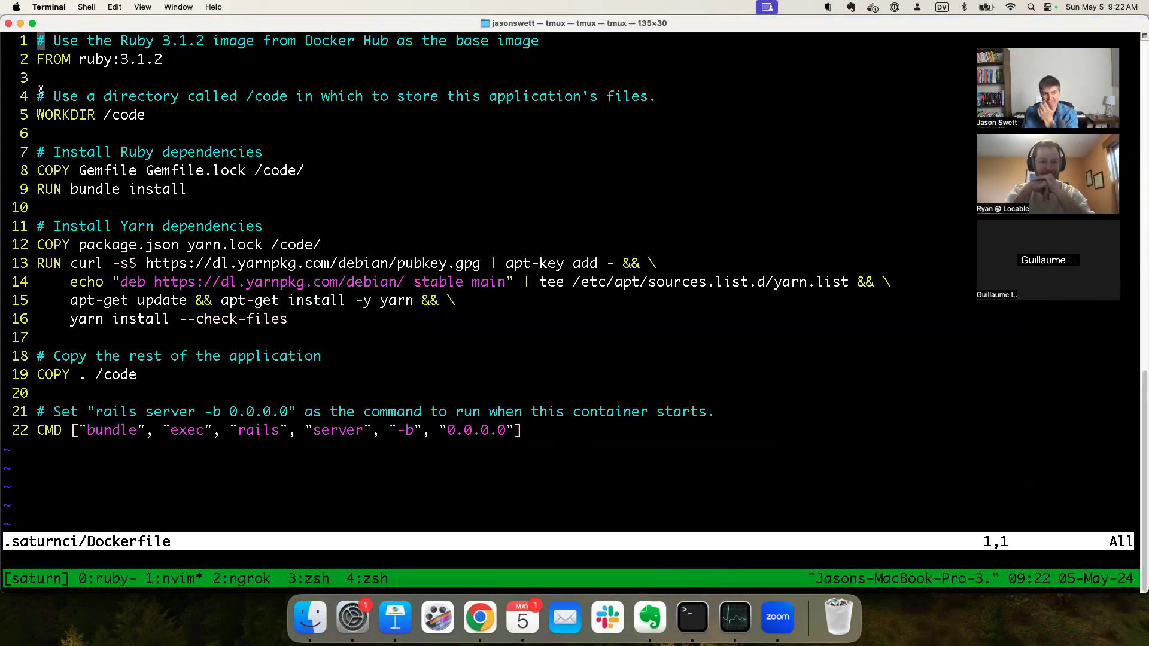
{"action": "key", "text": "v"}
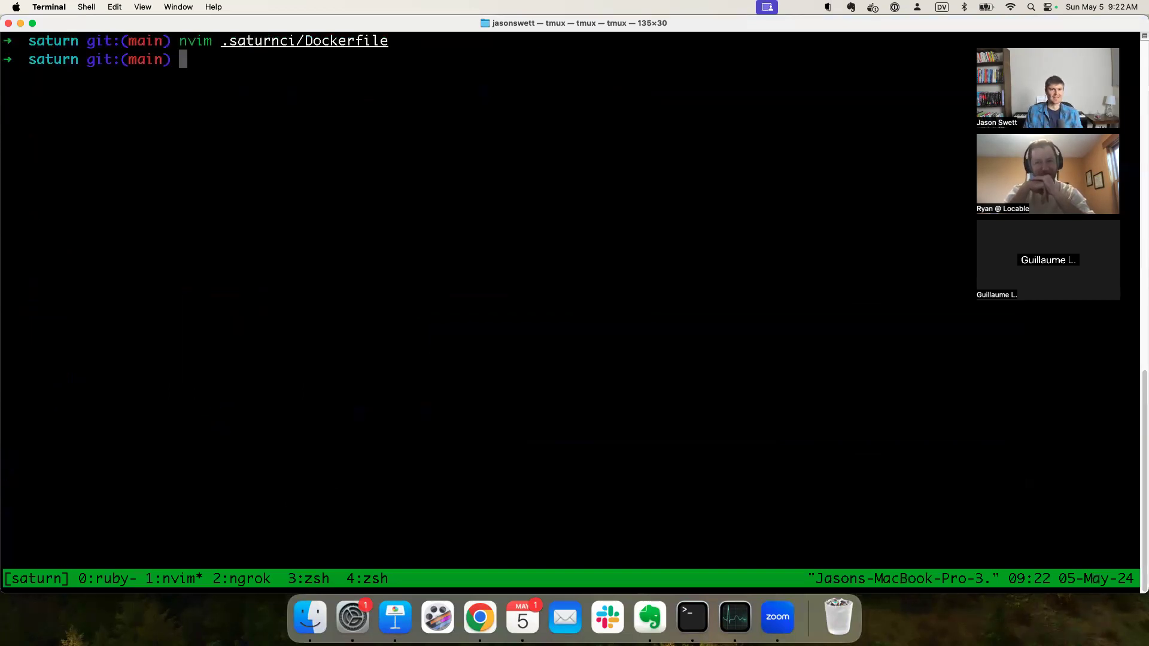
Step: Maximize Evernote and browse from the 2023-06-22 note back to the 2024-04-28 checklist
{"action": "left_click", "coordinate": [648, 617]}
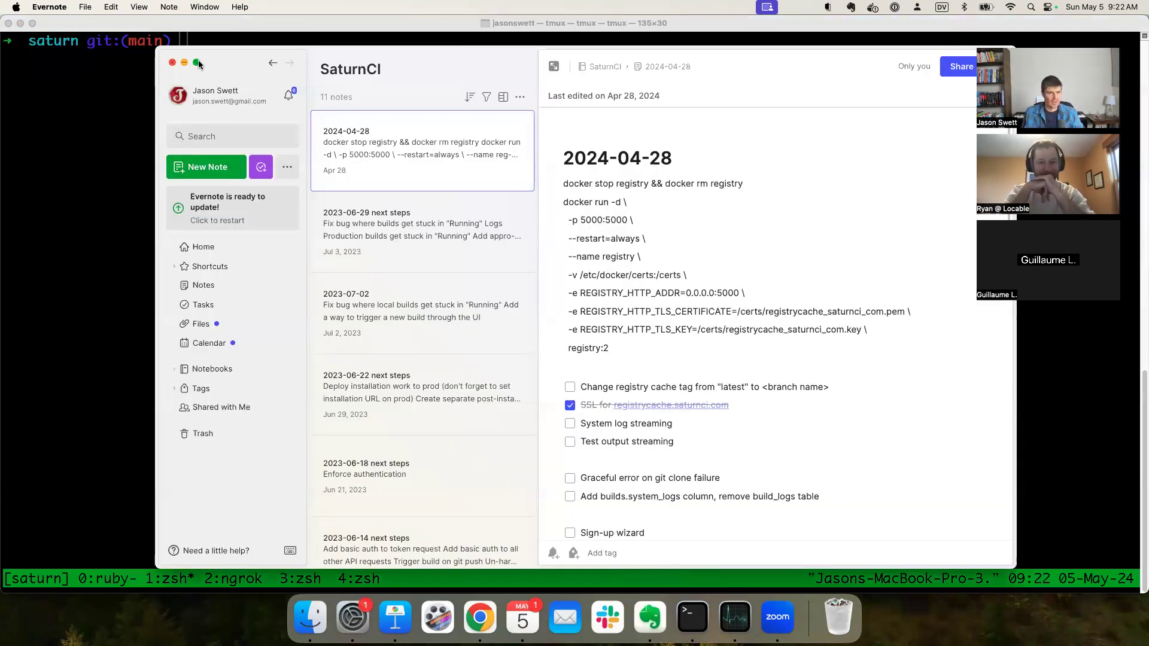
{"action": "left_click", "coordinate": [195, 63]}
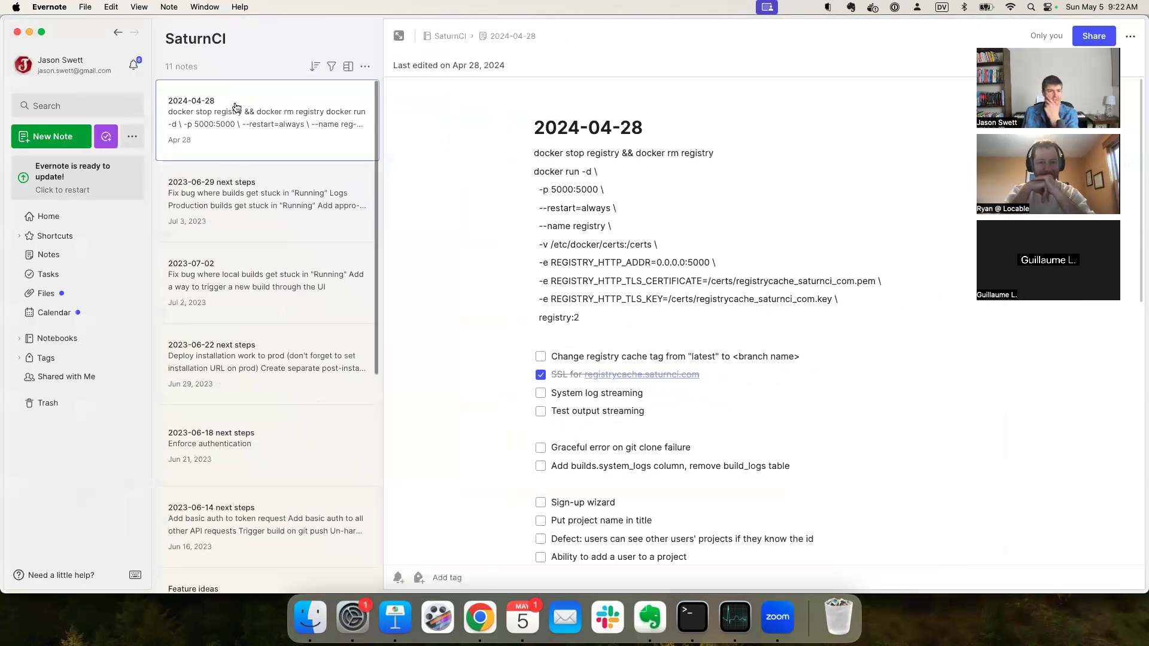
{"action": "left_click", "coordinate": [266, 363]}
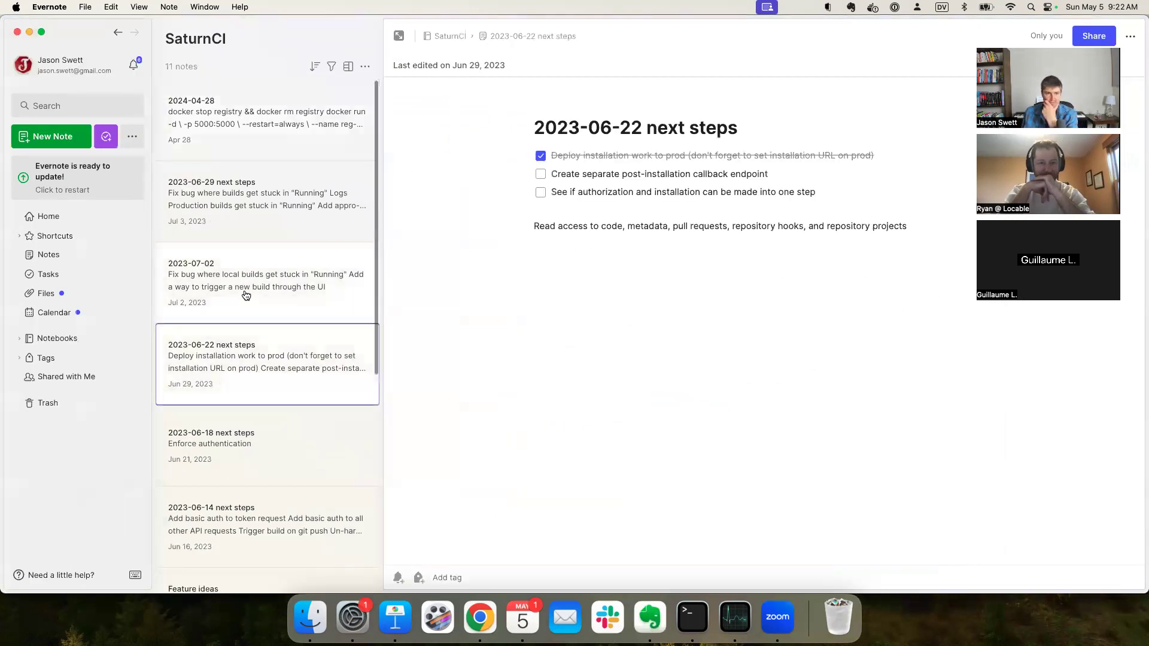
{"action": "left_click", "coordinate": [266, 120]}
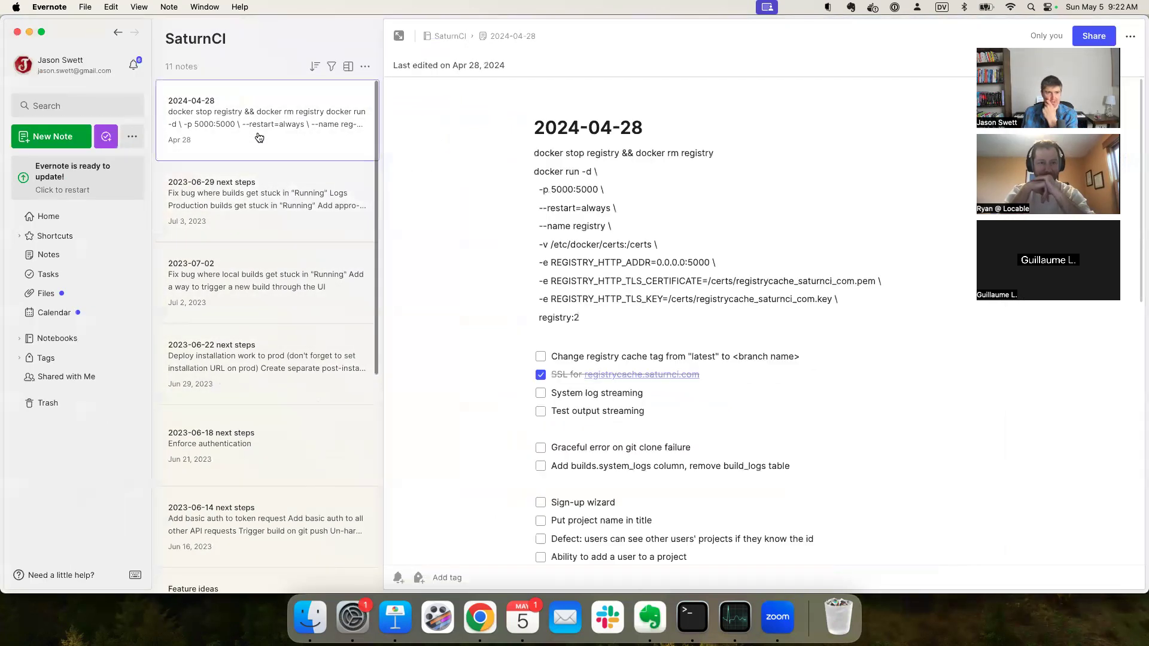
{"action": "scroll", "scroll_direction": "down", "scroll_amount": 3}
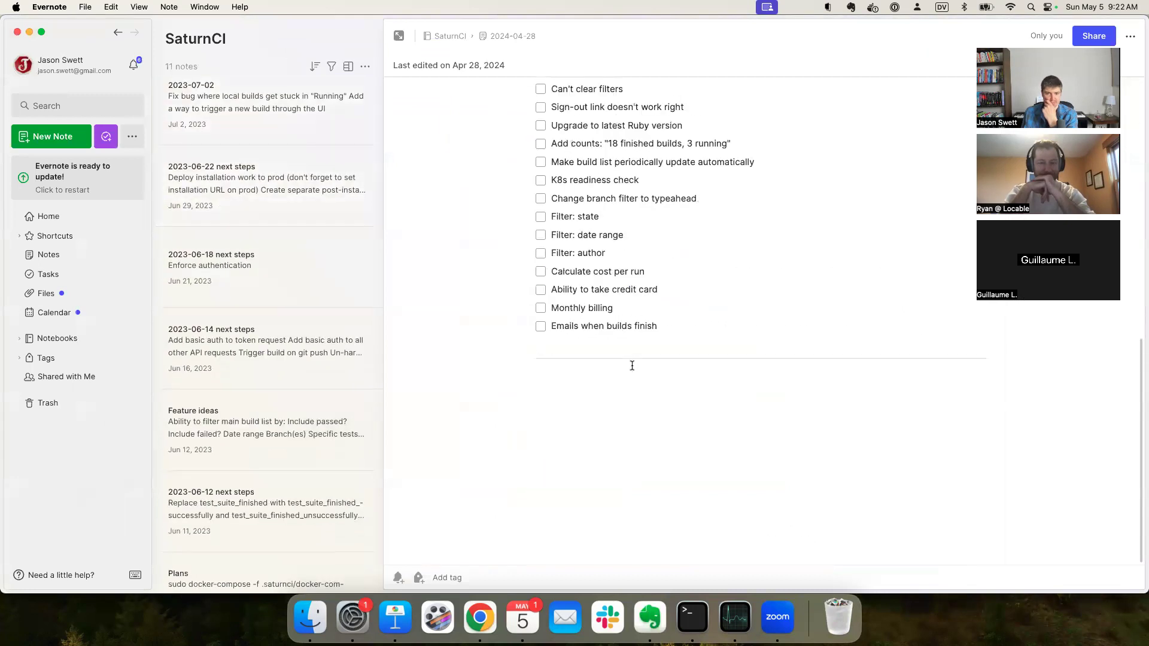
{"action": "scroll", "scroll_direction": "up", "scroll_amount": 3}
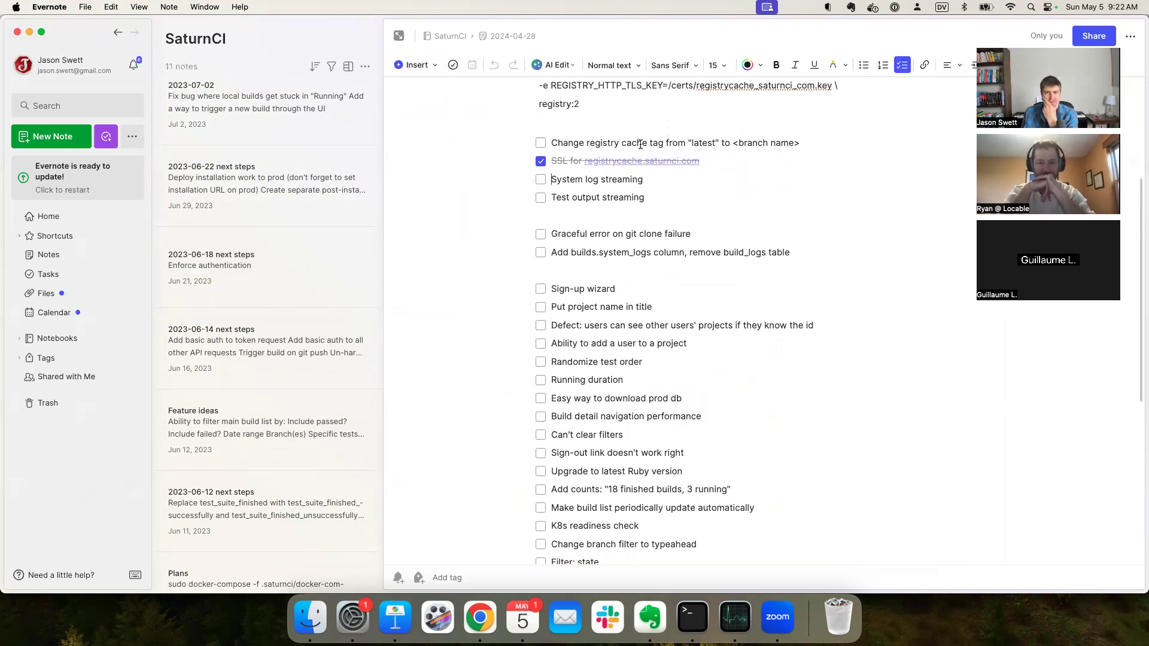
{"action": "scroll", "scroll_direction": "up", "scroll_amount": 3}
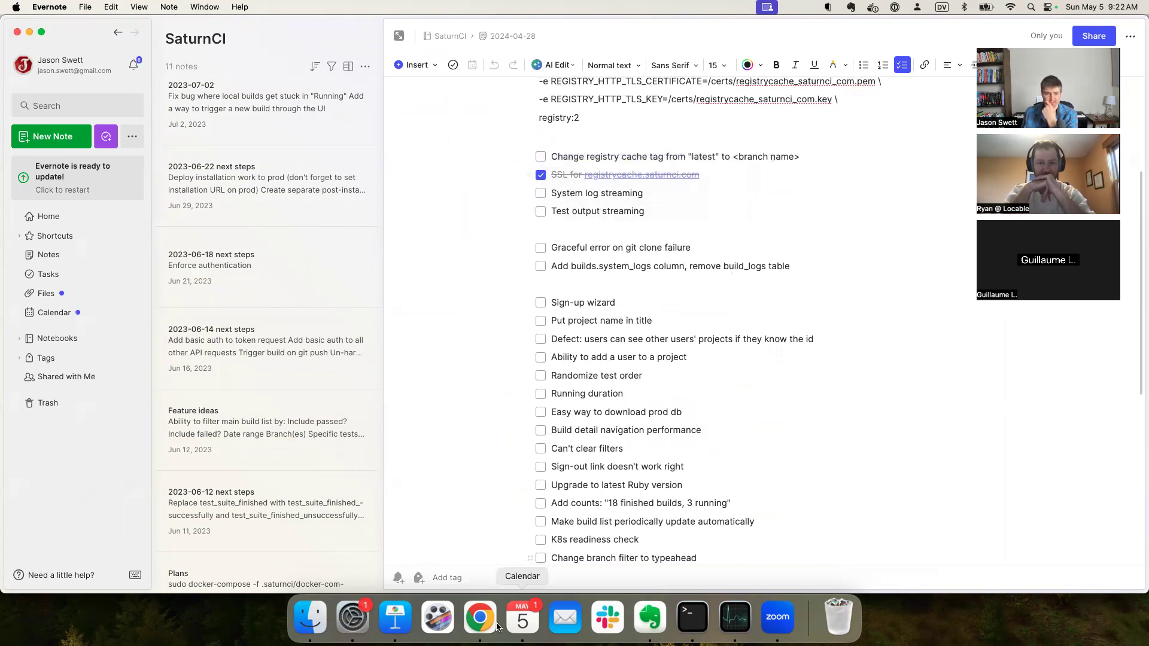
{"action": "left_click", "coordinate": [479, 616]}
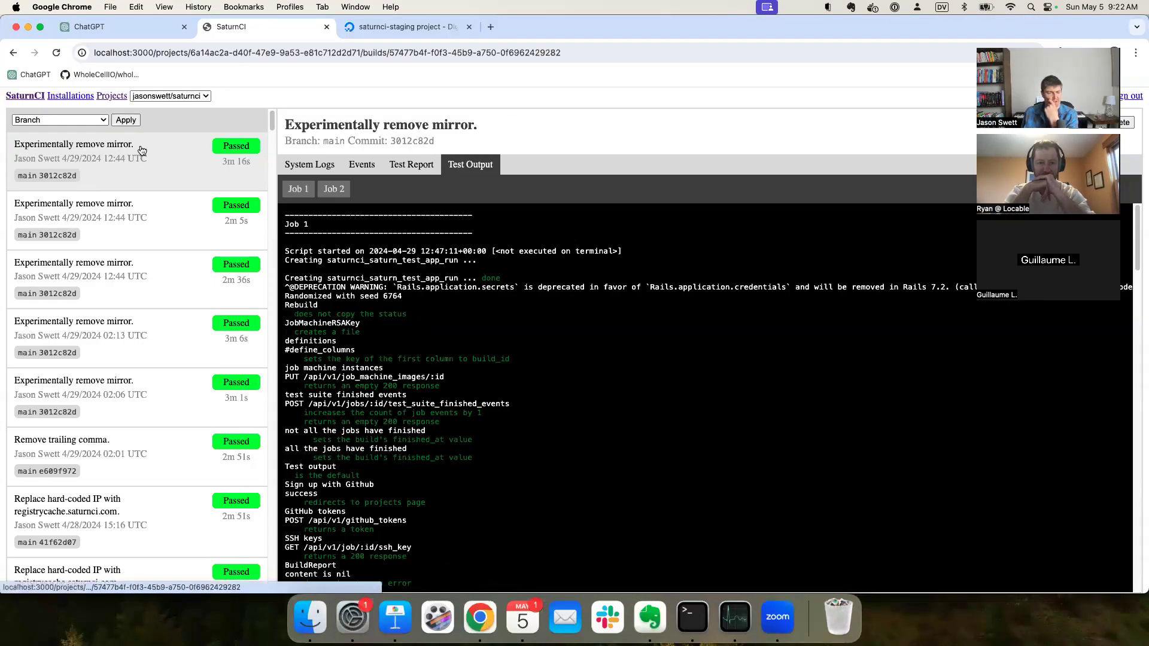
{"action": "mouse_move", "coordinate": [181, 166]}
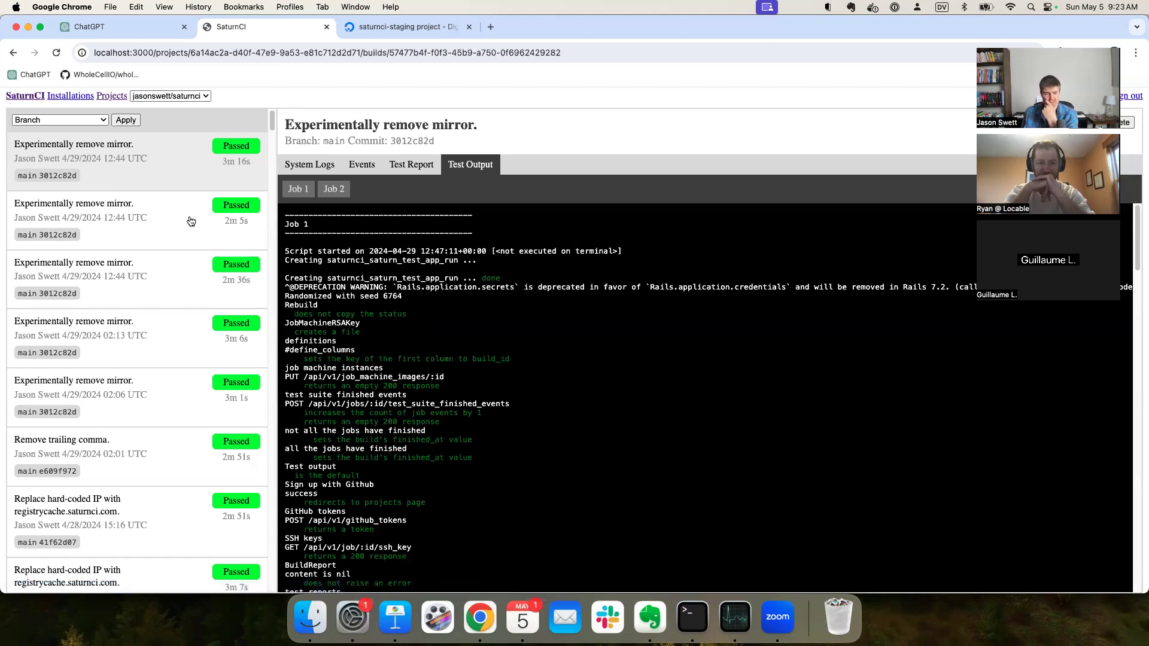
{"action": "mouse_move", "coordinate": [359, 260]}
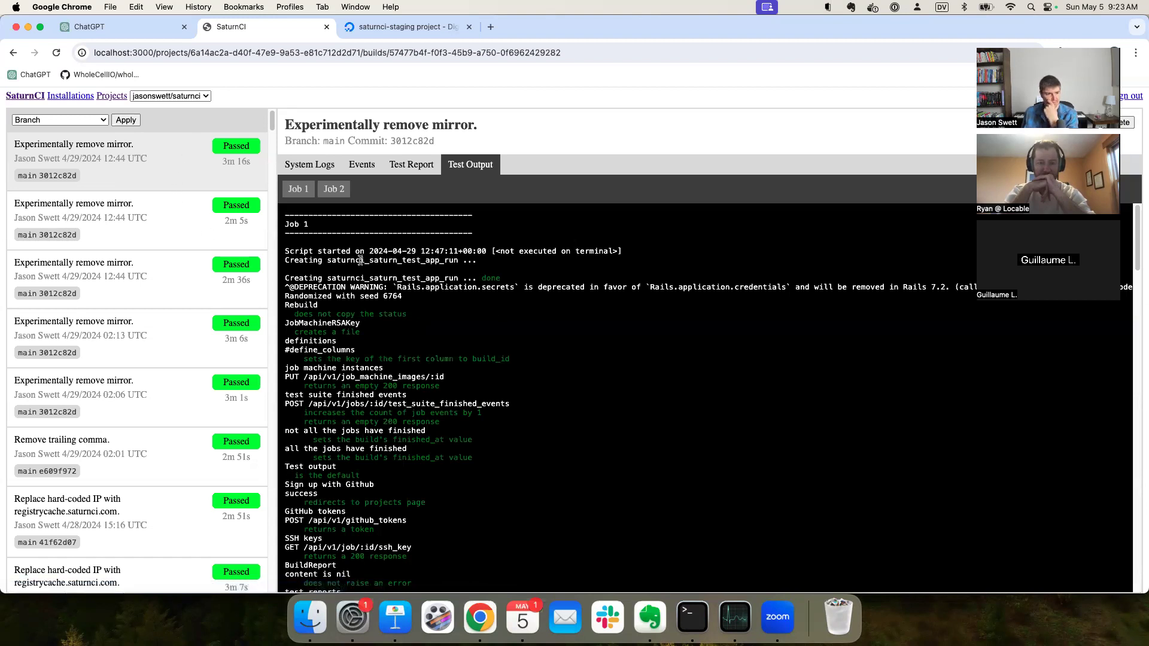
{"action": "mouse_move", "coordinate": [167, 241]}
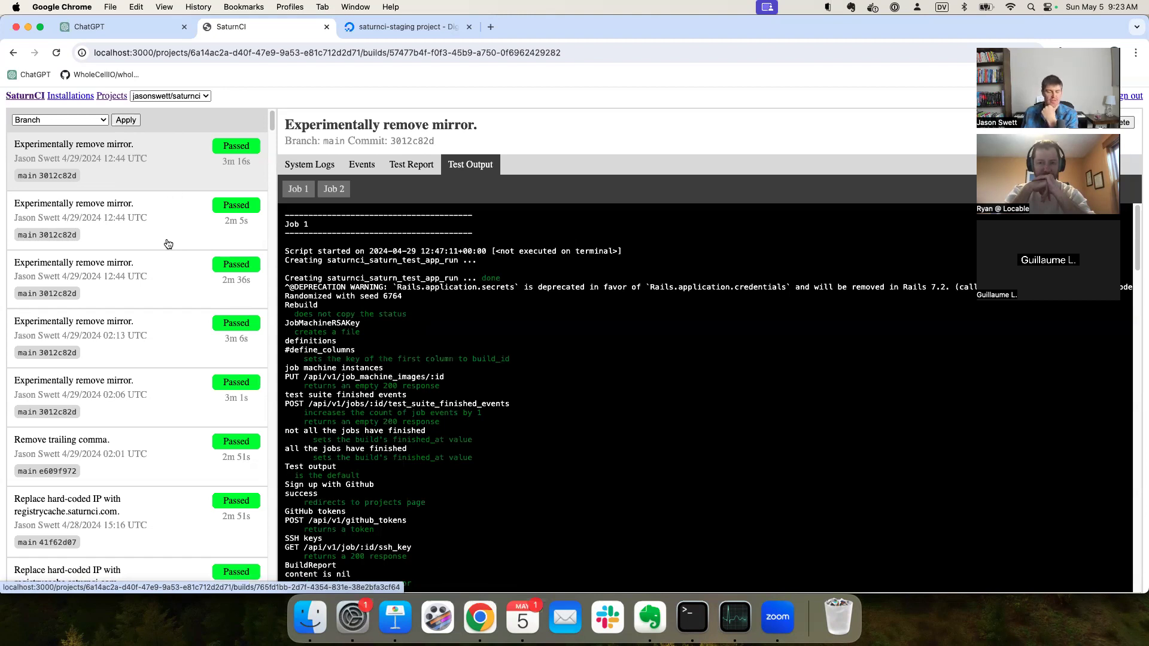
{"action": "mouse_move", "coordinate": [660, 414]}
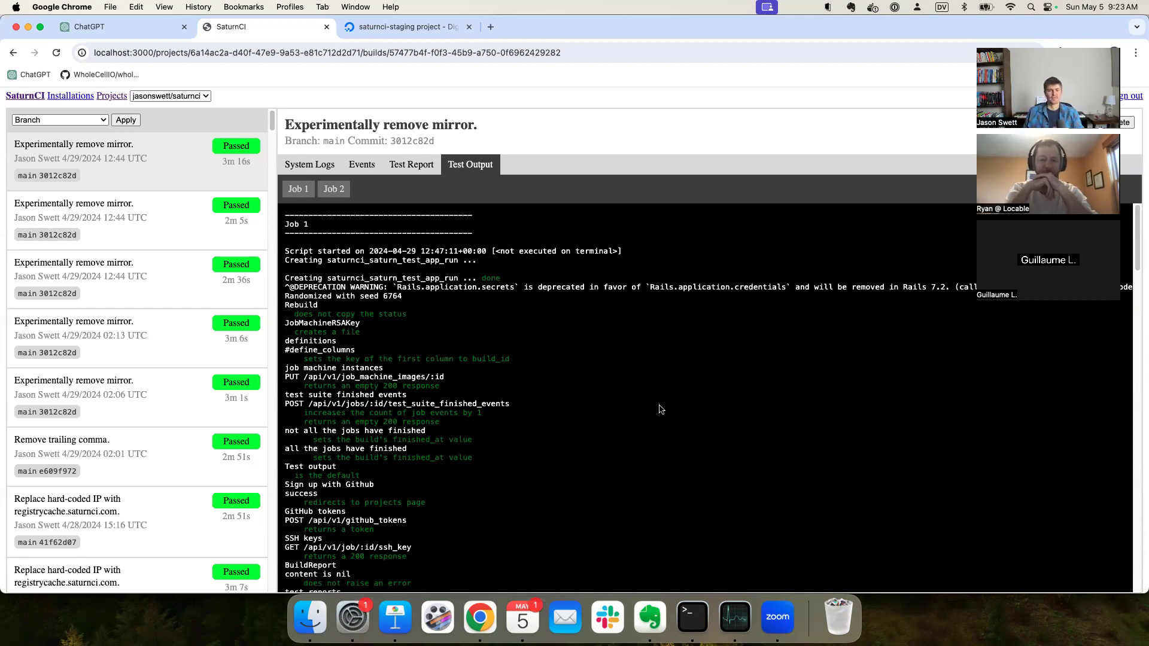
{"action": "mouse_move", "coordinate": [692, 415]}
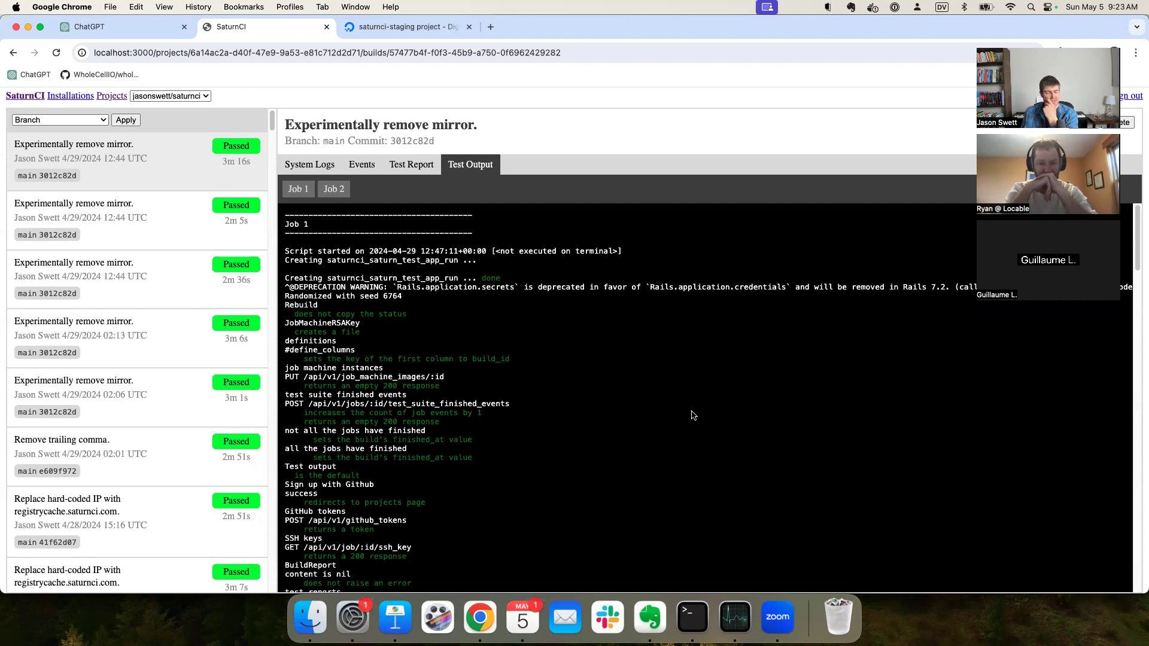
Step: Glance at the Evernote task list, then bring back the SaturnCI build page in Chrome
{"action": "left_click", "coordinate": [647, 617]}
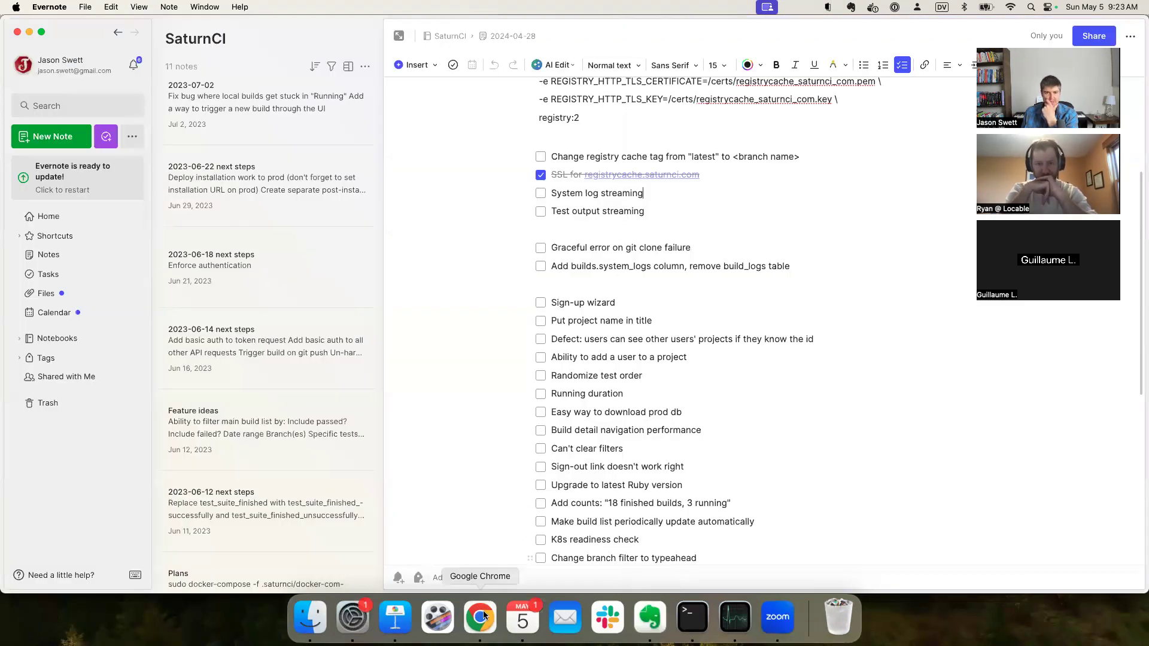
{"action": "left_click", "coordinate": [479, 617]}
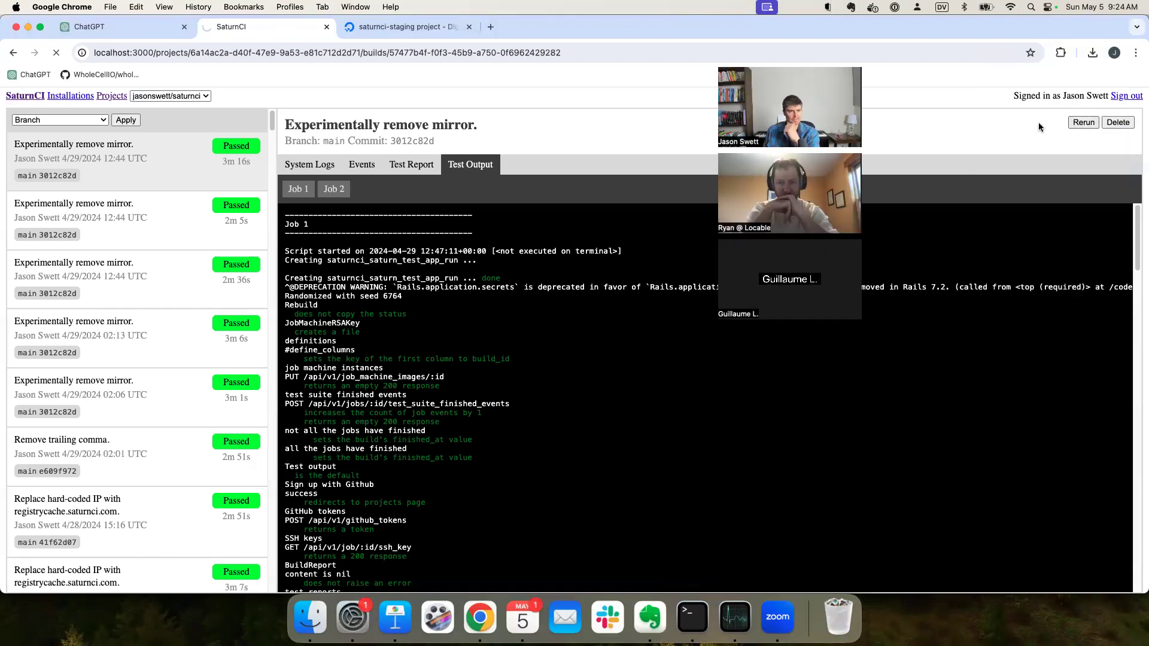
{"action": "mouse_move", "coordinate": [1004, 121]}
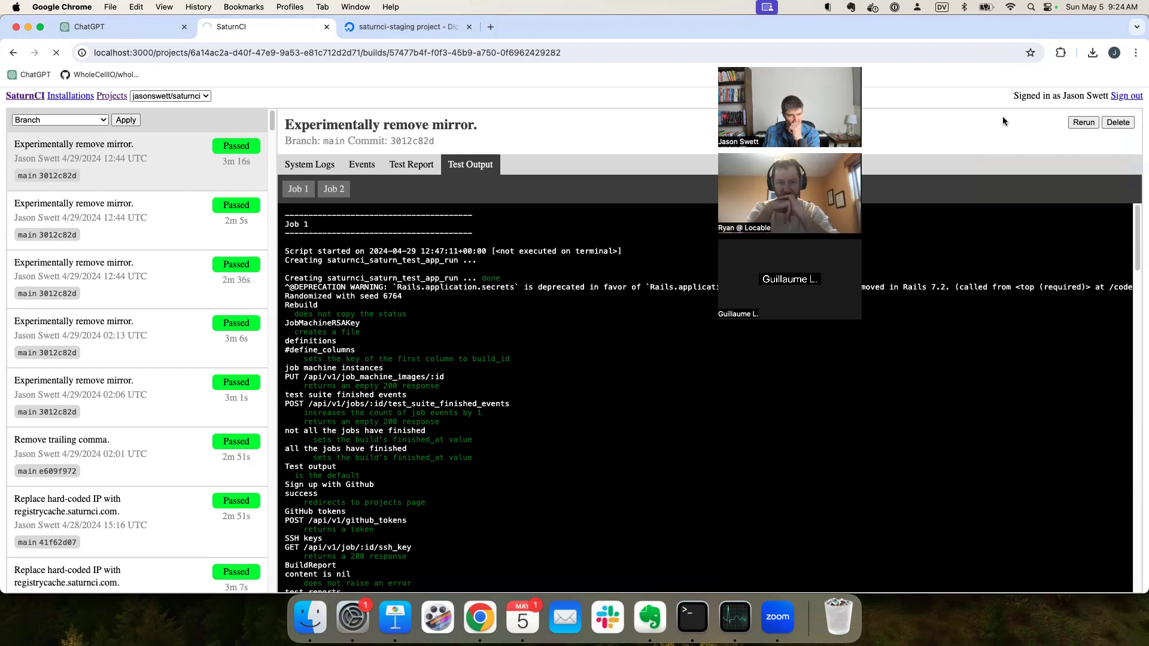
{"action": "mouse_move", "coordinate": [578, 118]}
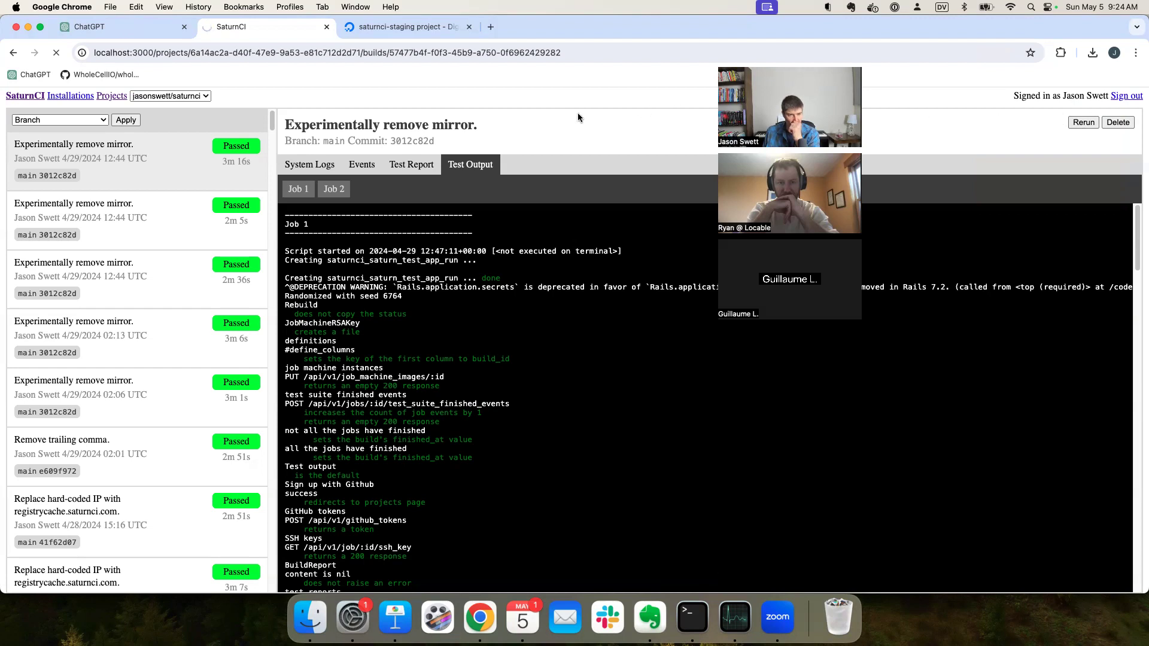
{"action": "mouse_move", "coordinate": [561, 103]}
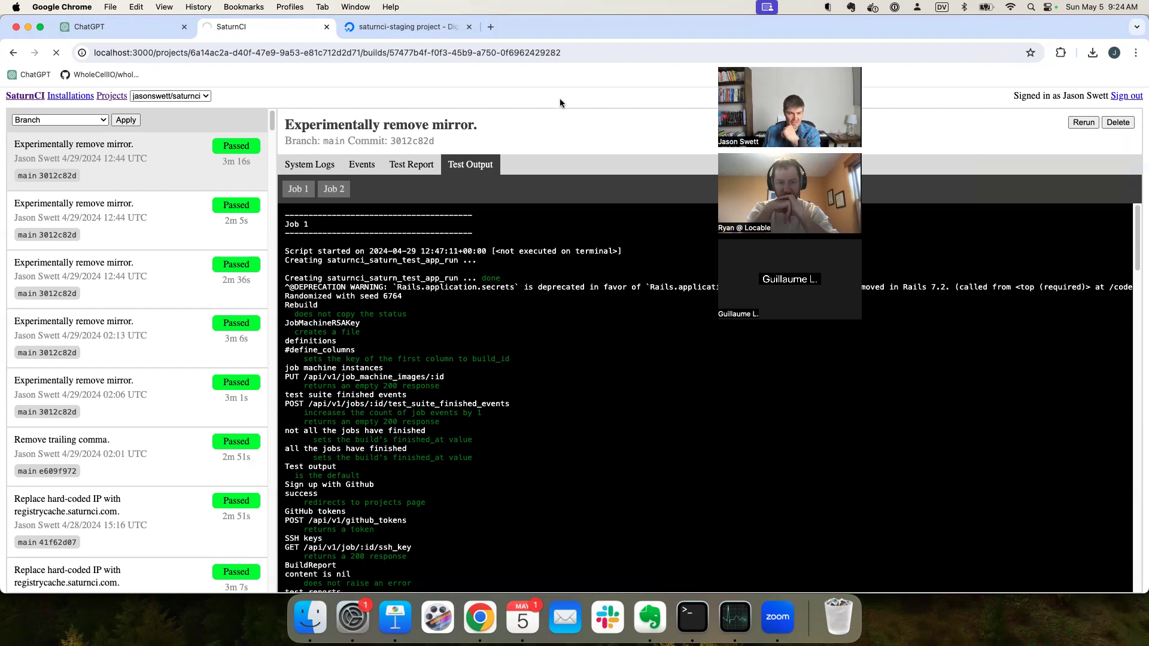
Step: Open and reload the new build's System Logs, check the to-do note, and return
{"action": "left_click", "coordinate": [1083, 122]}
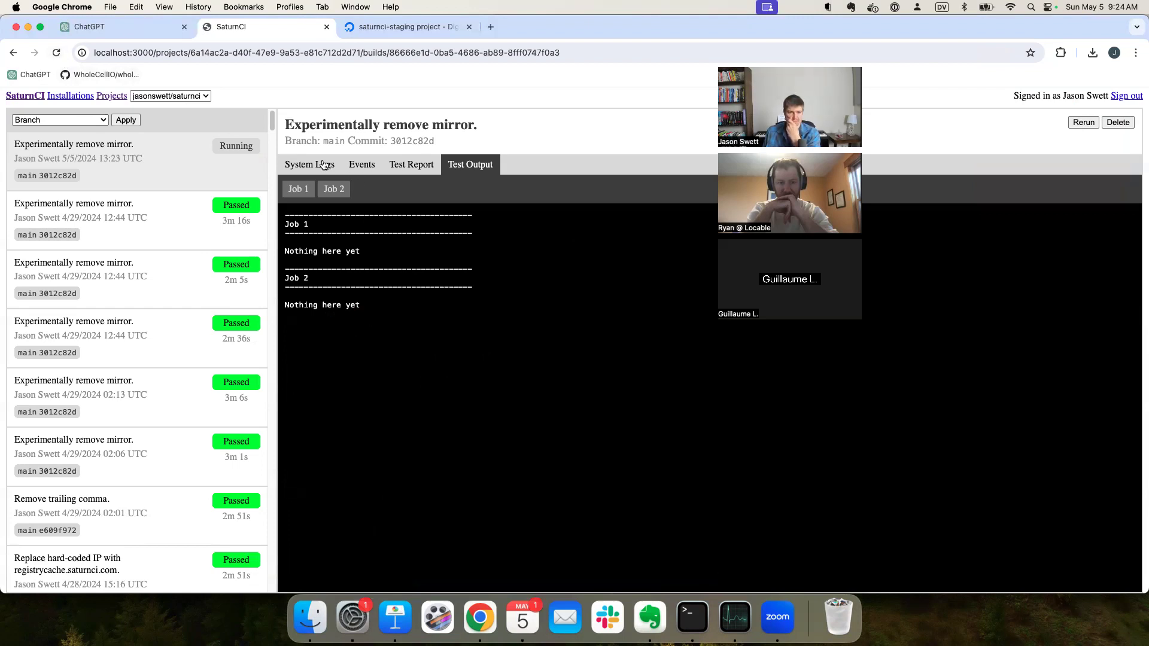
{"action": "left_click", "coordinate": [308, 164]}
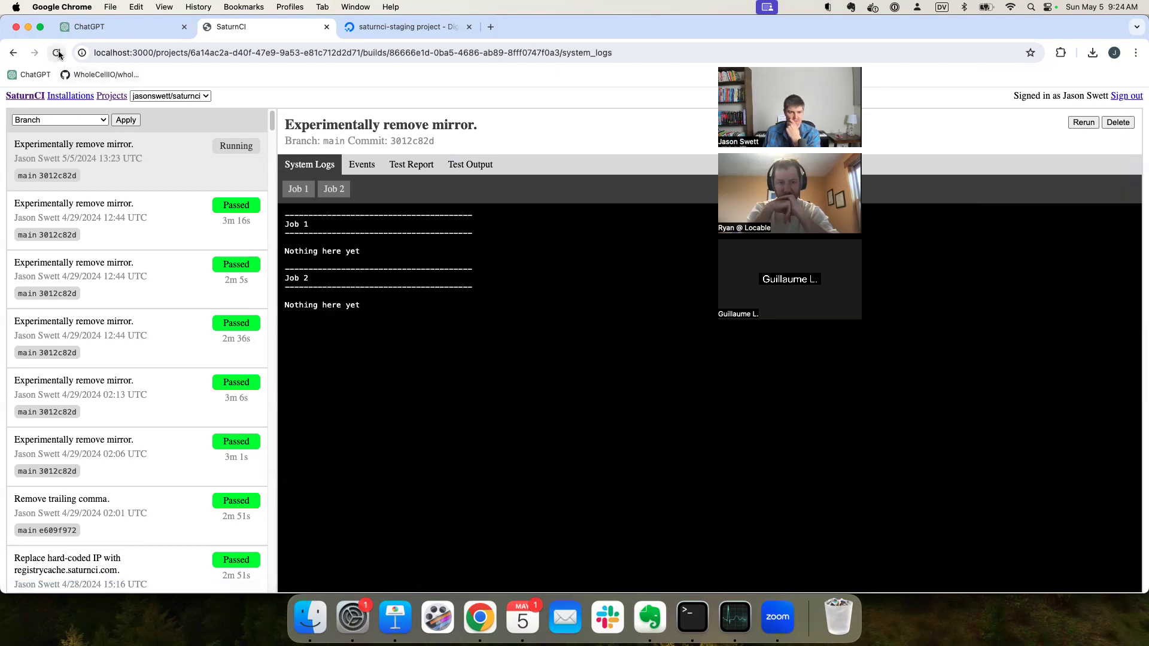
{"action": "left_click", "coordinate": [55, 52]}
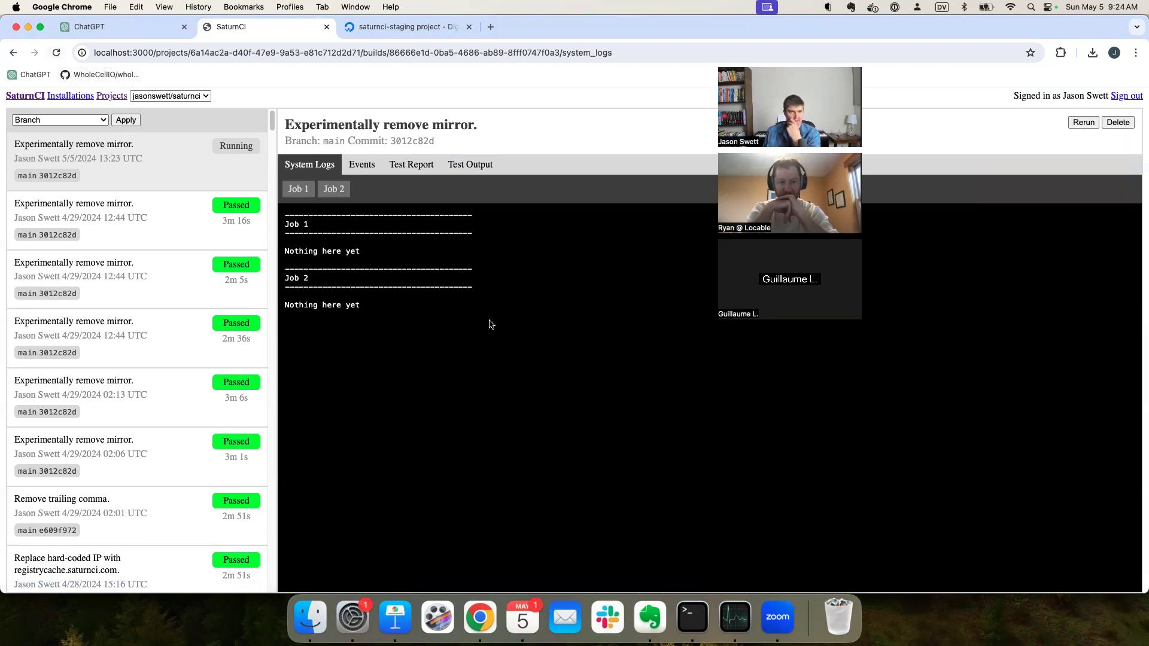
{"action": "mouse_move", "coordinate": [636, 378]}
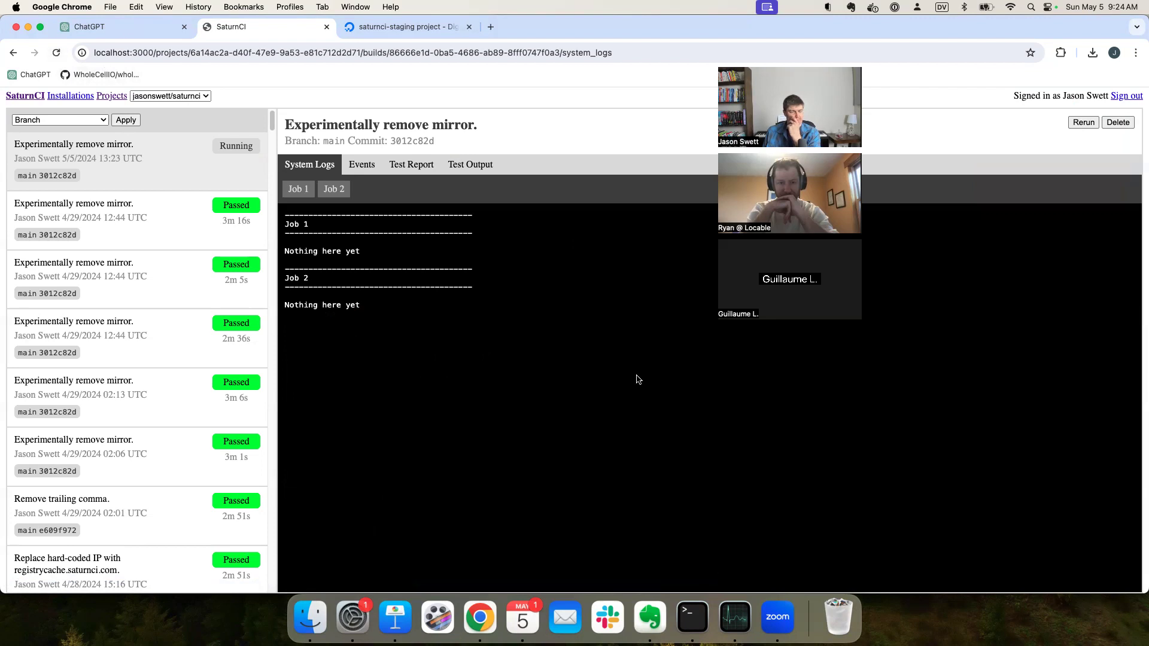
{"action": "mouse_move", "coordinate": [467, 379]}
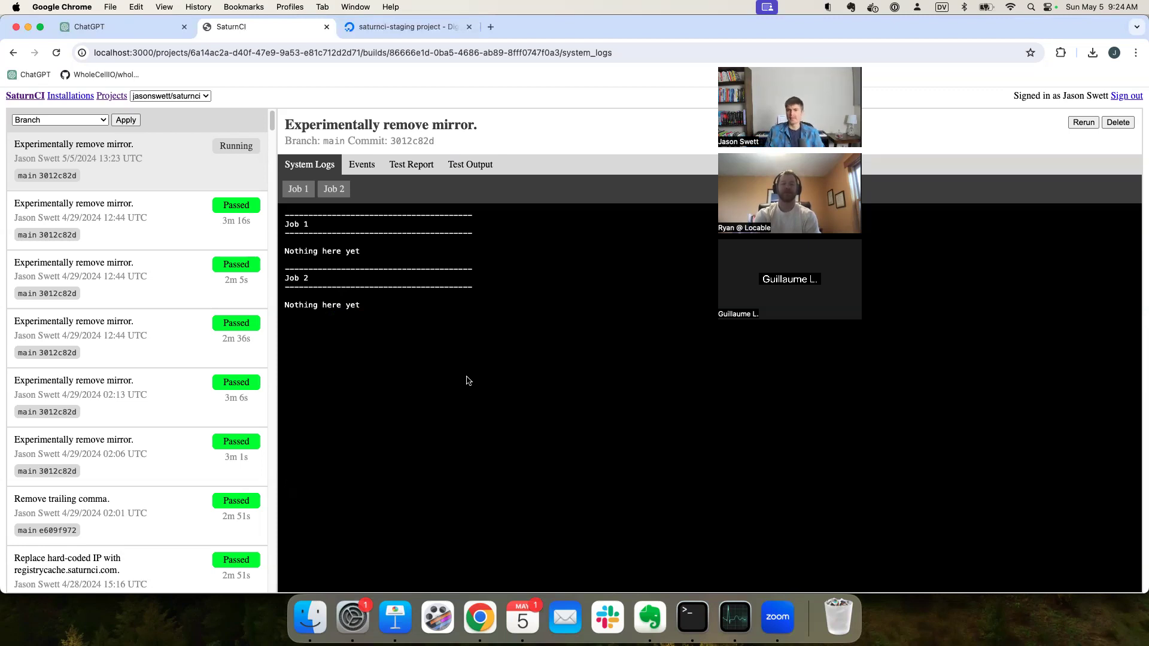
{"action": "mouse_move", "coordinate": [513, 374]}
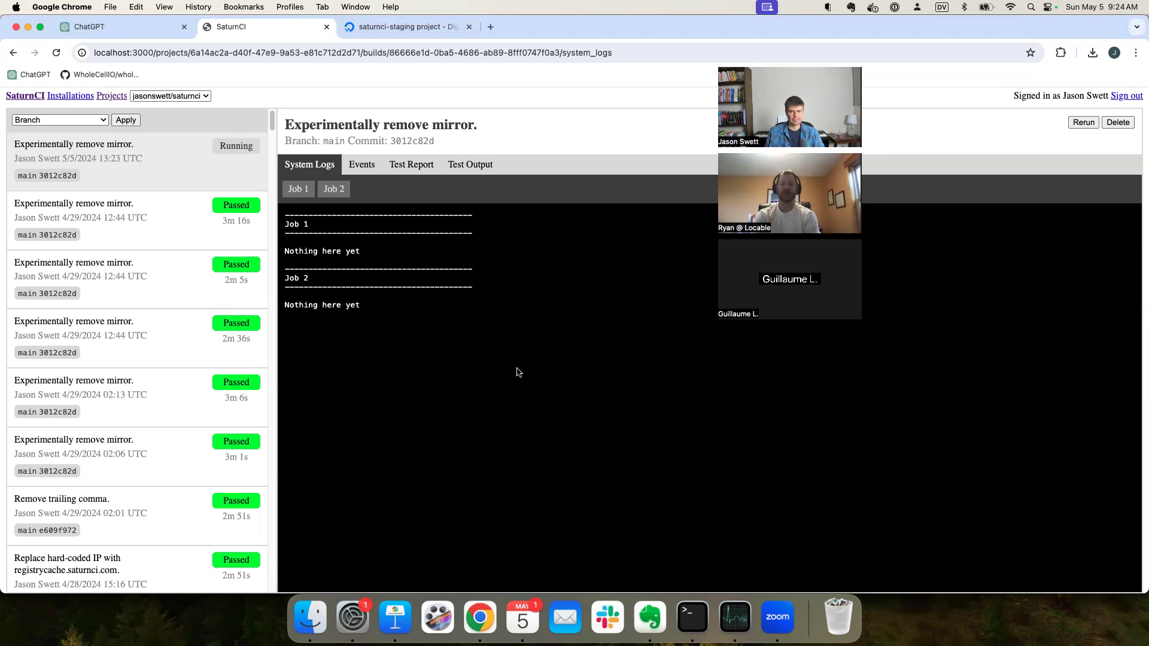
{"action": "mouse_move", "coordinate": [560, 427]}
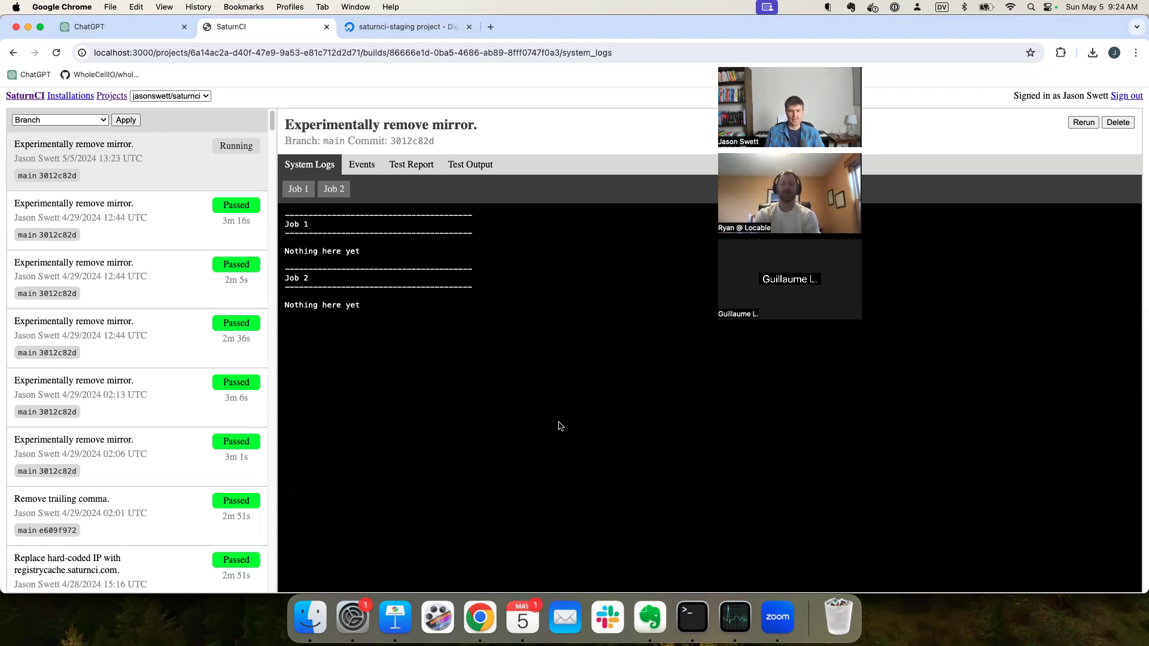
{"action": "mouse_move", "coordinate": [649, 617]}
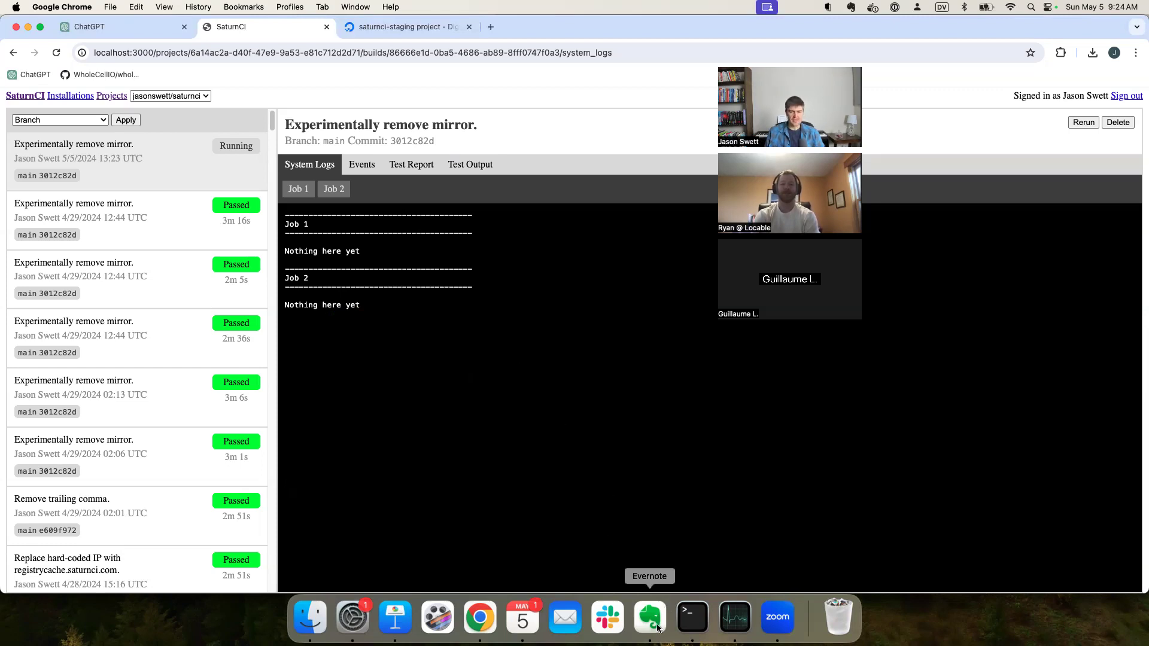
{"action": "mouse_move", "coordinate": [477, 375]}
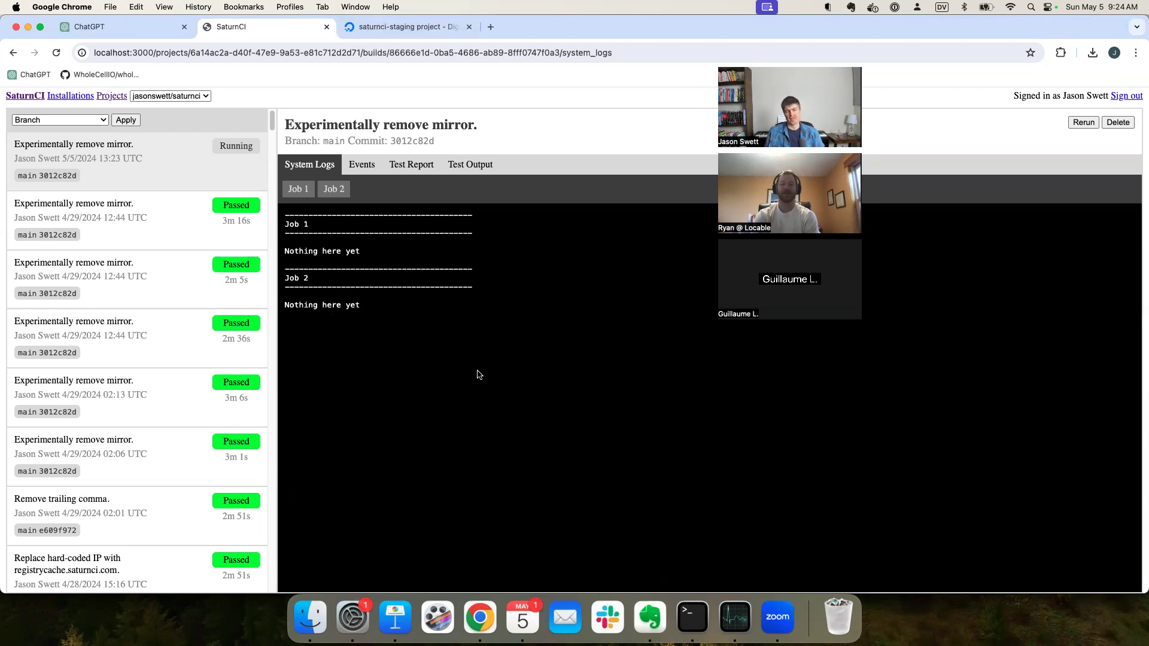
{"action": "mouse_move", "coordinate": [434, 364]}
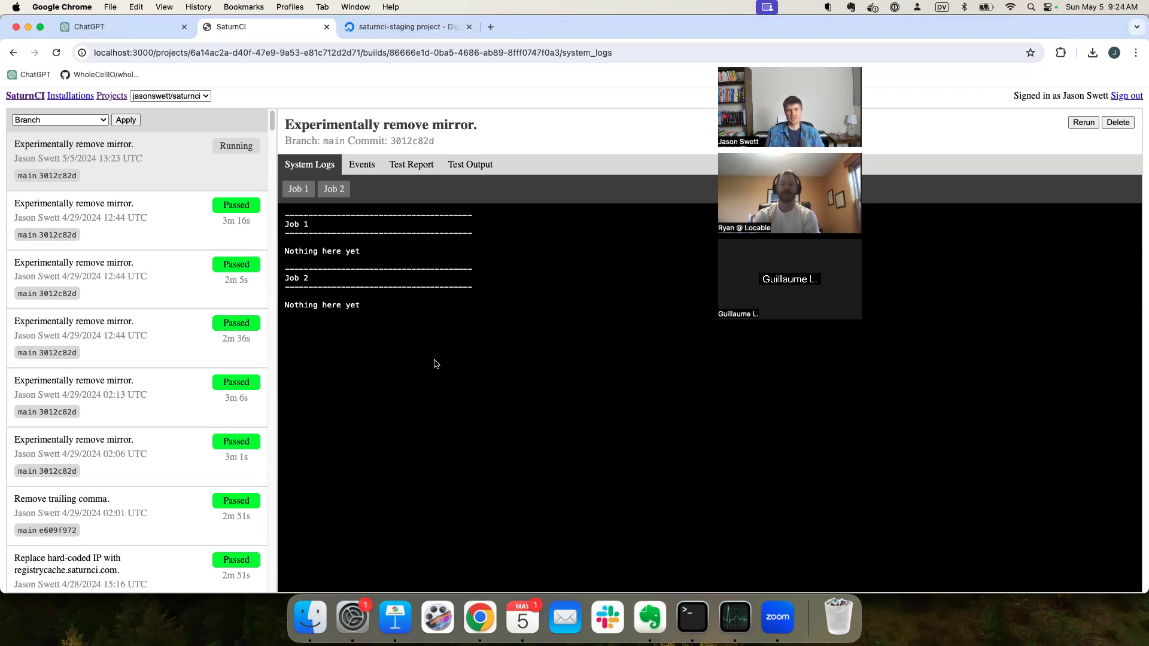
{"action": "mouse_move", "coordinate": [421, 351]}
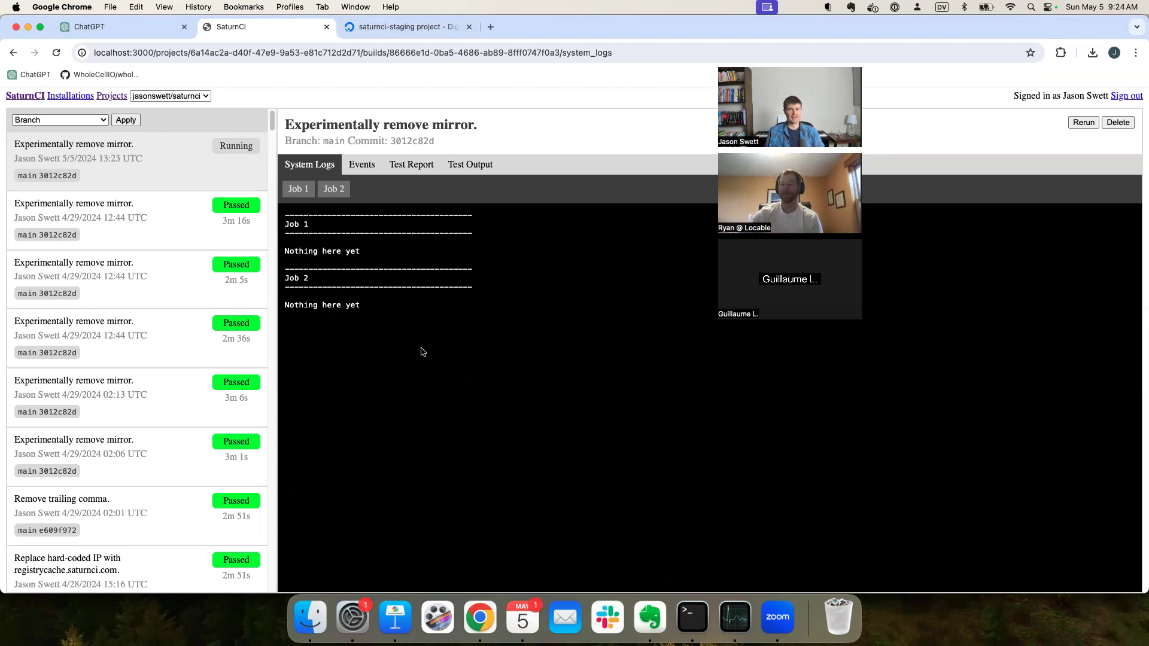
{"action": "left_click", "coordinate": [647, 617]}
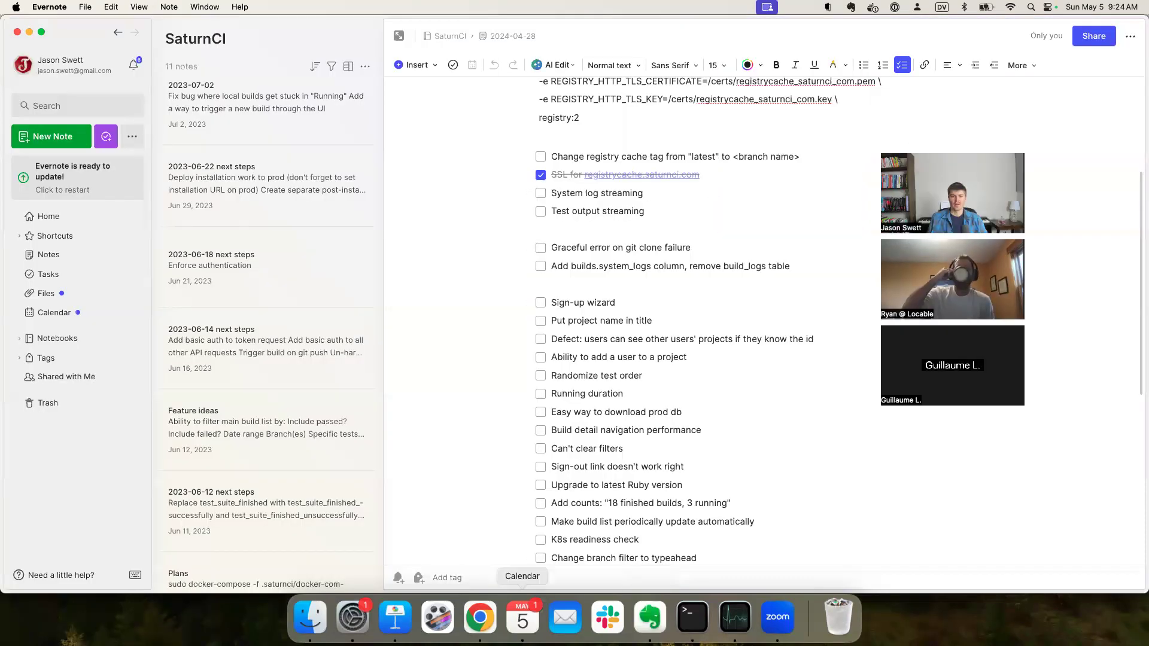
{"action": "left_click", "coordinate": [479, 616]}
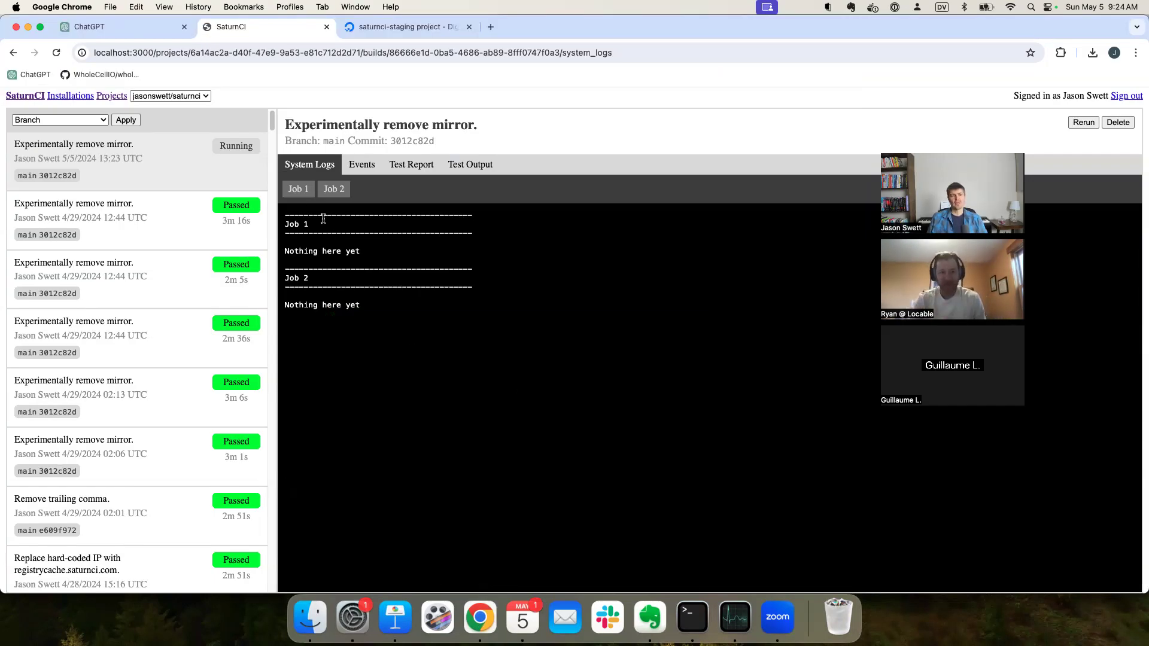
{"action": "mouse_move", "coordinate": [545, 511]}
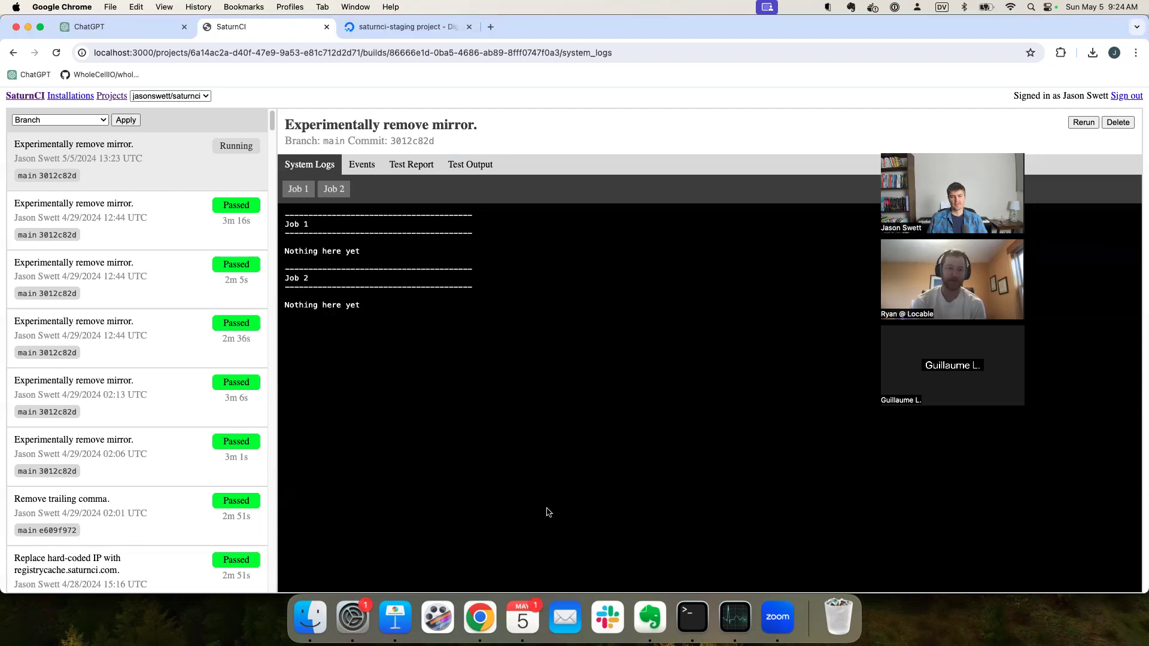
{"action": "mouse_move", "coordinate": [691, 616]}
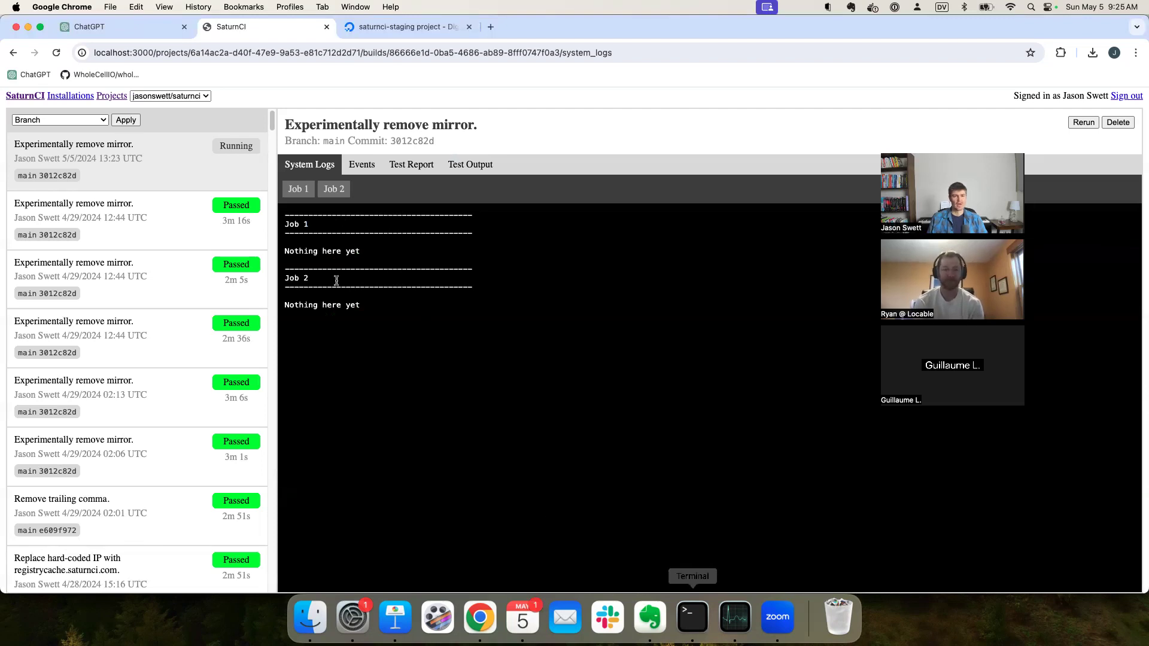
Step: List SaturnCI builds and jobs, picking out running build 86666e1d
{"action": "left_click", "coordinate": [689, 616]}
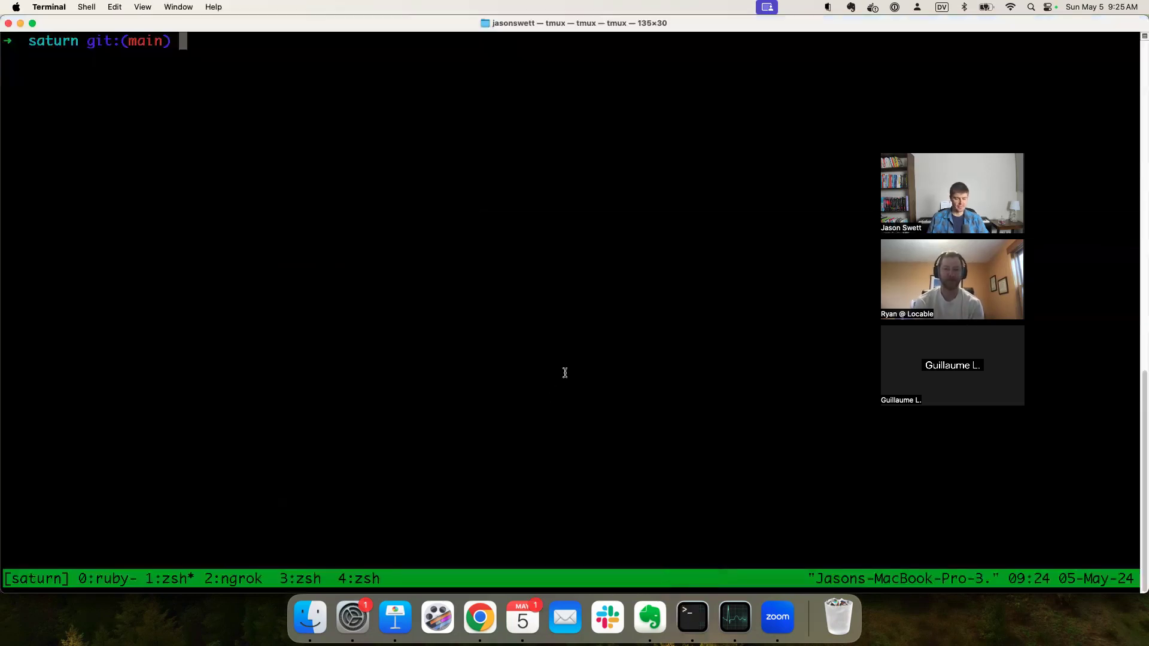
{"action": "type", "text": "./saturnci"}
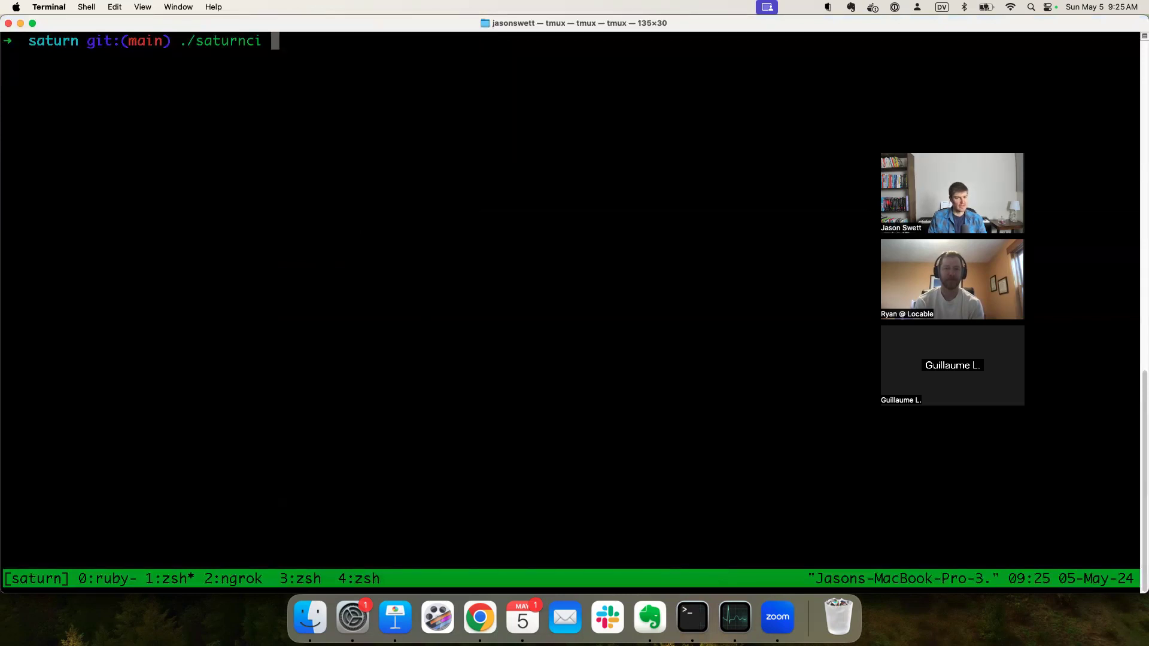
{"action": "type", "text": "builds"}
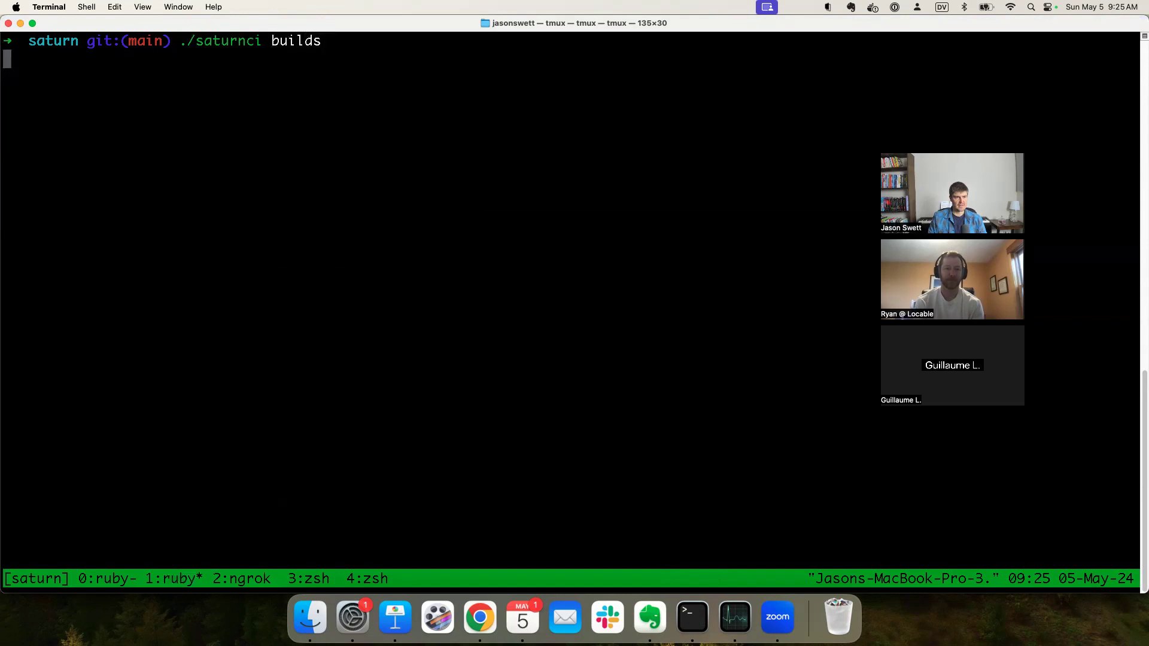
{"action": "key", "text": "Return"}
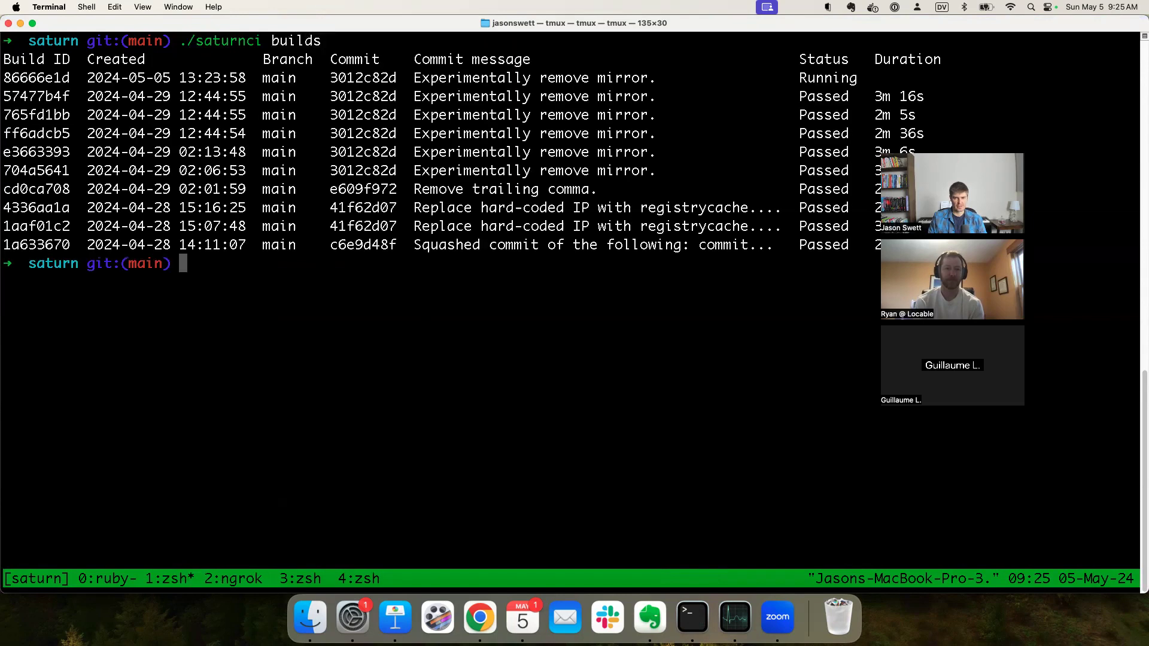
{"action": "mouse_move", "coordinate": [778, 86]}
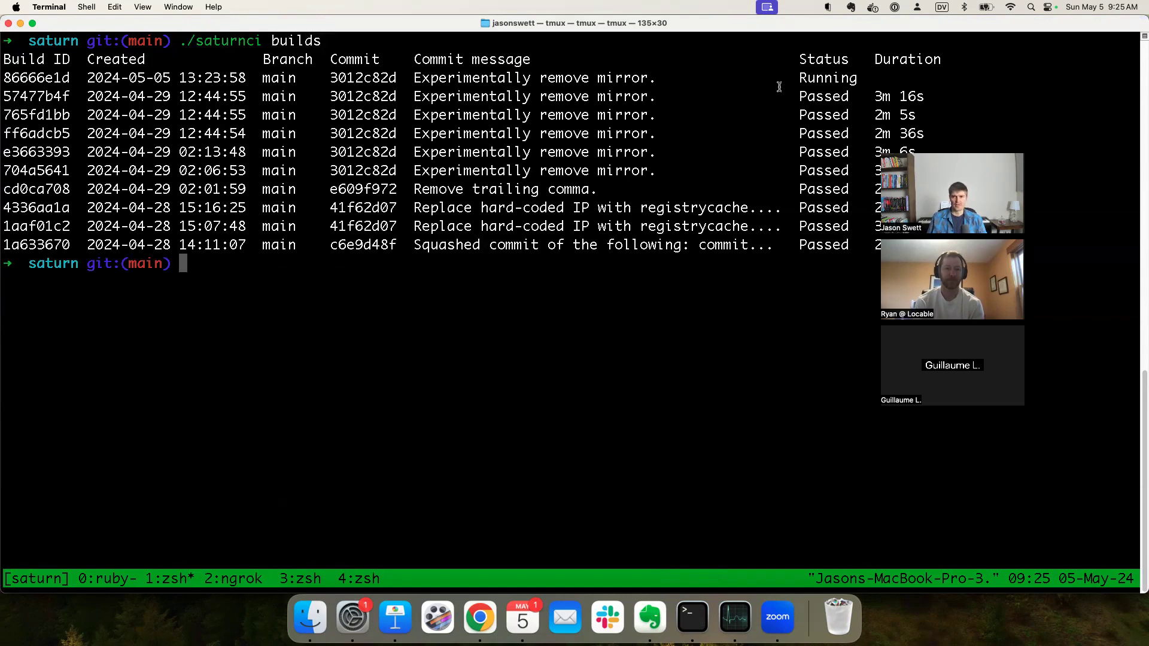
{"action": "double_click", "coordinate": [36, 78]}
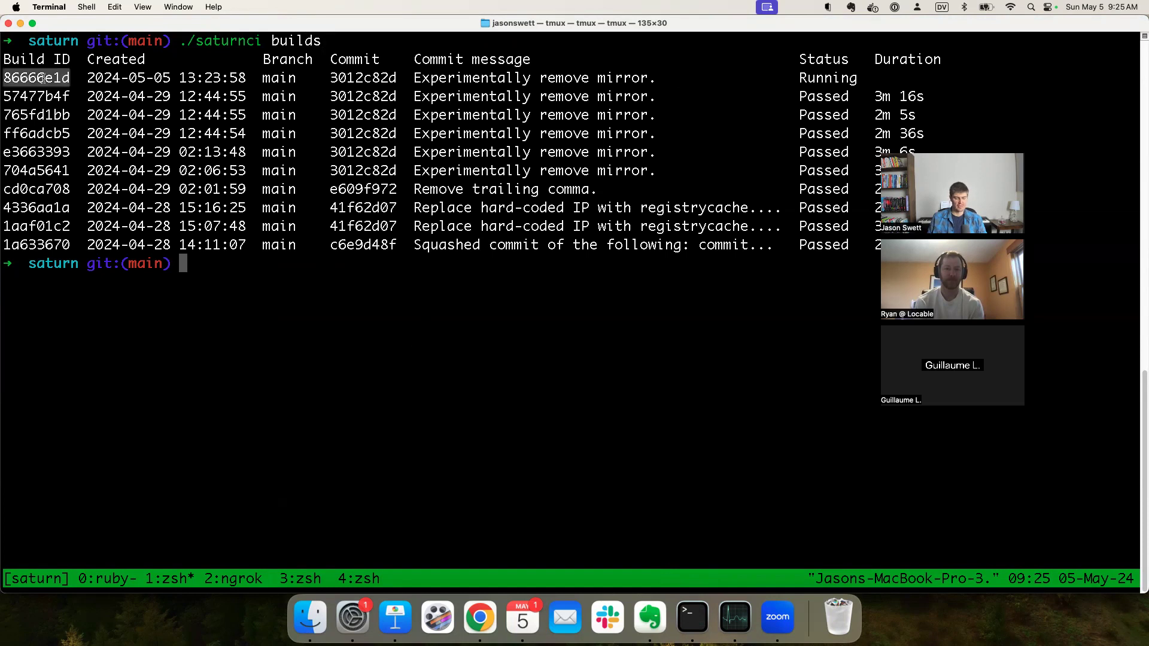
{"action": "type", "text": "ssh"}
{"action": "type", "text": "./saturnci j"}
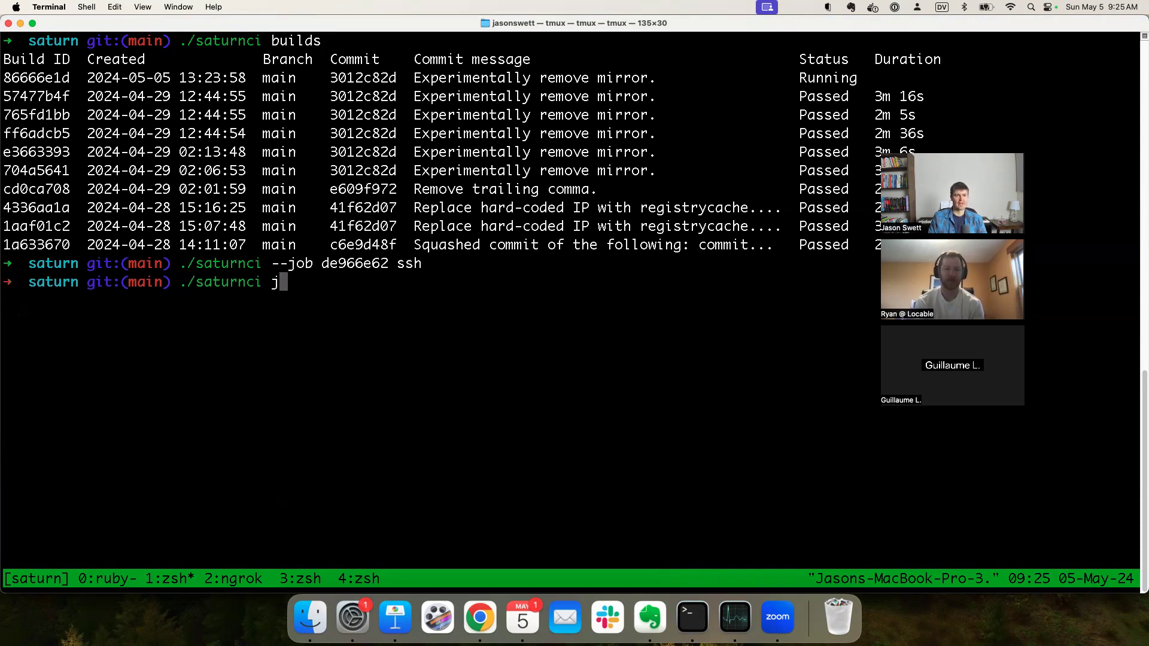
{"action": "key", "text": "Return"}
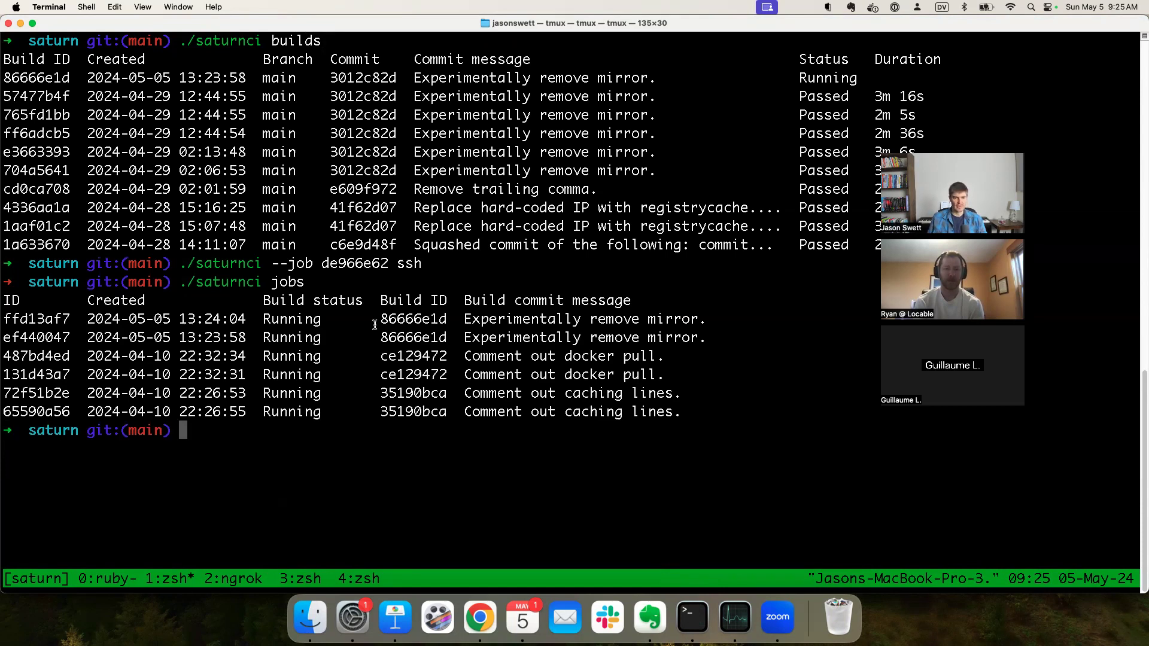
{"action": "mouse_move", "coordinate": [71, 320]}
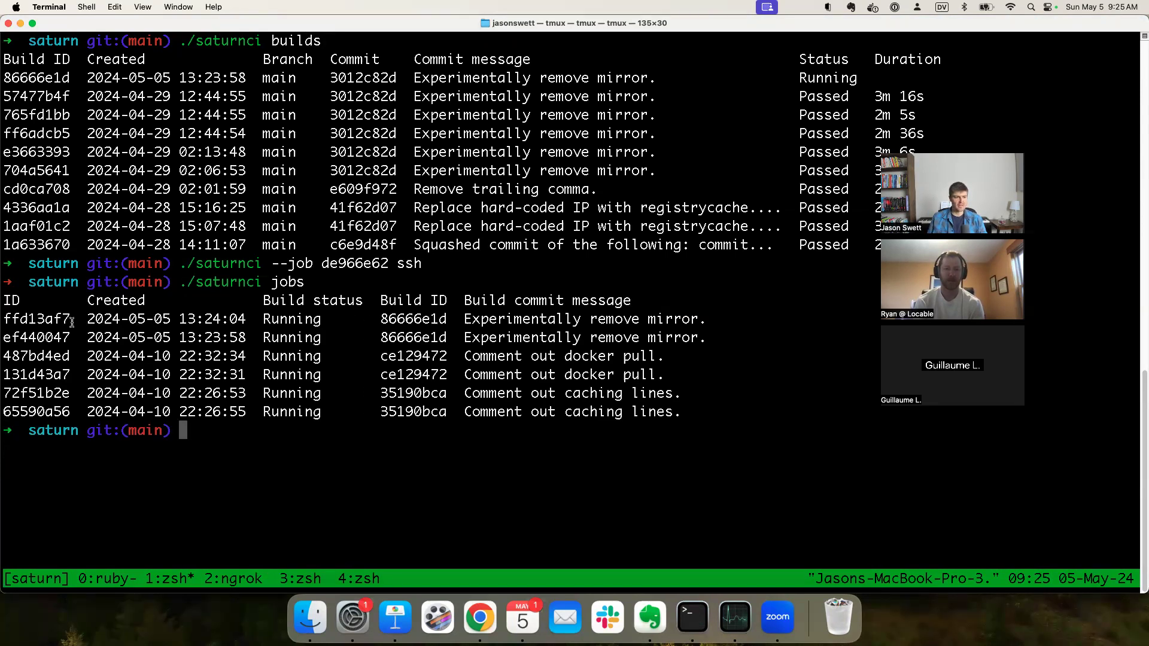
Step: SSH into the machine for the newest job, ffd13af7, via the recalled --job ssh command
{"action": "double_click", "coordinate": [35, 317]}
{"action": "type", "text": "ssh"}
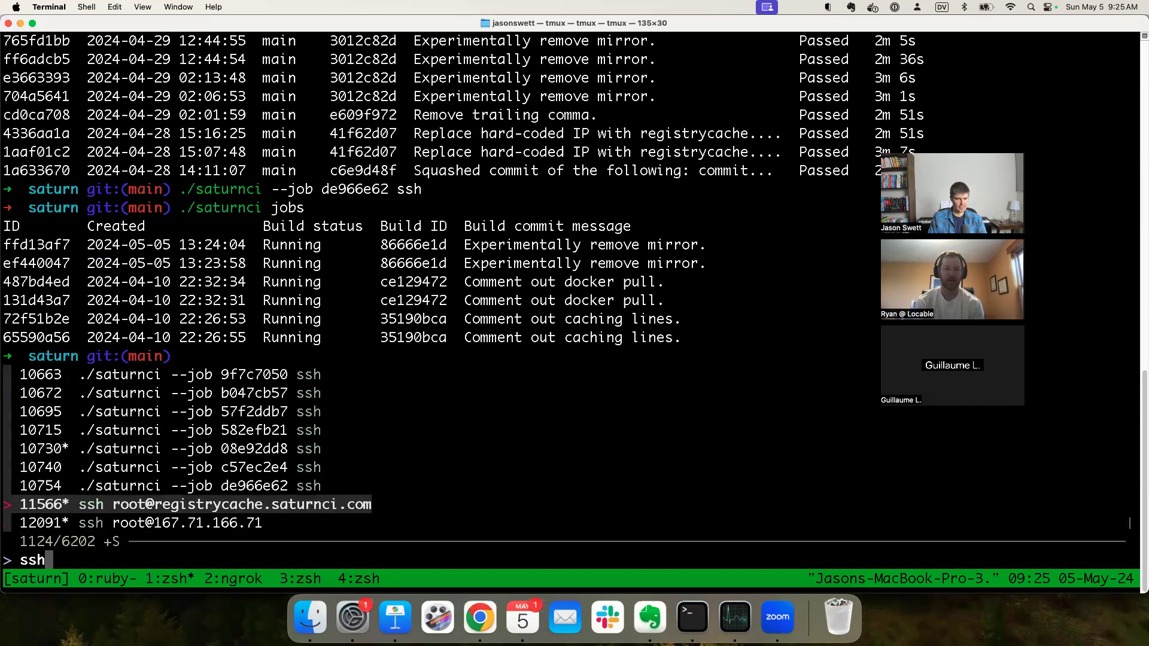
{"action": "key", "text": "Return"}
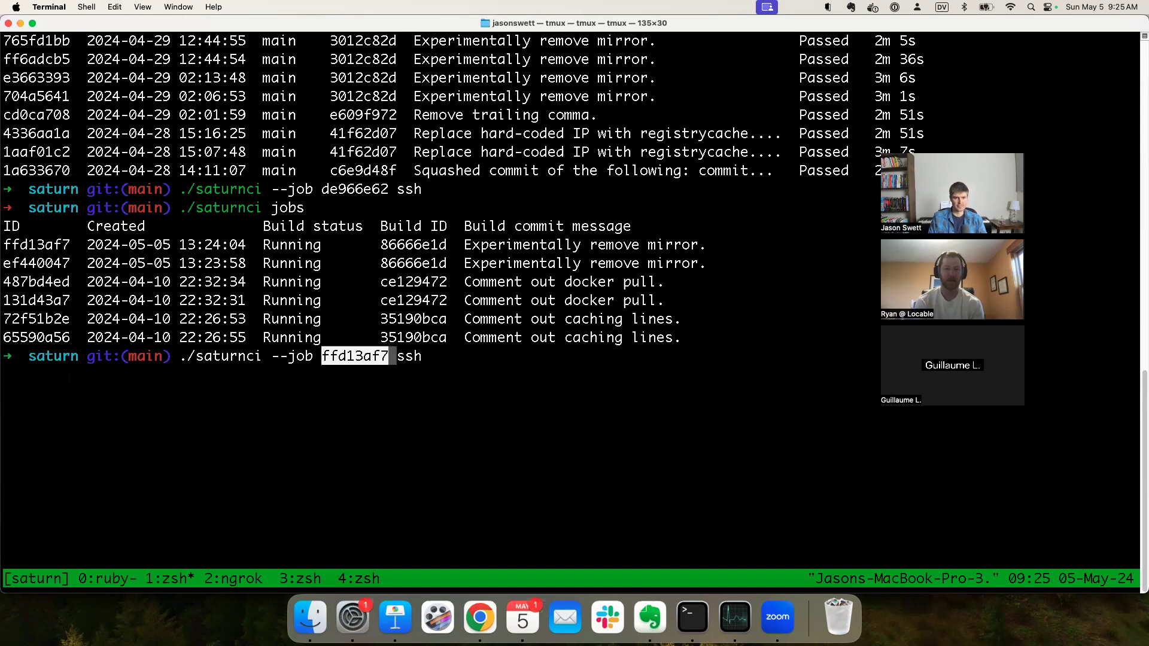
{"action": "key", "text": "Return"}
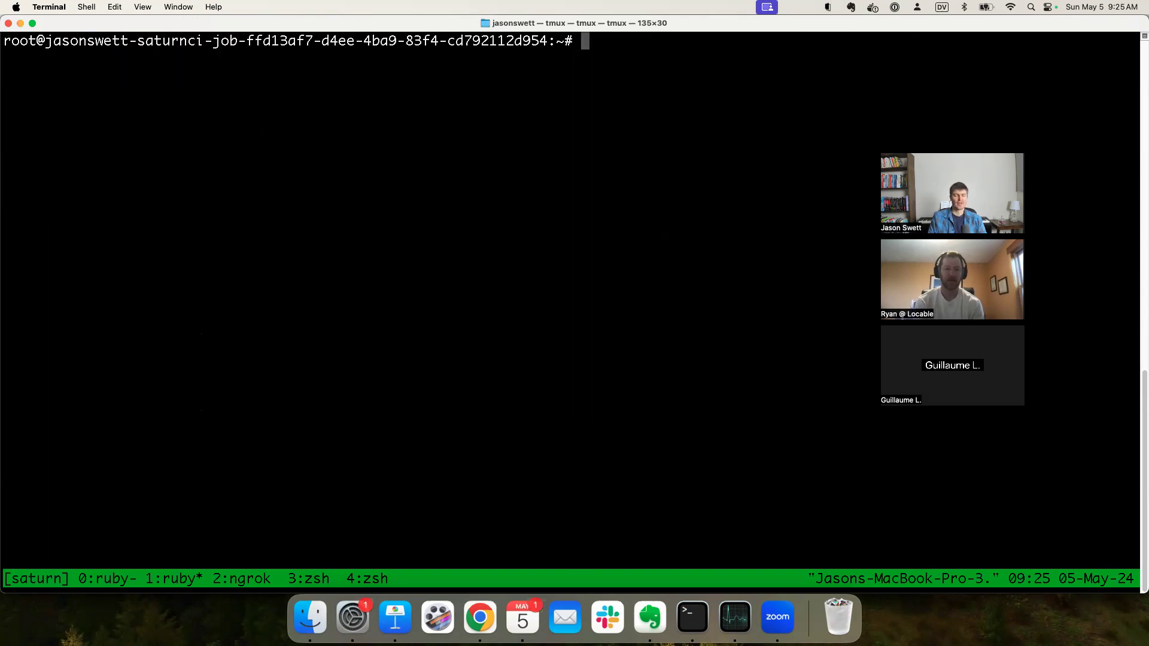
Step: Run tail -f /var/log/syslog on job ffd13af7's machine and scroll the live output
{"action": "type", "text": "tail -"}
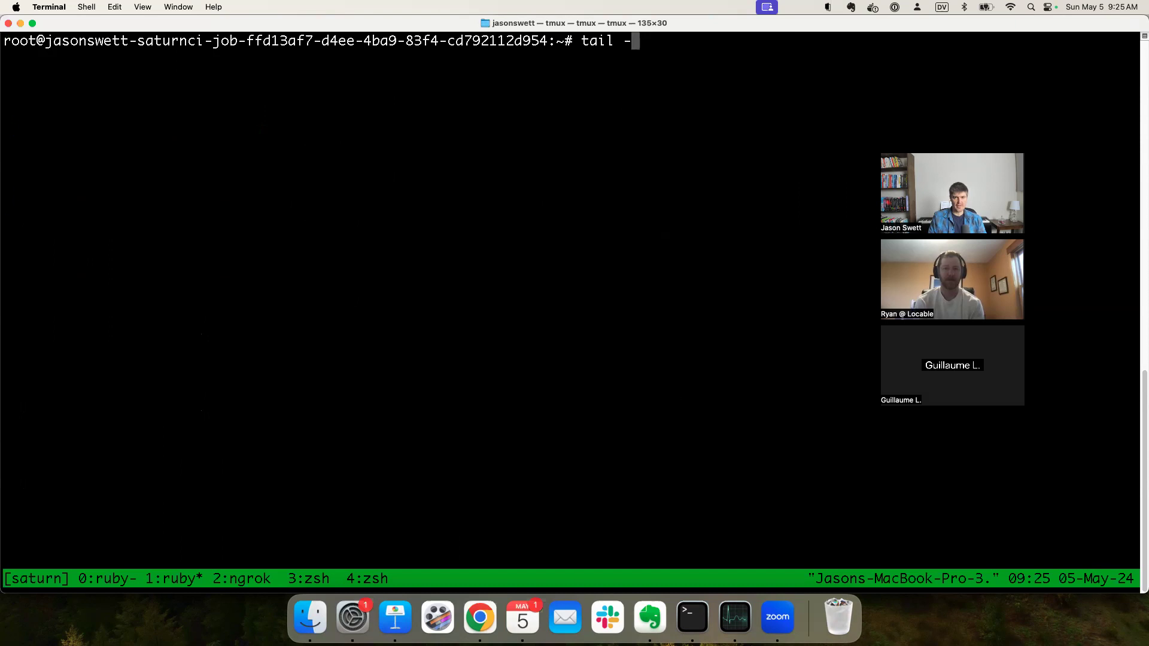
{"action": "type", "text": "f /usr/log/sys"}
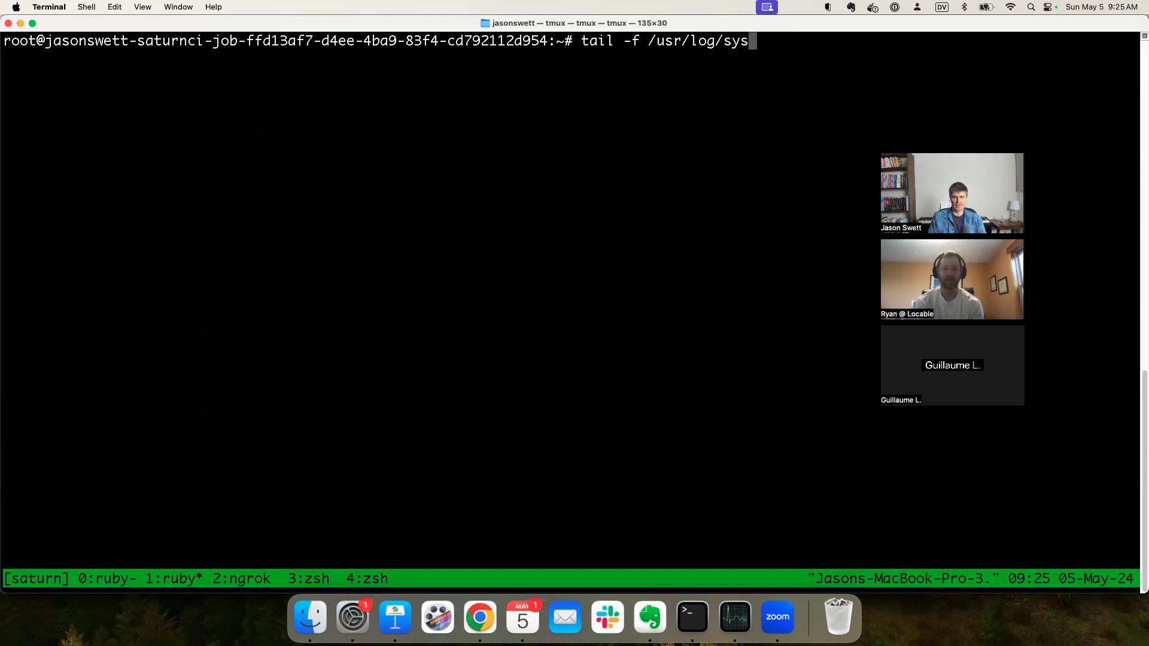
{"action": "key", "text": "Backspace"}
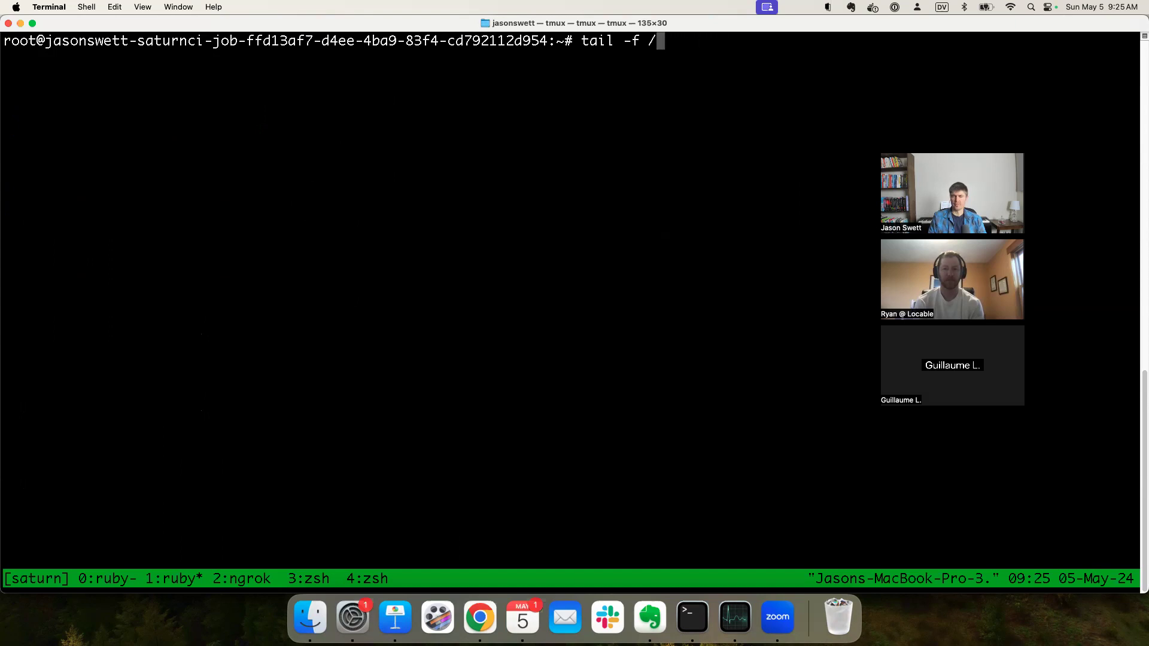
{"action": "type", "text": "var/"}
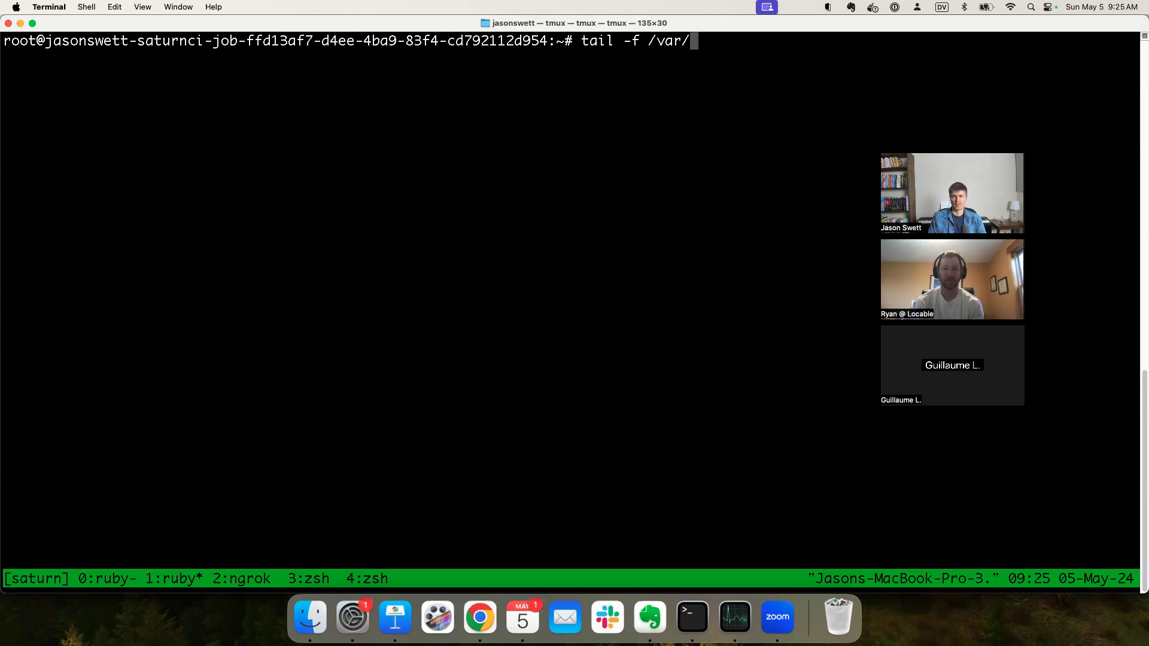
{"action": "type", "text": "log/syslog"}
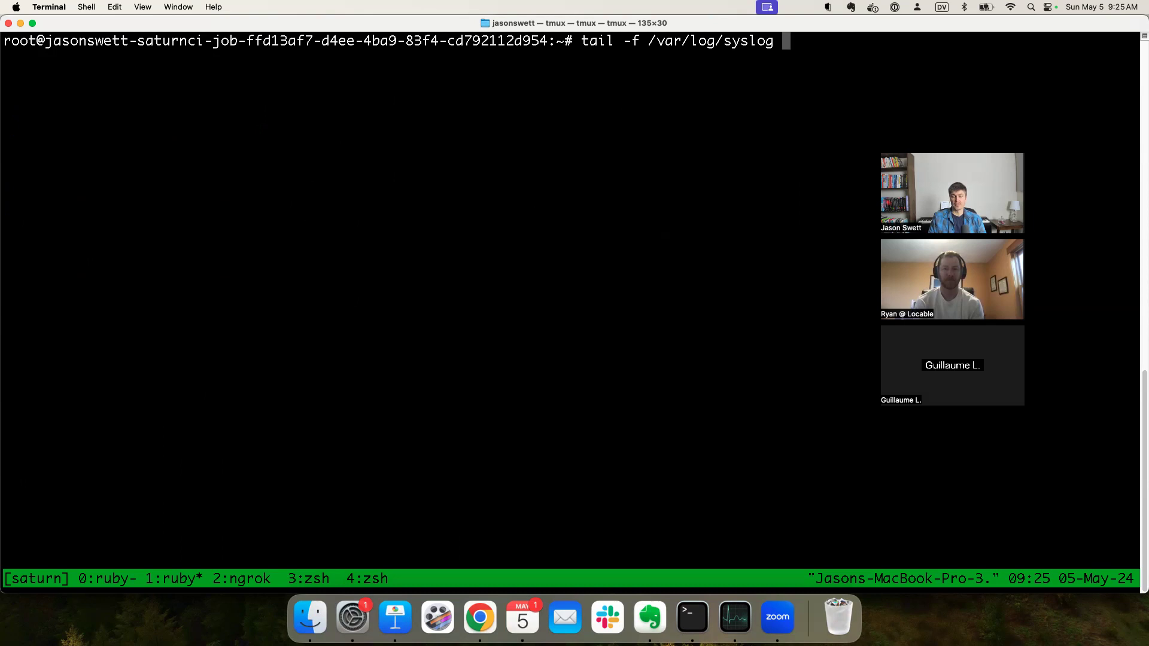
{"action": "key", "text": "Return"}
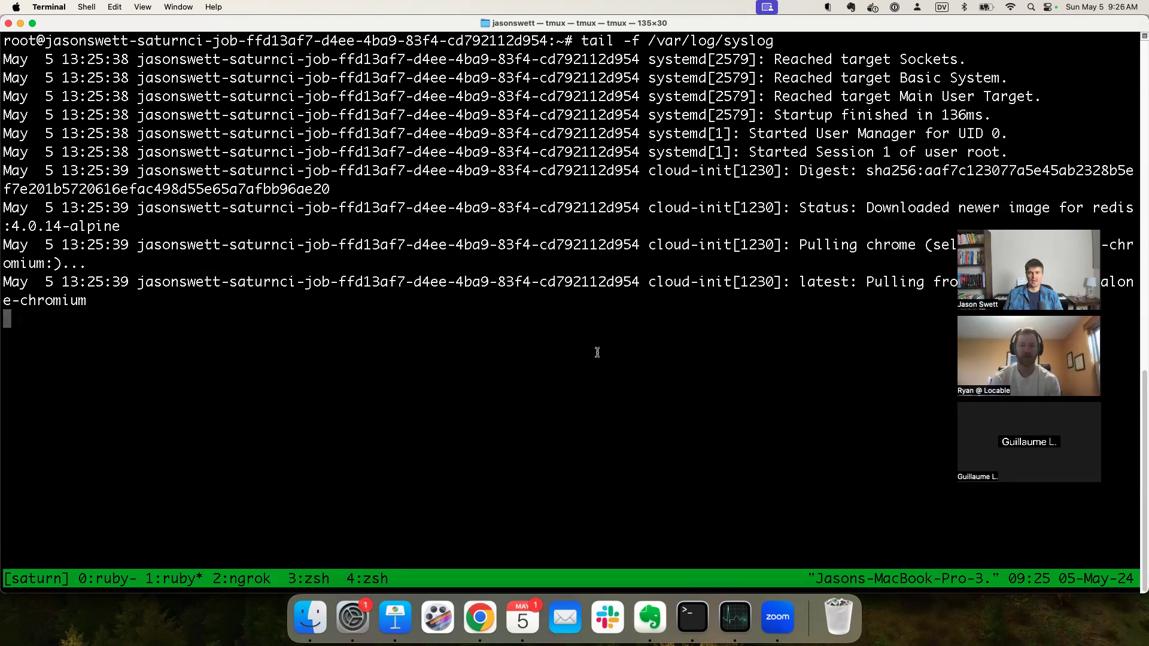
{"action": "mouse_move", "coordinate": [479, 616]}
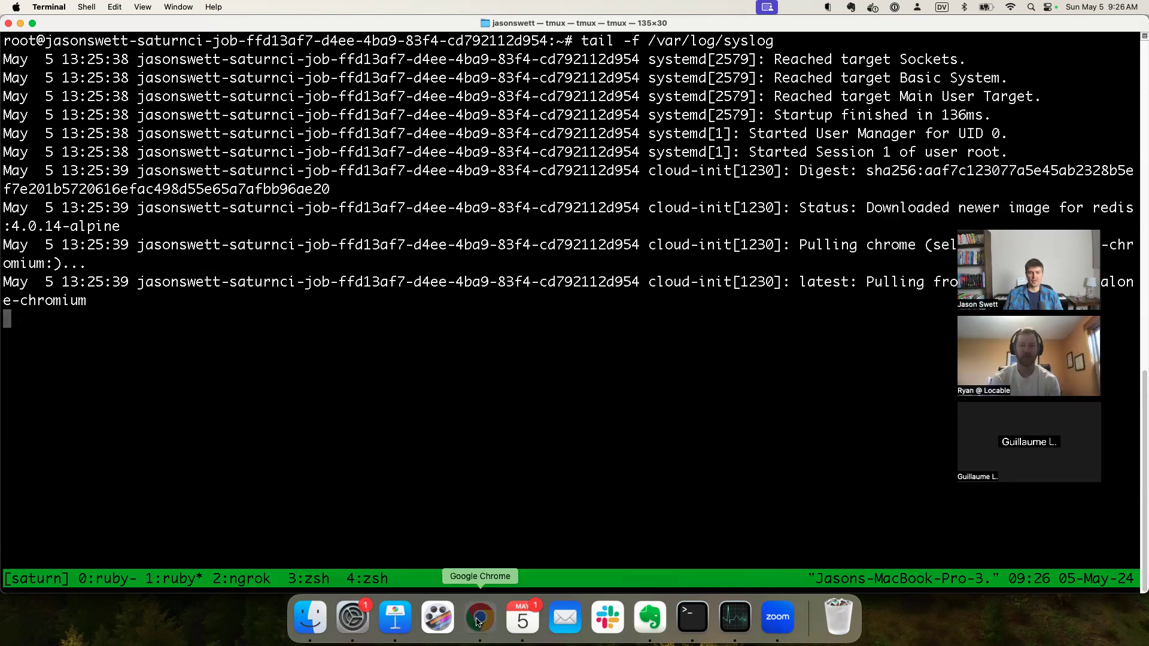
{"action": "left_click", "coordinate": [479, 618]}
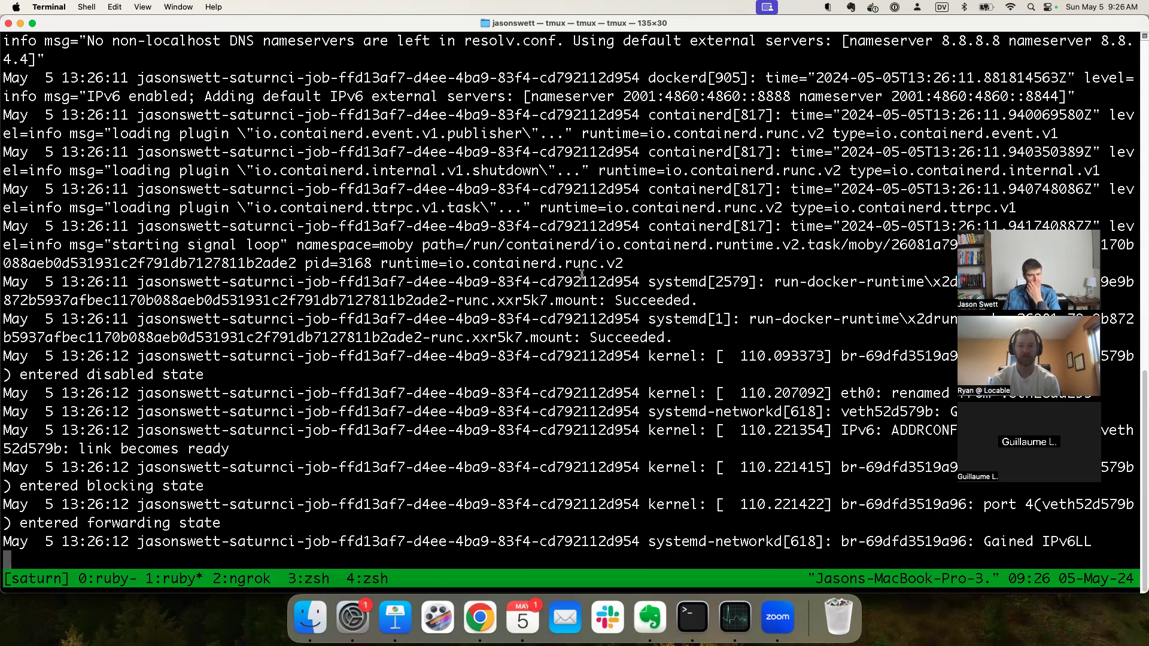
{"action": "scroll", "scroll_direction": "down", "scroll_amount": 3}
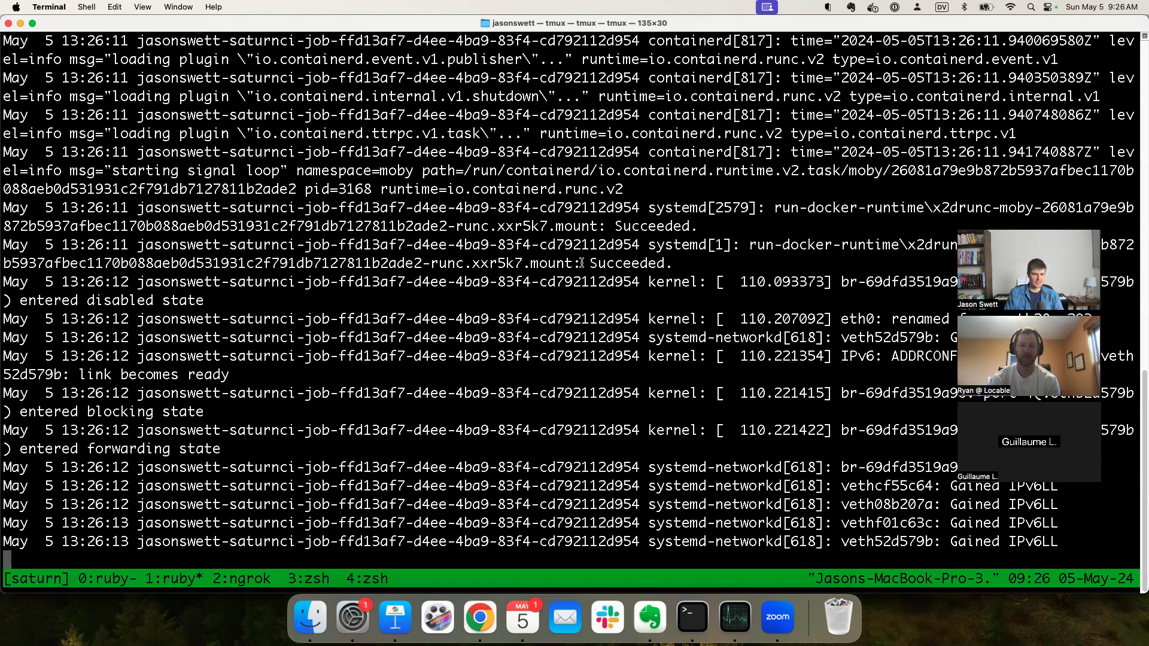
{"action": "mouse_move", "coordinate": [505, 511]}
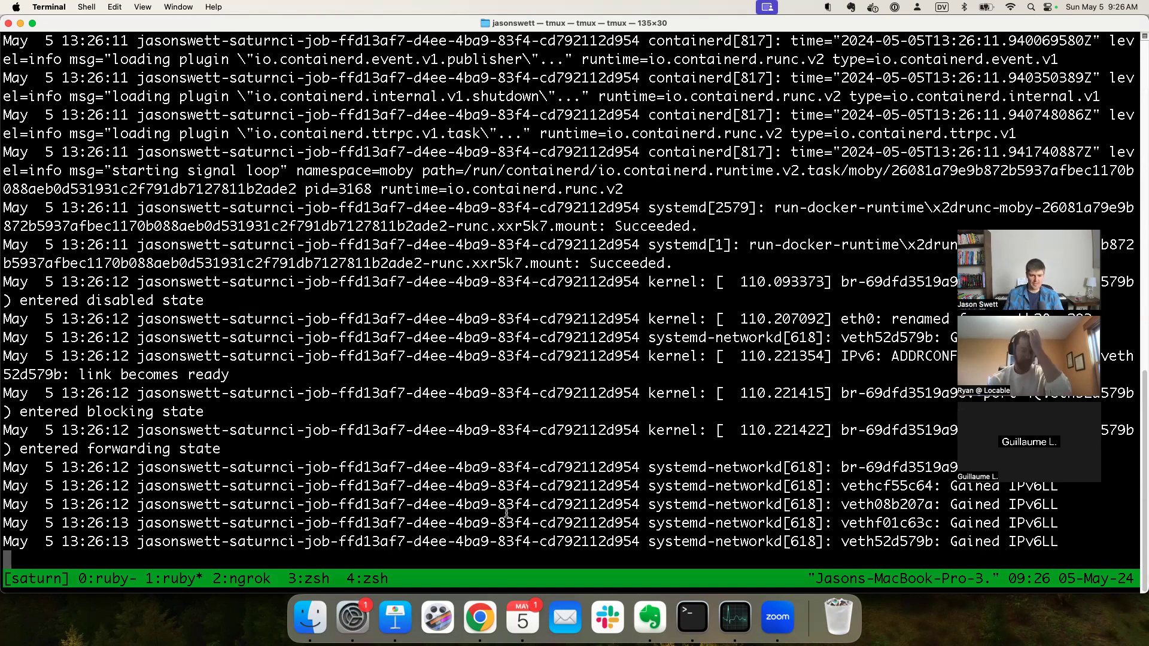
Step: Peek at the ChatGPT tab, then return to SaturnCI's System Logs showing Nothing here yet
{"action": "left_click", "coordinate": [479, 616]}
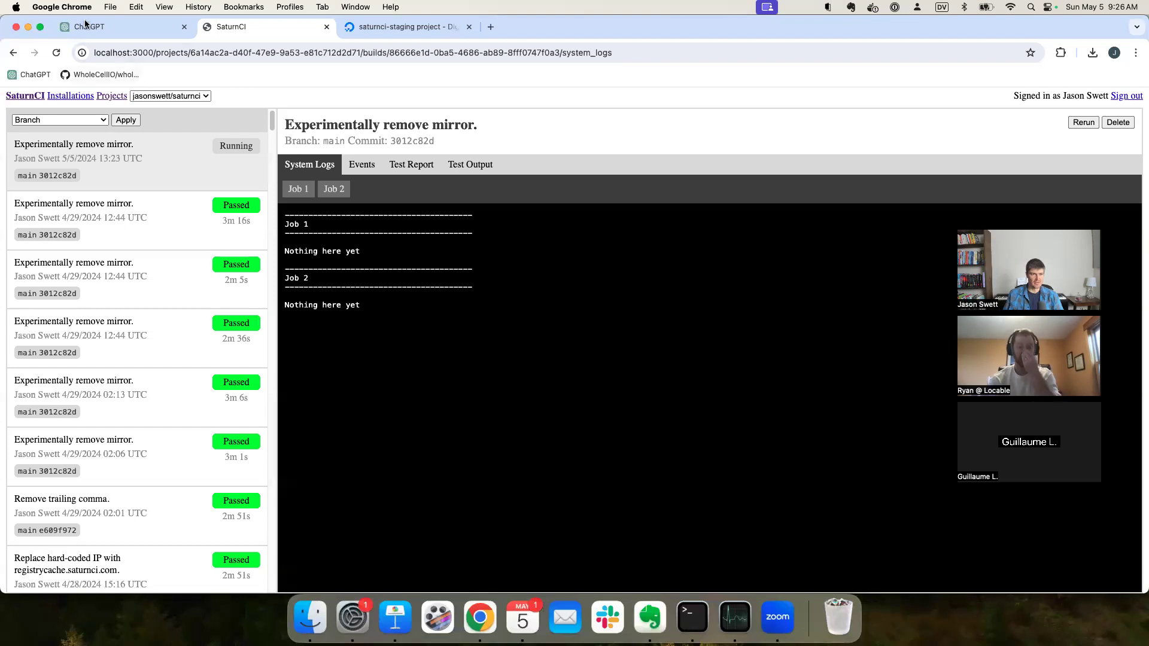
{"action": "left_click", "coordinate": [88, 26]}
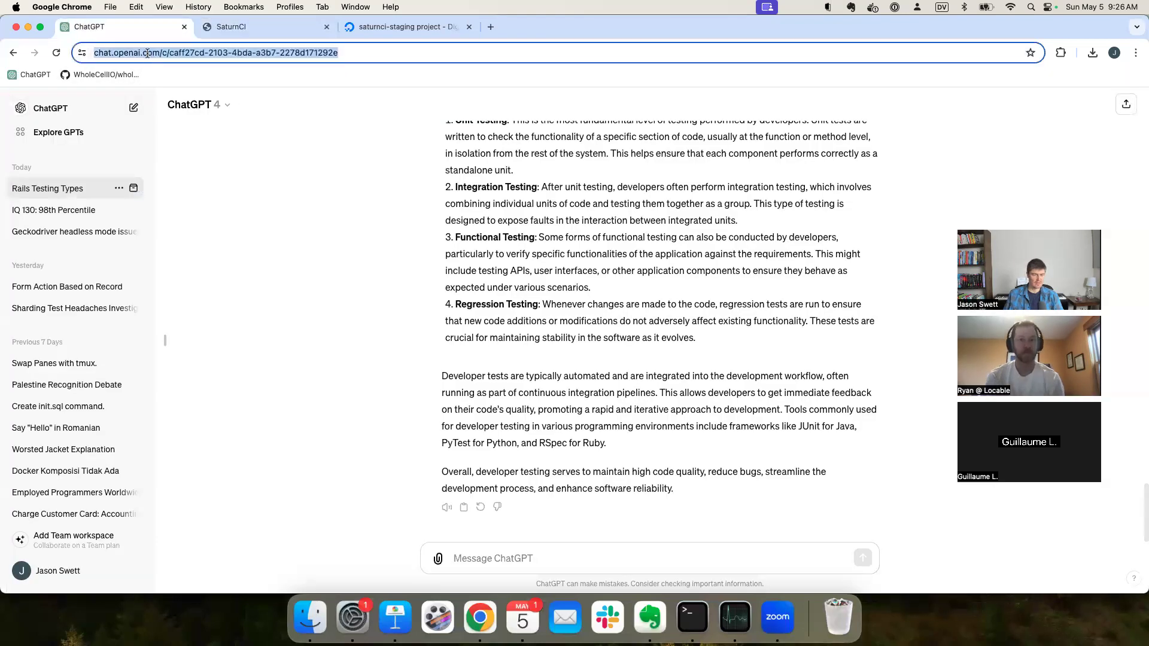
{"action": "left_click", "coordinate": [133, 107]}
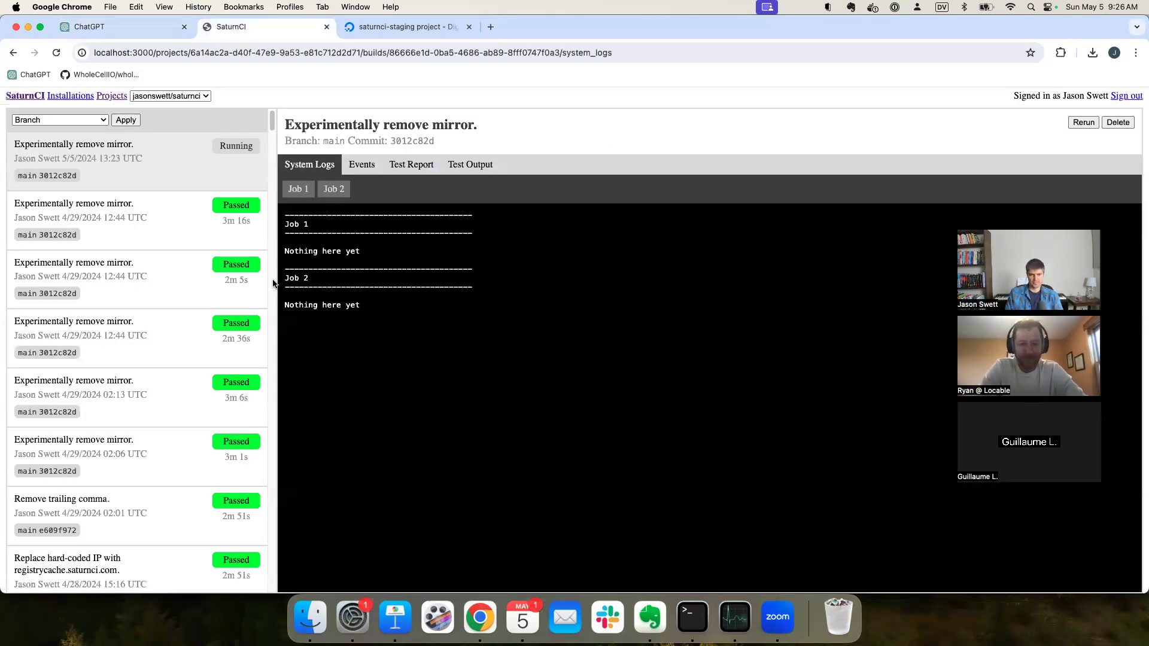
Step: Start a new ChatGPT question about streaming build-machine logs into a CI platform's web UI
{"action": "left_click", "coordinate": [110, 27]}
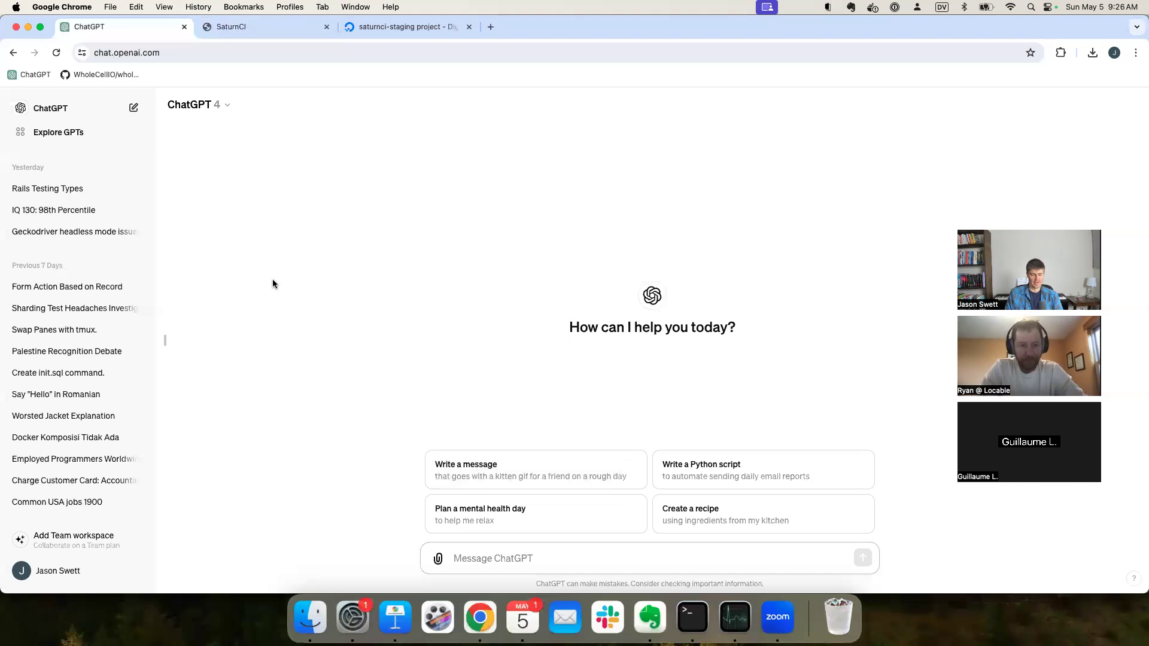
{"action": "type", "text": "i'm buil"}
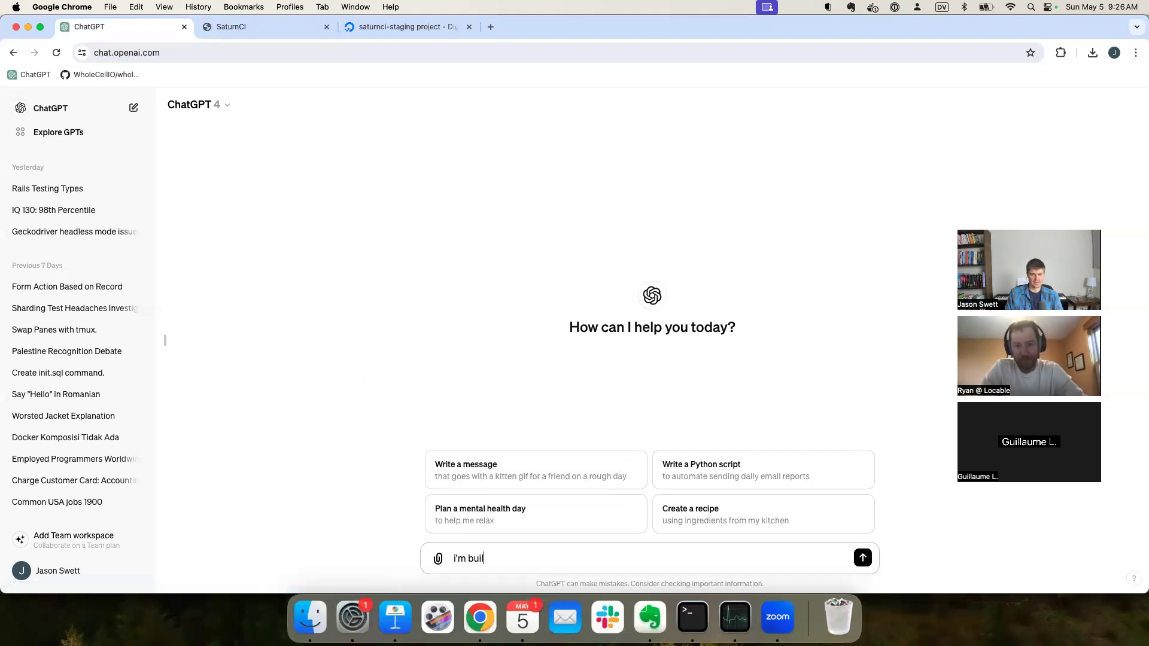
{"action": "type", "text": "ding a CI platf"}
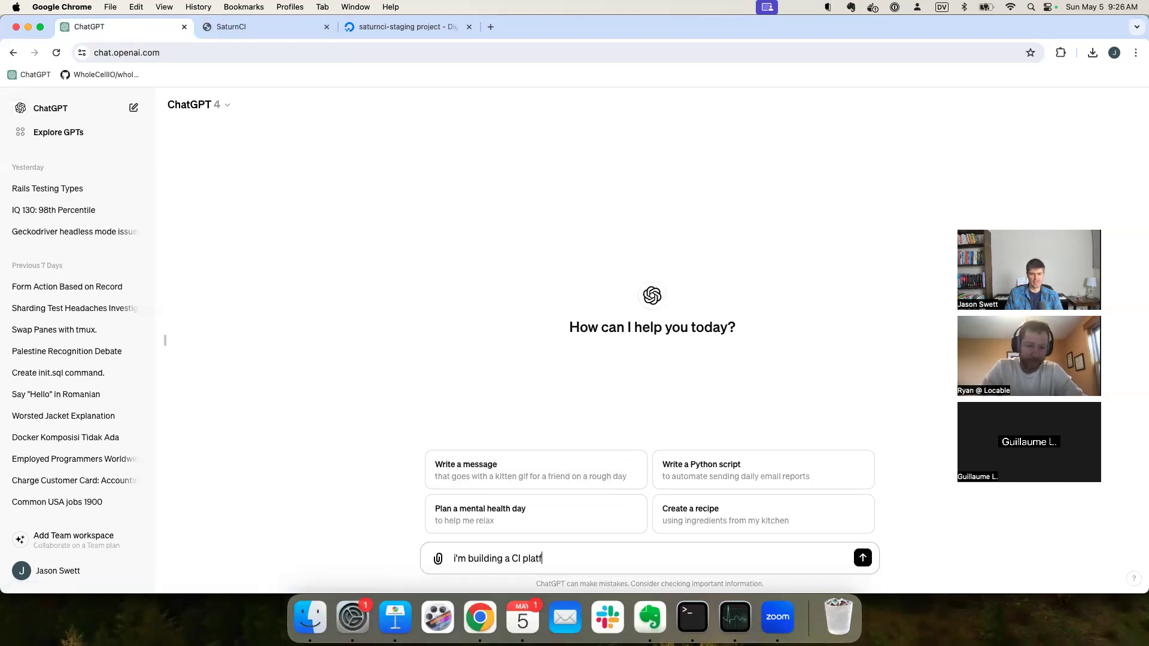
{"action": "type", "text": "orm. i w"}
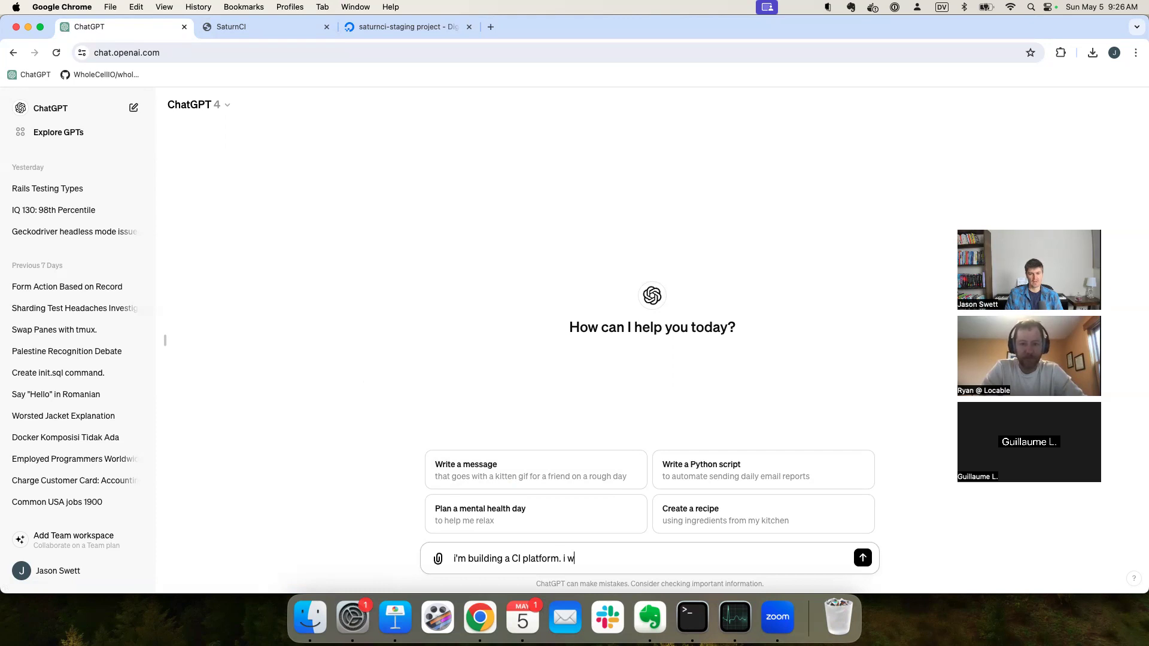
{"action": "type", "text": "ant to stream"}
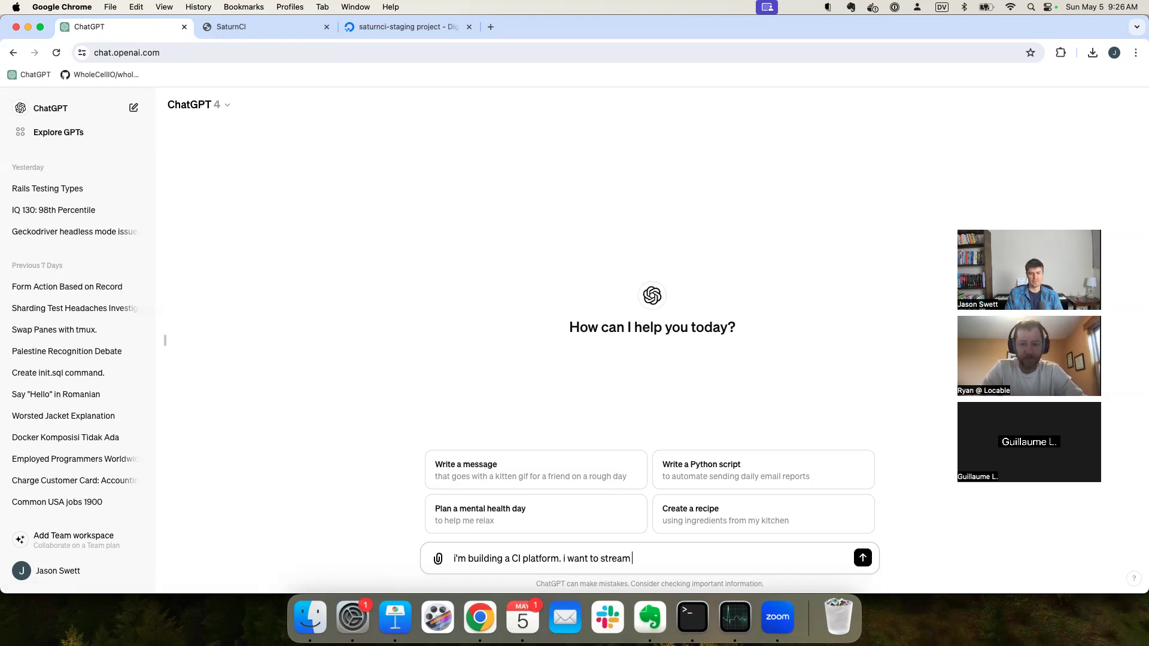
{"action": "type", "text": "the logs"}
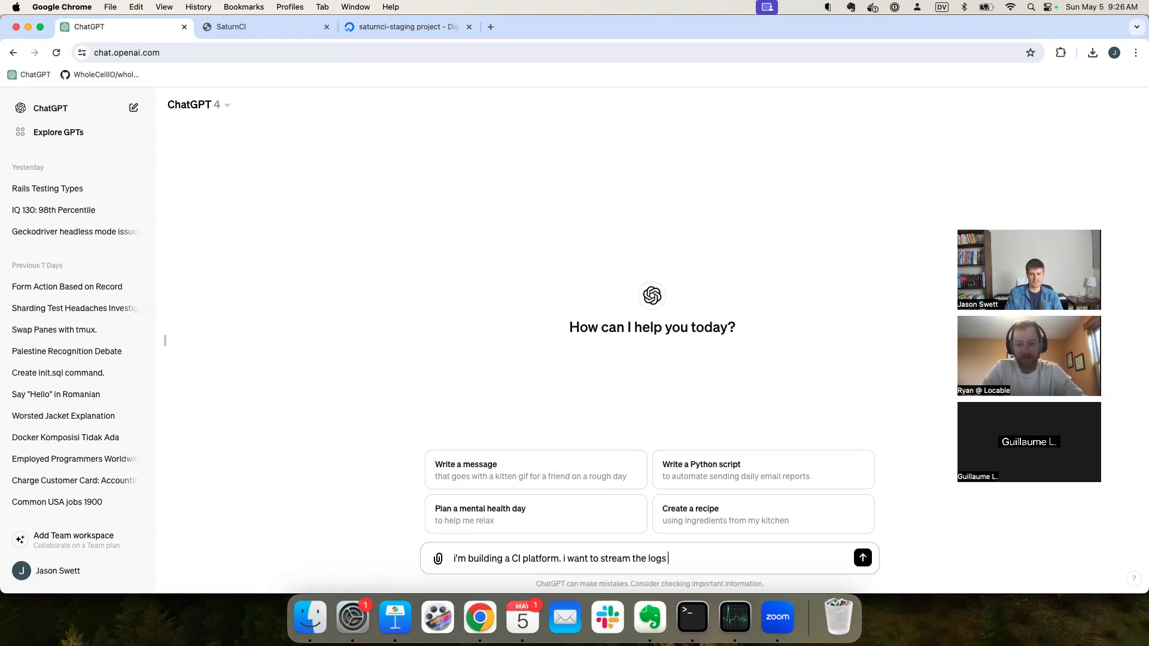
{"action": "type", "text": "from the build machines"}
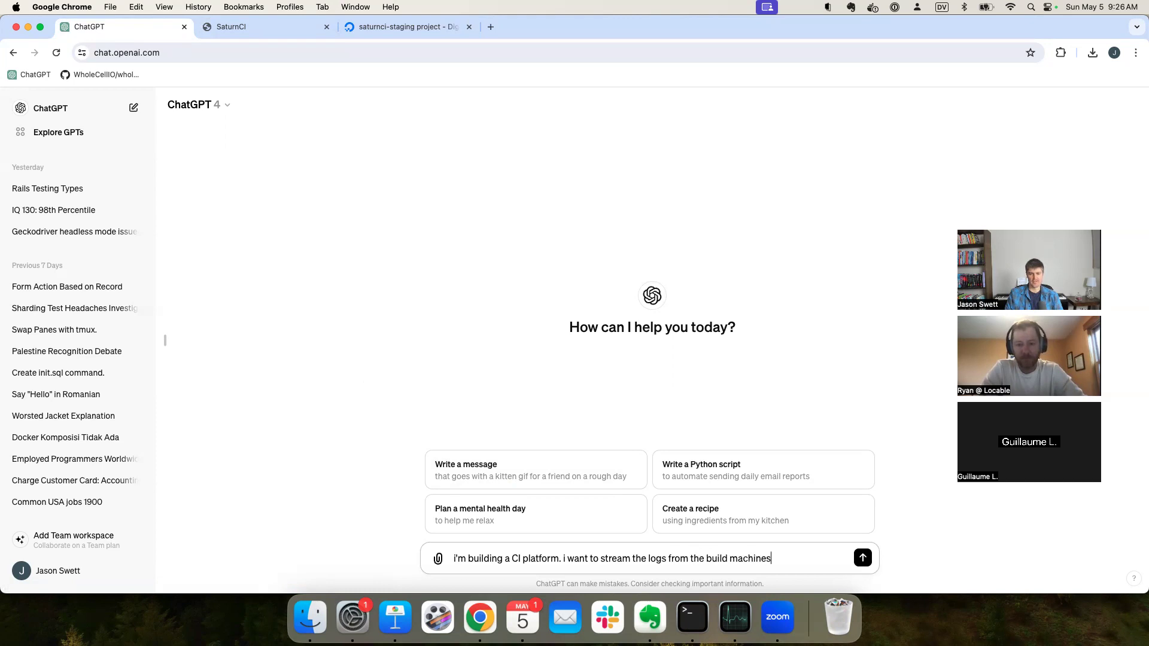
{"action": "type", "text": "in"}
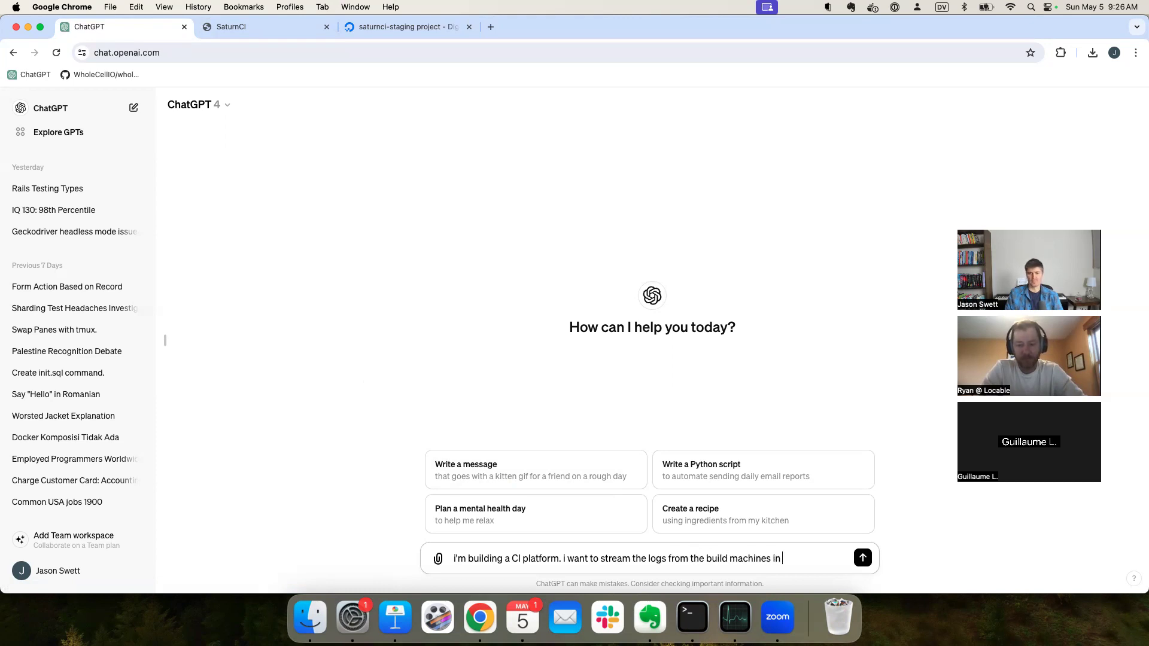
{"action": "type", "text": "my web UI."}
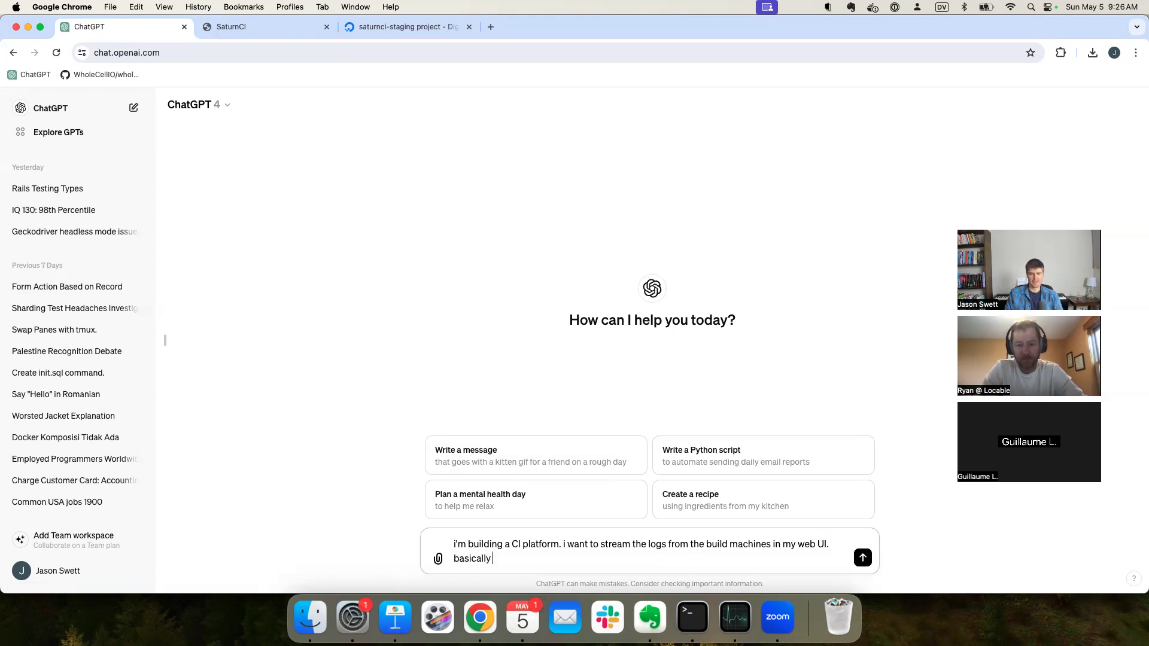
Step: Add that it should mirror tail -f /var/log/syslog, invite clarifying questions, and send
{"action": "type", "text": "i want to show the"}
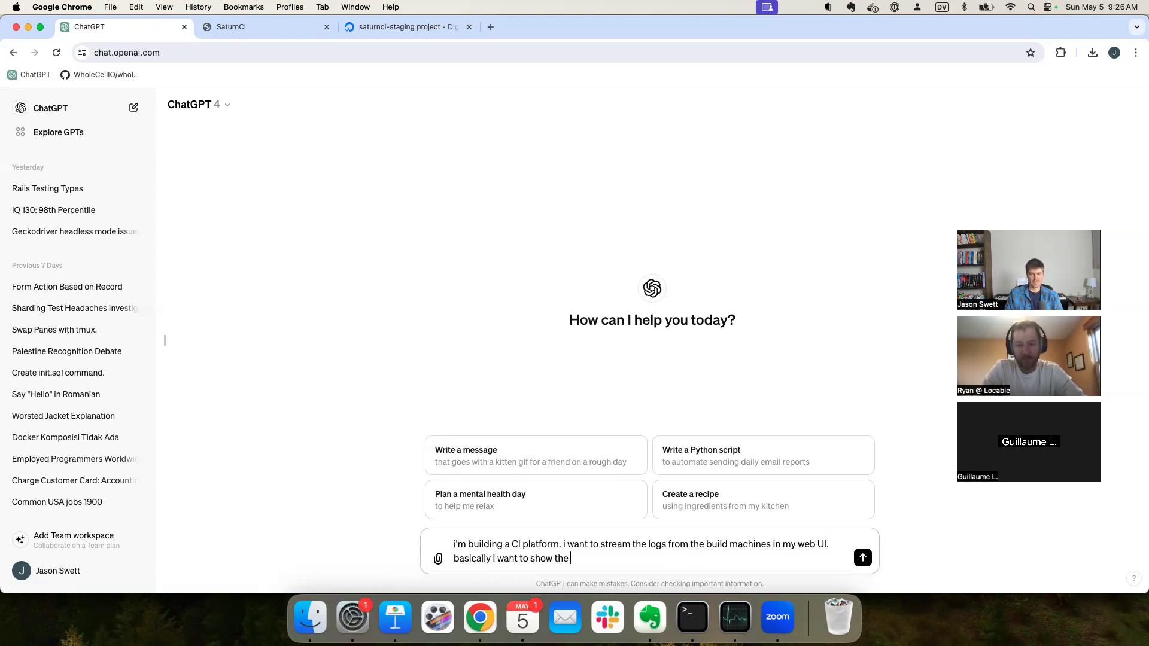
{"action": "type", "text": "equivalent"}
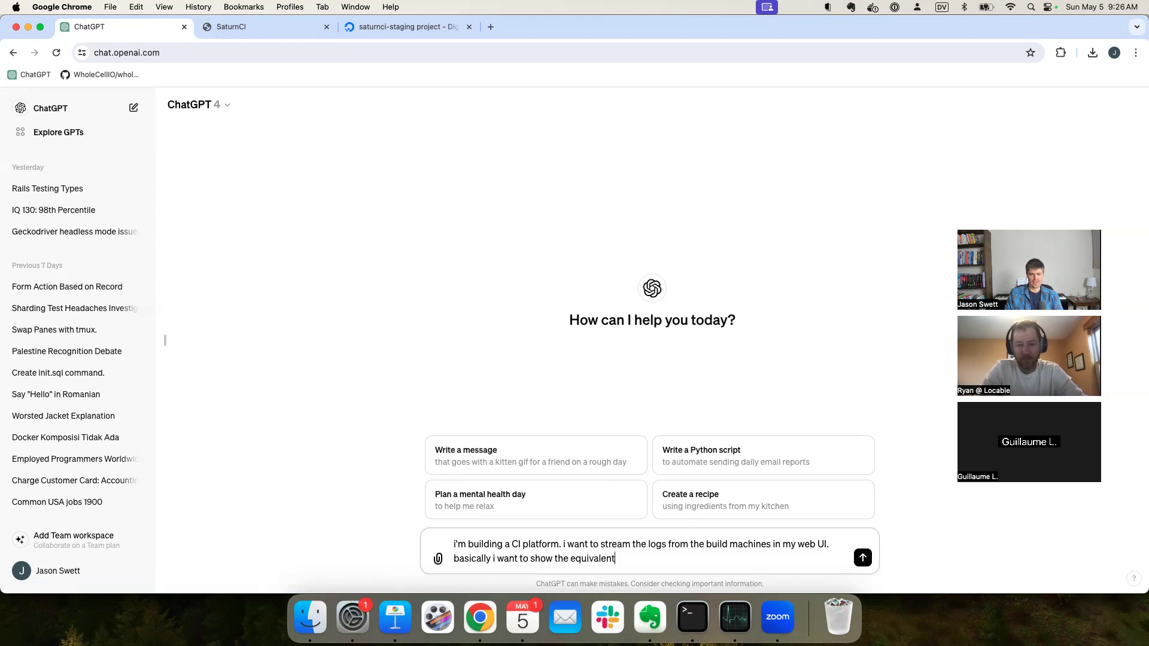
{"action": "type", "text": "of tail -f /"}
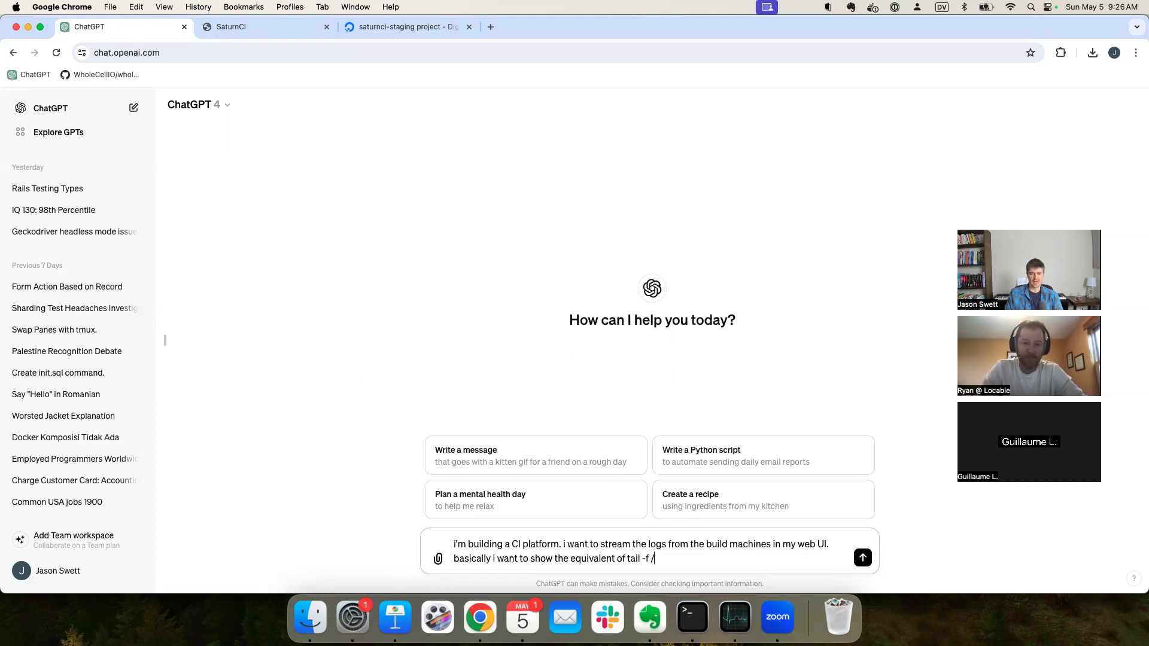
{"action": "type", "text": "/var/log/syslog on"}
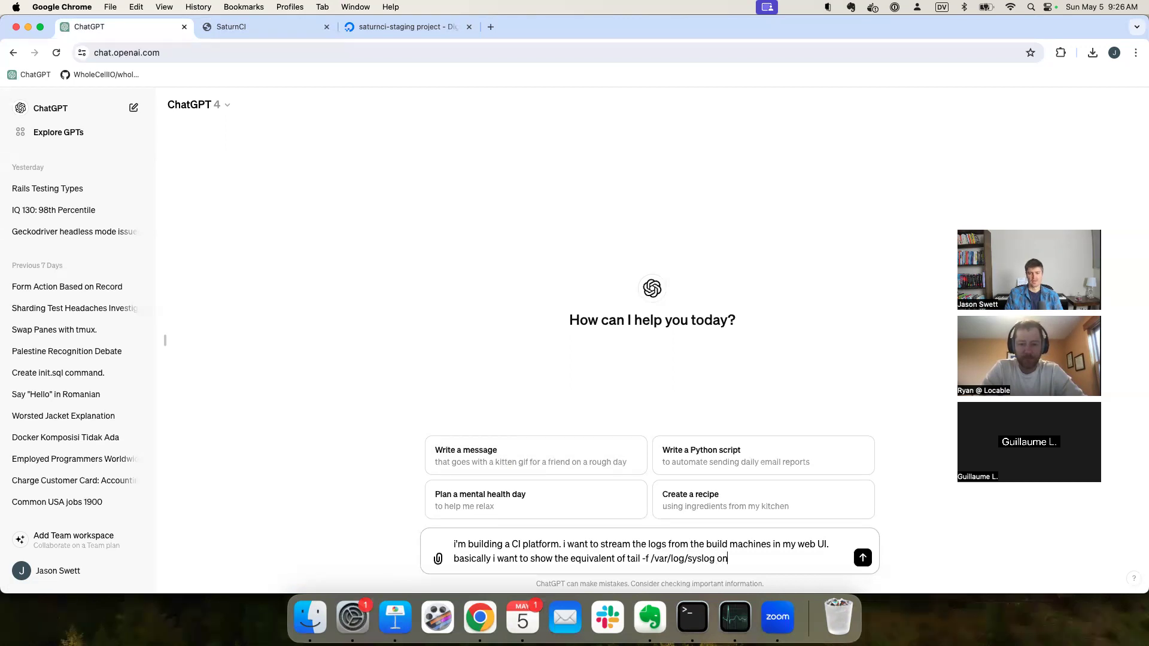
{"action": "type", "text": "the web UI. help me figur"}
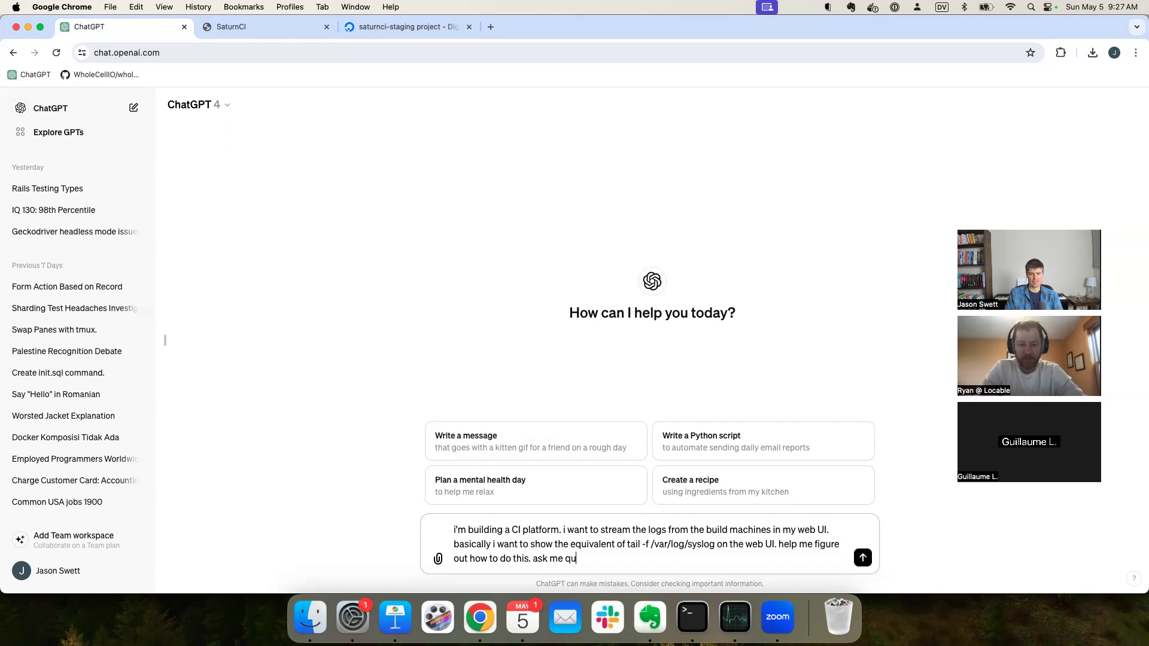
{"action": "type", "text": "estions in o"}
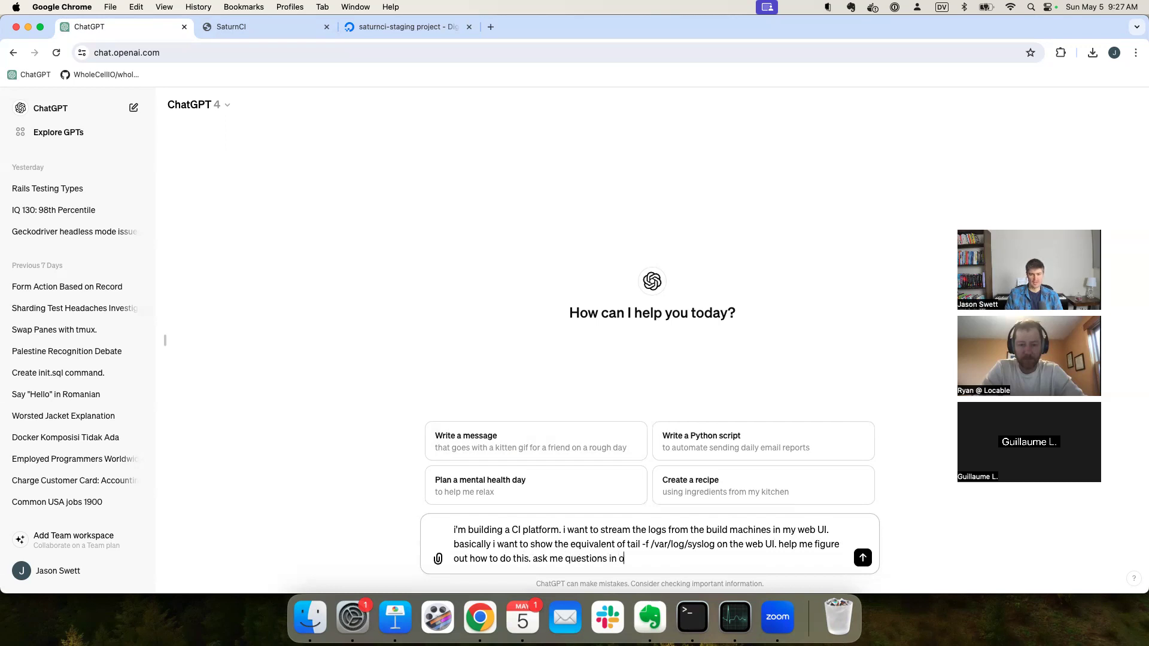
{"action": "type", "text": "rder to give"}
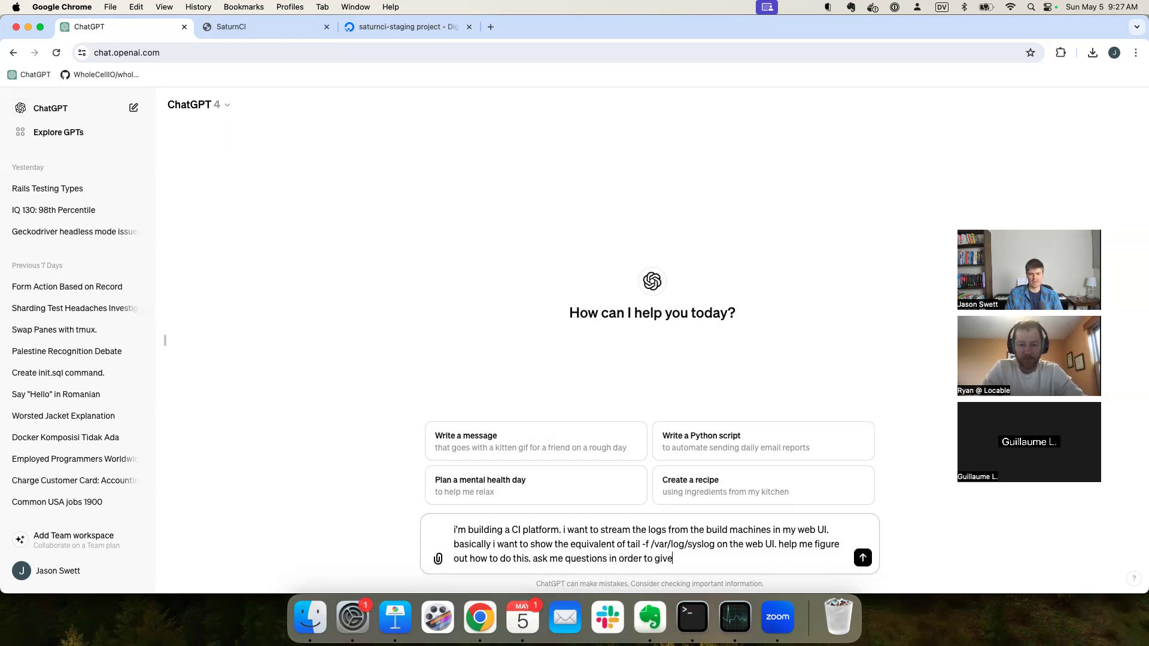
{"action": "type", "text": "a better answer."}
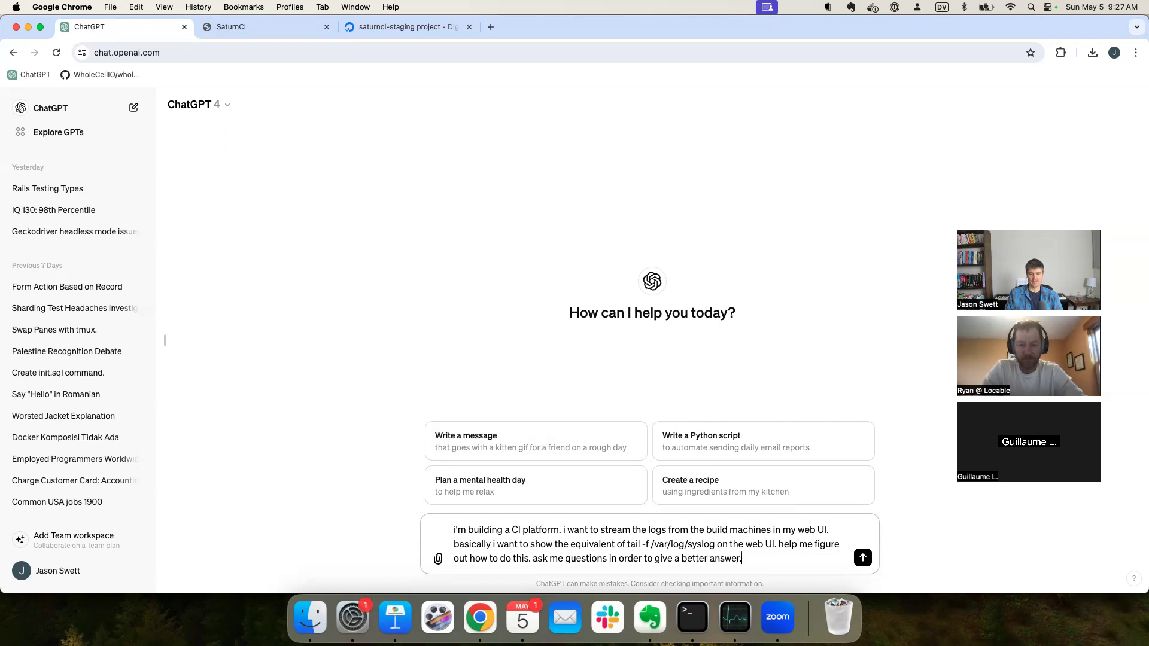
{"action": "left_click", "coordinate": [862, 557]}
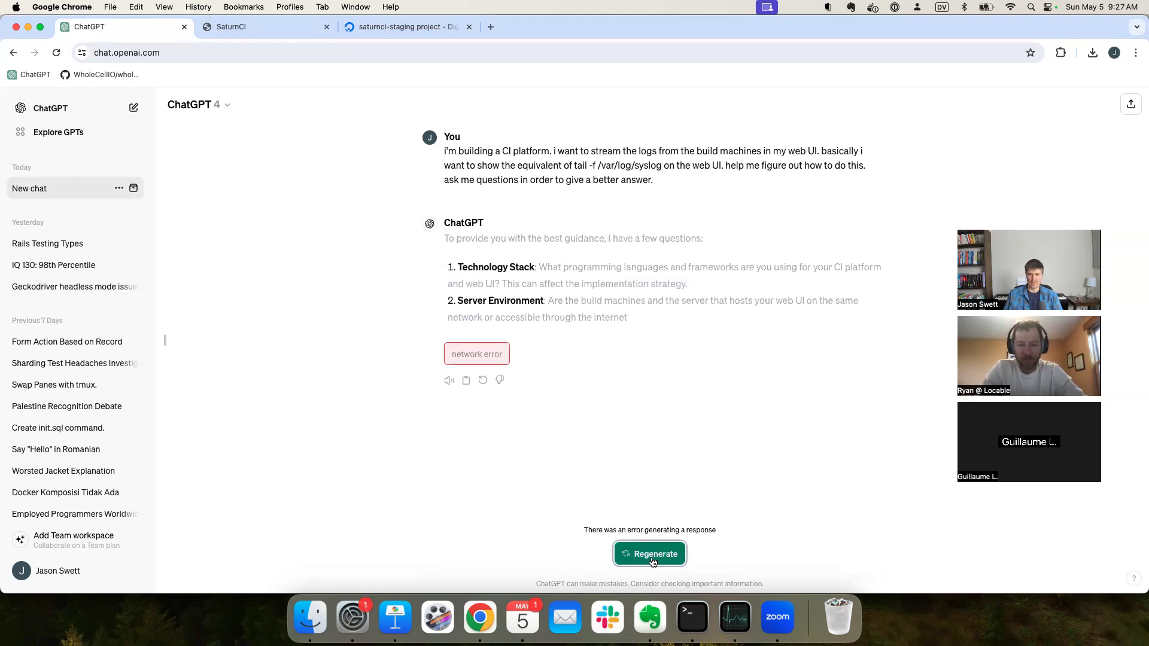
Step: Retry the failed answer and reply that the app is Rails with build machines on DigitalOcean
{"action": "left_click", "coordinate": [649, 553]}
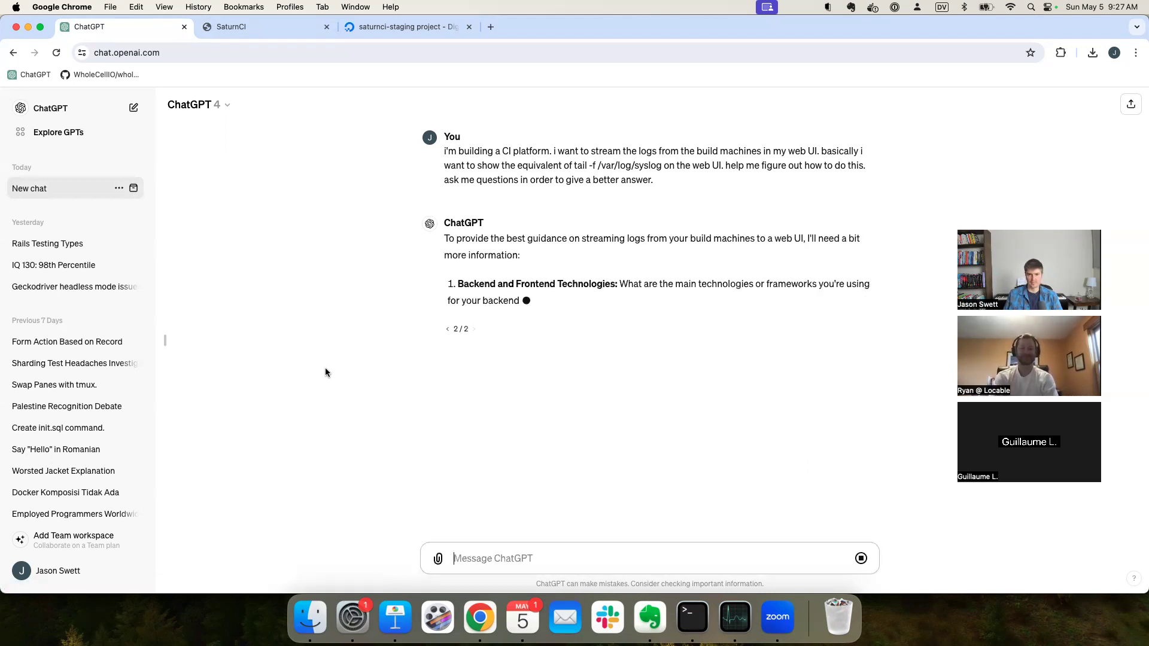
{"action": "type", "text": "1"}
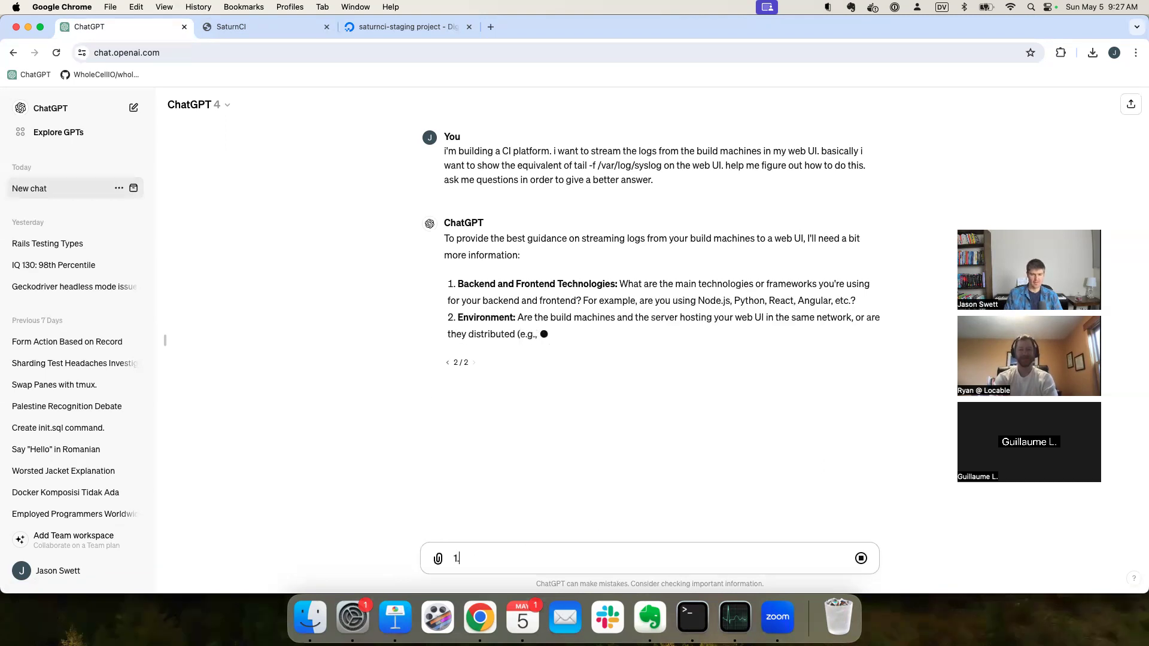
{"action": "type", "text": ". rails"}
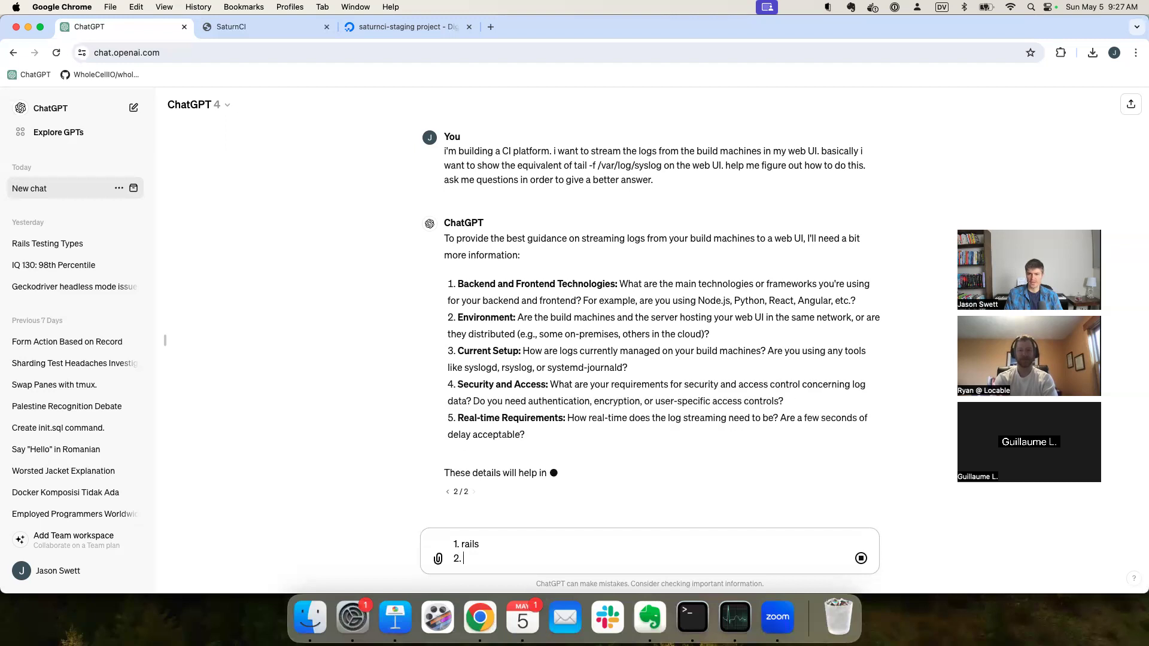
{"action": "type", "text": "build machines"}
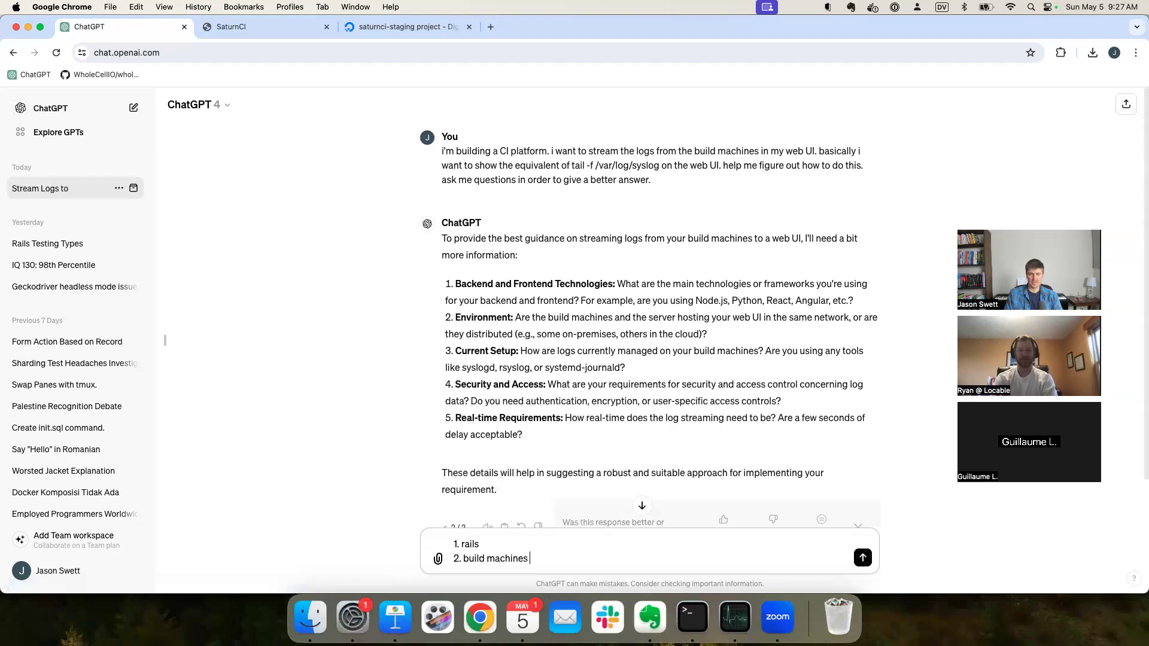
{"action": "type", "text": "are on digital ocean"}
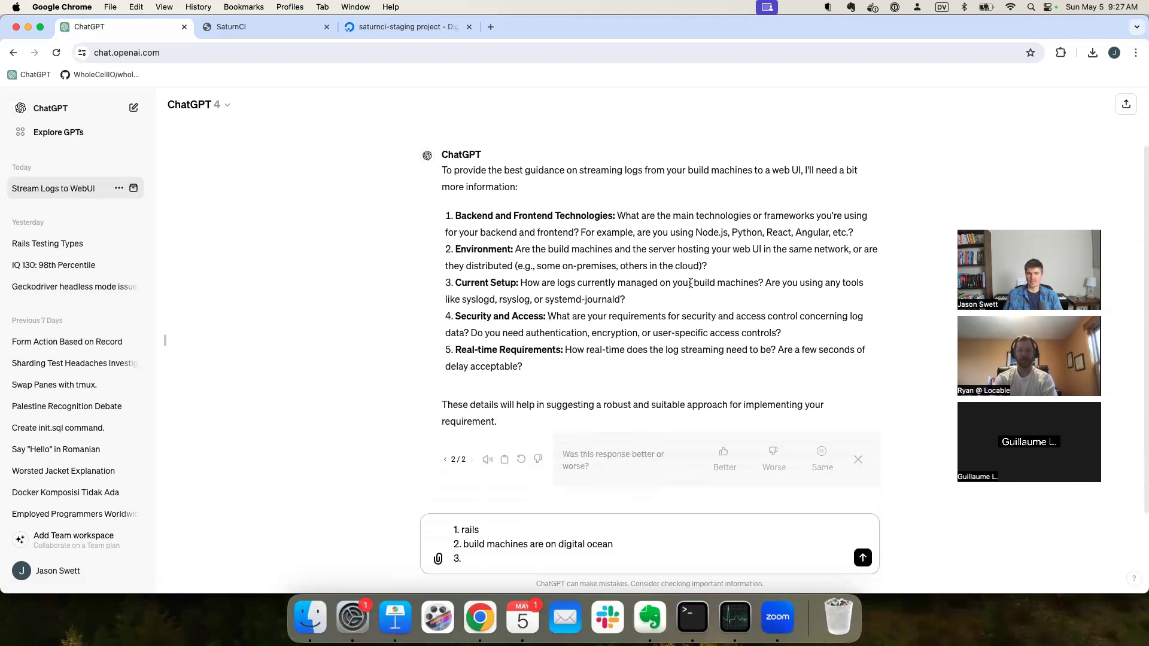
{"action": "mouse_move", "coordinate": [305, 340]}
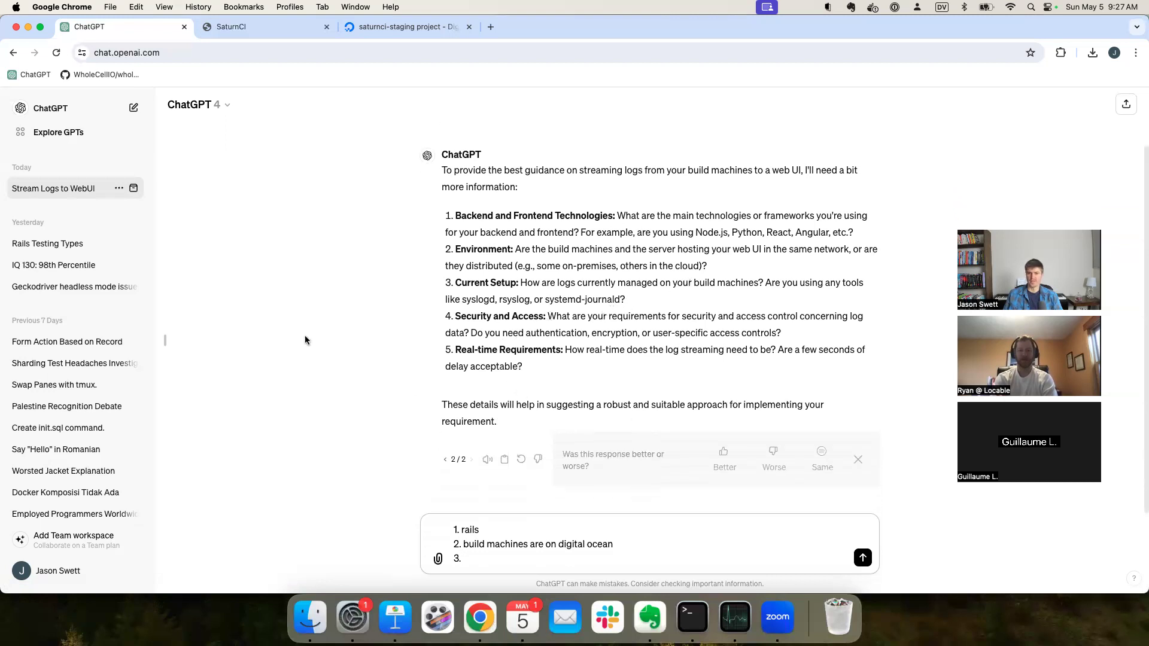
Step: Answer that no log tools are used, security exists, and a few seconds' delay is acceptable
{"action": "type", "text": "no, i'm"}
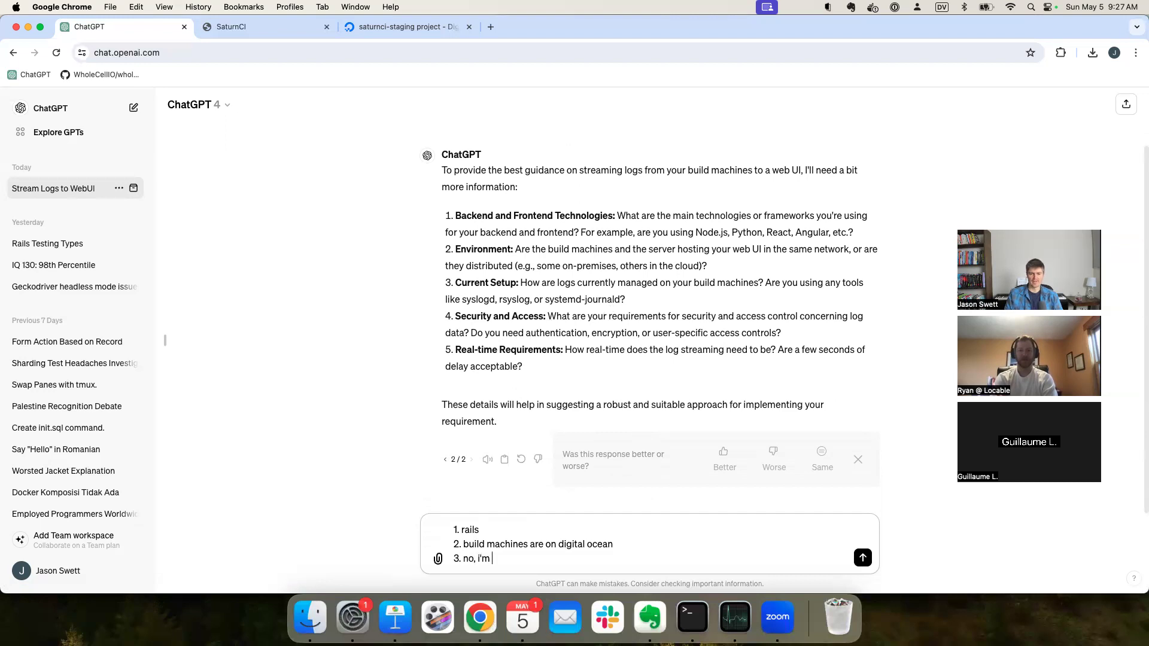
{"action": "type", "text": "not using any"}
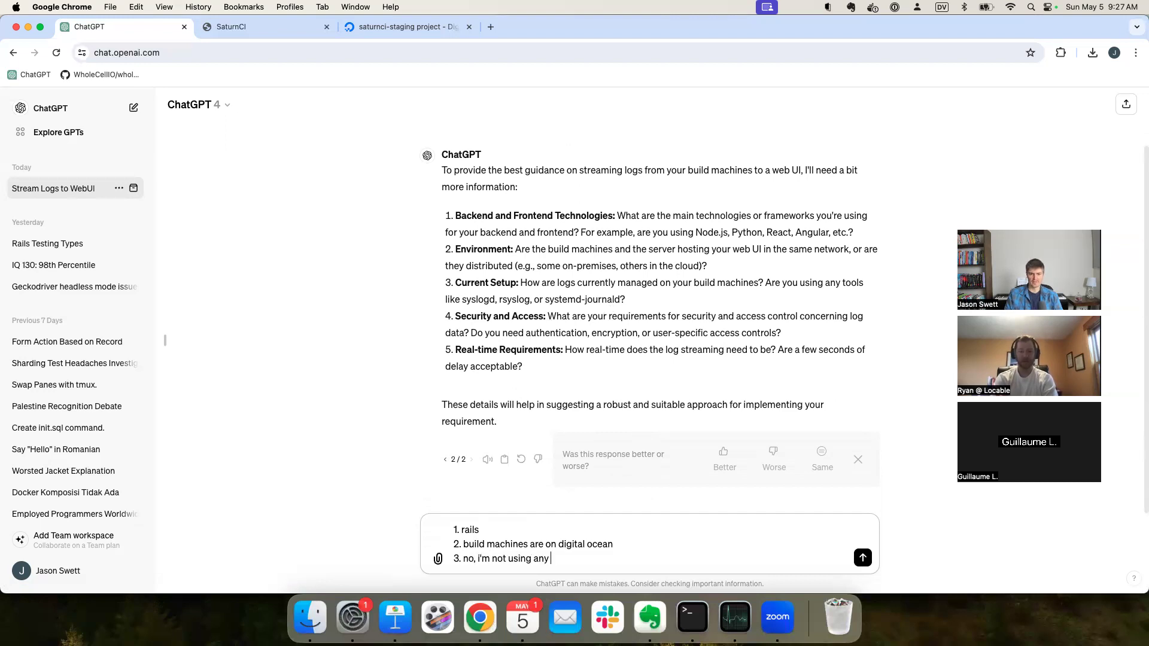
{"action": "type", "text": "of those"}
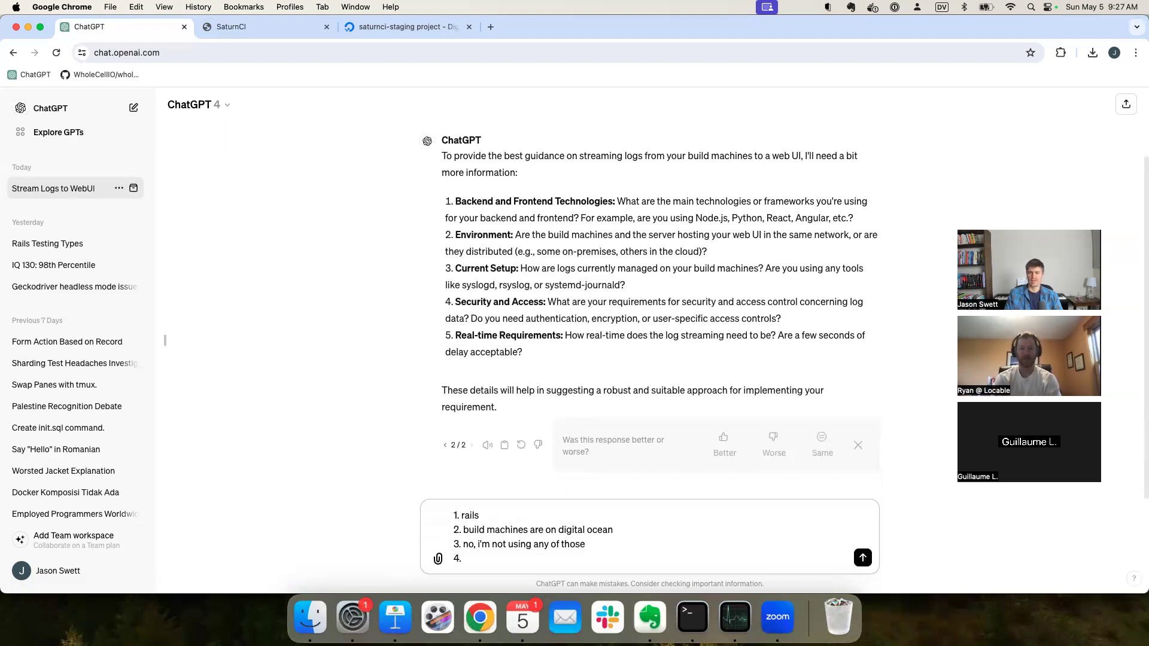
{"action": "type", "text": "i already have"}
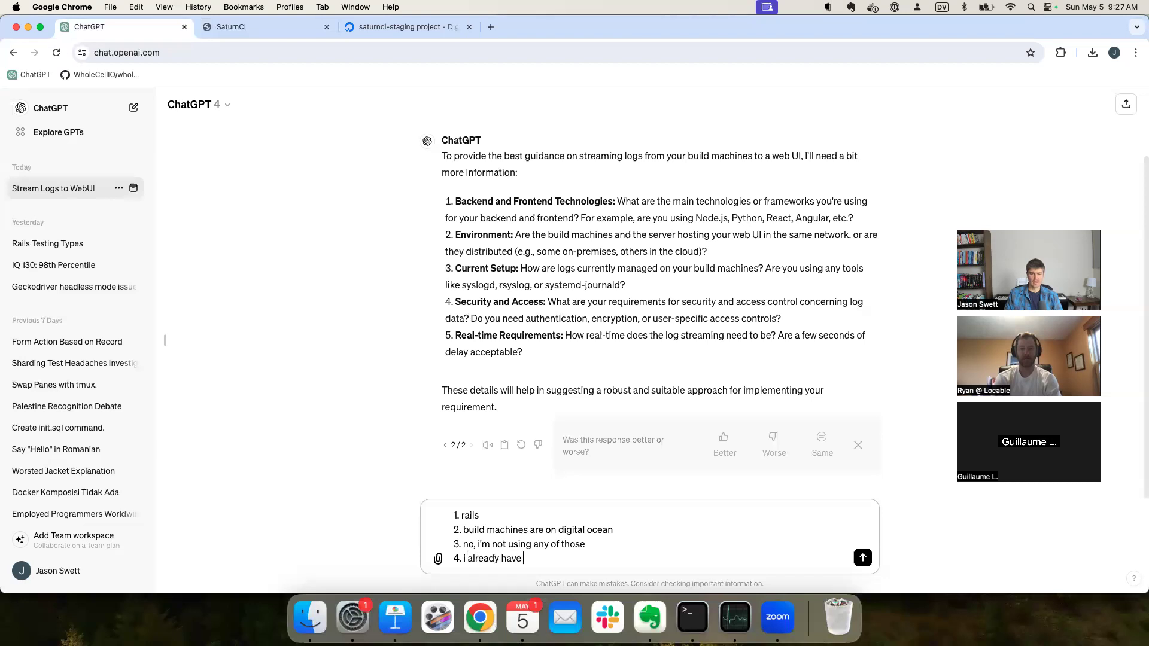
{"action": "type", "text": "certain security measures in place"}
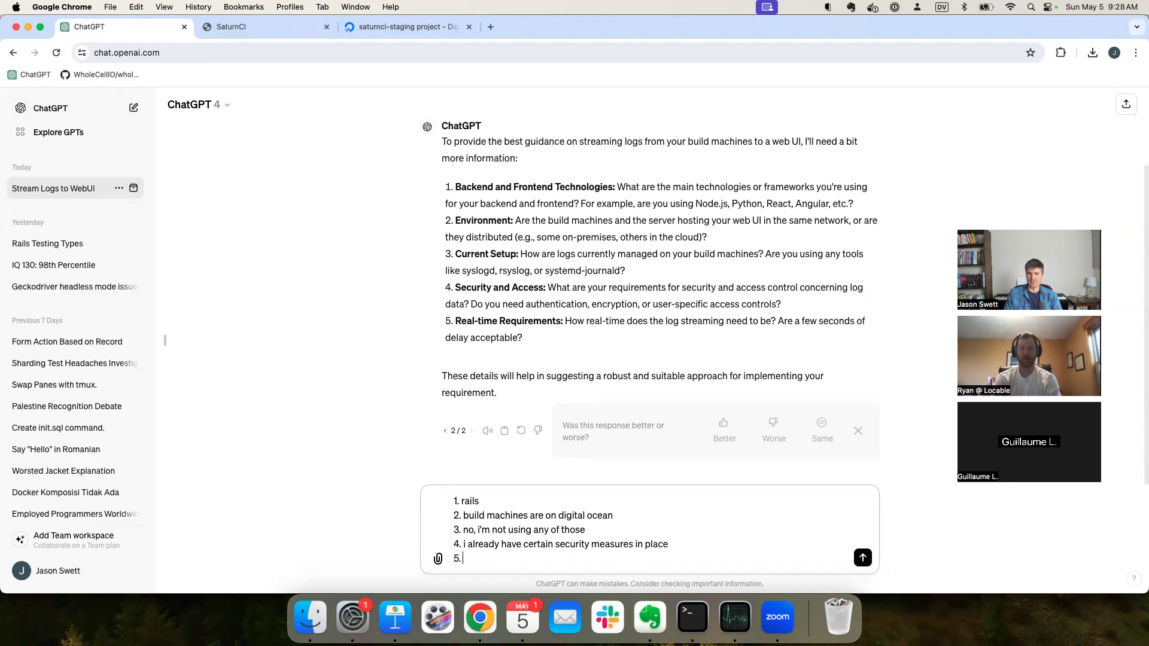
{"action": "type", "text": "a few"}
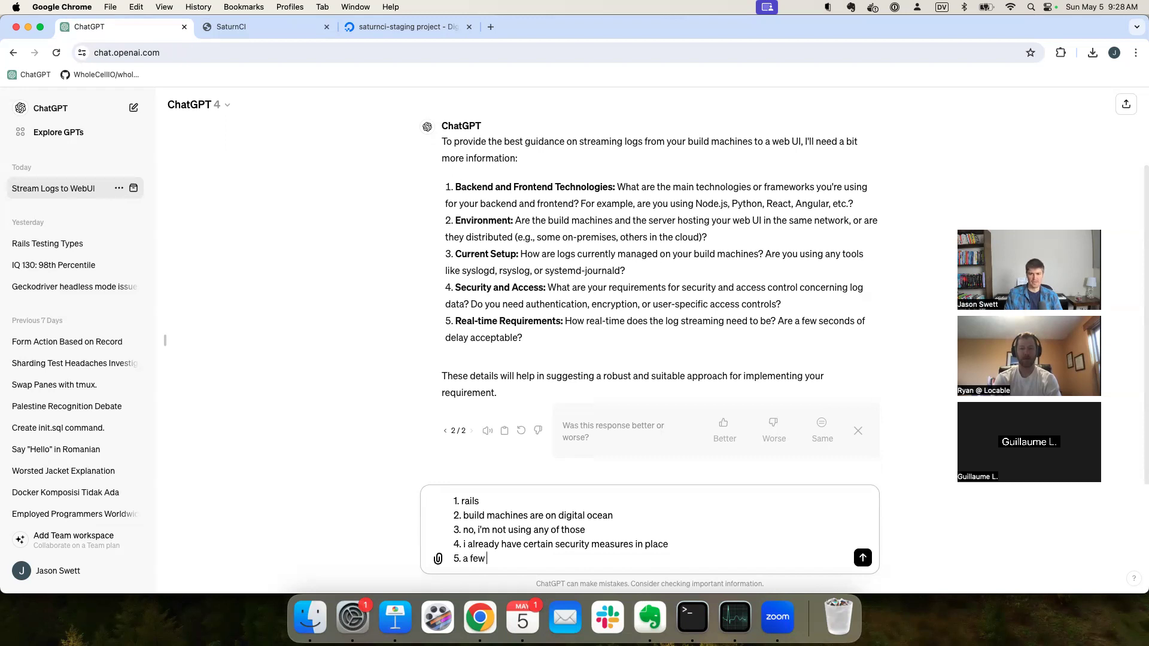
{"action": "type", "text": "seconds of"}
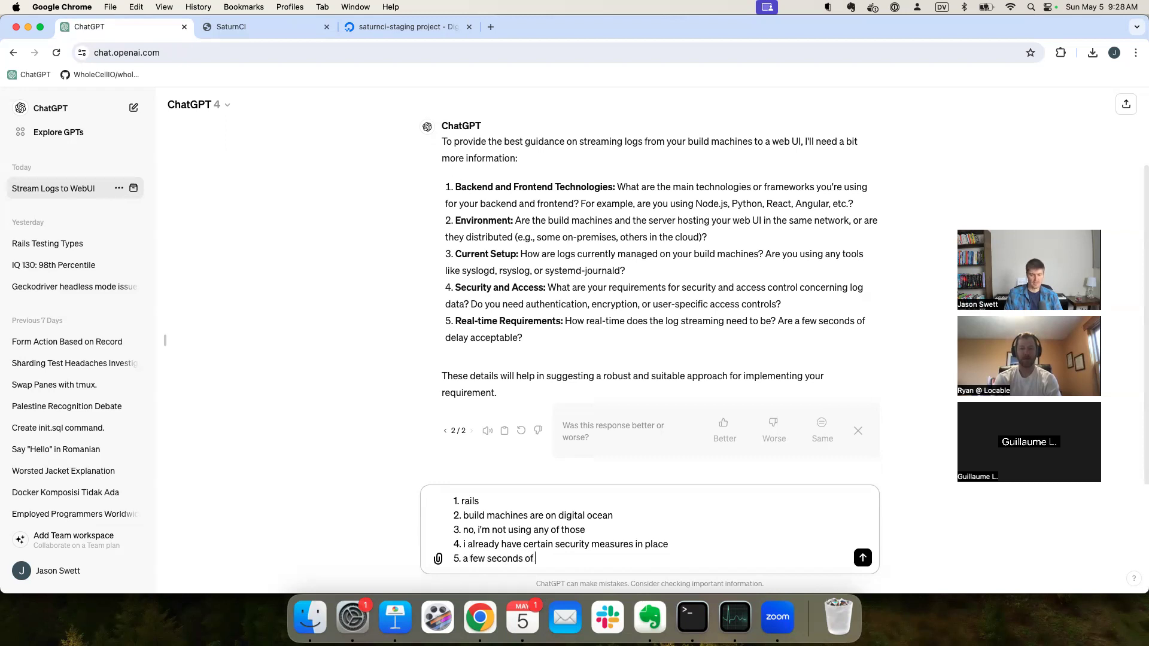
{"action": "type", "text": "delay is accep"}
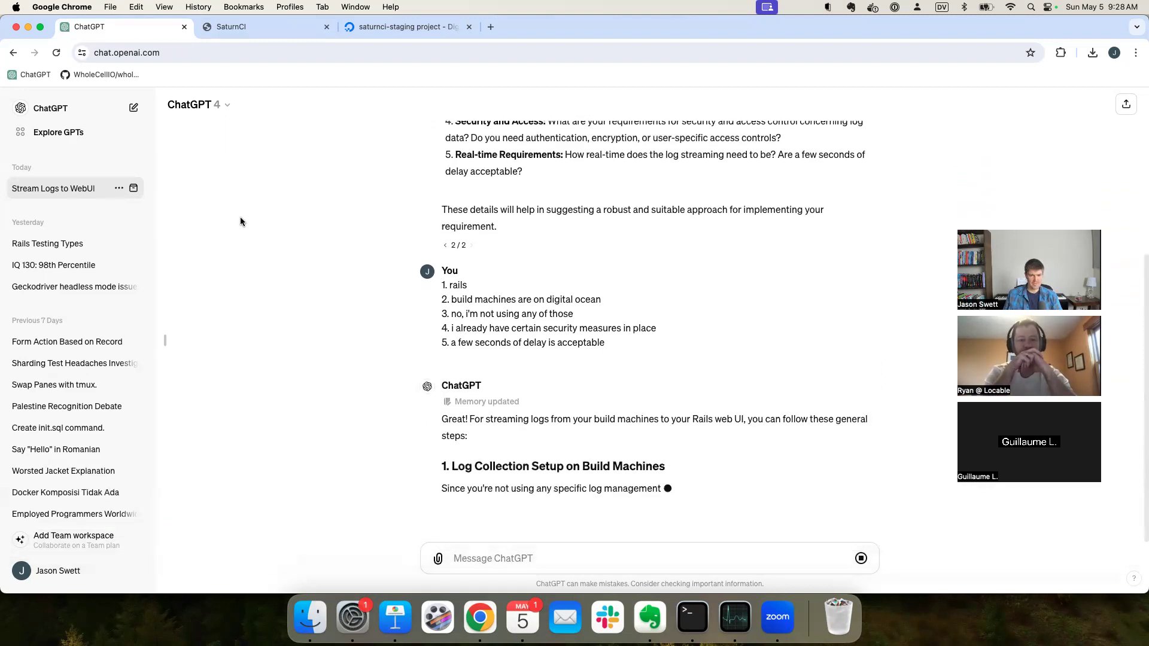
{"action": "scroll", "scroll_direction": "down", "scroll_amount": 3}
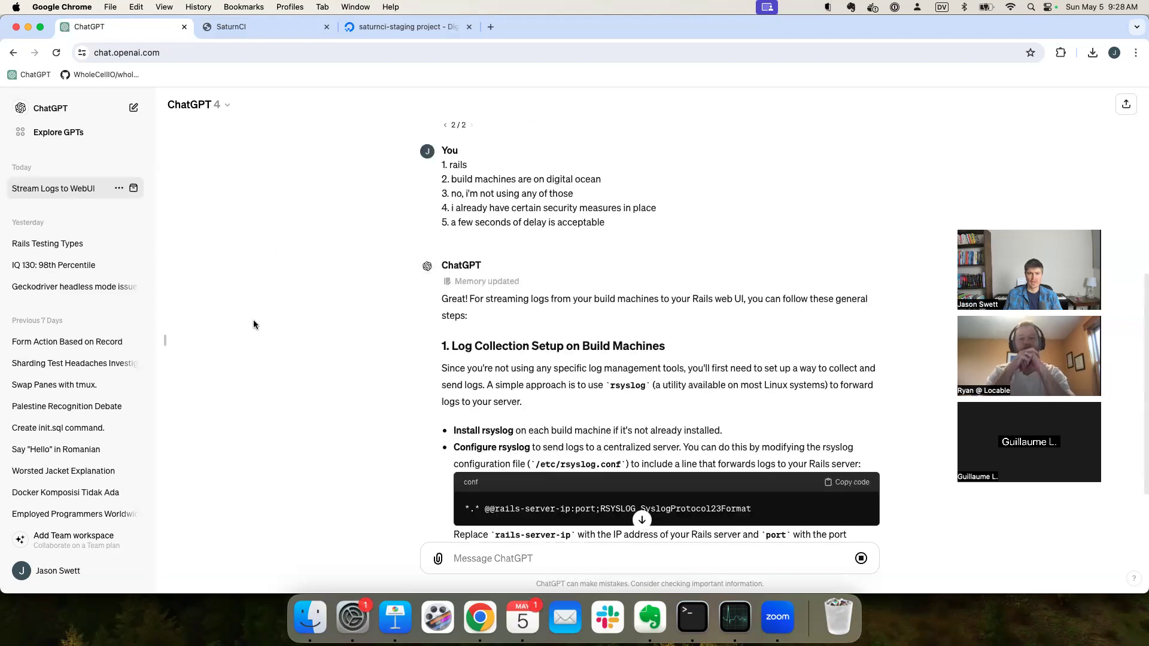
{"action": "left_click", "coordinate": [486, 281]}
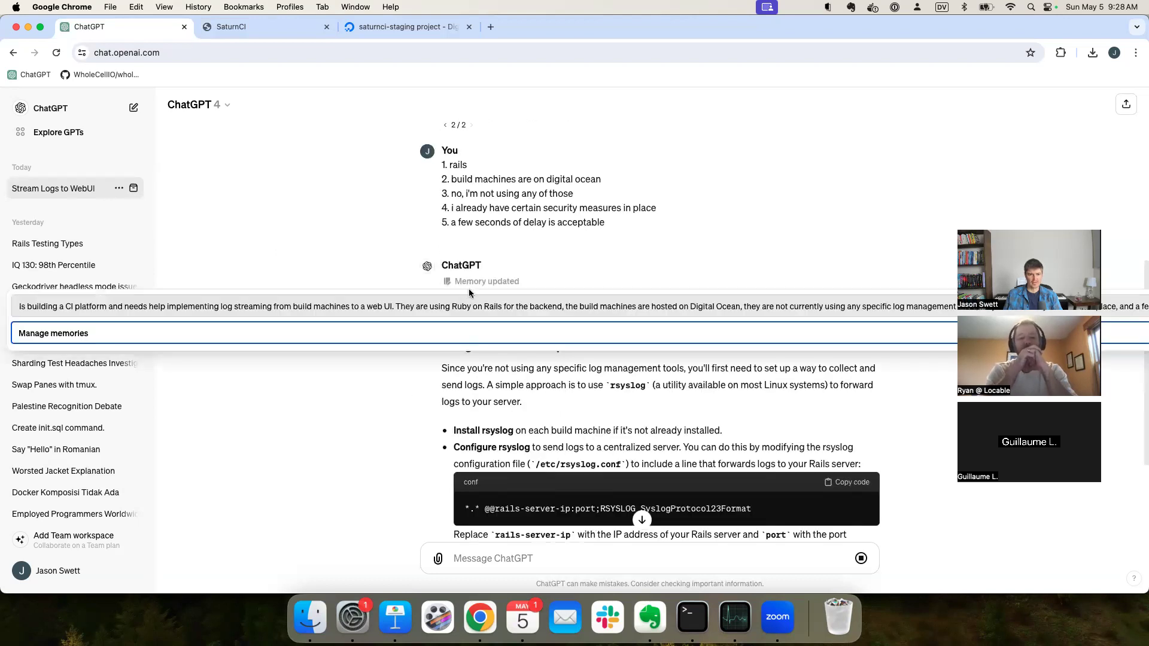
{"action": "left_click", "coordinate": [52, 333]}
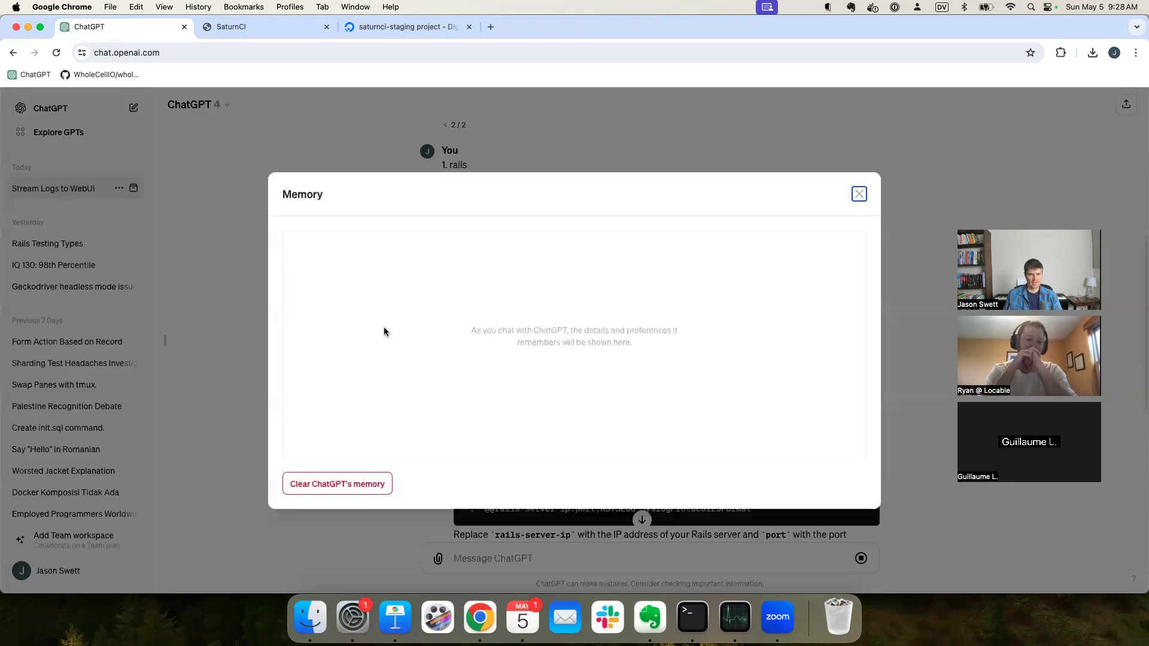
{"action": "left_click", "coordinate": [858, 193]}
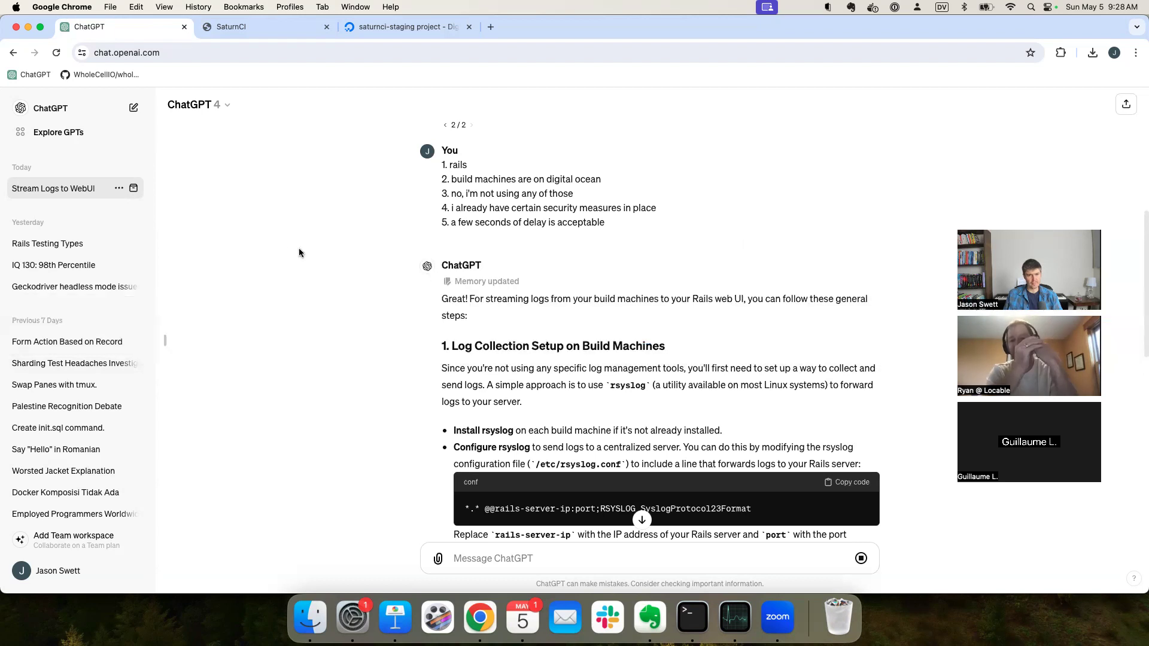
{"action": "mouse_move", "coordinate": [307, 430]}
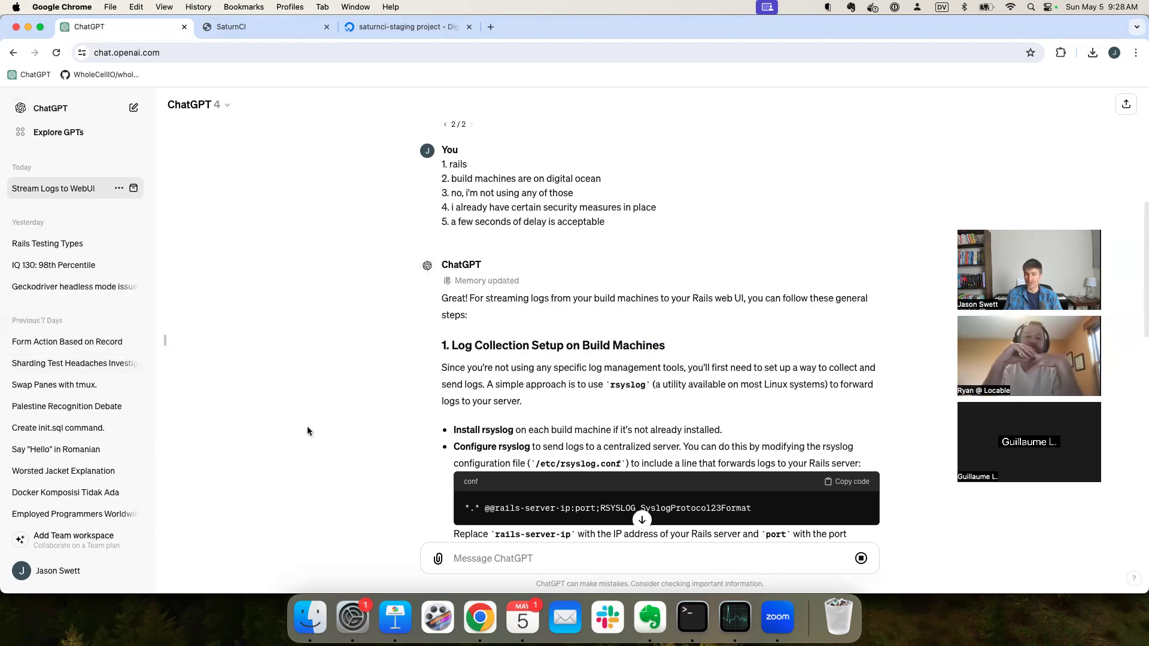
{"action": "scroll", "scroll_direction": "down", "scroll_amount": 3}
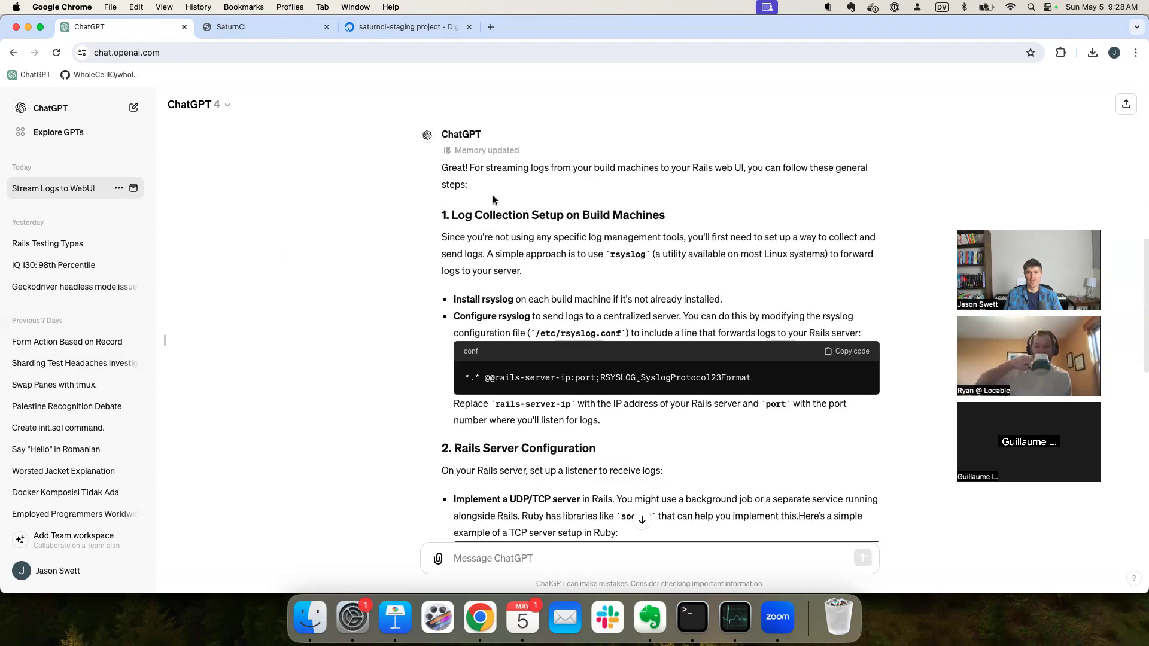
{"action": "mouse_move", "coordinate": [306, 336]}
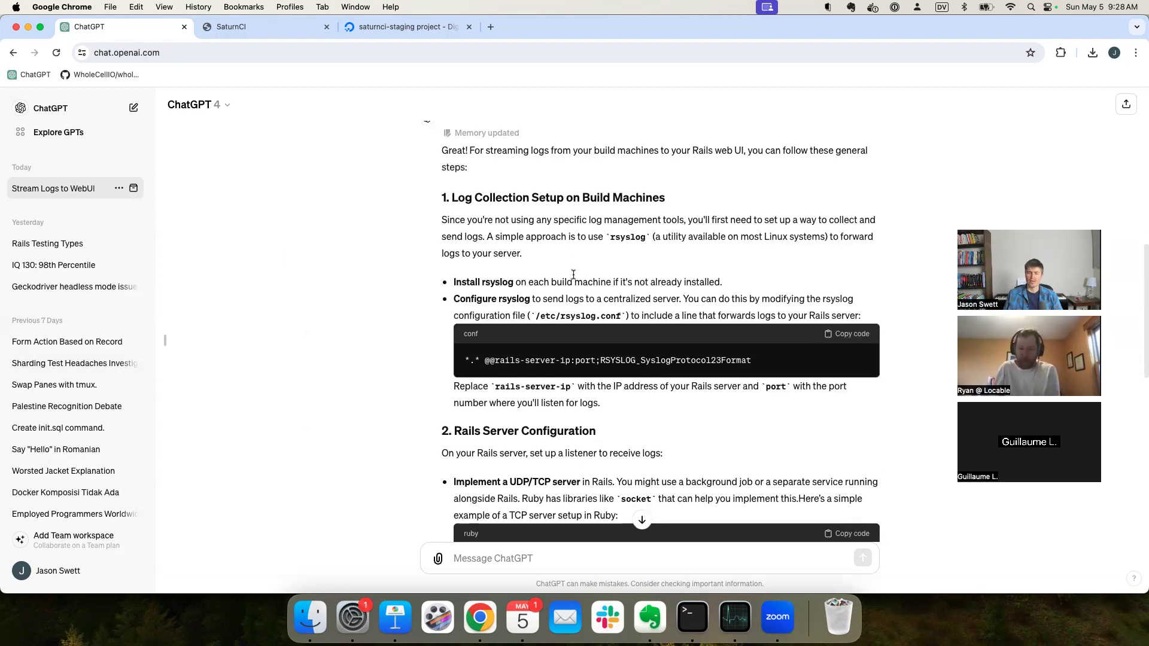
{"action": "mouse_move", "coordinate": [339, 293]}
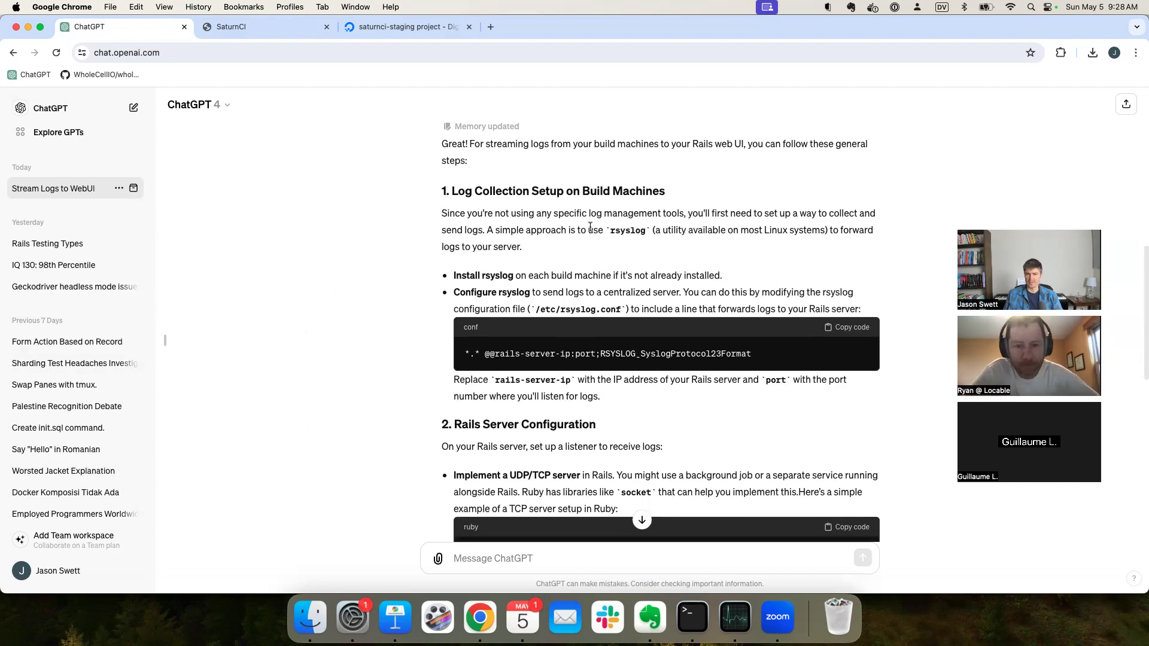
{"action": "mouse_move", "coordinate": [333, 333]}
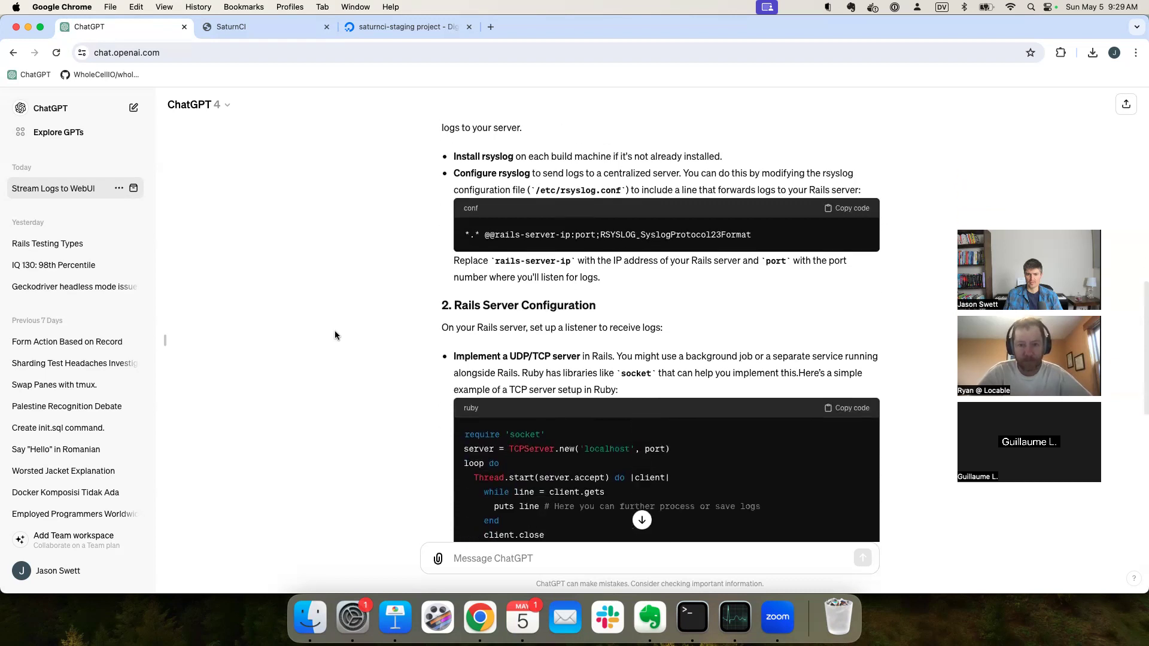
{"action": "scroll", "scroll_direction": "down", "scroll_amount": 3}
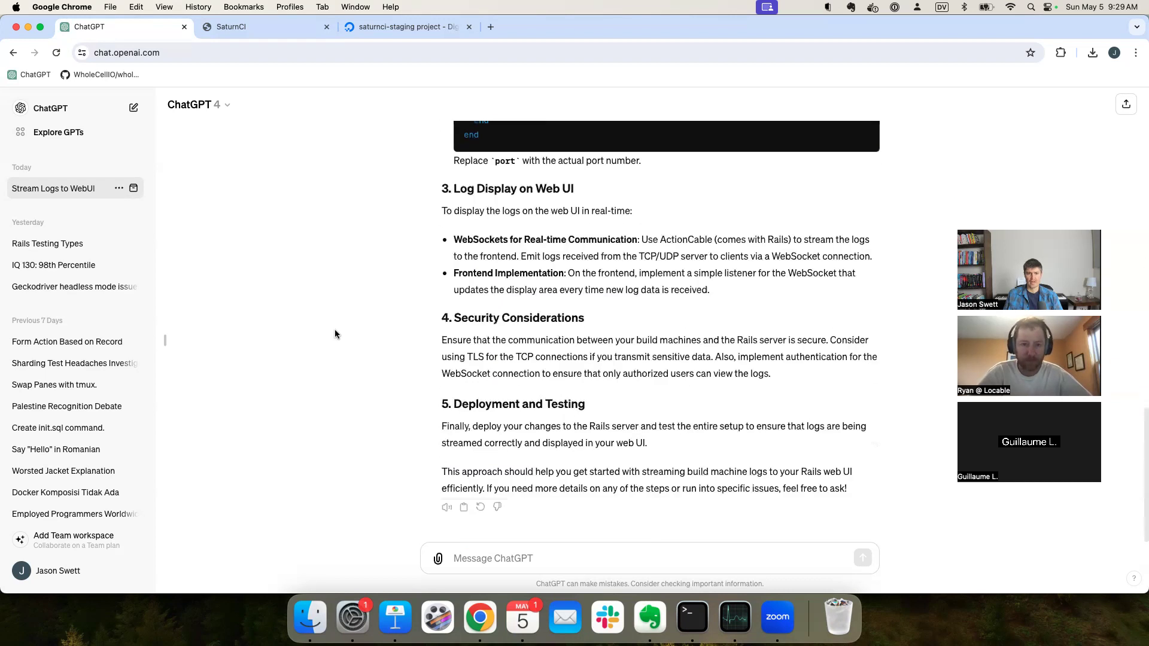
Step: Switch to Terminal and cd into ~/Documents/code/saturn
{"action": "left_click", "coordinate": [689, 616]}
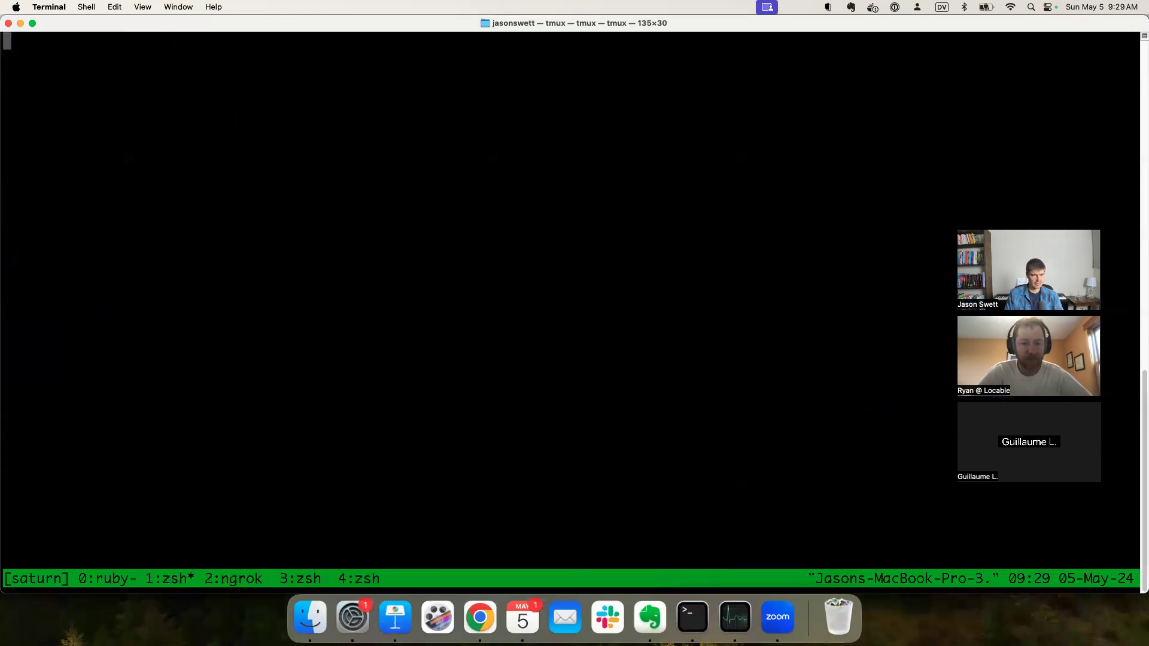
{"action": "type", "text": "cd ~/Documents/code/saturn/"}
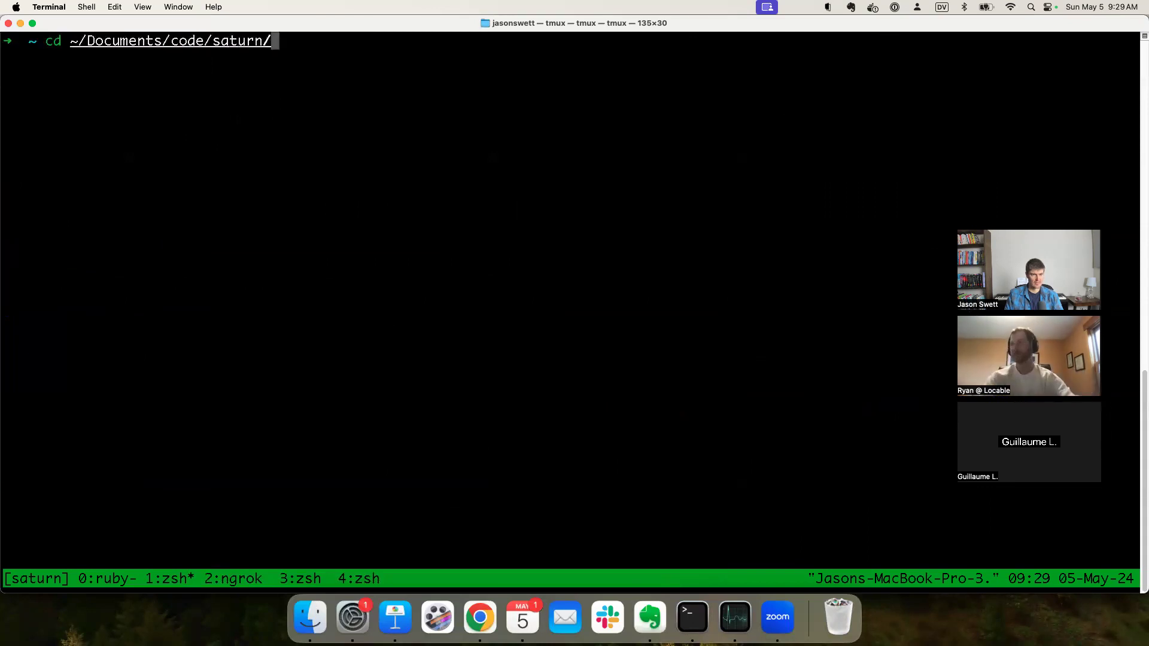
{"action": "key", "text": "Return"}
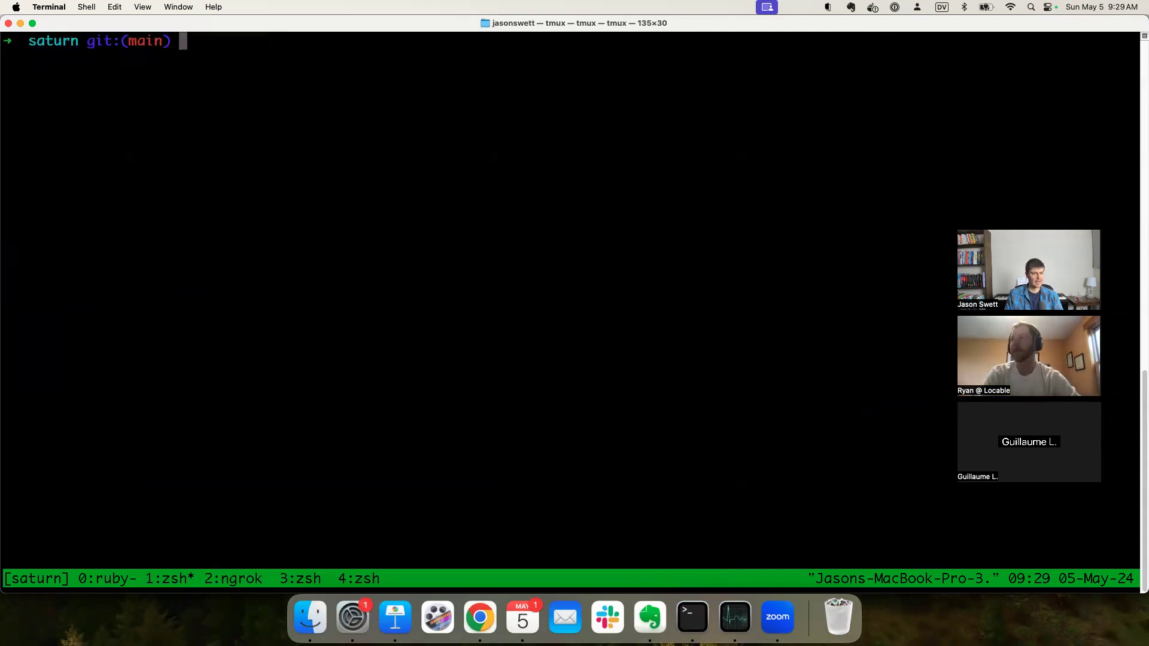
Step: Open lib/job.sh in nvim, yank all 116 lines, and bring ChatGPT back
{"action": "left_click", "coordinate": [479, 616]}
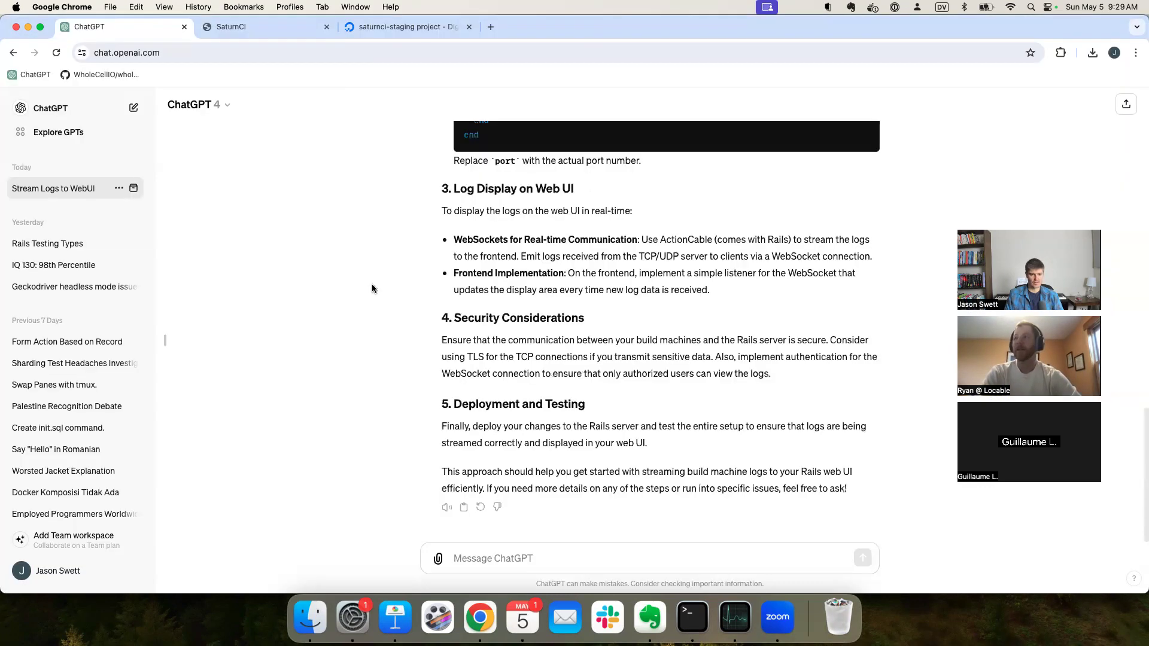
{"action": "left_click", "coordinate": [689, 616]}
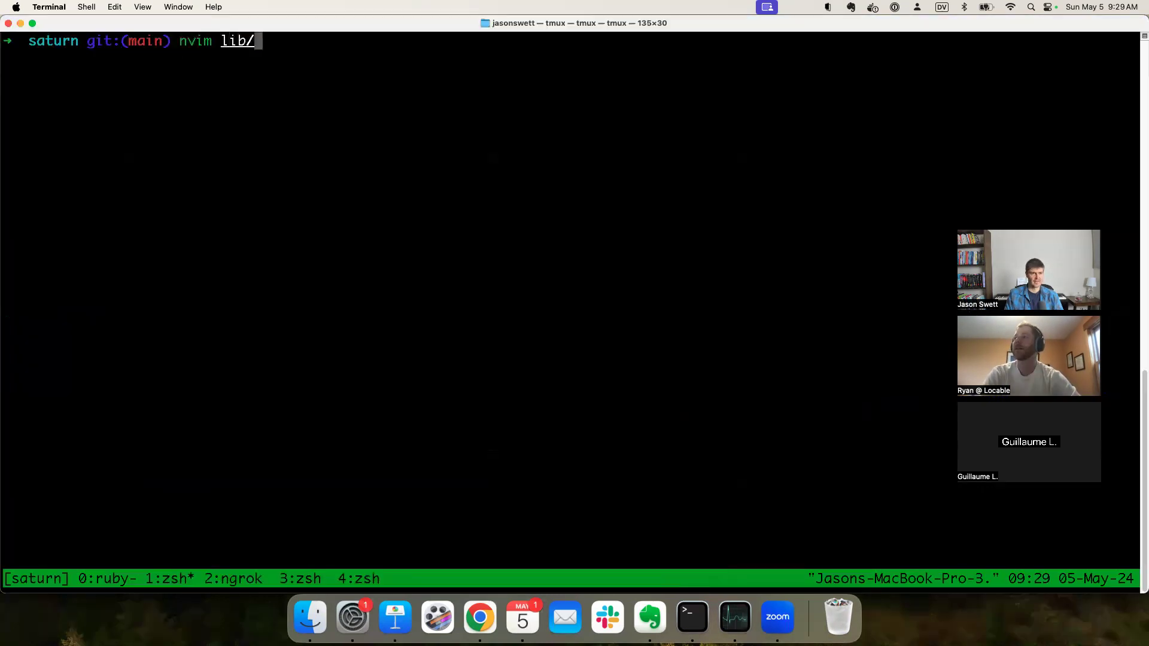
{"action": "key", "text": "Return"}
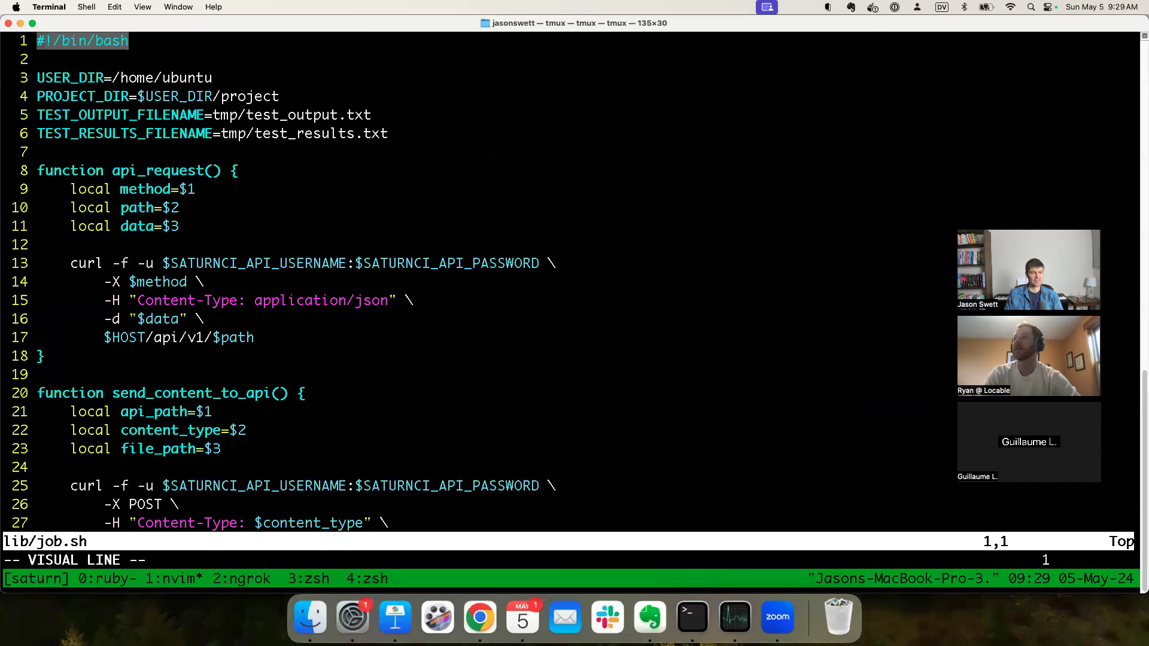
{"action": "key", "text": "y"}
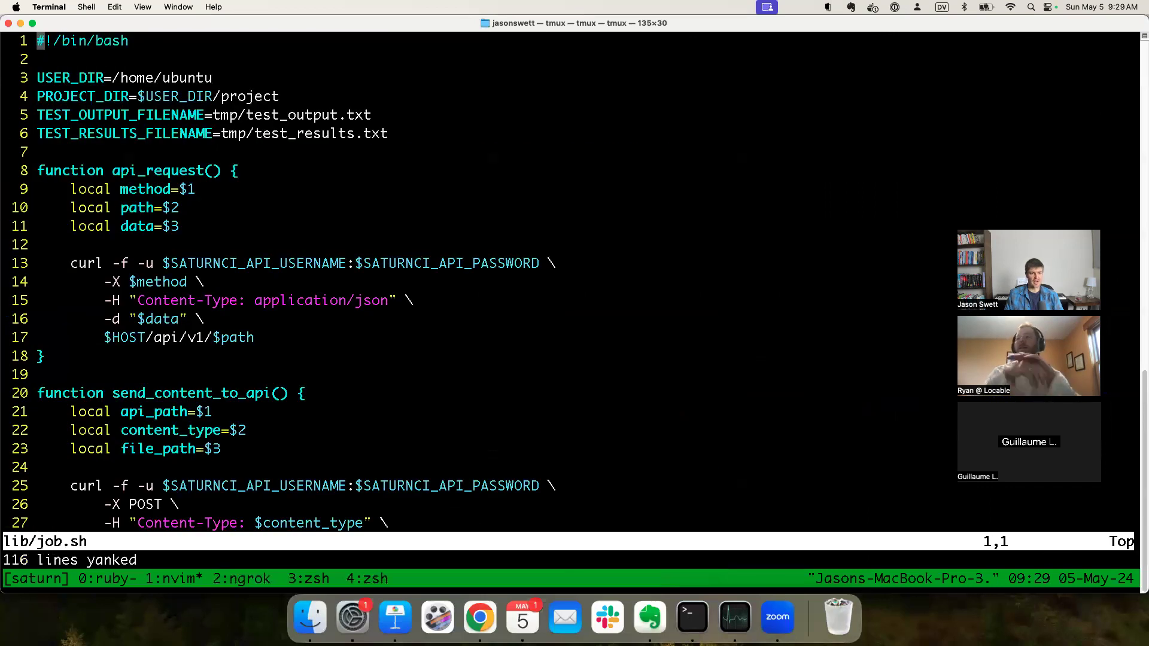
{"action": "left_click", "coordinate": [480, 616]}
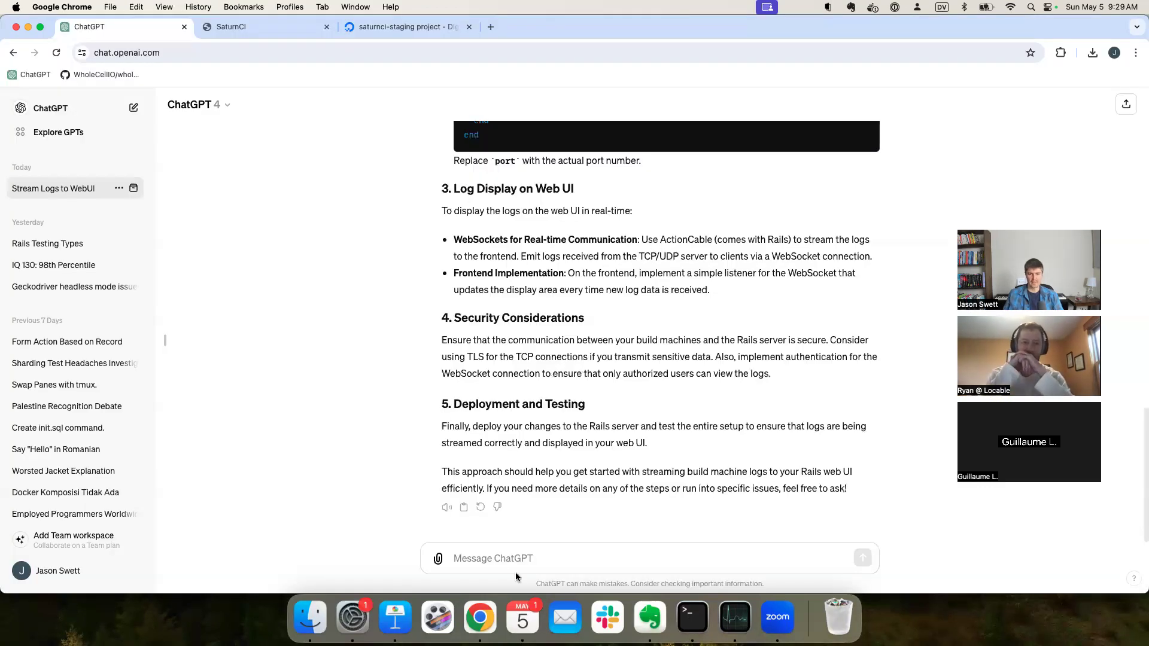
Step: Paste the lib/job.sh script into ChatGPT and ask 'does this change your answer at all?'
{"action": "type", "text": "in"}
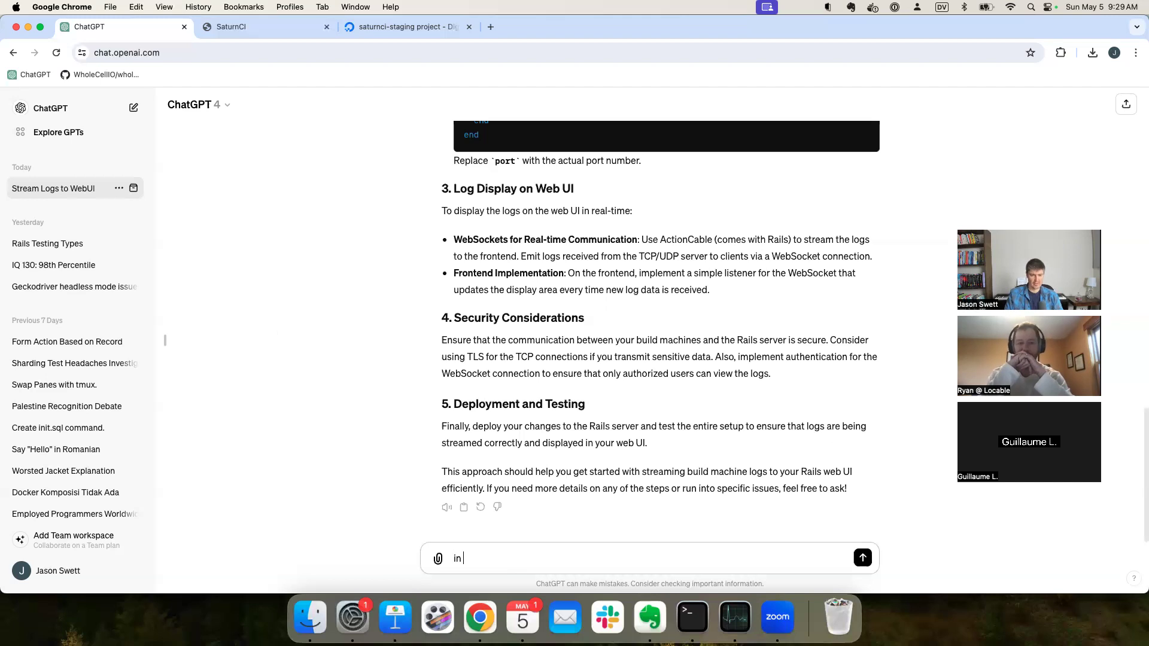
{"action": "type", "text": "case it's helpful"}
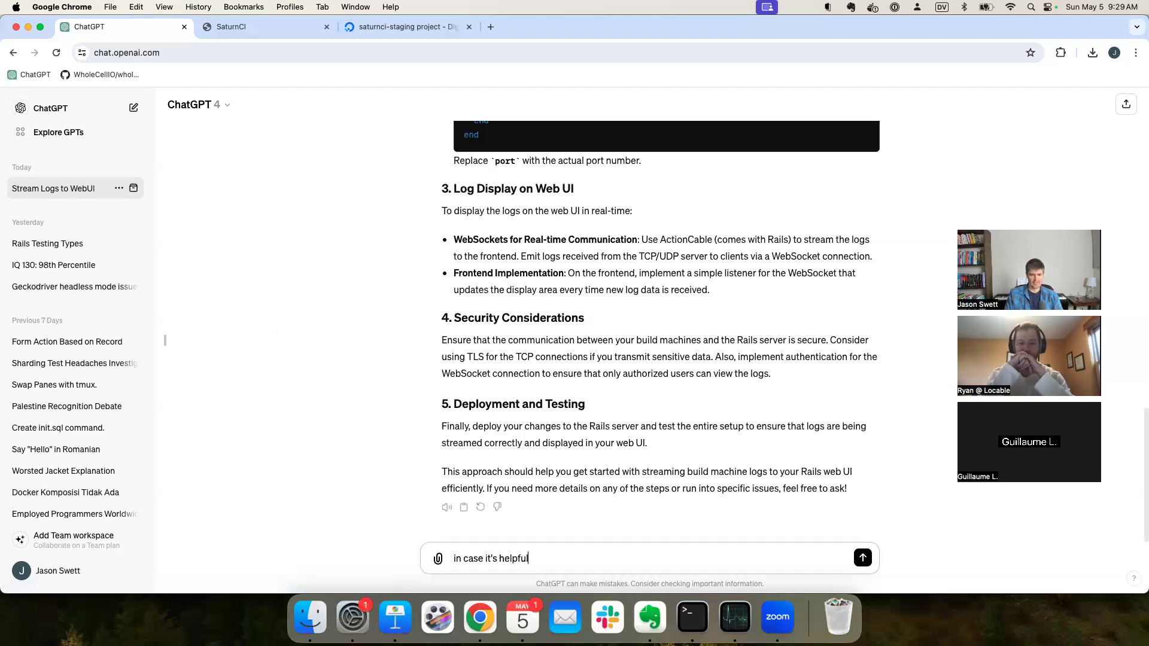
{"action": "type", "text": ", here's the scri"}
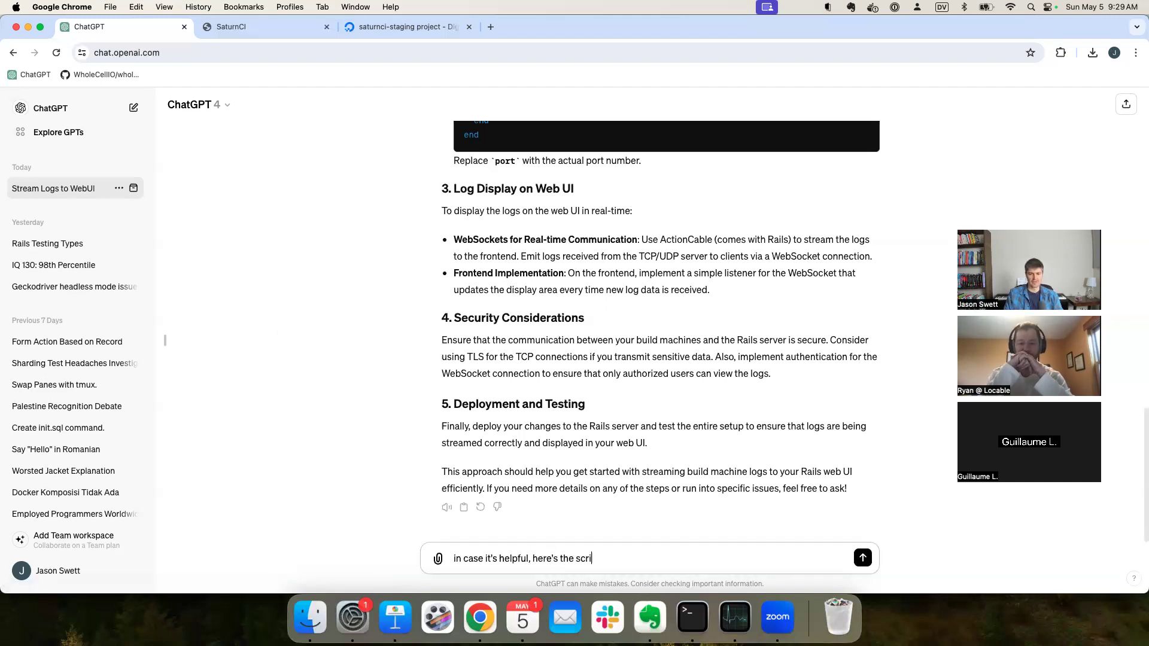
{"action": "type", "text": "pt that runs on"}
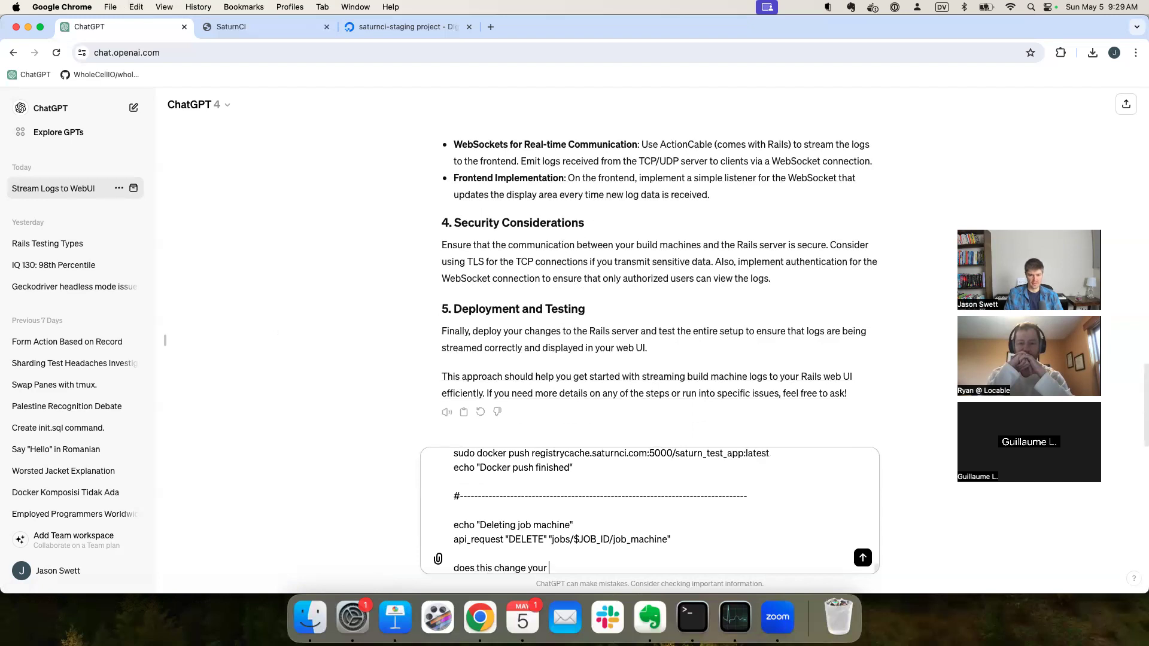
{"action": "type", "text": "answer at all"}
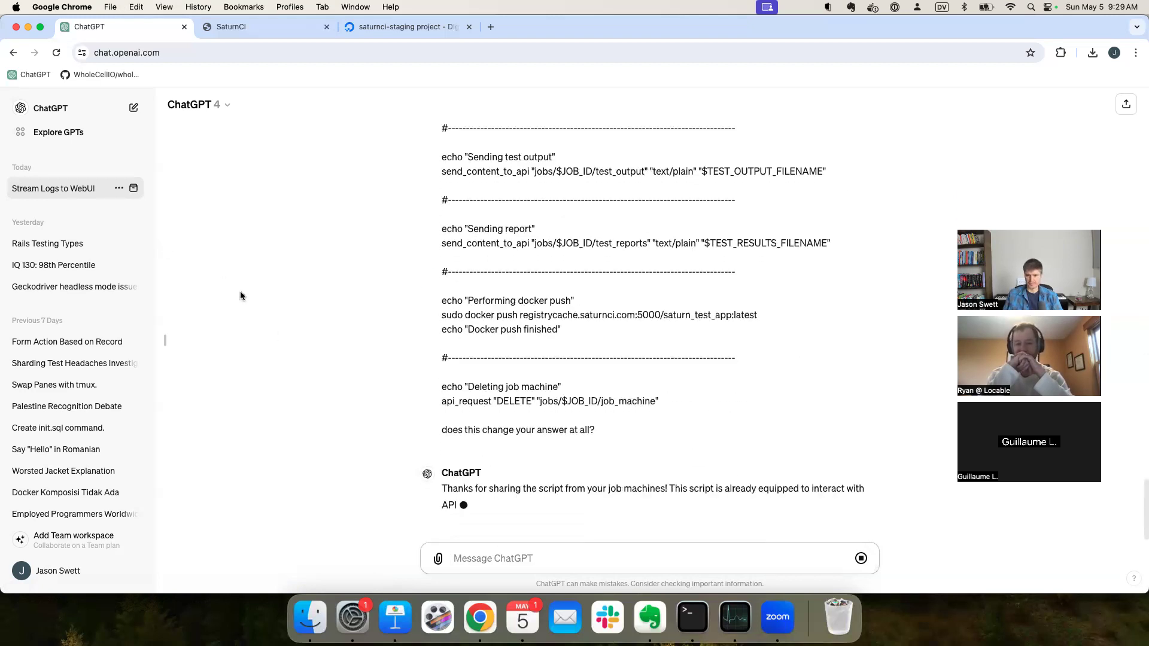
Step: Read ChatGPT's 'Adjusted Approach Using API' reply, then return to lib/job.sh in Terminal
{"action": "scroll", "scroll_direction": "down", "scroll_amount": 3}
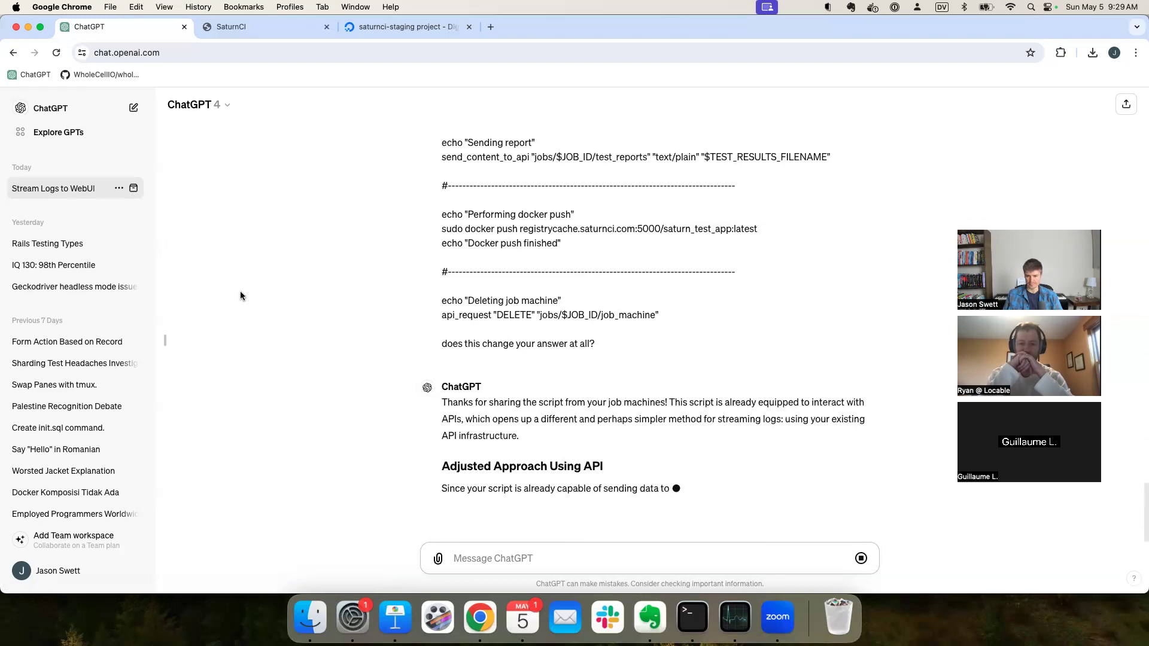
{"action": "scroll", "scroll_direction": "down", "scroll_amount": 3}
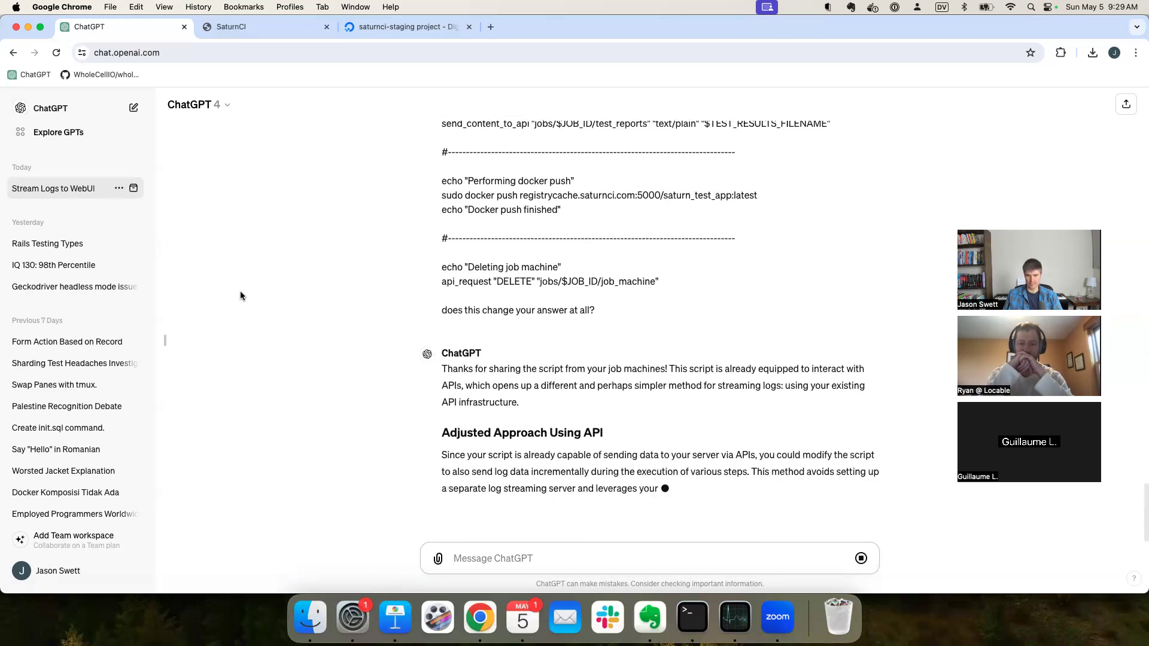
{"action": "scroll", "scroll_direction": "down", "scroll_amount": 3}
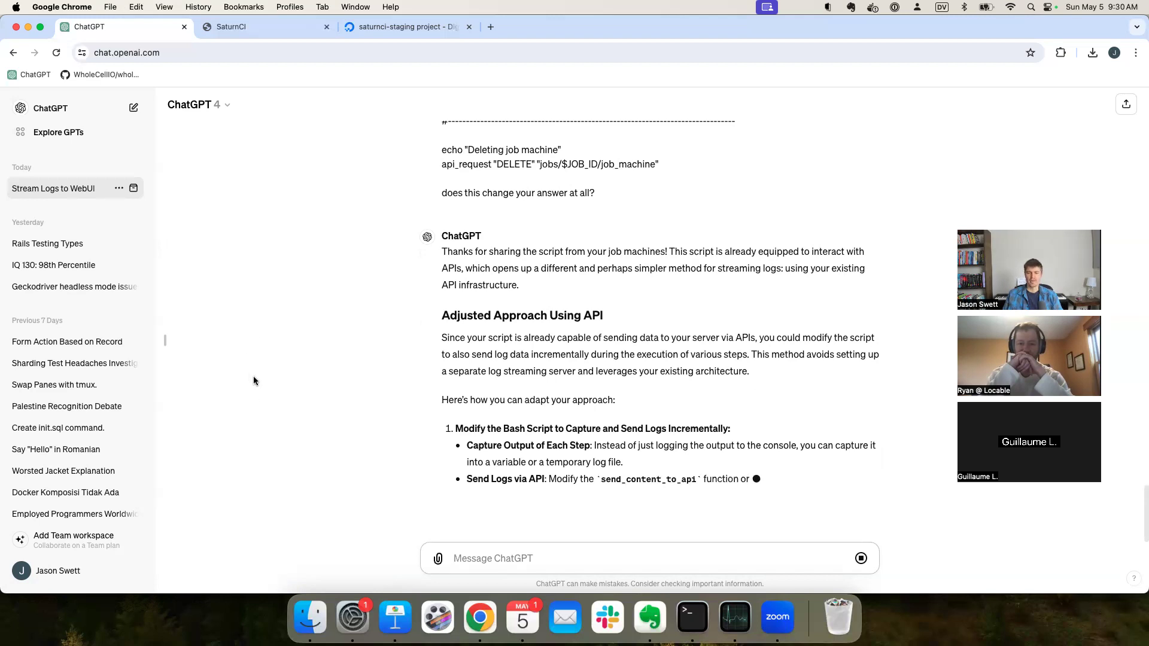
{"action": "scroll", "scroll_direction": "down", "scroll_amount": 3}
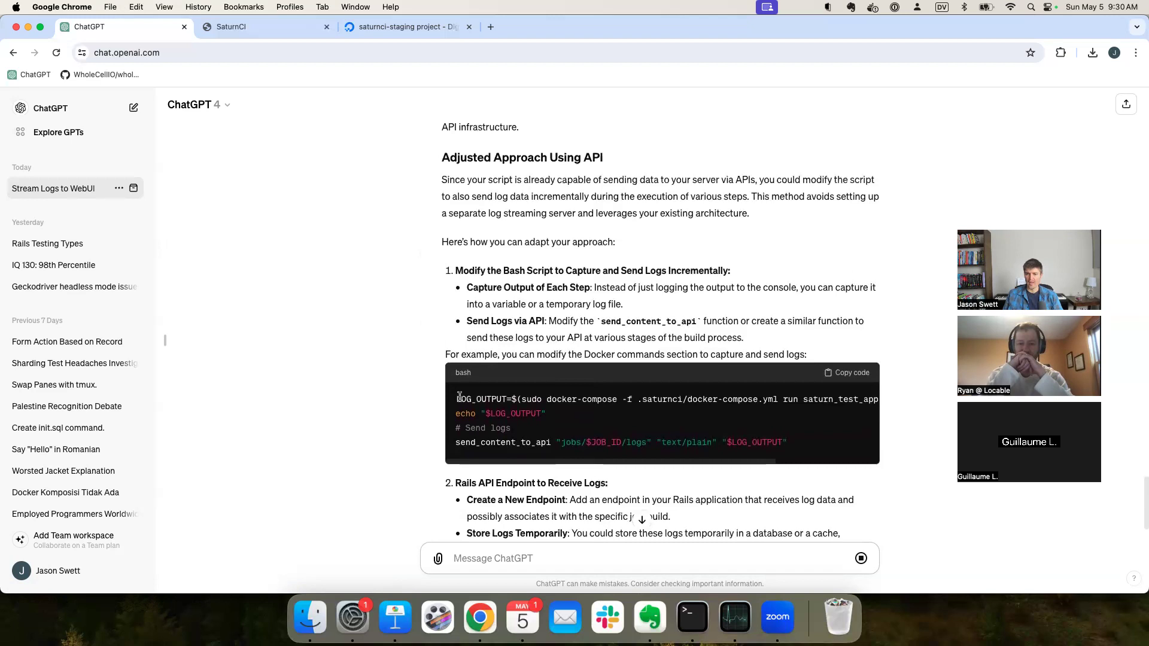
{"action": "mouse_move", "coordinate": [648, 453]}
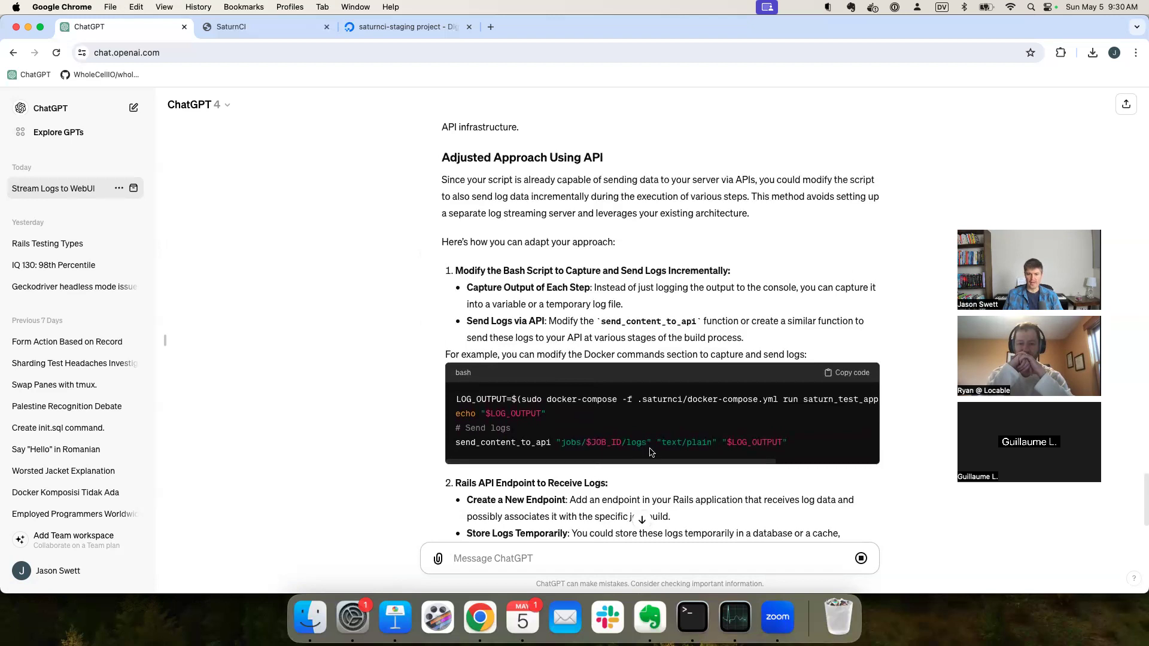
{"action": "mouse_move", "coordinate": [652, 470]}
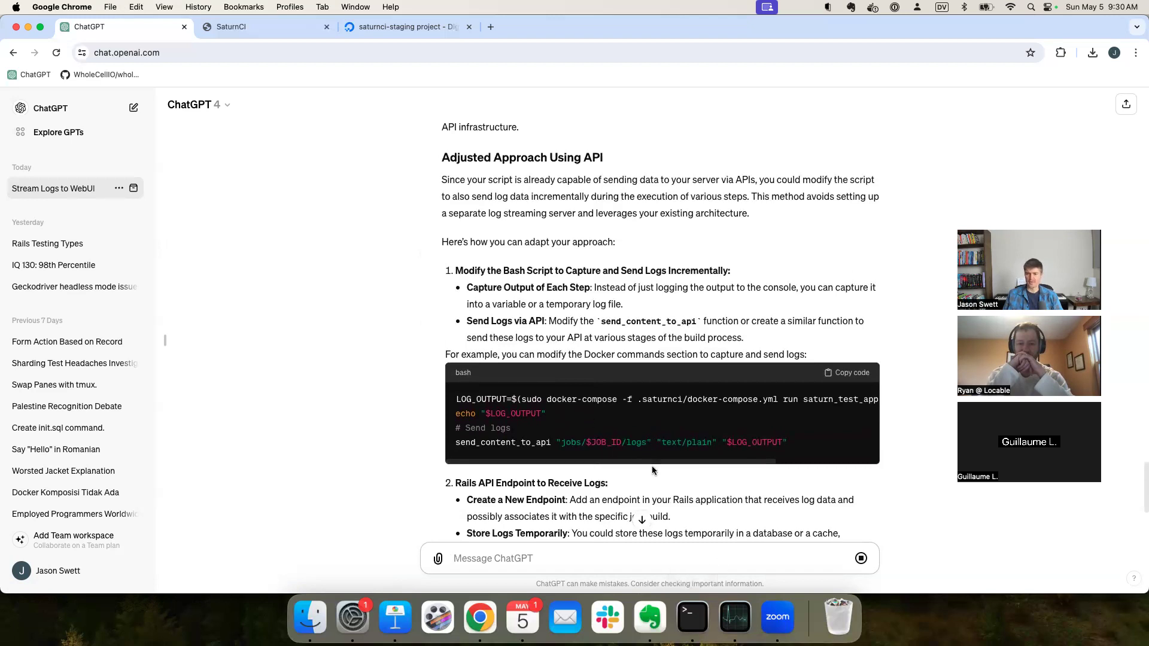
{"action": "left_click", "coordinate": [689, 616]}
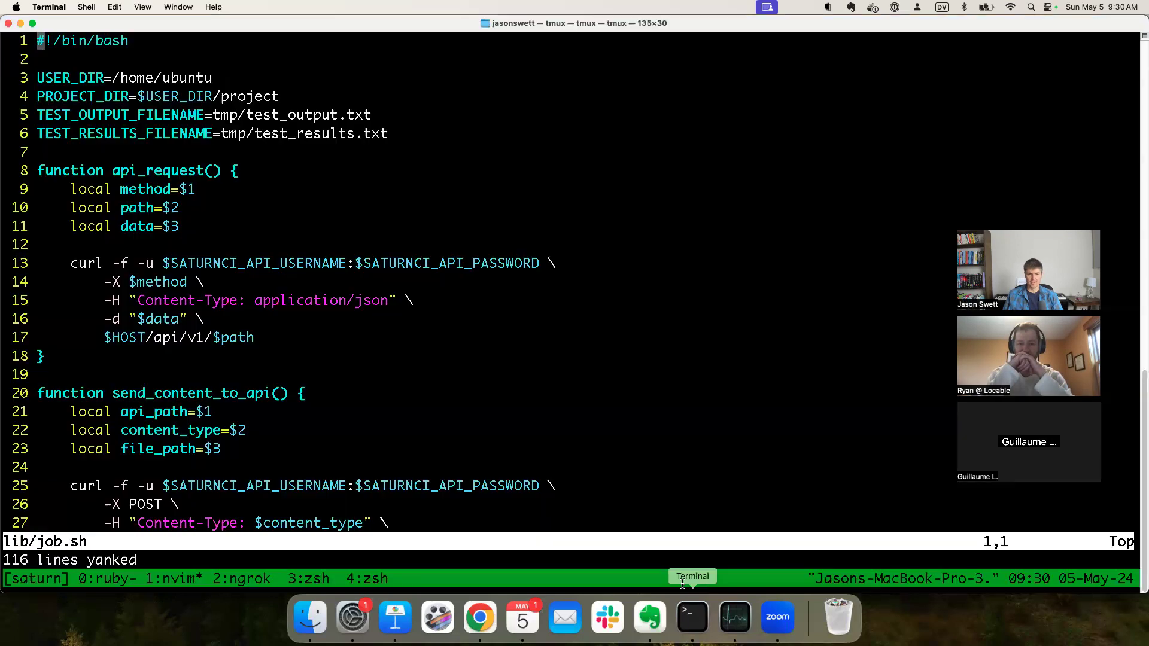
Step: Search lib/job.sh for 'logs' to reach the system_logs upload, then switch back to ChatGPT
{"action": "type", "text": "/logs"}
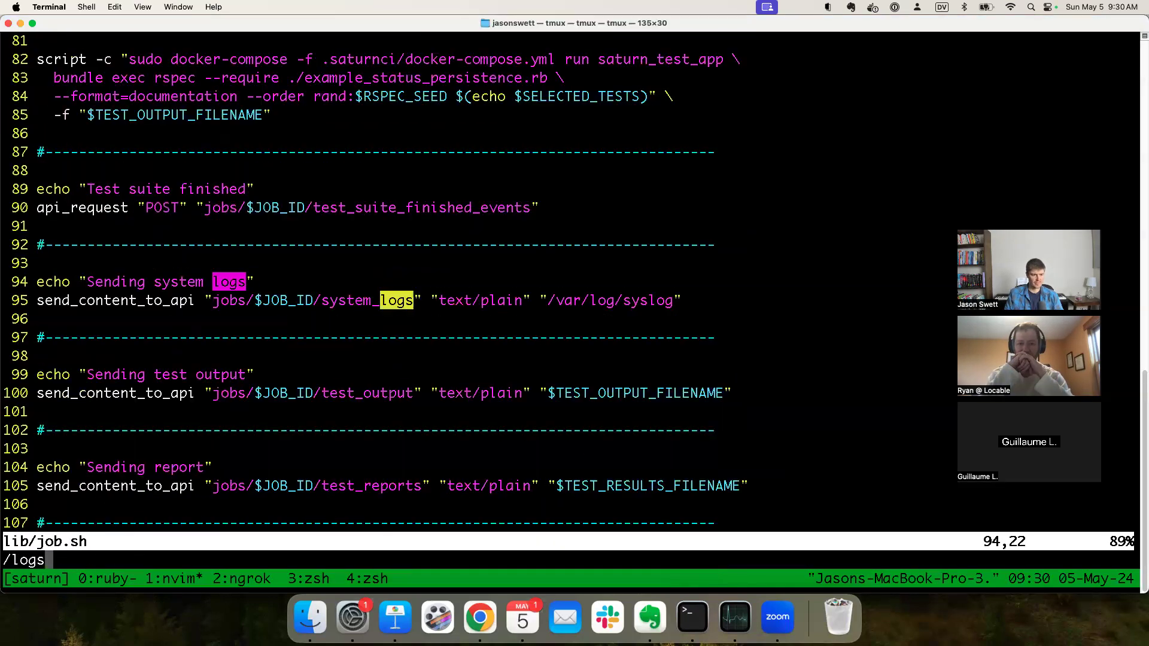
{"action": "key", "text": "n"}
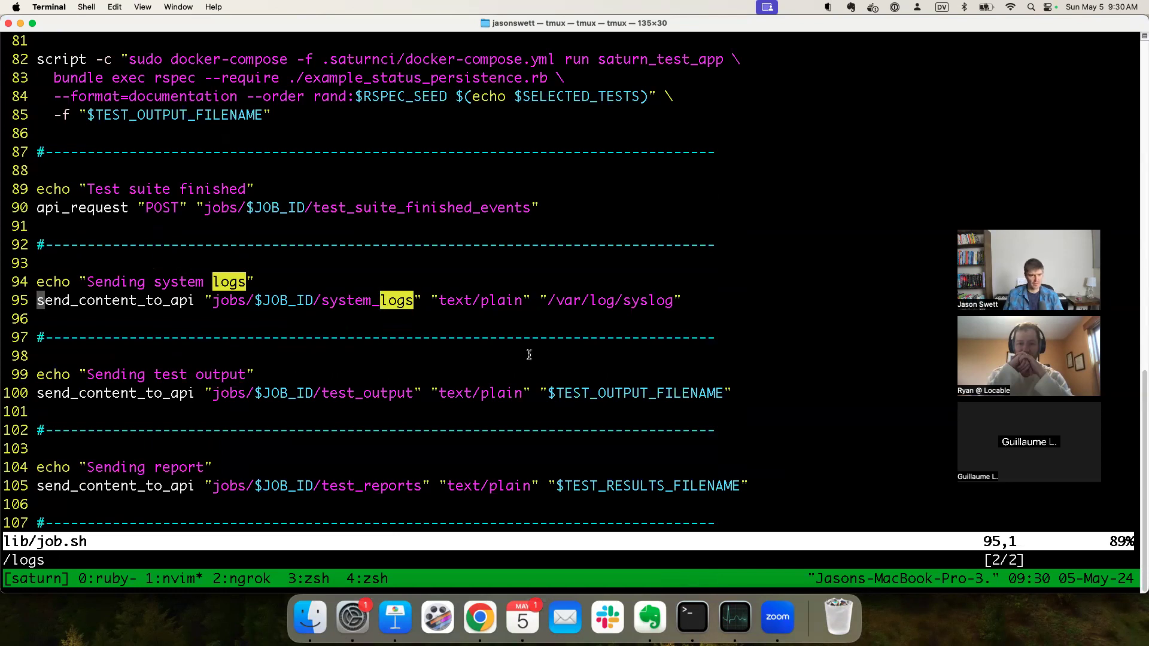
{"action": "left_click", "coordinate": [479, 616]}
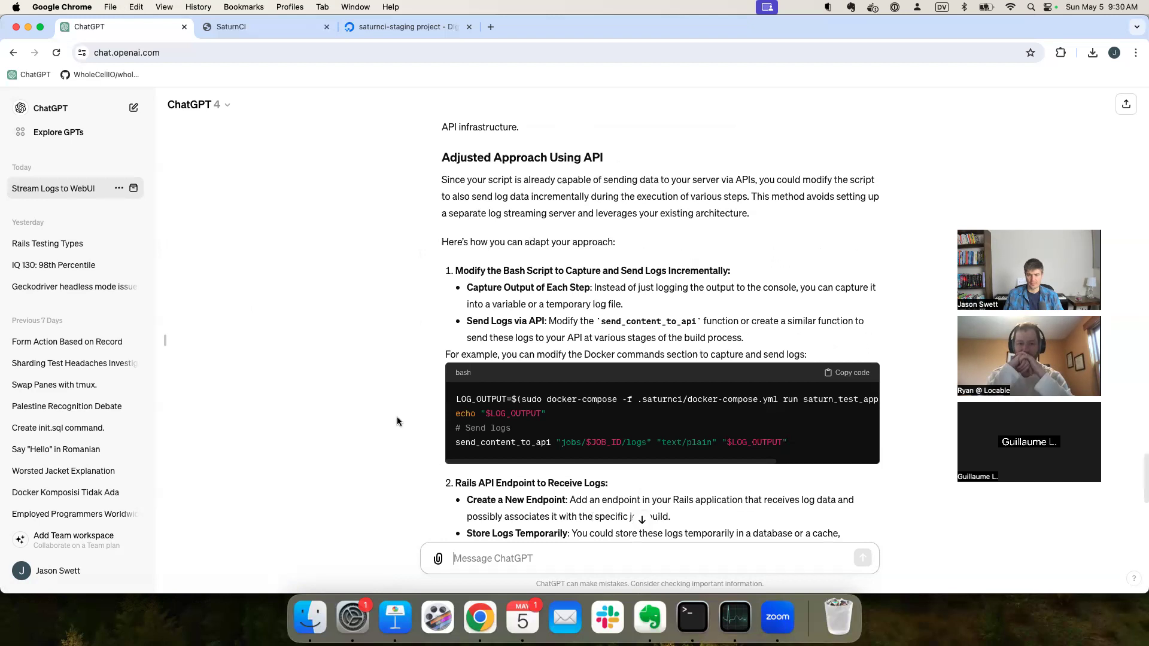
{"action": "scroll", "scroll_direction": "down", "scroll_amount": 3}
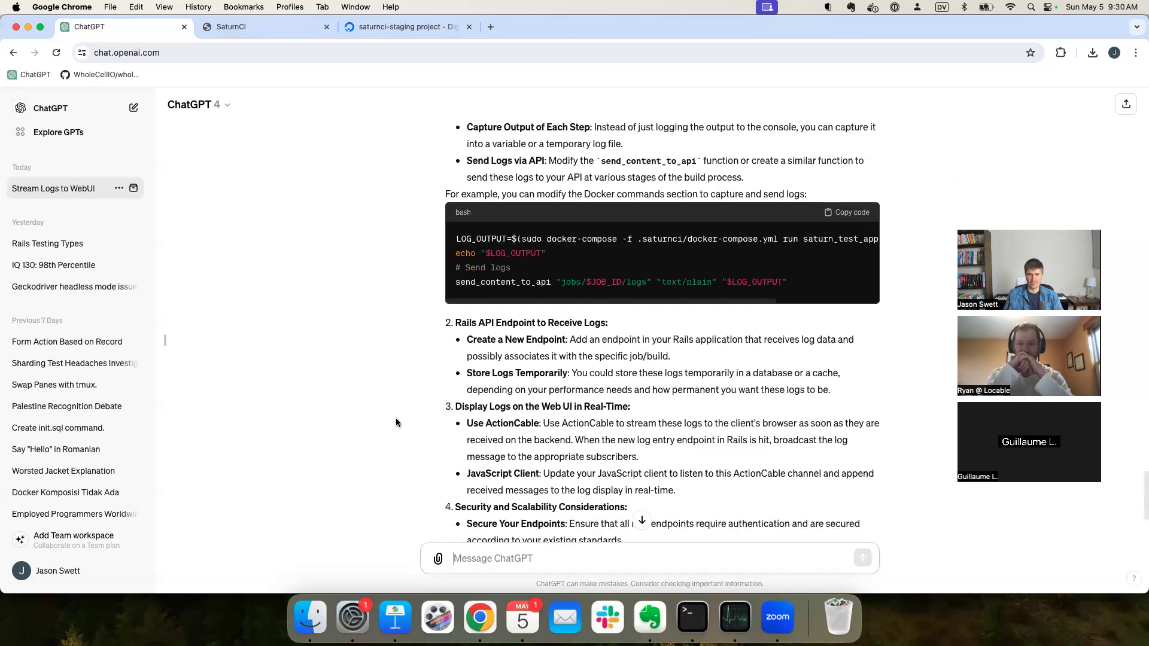
{"action": "scroll", "scroll_direction": "down", "scroll_amount": 3}
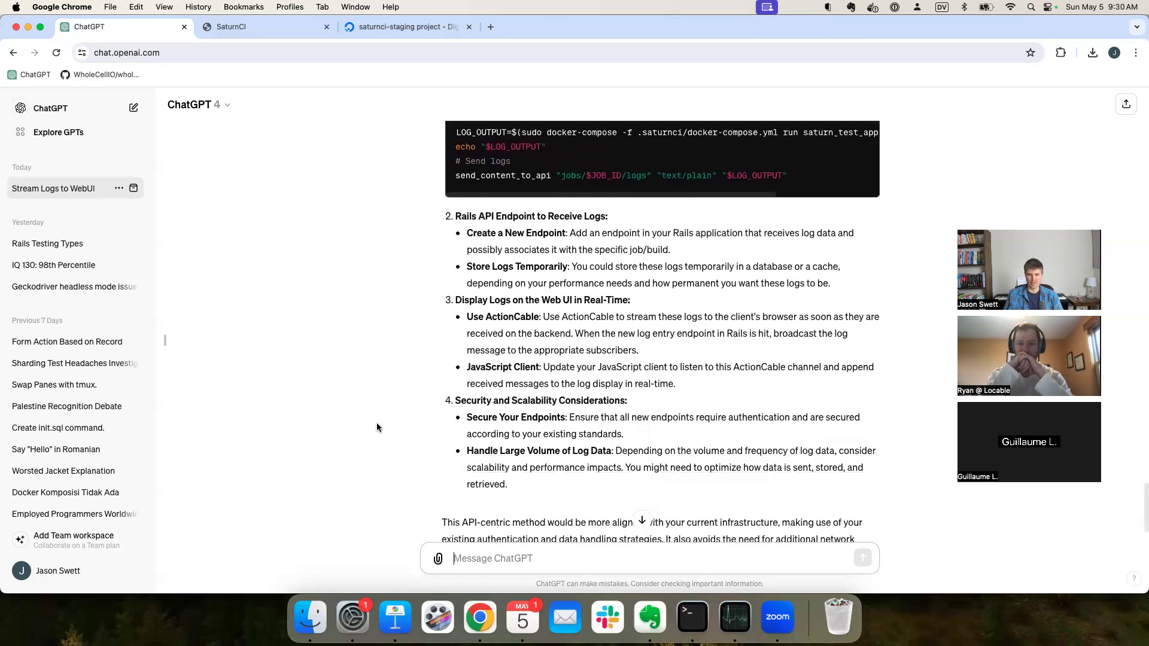
{"action": "scroll", "scroll_direction": "up", "scroll_amount": 3}
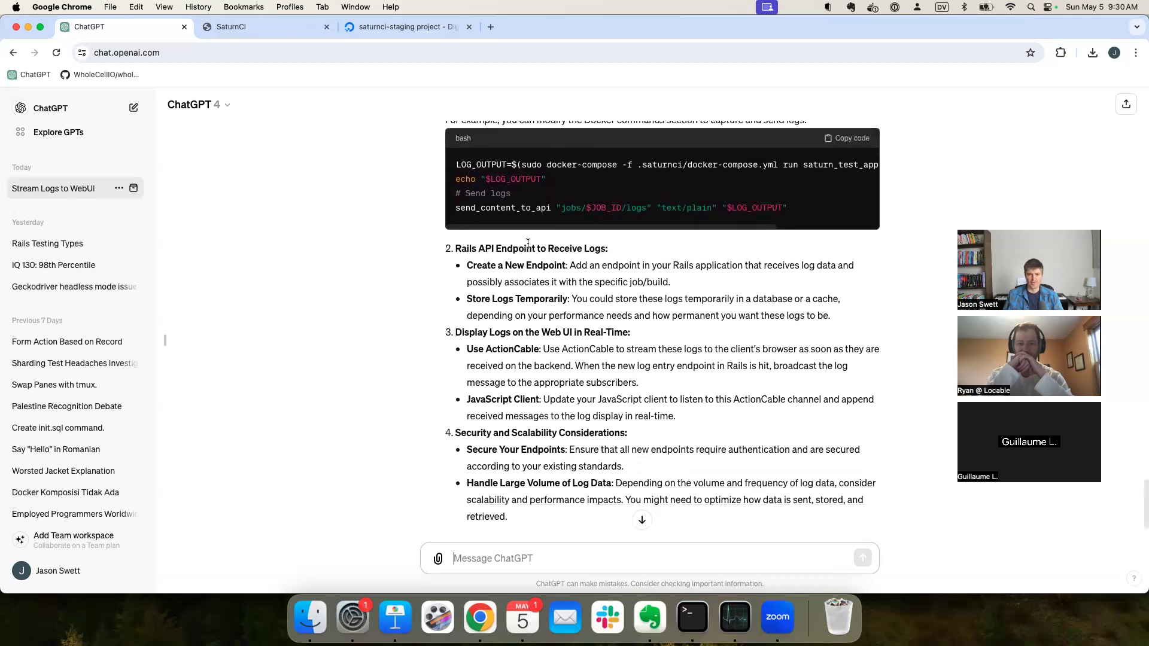
{"action": "scroll", "scroll_direction": "up", "scroll_amount": 3}
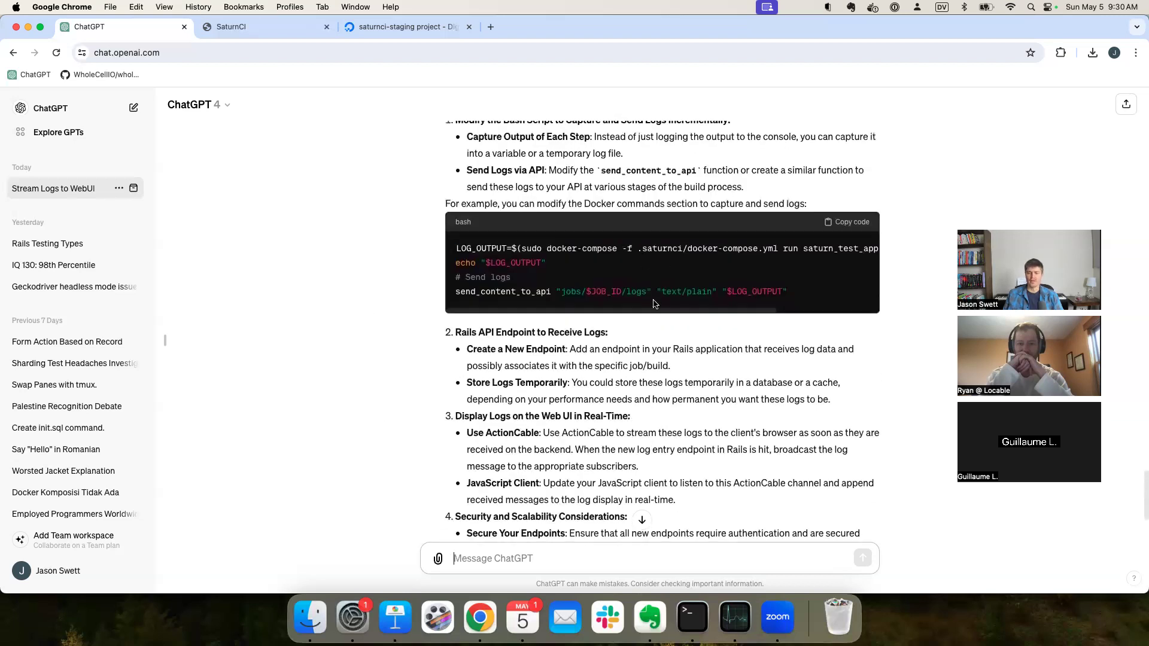
{"action": "left_click", "coordinate": [690, 616]}
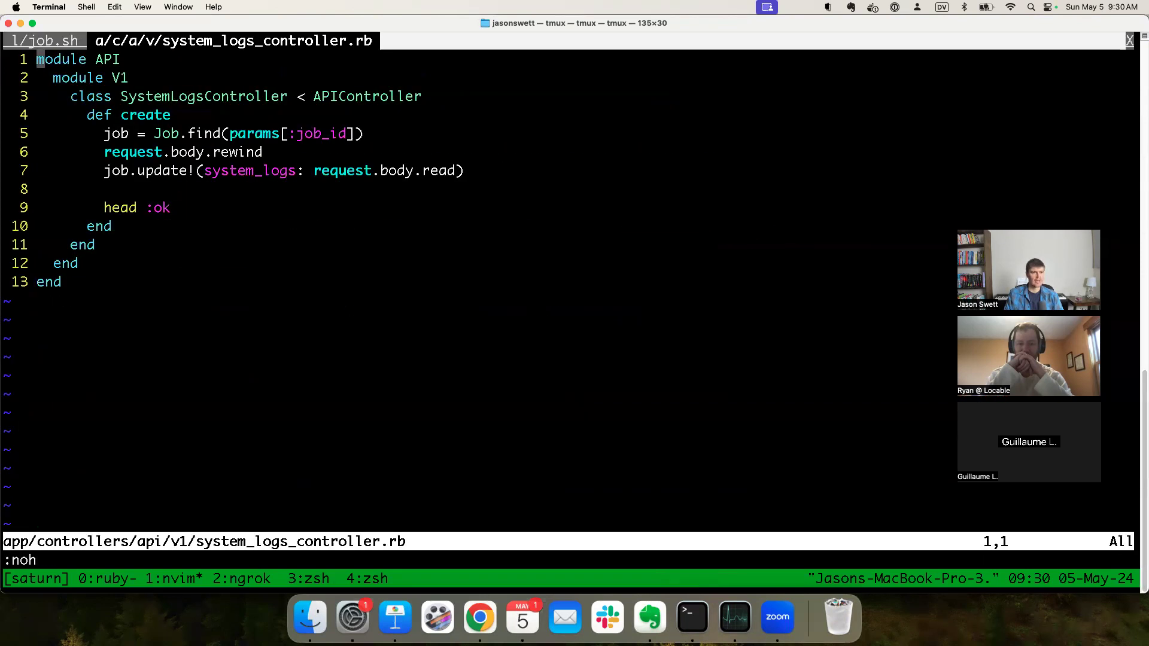
Step: Compare SystemLogsController with job.sh's system_logs upload, then yank the whole controller
{"action": "key", "text": "j"}
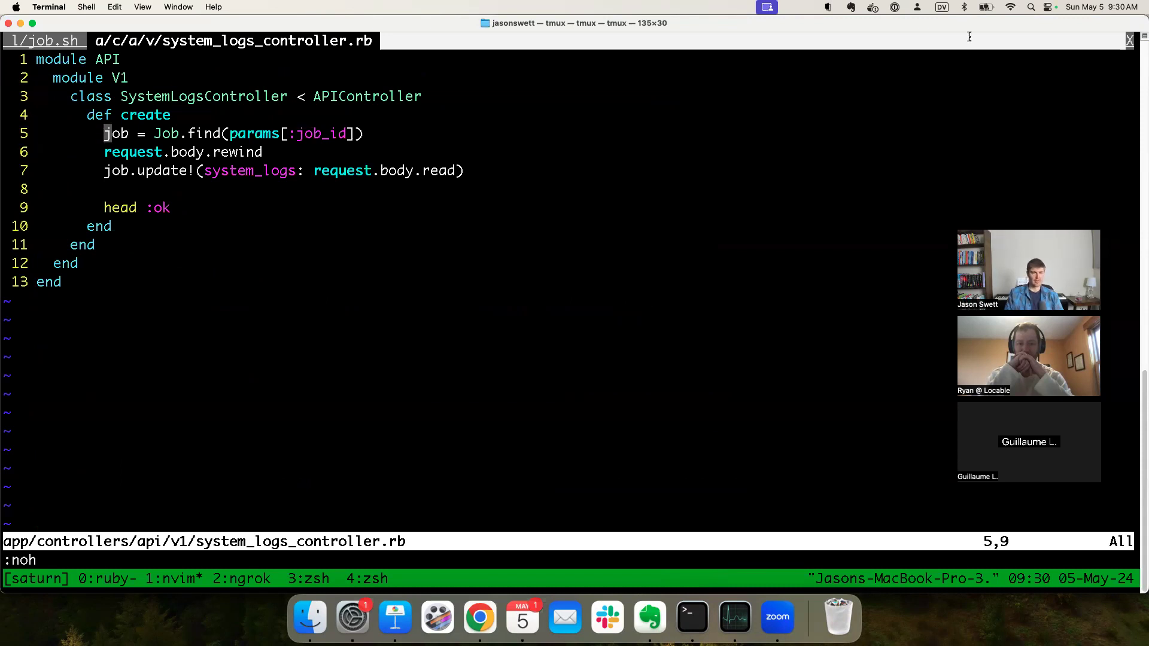
{"action": "left_click", "coordinate": [46, 40]}
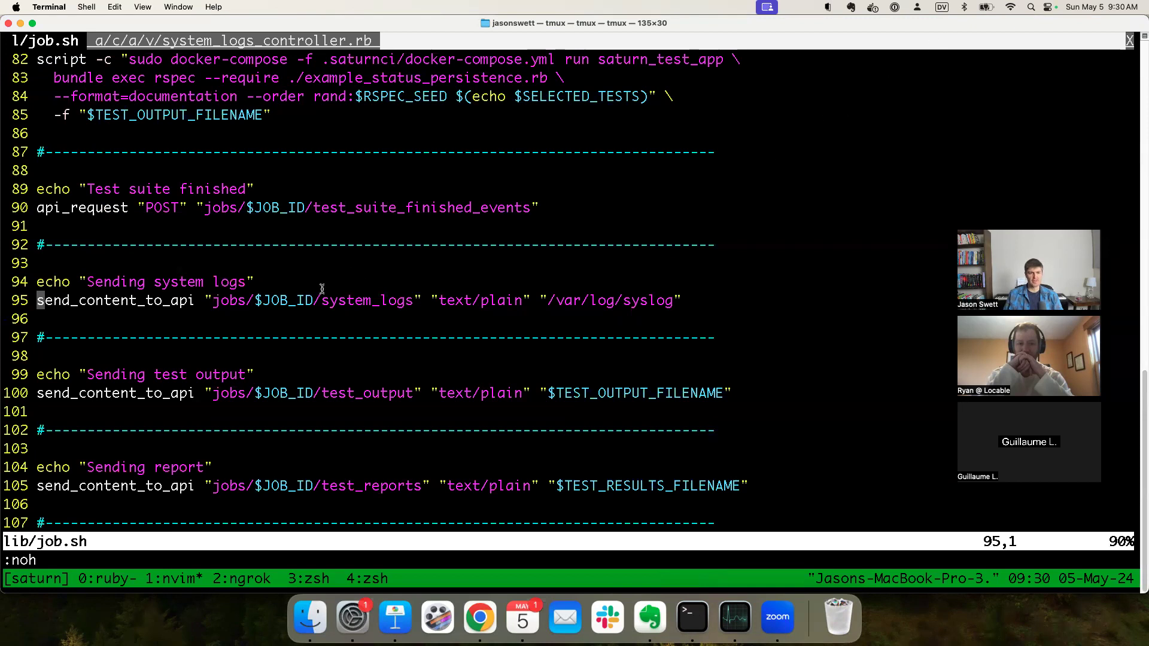
{"action": "mouse_move", "coordinate": [536, 298]}
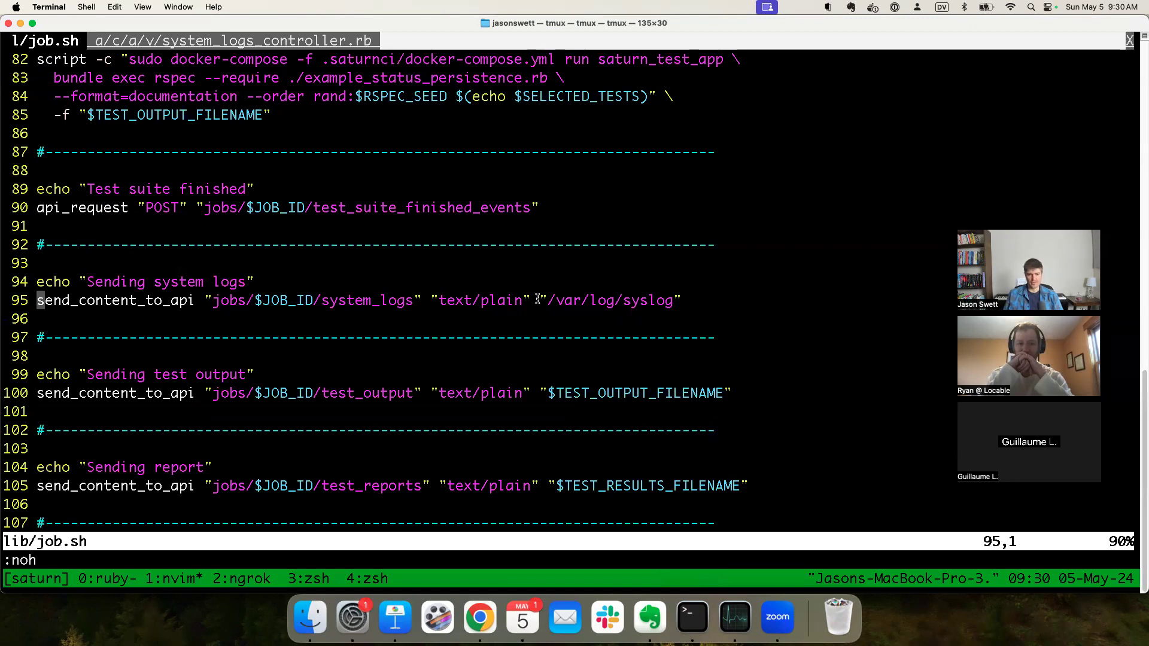
{"action": "mouse_move", "coordinate": [782, 237]}
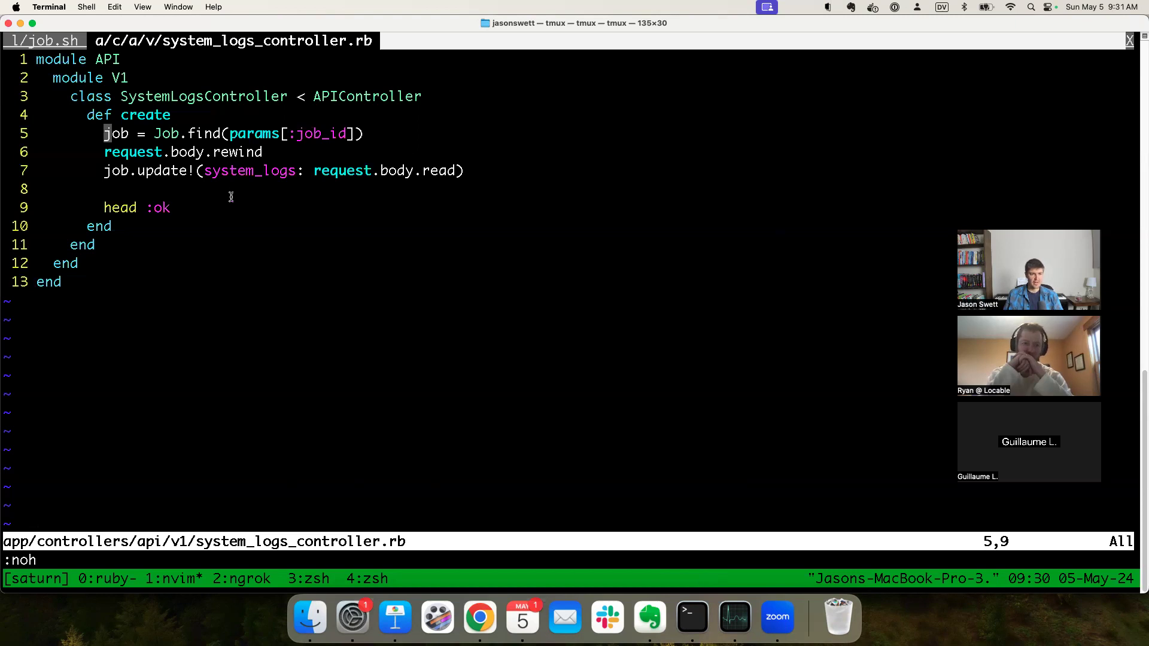
{"action": "key", "text": "v"}
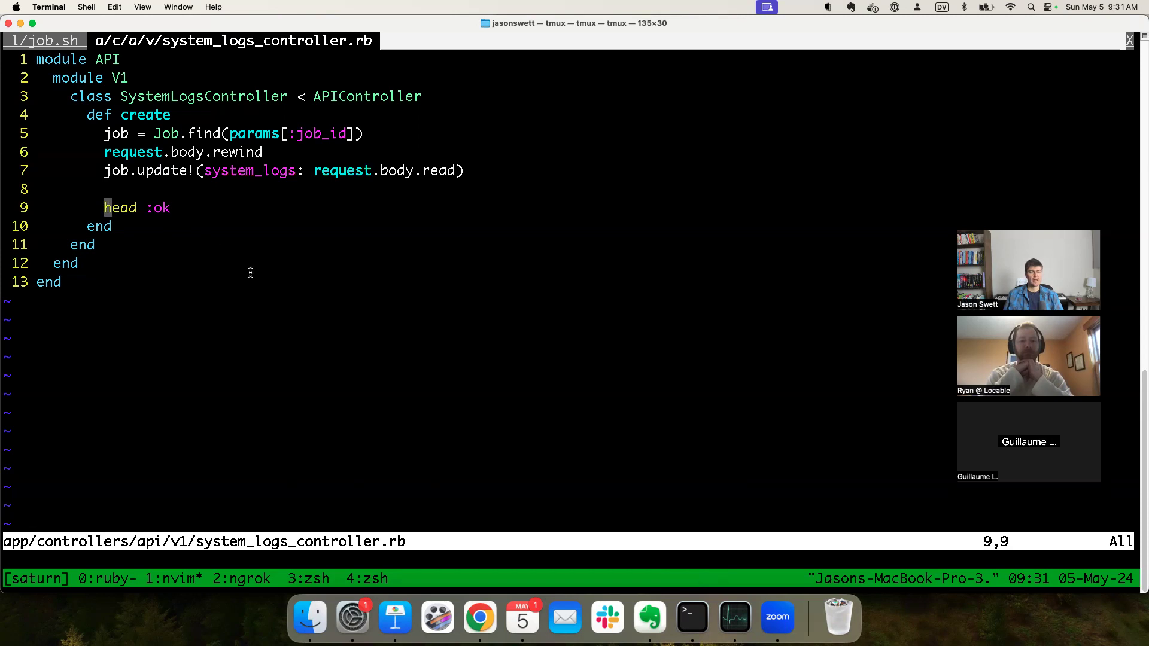
{"action": "mouse_move", "coordinate": [374, 347]}
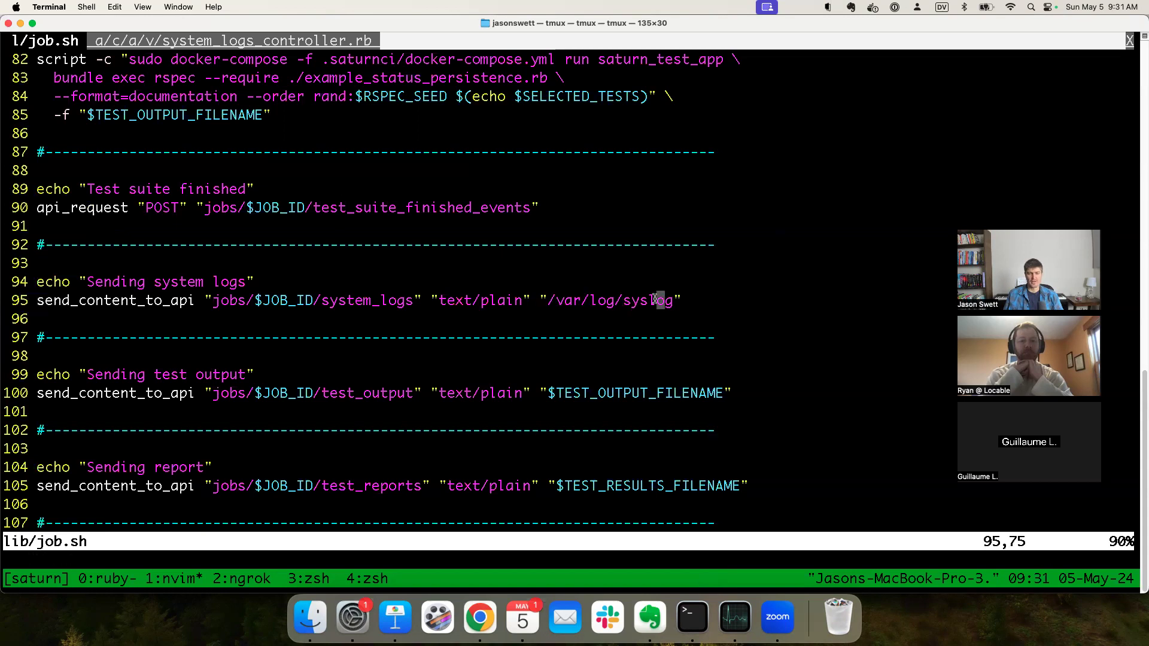
{"action": "mouse_move", "coordinate": [865, 258]}
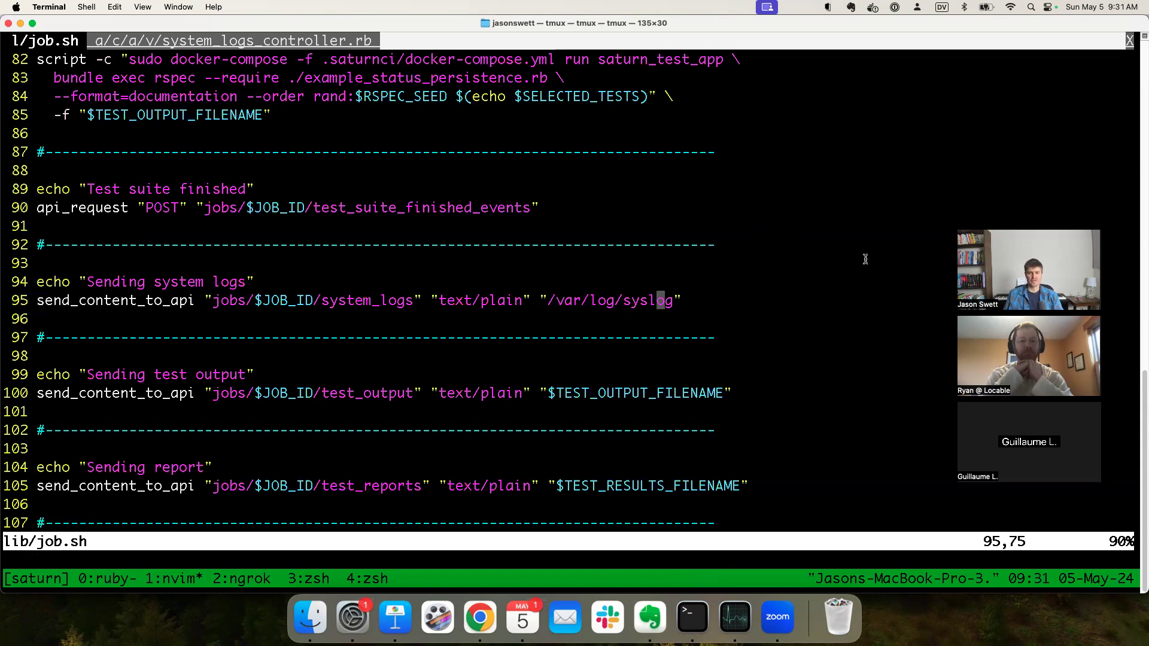
{"action": "key", "text": "0"}
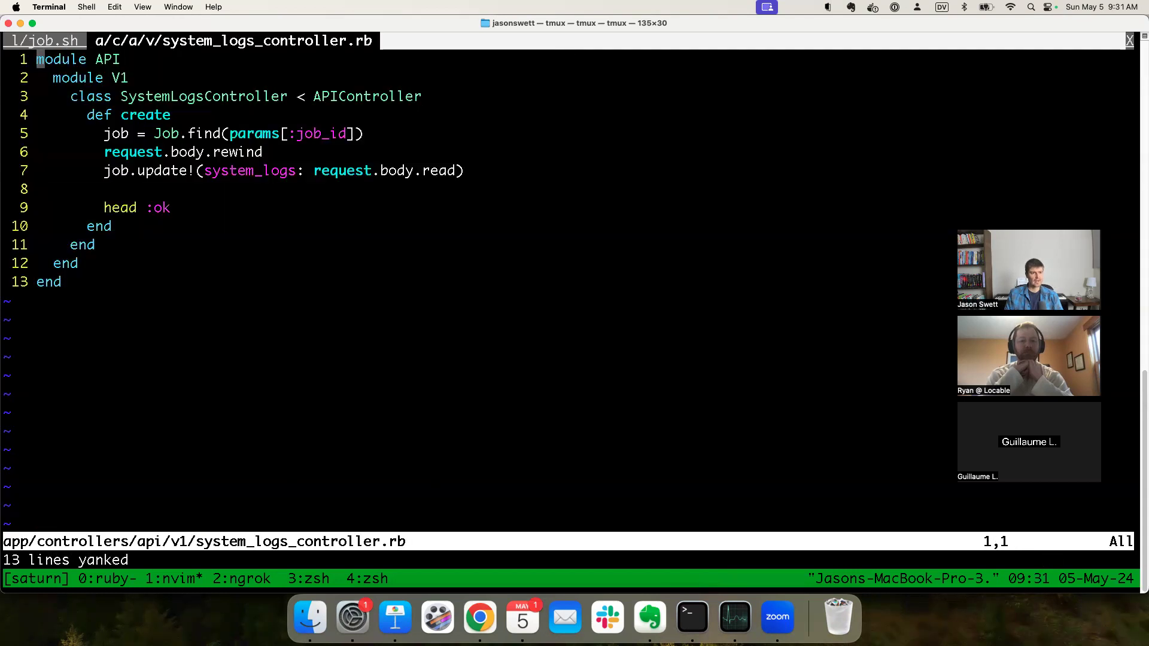
{"action": "mouse_move", "coordinate": [479, 617]}
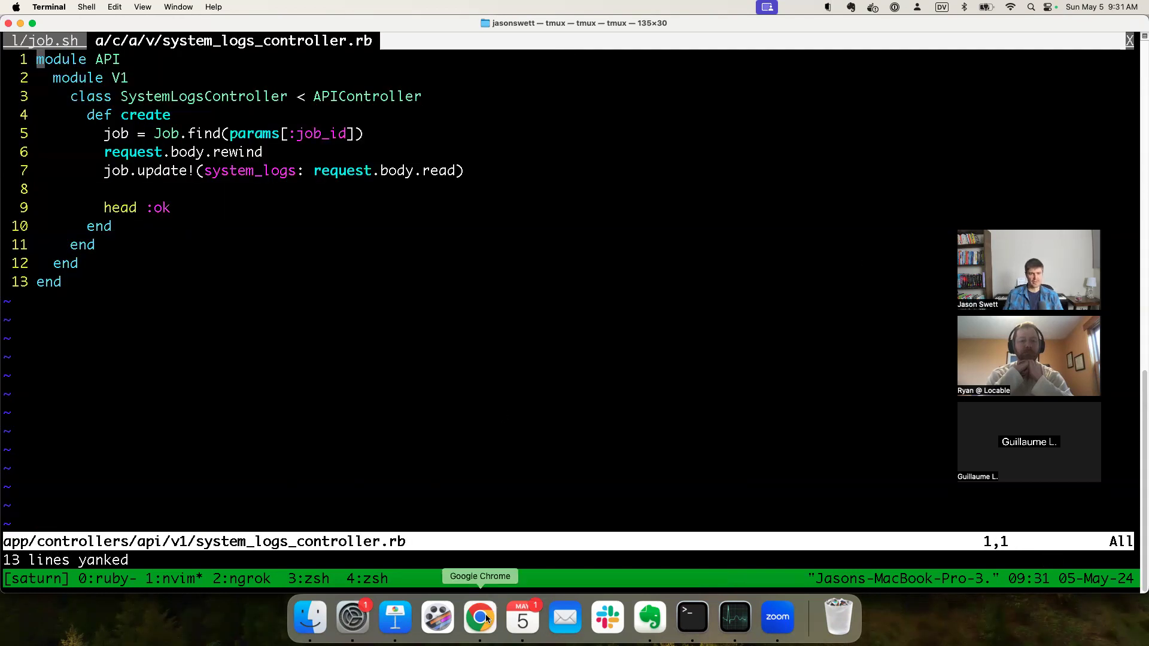
Step: Tell ChatGPT you're testing now and want to focus on system logs, not test output
{"action": "left_click", "coordinate": [479, 616]}
{"action": "type", "text": "here's how i'm do"}
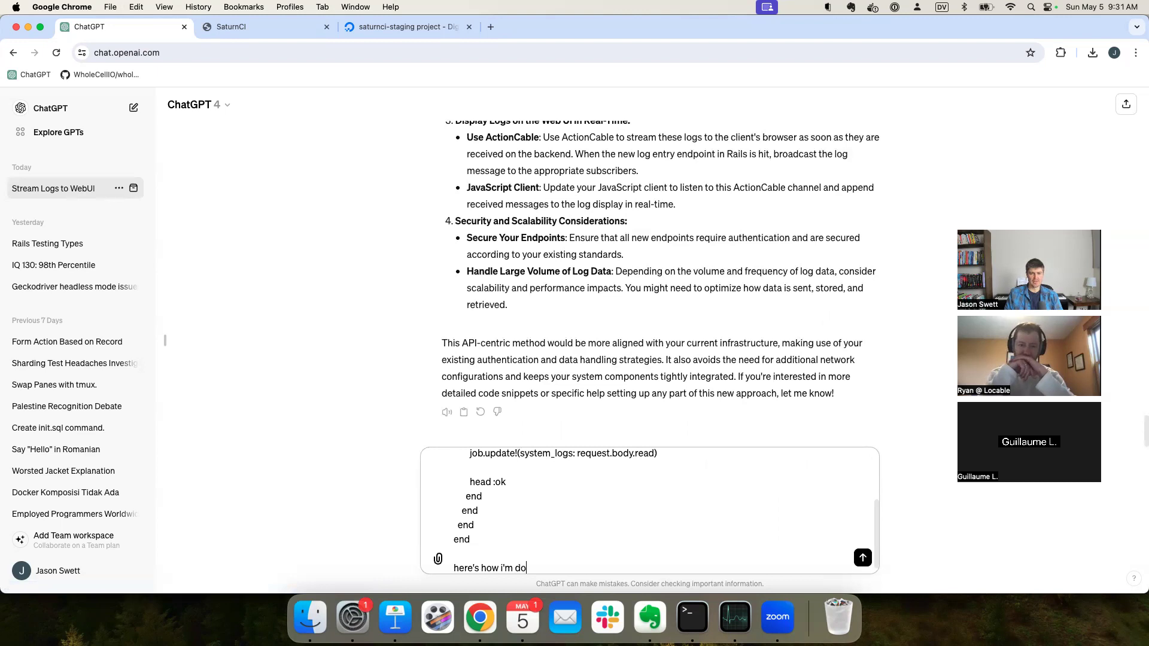
{"action": "type", "text": "ing it now. for the"}
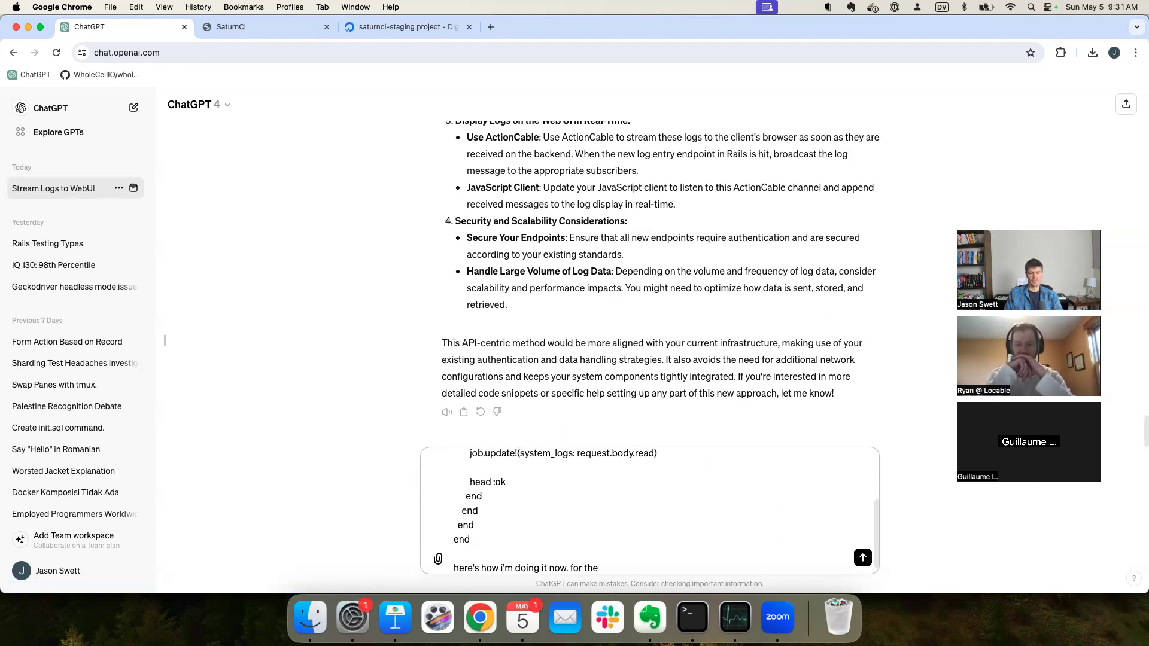
{"action": "type", "text": "moment i want"}
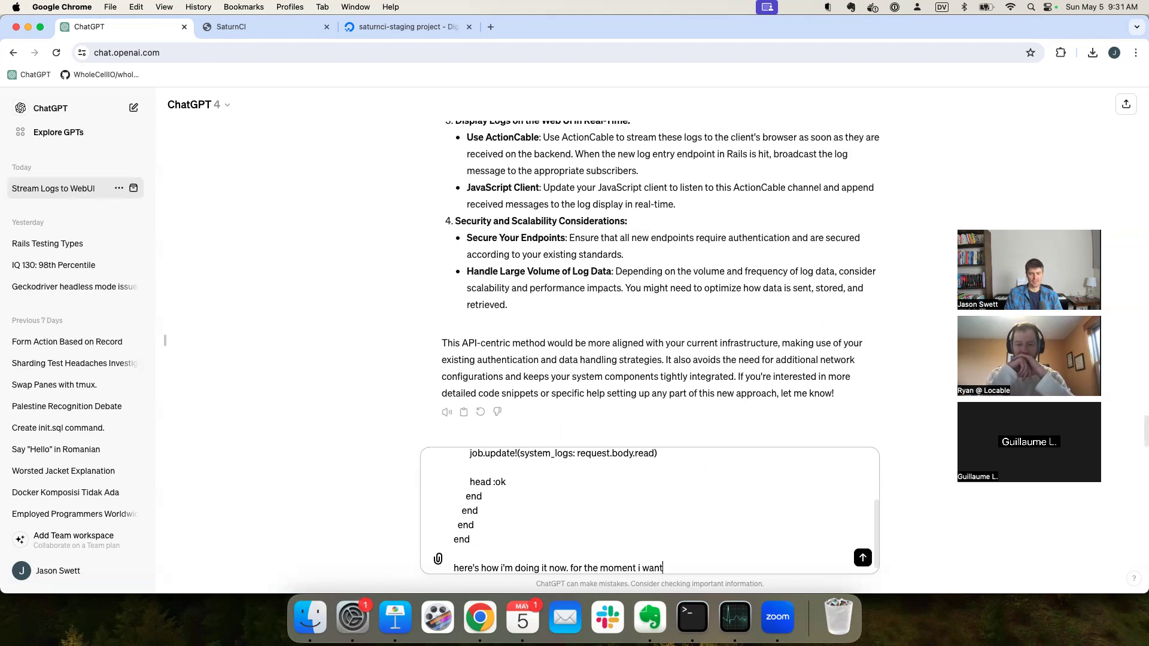
{"action": "type", "text": "to focus"}
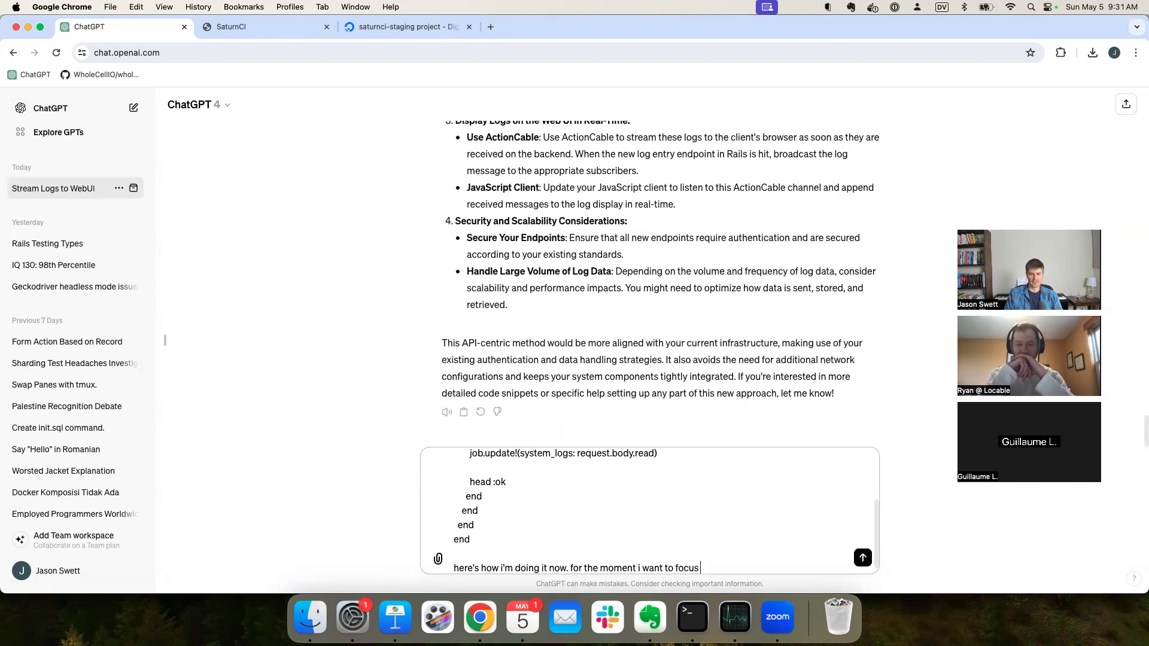
{"action": "type", "text": "exclusi"}
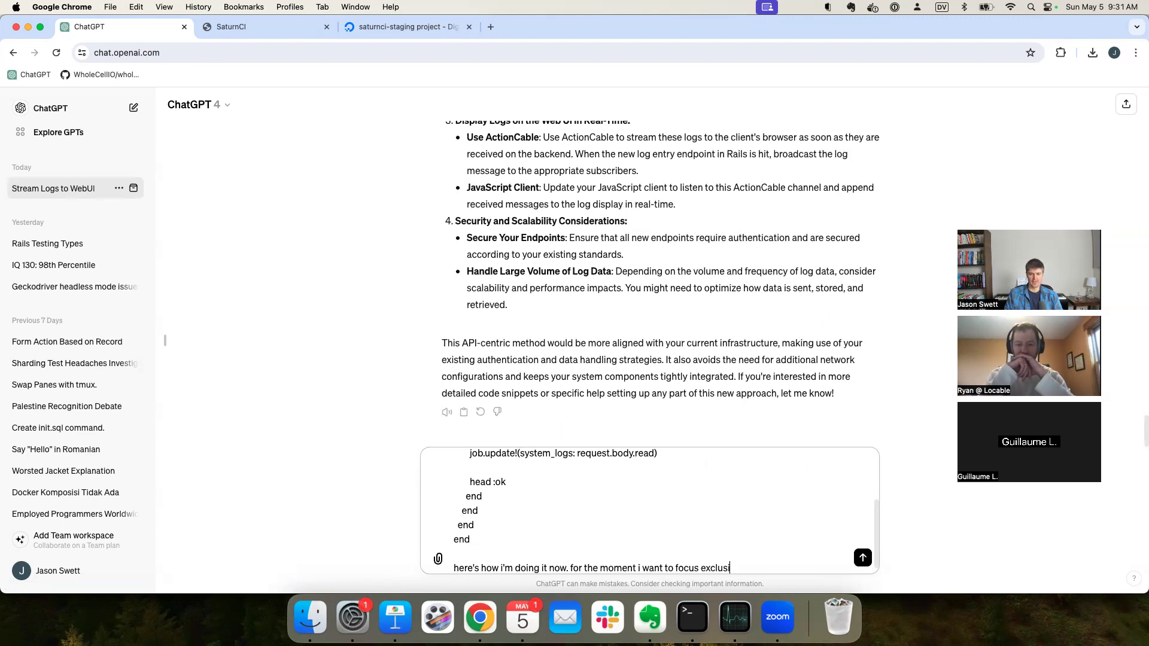
{"action": "type", "text": "vely on the sy"}
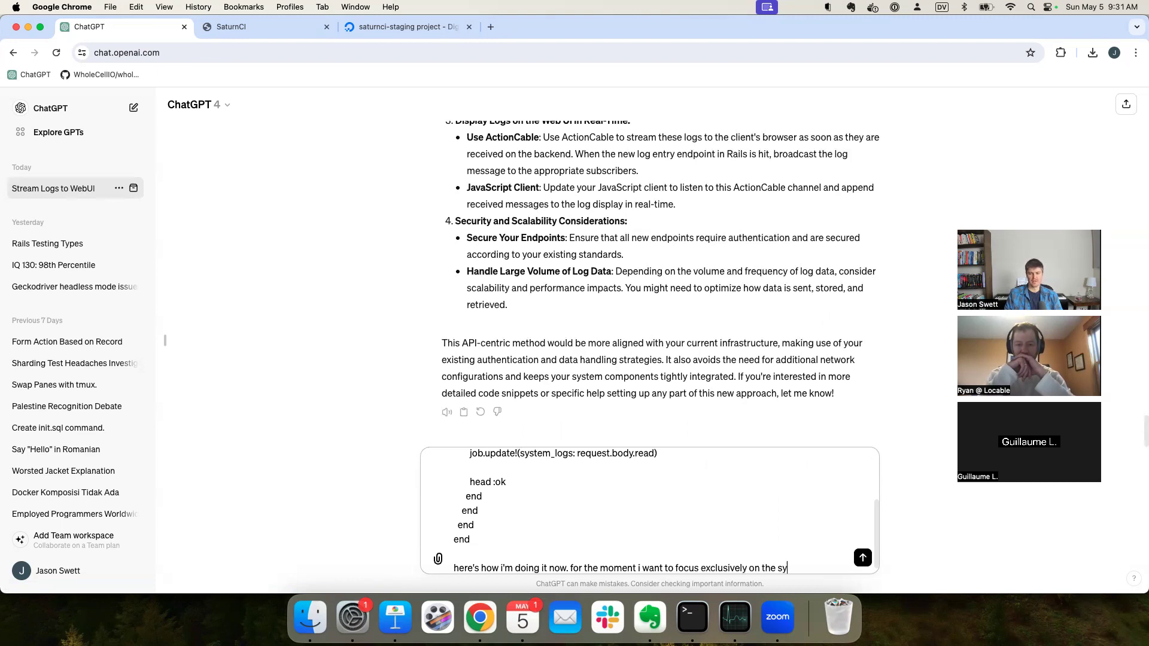
{"action": "type", "text": "stem logs"}
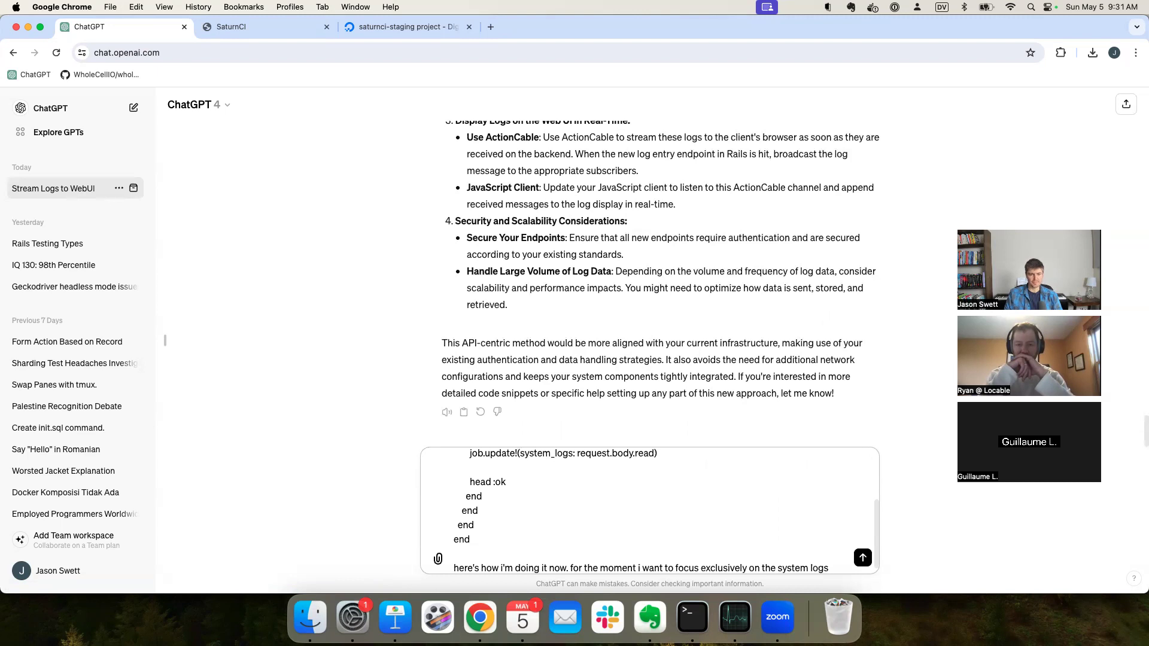
{"action": "type", "text": "as opposed"}
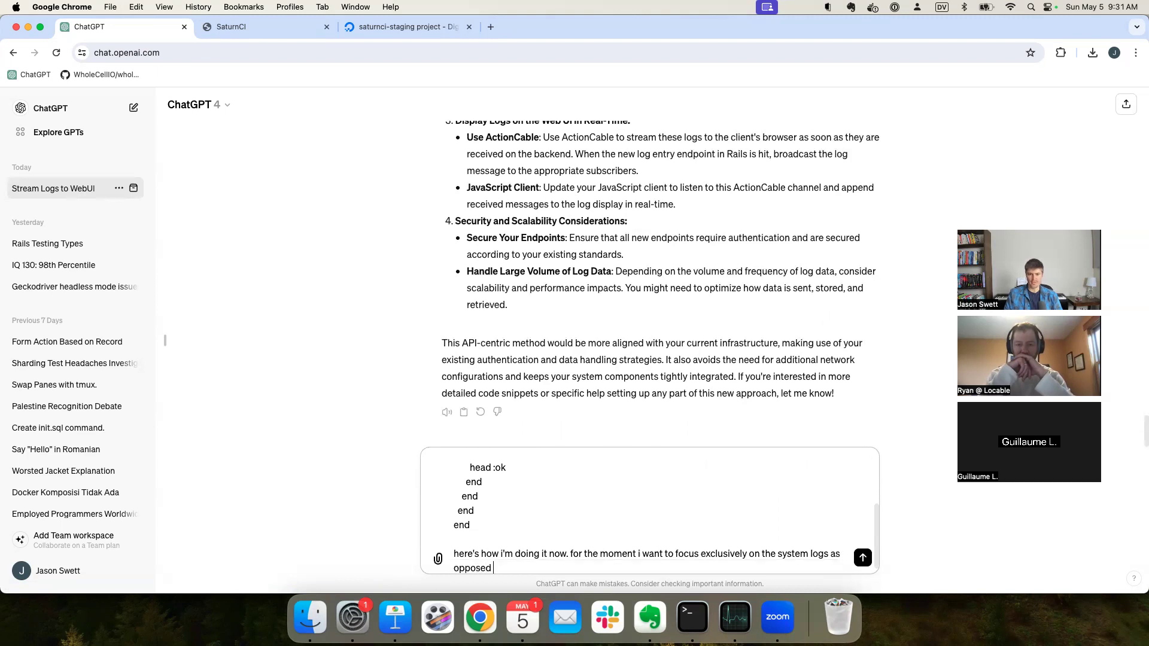
{"action": "left_click", "coordinate": [691, 617]}
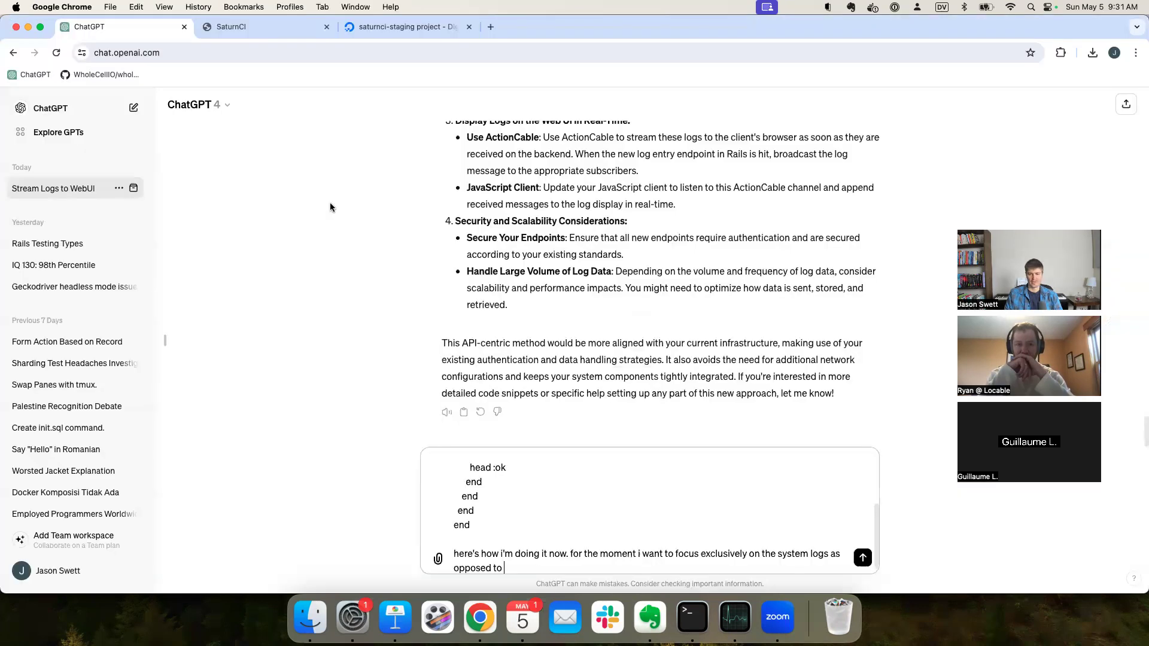
{"action": "type", "text": "the test output. i think i n"}
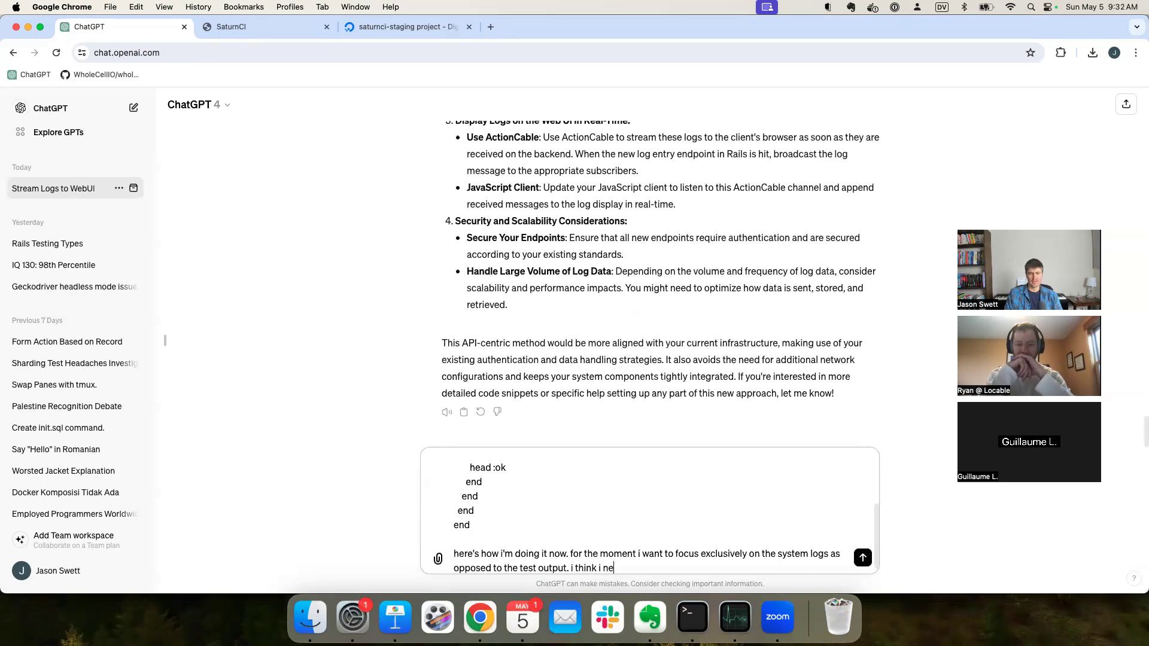
Step: Ask to send log content in chunks with the controller appending each chunk, and send
{"action": "type", "text": "ed to change my"}
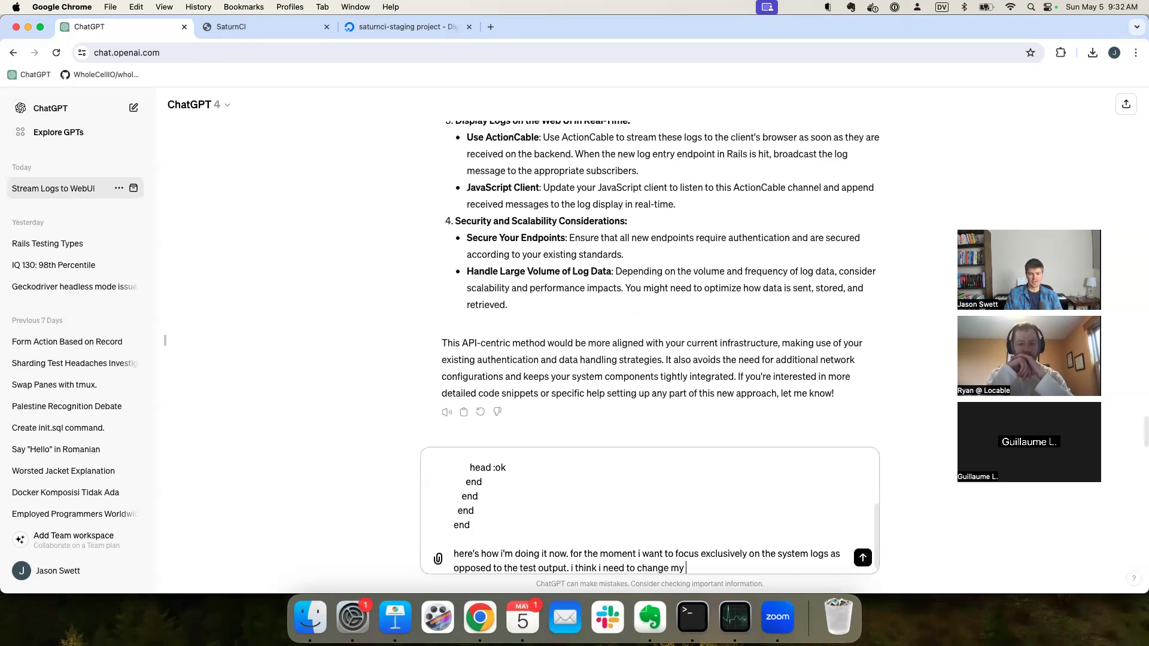
{"action": "type", "text": "script to"}
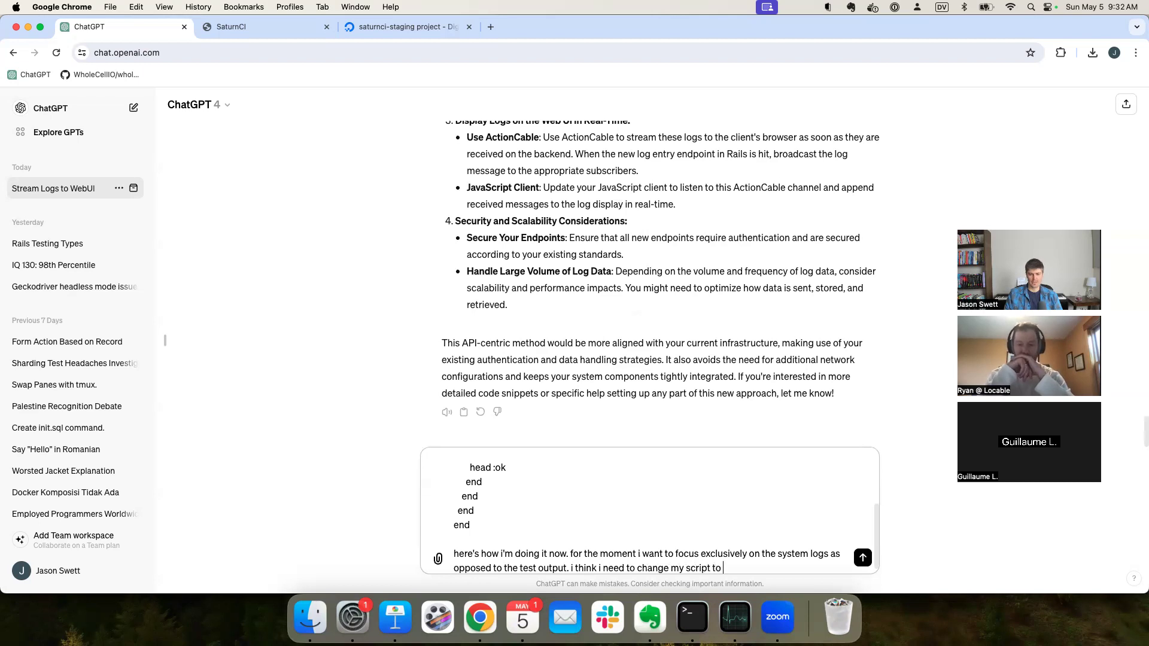
{"action": "type", "text": "send the log"}
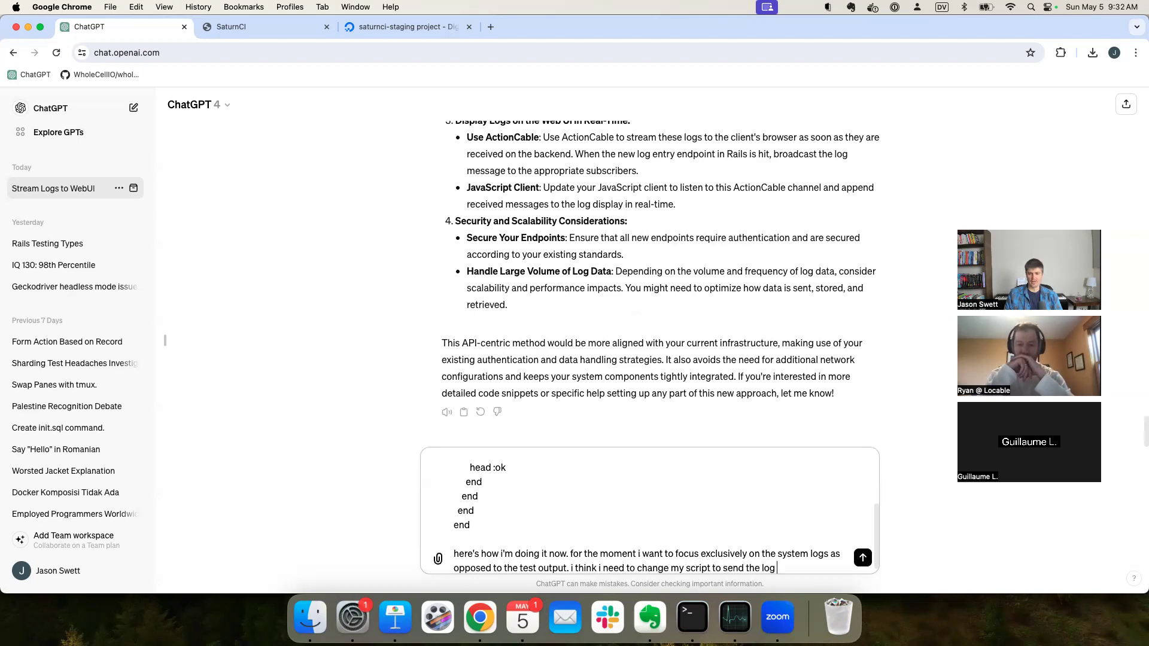
{"action": "type", "text": "content in che"}
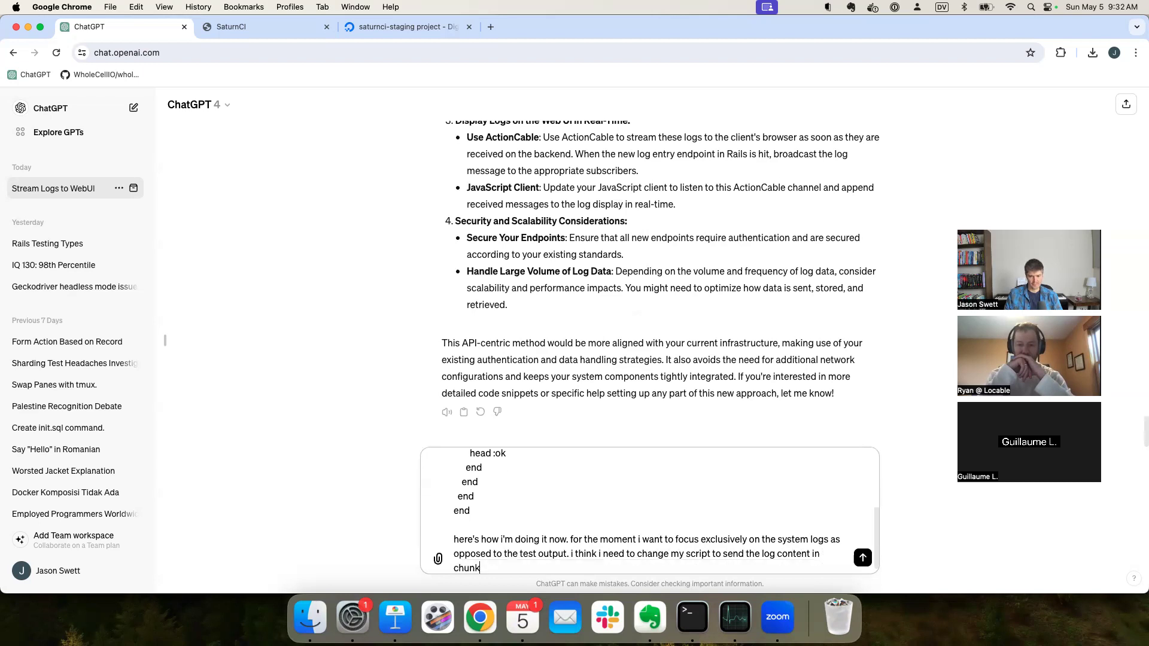
{"action": "type", "text": "s and"}
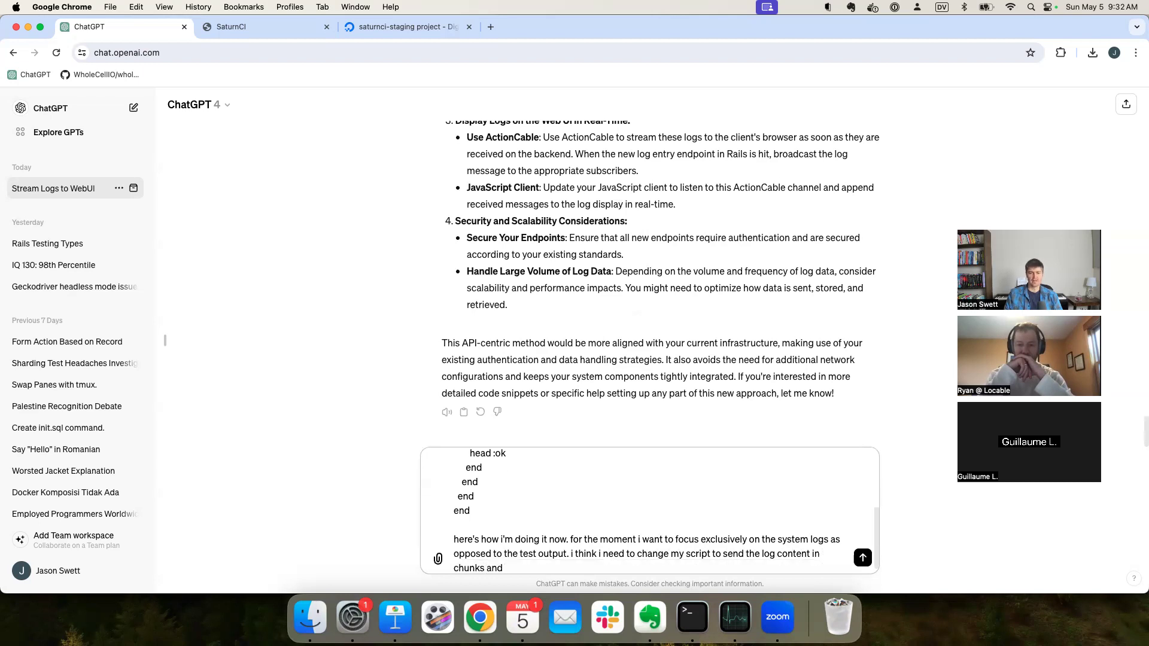
{"action": "type", "text": "change my"}
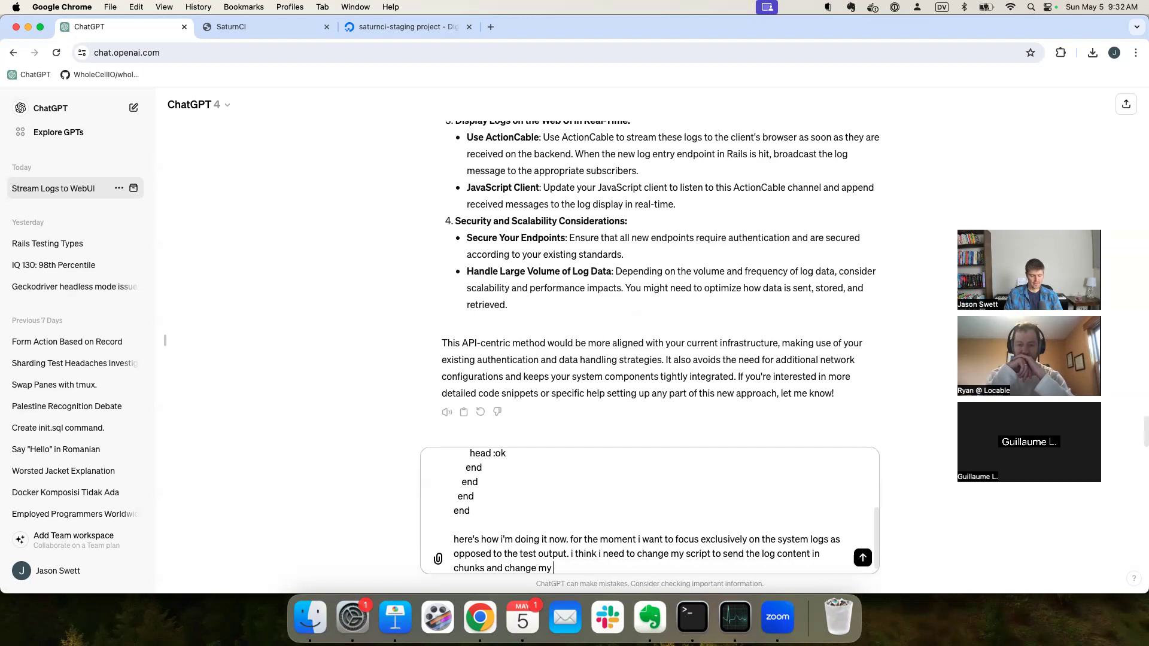
{"action": "type", "text": "controller to"}
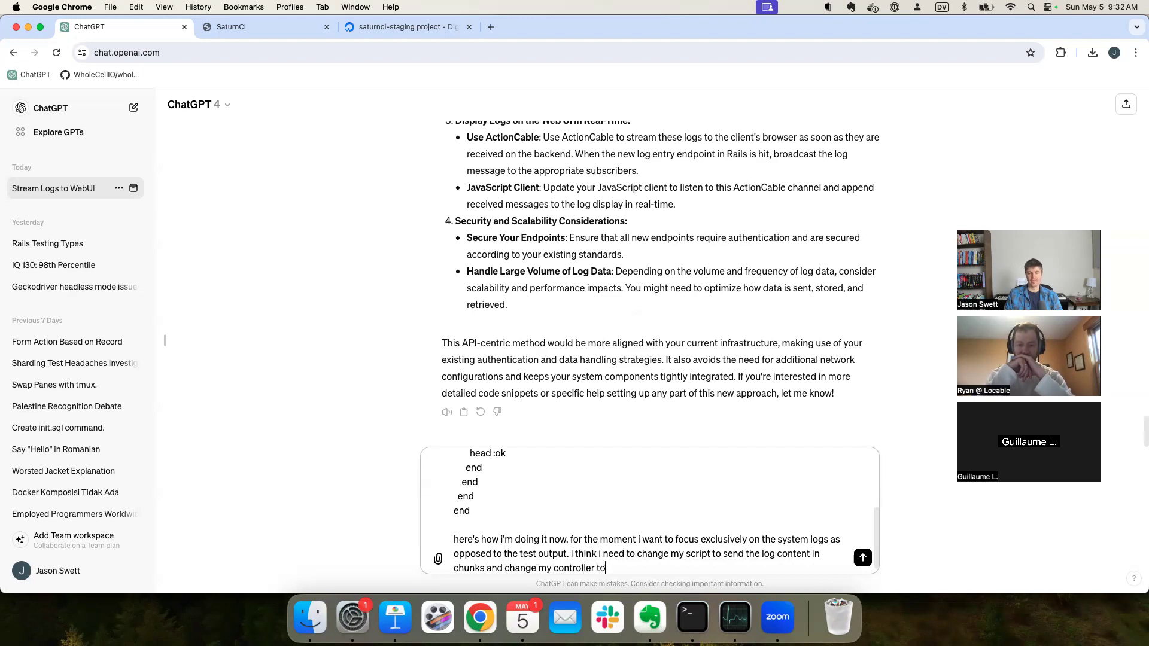
{"action": "type", "text": "append"}
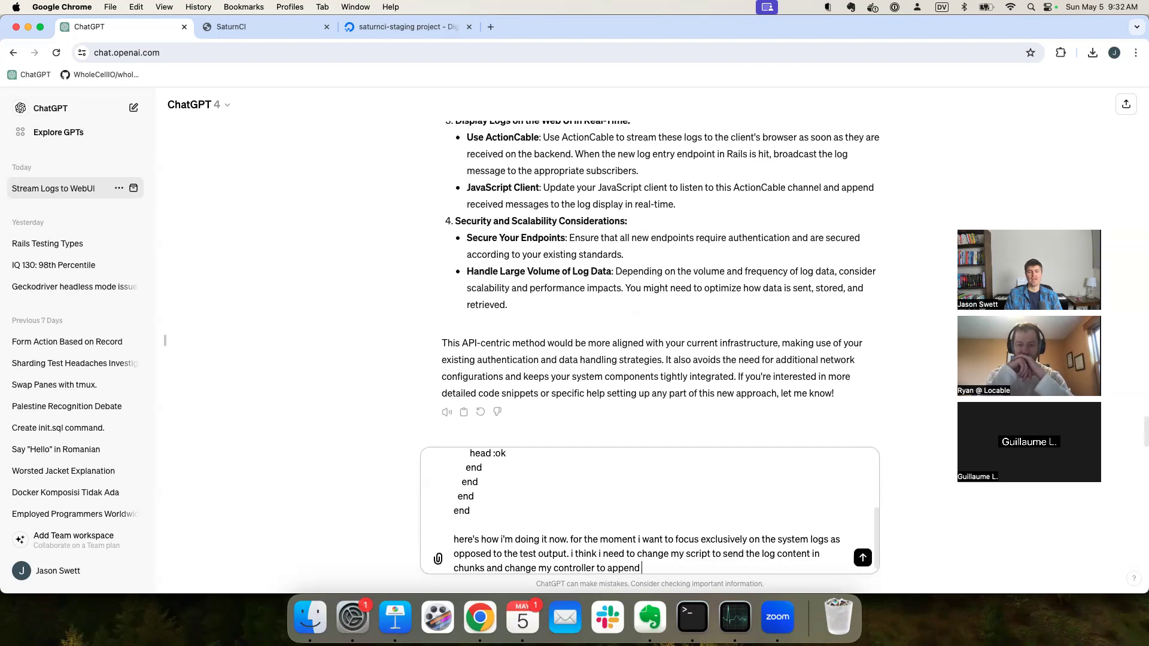
{"action": "type", "text": "each chunk"}
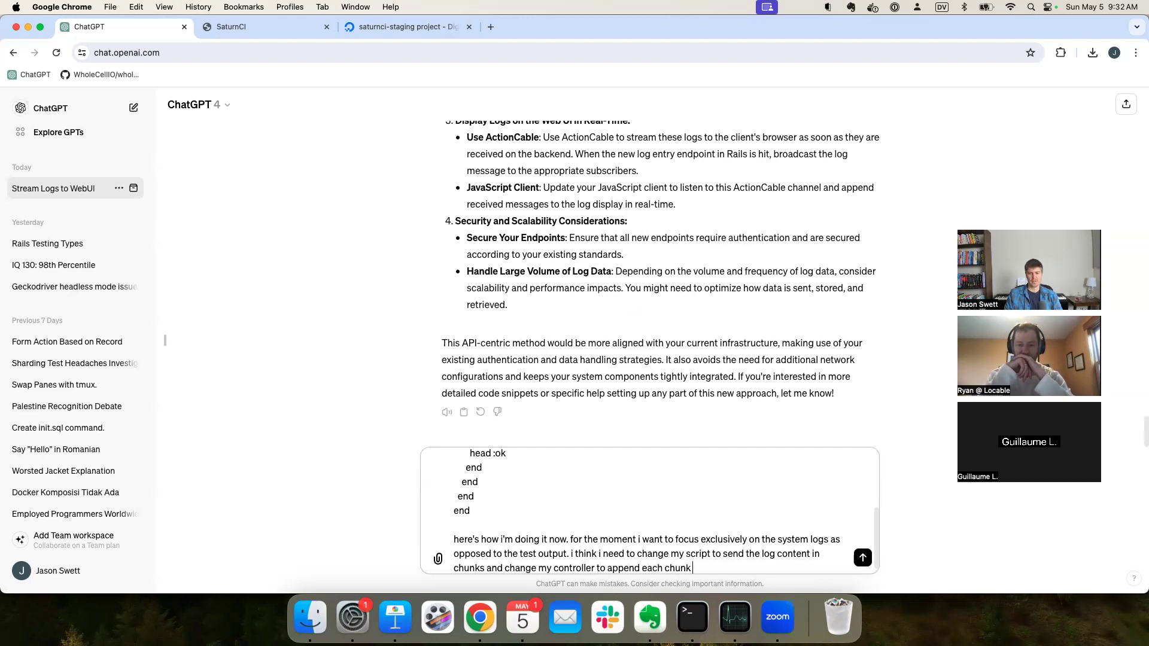
{"action": "type", "text": "to the log content."}
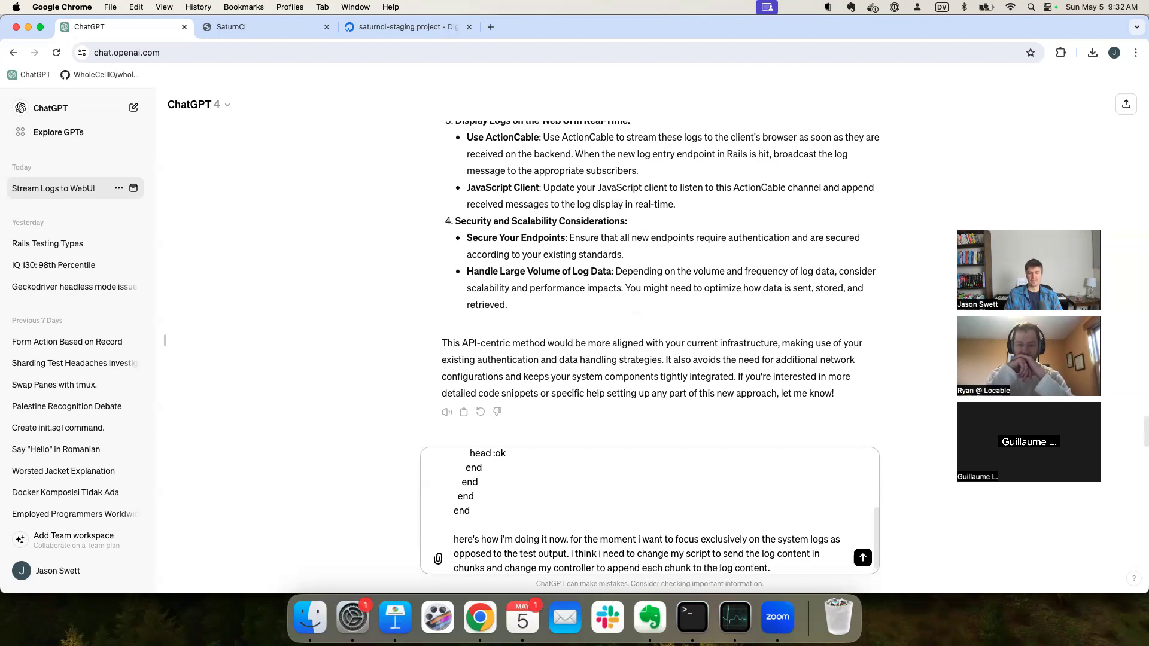
{"action": "left_click", "coordinate": [862, 558]}
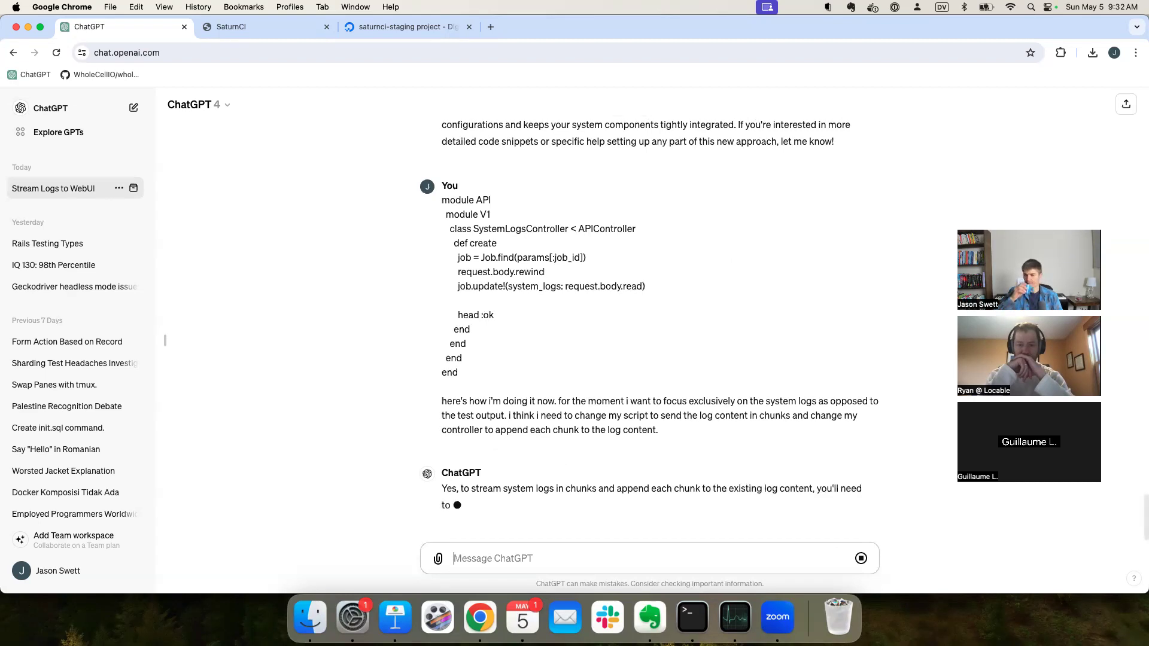
Step: Scroll through ChatGPT's chunked syslog bash loop and appending SystemLogsController code
{"action": "scroll", "scroll_direction": "down", "scroll_amount": 3}
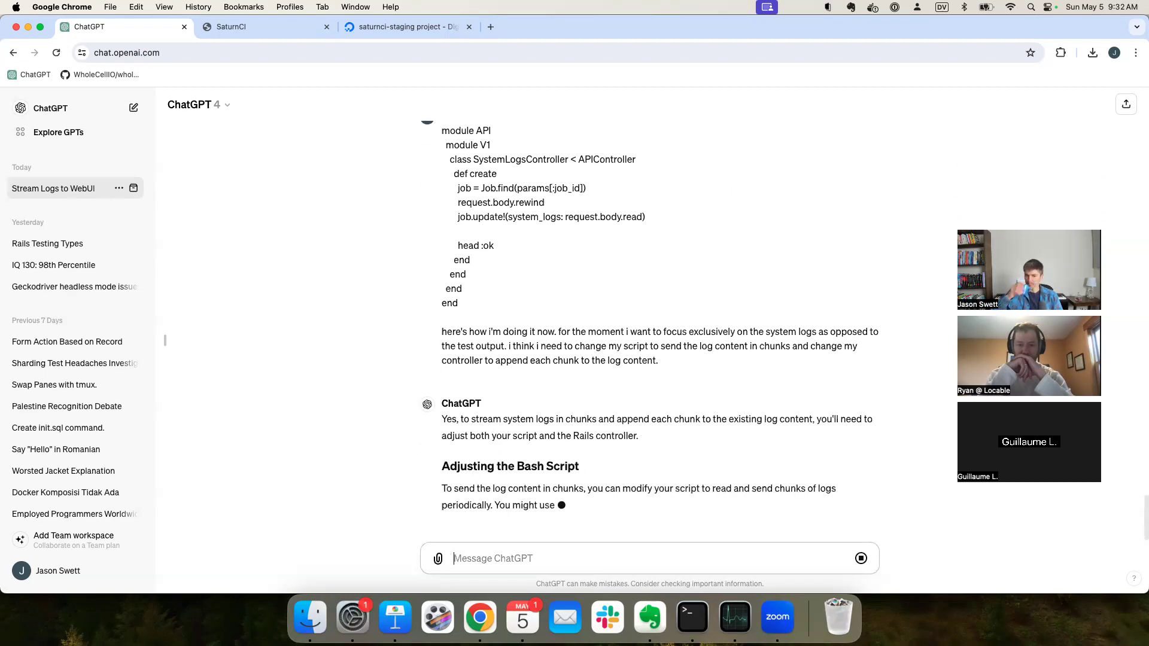
{"action": "scroll", "scroll_direction": "down", "scroll_amount": 3}
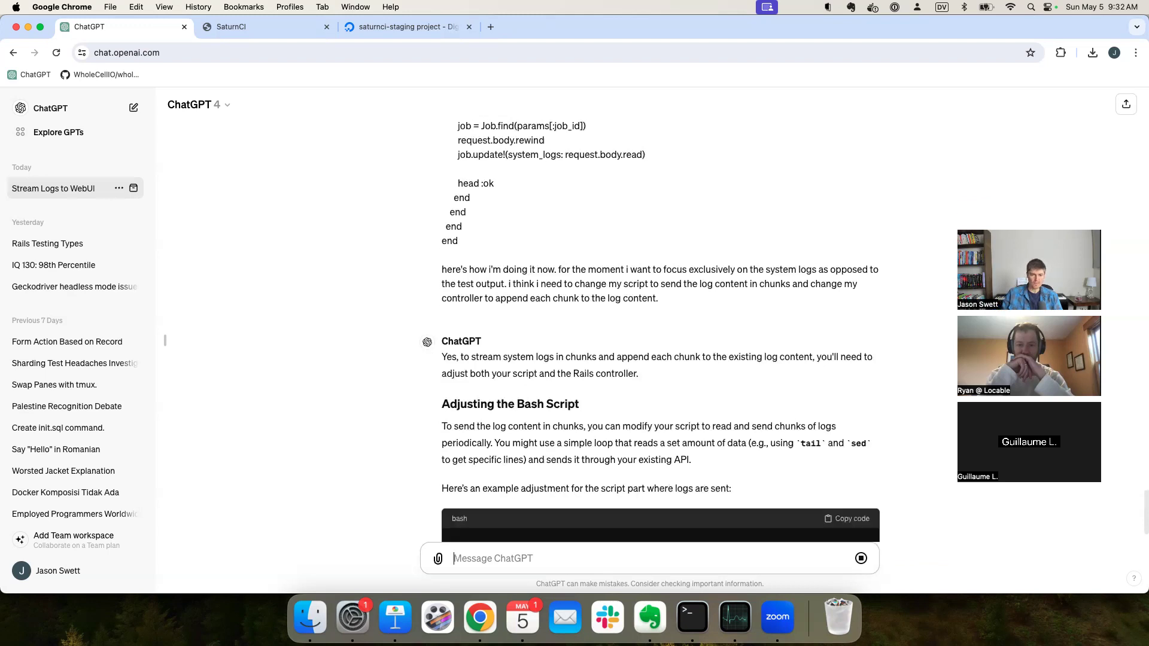
{"action": "scroll", "scroll_direction": "down", "scroll_amount": 3}
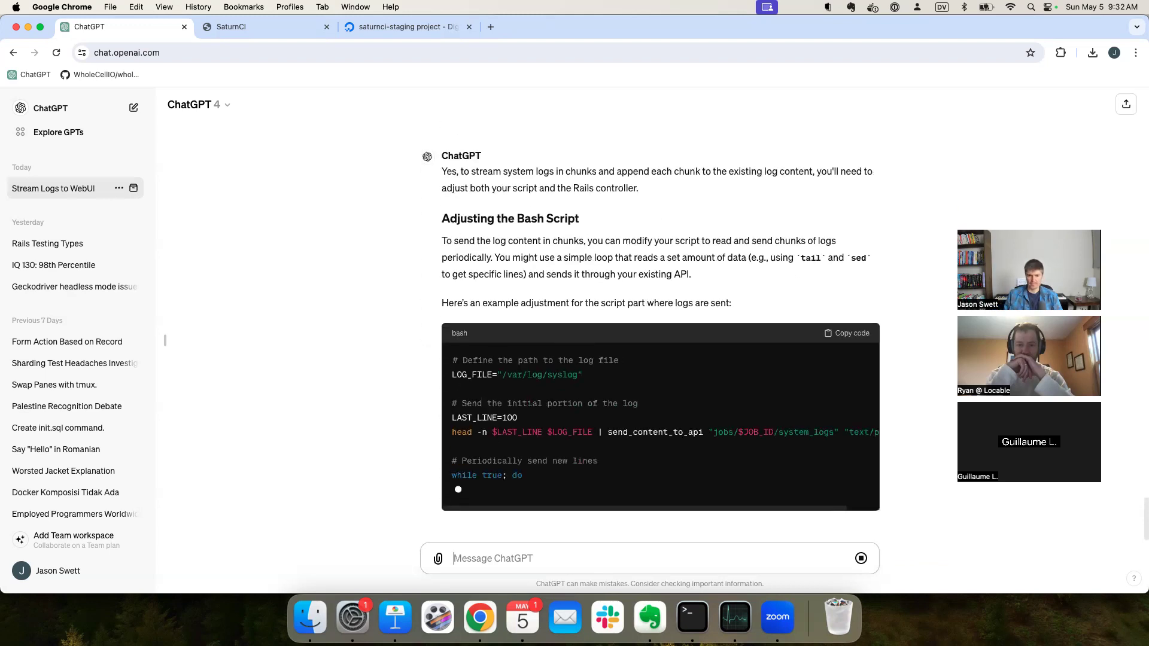
{"action": "scroll", "scroll_direction": "down", "scroll_amount": 3}
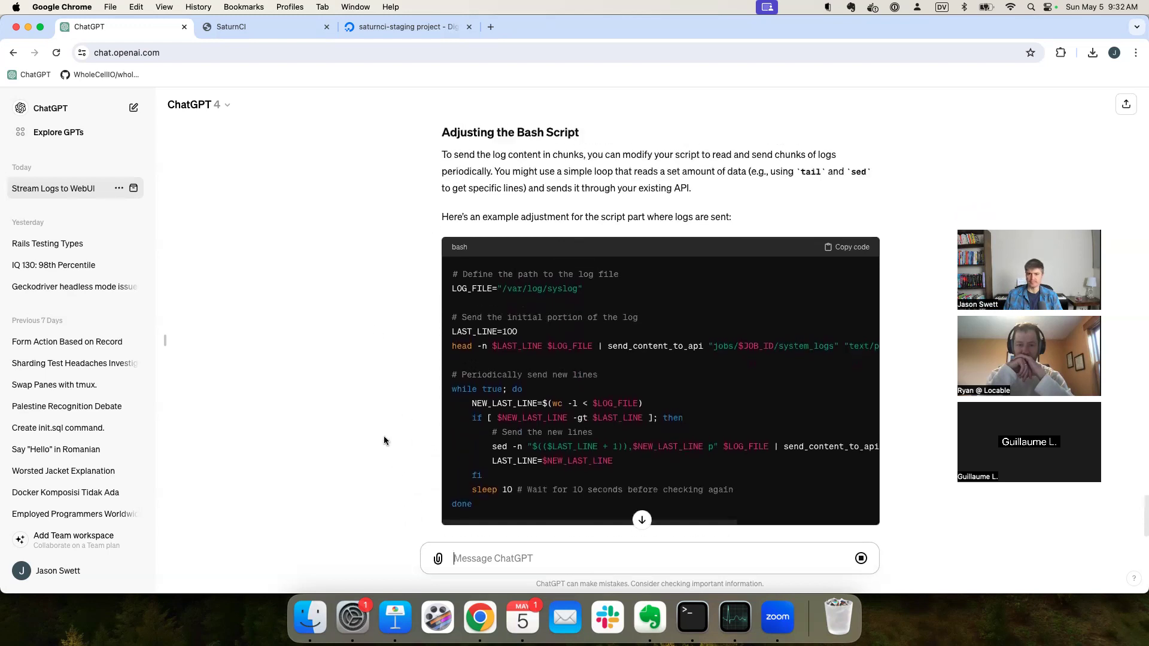
{"action": "scroll", "scroll_direction": "down", "scroll_amount": 3}
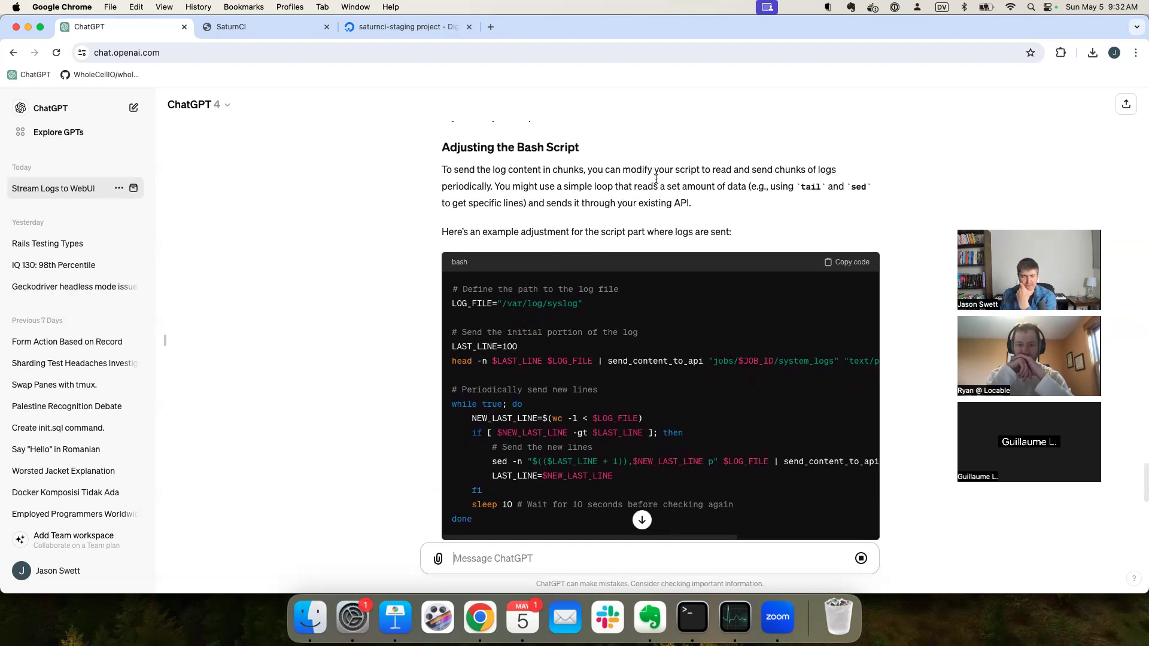
{"action": "scroll", "scroll_direction": "down", "scroll_amount": 3}
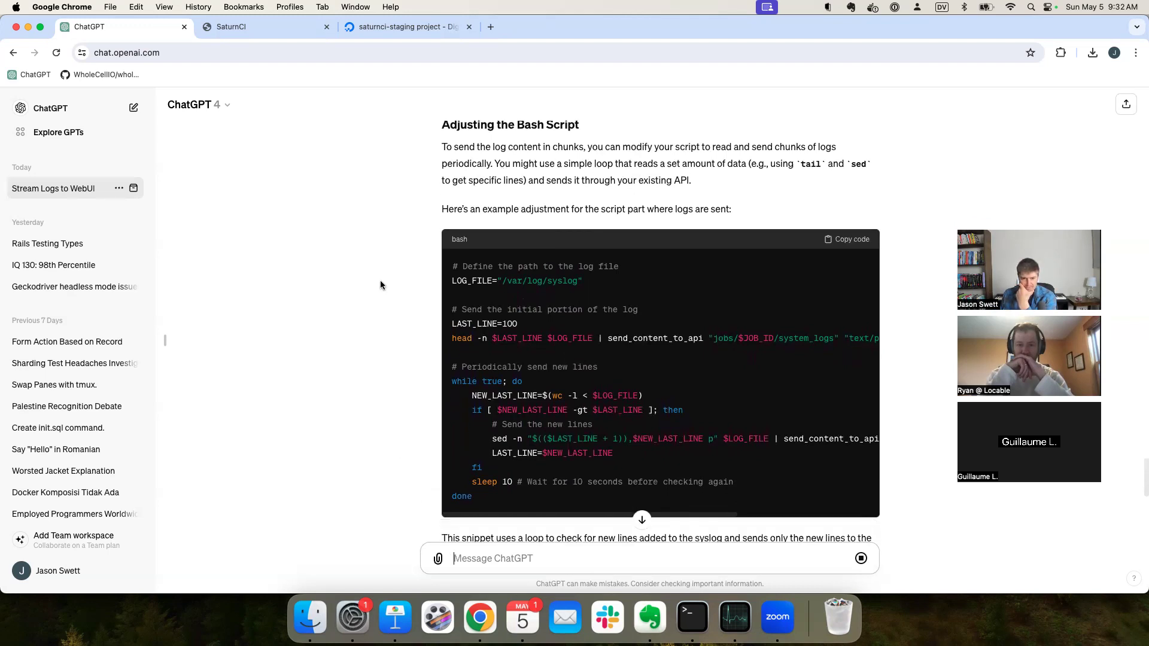
{"action": "scroll", "scroll_direction": "down", "scroll_amount": 3}
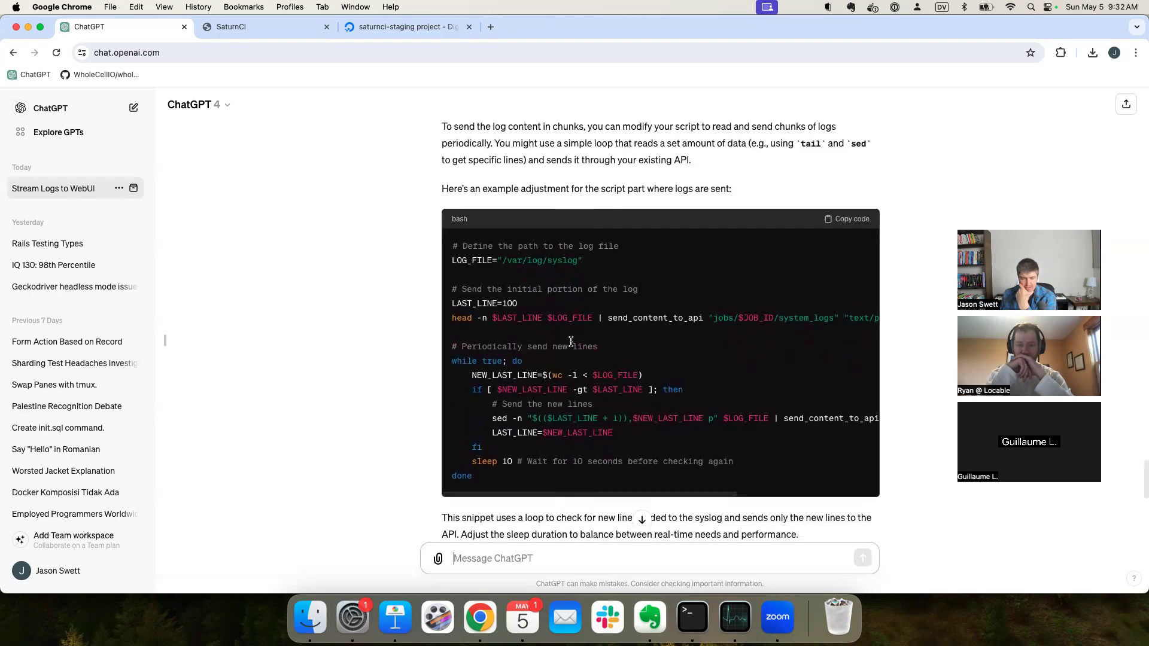
{"action": "mouse_move", "coordinate": [516, 399]}
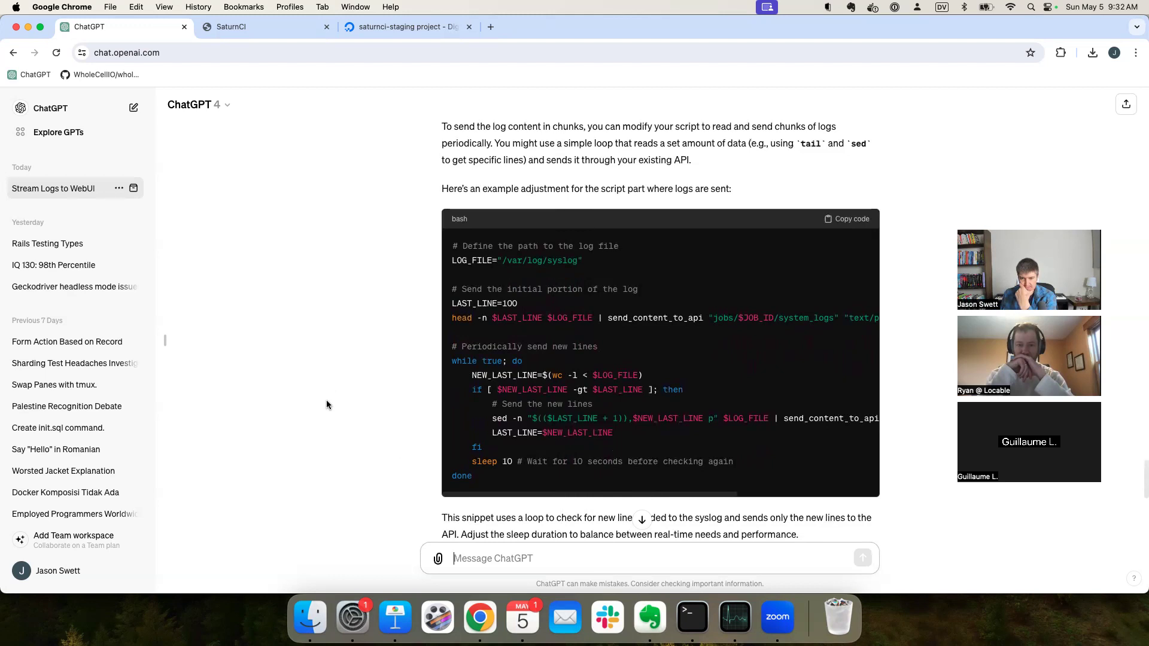
{"action": "scroll", "scroll_direction": "down", "scroll_amount": 3}
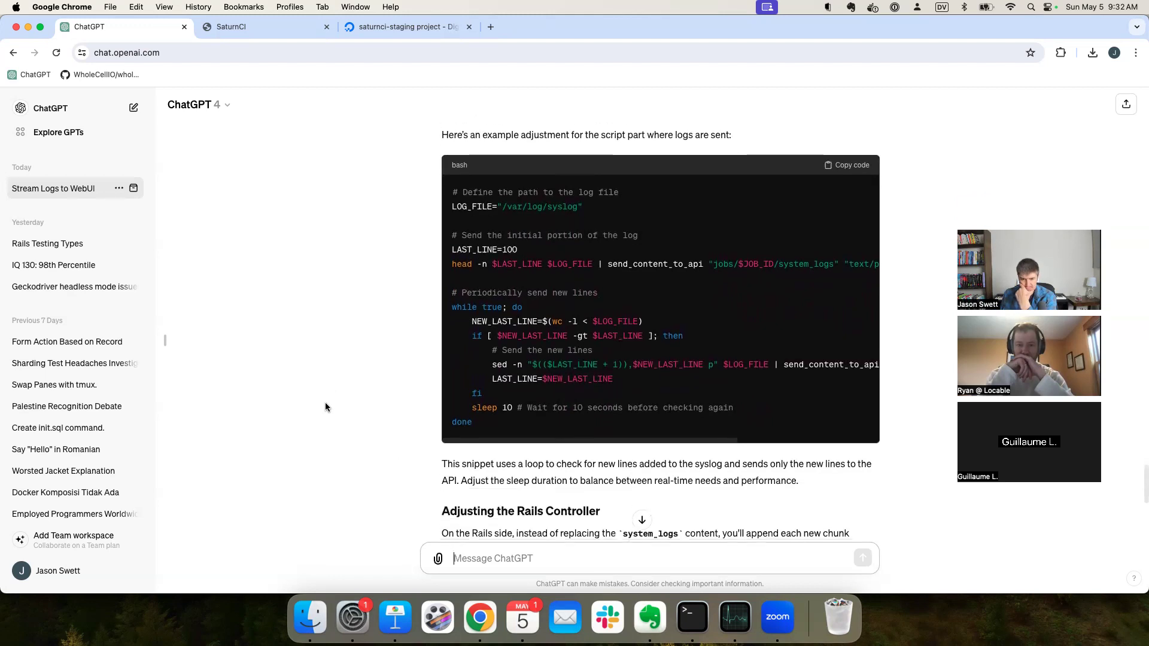
{"action": "mouse_move", "coordinate": [548, 337]}
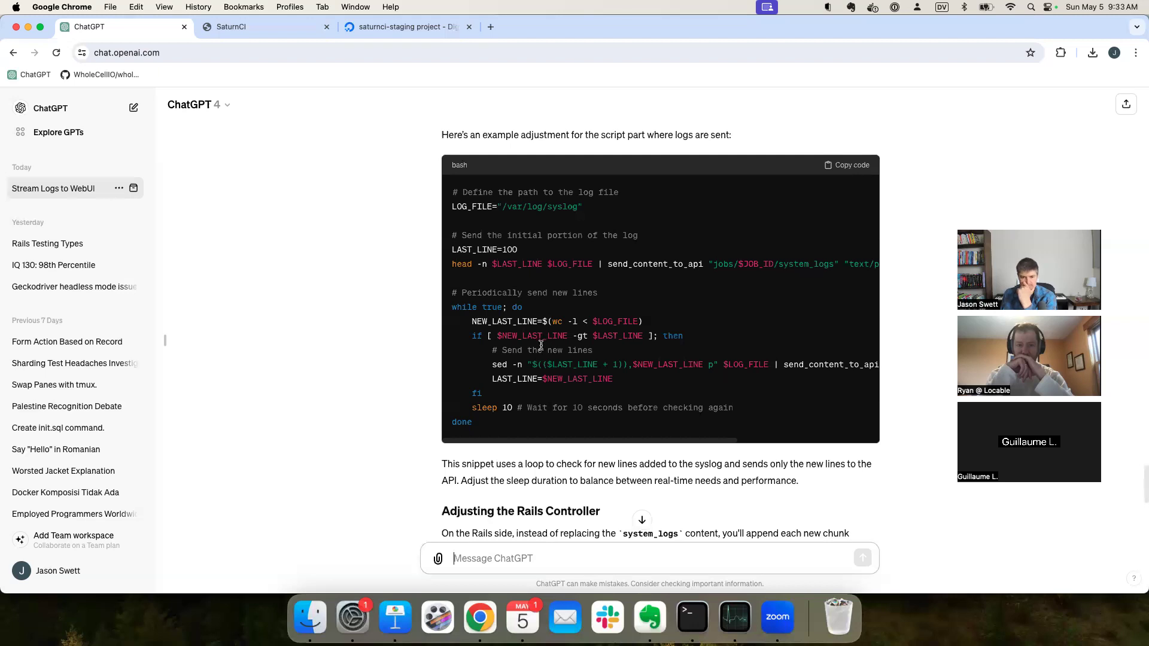
{"action": "scroll", "scroll_direction": "down", "scroll_amount": 3}
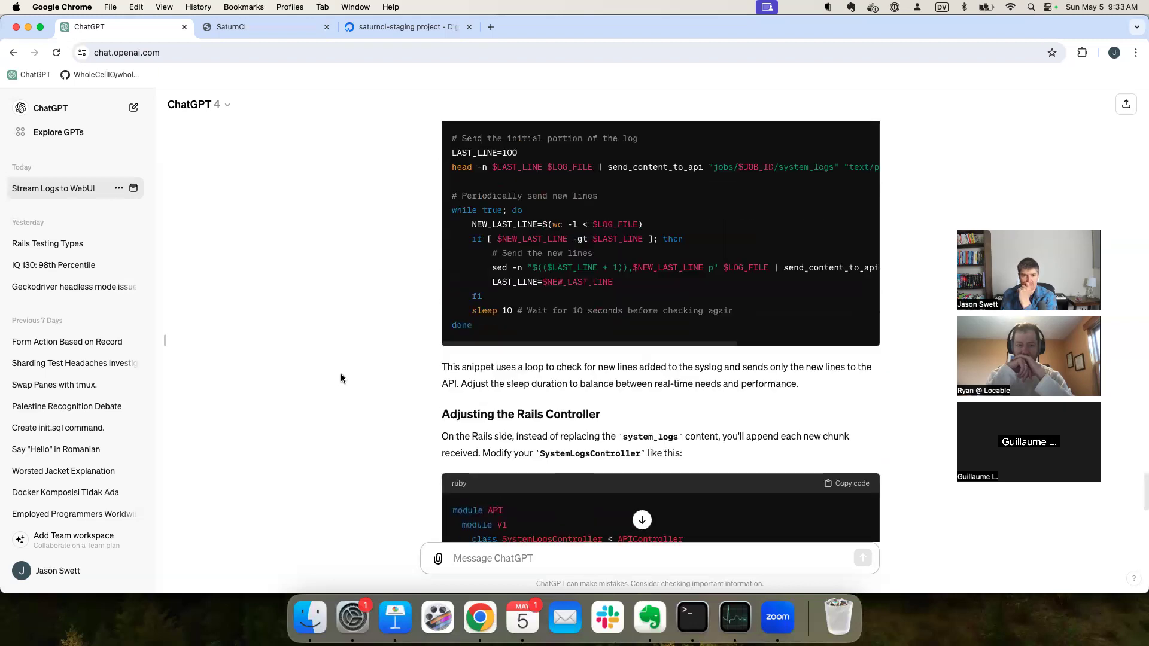
{"action": "scroll", "scroll_direction": "up", "scroll_amount": 3}
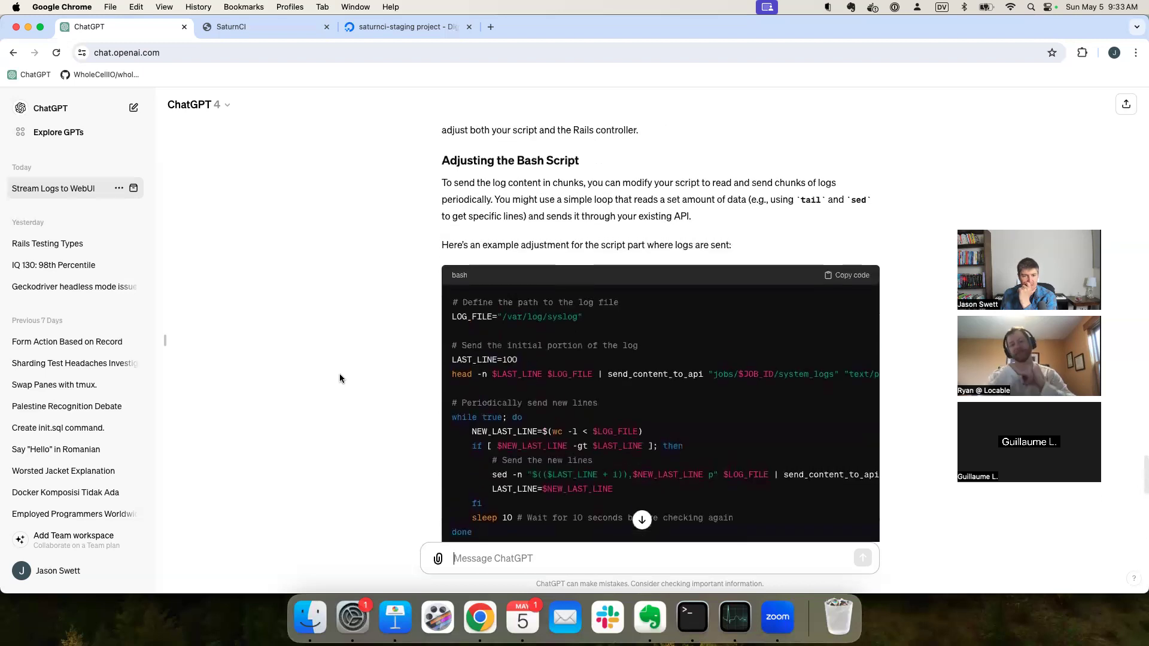
{"action": "scroll", "scroll_direction": "down", "scroll_amount": 3}
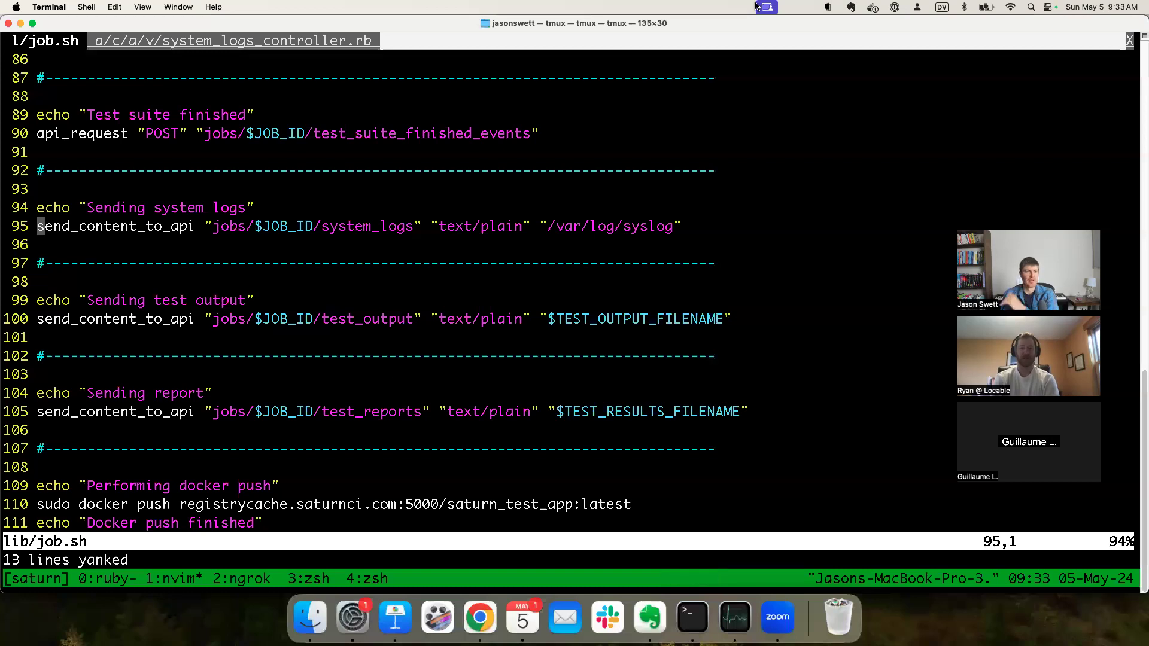
{"action": "key", "text": "gg"}
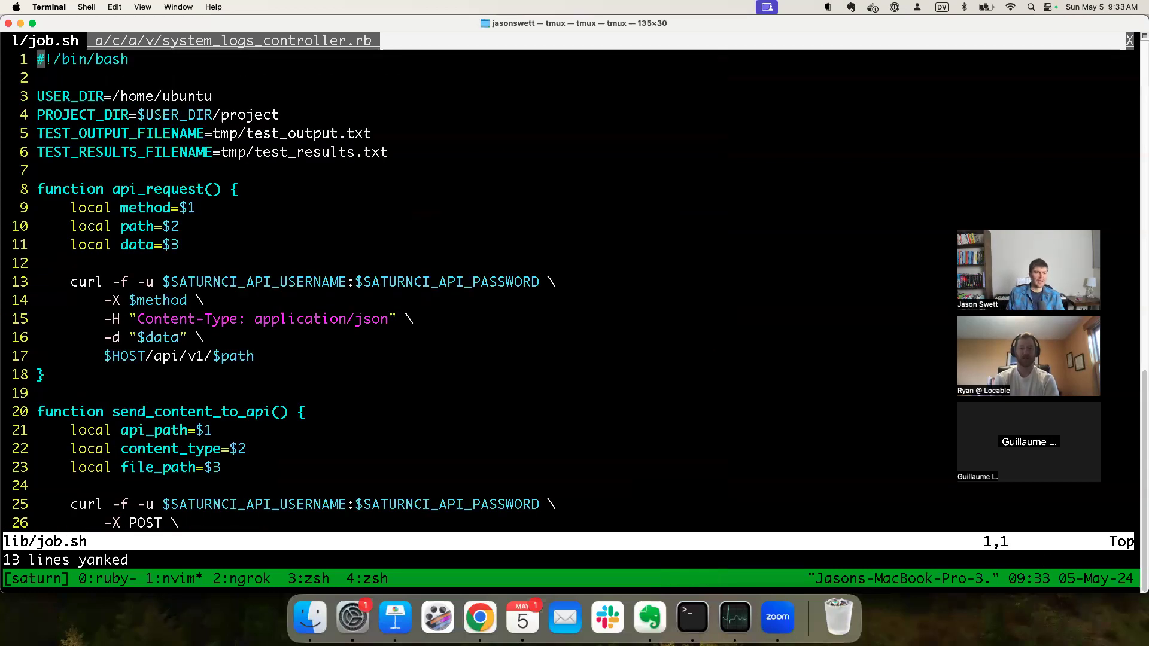
{"action": "scroll", "scroll_direction": "down", "scroll_amount": 3}
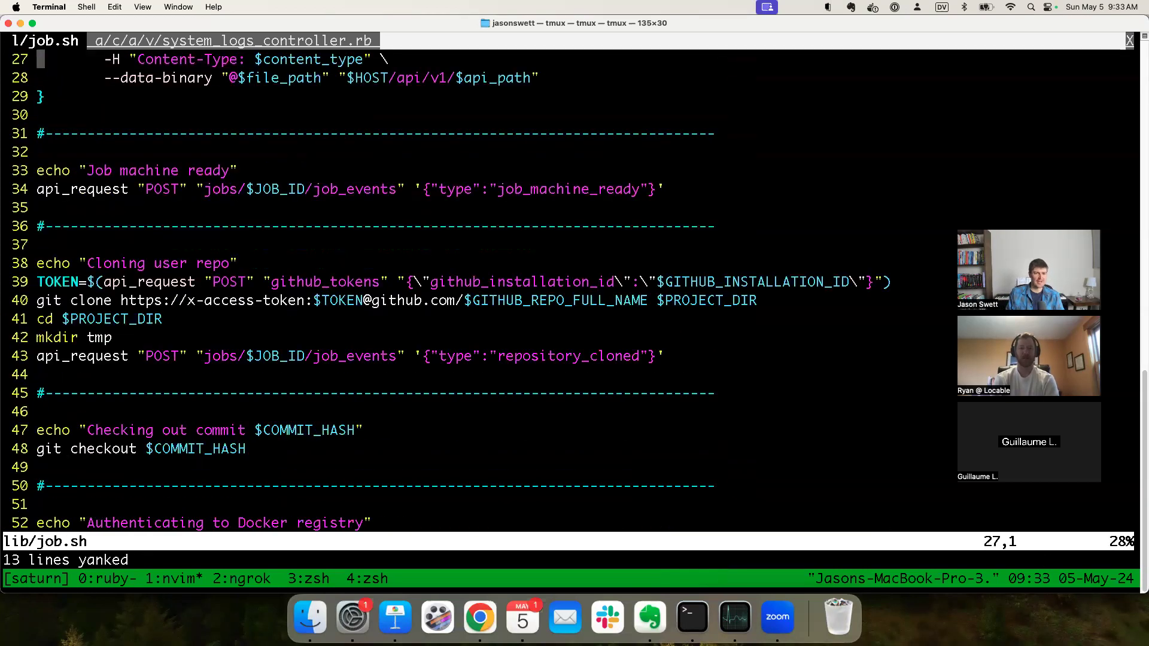
{"action": "scroll", "scroll_direction": "down", "scroll_amount": 3}
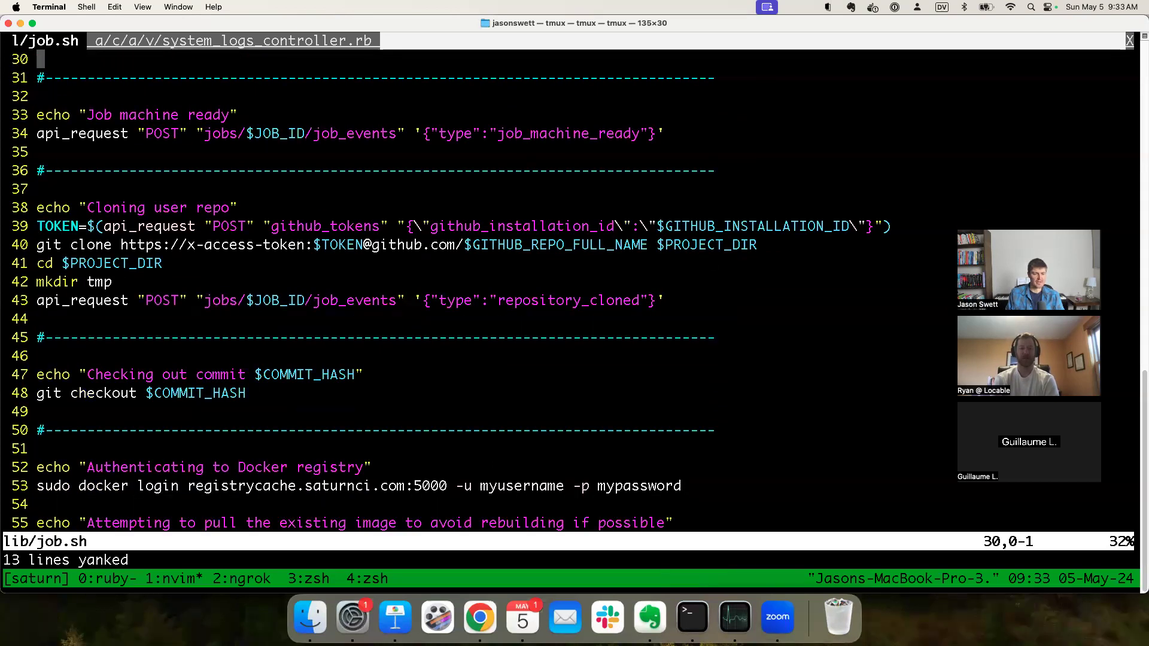
{"action": "scroll", "scroll_direction": "down", "scroll_amount": 3}
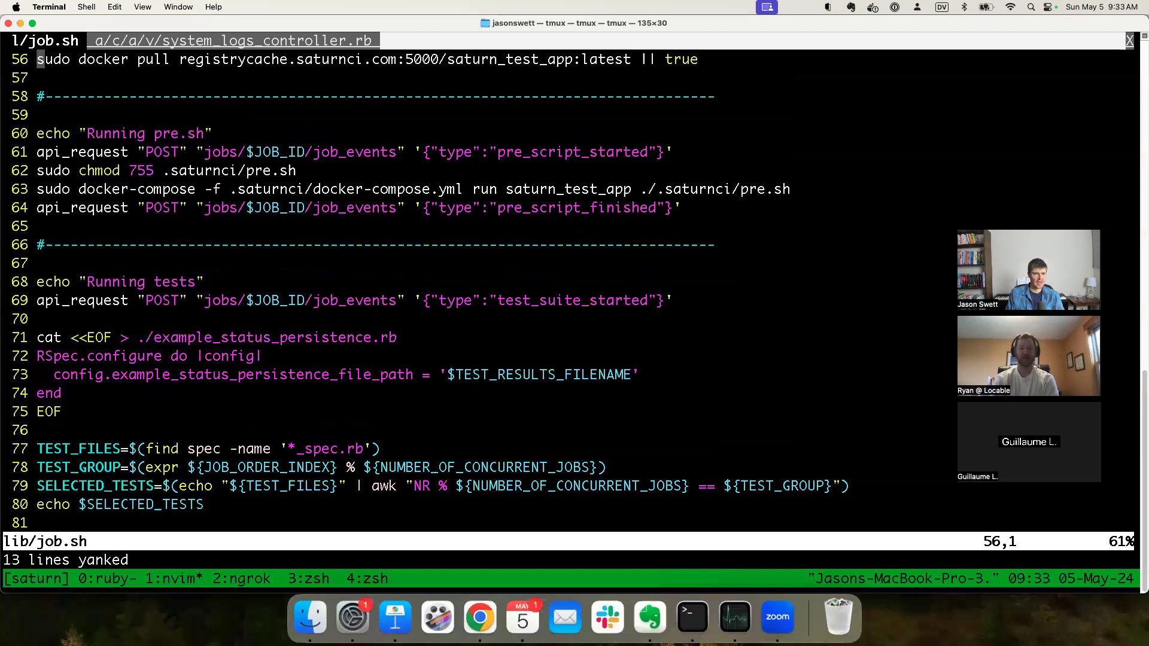
{"action": "key", "text": "G"}
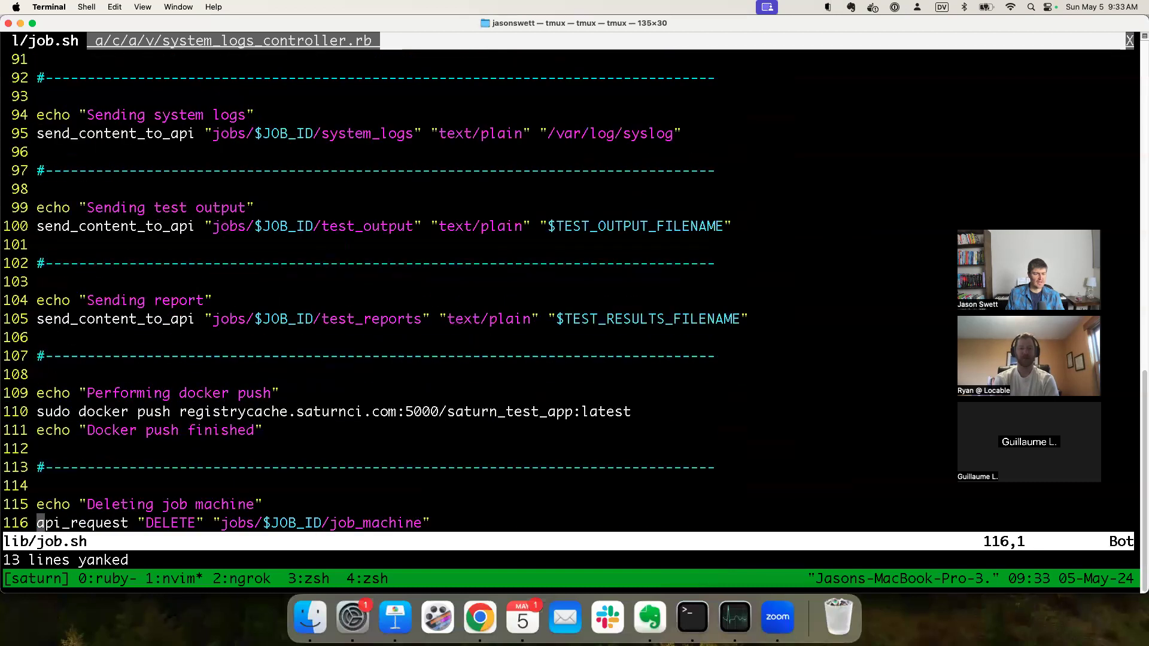
{"action": "scroll", "scroll_direction": "up", "scroll_amount": 3}
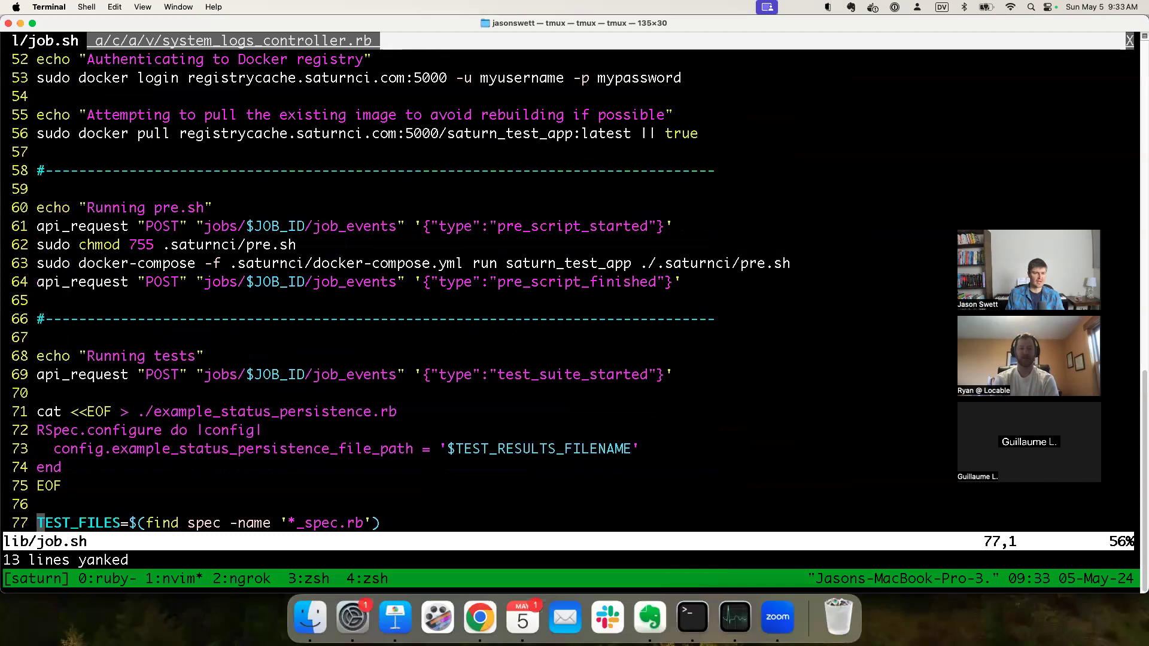
{"action": "scroll", "scroll_direction": "up", "scroll_amount": 3}
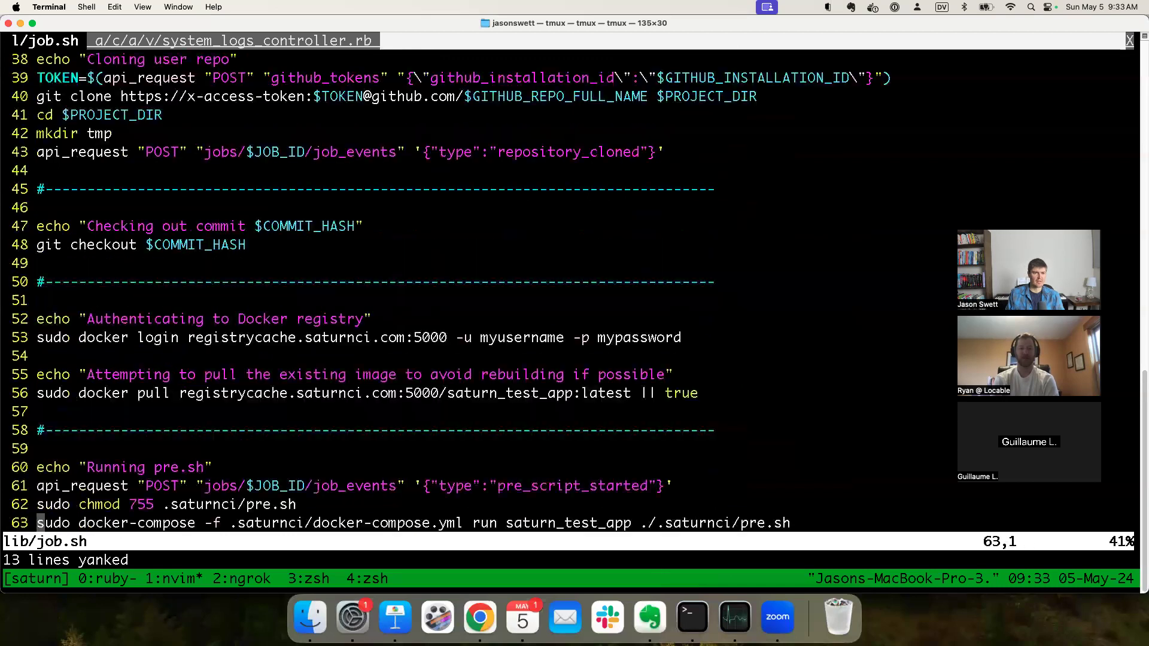
{"action": "scroll", "scroll_direction": "up", "scroll_amount": 3}
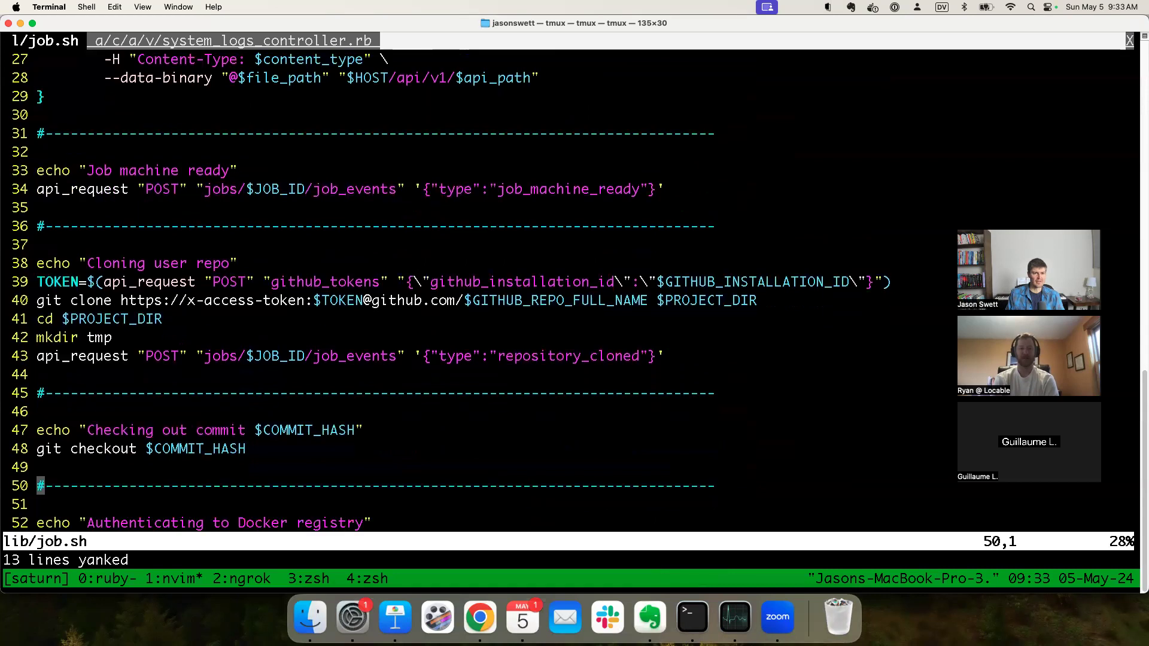
{"action": "scroll", "scroll_direction": "down", "scroll_amount": 3}
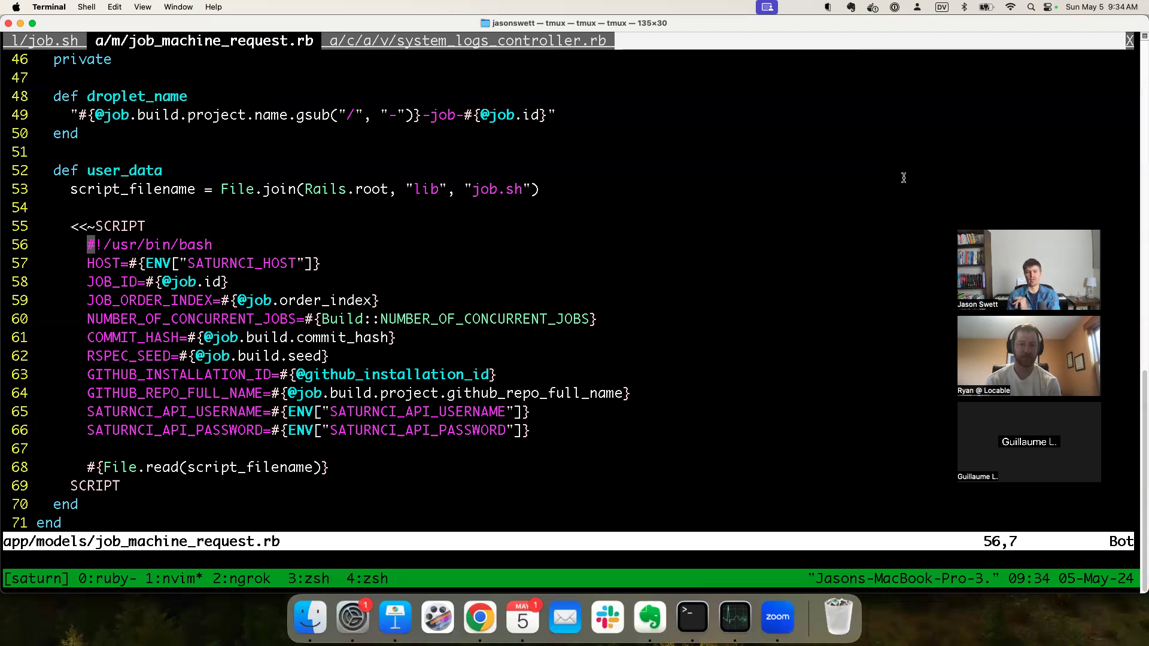
{"action": "left_click", "coordinate": [43, 40]}
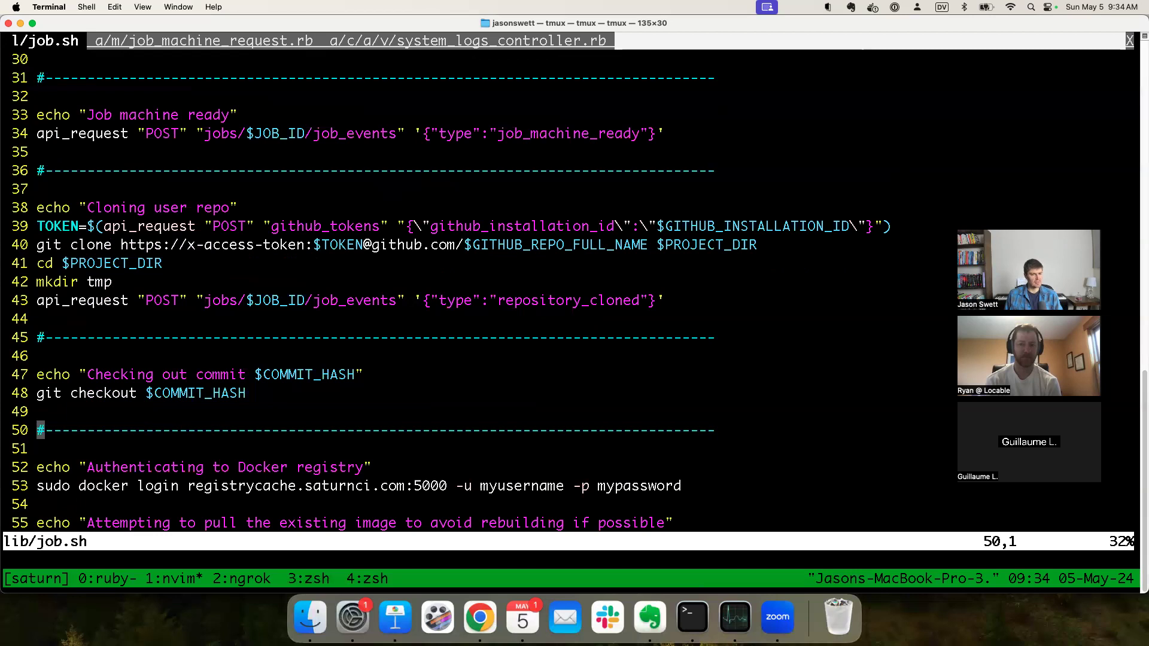
{"action": "mouse_move", "coordinate": [903, 177]}
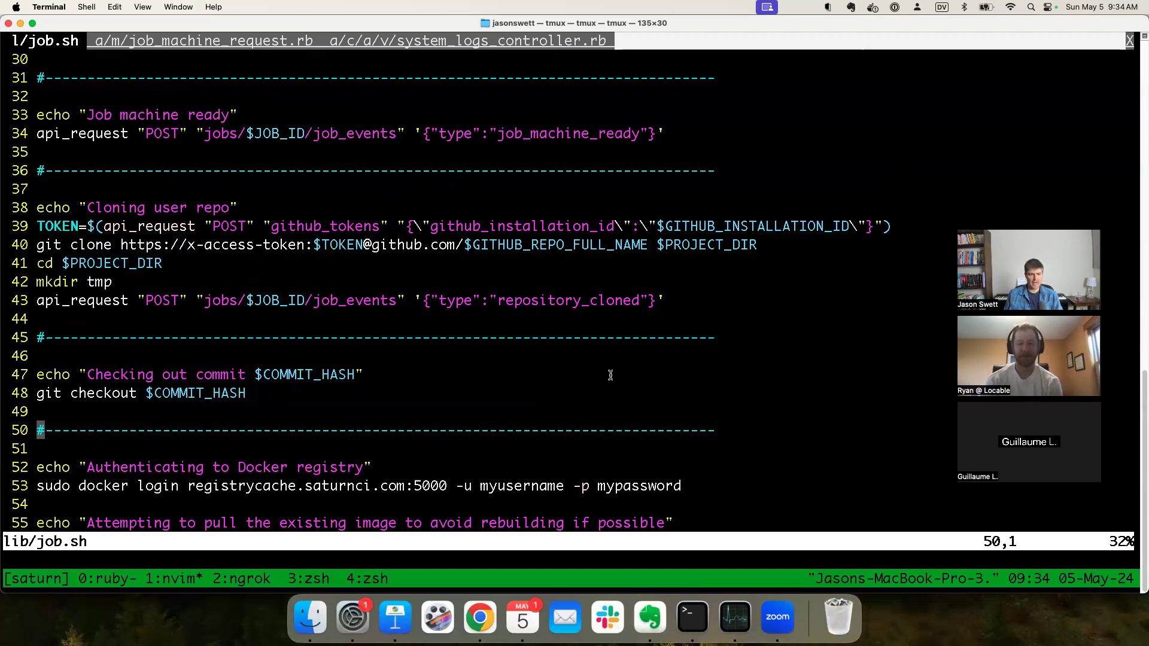
{"action": "mouse_move", "coordinate": [828, 346]}
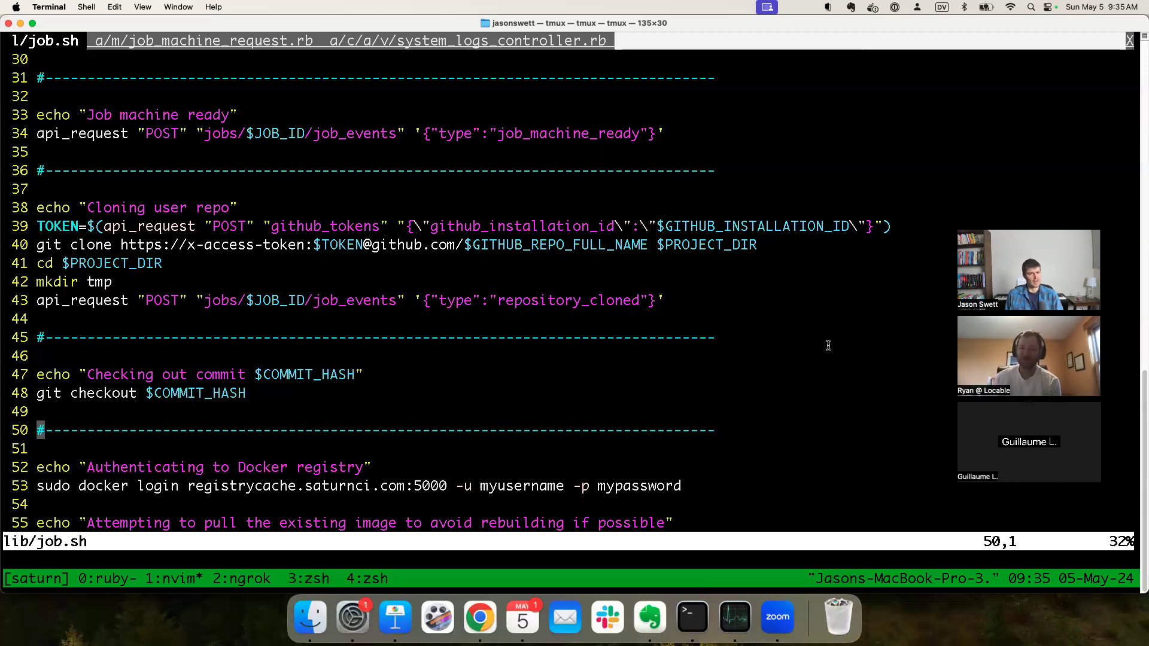
{"action": "scroll", "scroll_direction": "down", "scroll_amount": 3}
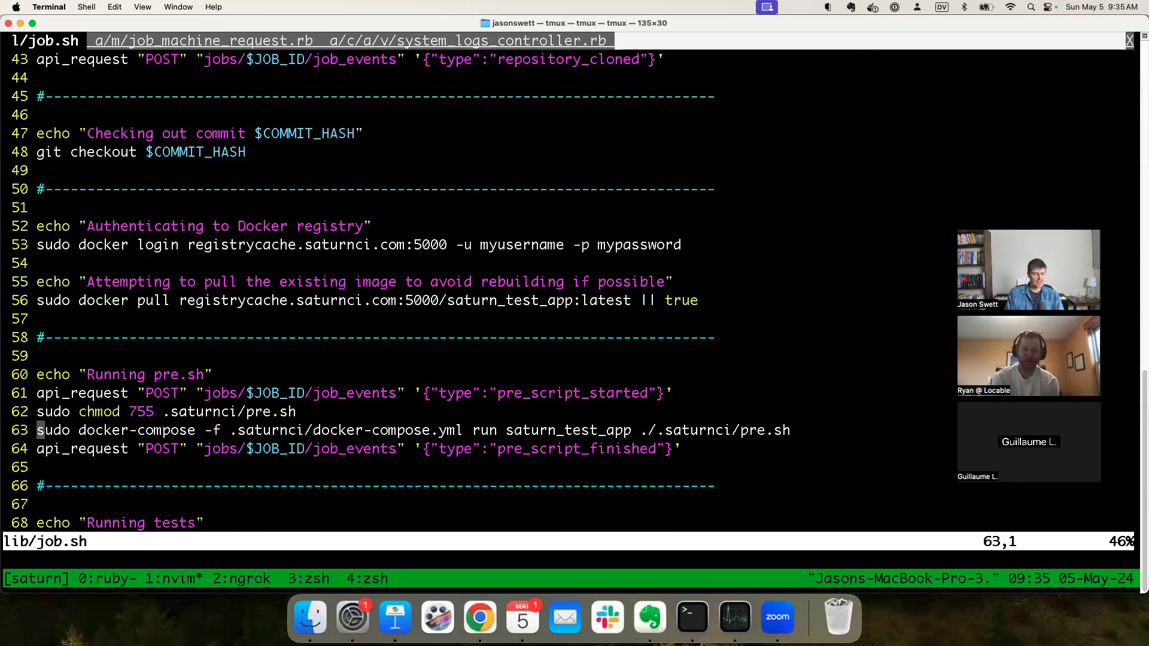
{"action": "scroll", "scroll_direction": "down", "scroll_amount": 3}
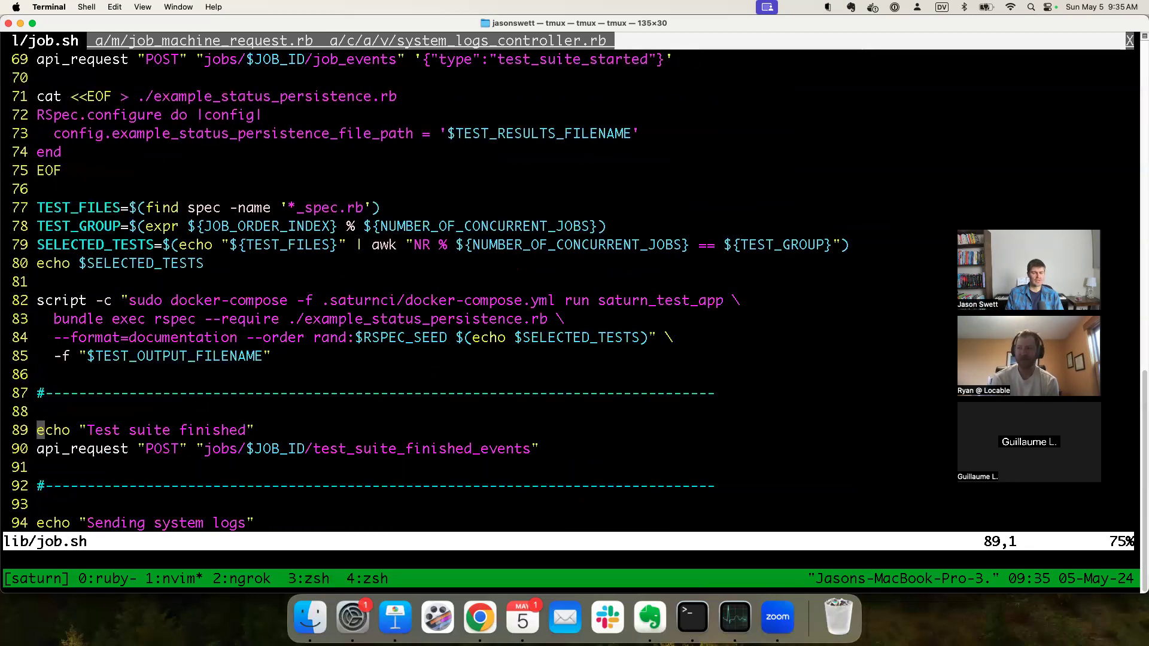
{"action": "scroll", "scroll_direction": "up", "scroll_amount": 3}
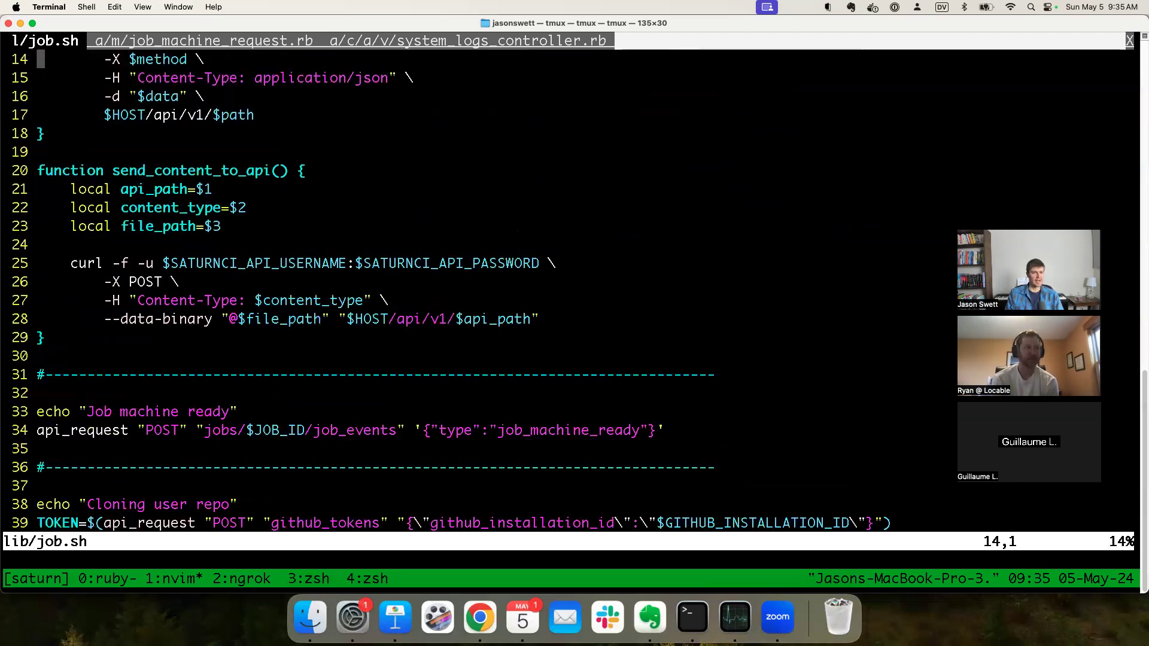
{"action": "scroll", "scroll_direction": "down", "scroll_amount": 3}
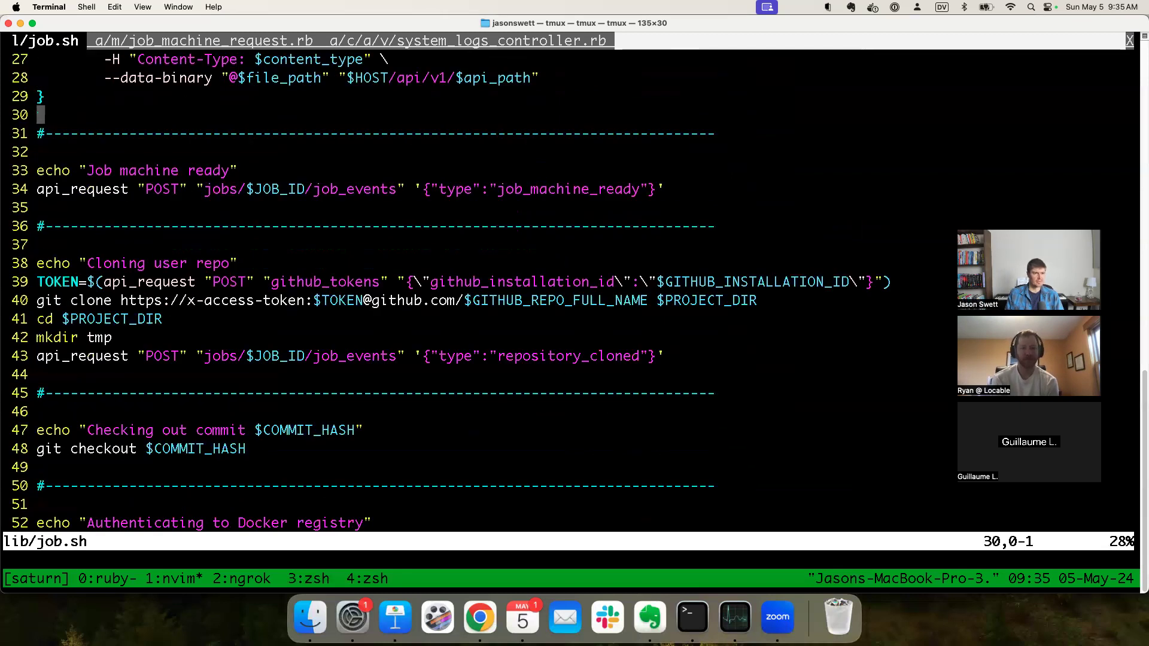
{"action": "key", "text": "j"}
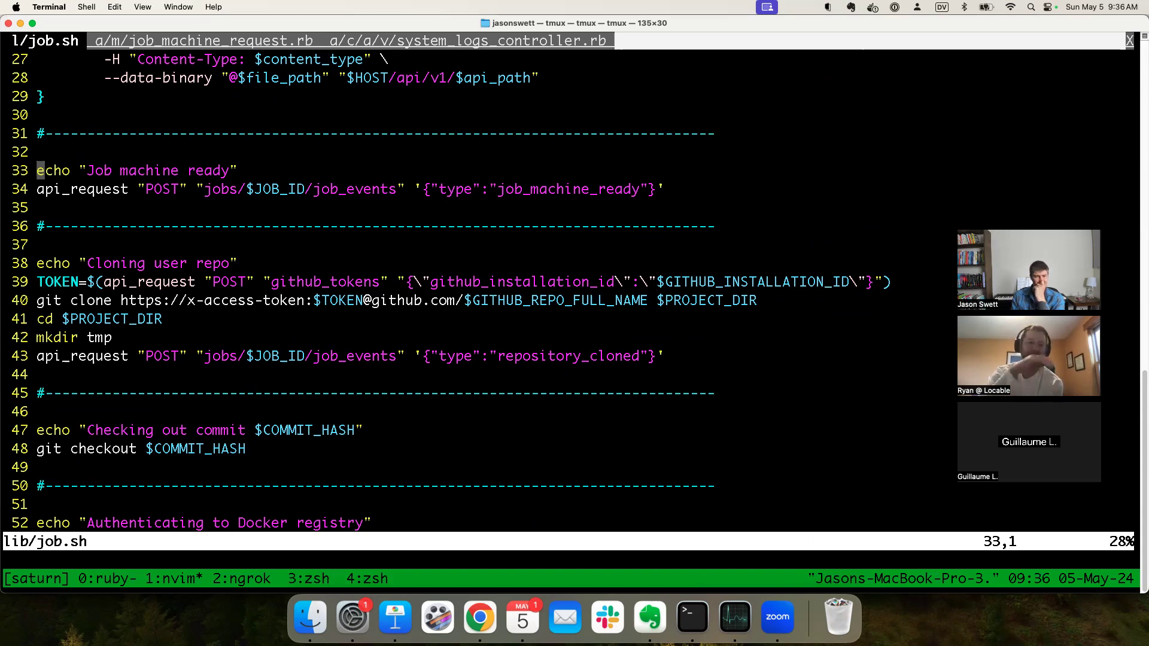
Step: In ChatGPT, begin: 'my concern is that as I add to my job machine script,'
{"action": "left_click", "coordinate": [479, 616]}
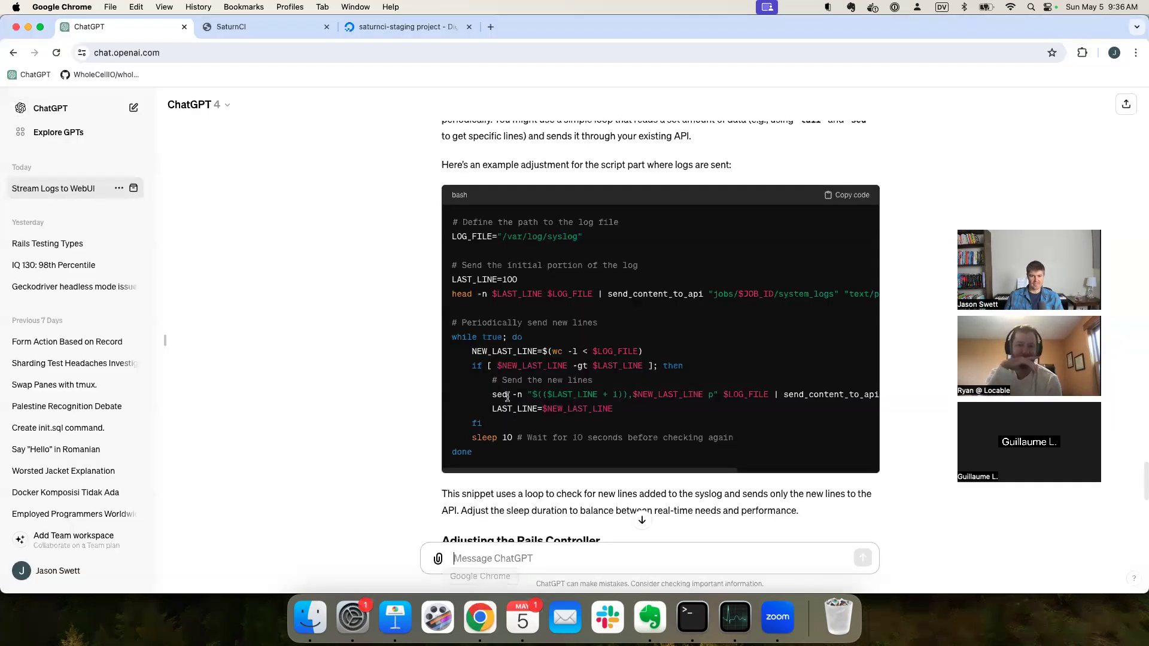
{"action": "scroll", "scroll_direction": "down", "scroll_amount": 3}
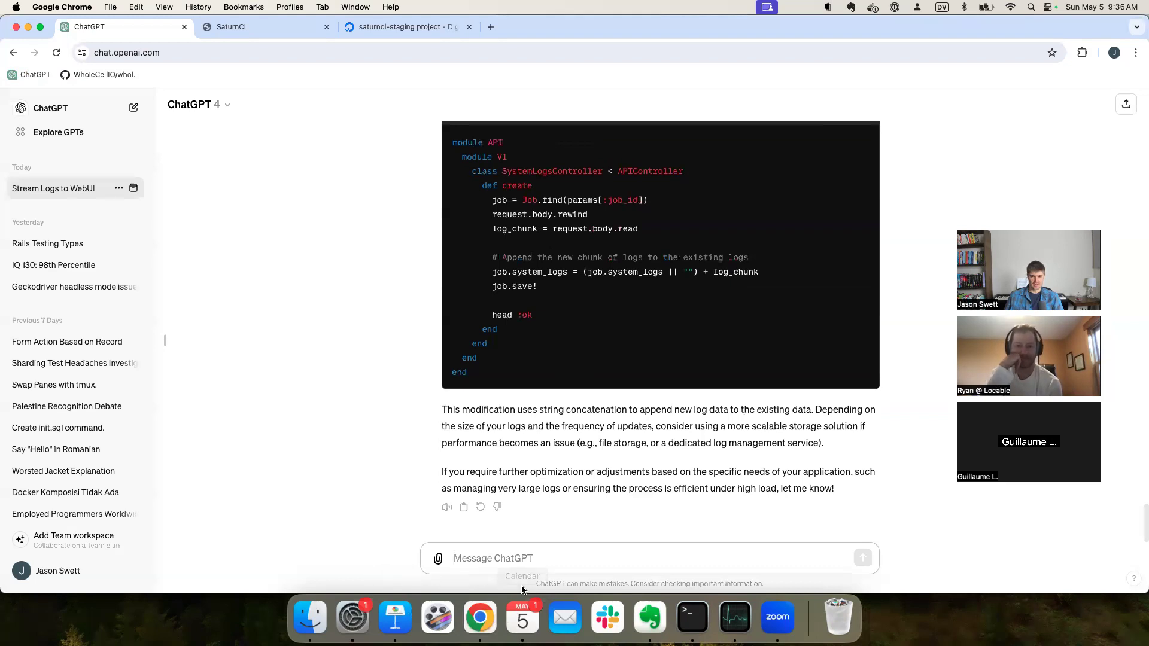
{"action": "type", "text": "my"}
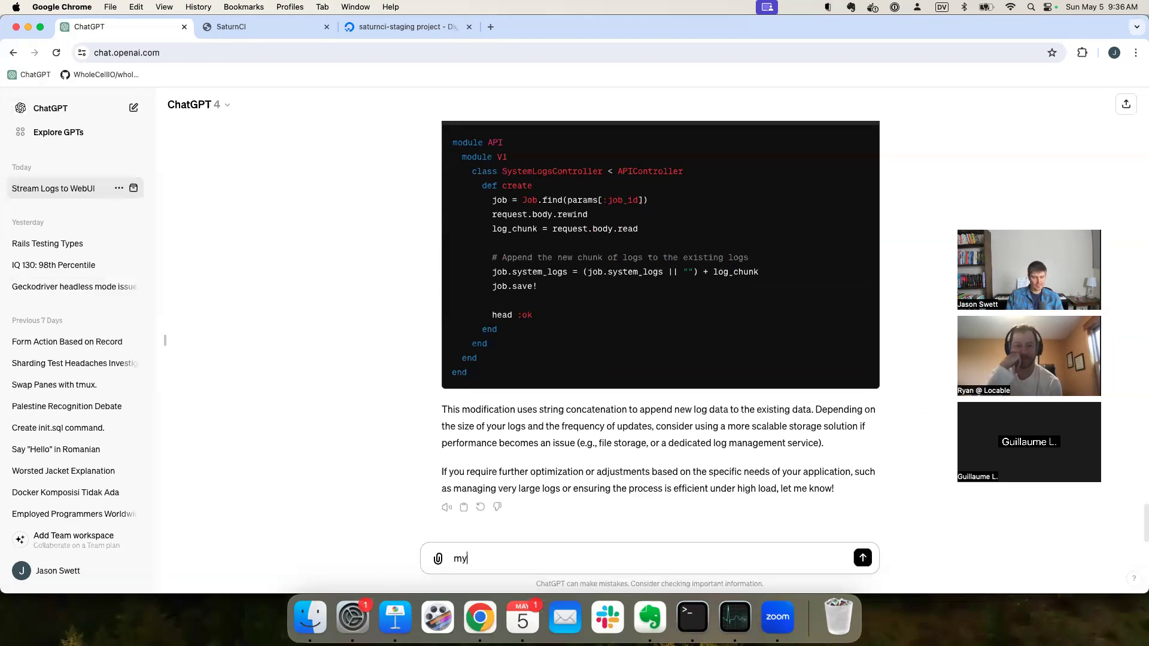
{"action": "type", "text": "concern i"}
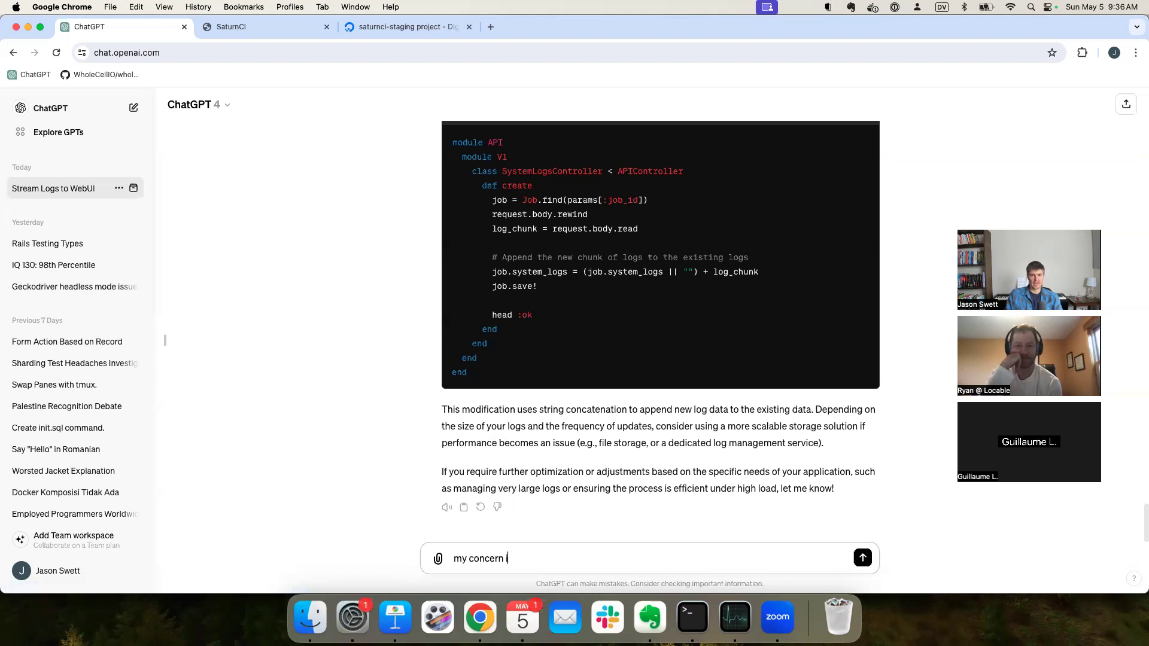
{"action": "type", "text": "s that a"}
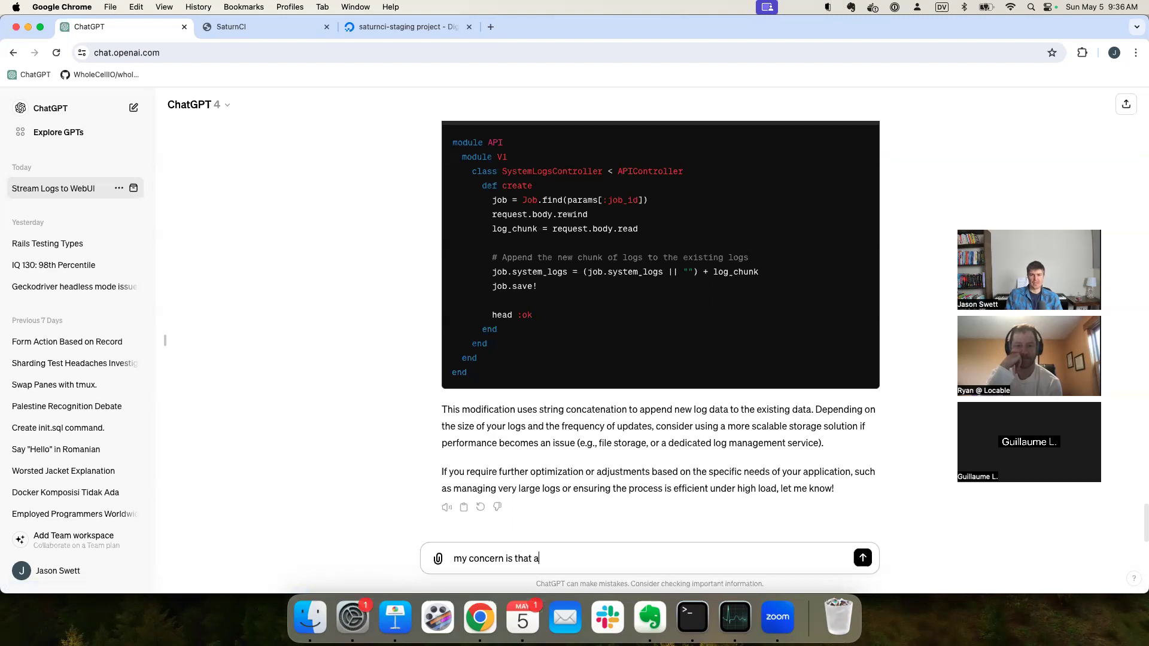
{"action": "type", "text": "s i add to my"}
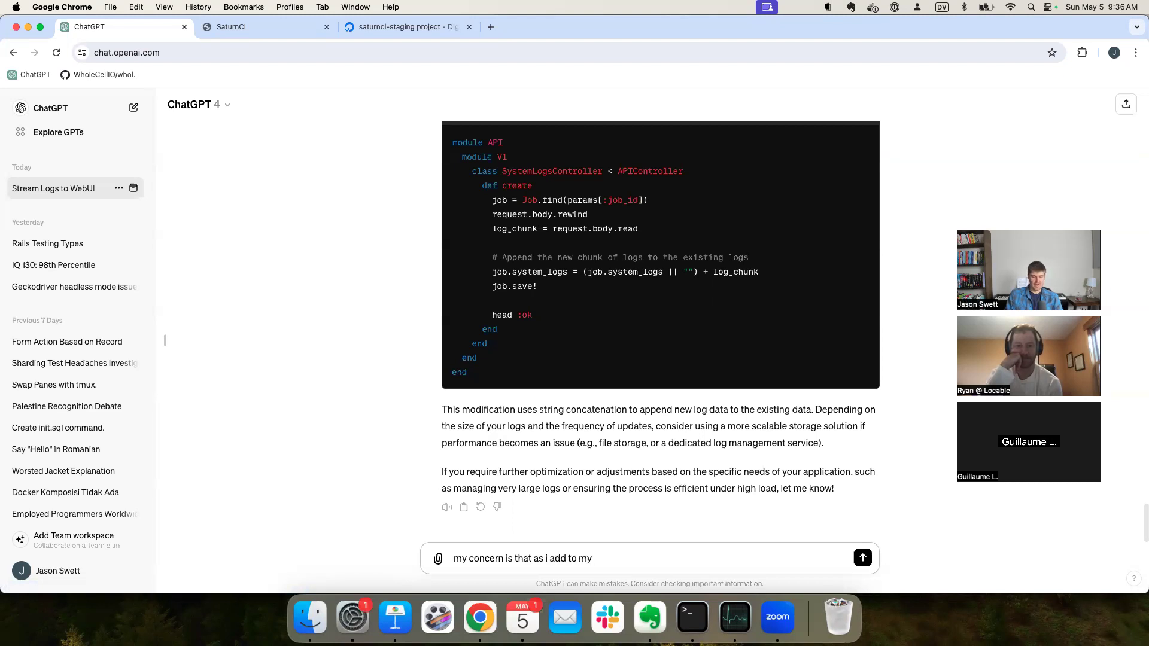
{"action": "type", "text": "job machine"}
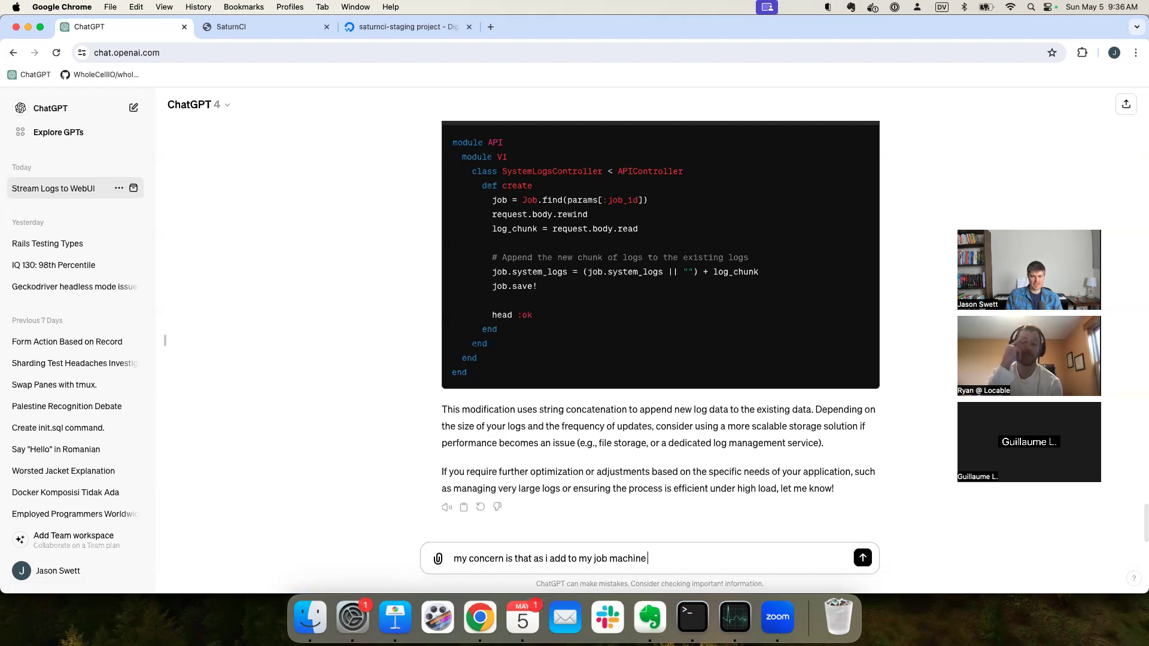
{"action": "type", "text": "script,"}
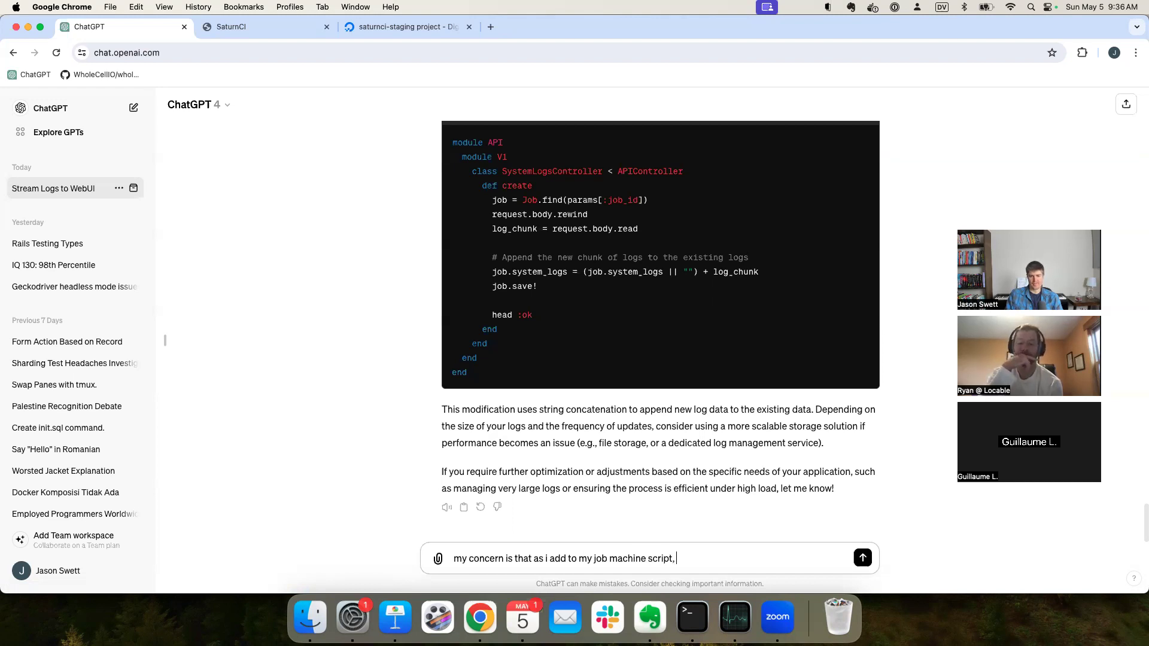
Step: Finish: it'll get too big and complicated to understand; ask for suggestions to address this
{"action": "type", "text": "it's going to"}
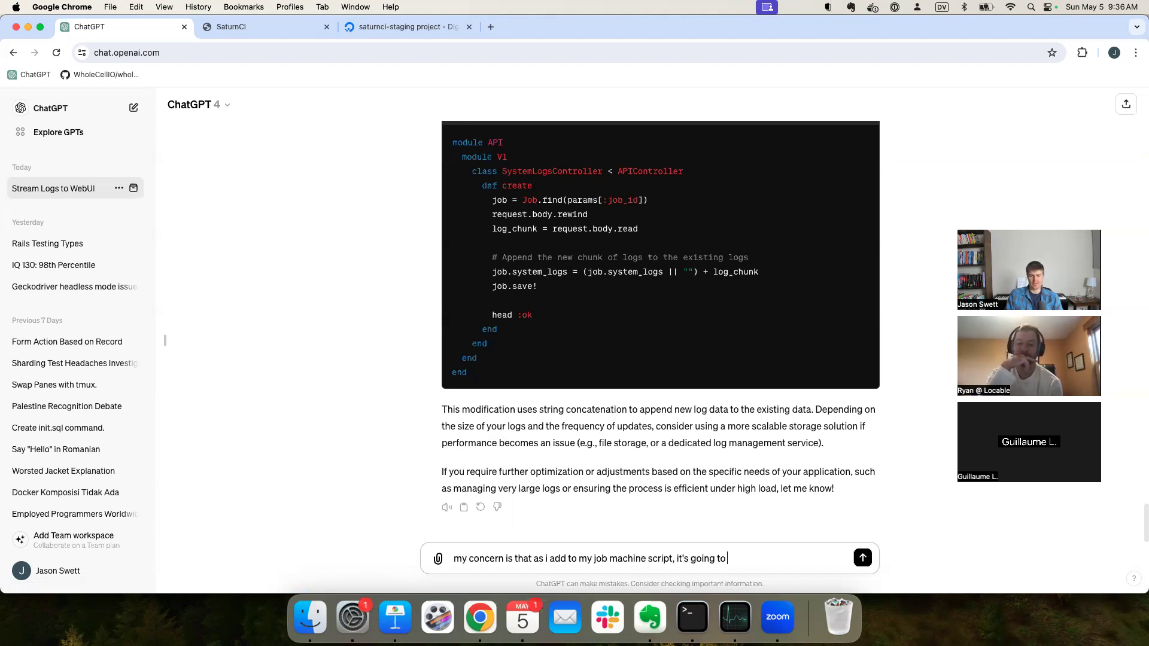
{"action": "type", "text": "get so big"}
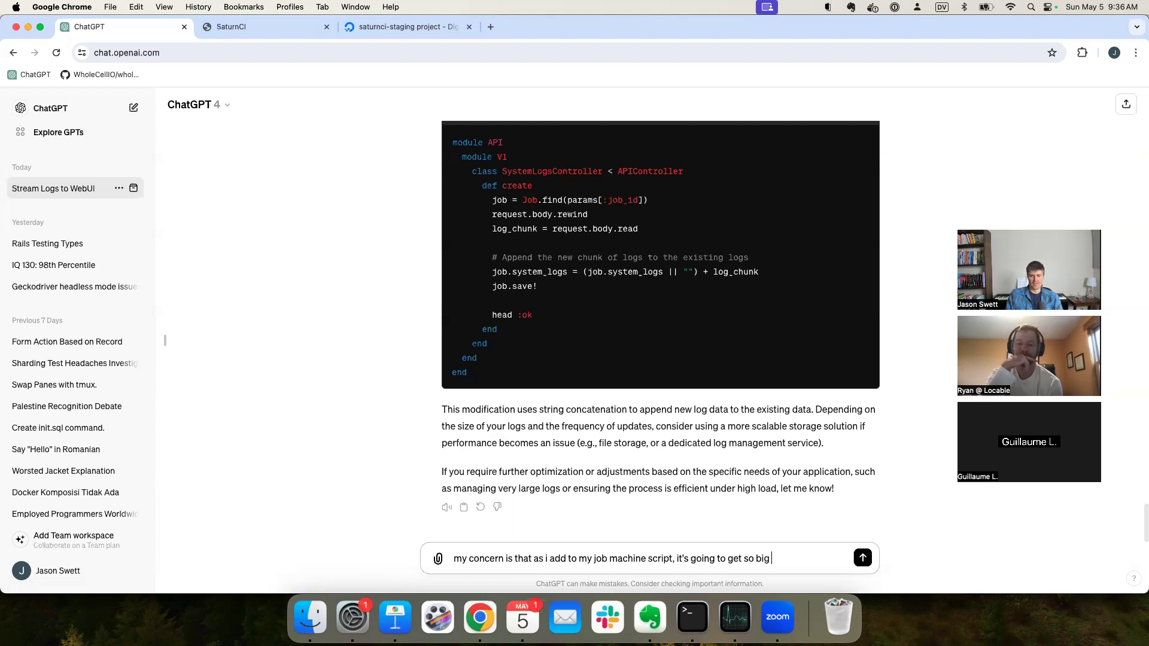
{"action": "type", "text": "and complicated that i won't be abl"}
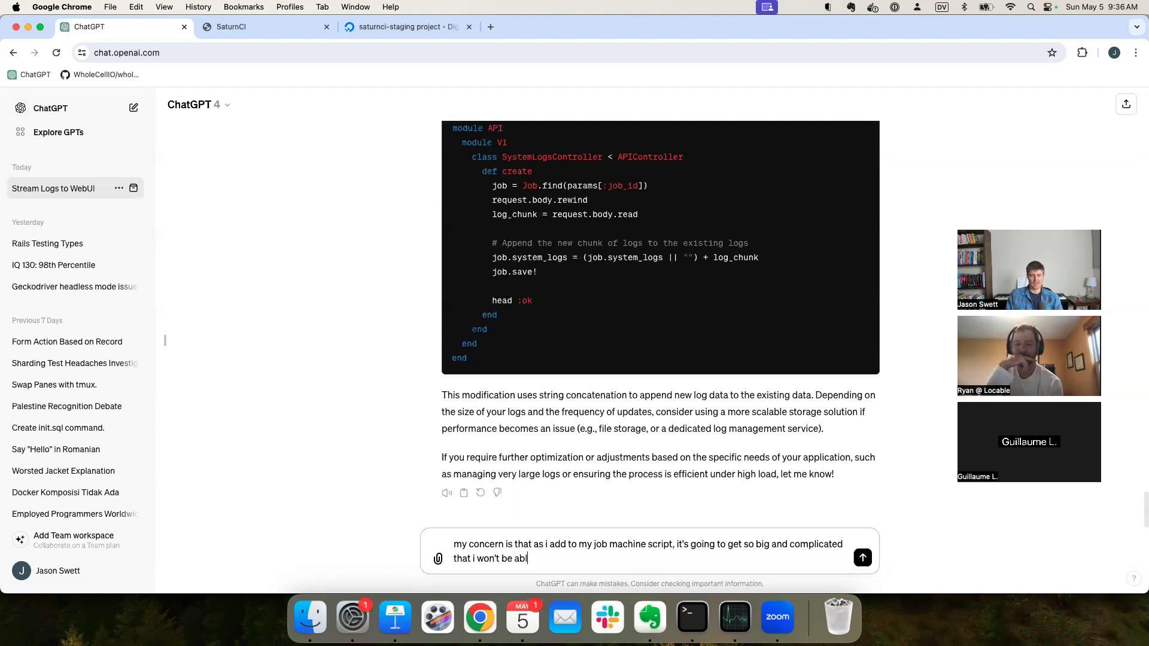
{"action": "type", "text": "e to understand it"}
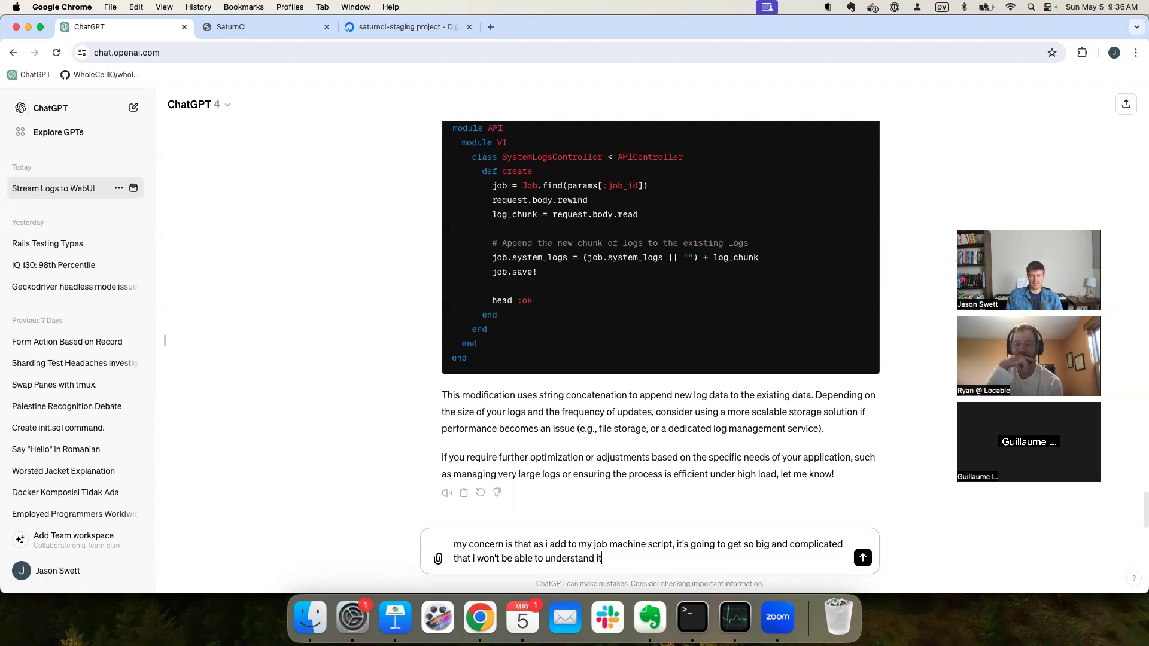
{"action": "type", "text": ". any suggesti"}
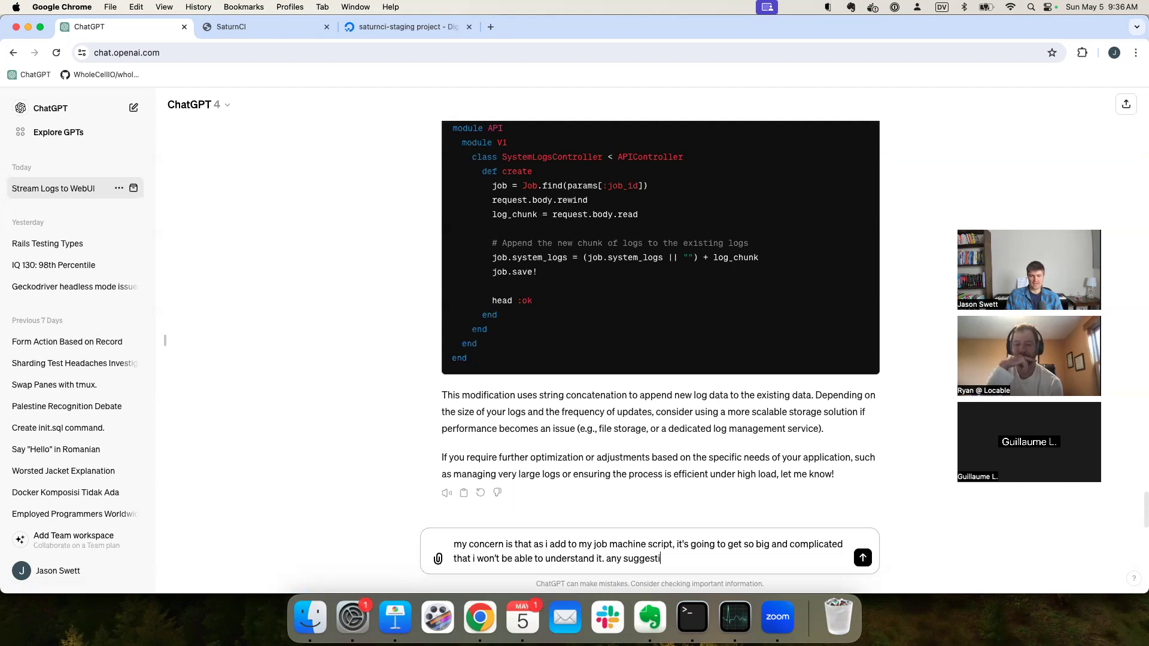
{"action": "type", "text": "ons on how"}
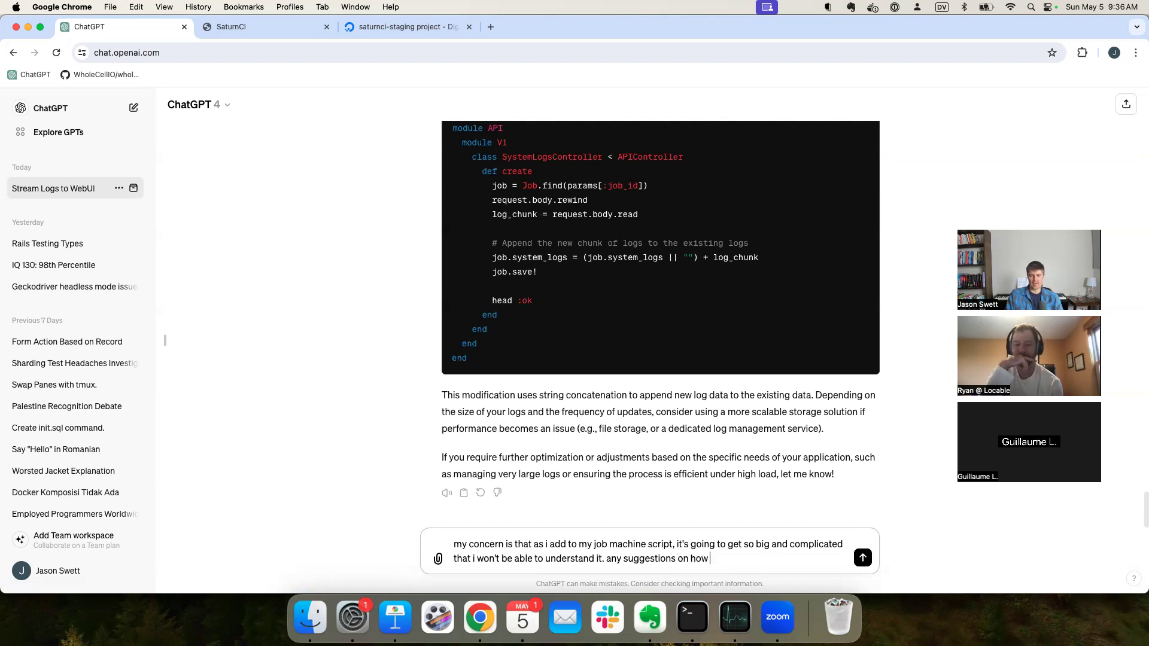
{"action": "type", "text": "to address this c"}
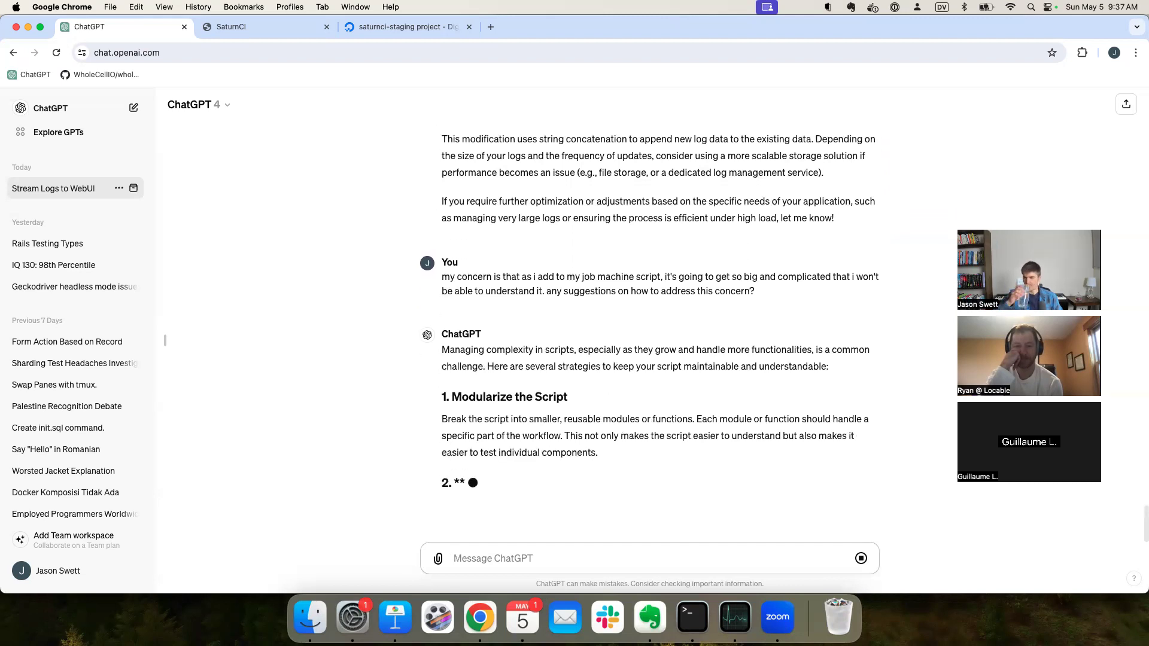
{"action": "scroll", "scroll_direction": "down", "scroll_amount": 3}
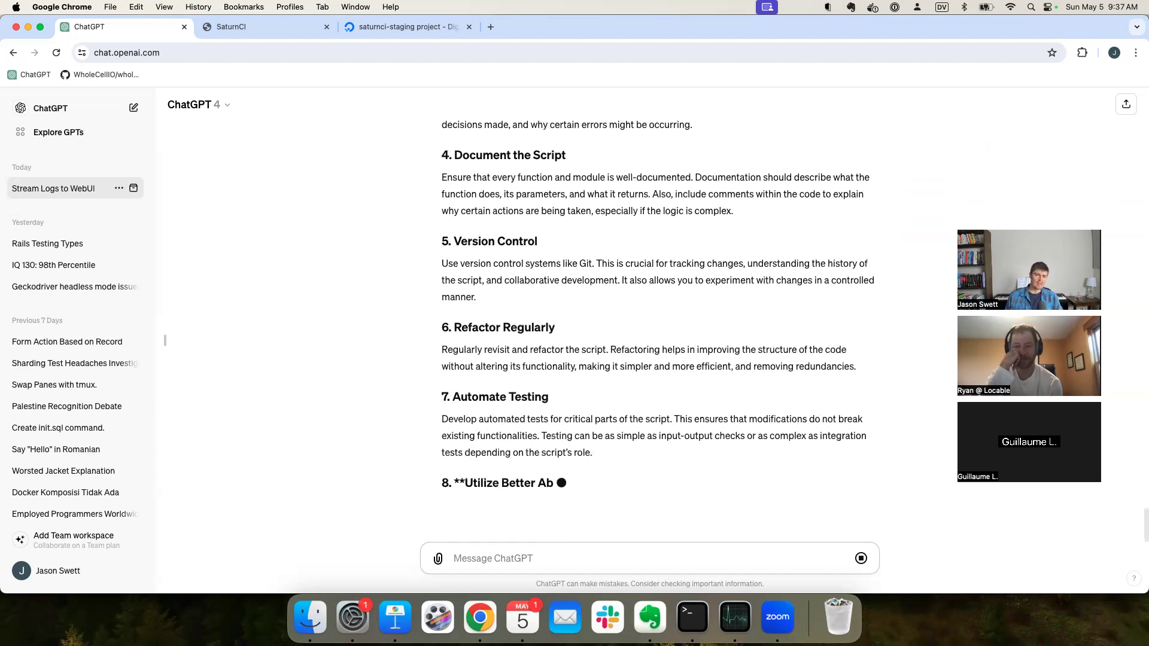
Step: Back in Terminal, scroll lib/job.sh from the top to its api_request and send_content_to_api functions
{"action": "left_click", "coordinate": [689, 618]}
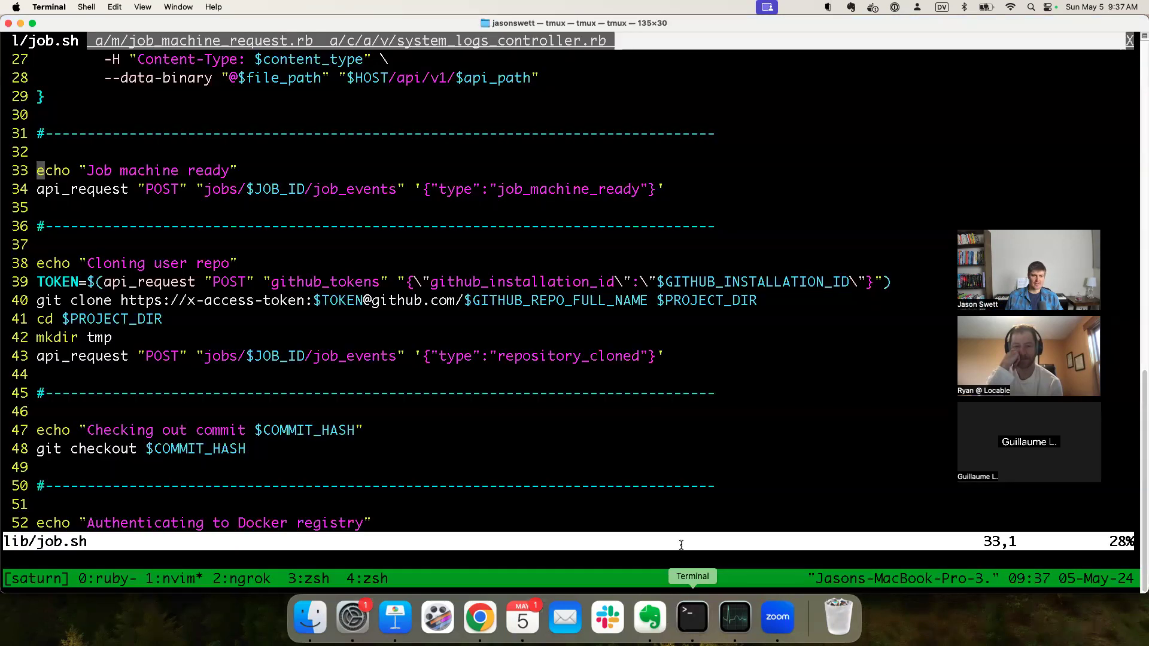
{"action": "mouse_move", "coordinate": [709, 347]}
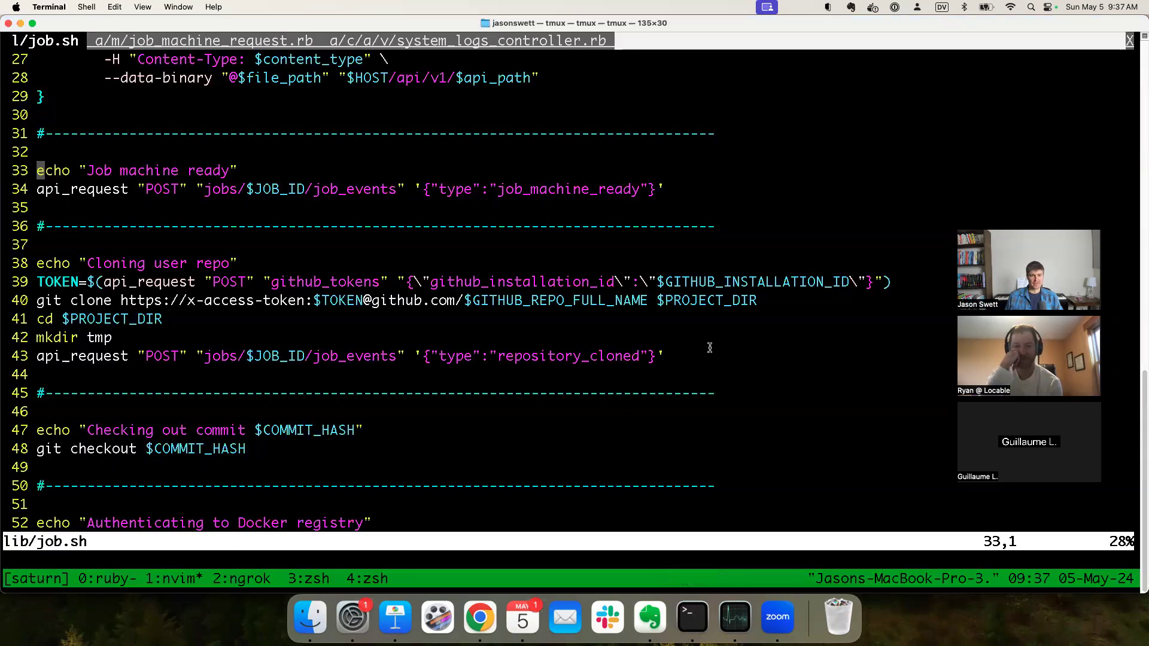
{"action": "mouse_move", "coordinate": [851, 188]}
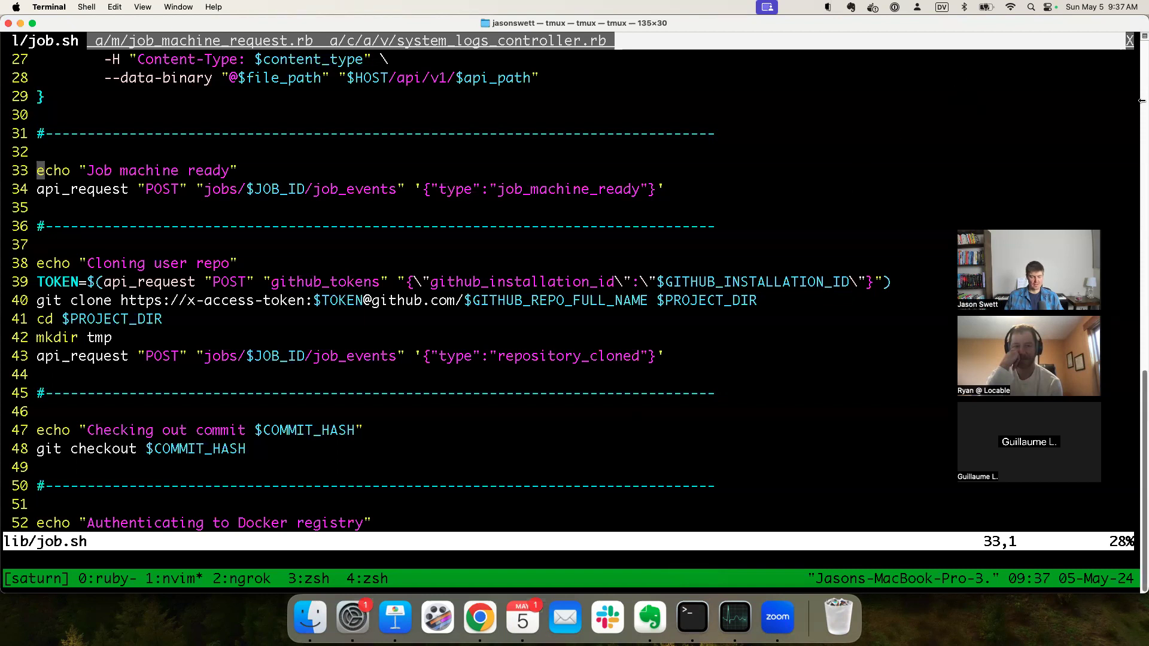
{"action": "scroll", "scroll_direction": "down", "scroll_amount": 3}
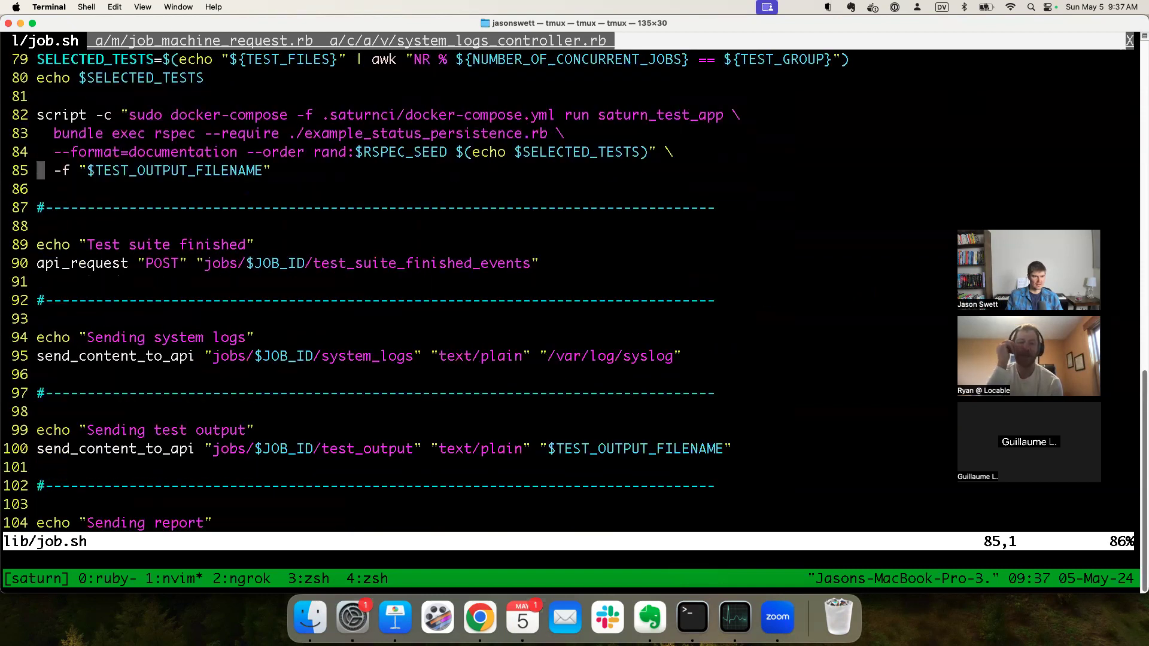
{"action": "key", "text": "gg"}
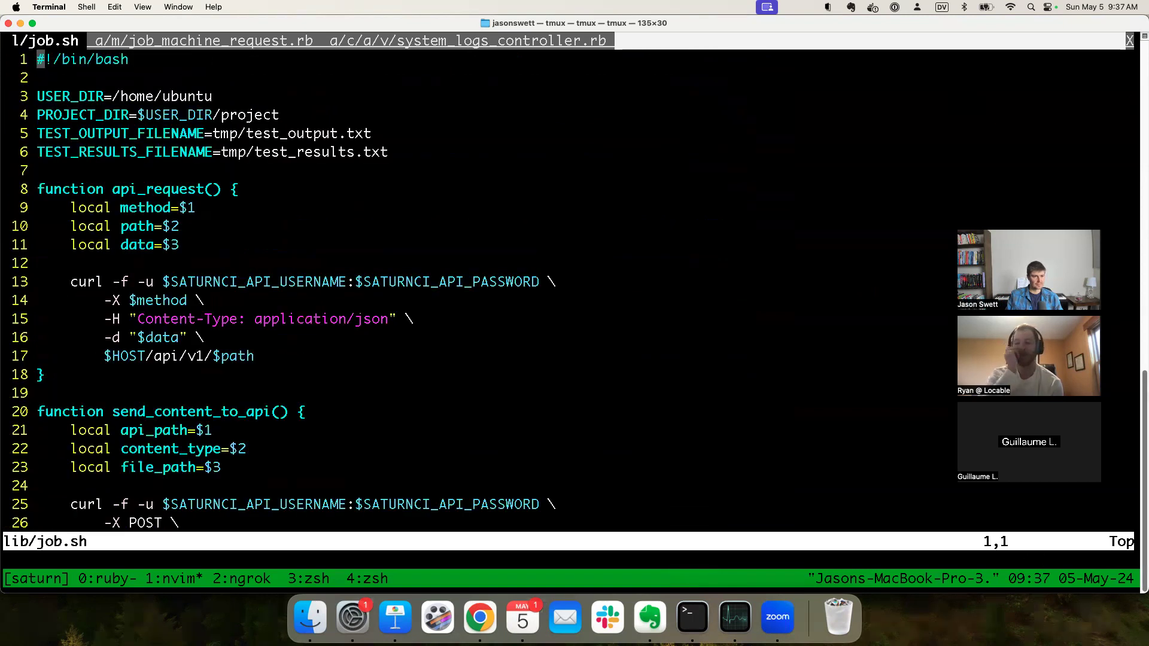
{"action": "scroll", "scroll_direction": "down", "scroll_amount": 3}
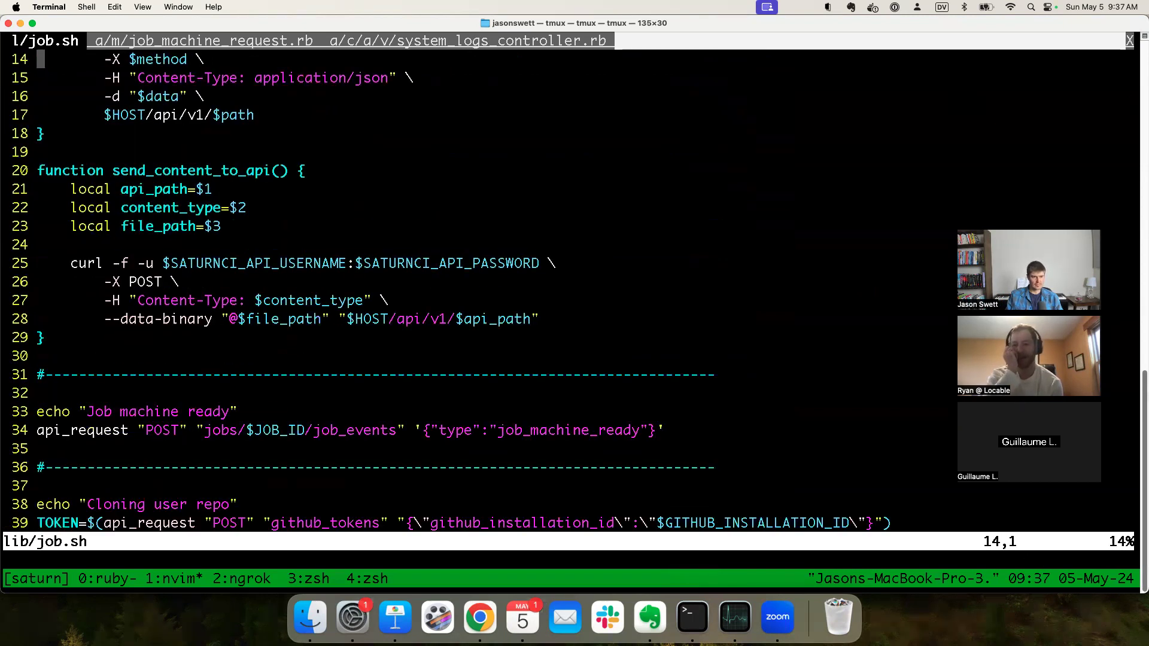
{"action": "scroll", "scroll_direction": "down", "scroll_amount": 3}
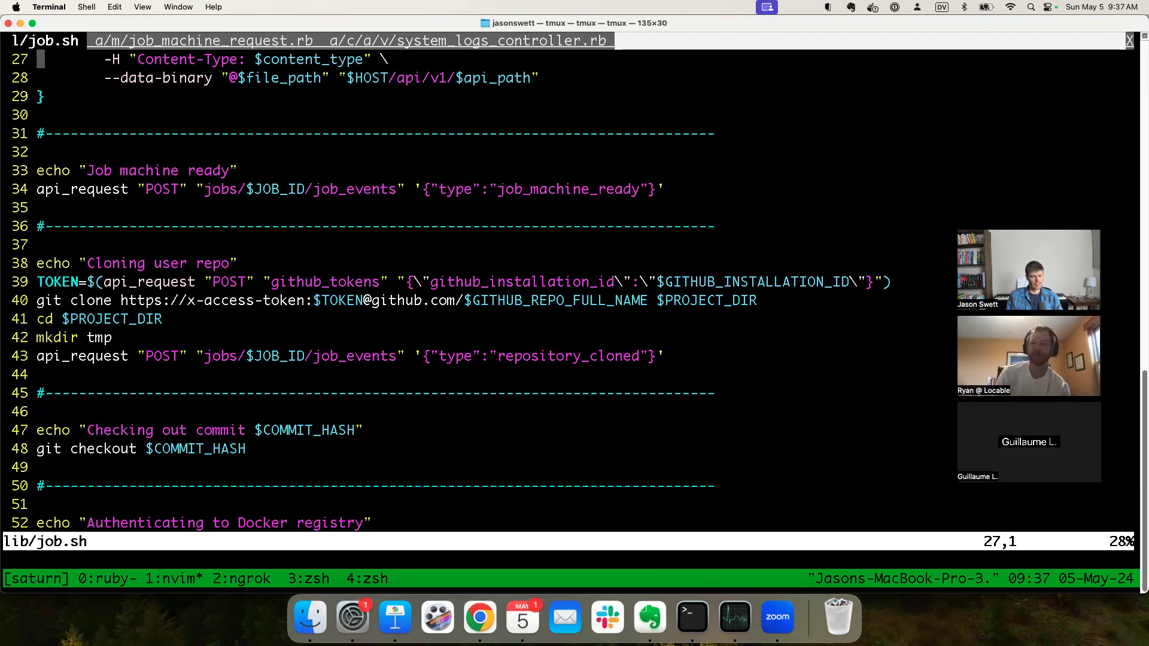
{"action": "key", "text": "gg"}
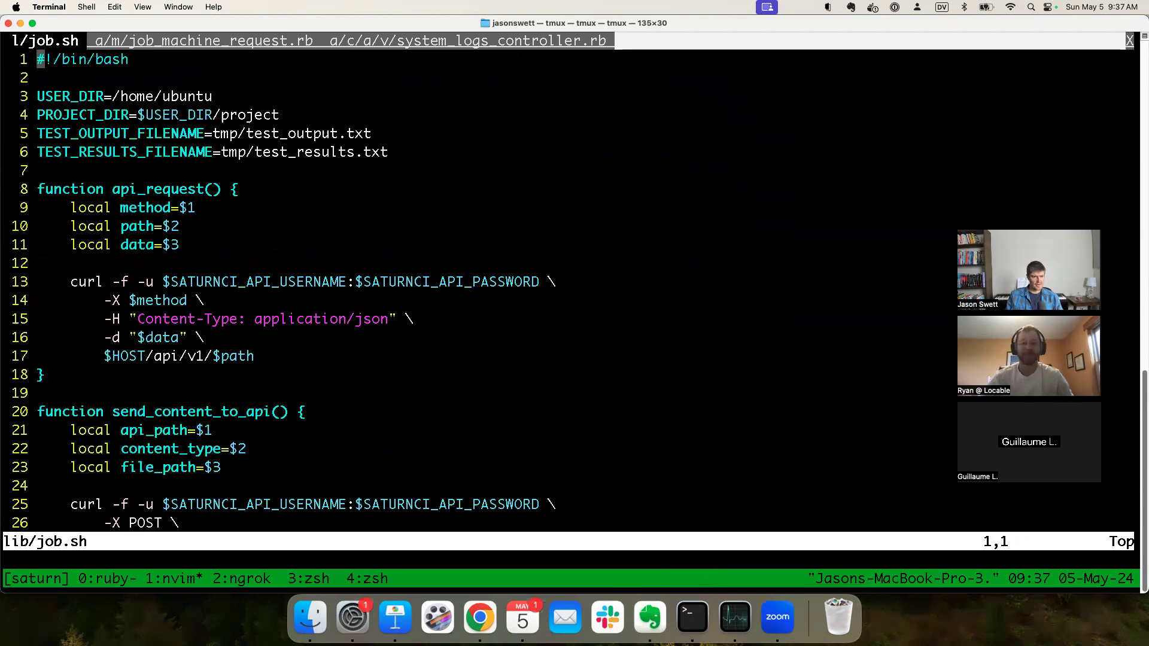
{"action": "scroll", "scroll_direction": "down", "scroll_amount": 3}
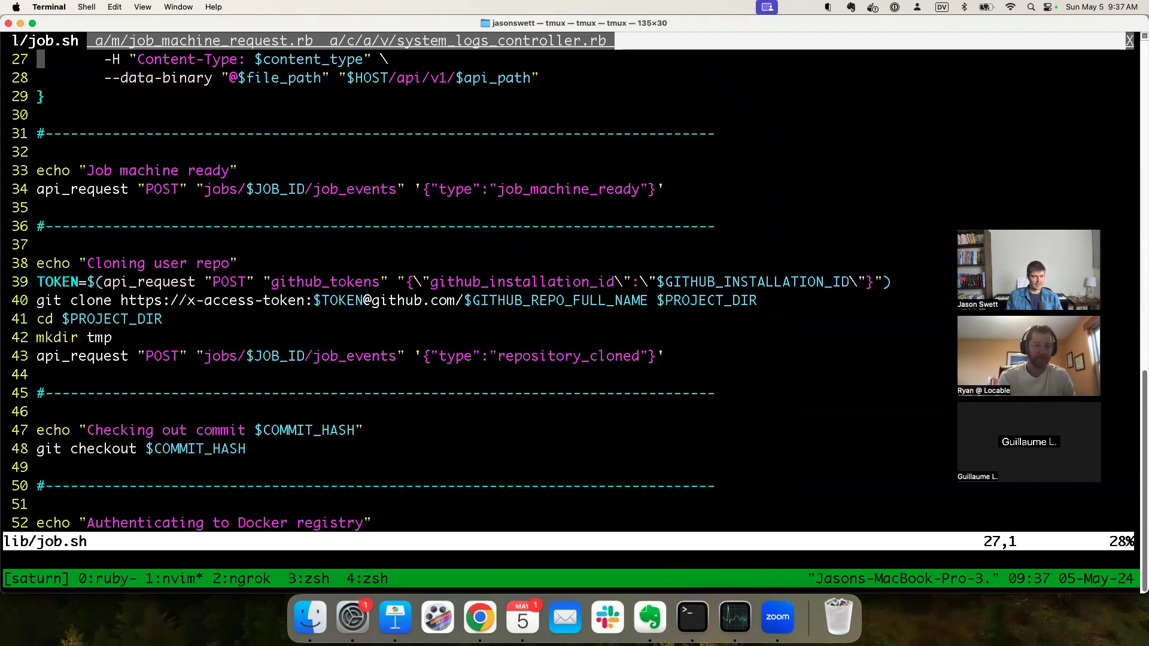
{"action": "scroll", "scroll_direction": "up", "scroll_amount": 3}
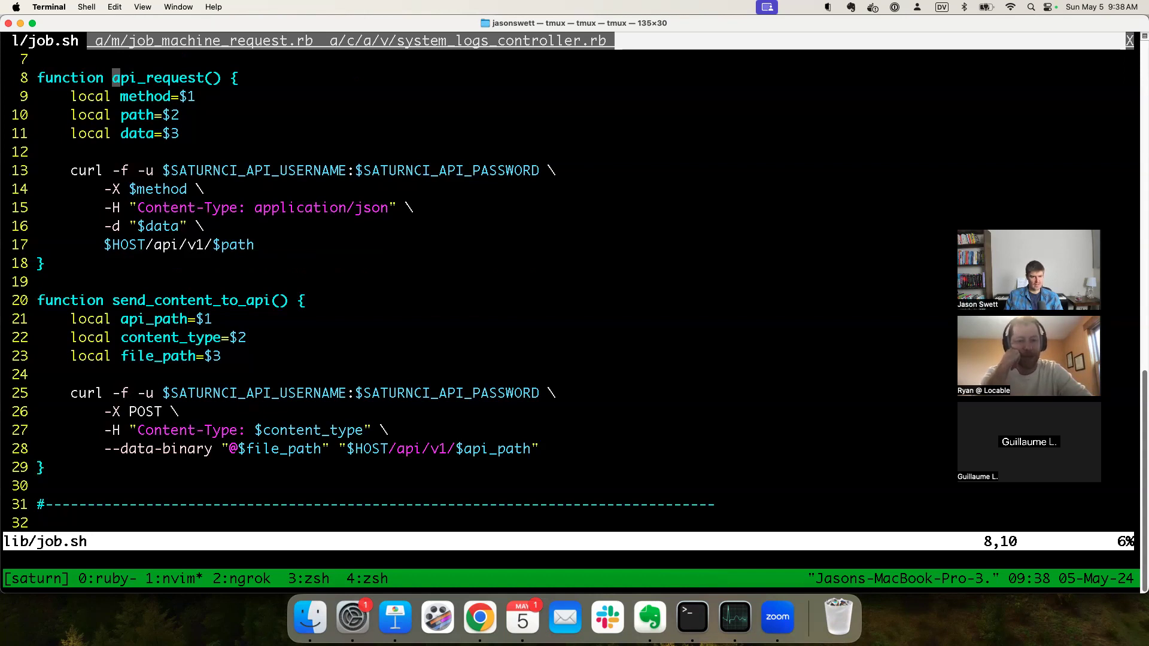
Step: Search lib/job.sh for 'data' and scroll through the matching code
{"action": "type", "text": "/data"}
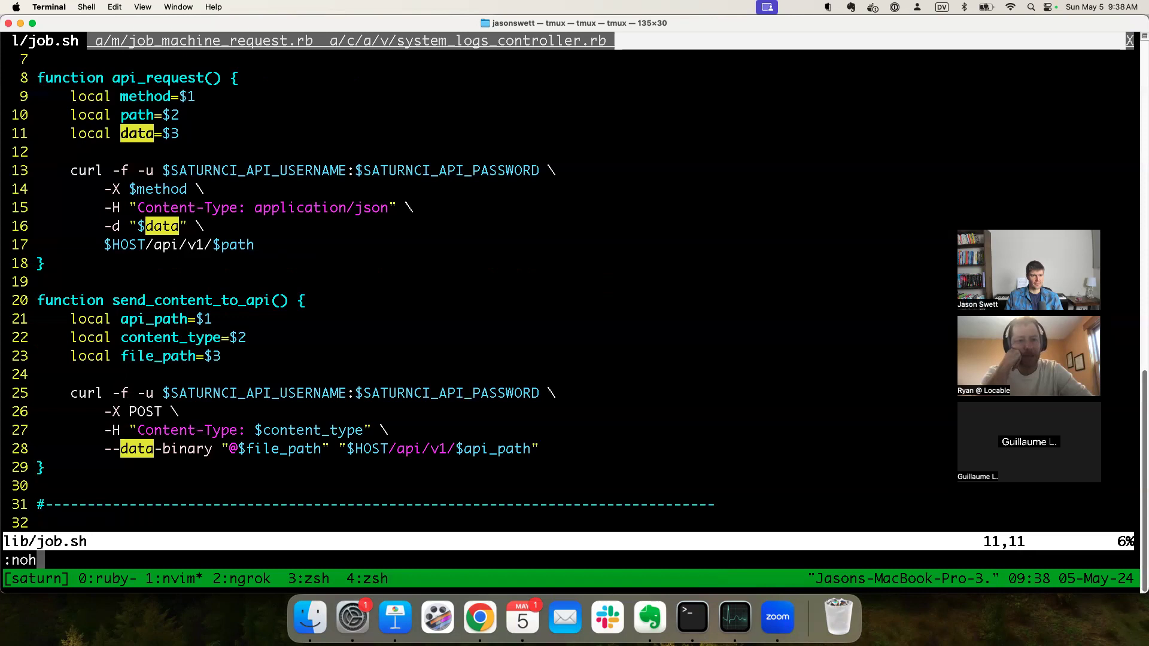
{"action": "key", "text": "Return"}
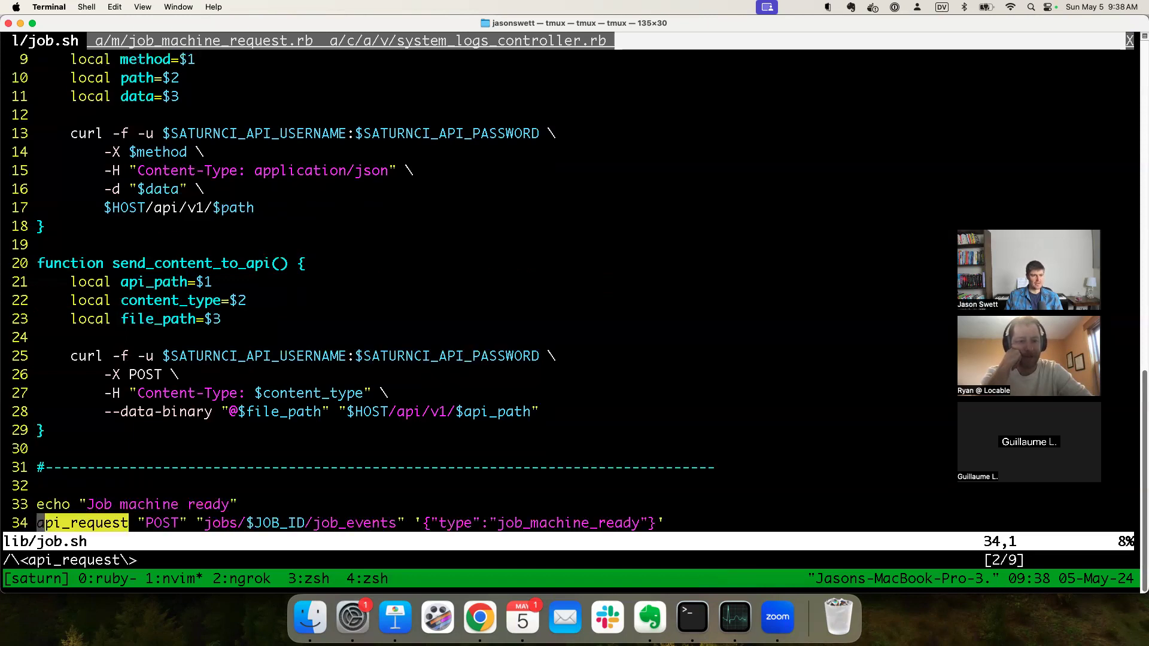
{"action": "scroll", "scroll_direction": "down", "scroll_amount": 3}
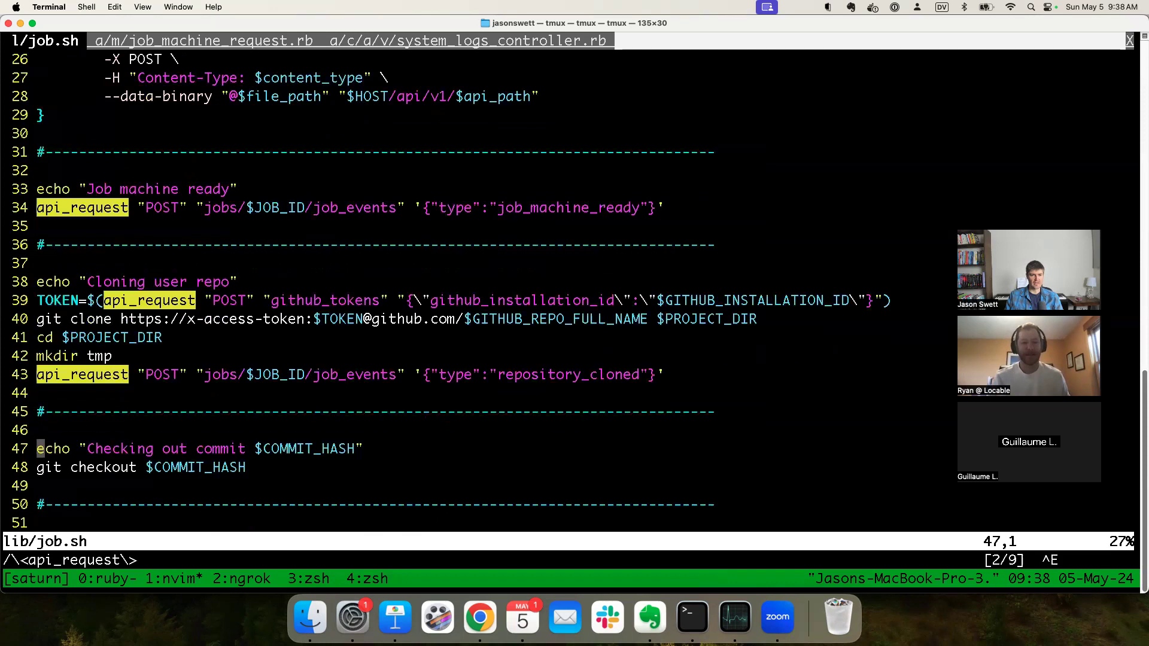
{"action": "scroll", "scroll_direction": "down", "scroll_amount": 3}
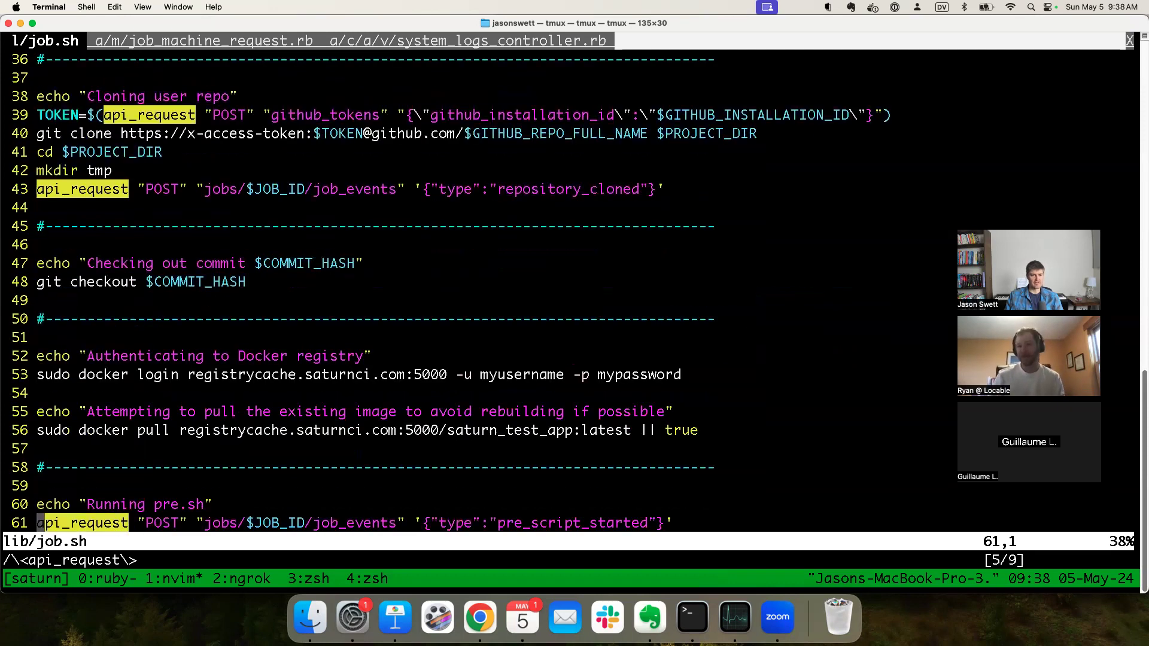
{"action": "scroll", "scroll_direction": "down", "scroll_amount": 3}
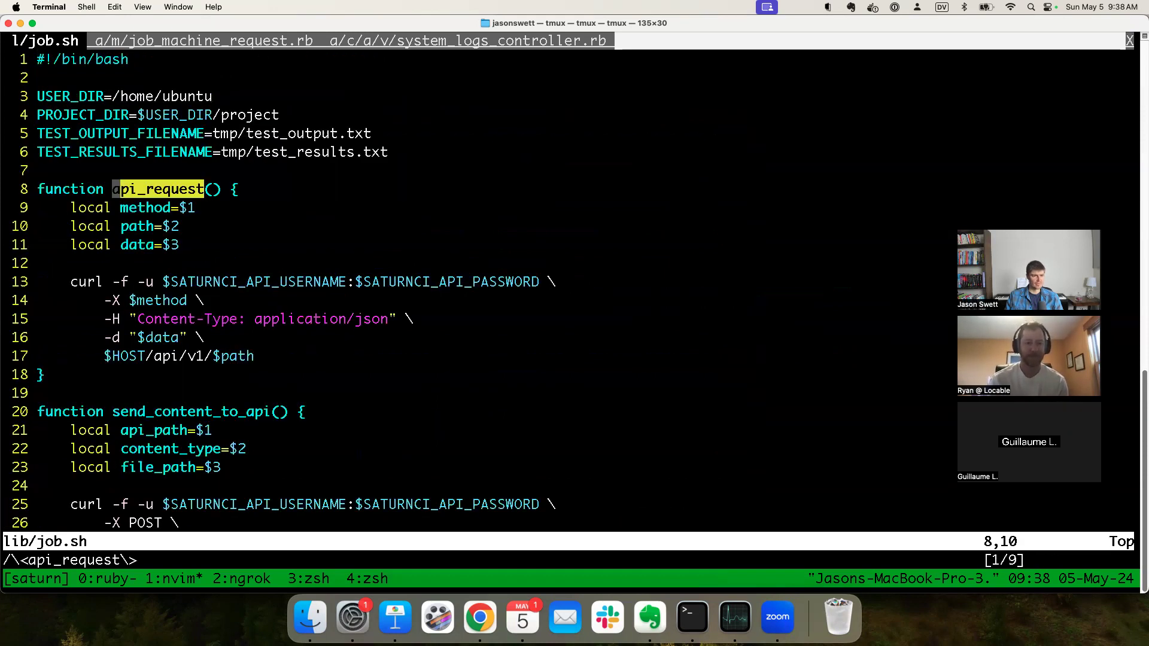
Step: Step through the api_request and send_content_to_api uses, then start a :tabonly command
{"action": "key", "text": "n"}
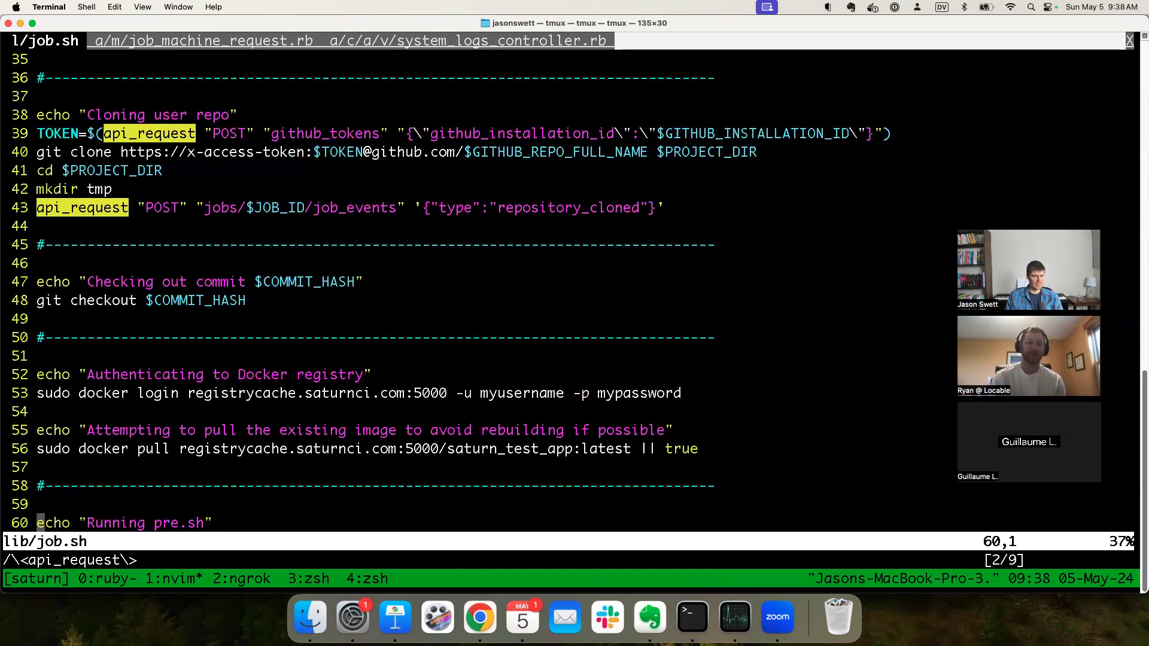
{"action": "scroll", "scroll_direction": "down", "scroll_amount": 3}
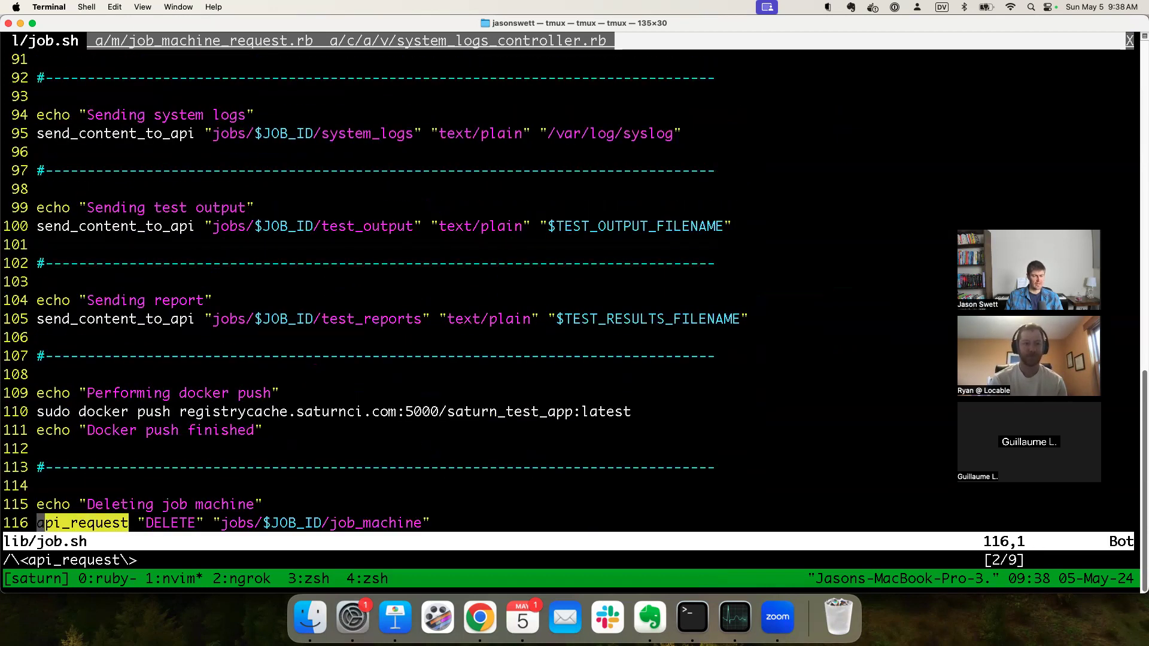
{"action": "scroll", "scroll_direction": "down", "scroll_amount": 3}
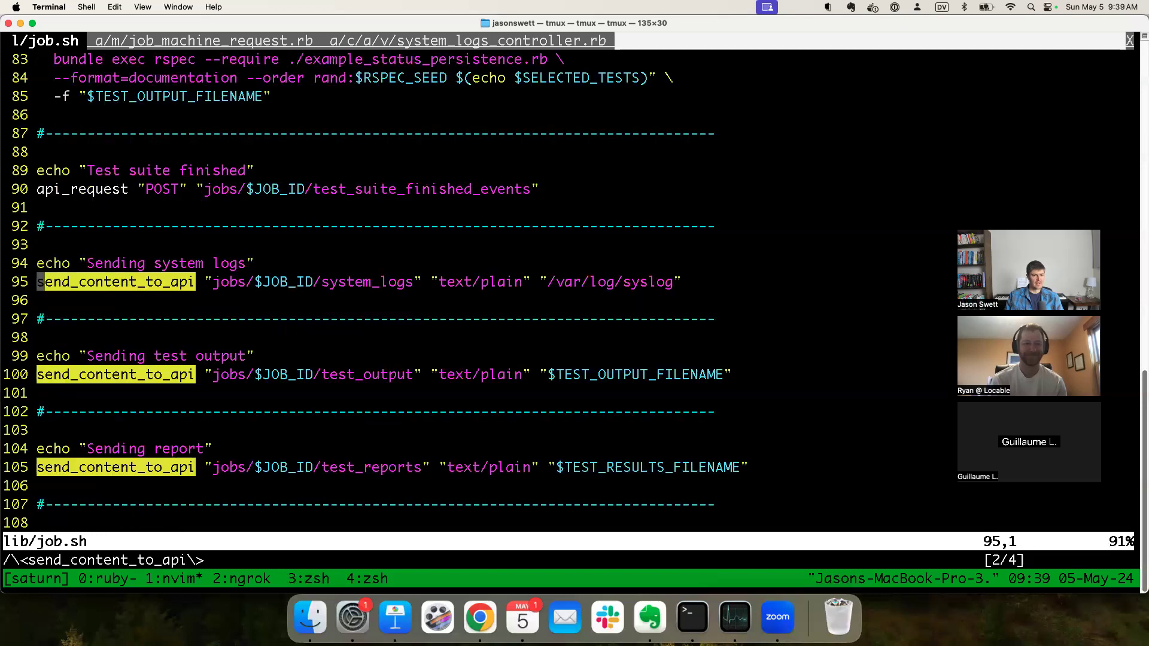
{"action": "scroll", "scroll_direction": "down", "scroll_amount": 3}
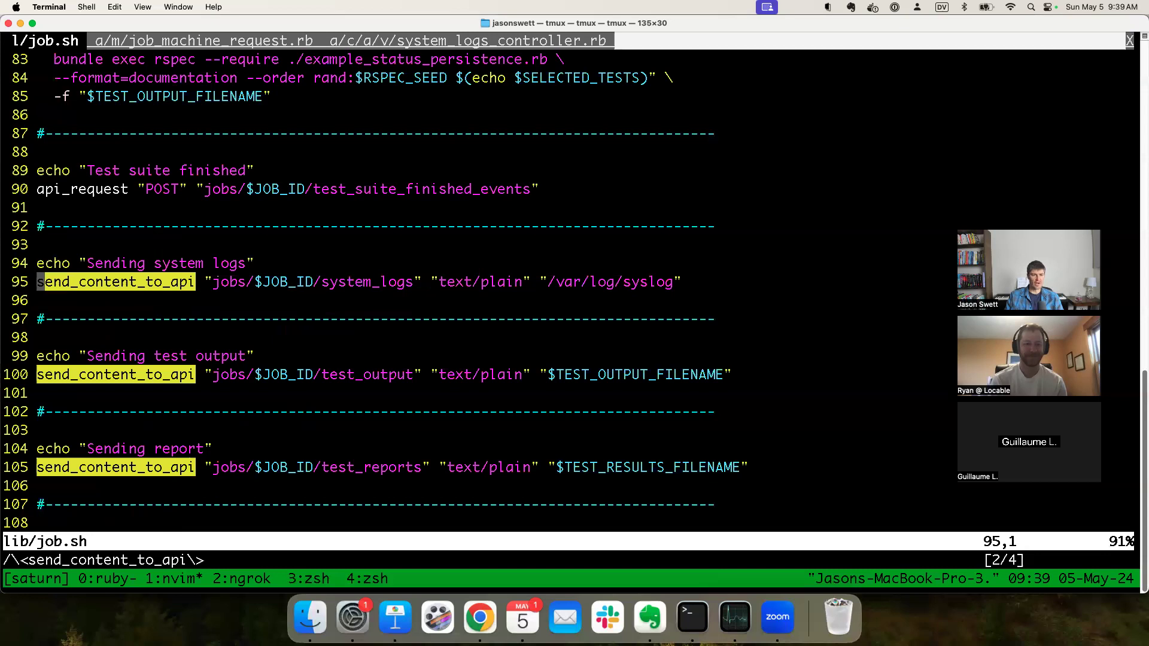
{"action": "scroll", "scroll_direction": "down", "scroll_amount": 3}
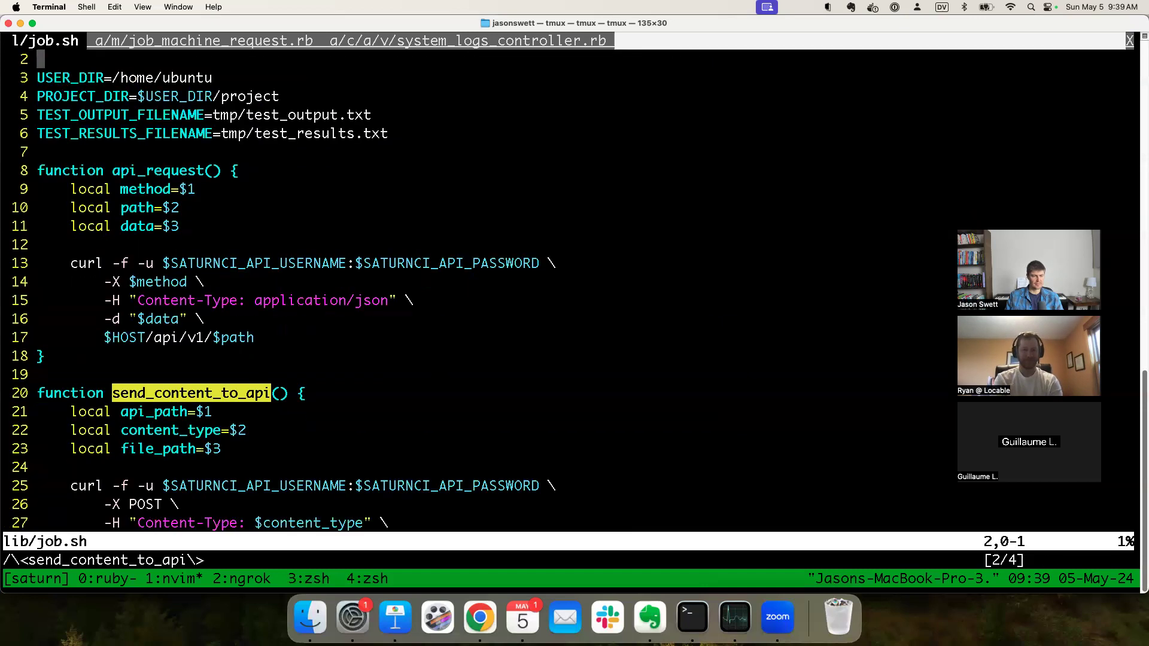
{"action": "scroll", "scroll_direction": "down", "scroll_amount": 3}
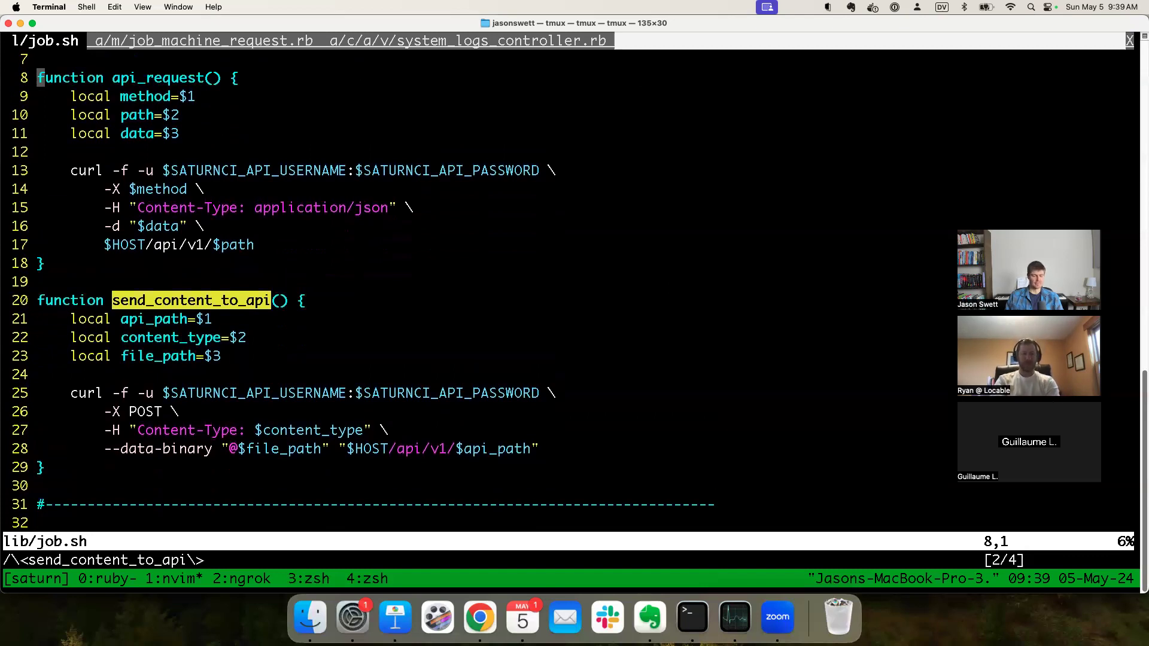
{"action": "type", "text": ":tabo"}
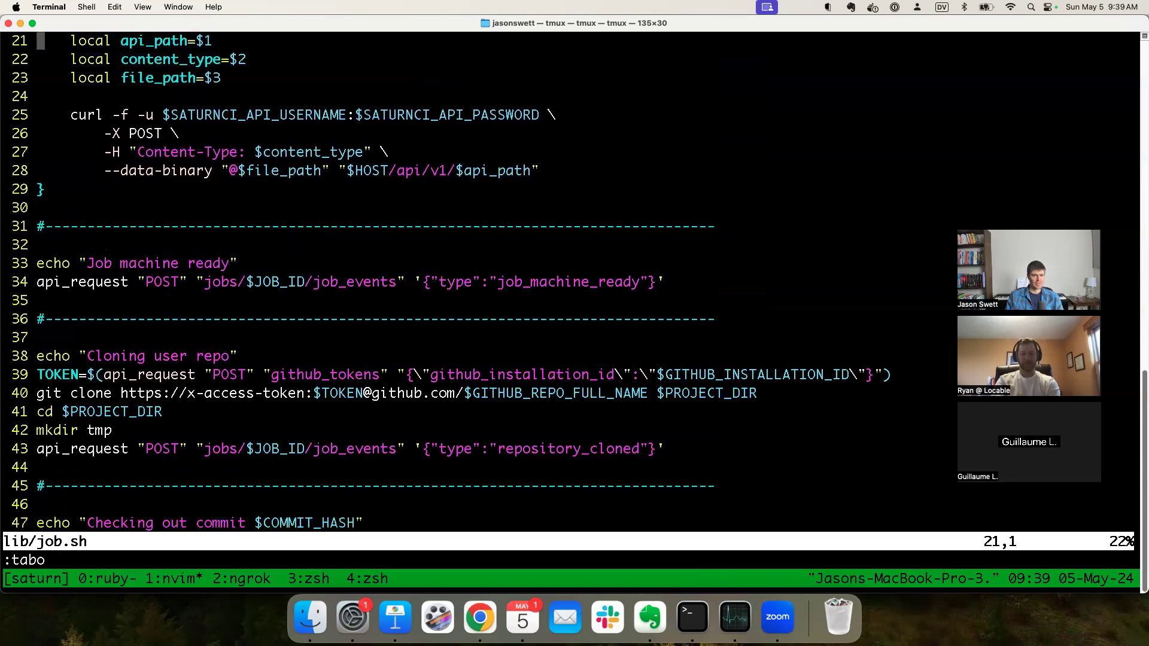
{"action": "scroll", "scroll_direction": "down", "scroll_amount": 3}
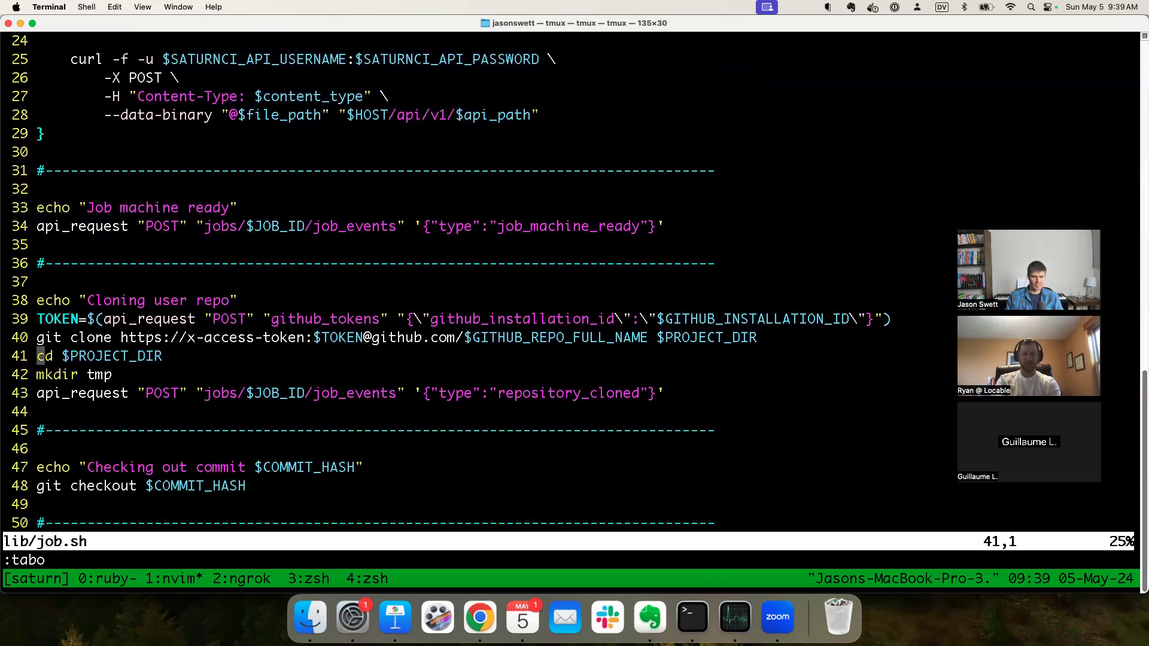
{"action": "scroll", "scroll_direction": "down", "scroll_amount": 3}
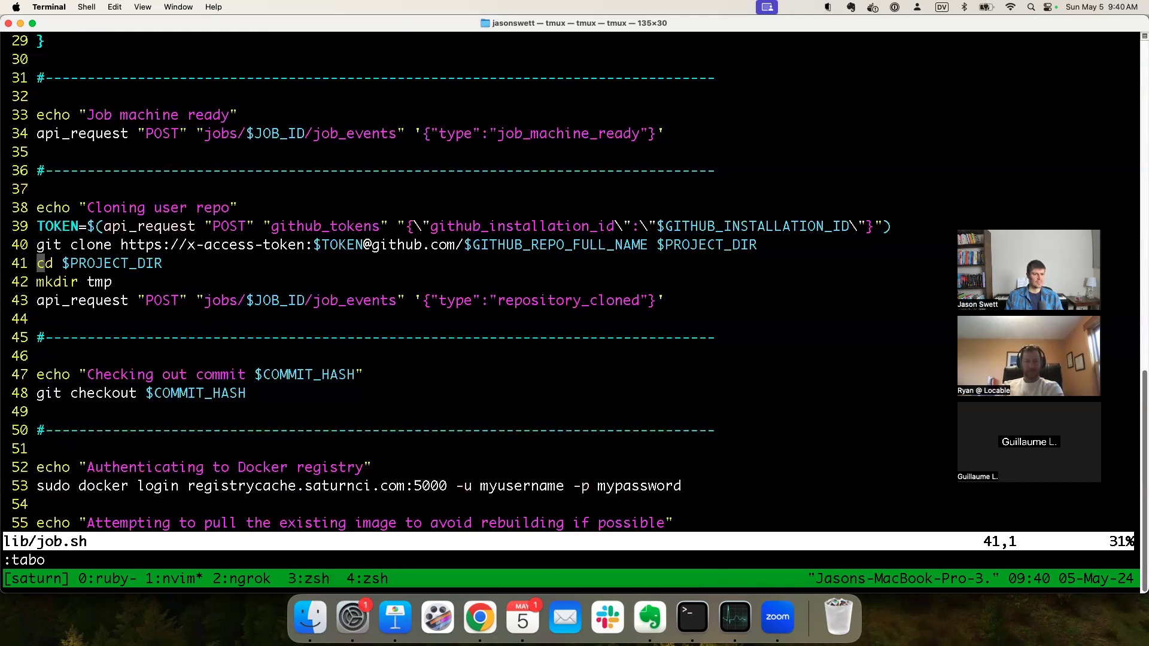
{"action": "scroll", "scroll_direction": "up", "scroll_amount": 3}
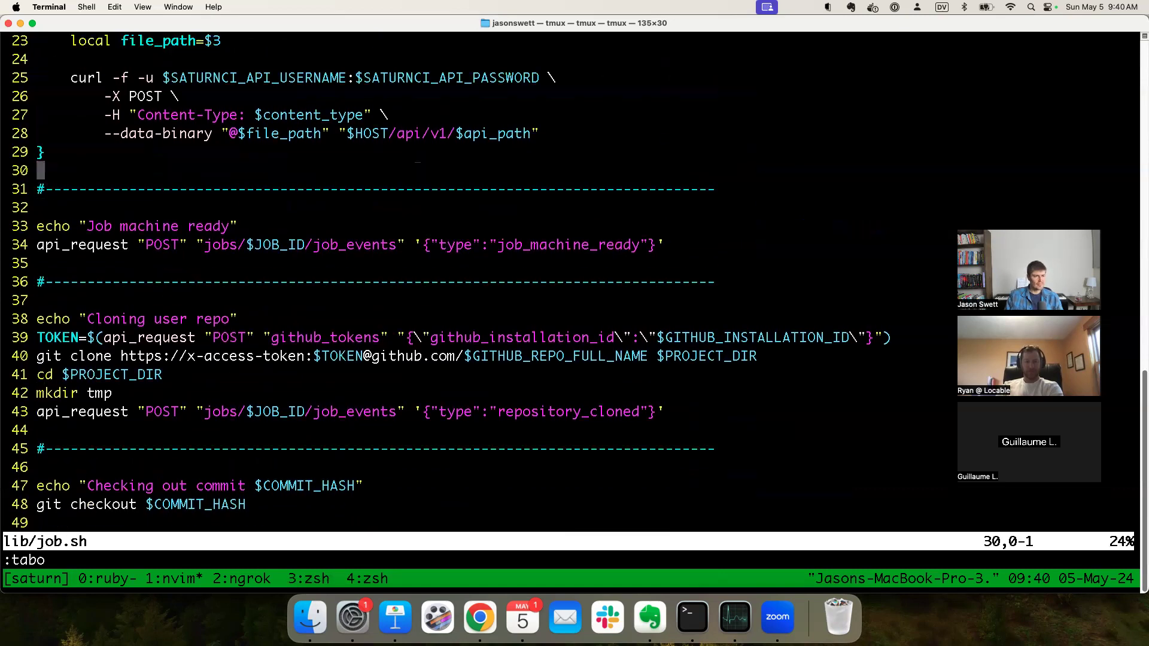
{"action": "scroll", "scroll_direction": "up", "scroll_amount": 3}
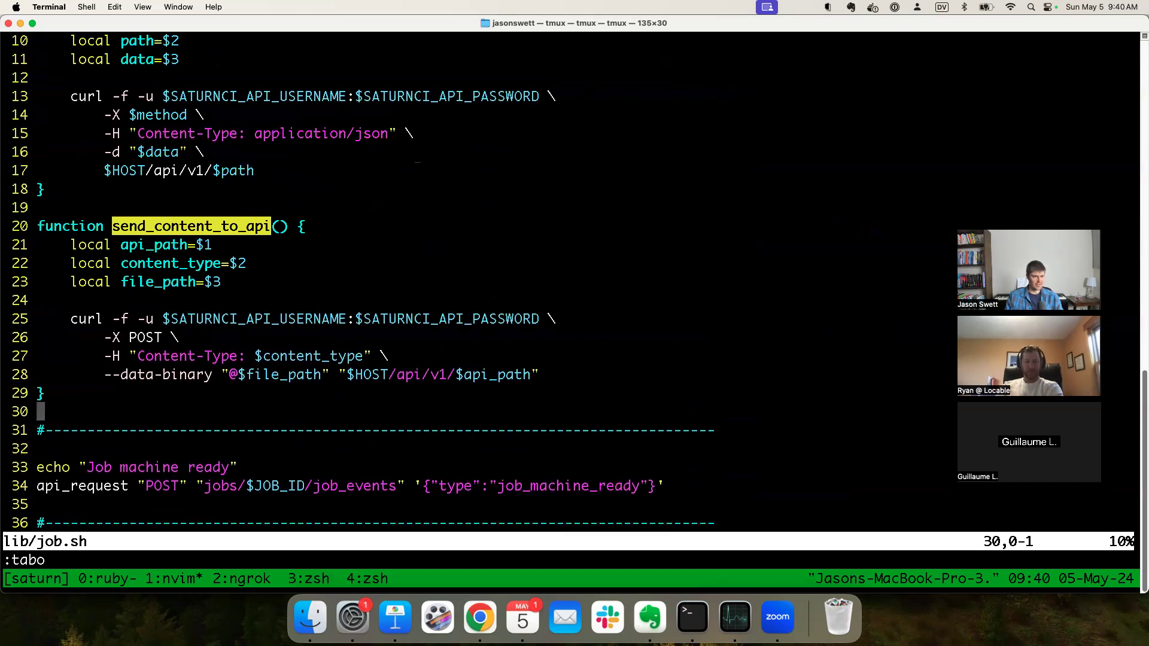
Step: Add a new clone_user_repo() { function header to lib/job.sh
{"action": "type", "text": "function"}
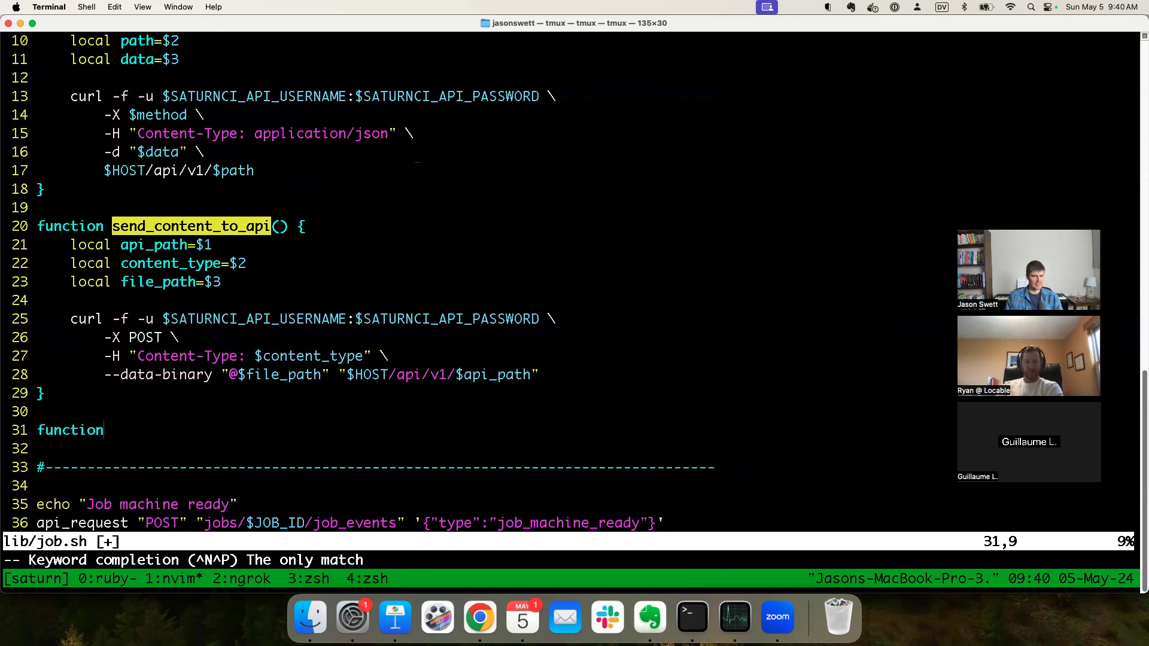
{"action": "scroll", "scroll_direction": "down", "scroll_amount": 3}
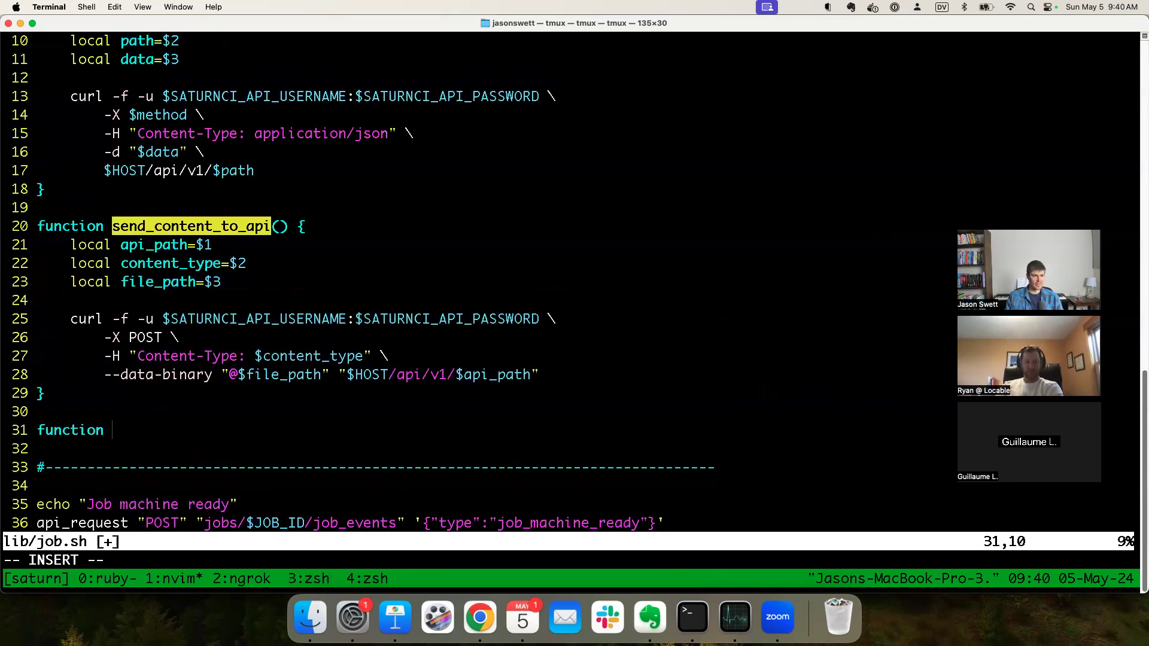
{"action": "type", "text": "clone_user_"}
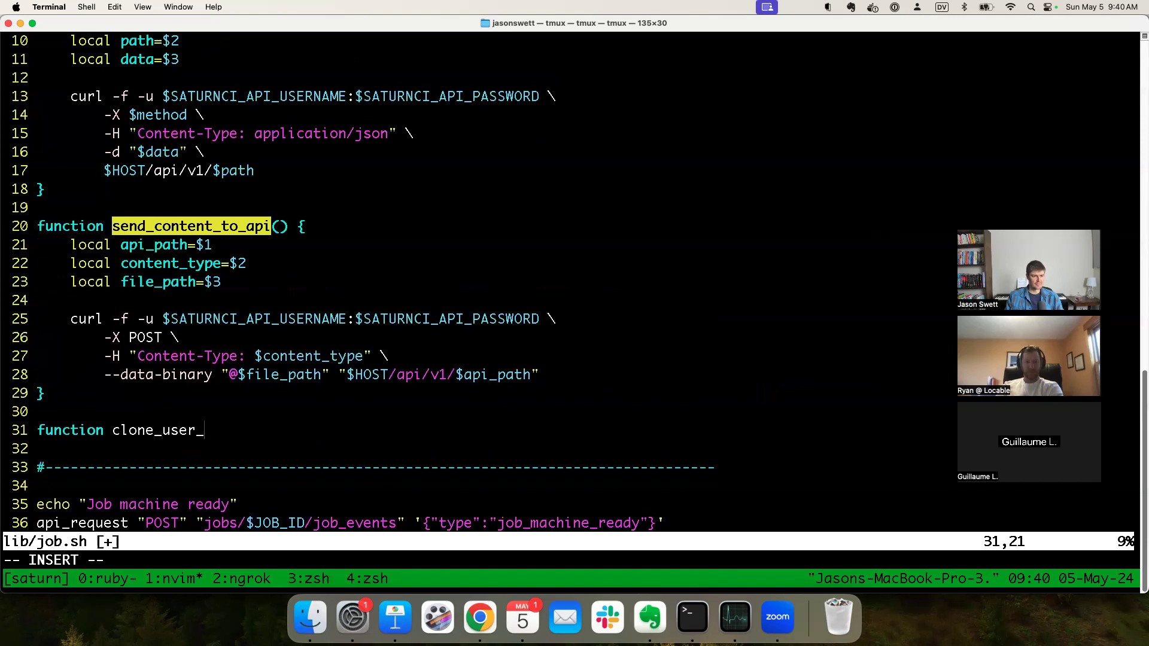
{"action": "type", "text": "repo() {"}
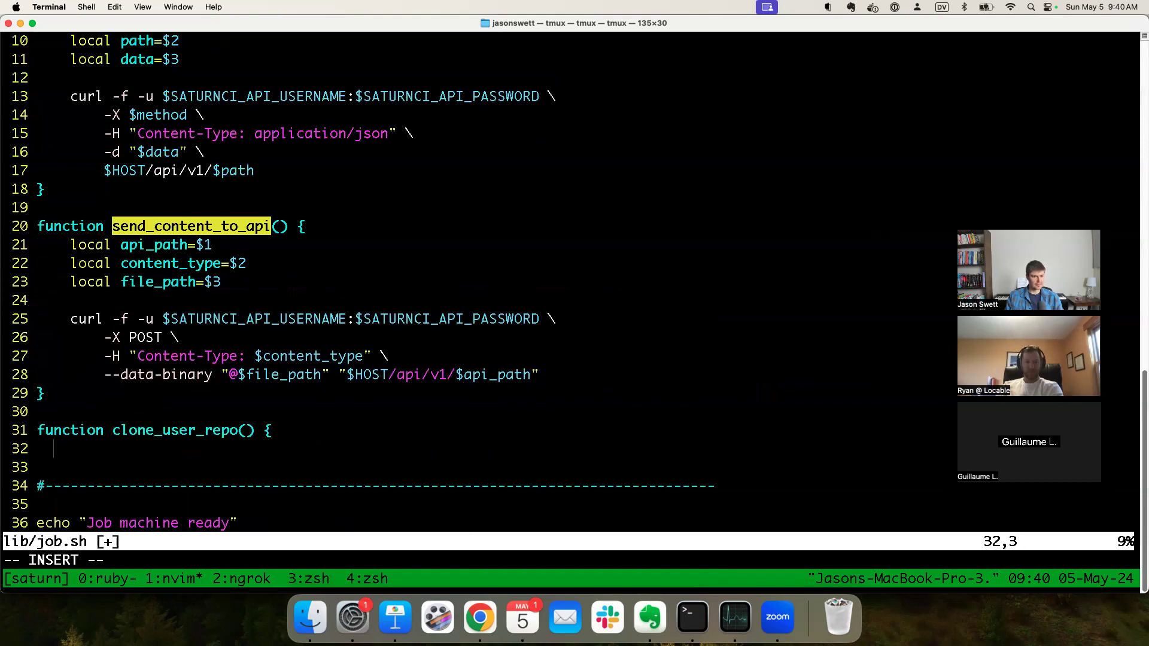
{"action": "scroll", "scroll_direction": "down", "scroll_amount": 3}
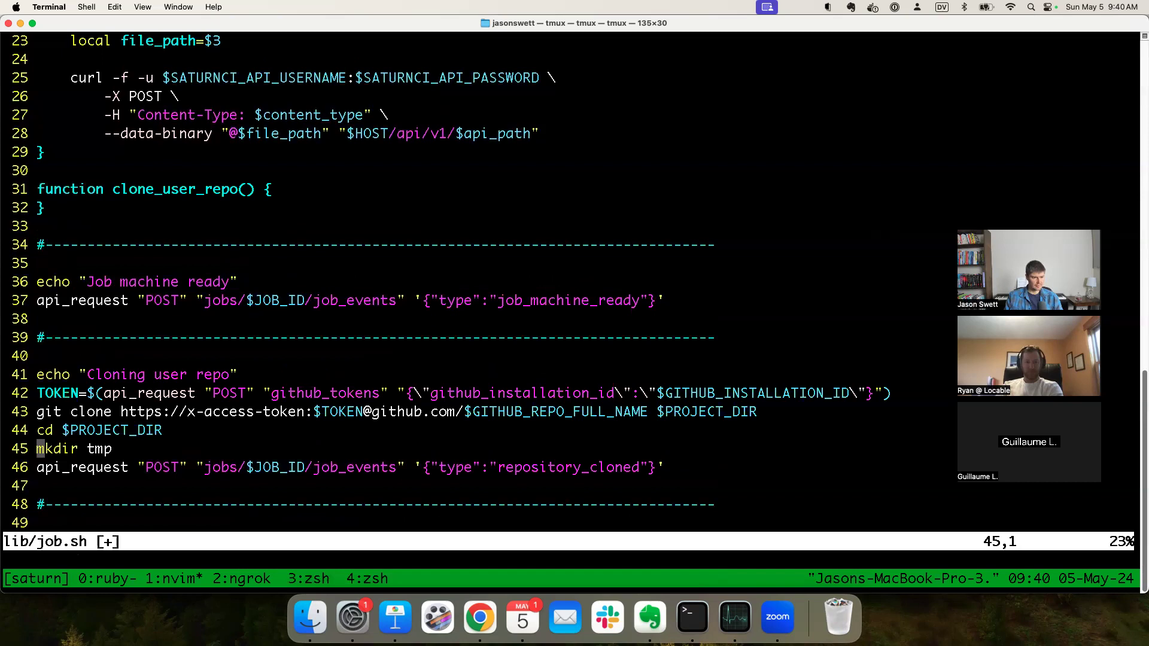
{"action": "scroll", "scroll_direction": "down", "scroll_amount": 3}
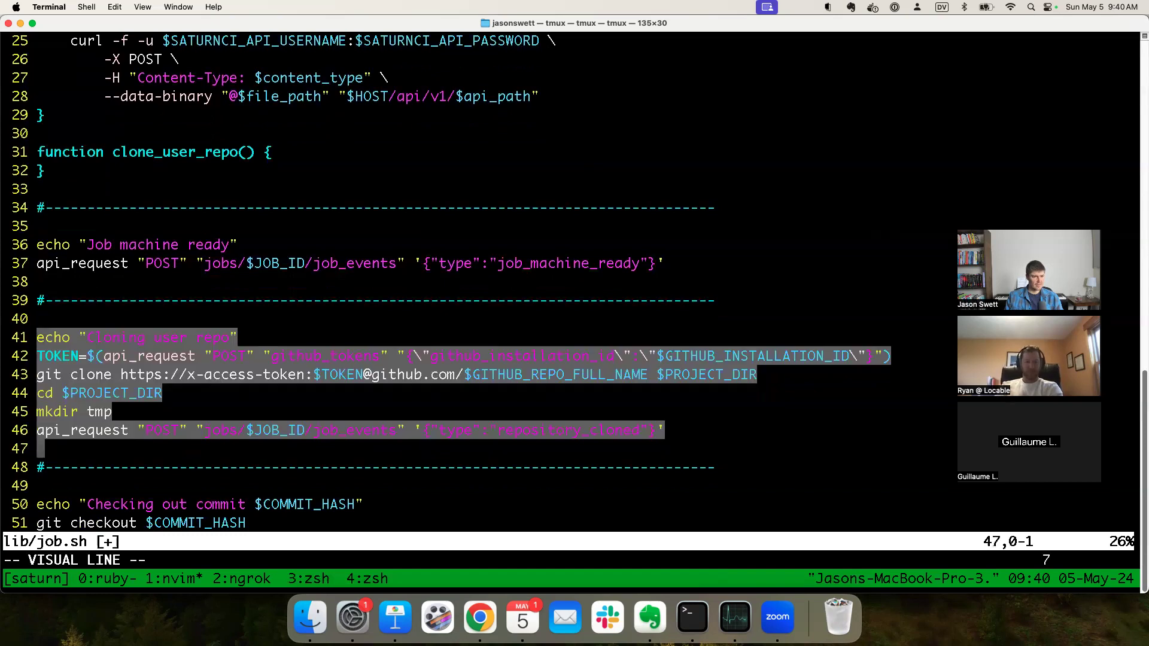
Step: Move the cloning block into clone_user_repo, indent it, call clone_user_repo in its place, and save
{"action": "key", "text": "d"}
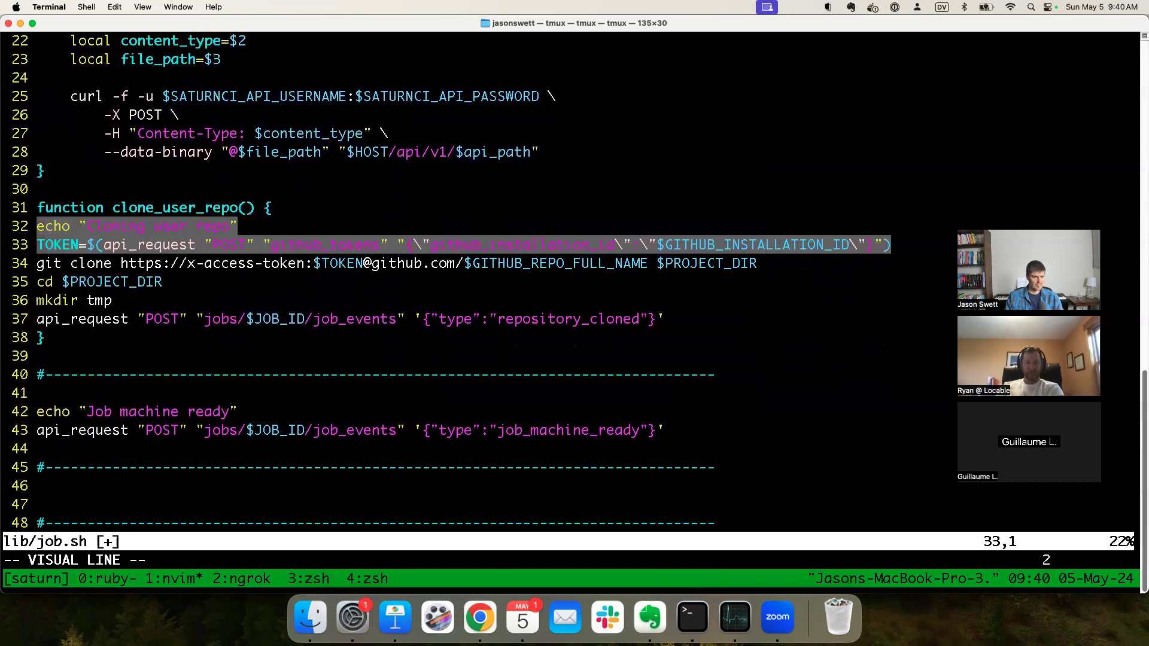
{"action": "key", "text": ">"}
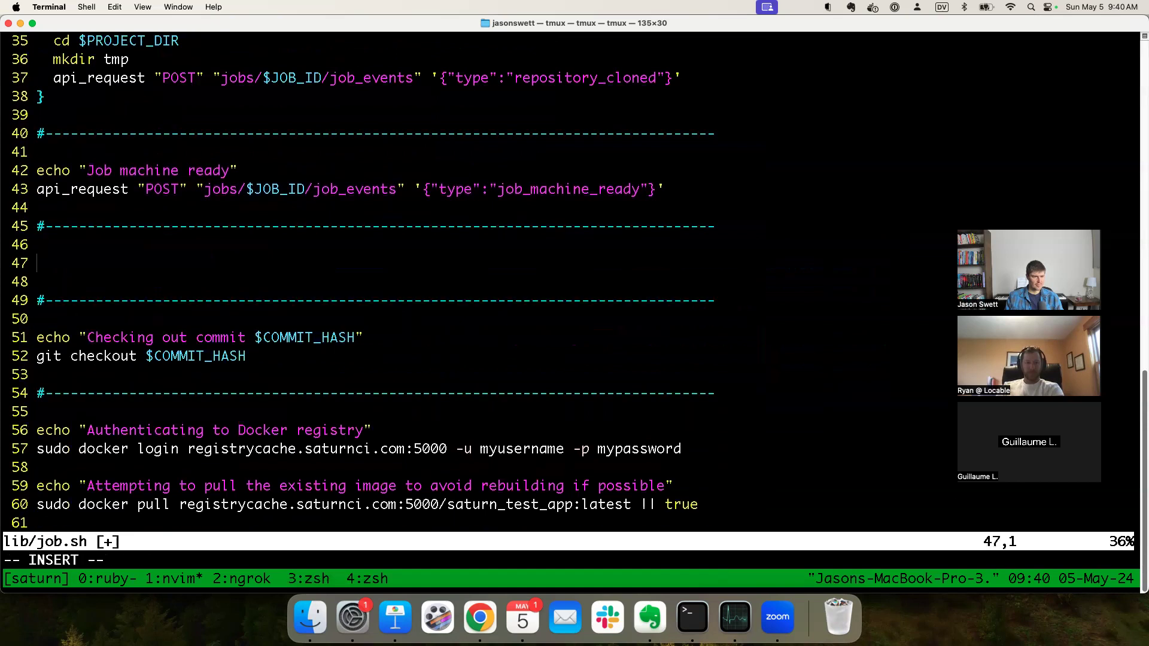
{"action": "type", "text": "clone_u"}
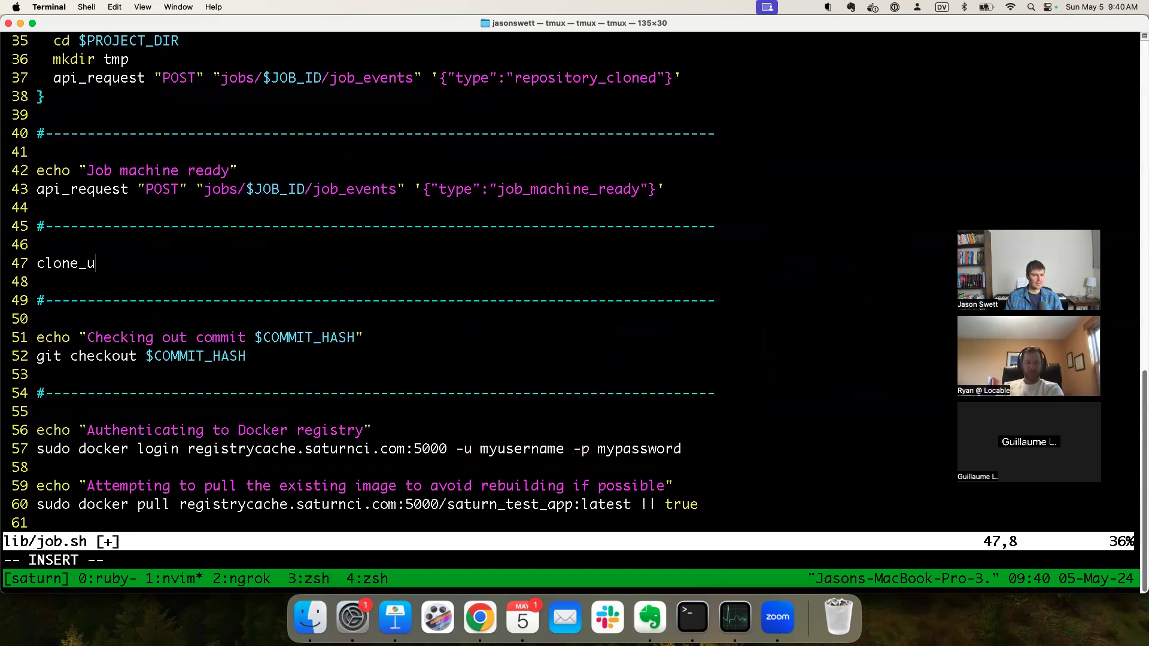
{"action": "type", "text": "ser_rep"}
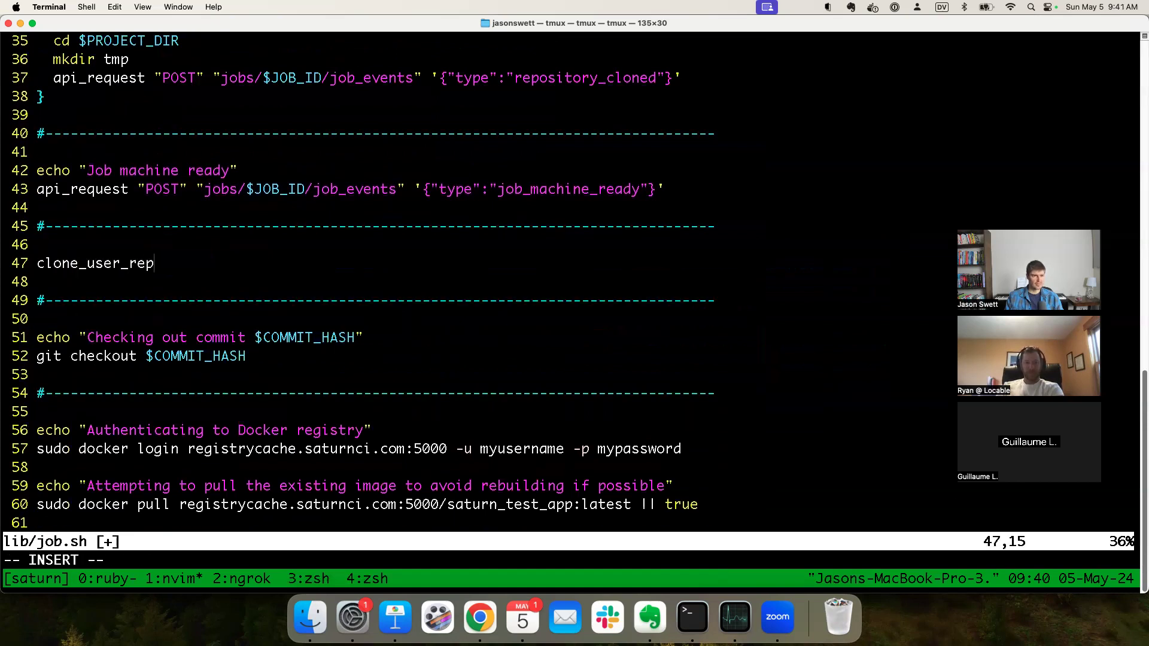
{"action": "type", "text": "o"}
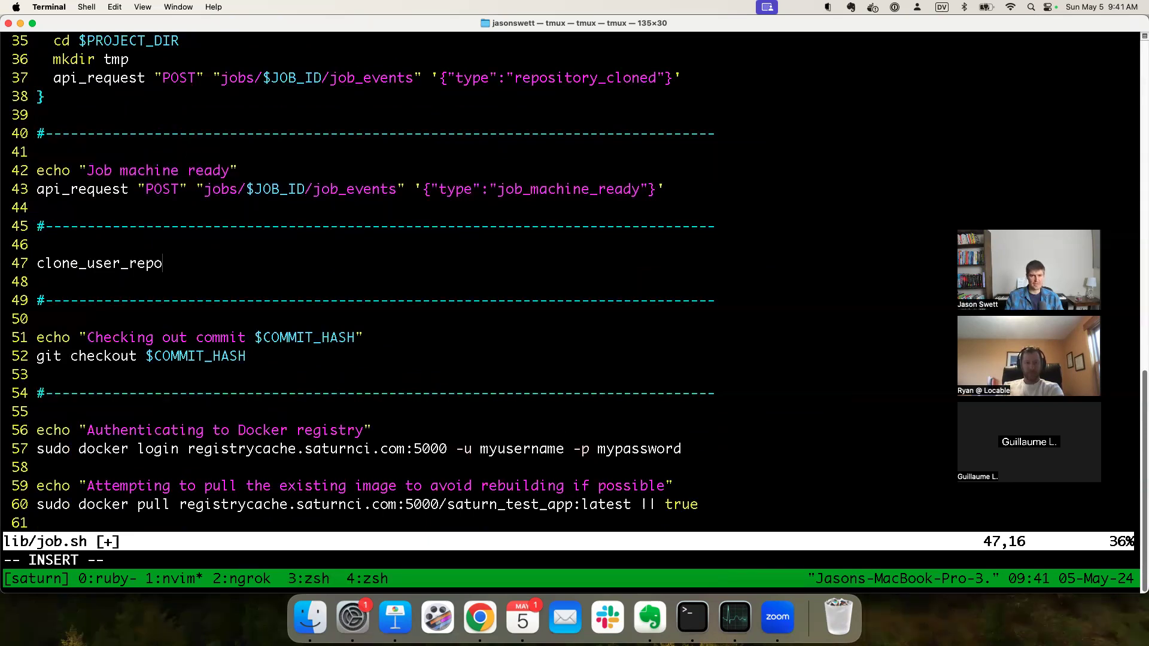
{"action": "key", "text": "Escape"}
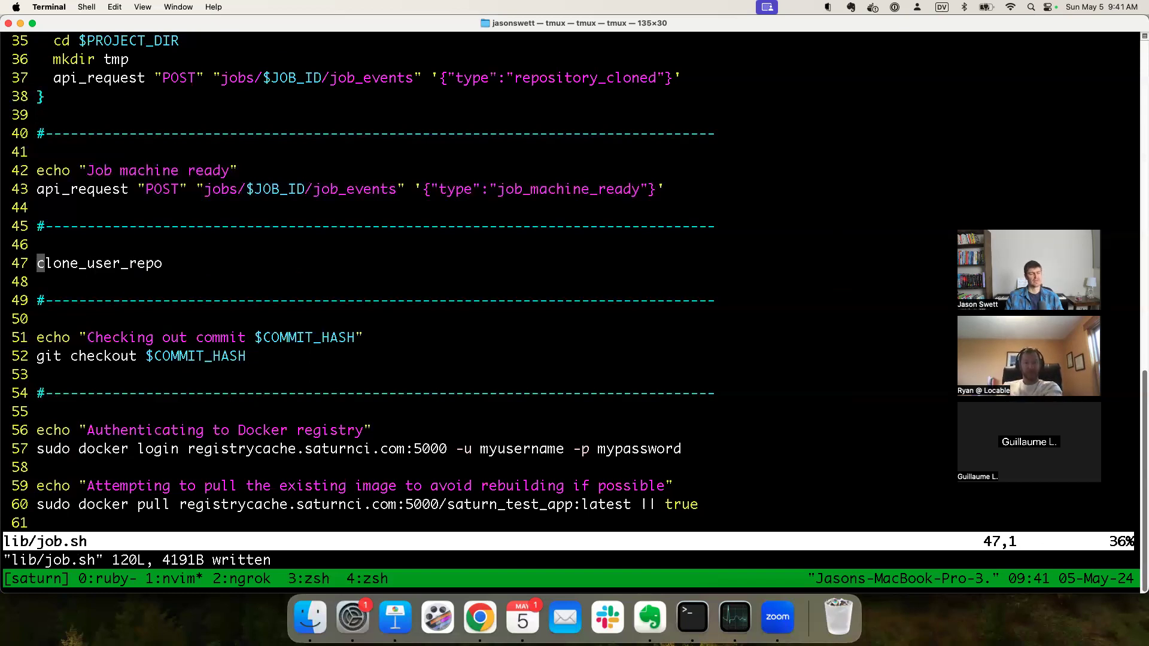
{"action": "scroll", "scroll_direction": "up", "scroll_amount": 3}
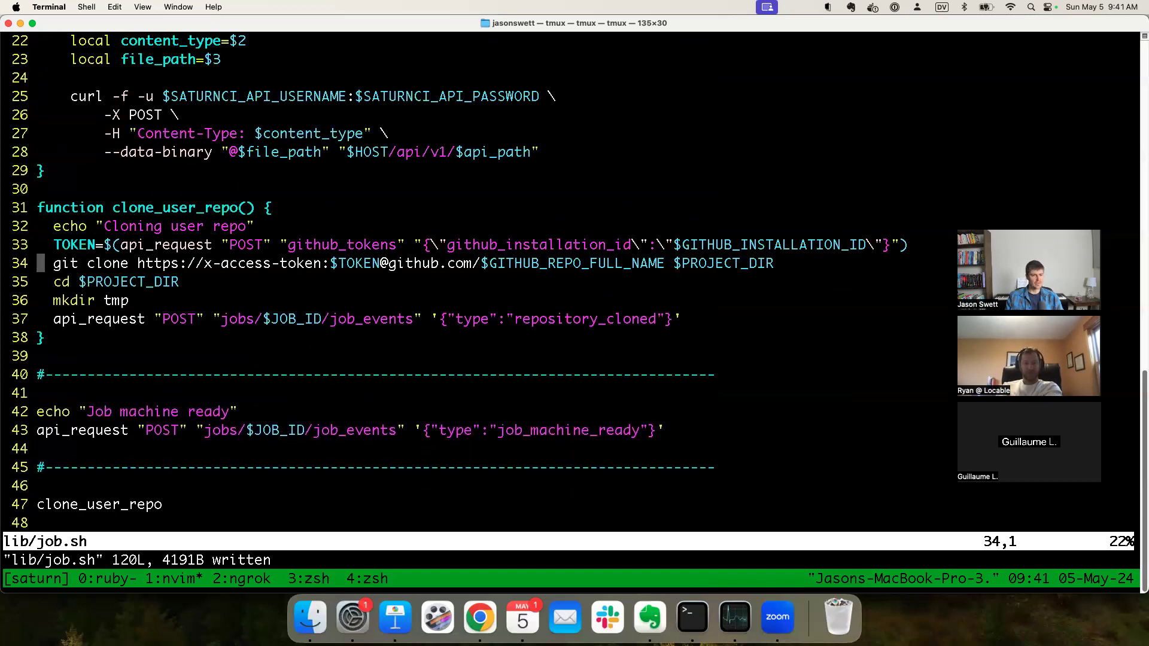
Step: Remove the echo line and move the repository_cloned event call after clone_user_repo
{"action": "key", "text": "Up"}
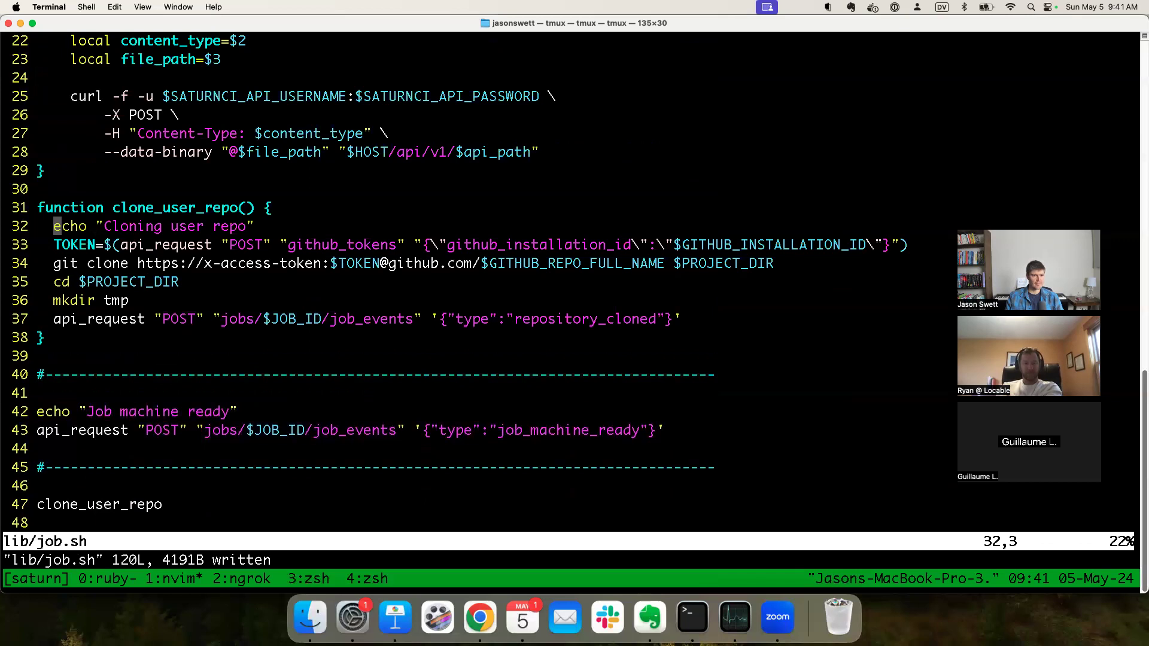
{"action": "key", "text": "dd"}
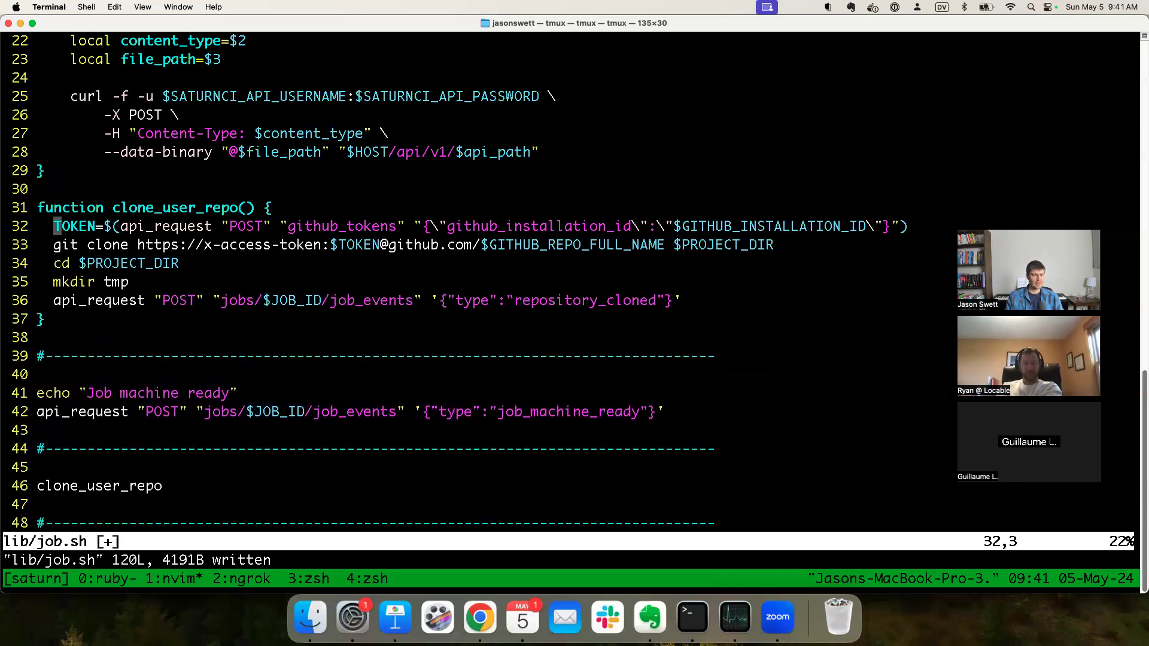
{"action": "scroll", "scroll_direction": "down", "scroll_amount": 3}
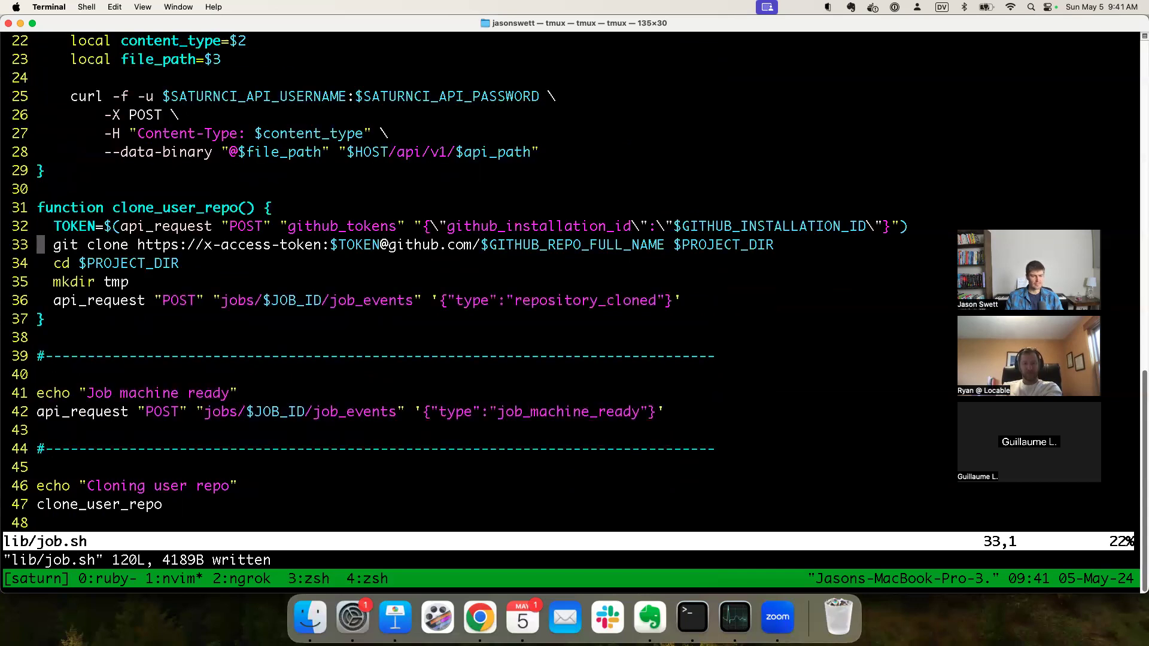
{"action": "key", "text": "j"}
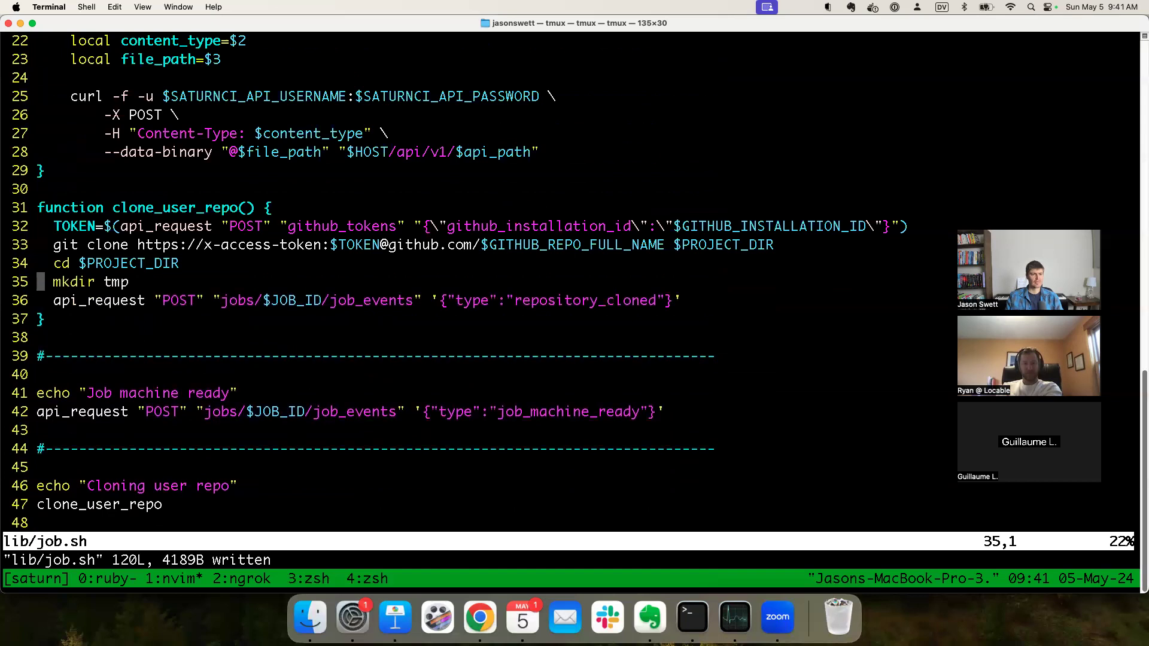
{"action": "key", "text": "j"}
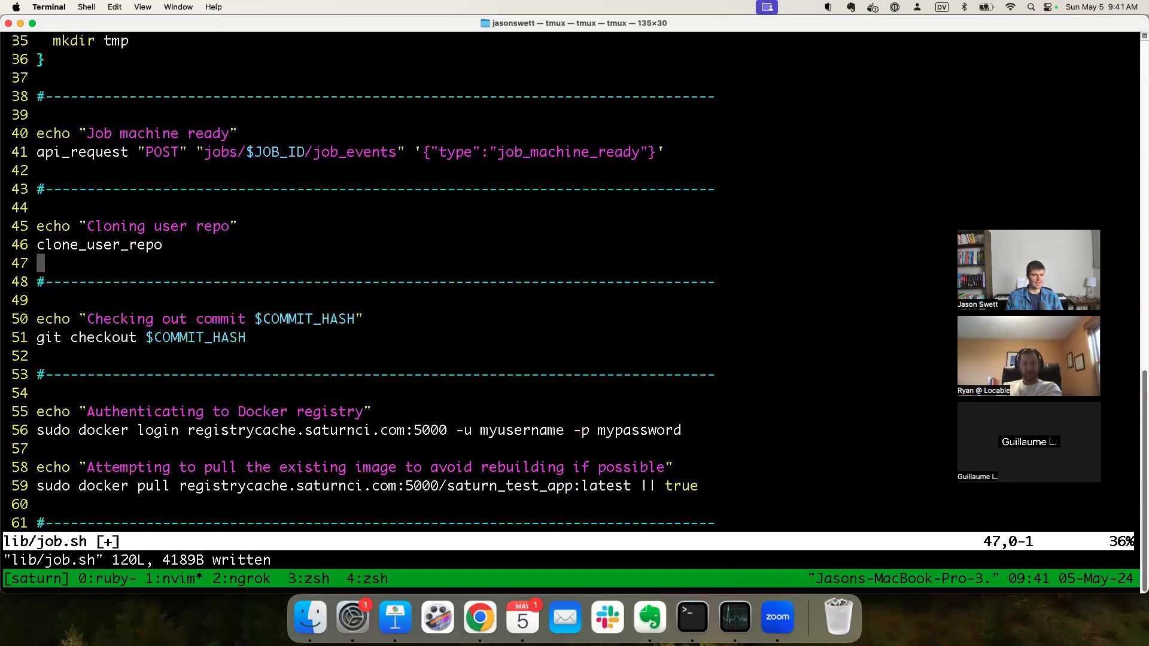
{"action": "type", "text": "api_request \"POST\" \"jobs/$JOB_ID/job_events\" '{\"type\":\"repository_cloned\"}'"}
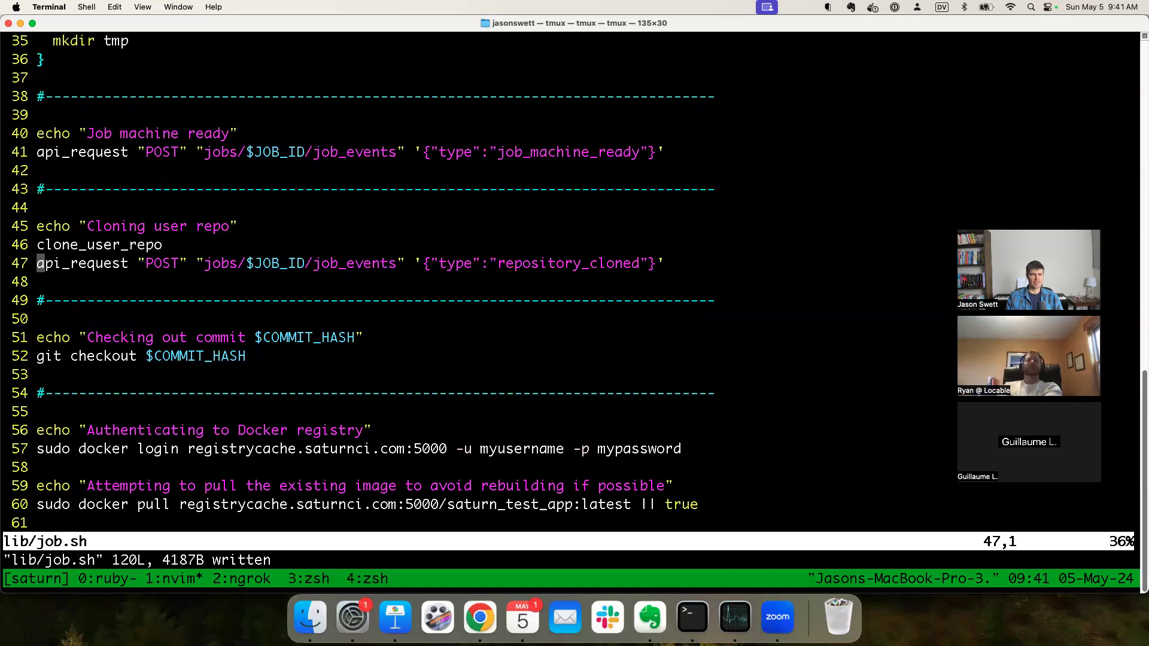
Step: Search the script for whole-word TOKEN occurrences, then jump back to the top
{"action": "scroll", "scroll_direction": "up", "scroll_amount": 3}
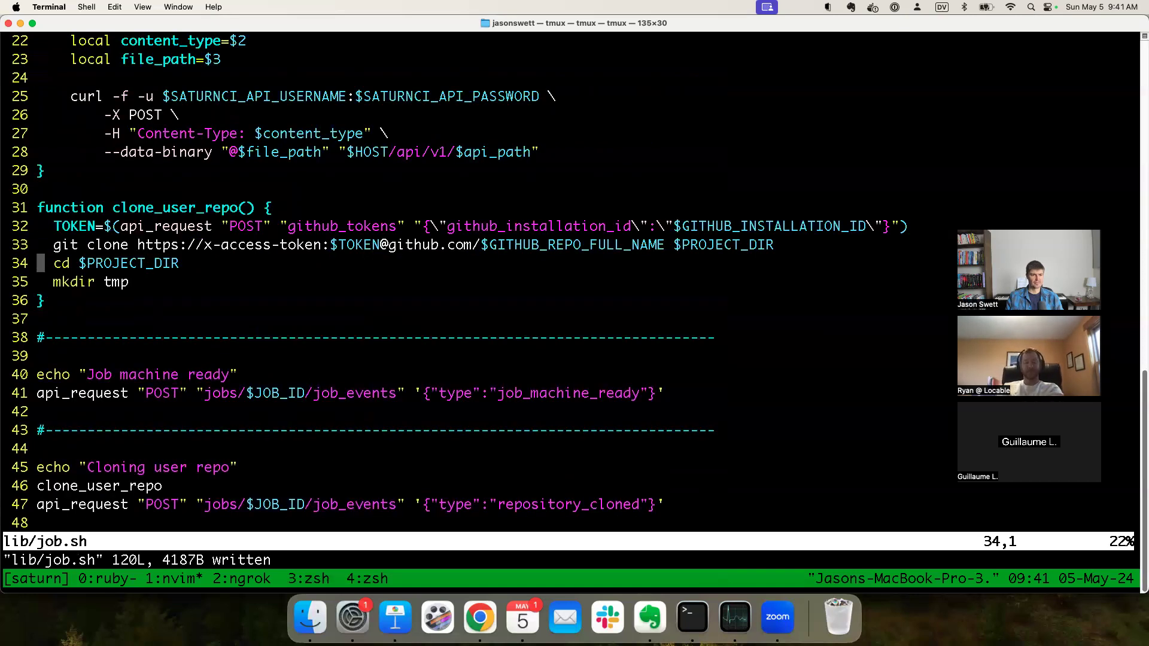
{"action": "key", "text": "up"}
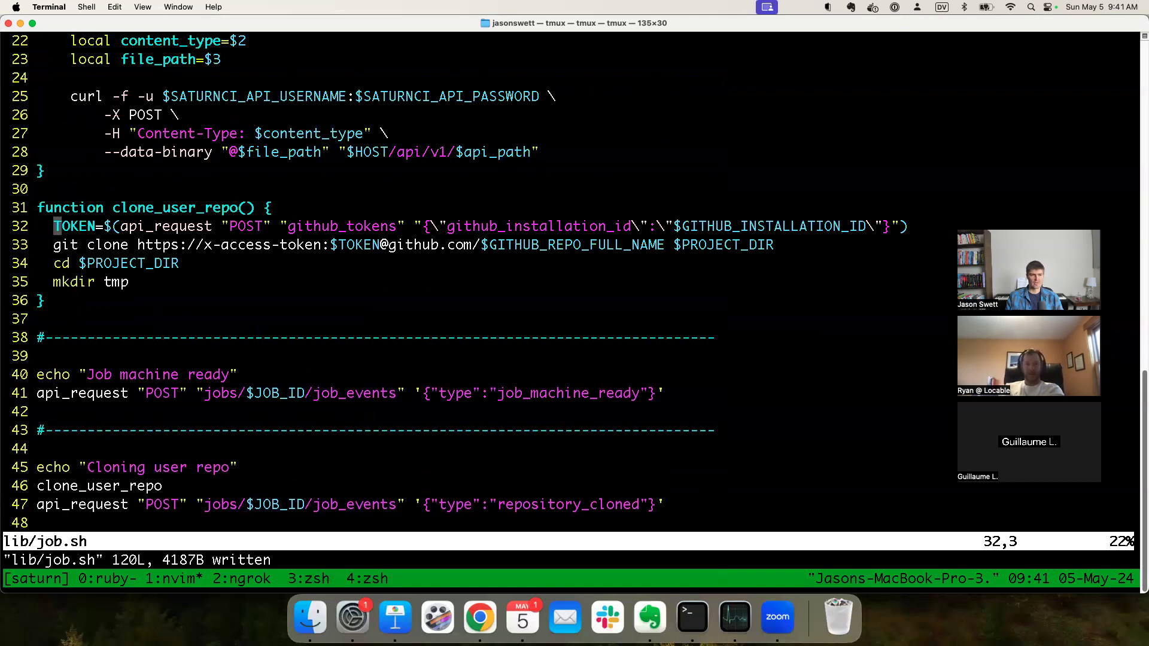
{"action": "type", "text": "/\\<TOKEN\\>"}
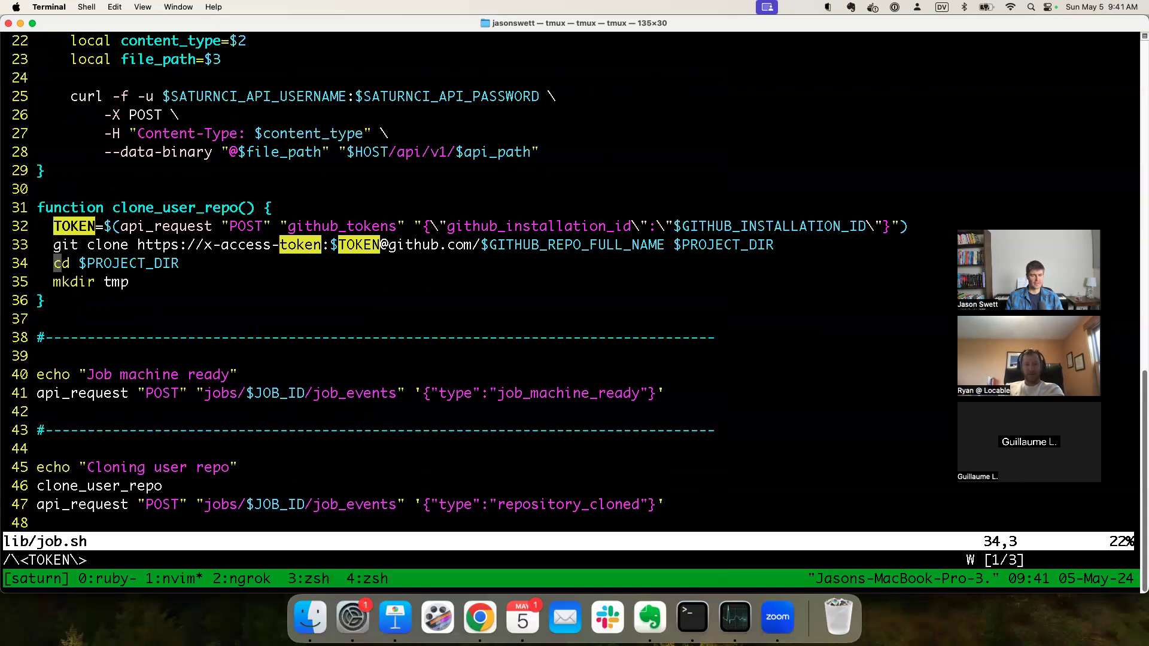
{"action": "key", "text": "gg"}
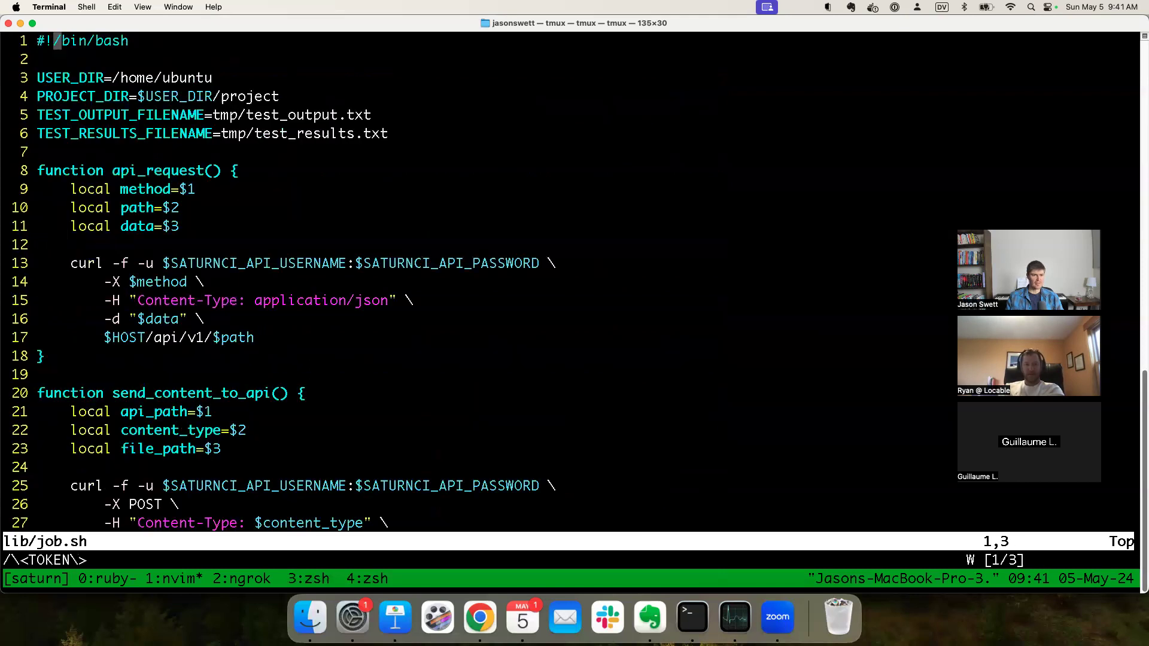
Step: Ask ChatGPT 'am i calling clone_user_repo? is my syntax' right and read the confirmation
{"action": "left_click", "coordinate": [479, 617]}
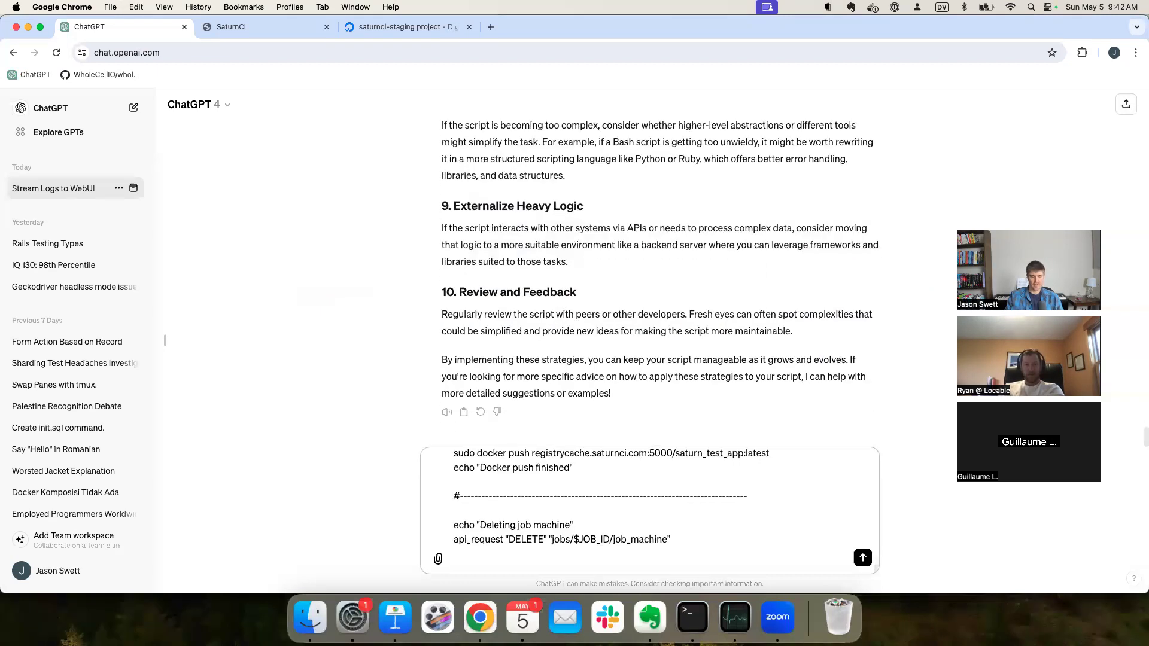
{"action": "type", "text": "am i calling"}
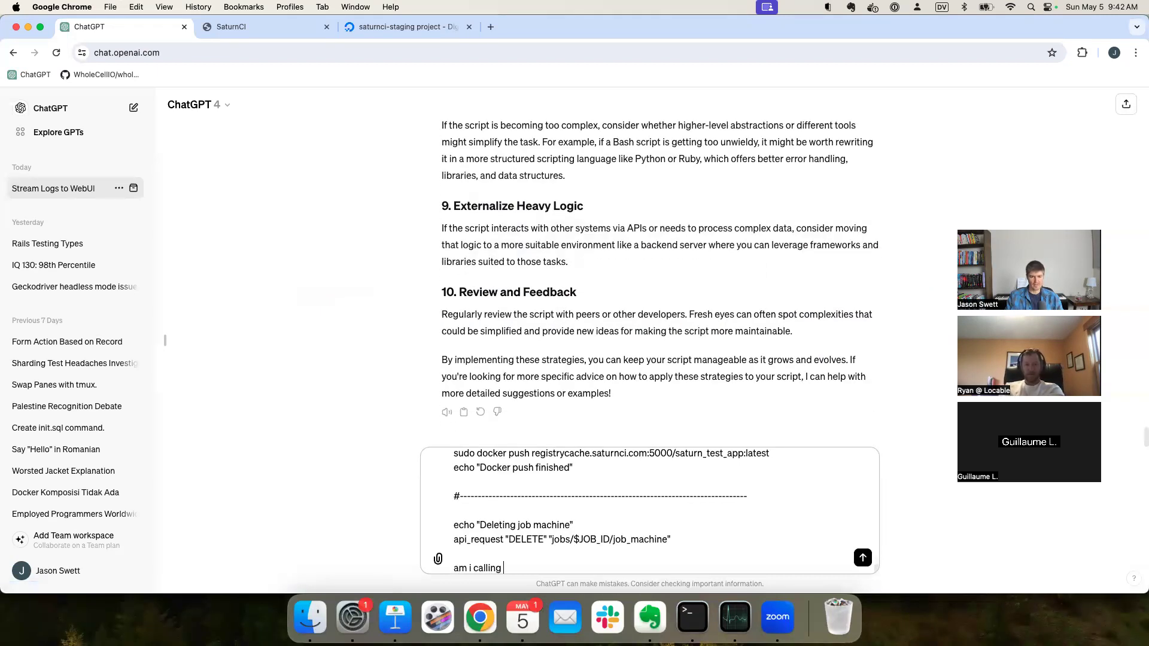
{"action": "type", "text": "clone_user_repo correctly"}
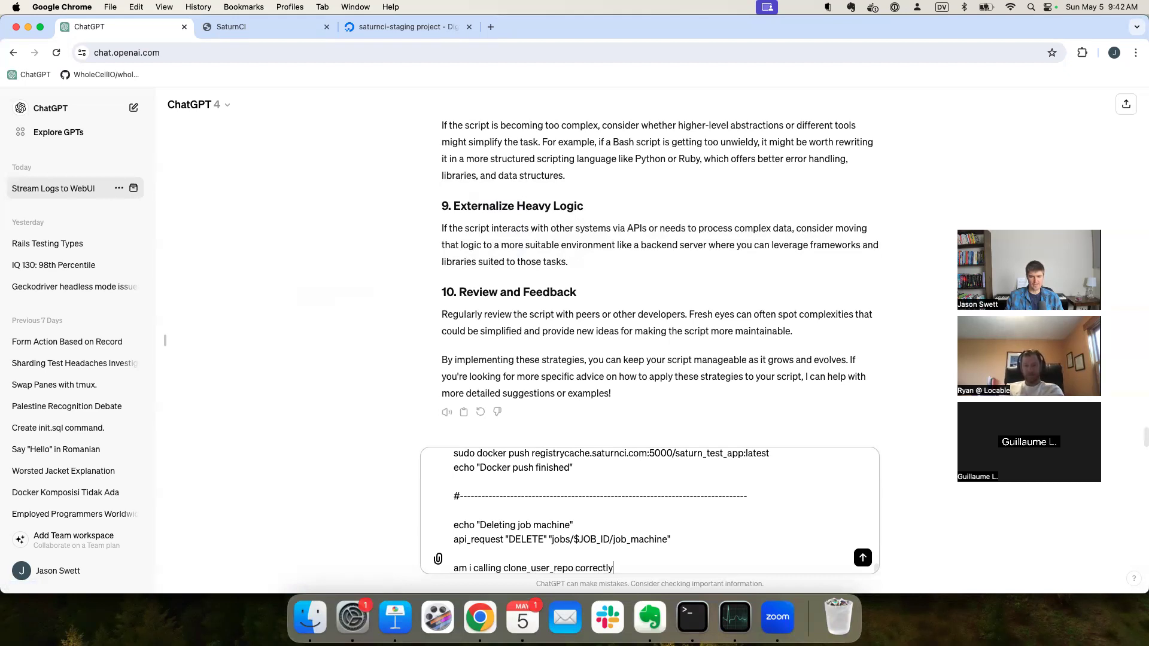
{"action": "type", "text": "? is my syt"}
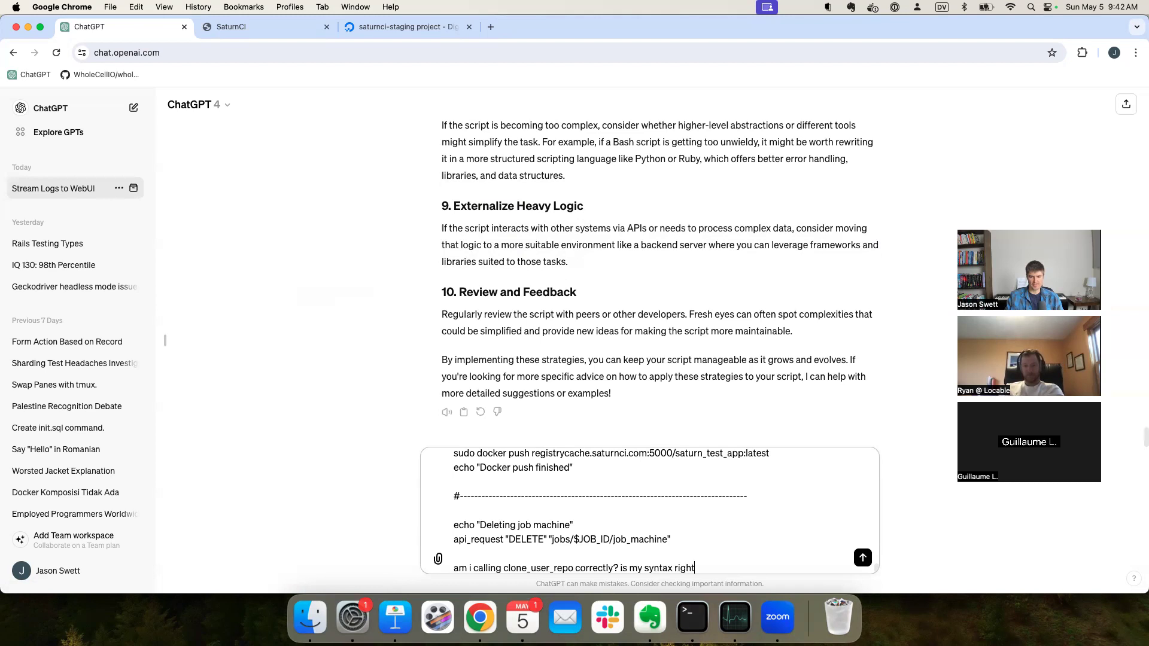
{"action": "left_click", "coordinate": [862, 558]}
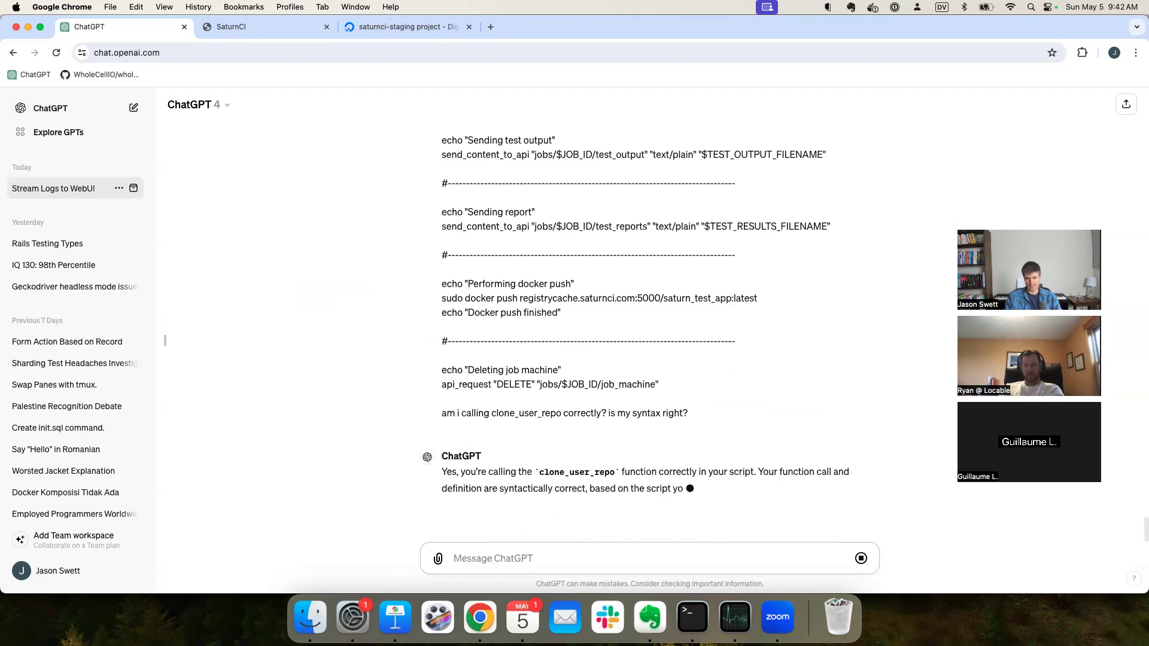
{"action": "scroll", "scroll_direction": "down", "scroll_amount": 3}
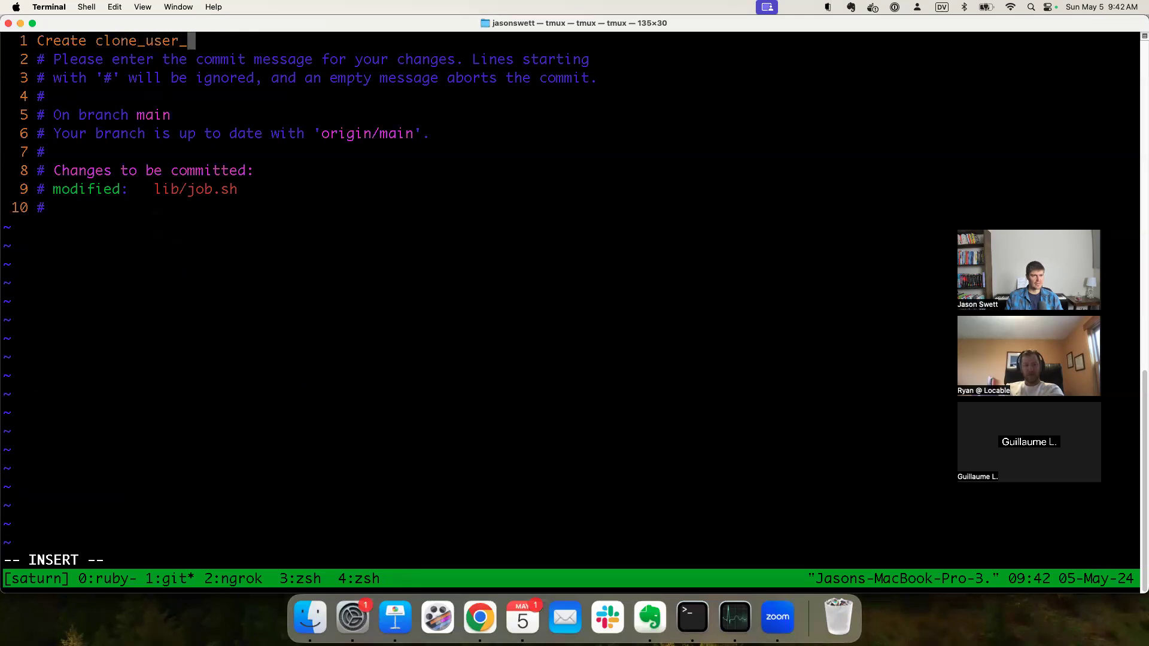
Step: Commit 'Create clone_user_repo function.', push it, and check the running SaturnCI build
{"action": "type", "text": "repo fun"}
{"action": "type", "text": "gp"}
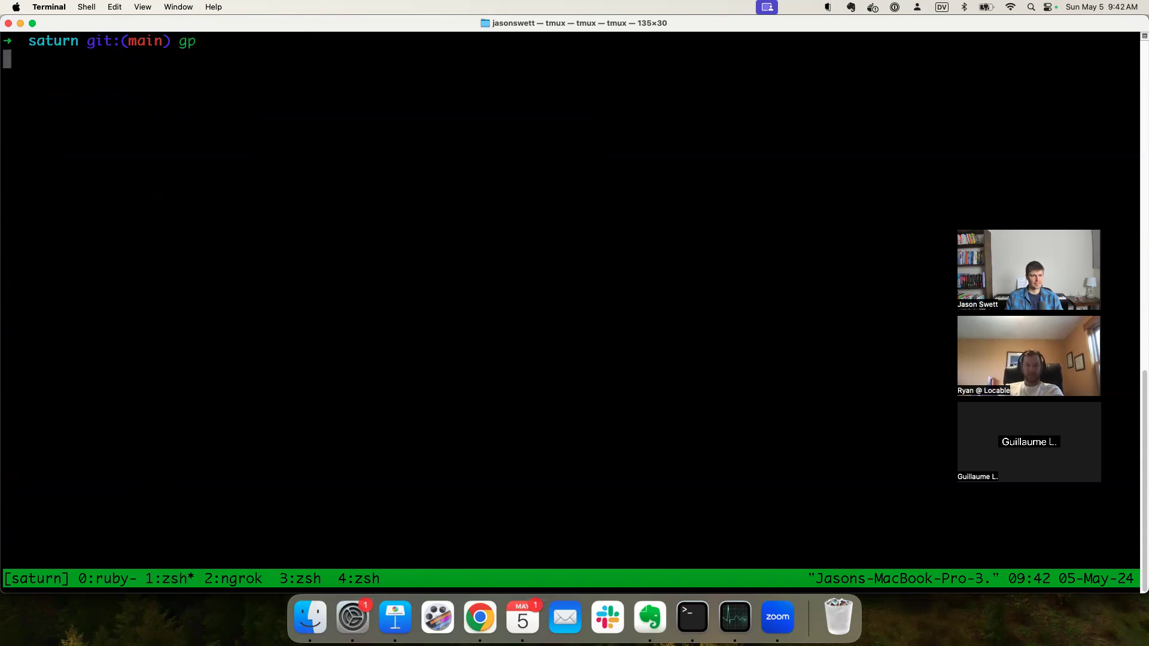
{"action": "key", "text": "ctrl+u"}
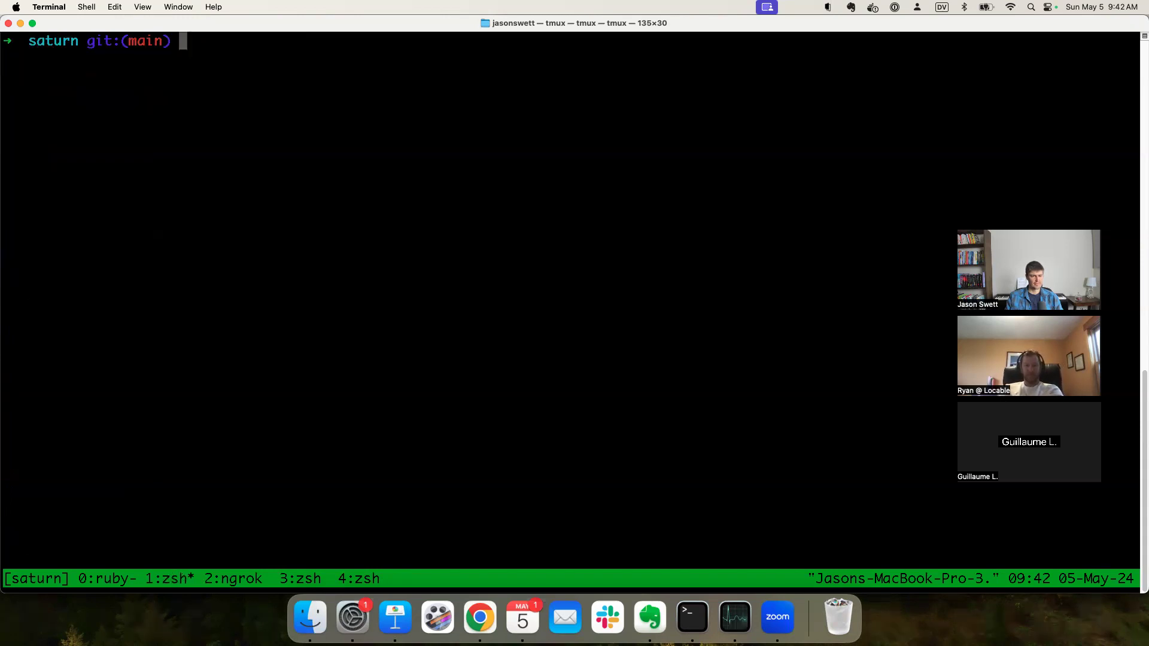
{"action": "left_click", "coordinate": [479, 616]}
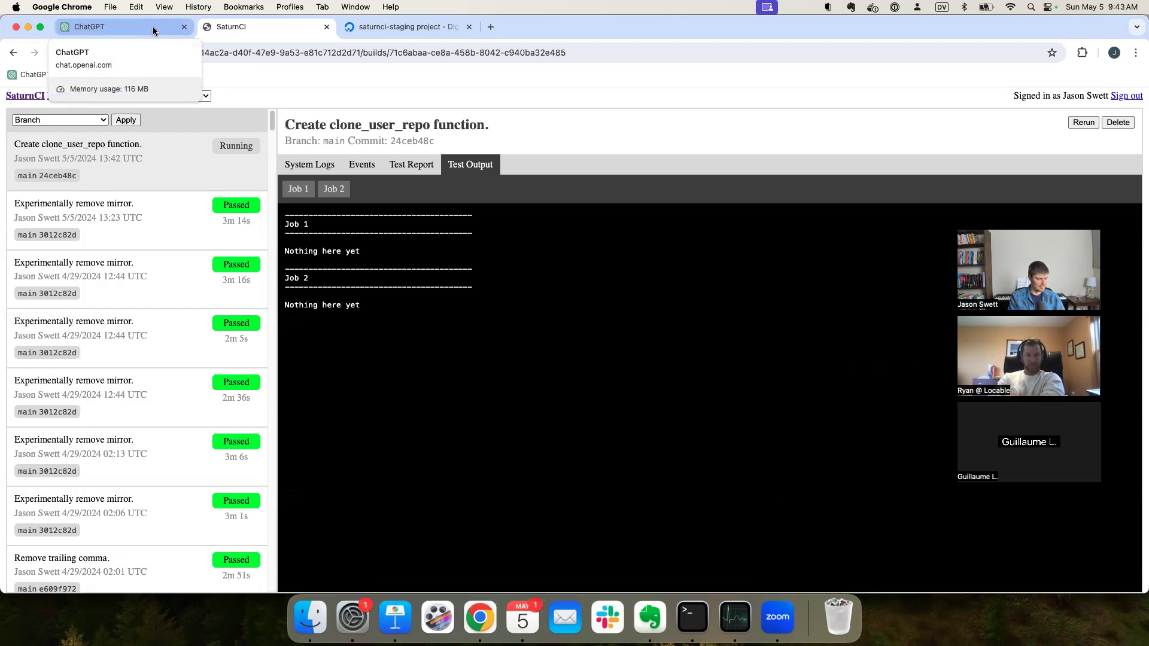
{"action": "left_click", "coordinate": [88, 26]}
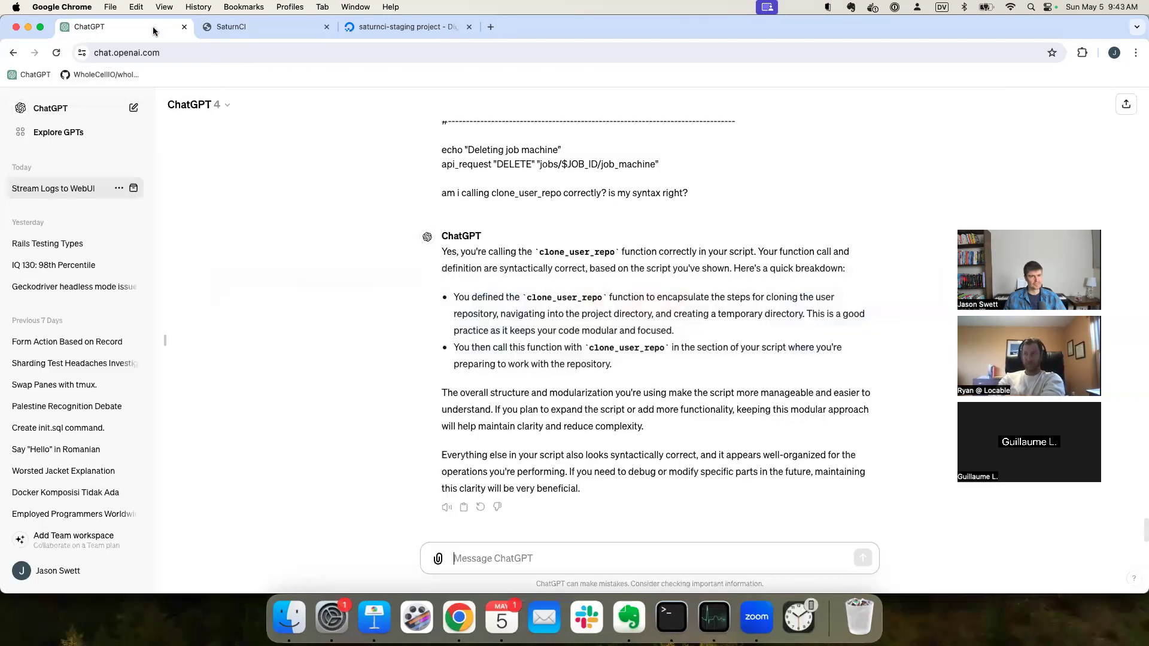
{"action": "left_click", "coordinate": [669, 618]}
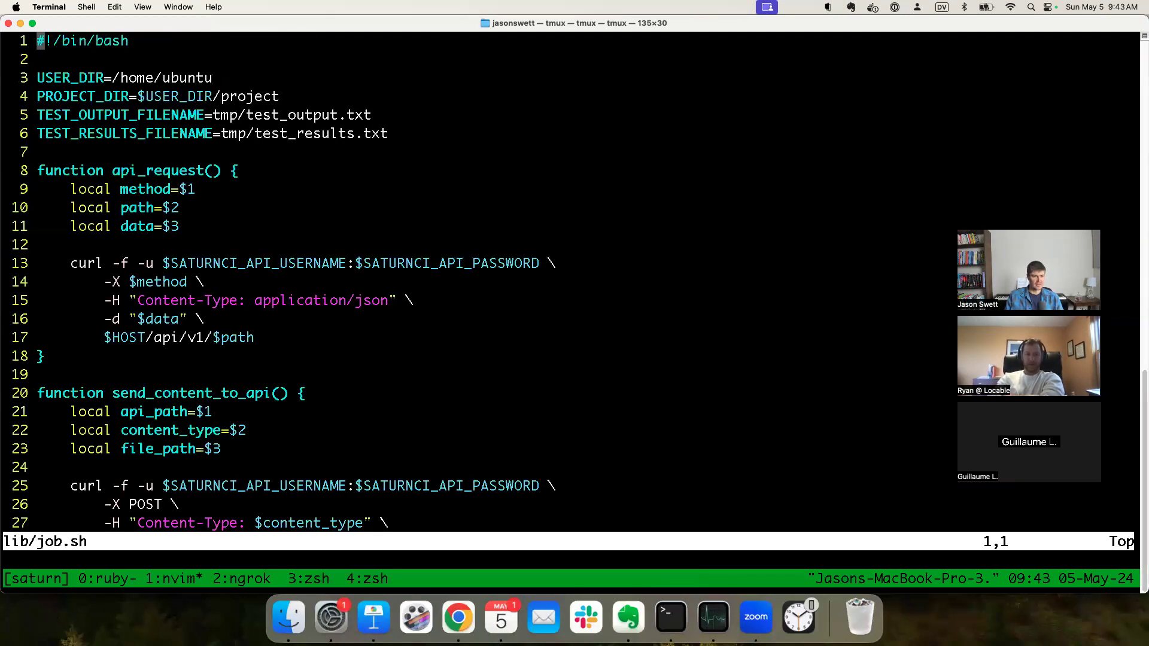
{"action": "scroll", "scroll_direction": "down", "scroll_amount": 3}
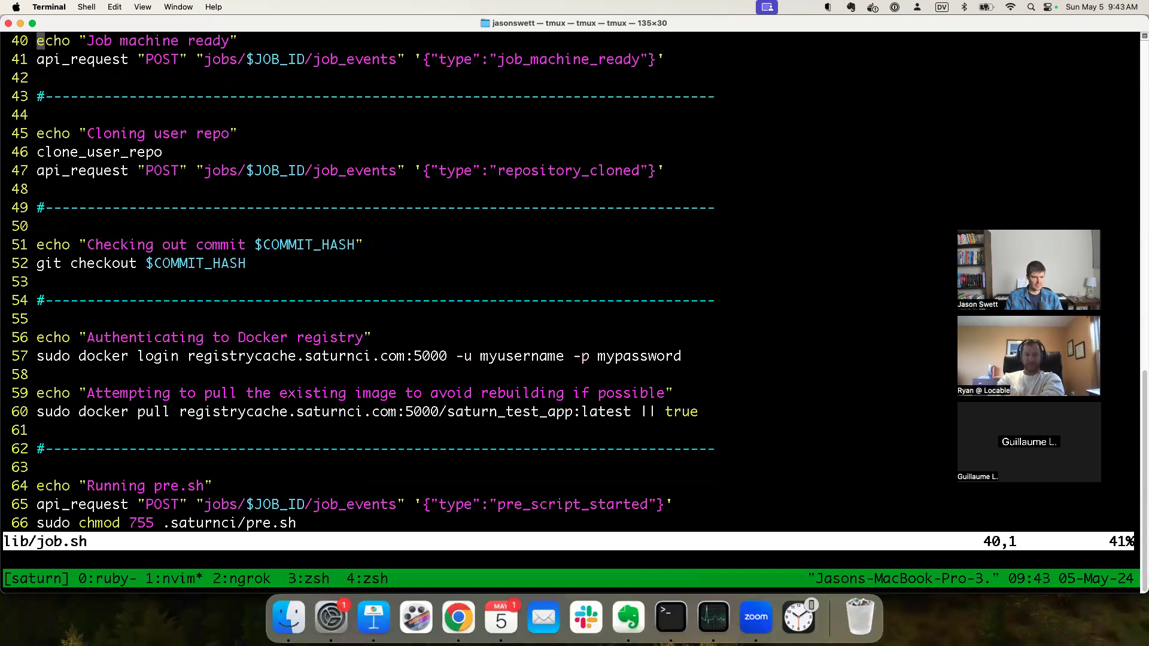
{"action": "scroll", "scroll_direction": "down", "scroll_amount": 3}
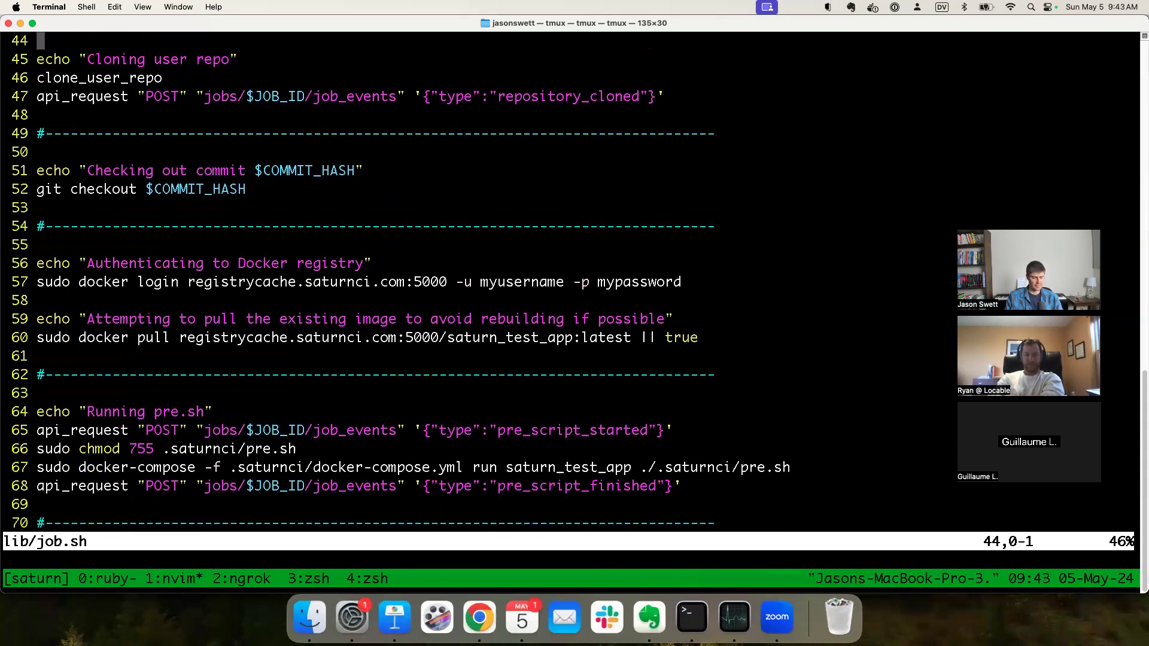
{"action": "scroll", "scroll_direction": "down", "scroll_amount": 3}
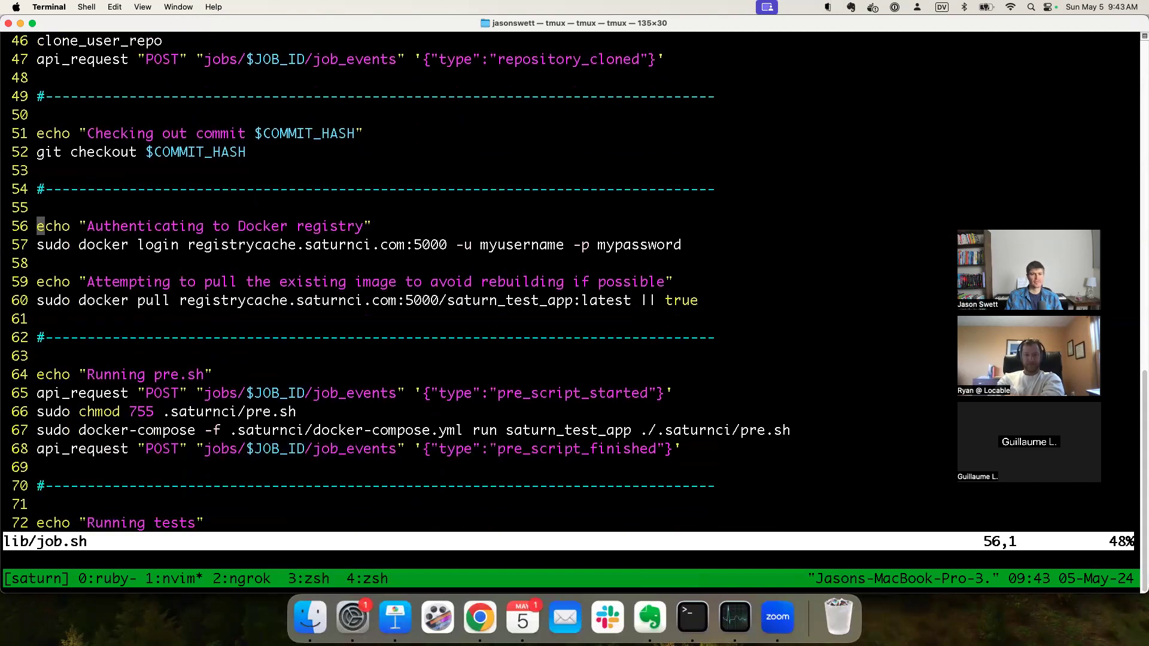
{"action": "scroll", "scroll_direction": "up", "scroll_amount": 3}
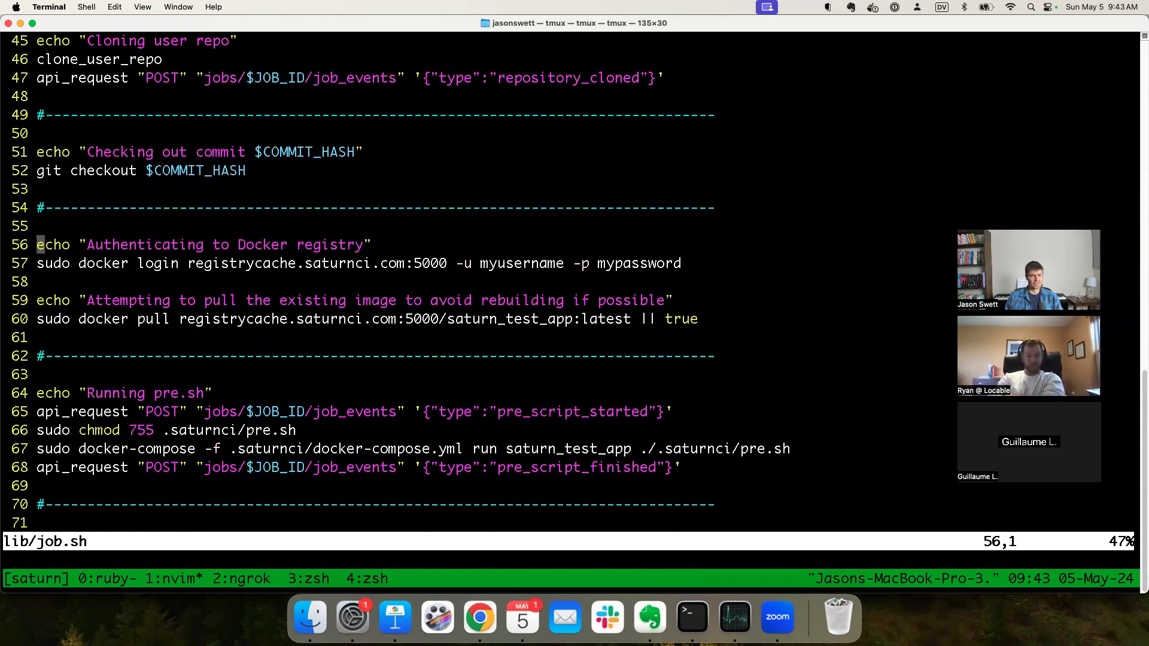
{"action": "scroll", "scroll_direction": "down", "scroll_amount": 3}
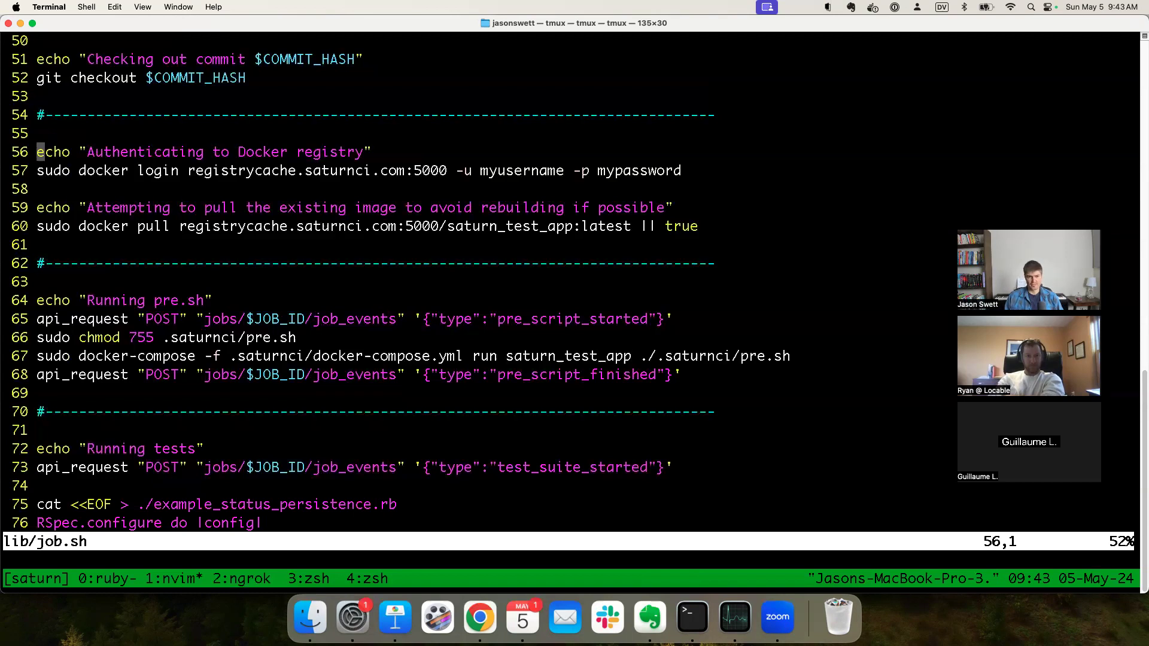
{"action": "scroll", "scroll_direction": "down", "scroll_amount": 3}
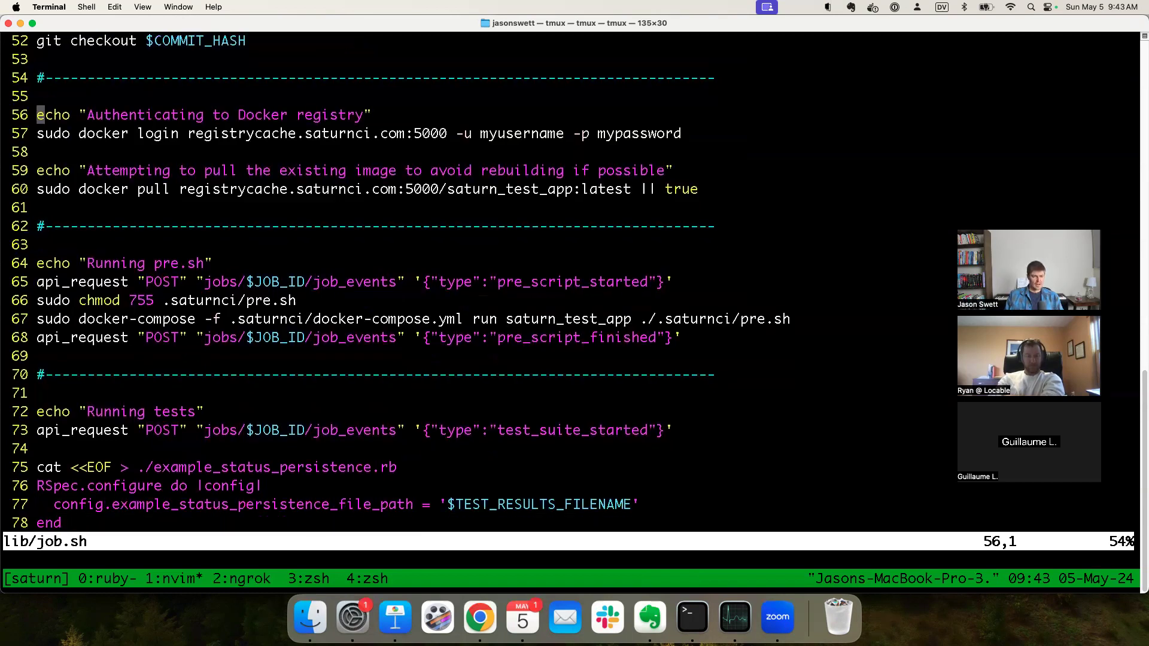
{"action": "scroll", "scroll_direction": "down", "scroll_amount": 3}
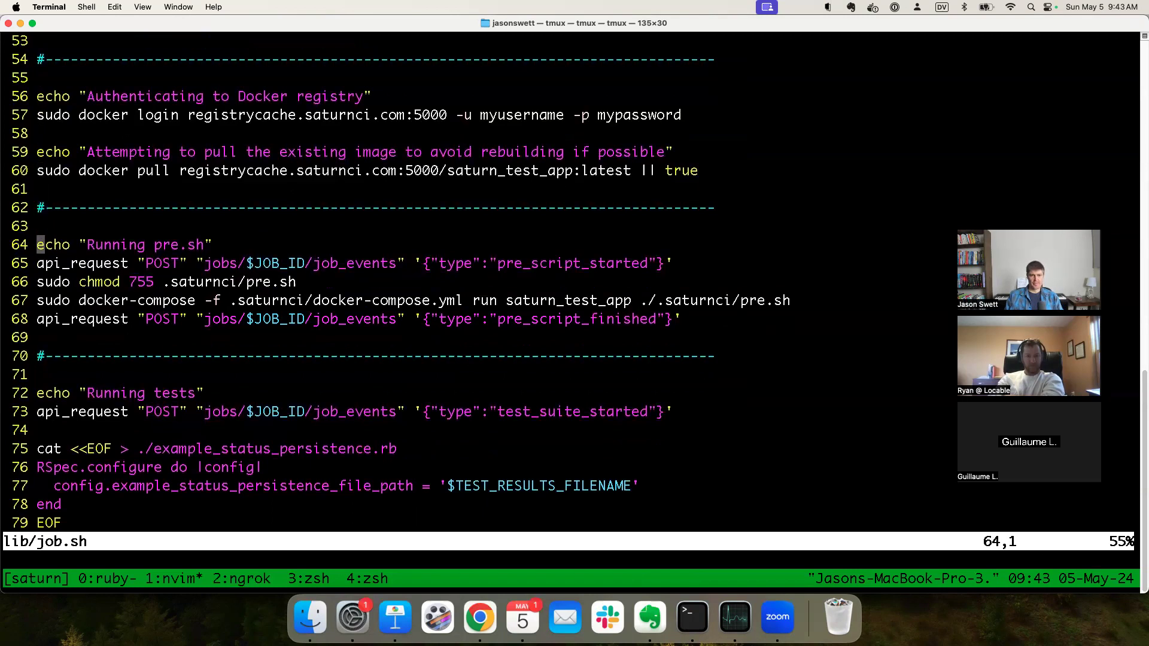
Step: Open .saturnci/pre.sh in a second tab and add a line after pre_script_started
{"action": "type", "text": ":tabe .sat"}
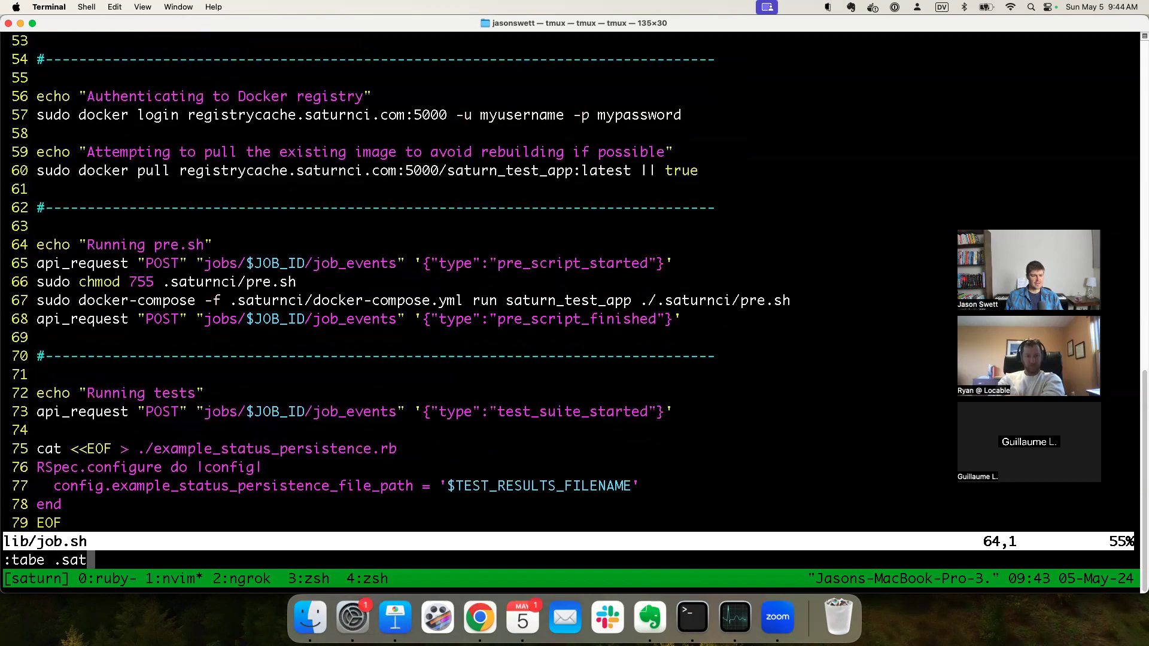
{"action": "key", "text": "Return"}
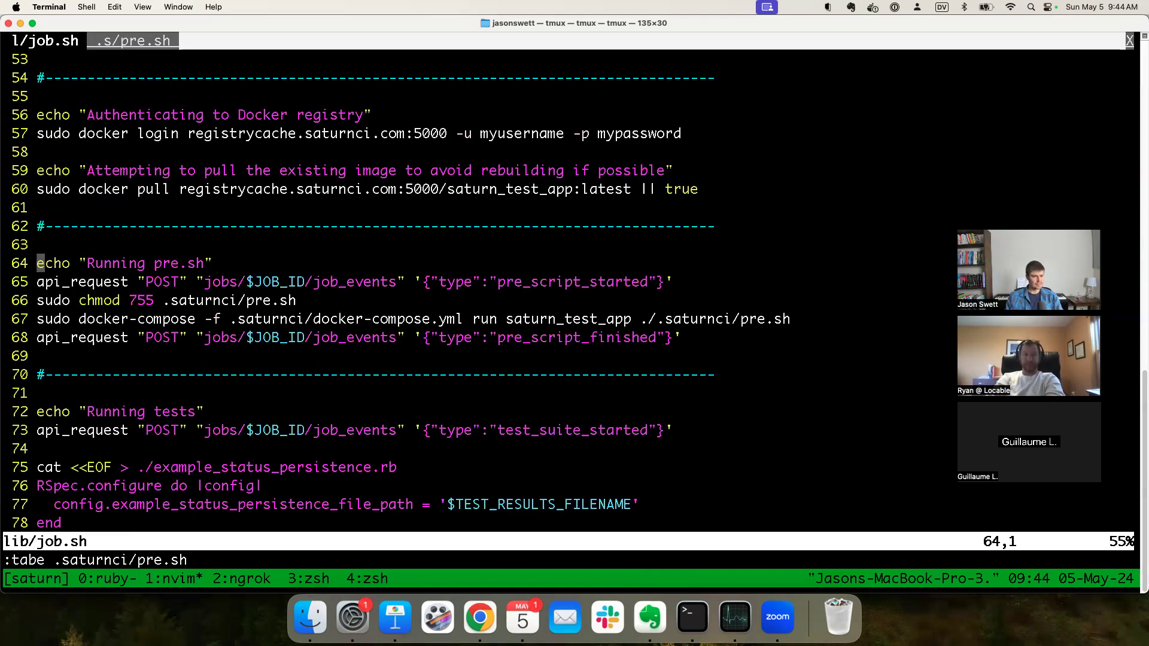
{"action": "key", "text": "j"}
{"action": "type", "text": "r"}
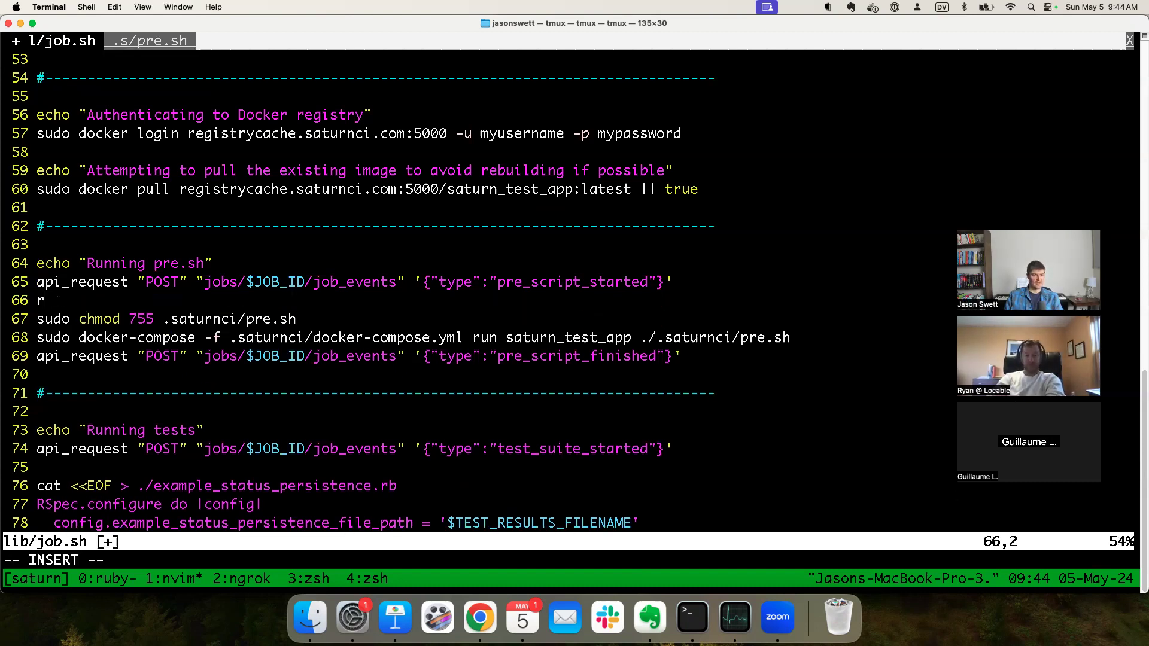
Step: Wrap the pre.sh step of job.sh in a run_pre_script function
{"action": "type", "text": "un_pre_scrip"}
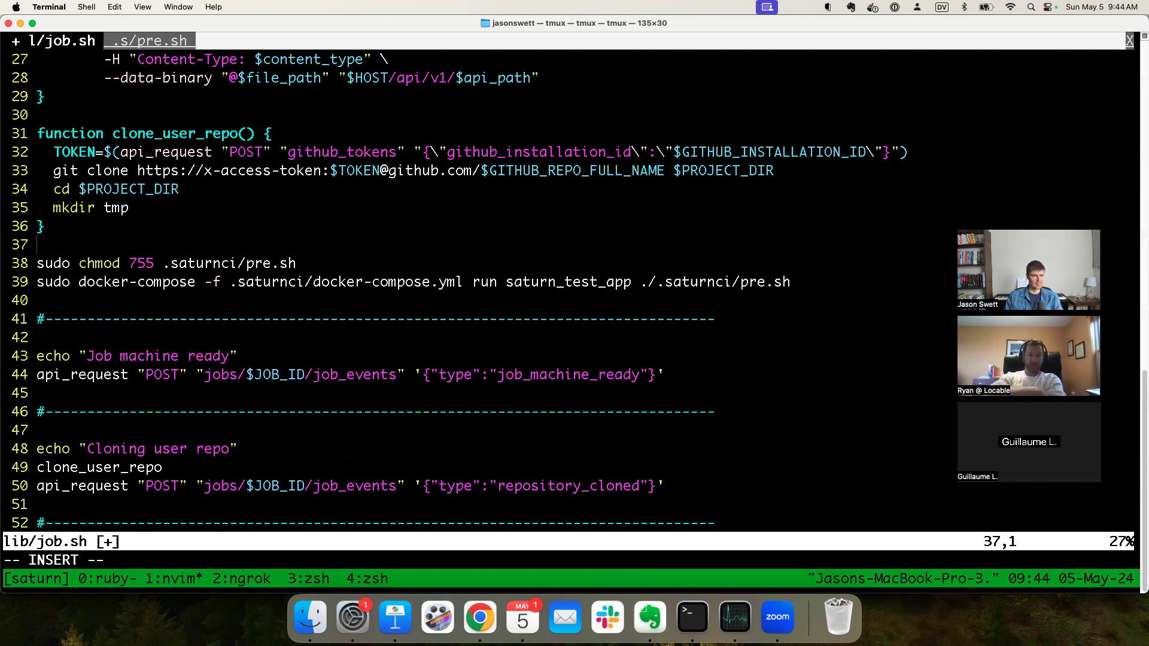
{"action": "type", "text": "function"}
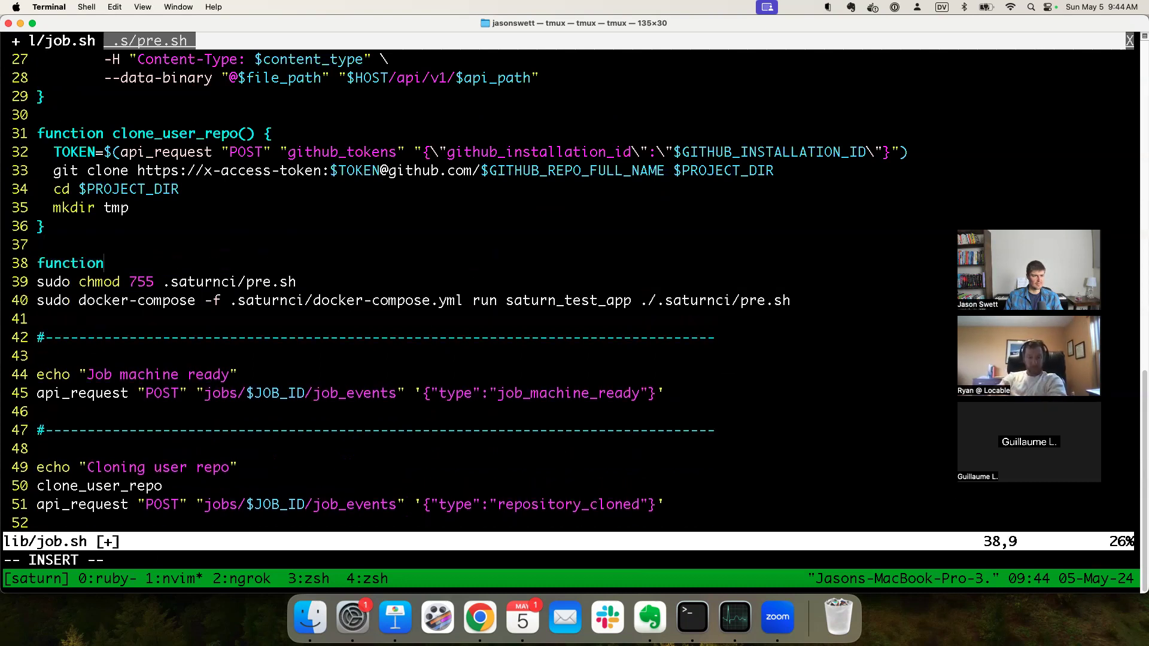
{"action": "type", "text": "run_preS"}
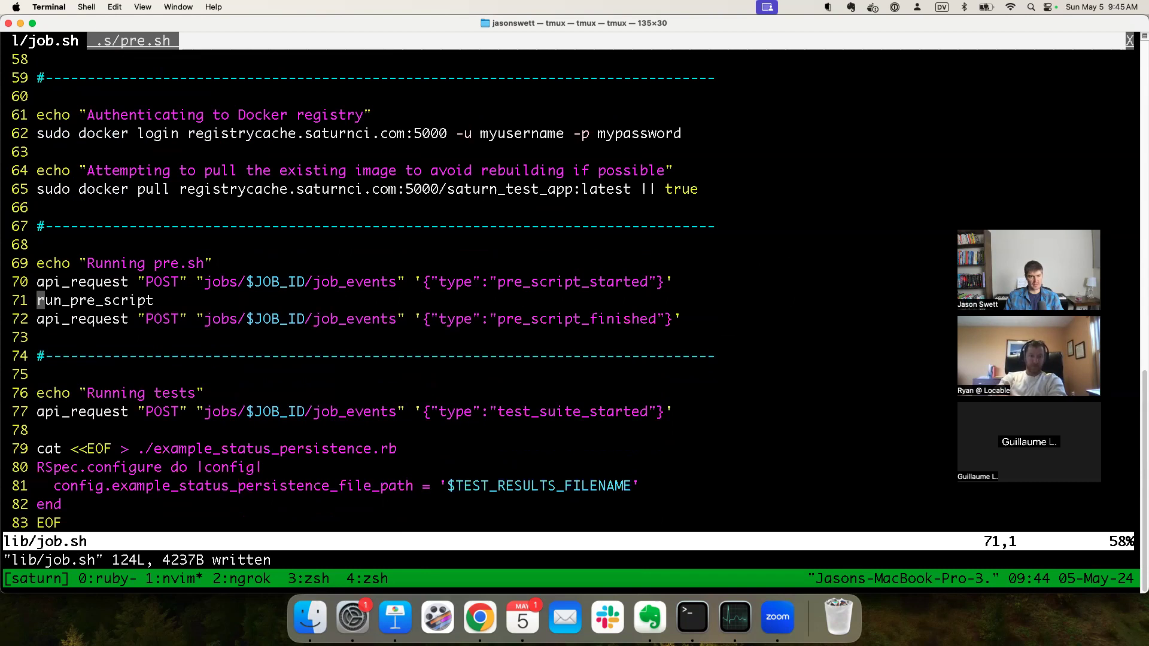
{"action": "scroll", "scroll_direction": "down", "scroll_amount": 3}
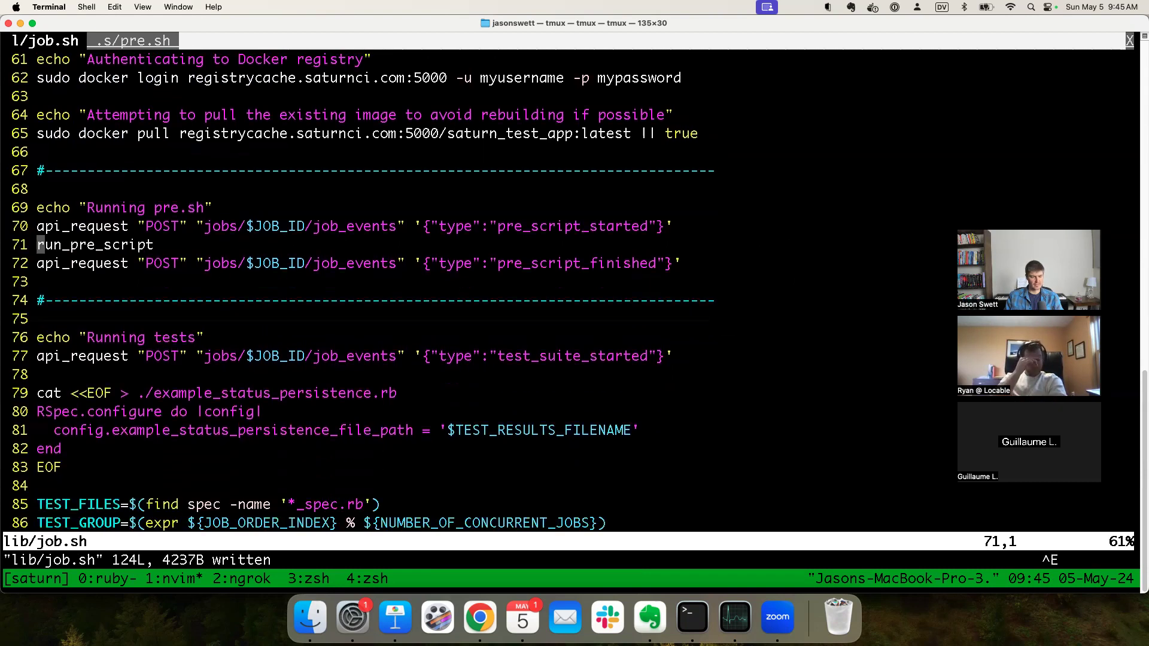
{"action": "scroll", "scroll_direction": "down", "scroll_amount": 3}
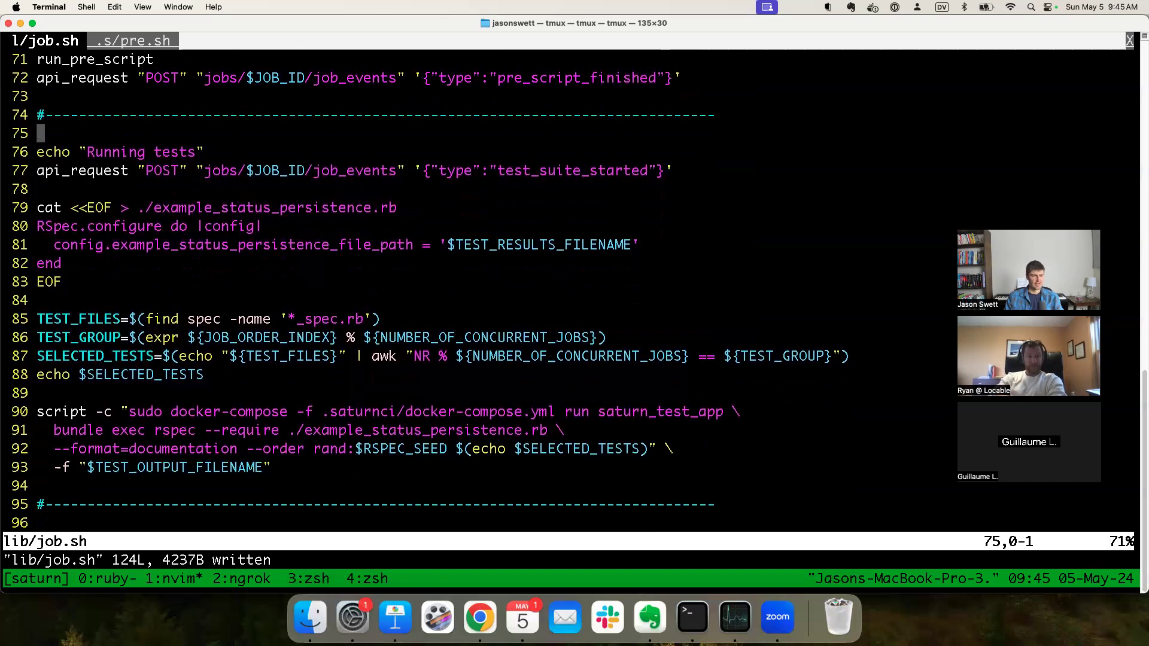
Step: Add a start_test_suite call and wrap the test-running block in 'function start_test_suite() {', saving
{"action": "key", "text": "j"}
{"action": "type", "text": "st"}
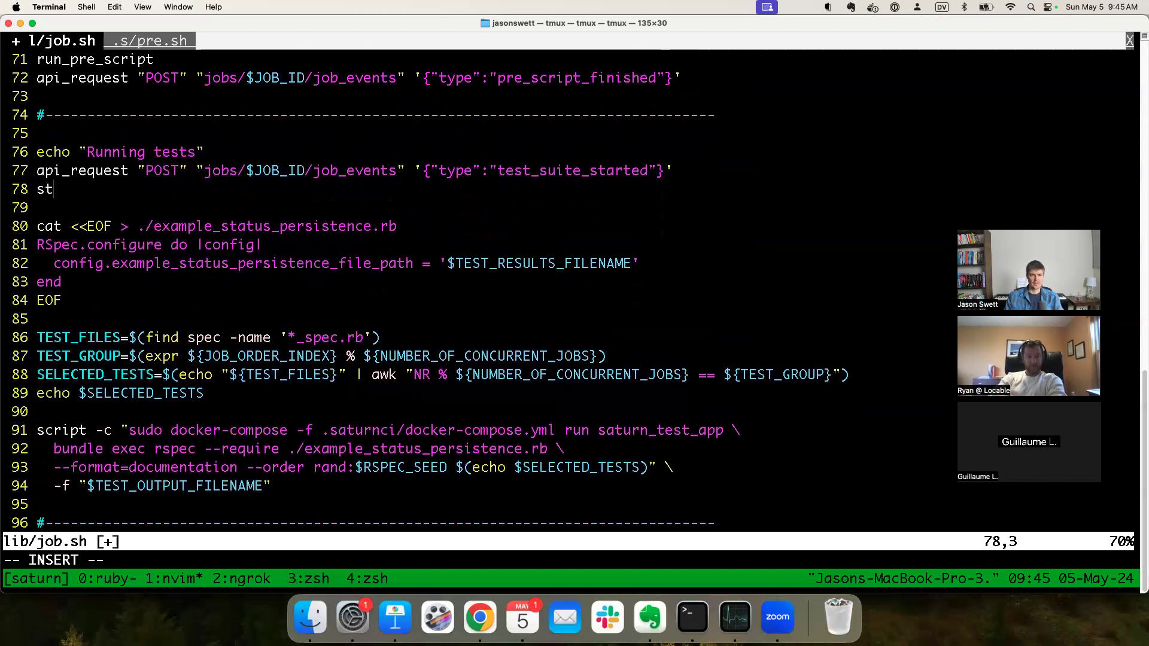
{"action": "type", "text": "art_test_suite"}
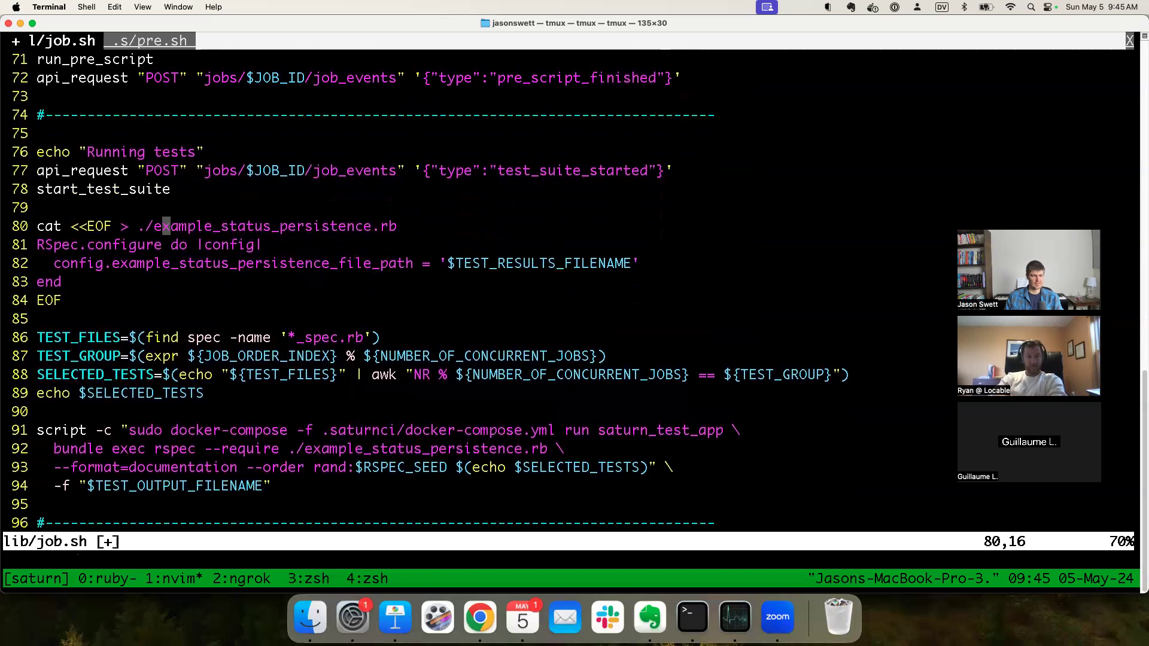
{"action": "key", "text": "V"}
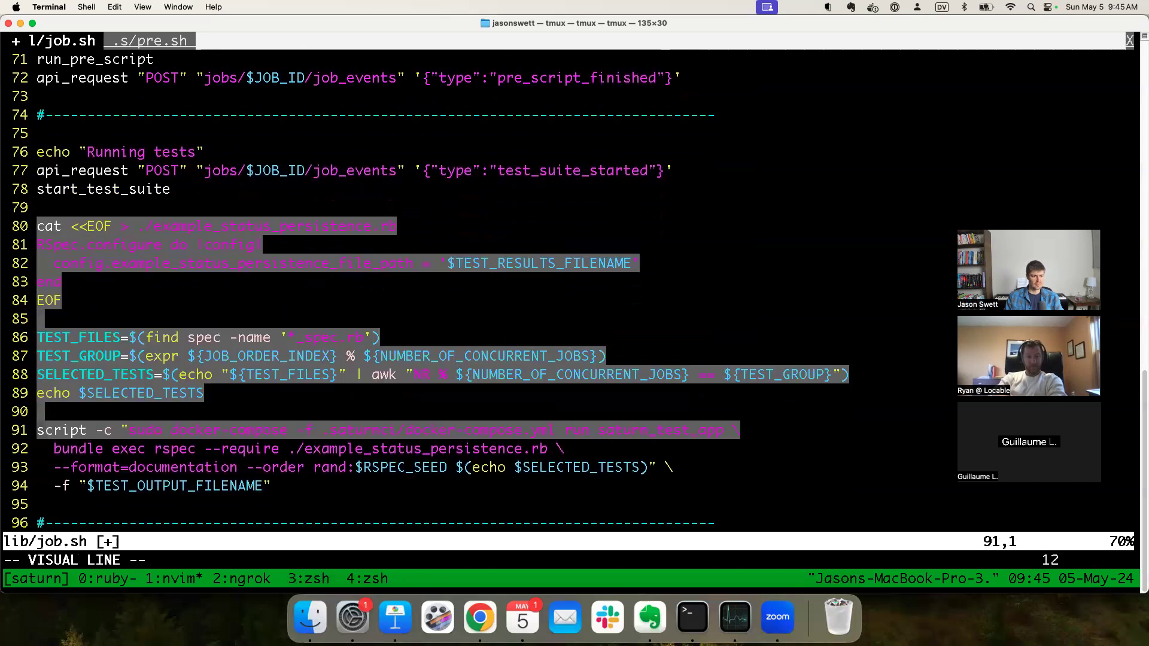
{"action": "key", "text": "d"}
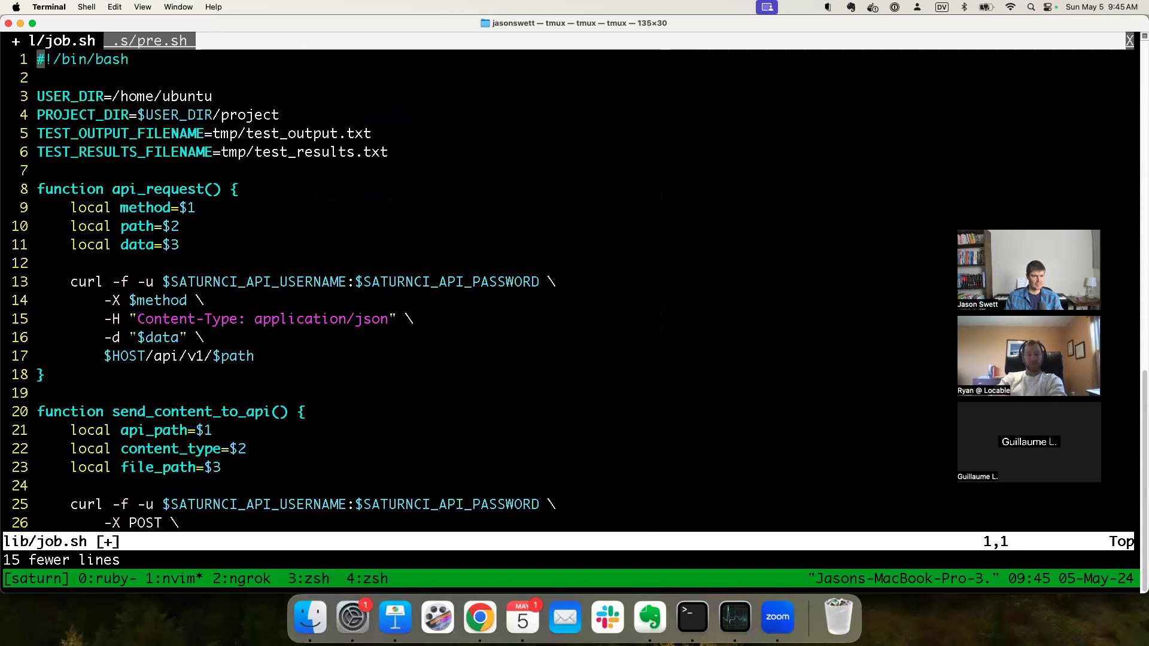
{"action": "scroll", "scroll_direction": "down", "scroll_amount": 3}
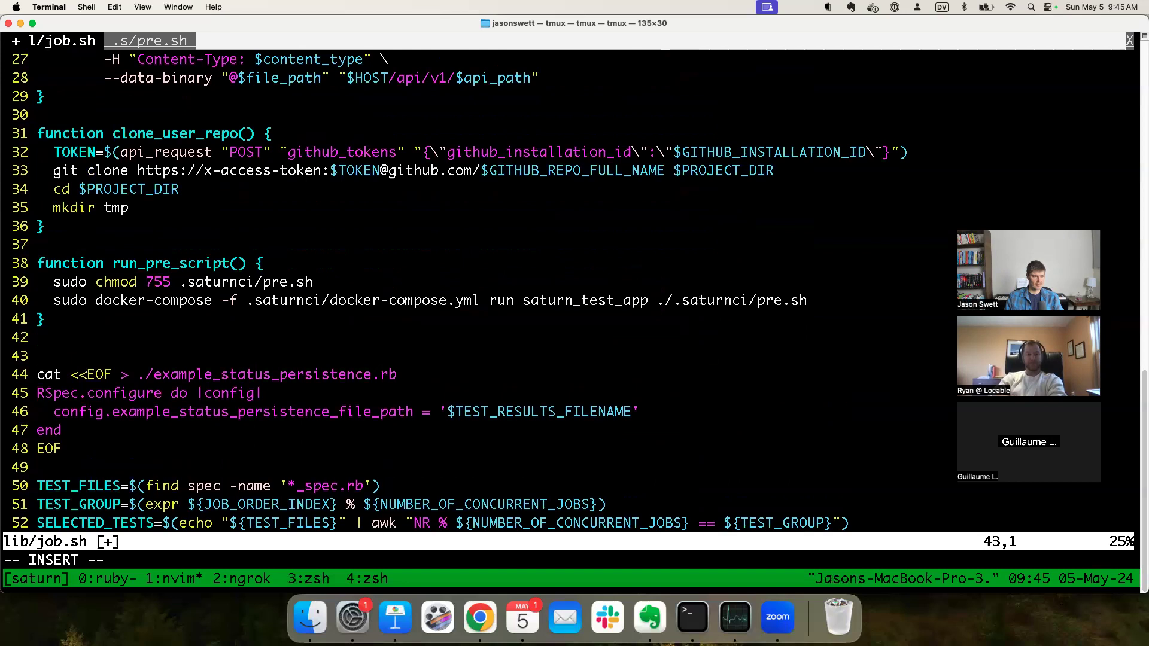
{"action": "type", "text": "function start"}
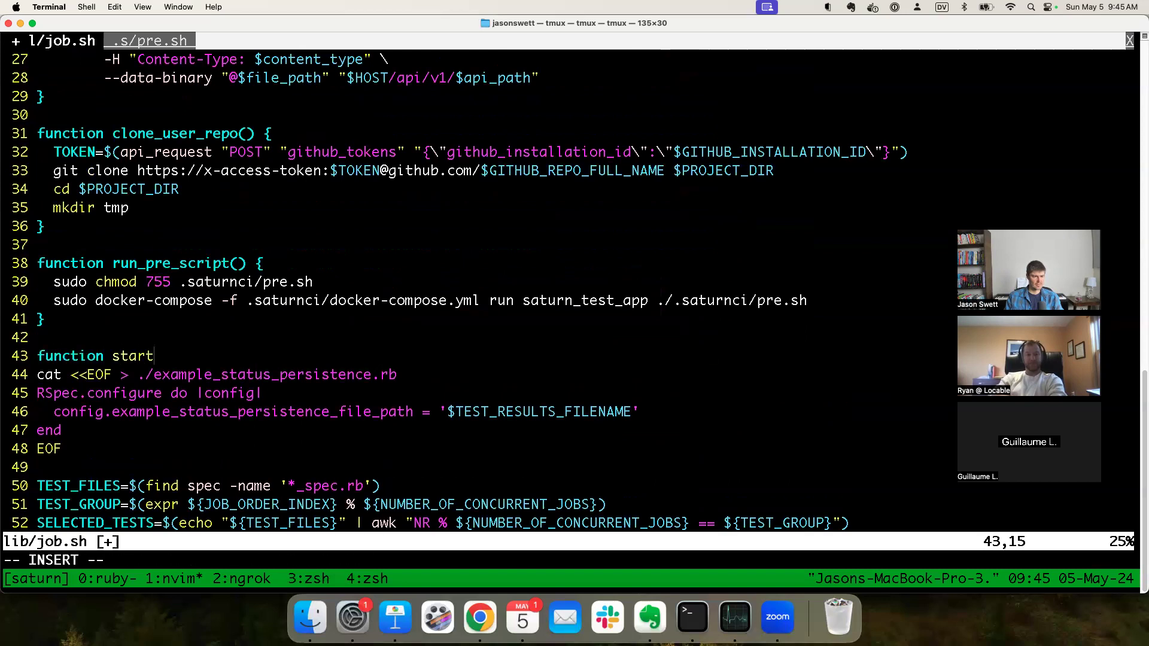
{"action": "type", "text": "_test_suite() {"}
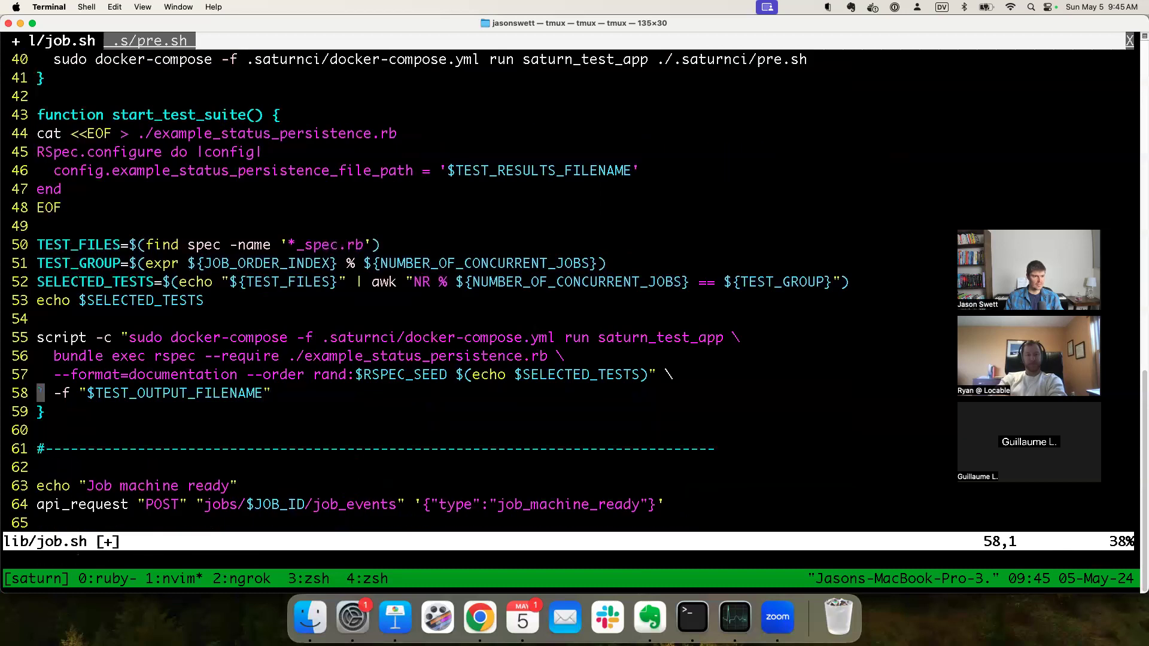
{"action": "type", "text": ":w"}
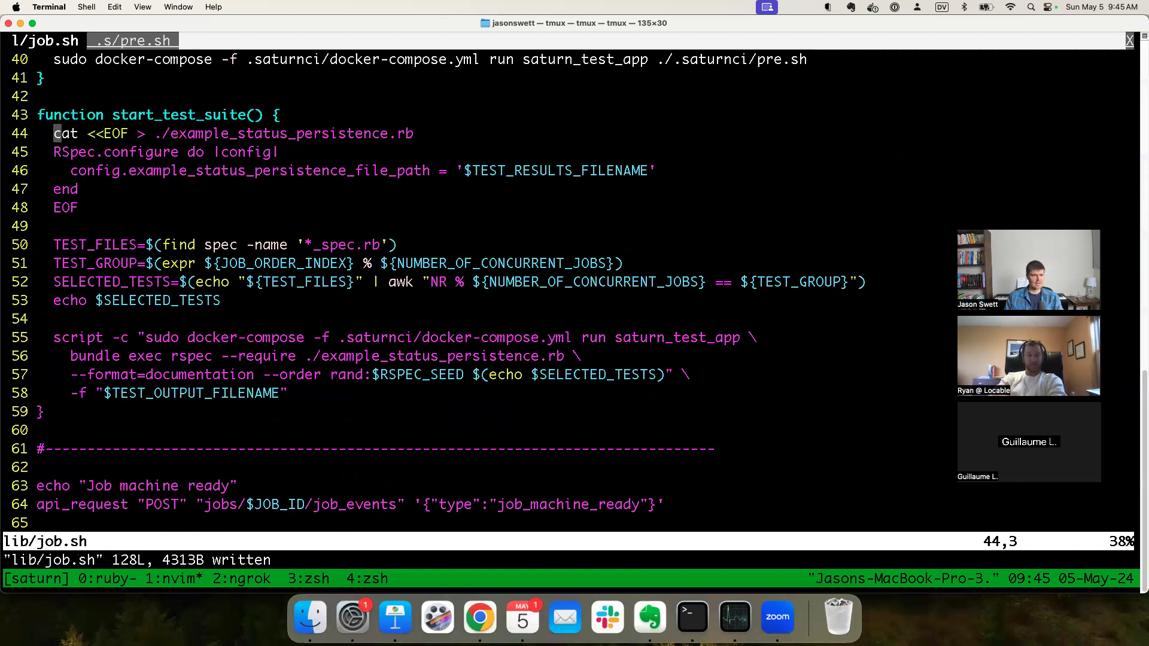
Step: Select and copy the start_test_suite function lines
{"action": "scroll", "scroll_direction": "down", "scroll_amount": 3}
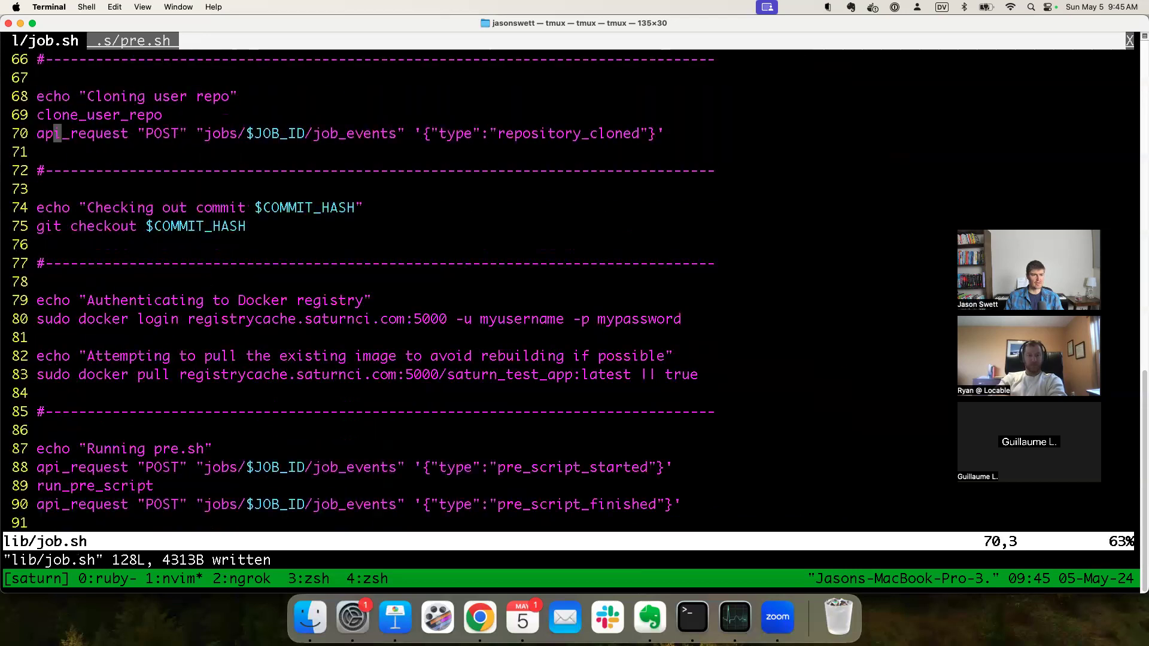
{"action": "scroll", "scroll_direction": "up", "scroll_amount": 3}
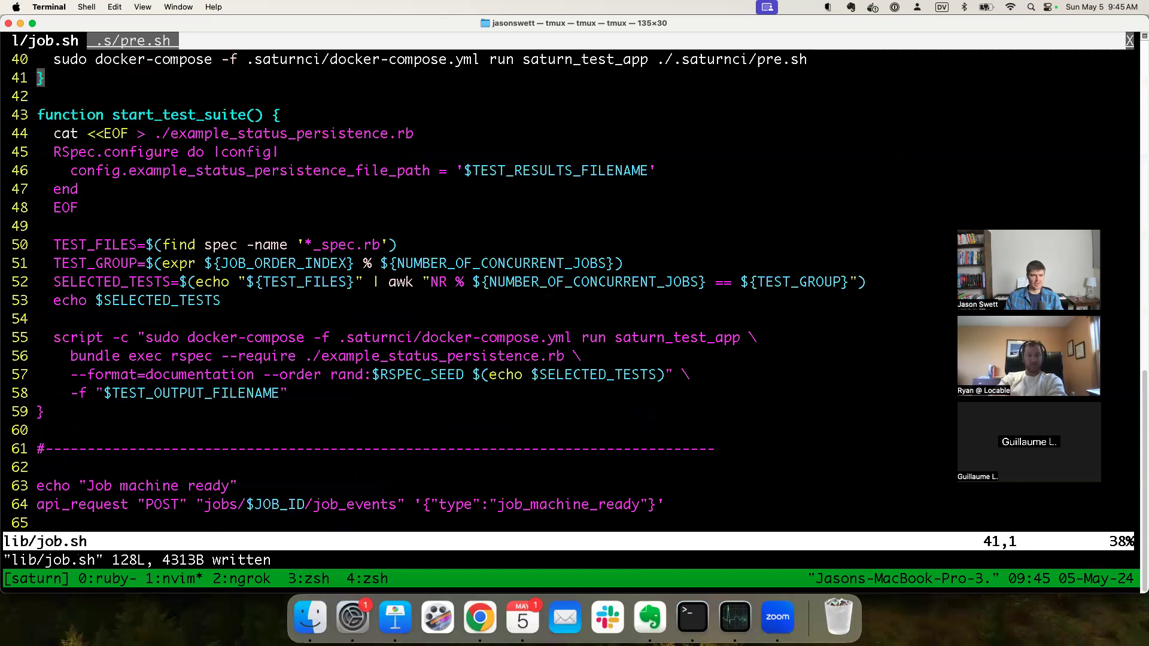
{"action": "key", "text": "V"}
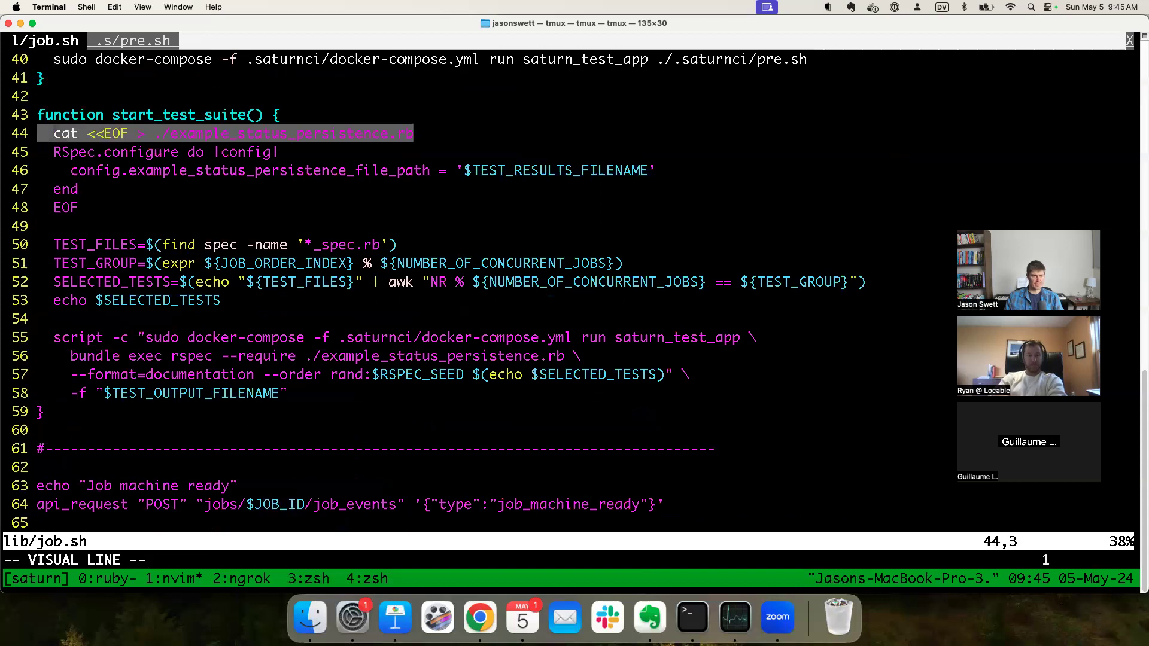
{"action": "key", "text": "d"}
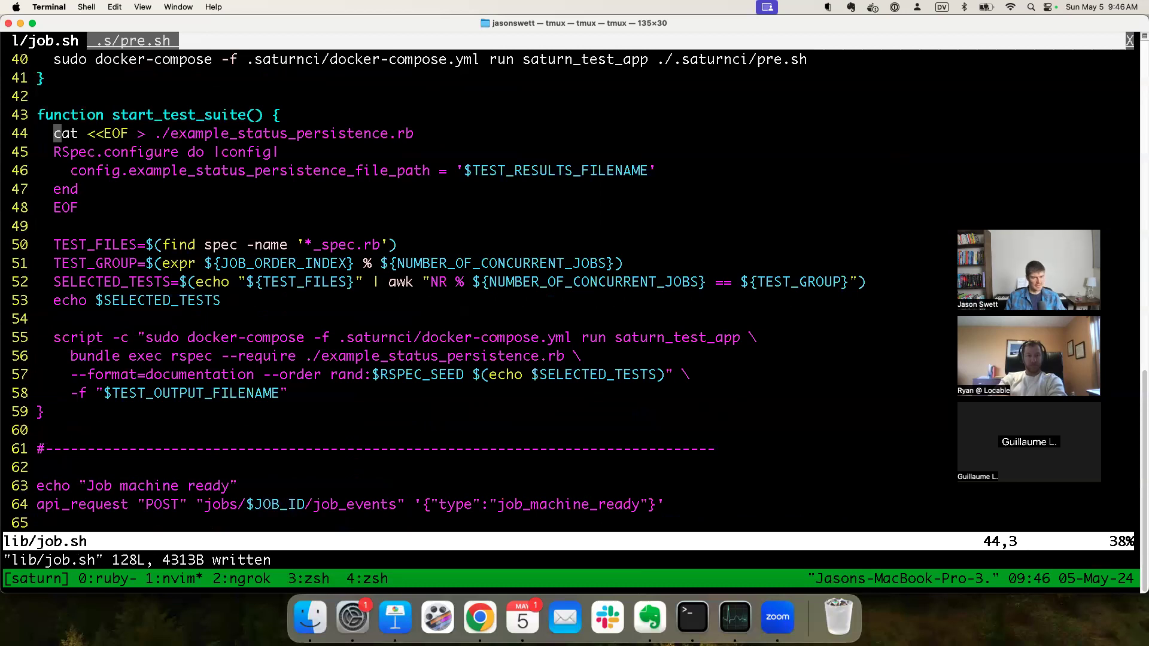
{"action": "mouse_move", "coordinate": [479, 616]}
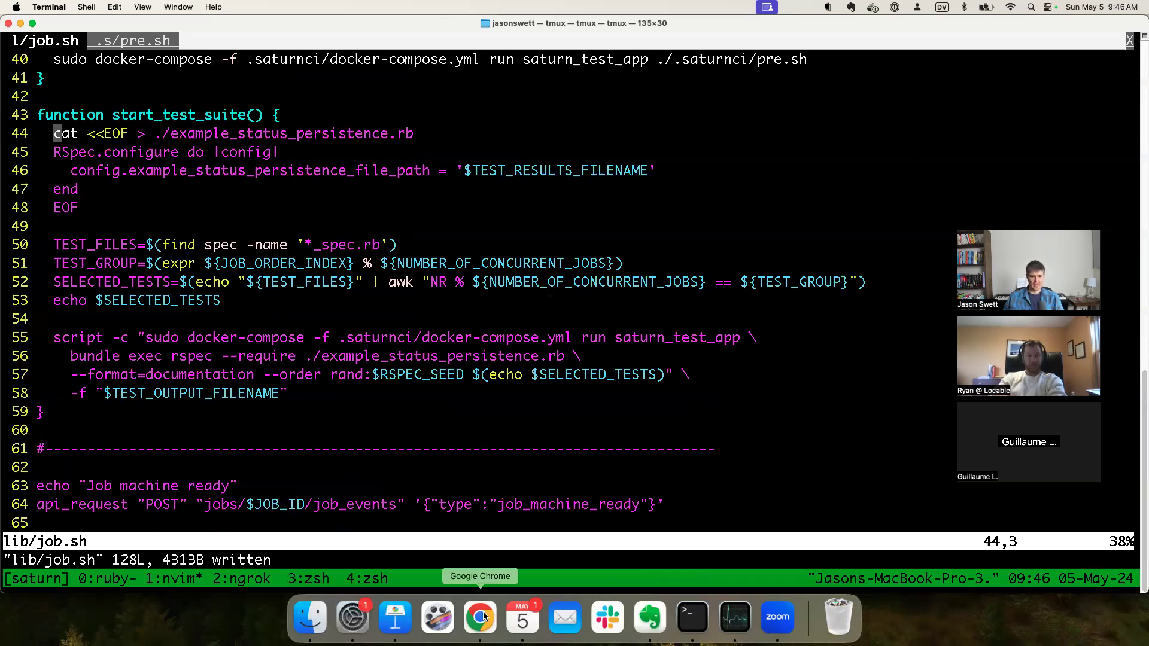
Step: Switch to Chrome to view the passed 'Create clone_user_repo function.' build's Job 1 output
{"action": "left_click", "coordinate": [479, 616]}
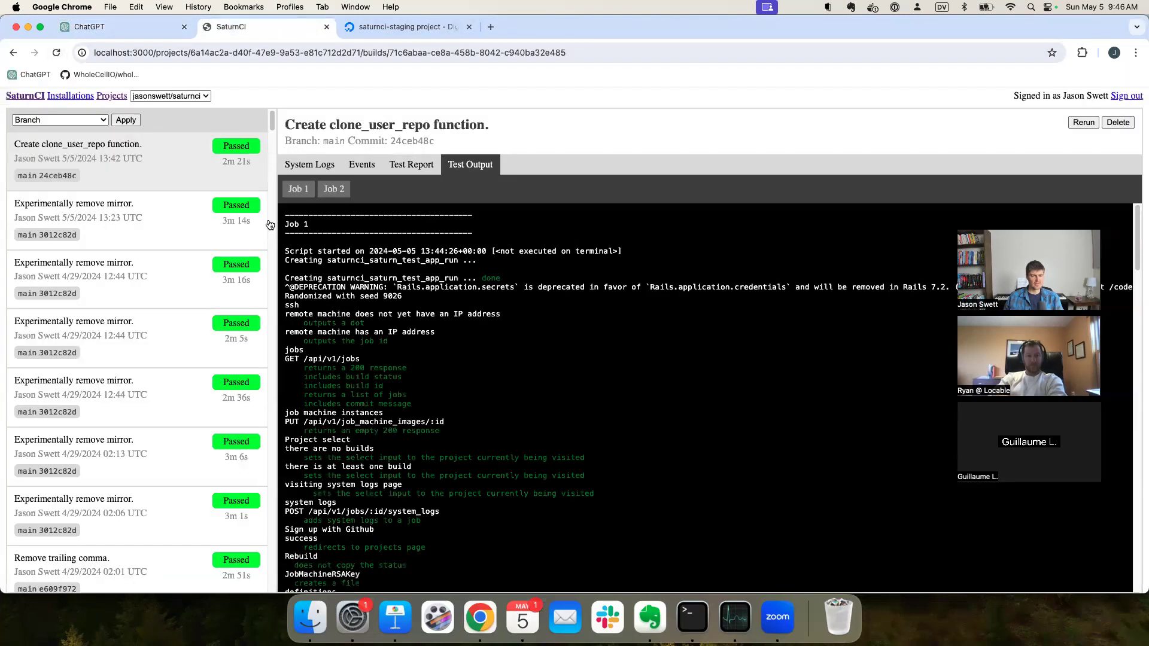
{"action": "mouse_move", "coordinate": [734, 615]}
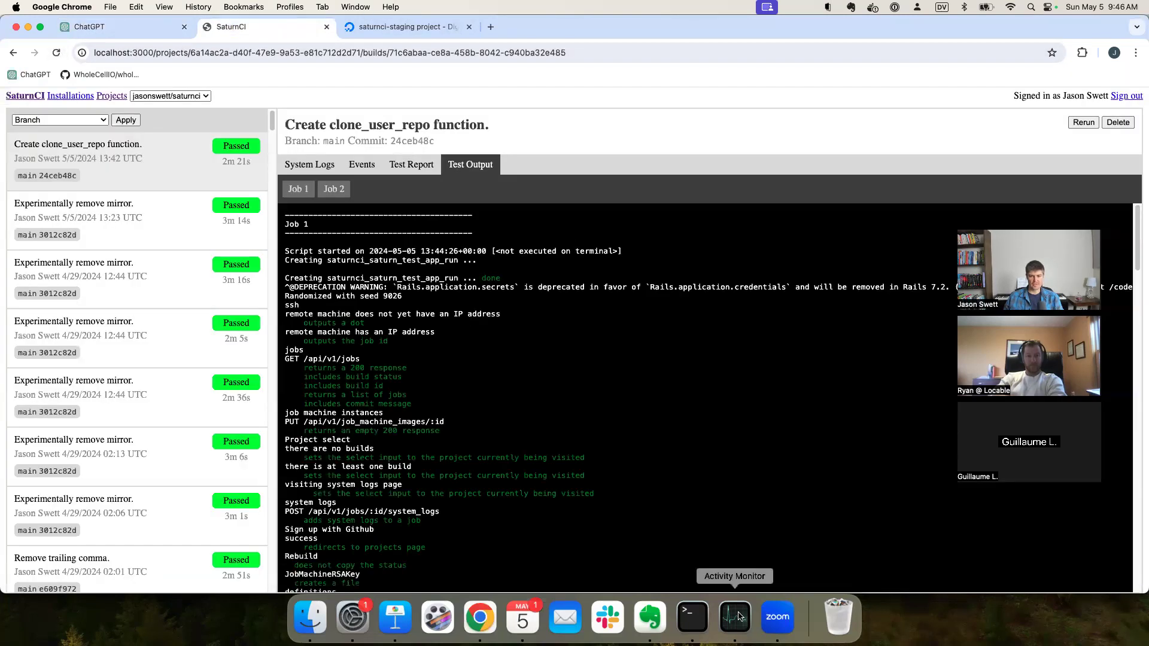
{"action": "left_click", "coordinate": [689, 616]}
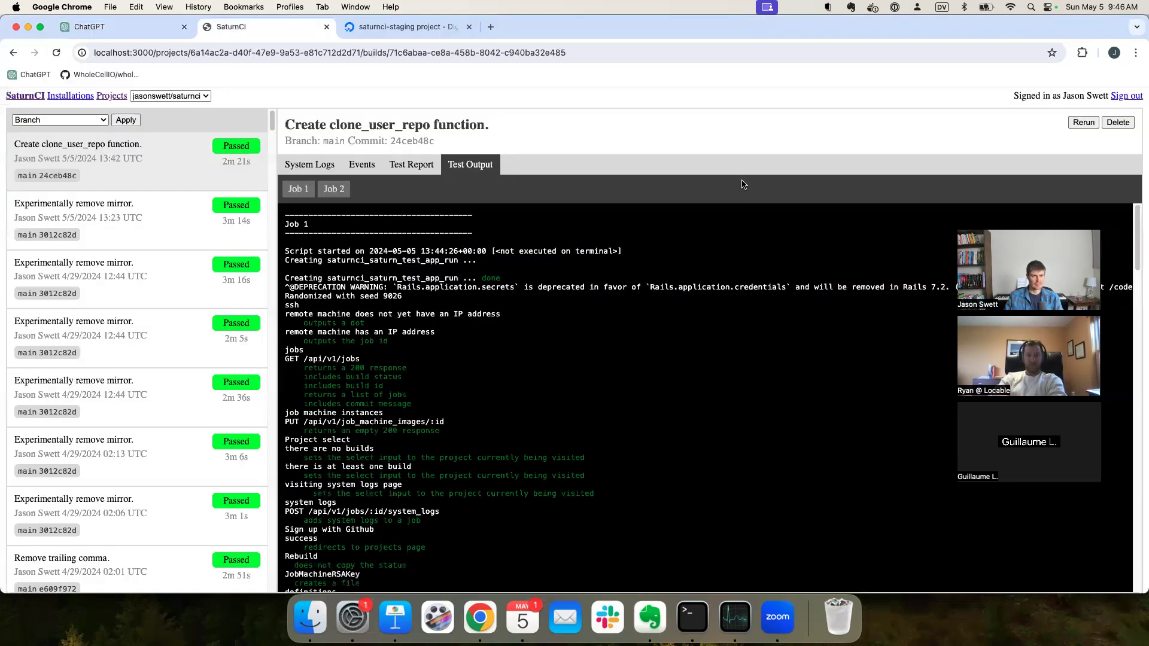
Step: Ask ChatGPT 'is this valid syntax?' about start_test_suite and read the heredoc EOF warning
{"action": "left_click", "coordinate": [87, 27]}
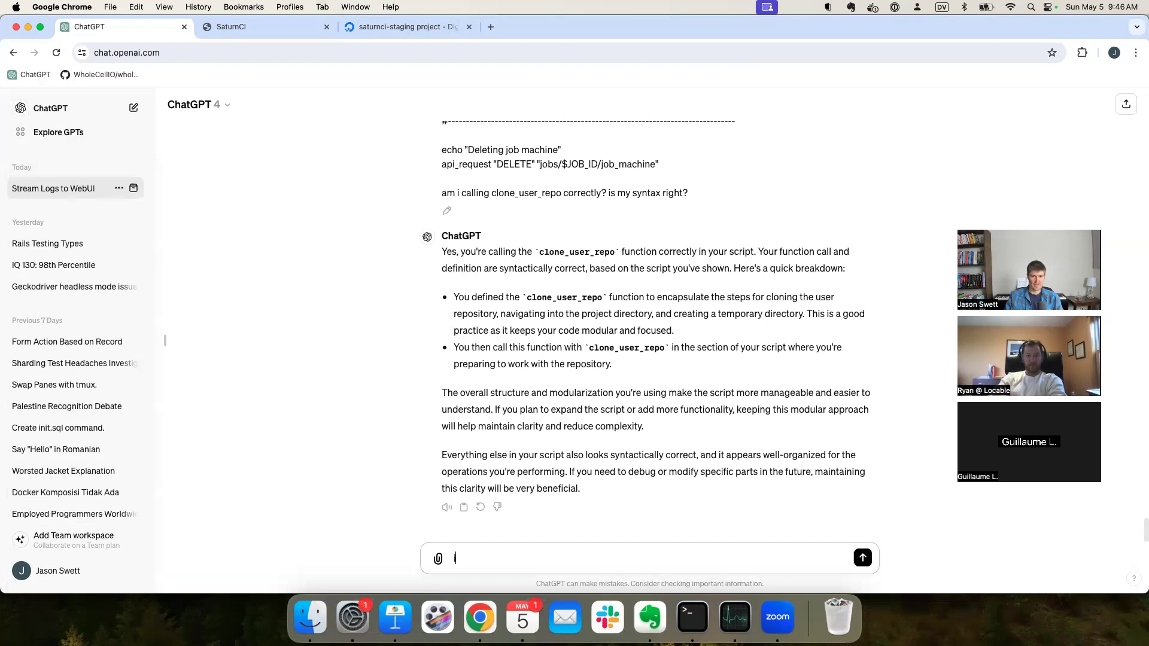
{"action": "type", "text": "s this valid synt"}
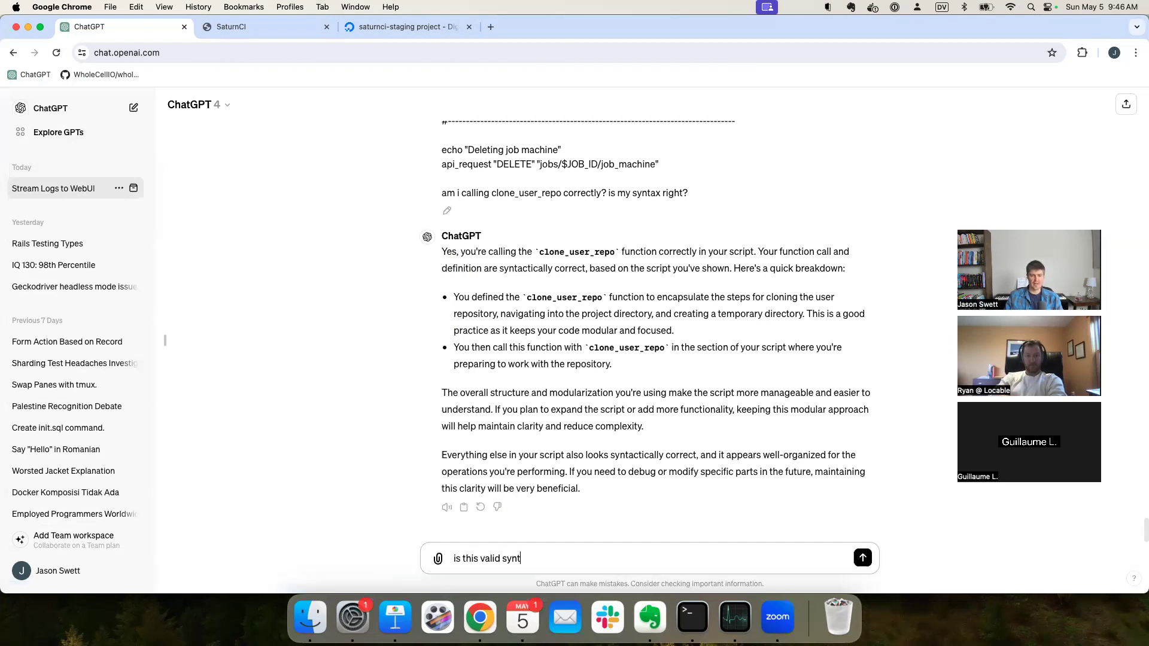
{"action": "left_click", "coordinate": [862, 557]}
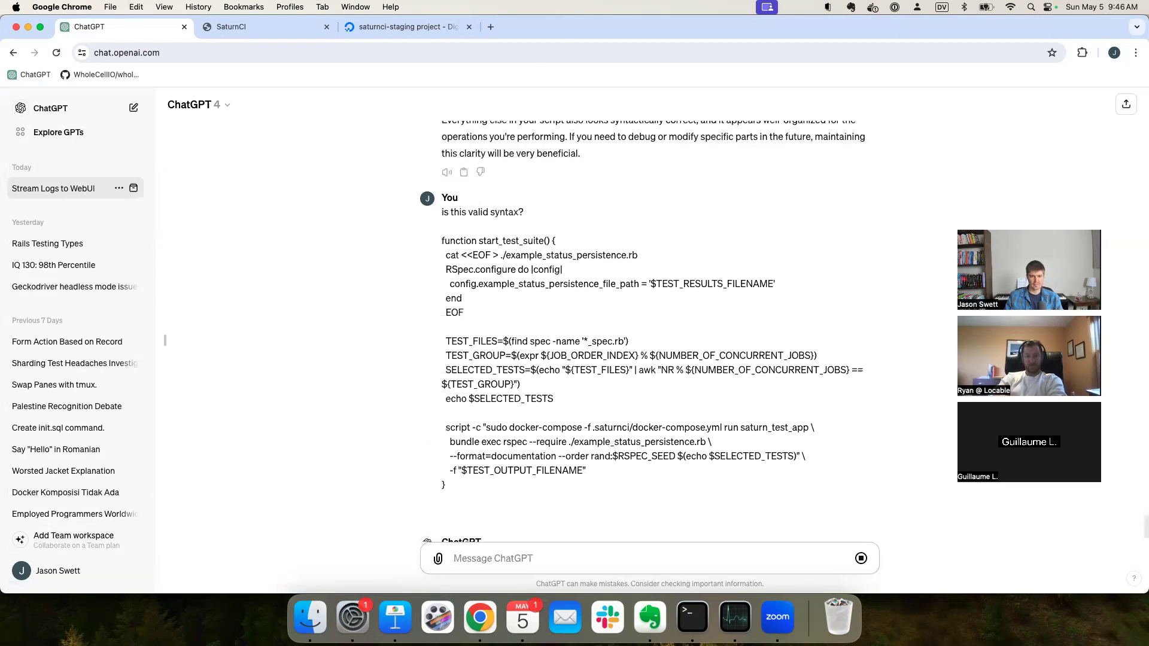
{"action": "scroll", "scroll_direction": "down", "scroll_amount": 3}
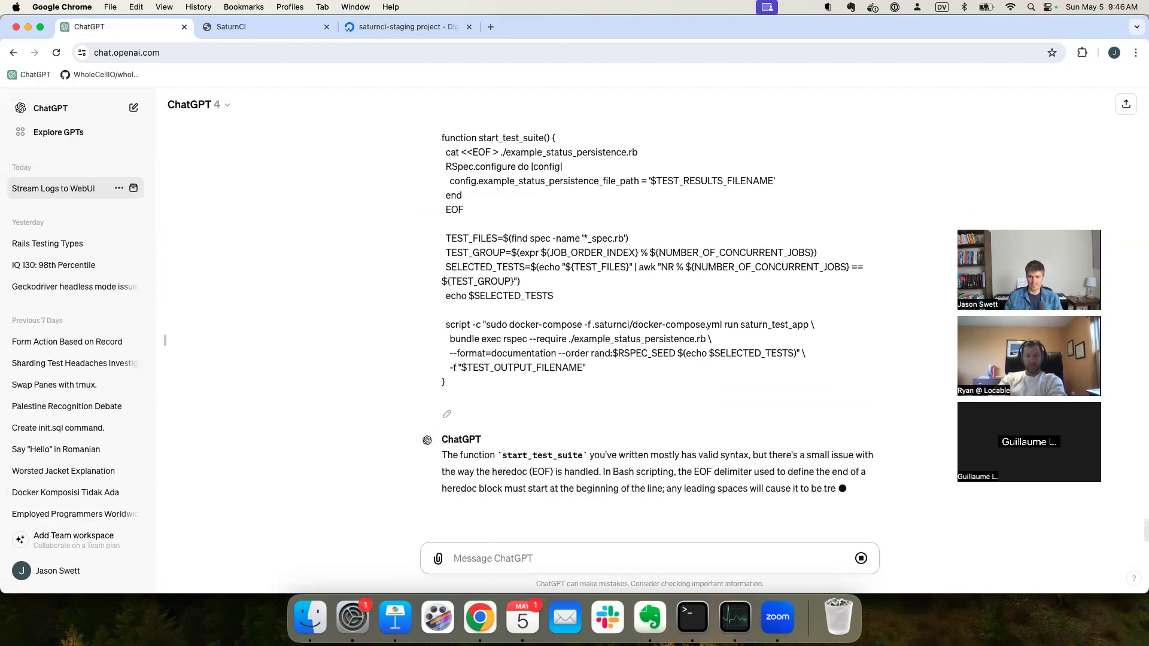
{"action": "scroll", "scroll_direction": "down", "scroll_amount": 3}
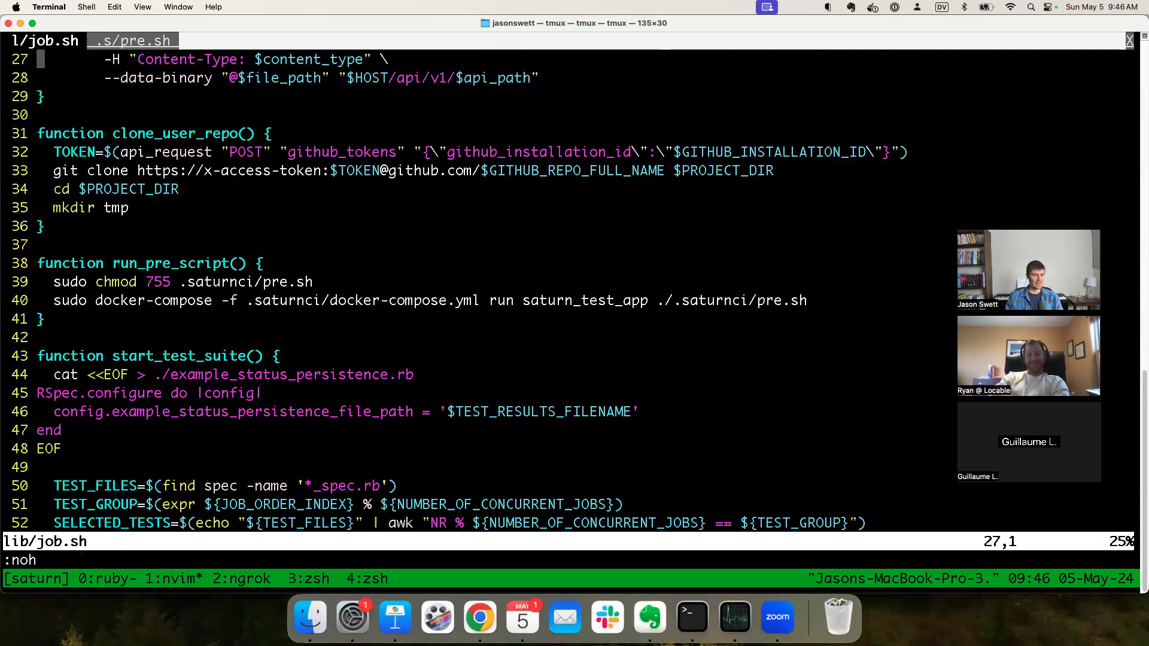
Step: Outdent the heredoc lines, check other TEST_FILES uses, save job.sh, and run git diff
{"action": "scroll", "scroll_direction": "down", "scroll_amount": 3}
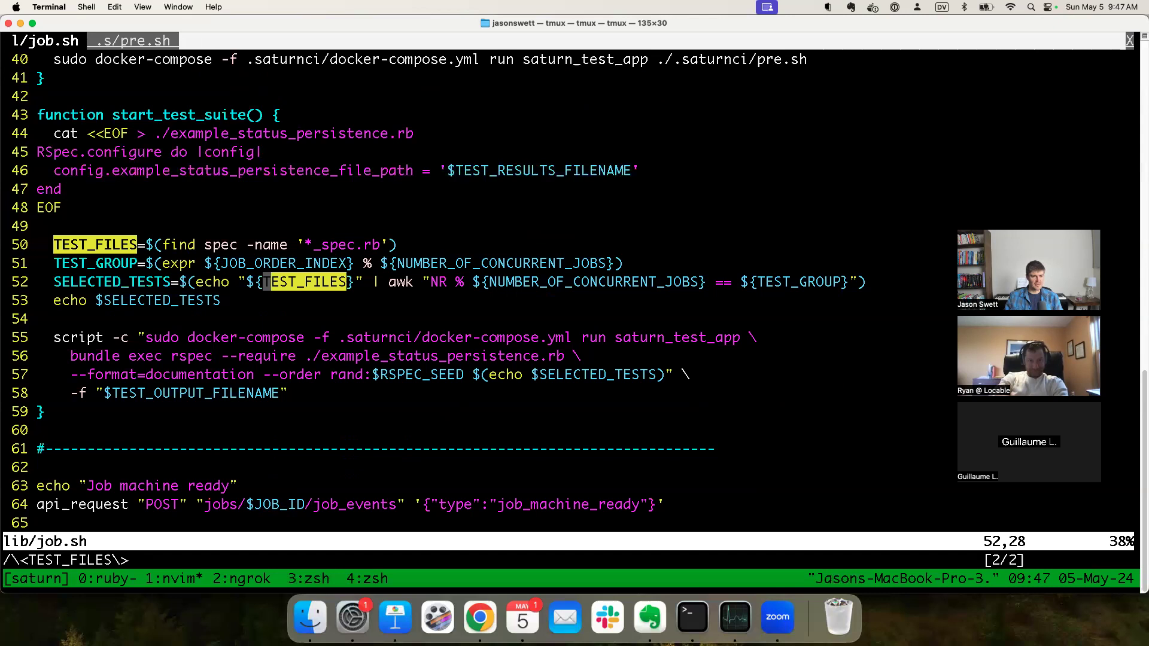
{"action": "key", "text": "n"}
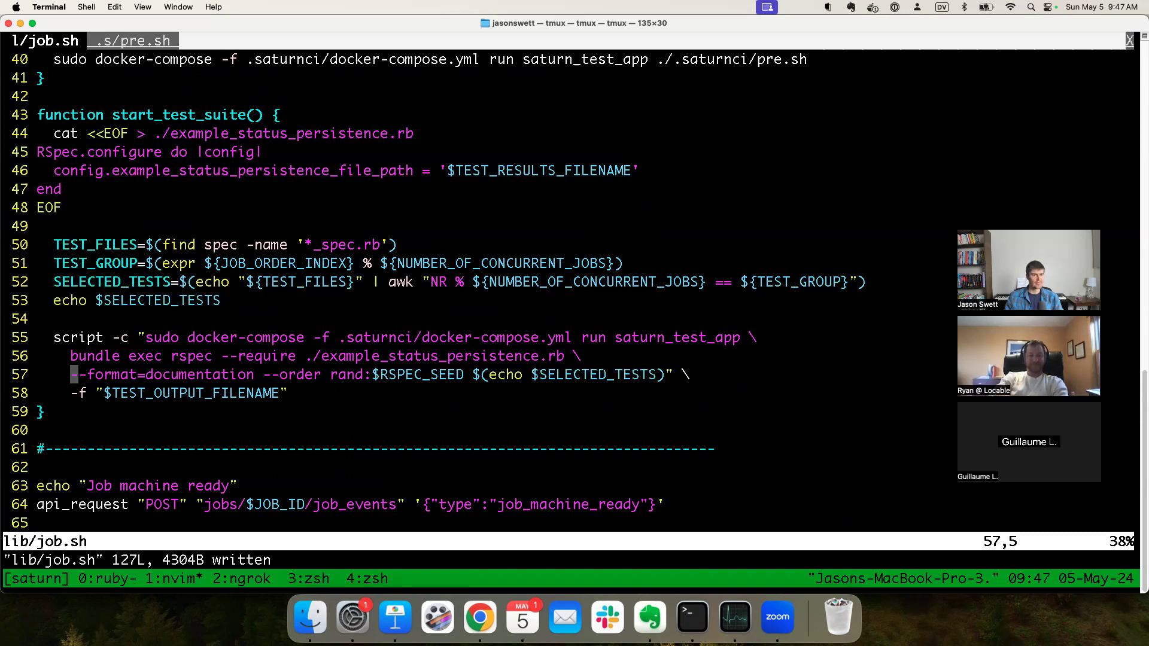
{"action": "scroll", "scroll_direction": "down", "scroll_amount": 3}
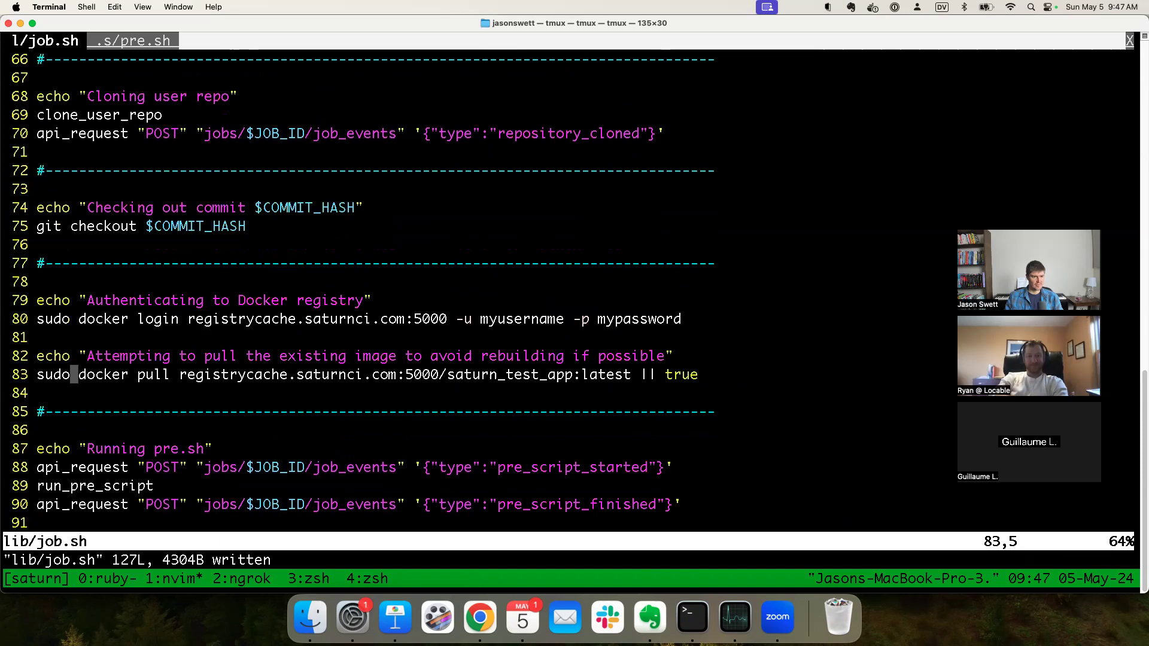
{"action": "scroll", "scroll_direction": "down", "scroll_amount": 3}
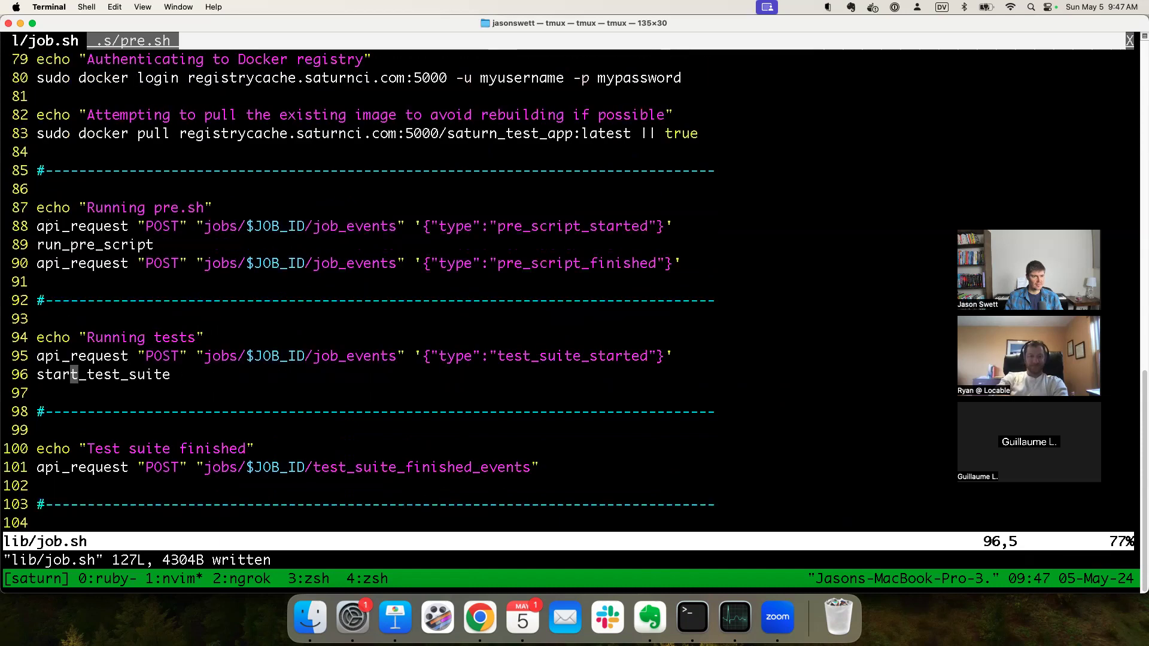
{"action": "key", "text": "0"}
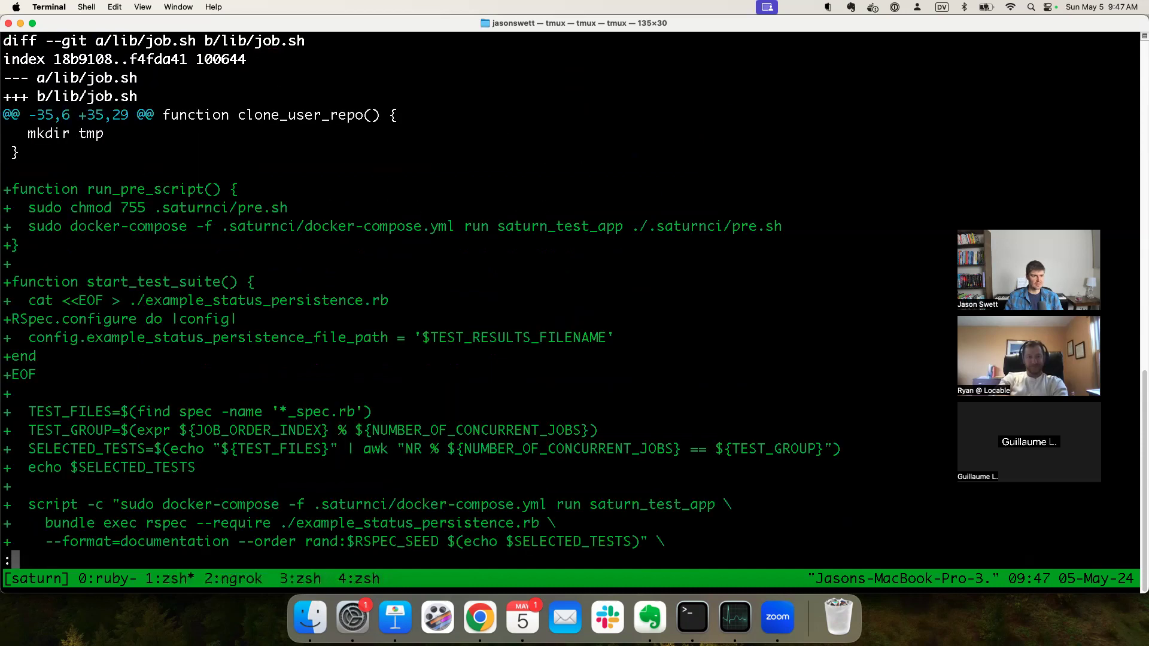
Step: Commit and push 'Add run_pre_script and start_test_suite.', open its running build, return to job.sh
{"action": "scroll", "scroll_direction": "down", "scroll_amount": 3}
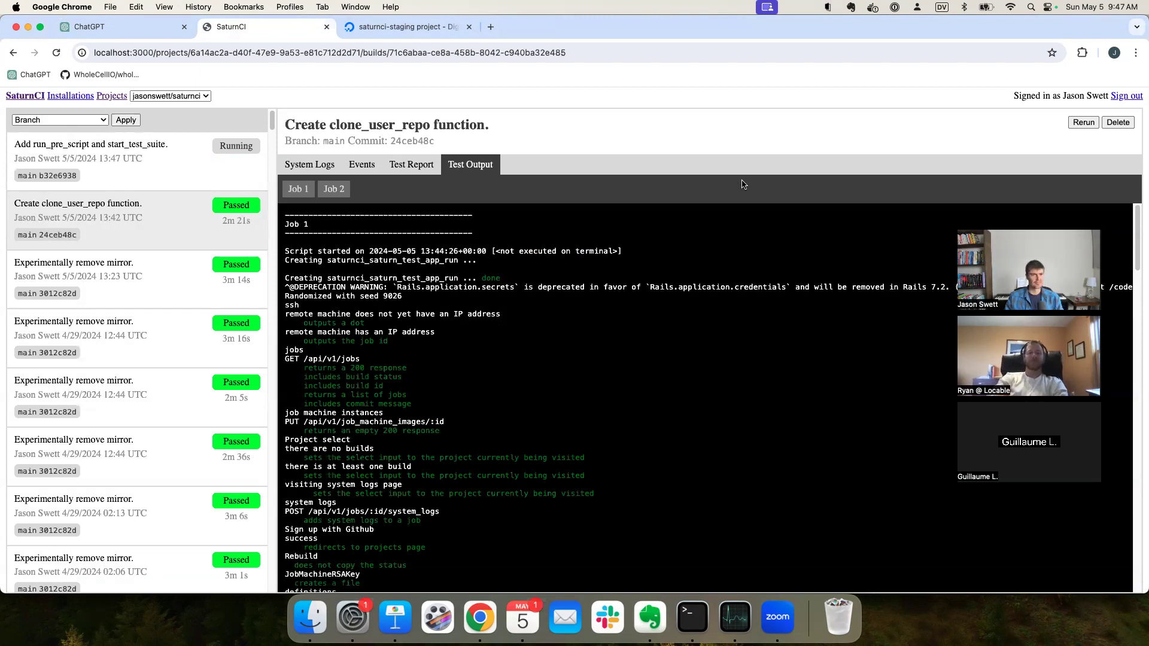
{"action": "left_click", "coordinate": [90, 143]}
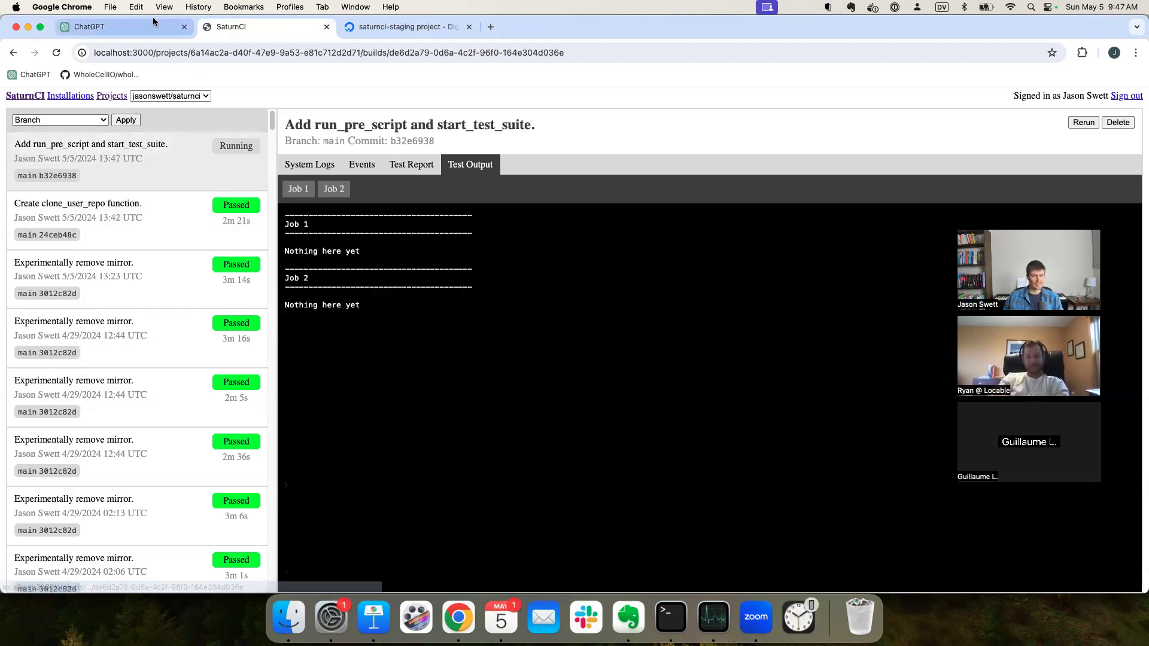
{"action": "left_click", "coordinate": [668, 617]}
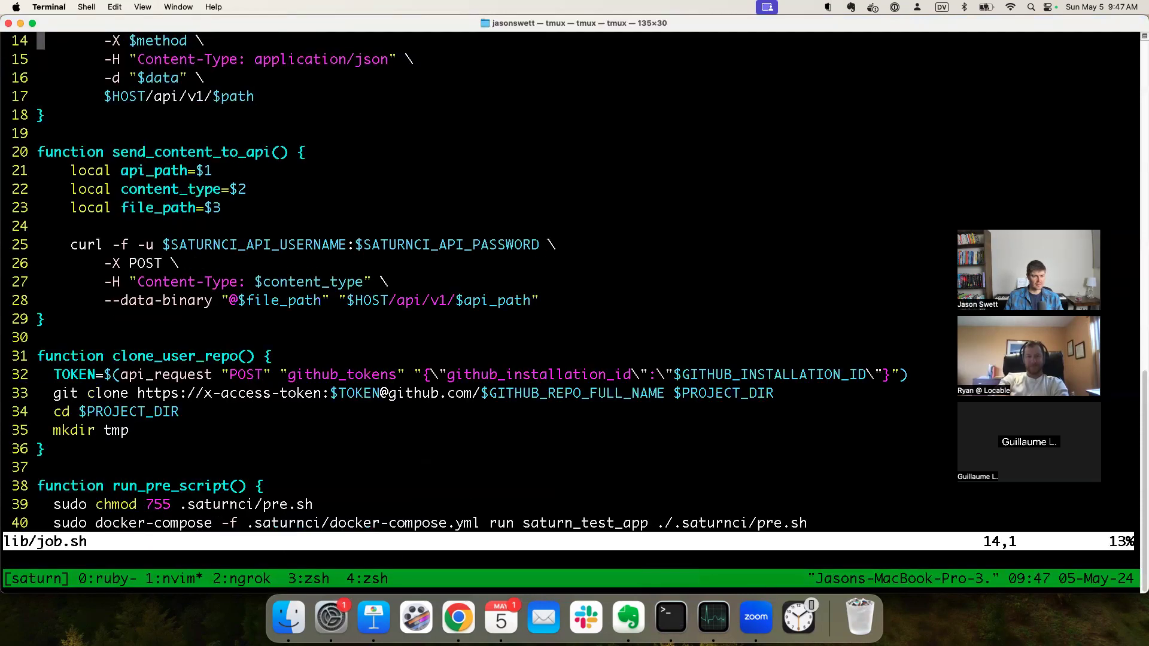
{"action": "scroll", "scroll_direction": "down", "scroll_amount": 3}
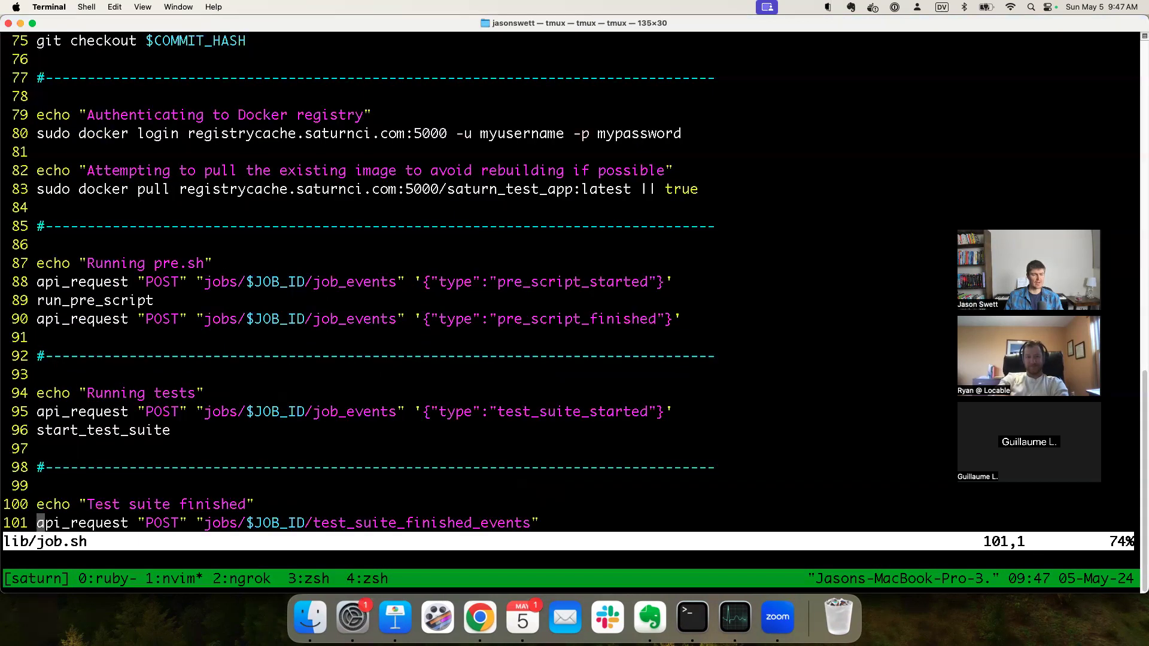
{"action": "scroll", "scroll_direction": "up", "scroll_amount": 3}
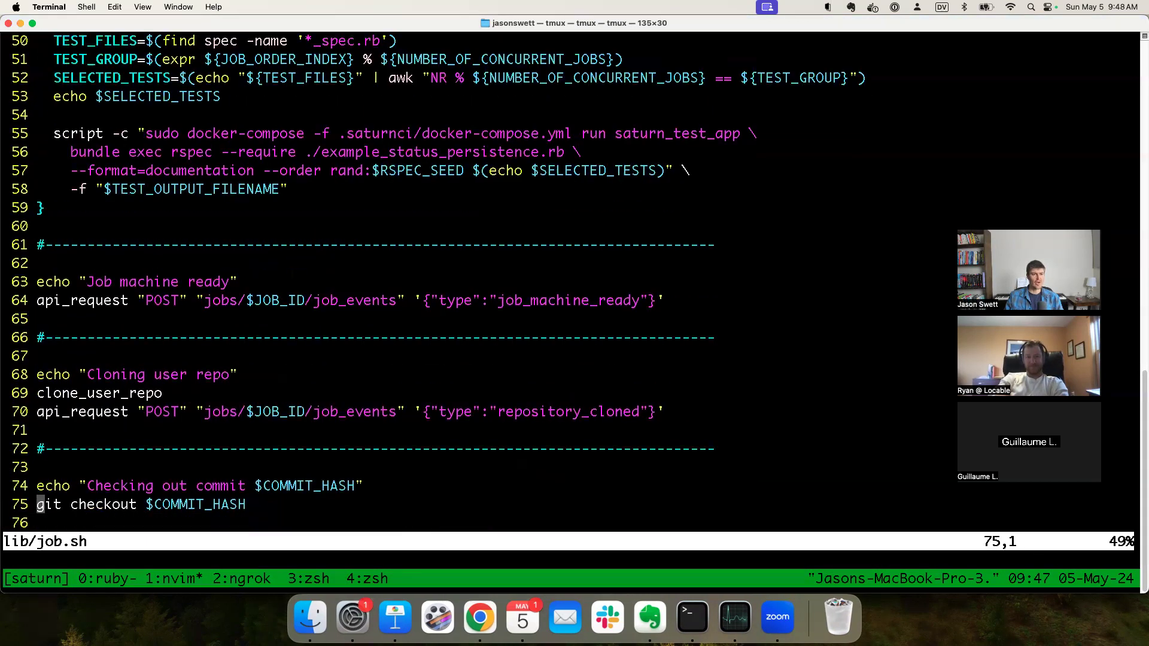
{"action": "scroll", "scroll_direction": "down", "scroll_amount": 3}
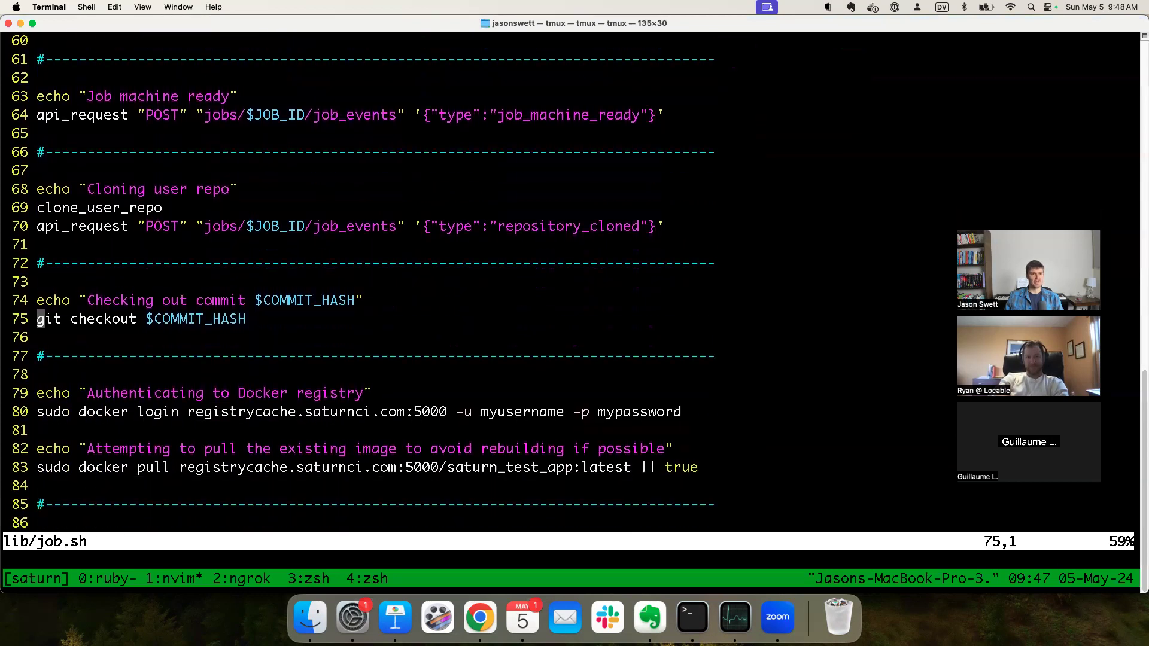
{"action": "scroll", "scroll_direction": "down", "scroll_amount": 3}
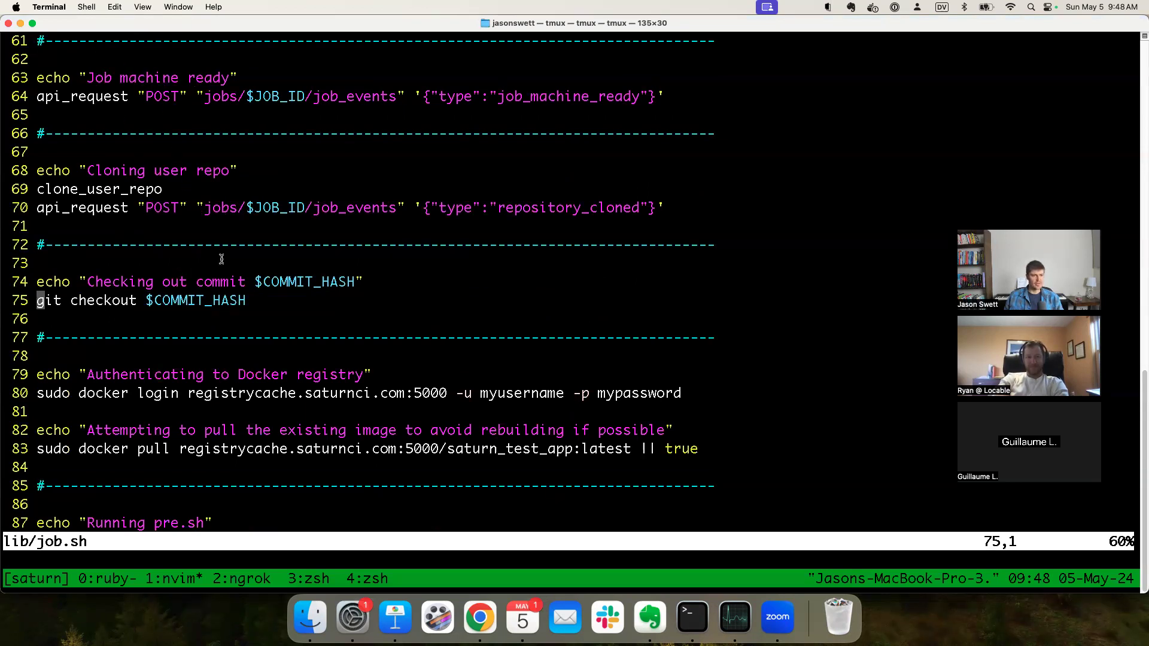
{"action": "scroll", "scroll_direction": "down", "scroll_amount": 3}
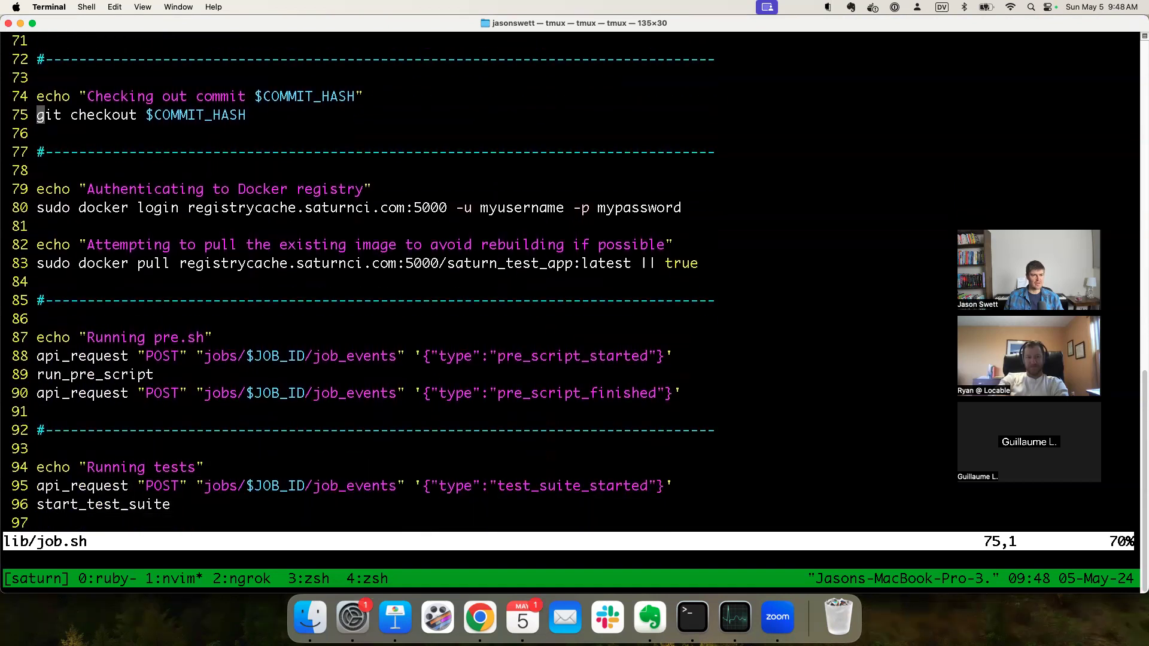
{"action": "scroll", "scroll_direction": "down", "scroll_amount": 3}
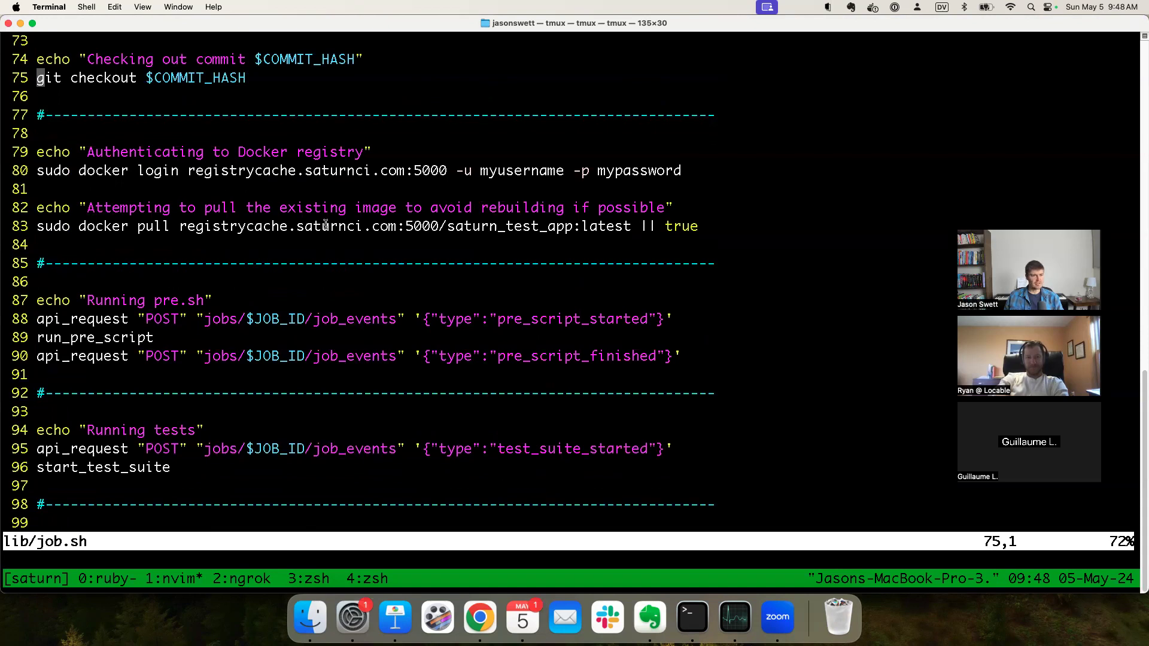
{"action": "scroll", "scroll_direction": "down", "scroll_amount": 3}
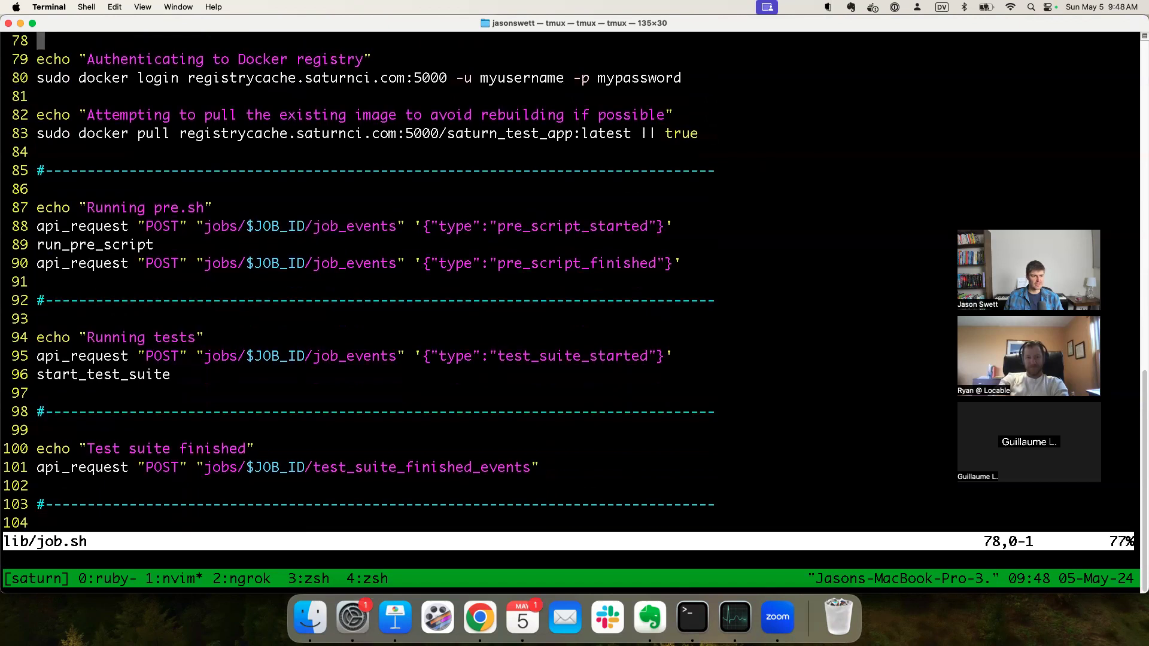
{"action": "scroll", "scroll_direction": "down", "scroll_amount": 3}
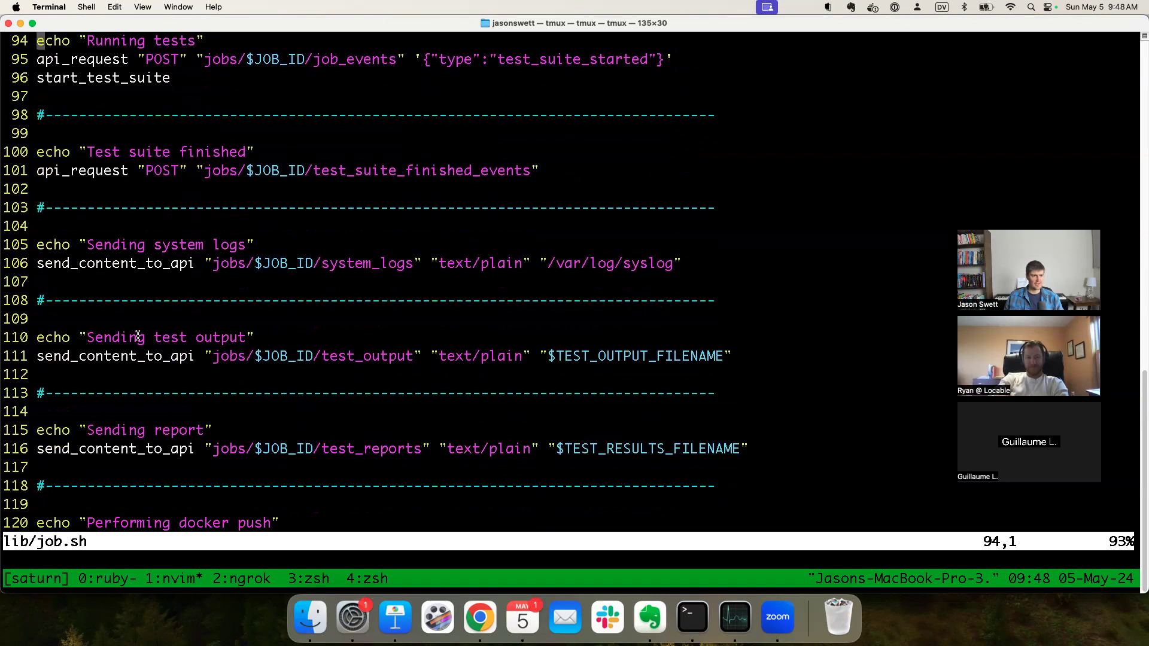
{"action": "scroll", "scroll_direction": "down", "scroll_amount": 3}
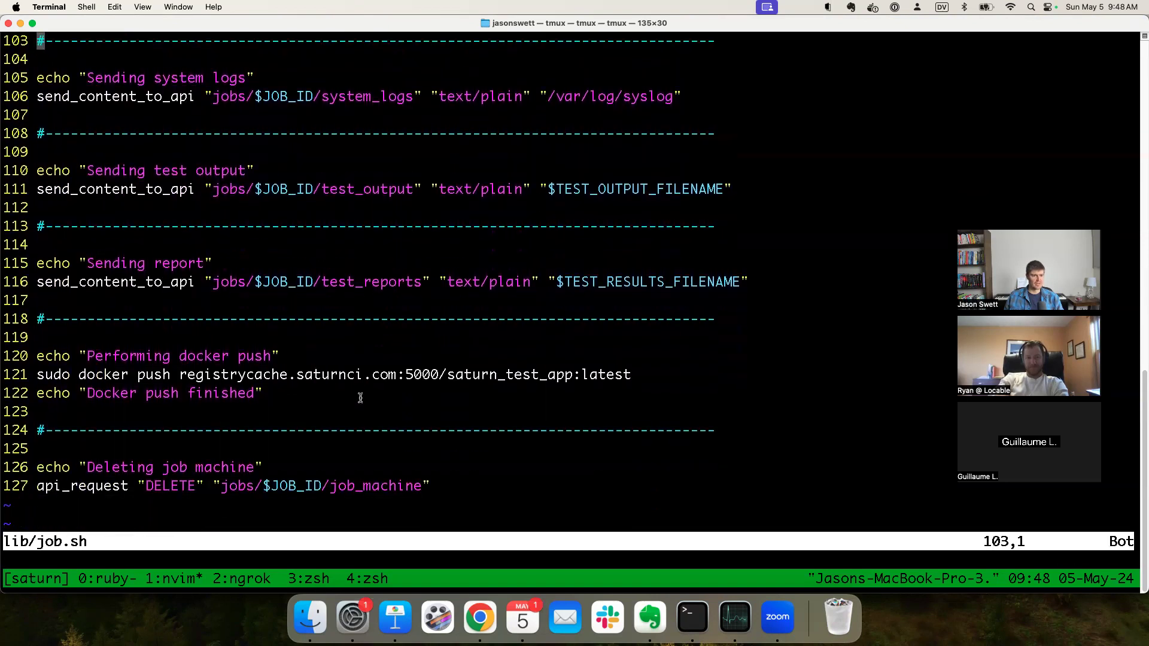
{"action": "scroll", "scroll_direction": "down", "scroll_amount": 3}
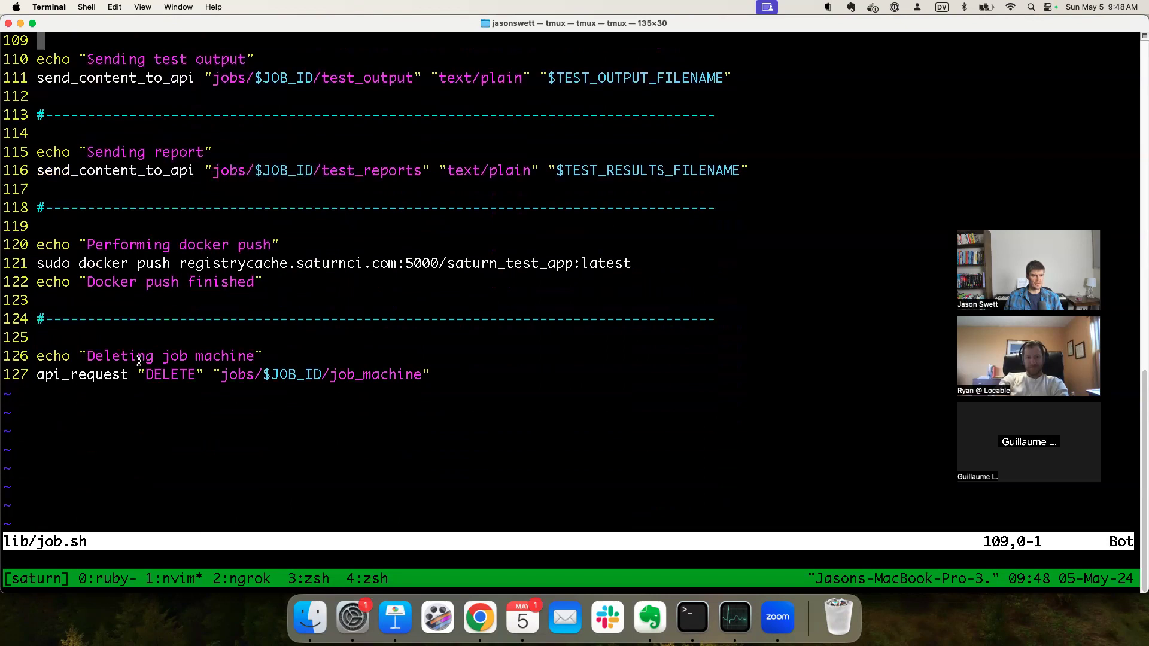
{"action": "mouse_move", "coordinate": [630, 400]}
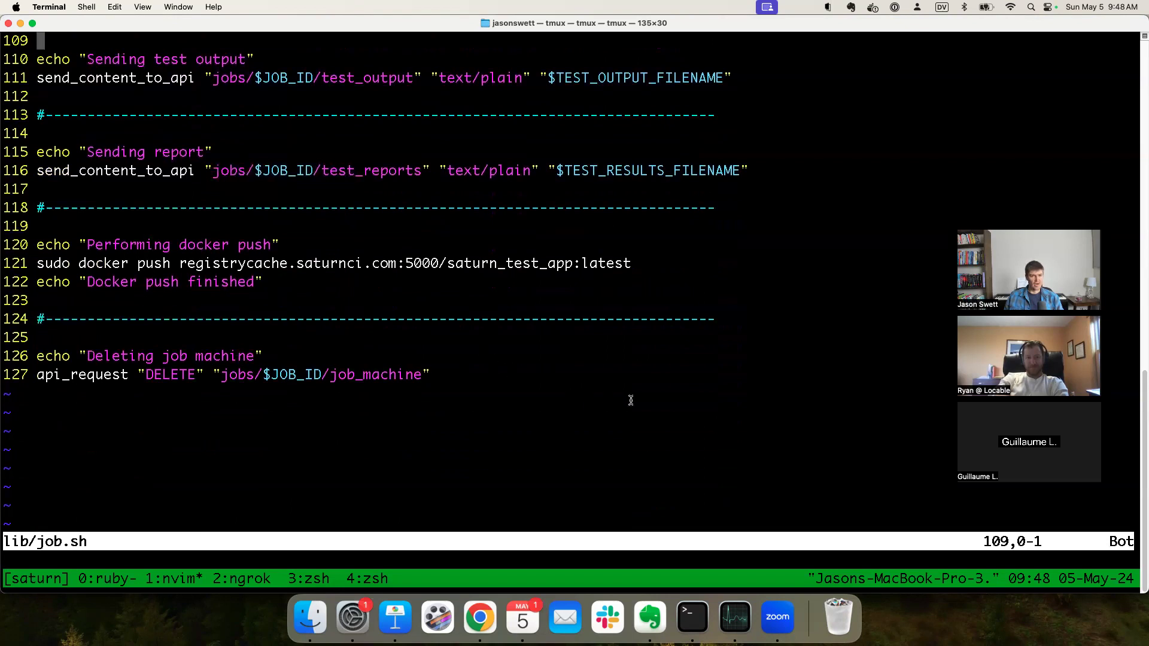
{"action": "mouse_move", "coordinate": [649, 389]}
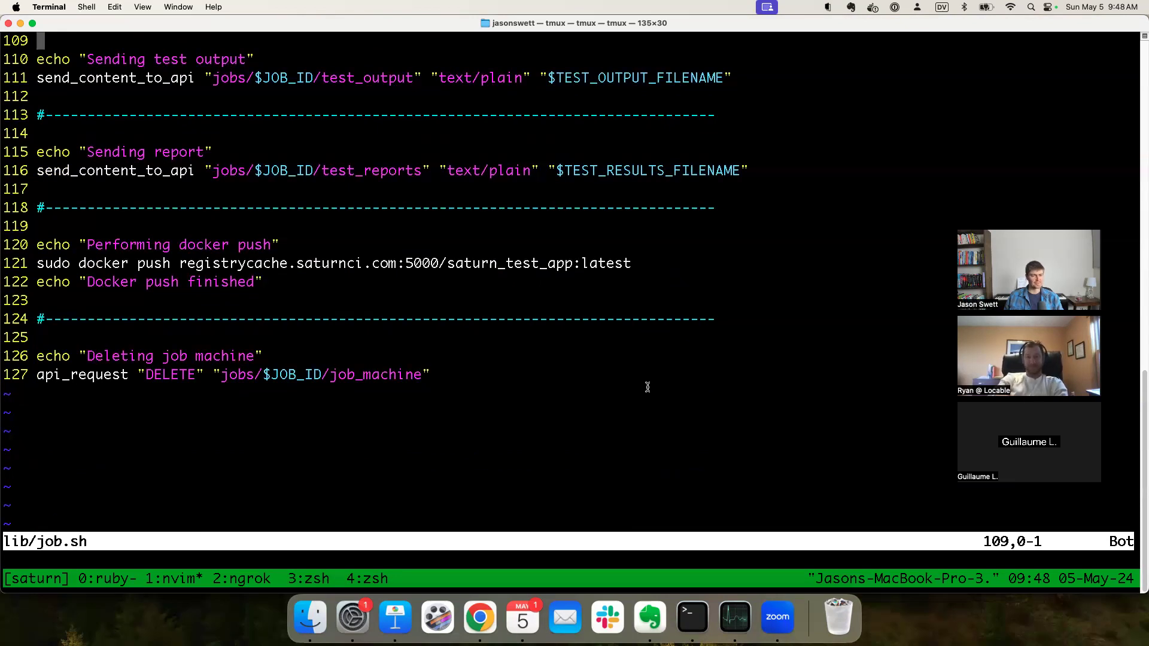
{"action": "scroll", "scroll_direction": "up", "scroll_amount": 3}
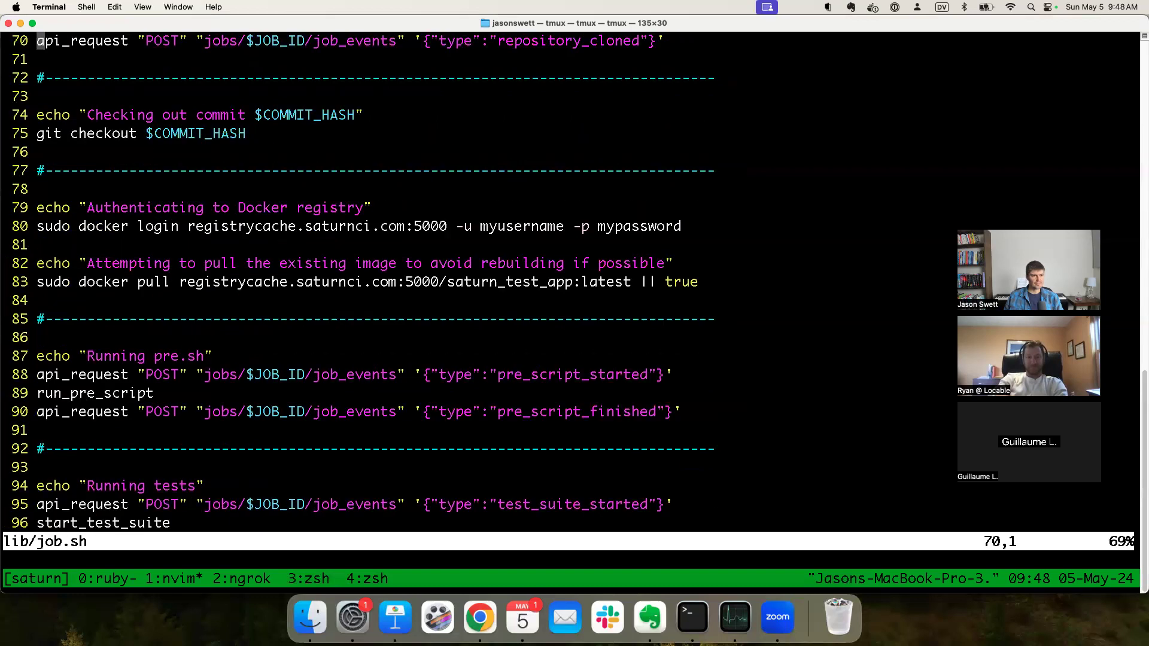
{"action": "scroll", "scroll_direction": "up", "scroll_amount": 3}
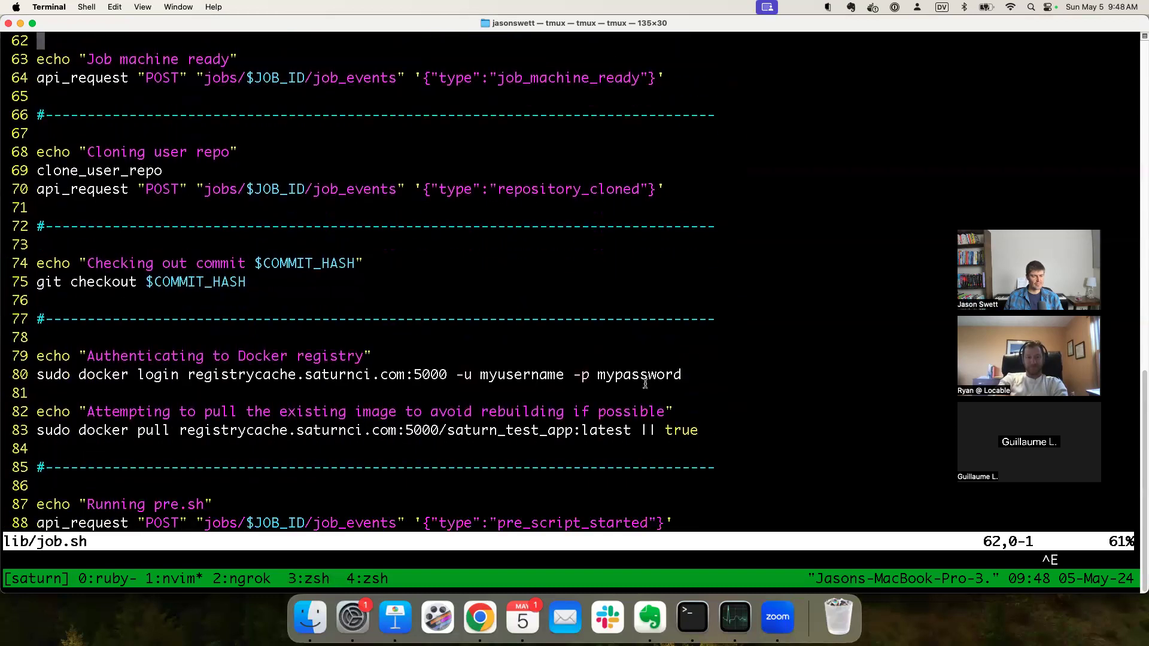
{"action": "scroll", "scroll_direction": "down", "scroll_amount": 3}
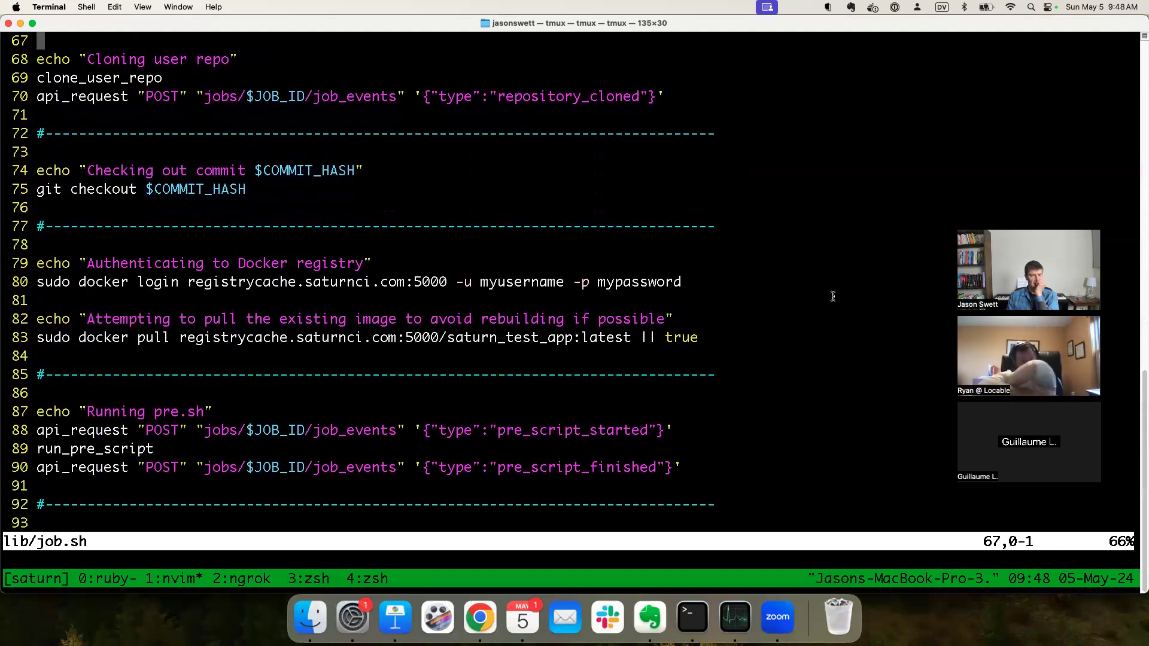
{"action": "scroll", "scroll_direction": "up", "scroll_amount": 3}
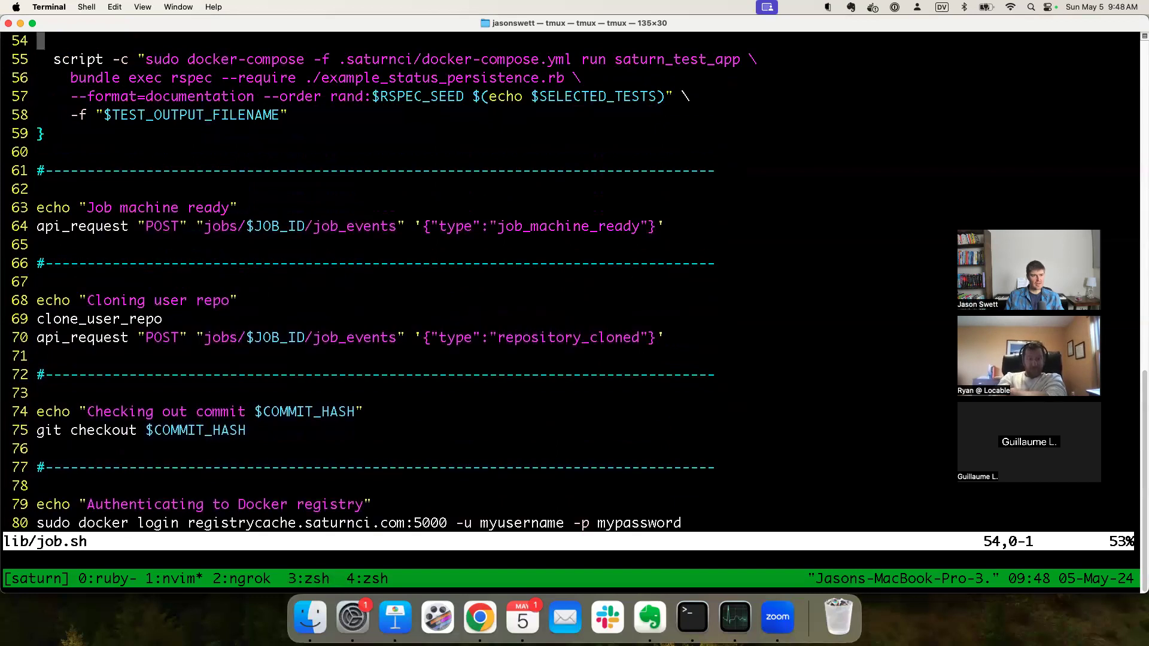
{"action": "scroll", "scroll_direction": "down", "scroll_amount": 3}
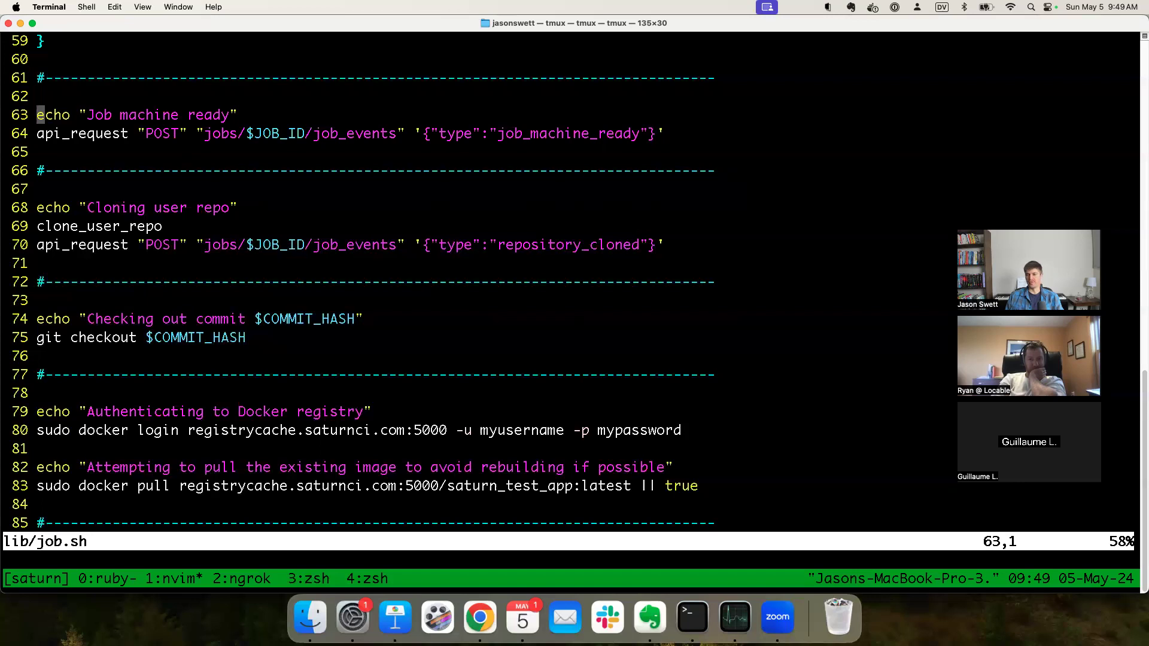
{"action": "mouse_move", "coordinate": [532, 150]}
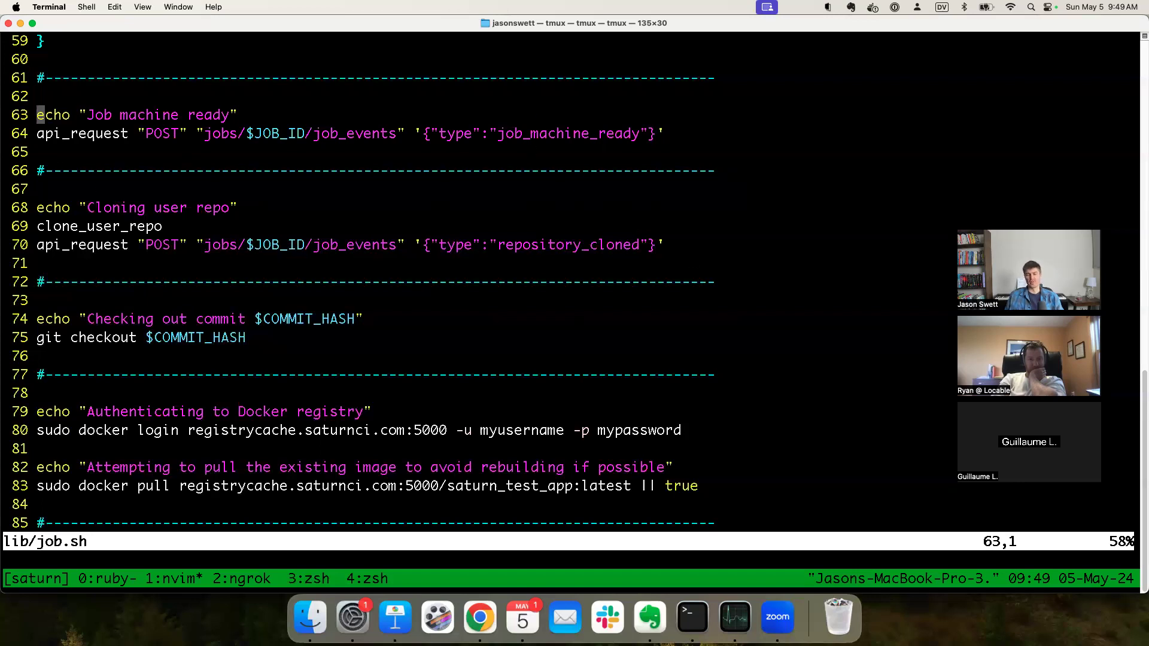
{"action": "mouse_move", "coordinate": [436, 617]}
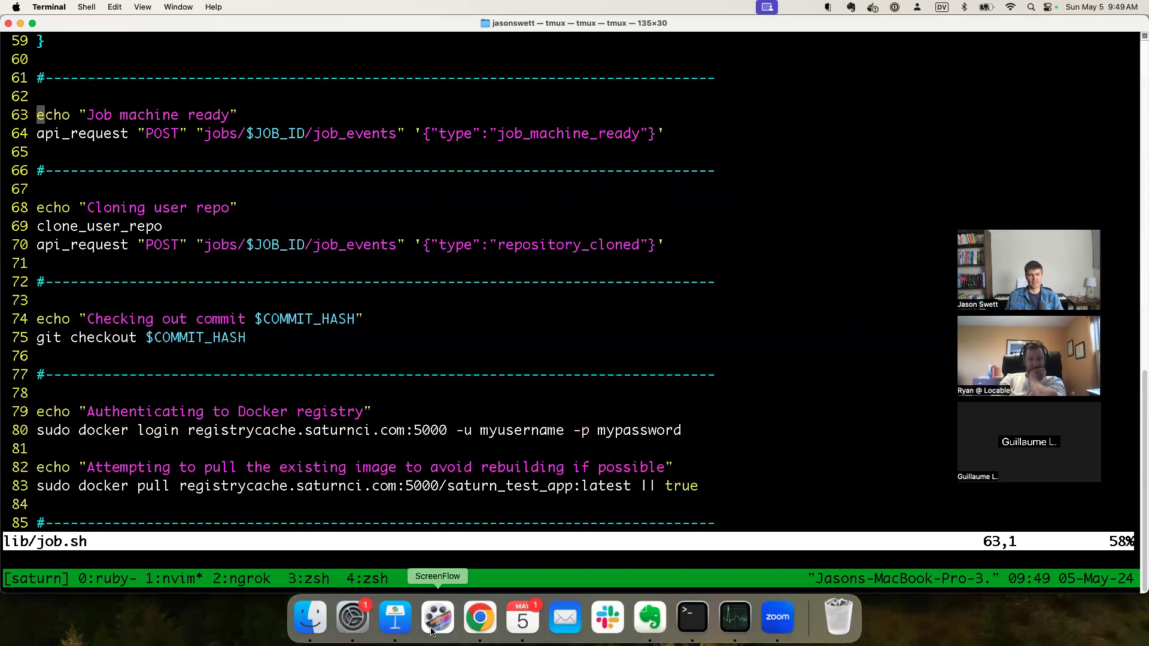
Step: Copy ChatGPT's looping syslog-sending bash snippet and return to job.sh in Terminal
{"action": "left_click", "coordinate": [479, 617]}
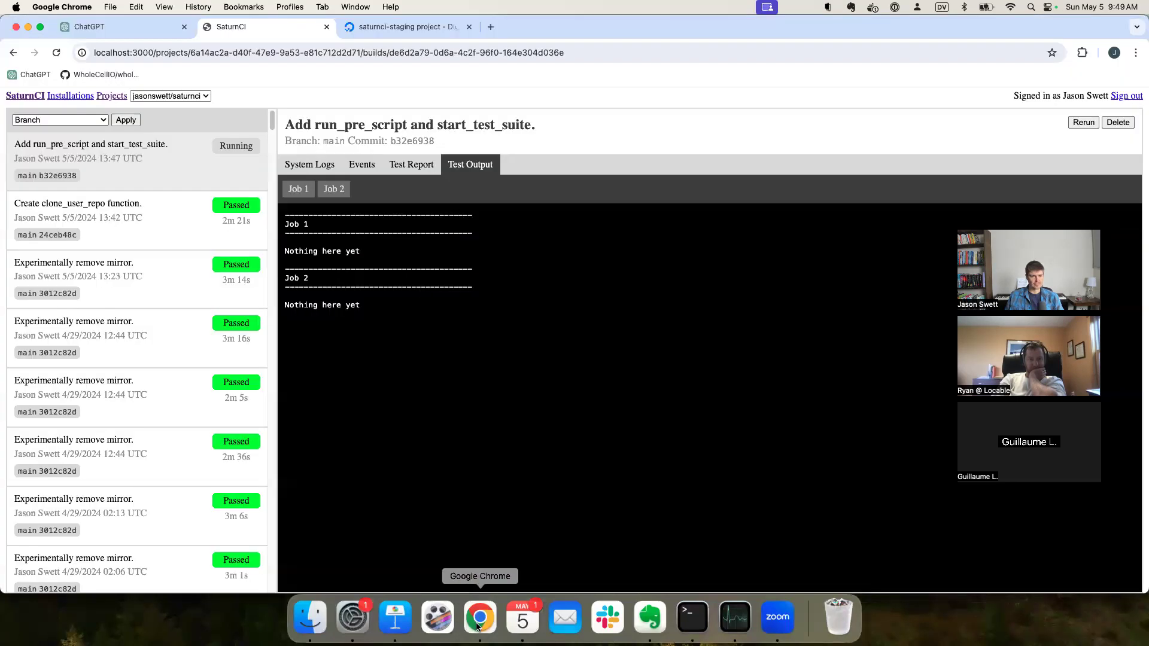
{"action": "mouse_move", "coordinate": [535, 407]}
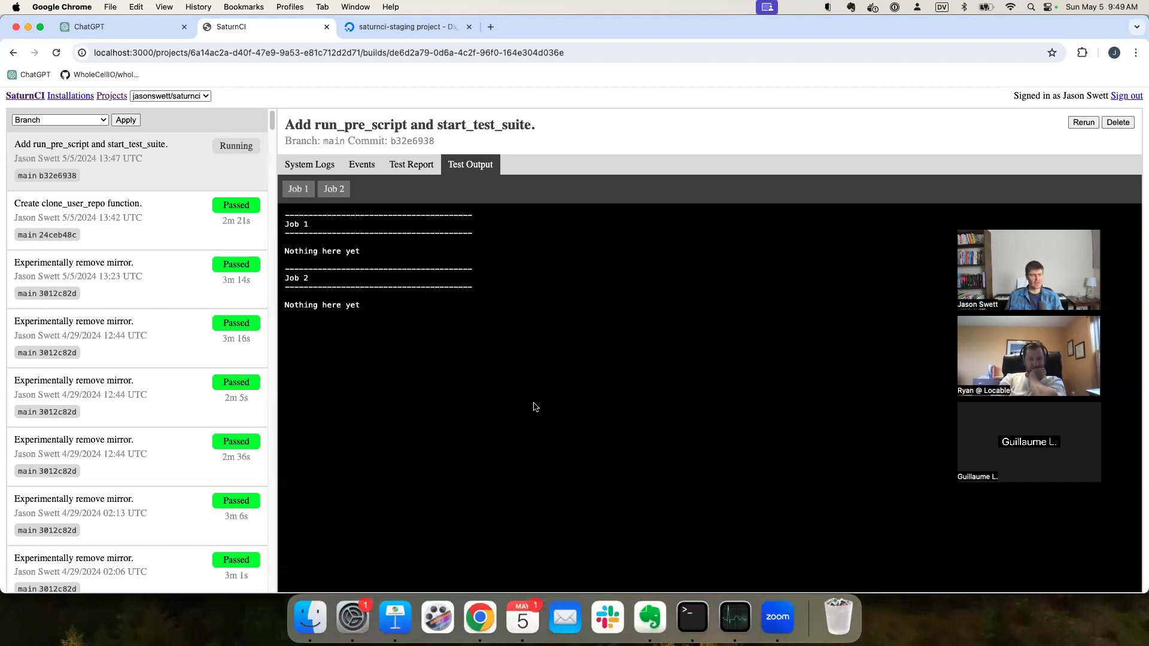
{"action": "mouse_move", "coordinate": [690, 616]}
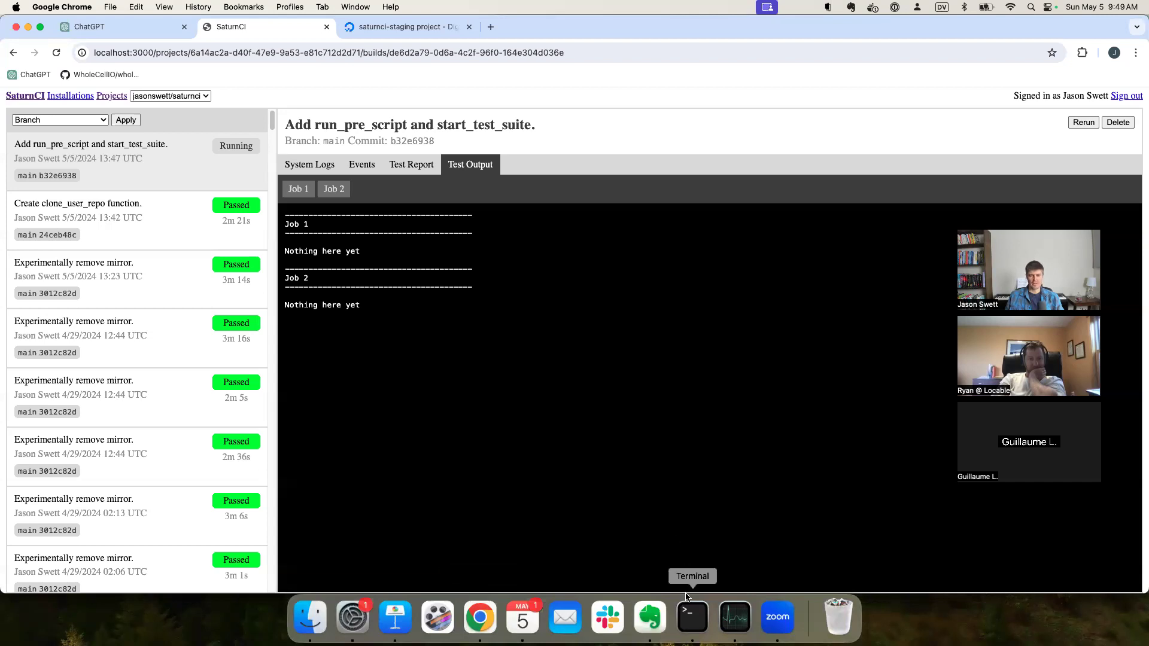
{"action": "left_click", "coordinate": [690, 616]}
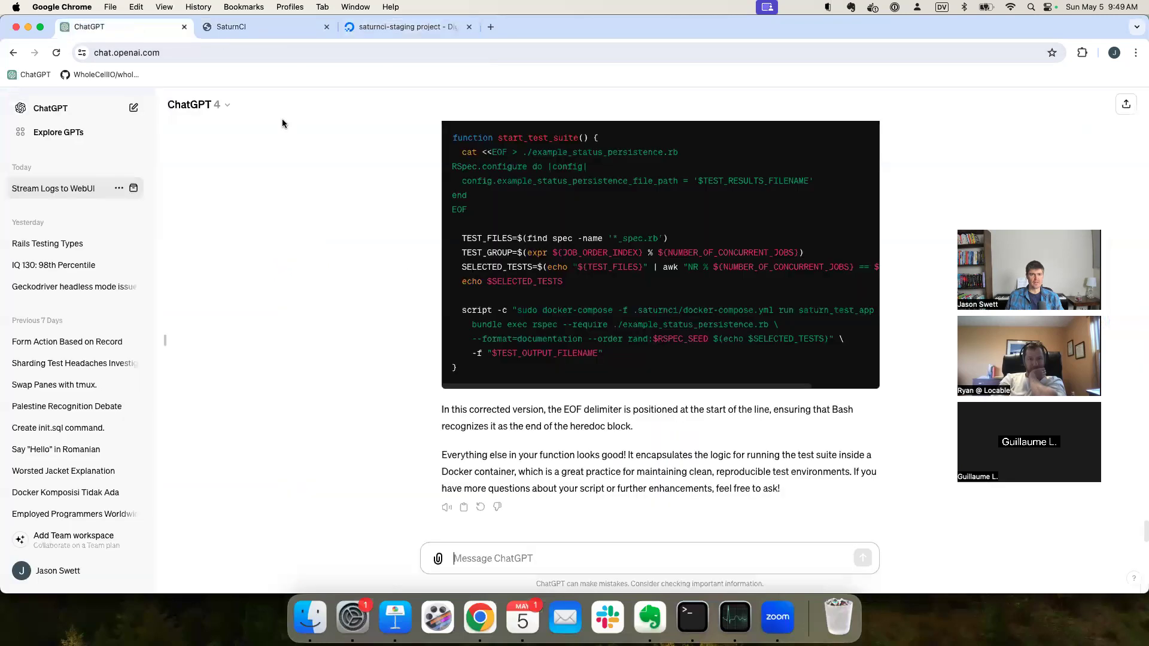
{"action": "scroll", "scroll_direction": "up", "scroll_amount": 3}
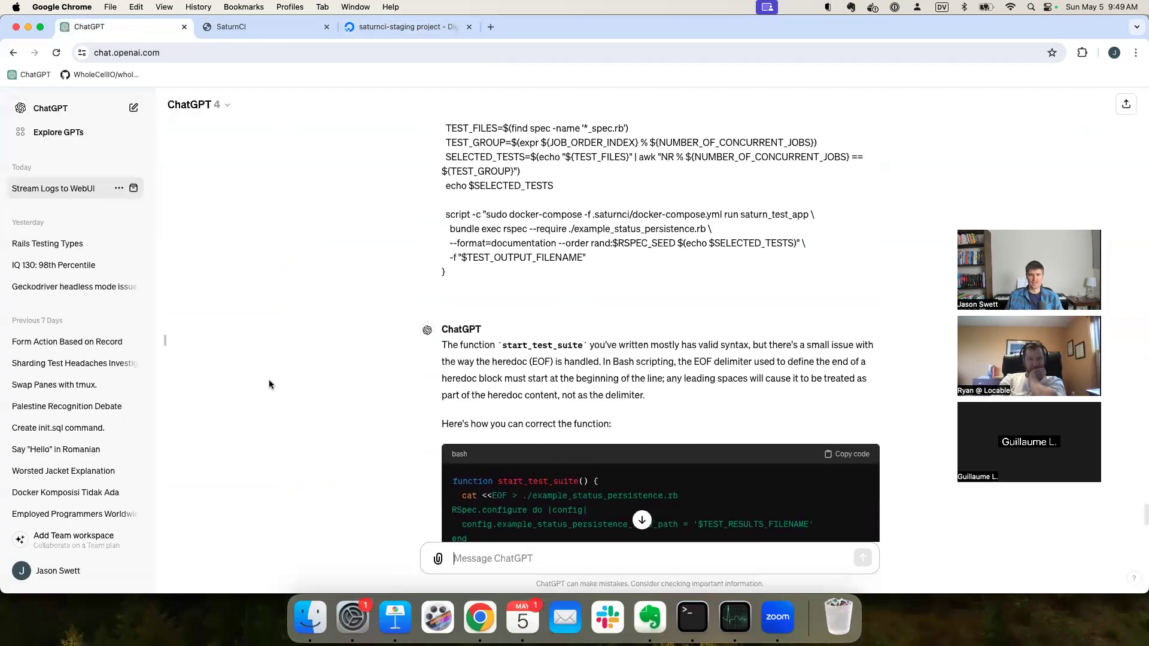
{"action": "scroll", "scroll_direction": "up", "scroll_amount": 3}
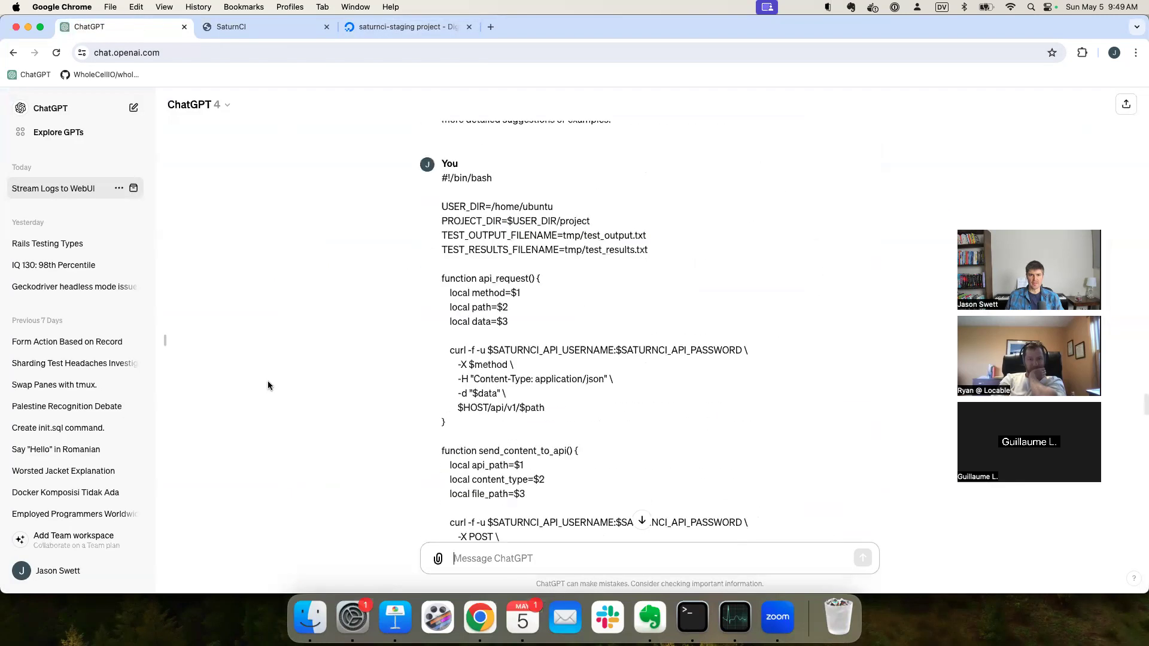
{"action": "scroll", "scroll_direction": "down", "scroll_amount": 3}
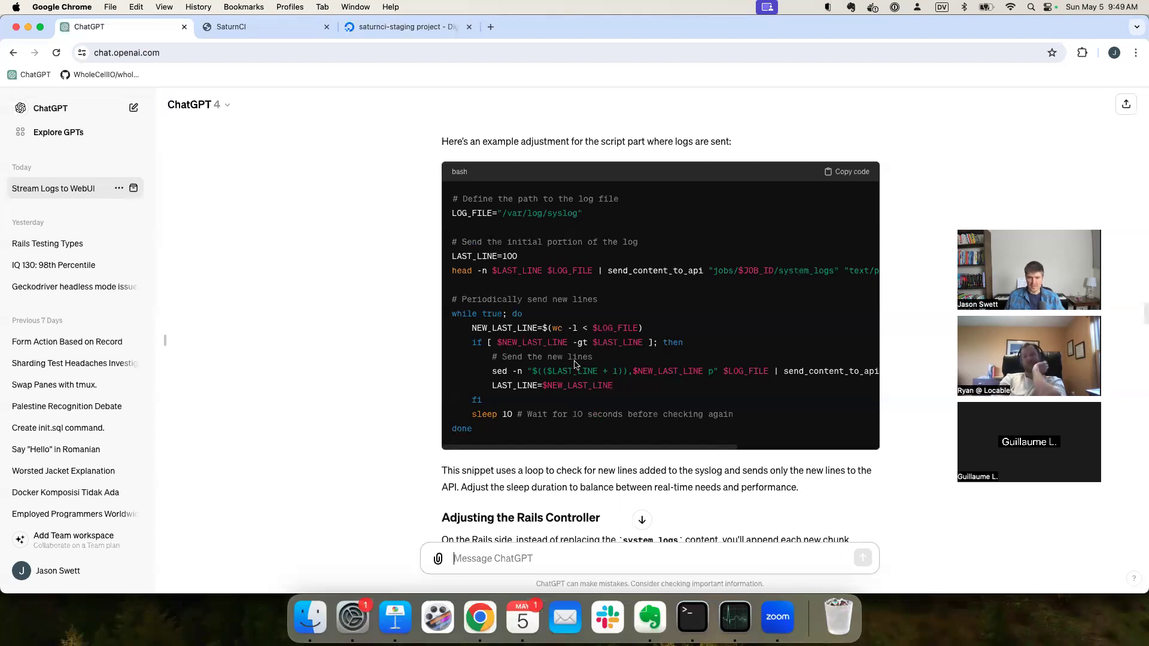
{"action": "mouse_move", "coordinate": [390, 334]}
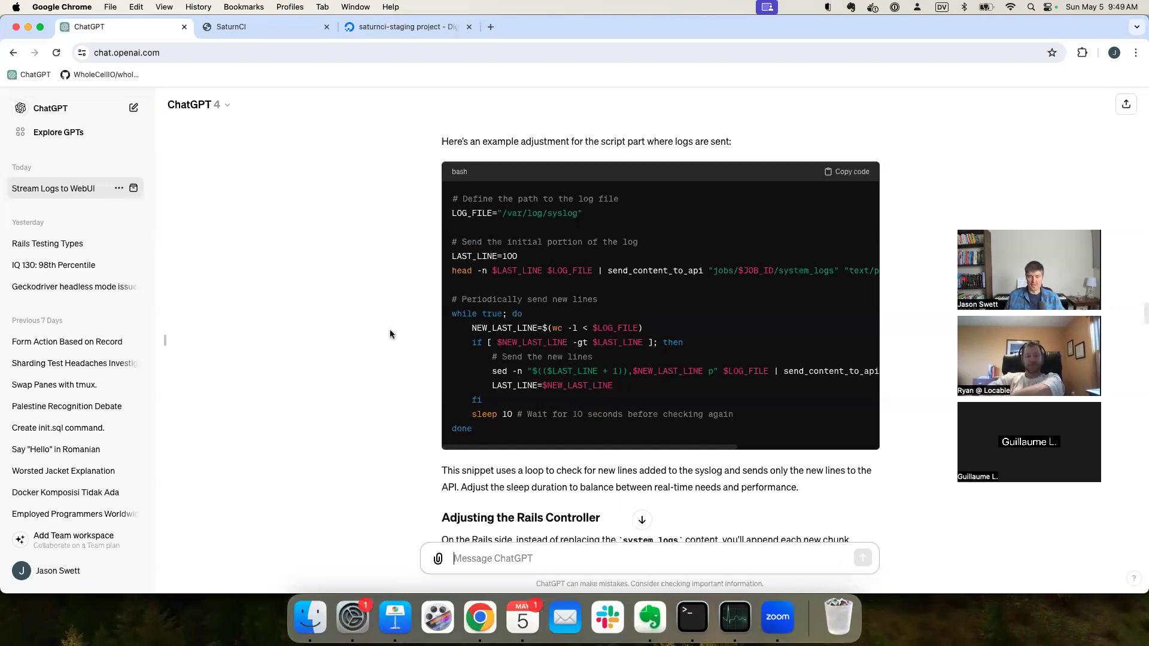
{"action": "scroll", "scroll_direction": "up", "scroll_amount": 3}
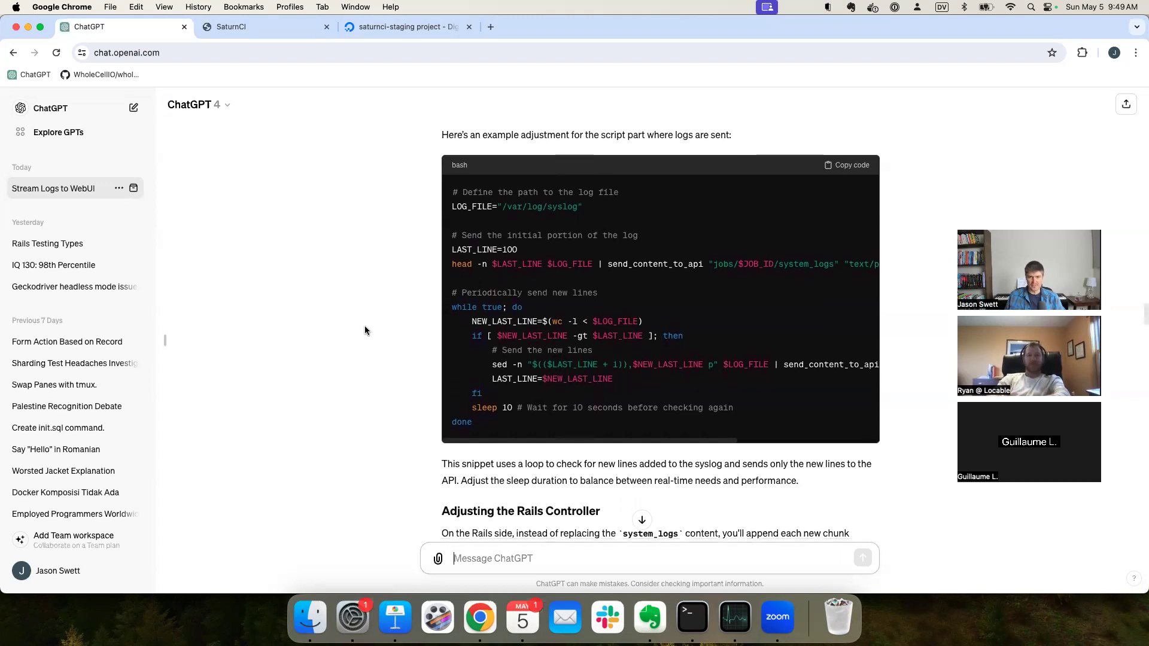
{"action": "left_click", "coordinate": [847, 165]}
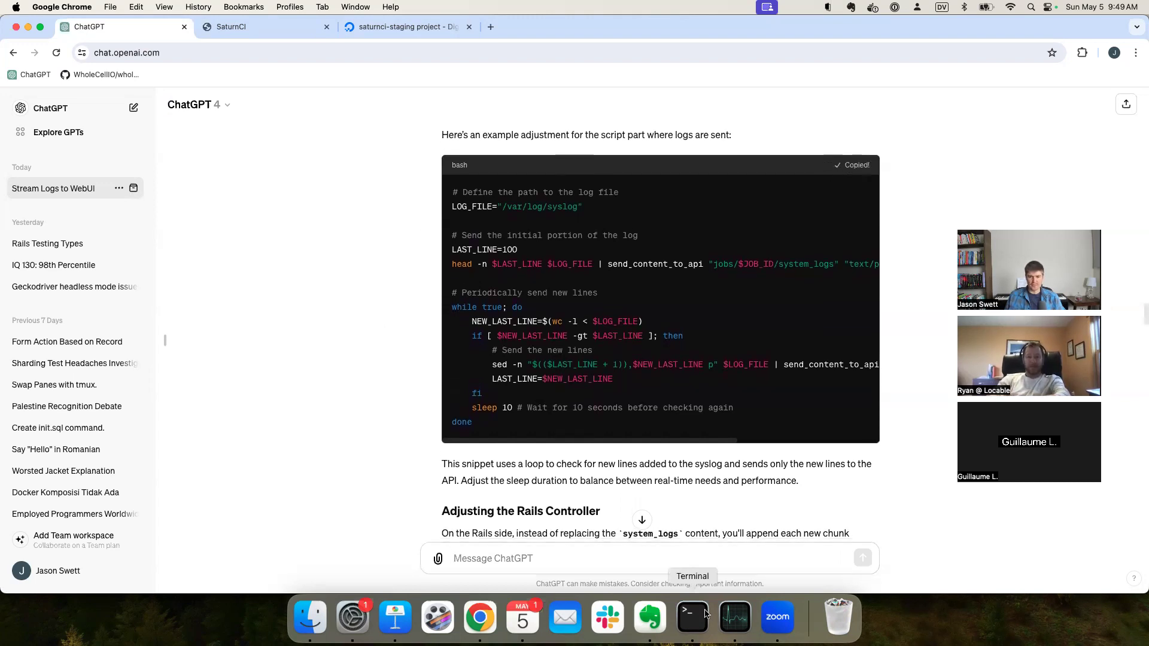
{"action": "left_click", "coordinate": [691, 616]}
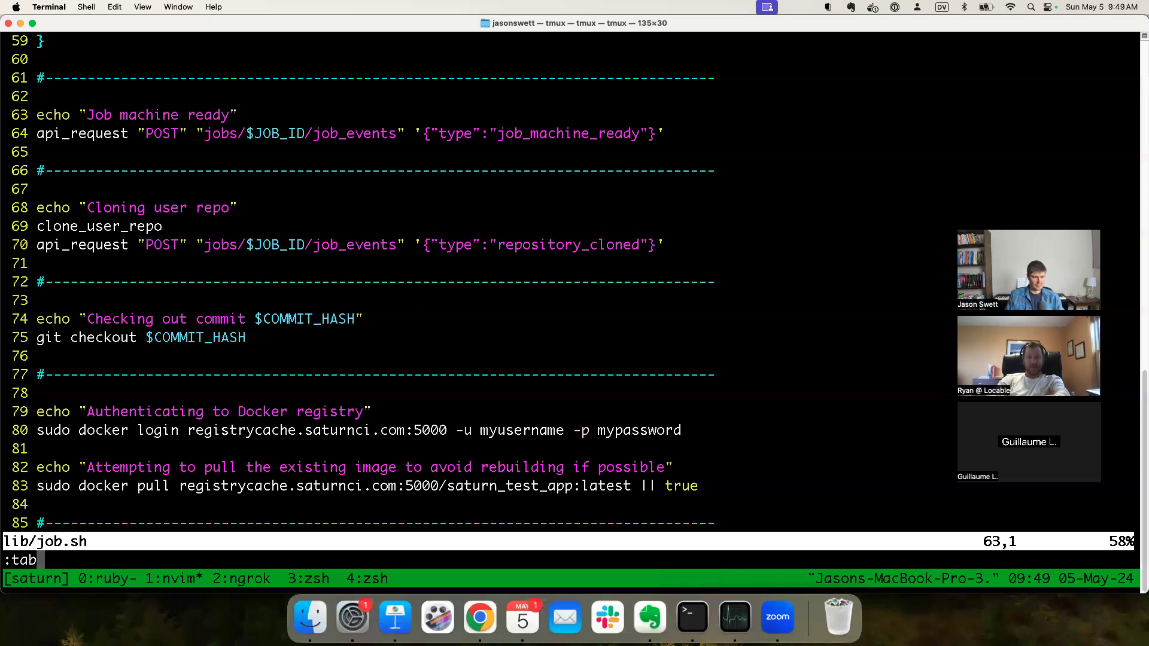
Step: Save ChatGPT's syslog-streaming snippet as thing.sh in a new editor tab and yank its lines
{"action": "type", "text": "e"}
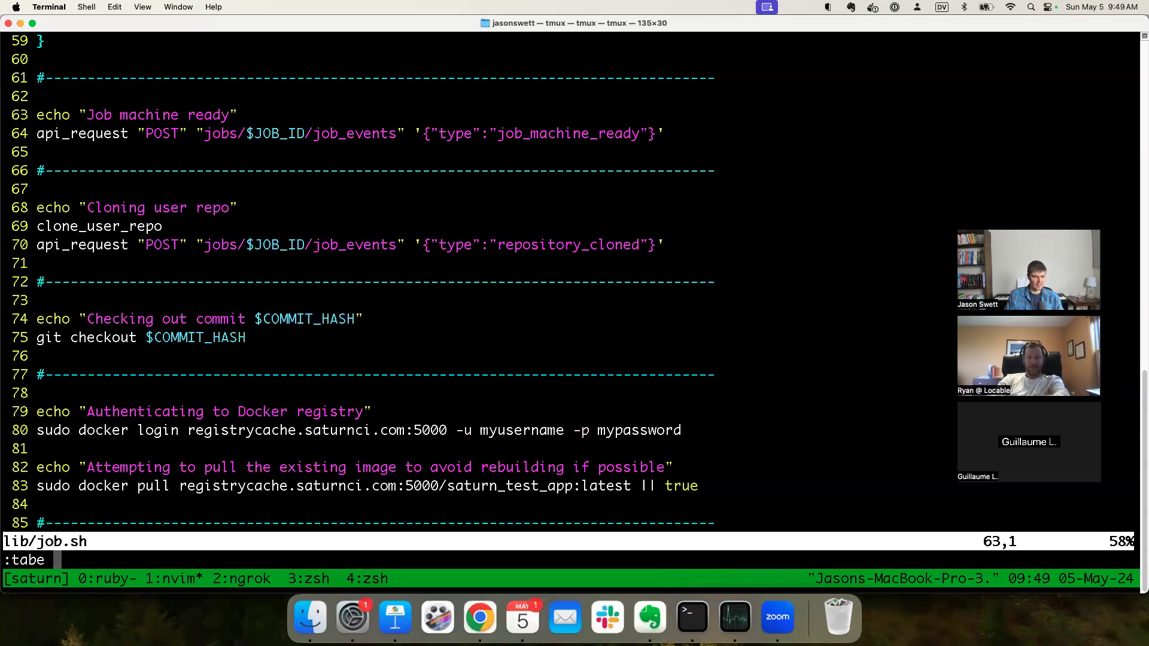
{"action": "key", "text": "Return"}
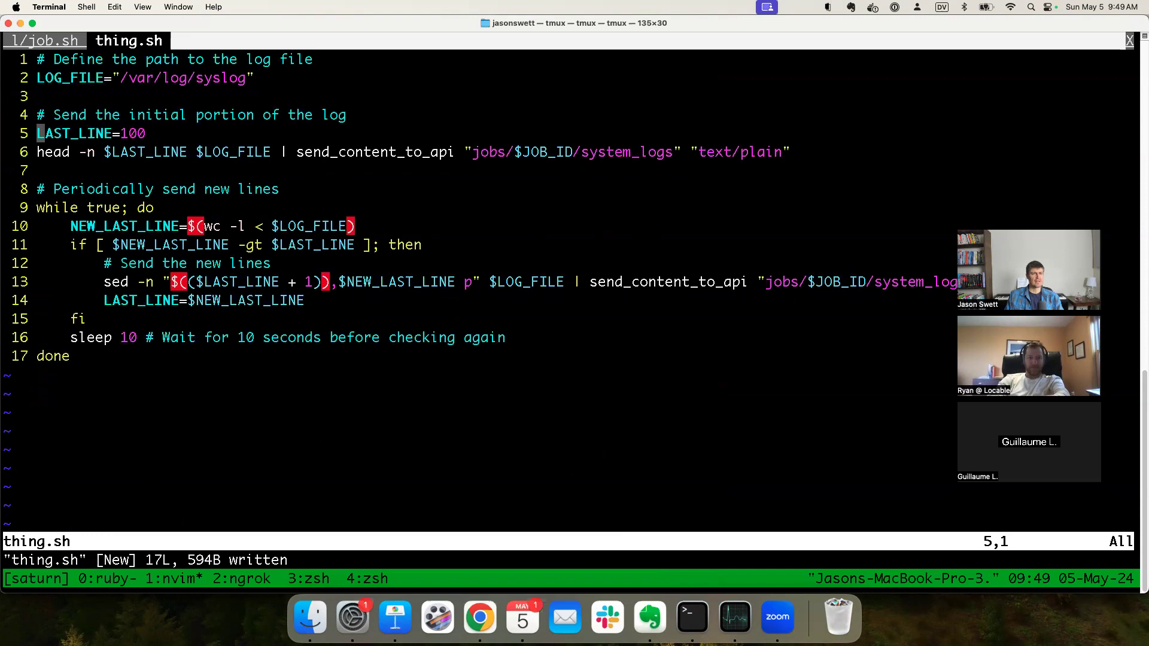
{"action": "key", "text": "j"}
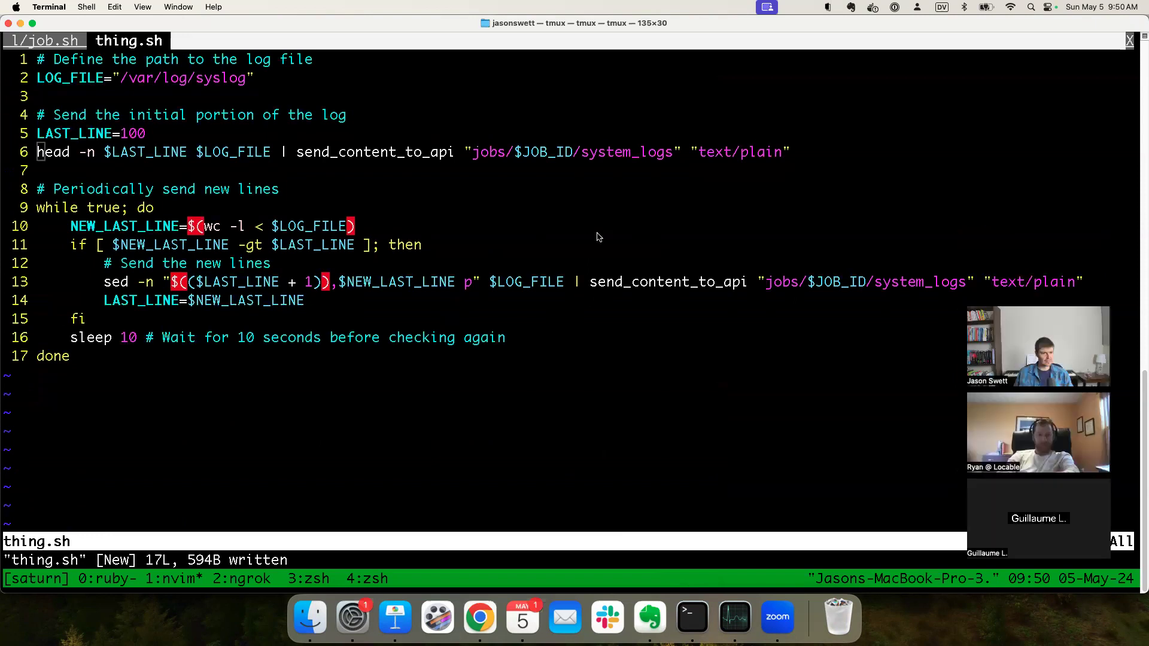
{"action": "mouse_move", "coordinate": [113, 385]}
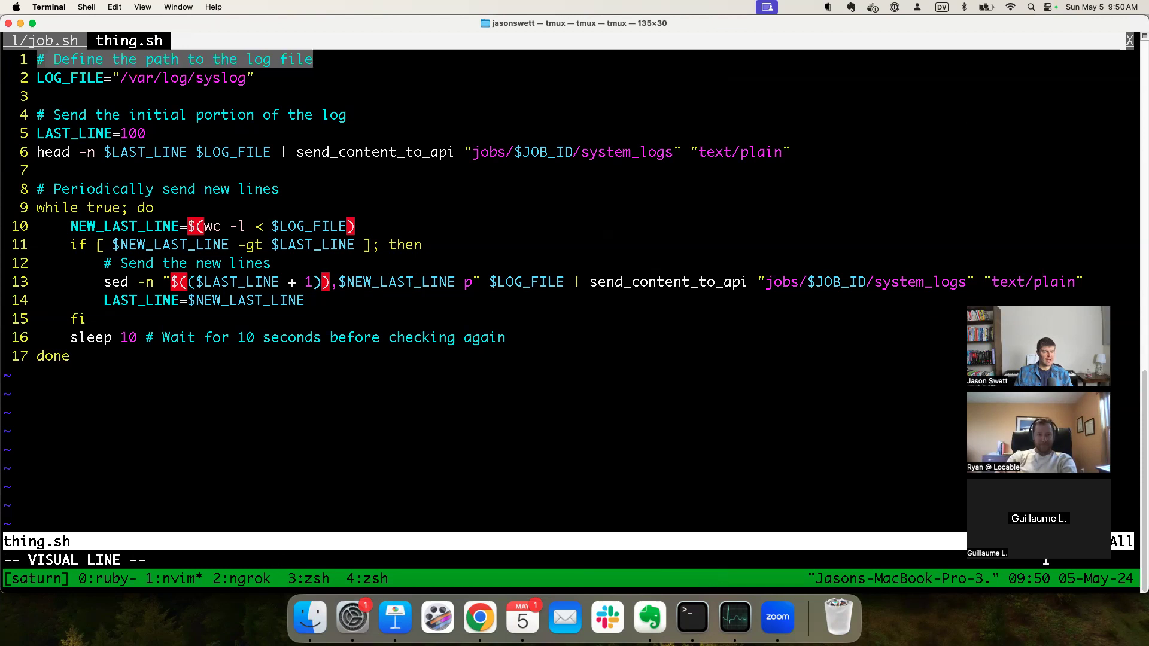
{"action": "key", "text": "y"}
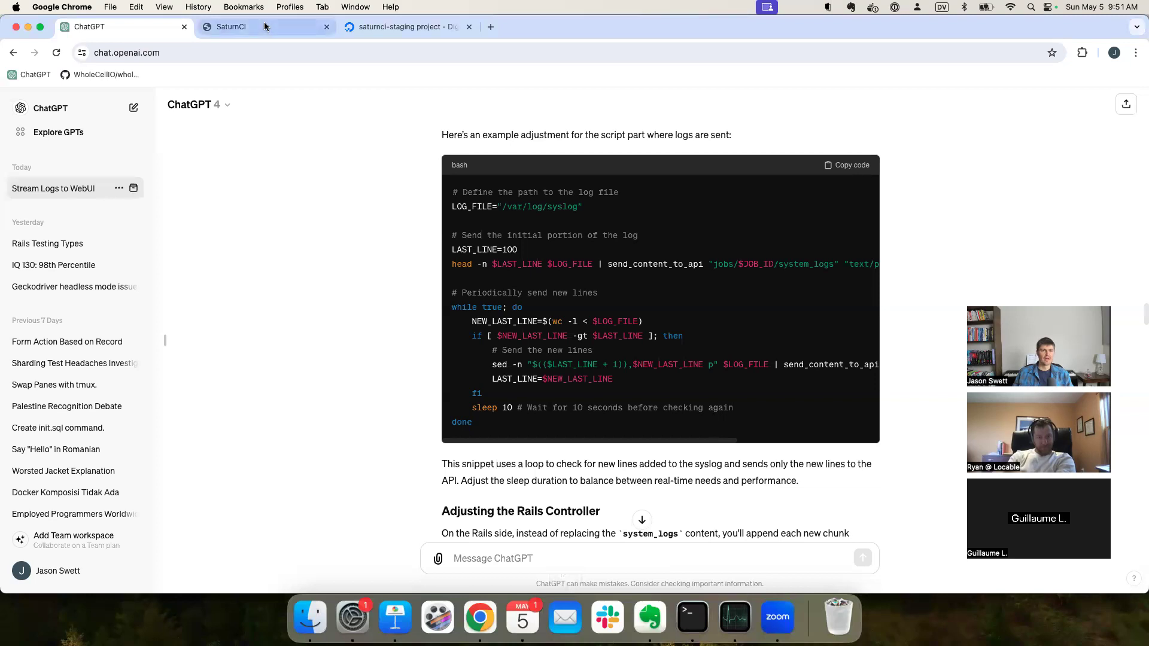
Step: Confirm the 'Add run_pre_script and start_test_suite.' build passed in SaturnCI, then return to Terminal
{"action": "left_click", "coordinate": [231, 26]}
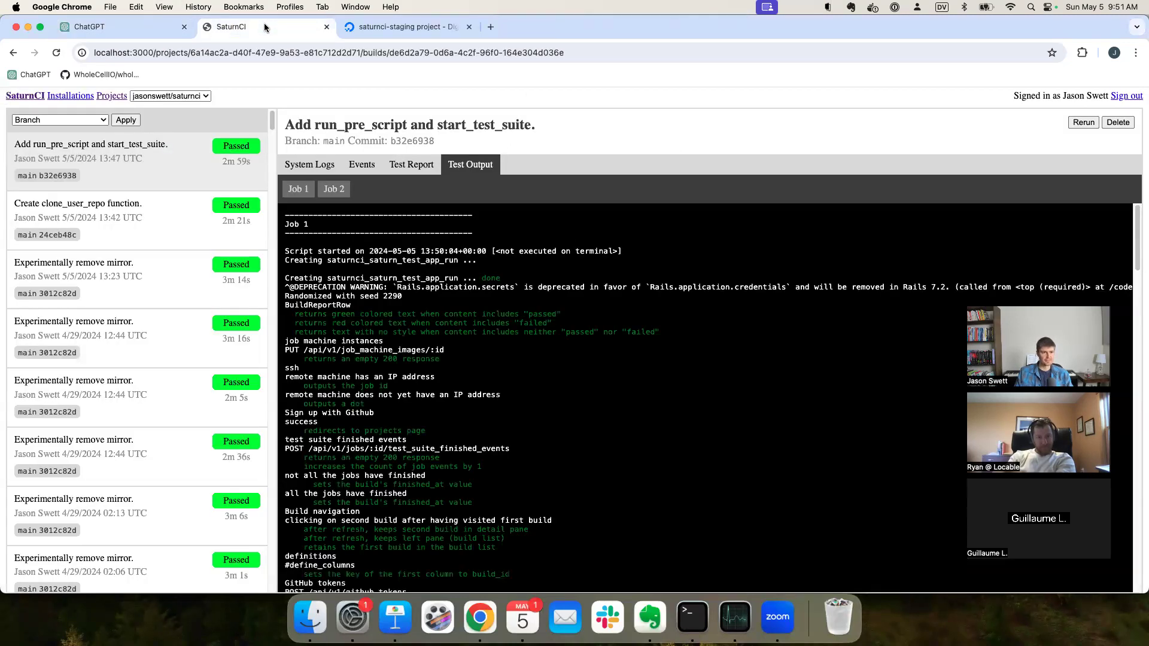
{"action": "left_click", "coordinate": [88, 26]}
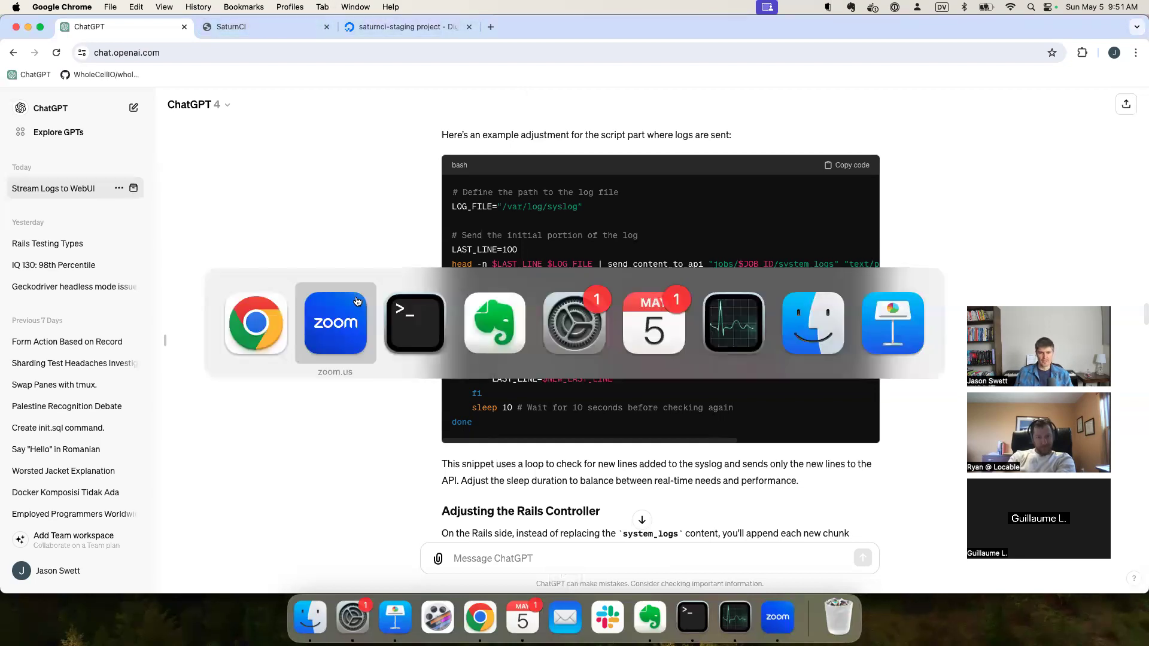
{"action": "left_click", "coordinate": [414, 323]}
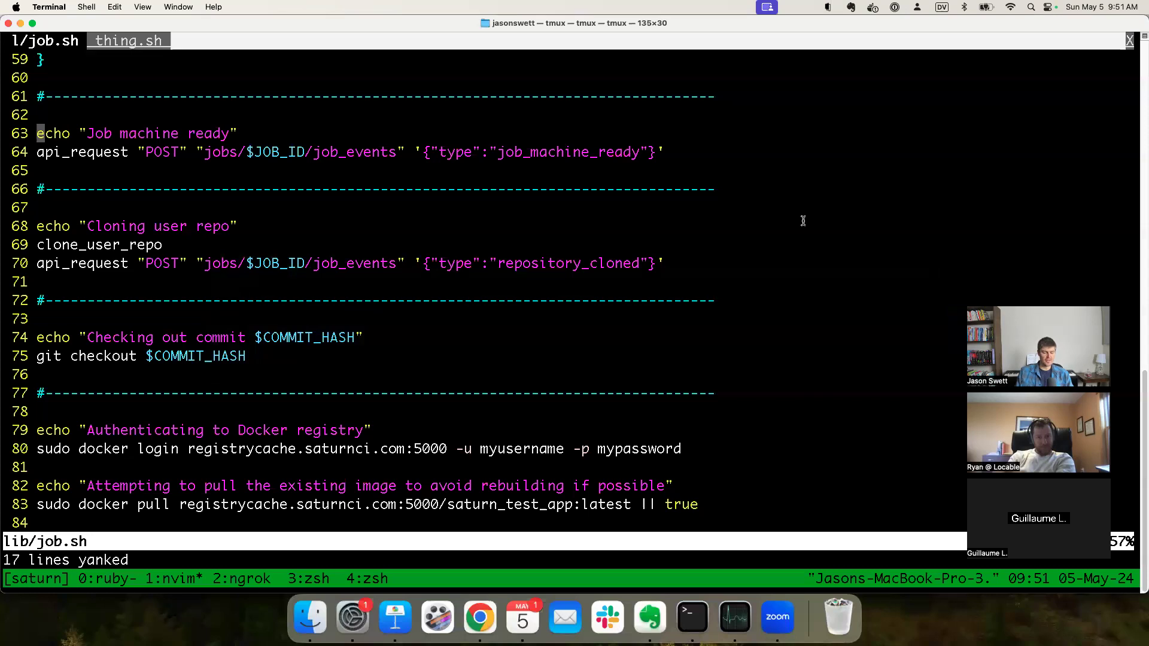
Step: Review lib/job.sh's pasted syslog-streaming loop and remove the extra blank line
{"action": "scroll", "scroll_direction": "up", "scroll_amount": 3}
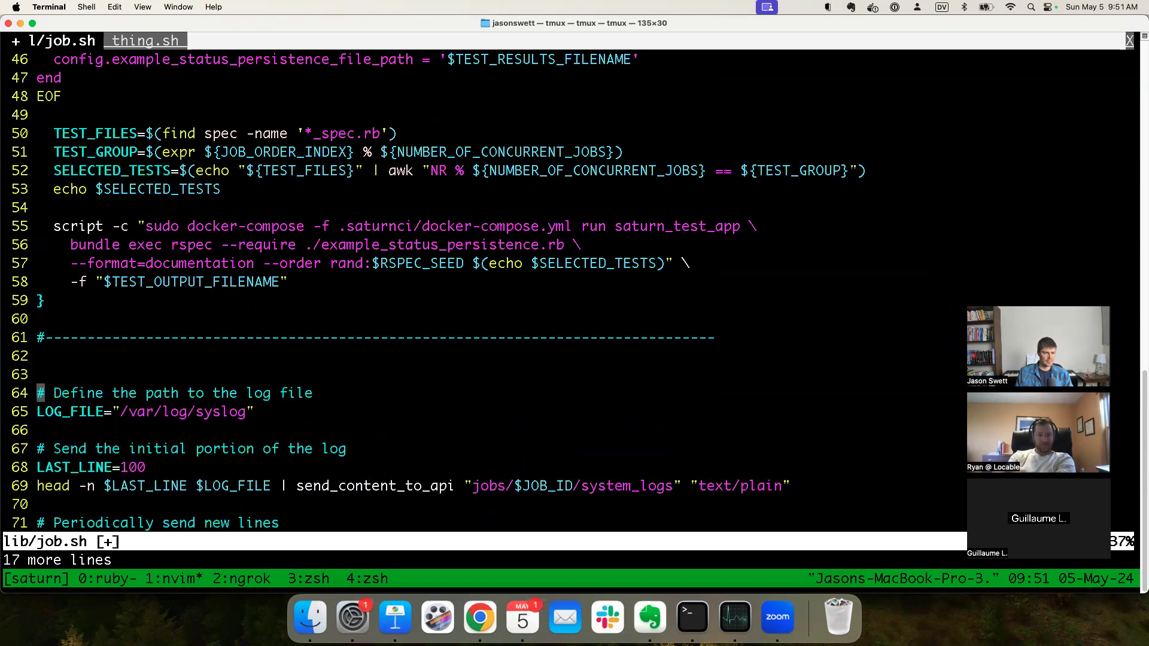
{"action": "scroll", "scroll_direction": "down", "scroll_amount": 3}
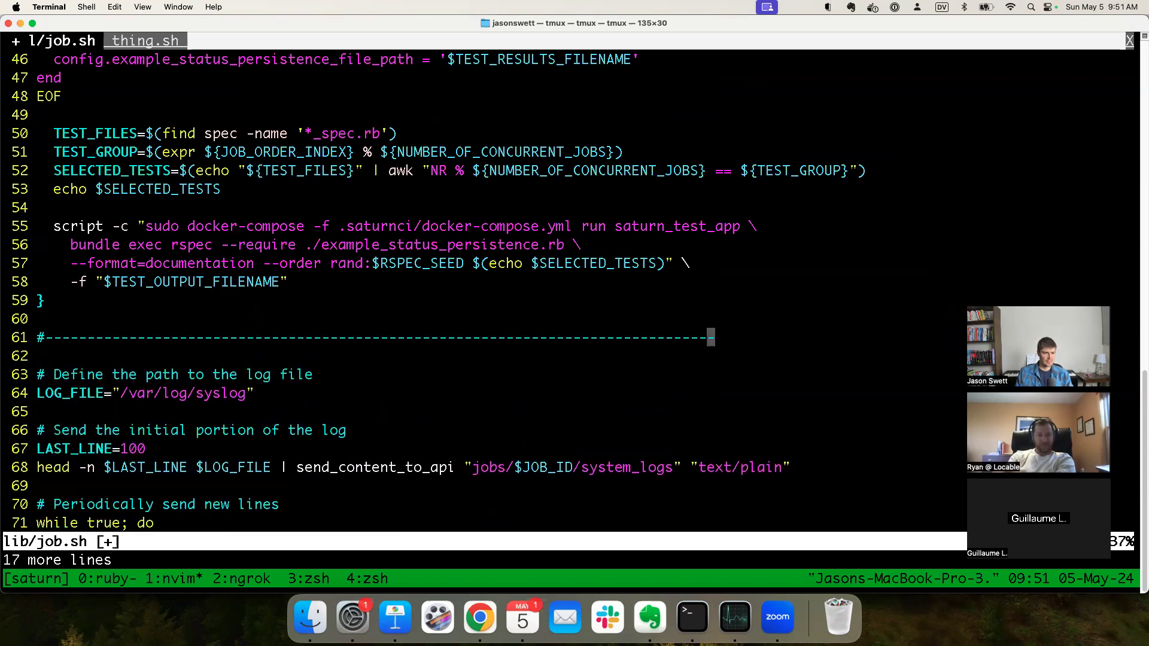
{"action": "scroll", "scroll_direction": "down", "scroll_amount": 3}
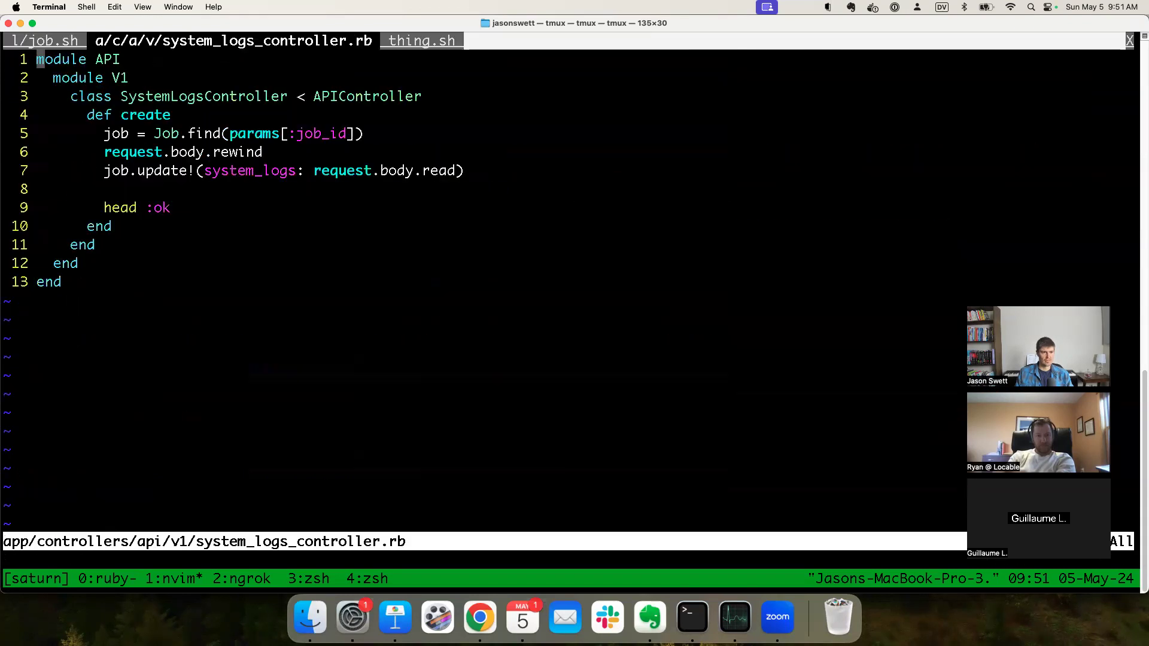
Step: Replace SystemLogsController's code with ChatGPT's version that appends incoming log chunks
{"action": "left_click", "coordinate": [479, 617]}
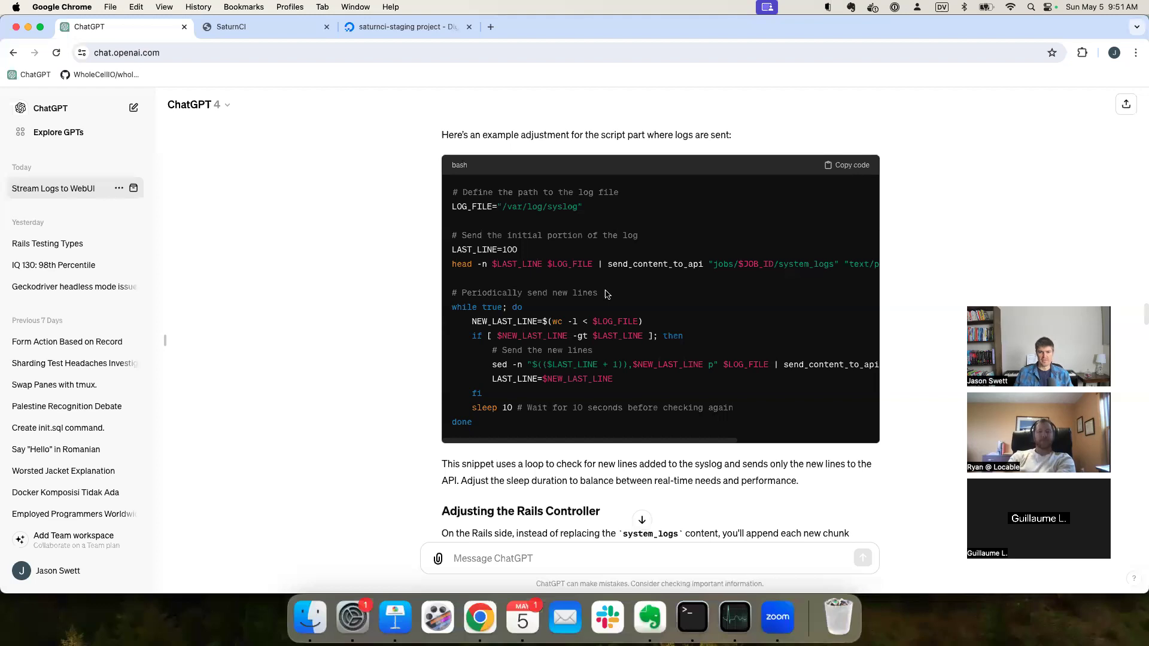
{"action": "scroll", "scroll_direction": "down", "scroll_amount": 3}
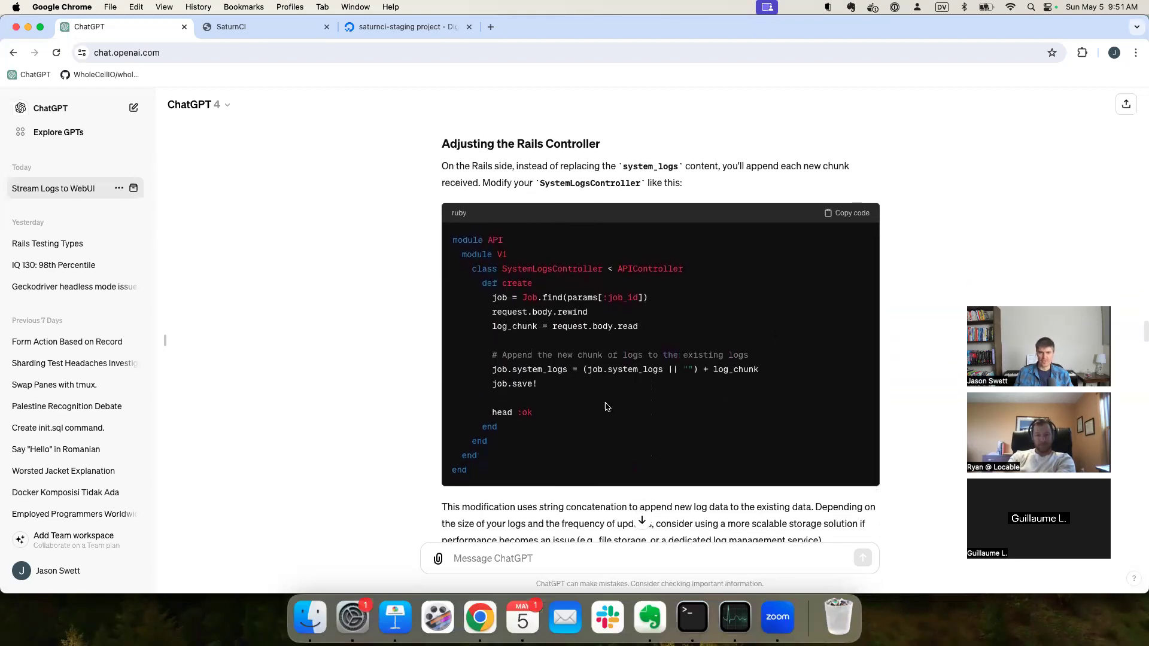
{"action": "left_click", "coordinate": [690, 617]}
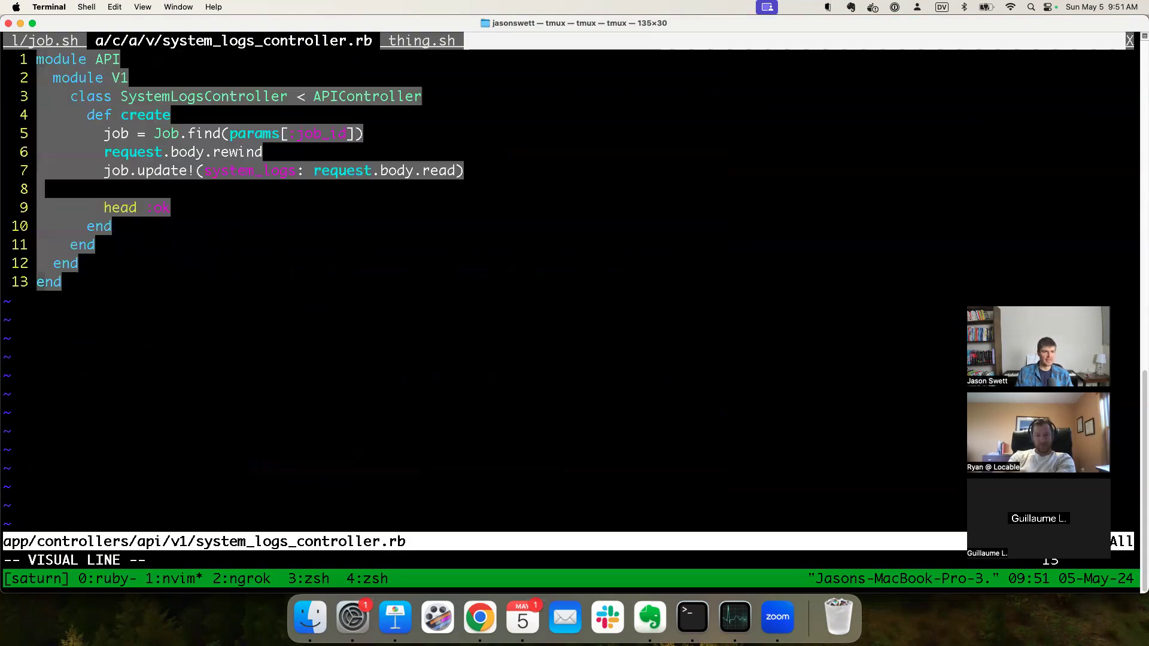
{"action": "left_click", "coordinate": [479, 616]}
{"action": "type", "text": "gs"}
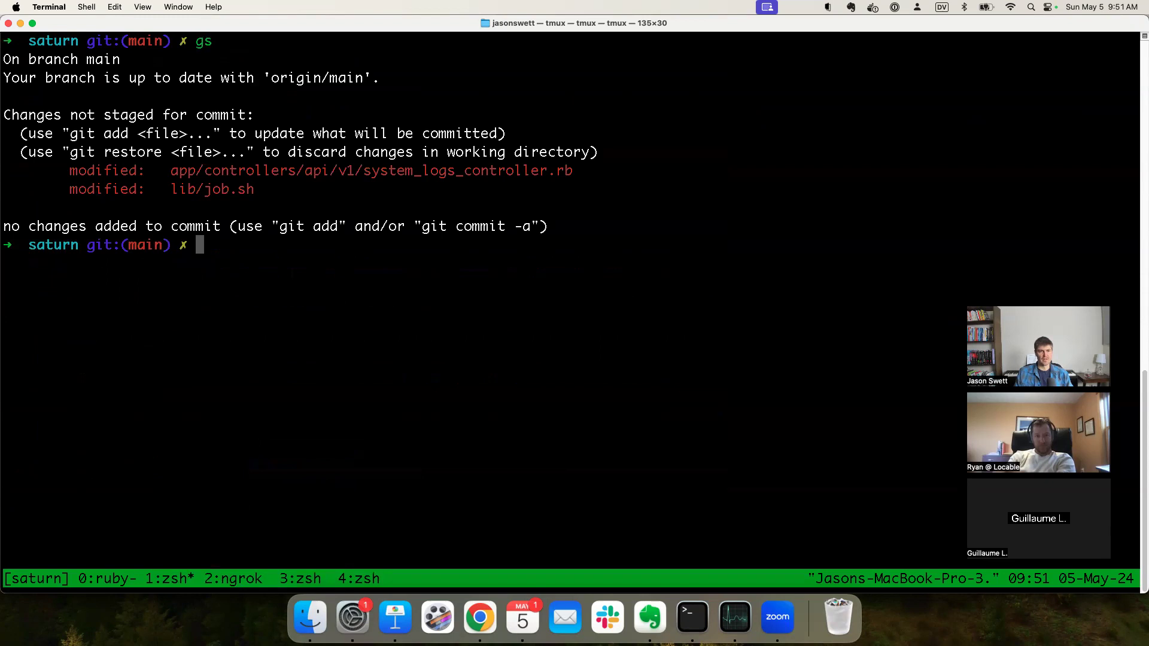
Step: Create branch system-log-streaming and commit 'Add ChatGPT-generated system log streaming'
{"action": "type", "text": "gco -b"}
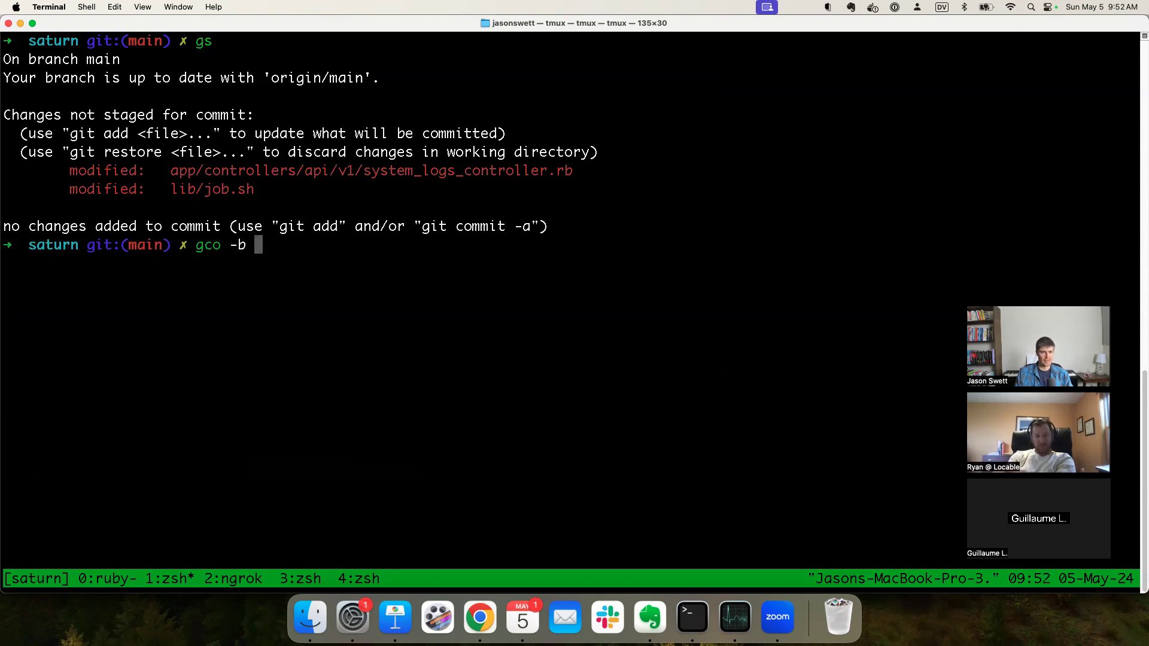
{"action": "type", "text": "system-log-"}
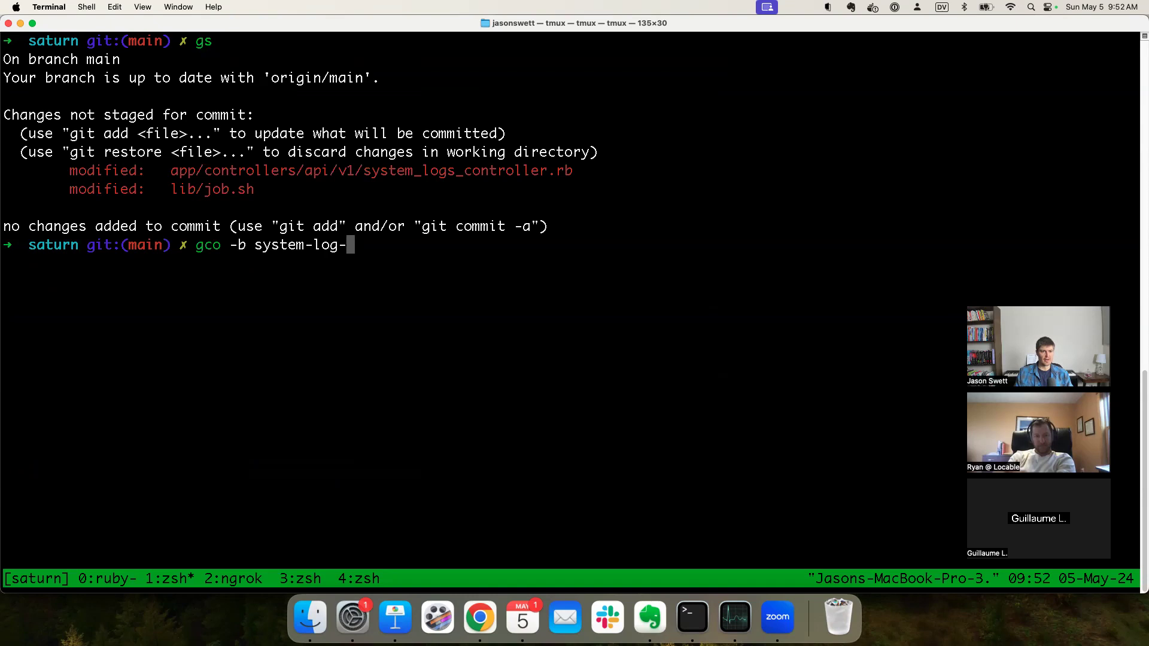
{"action": "key", "text": "Return"}
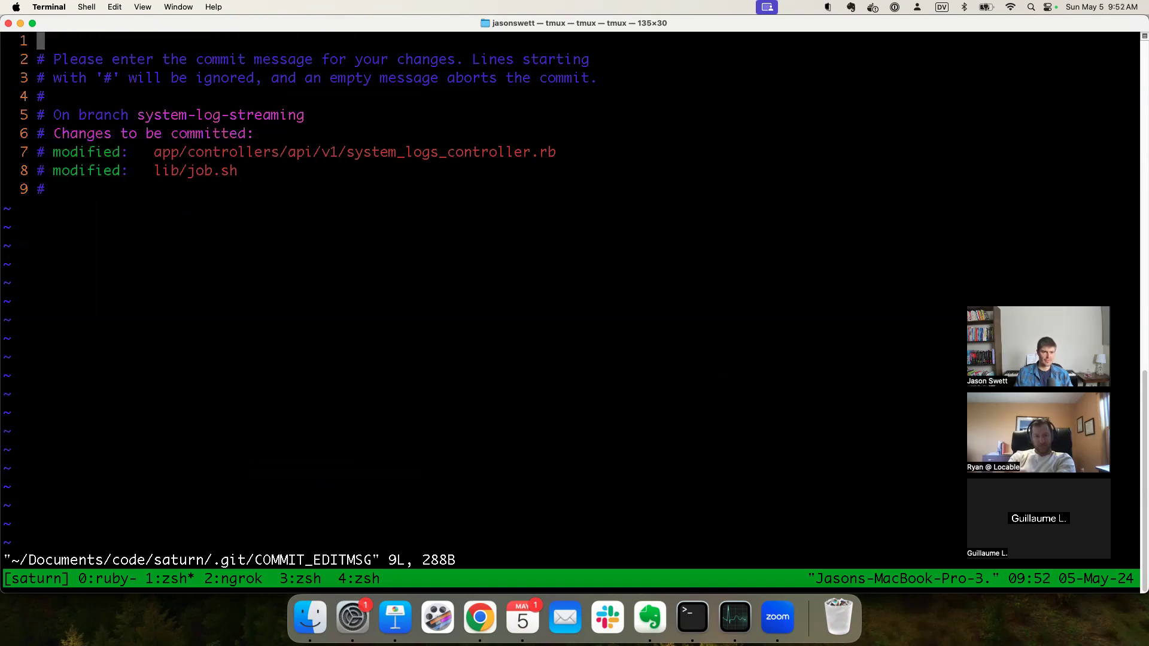
{"action": "type", "text": "Add"}
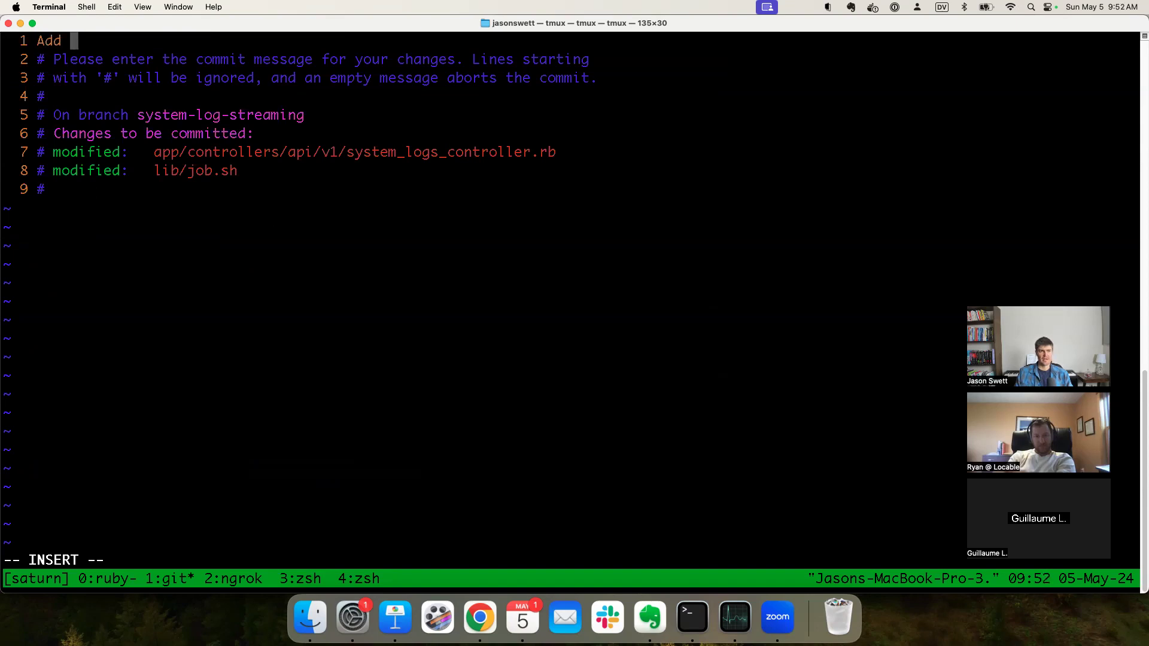
{"action": "type", "text": "C"}
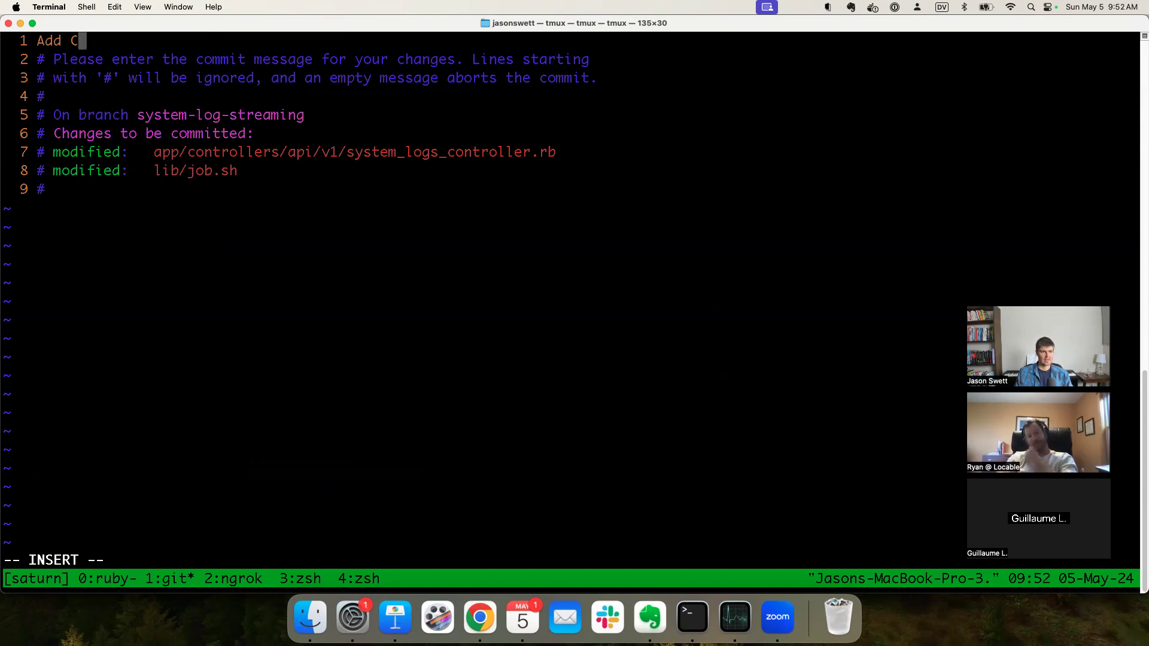
{"action": "type", "text": "hatGPT-"}
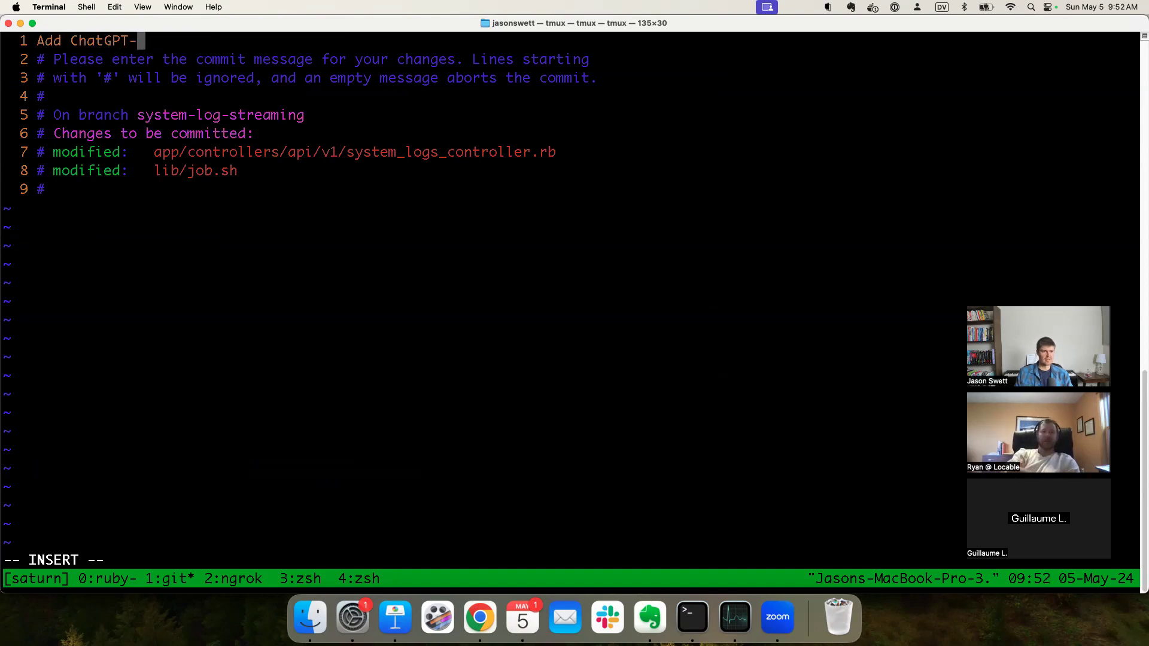
{"action": "type", "text": "generated syst"}
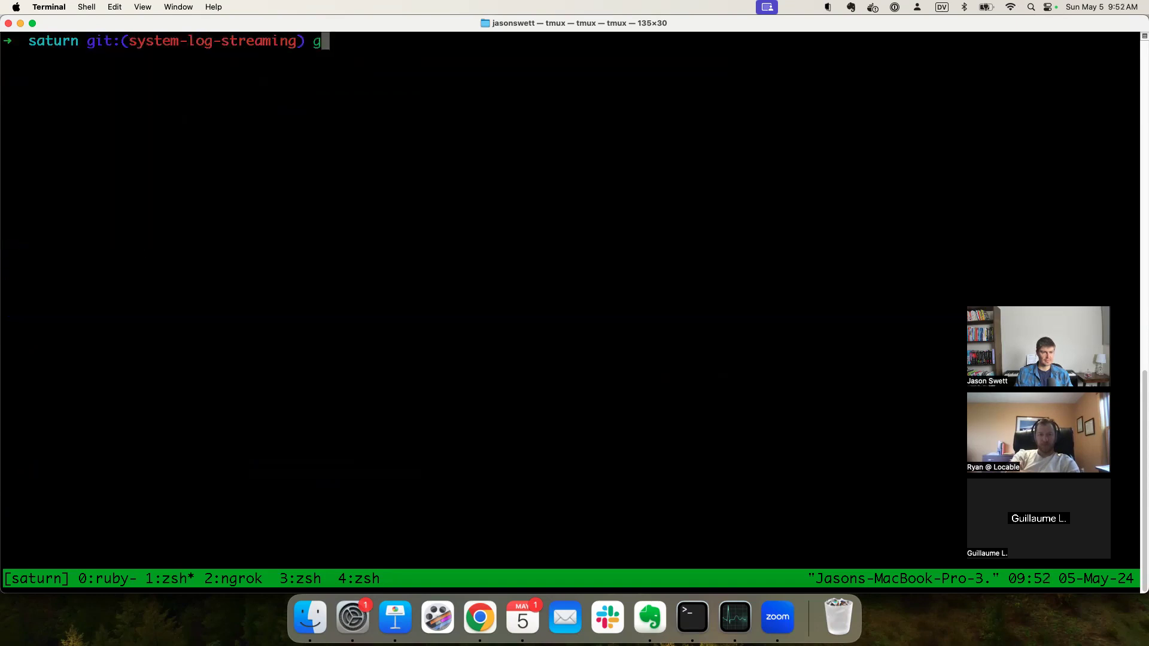
{"action": "key", "text": "Return"}
{"action": "type", "text": "gp -u origin"}
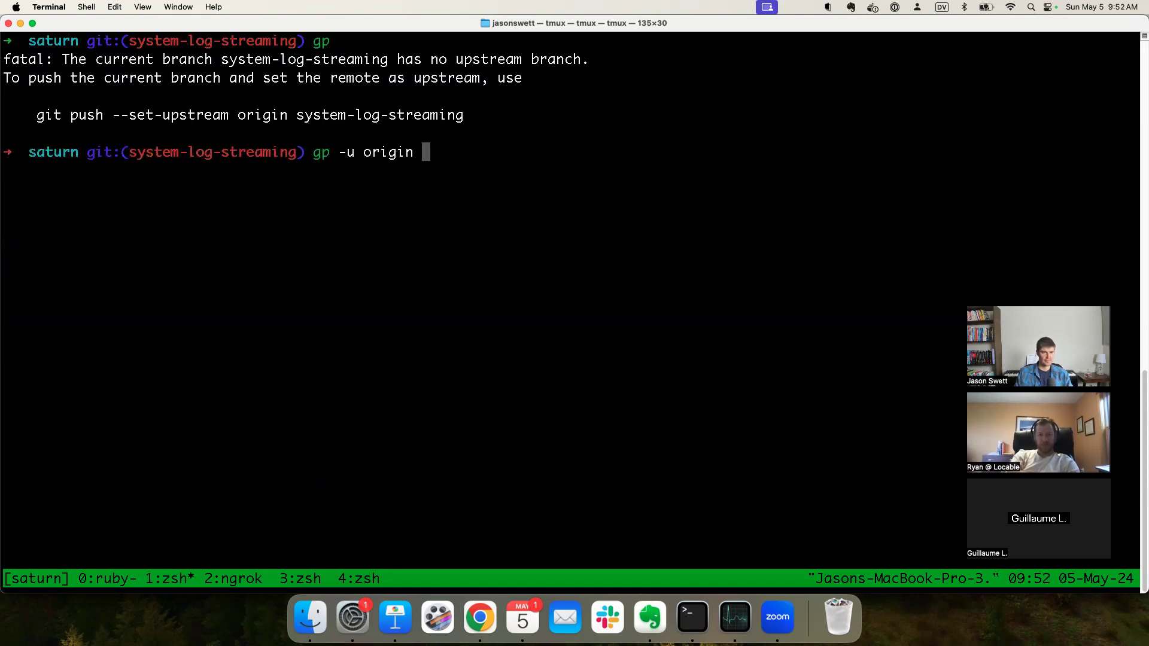
Step: Push system-log-streaming to origin with upstream tracking set
{"action": "type", "text": "system-log-streaming"}
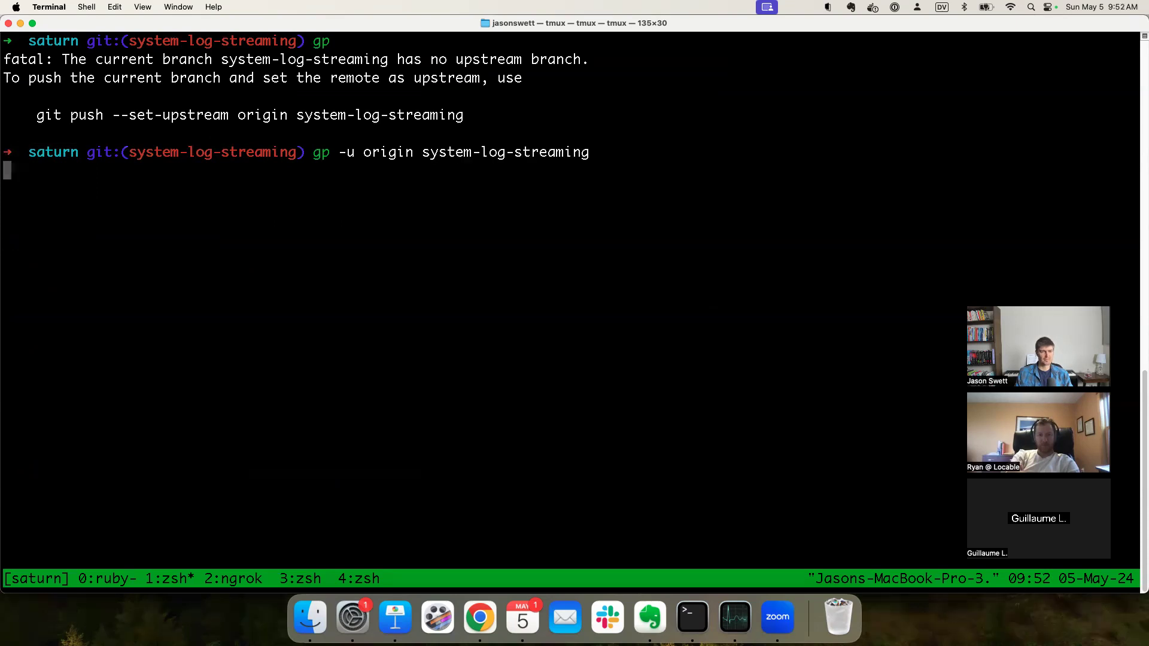
{"action": "key", "text": "Return"}
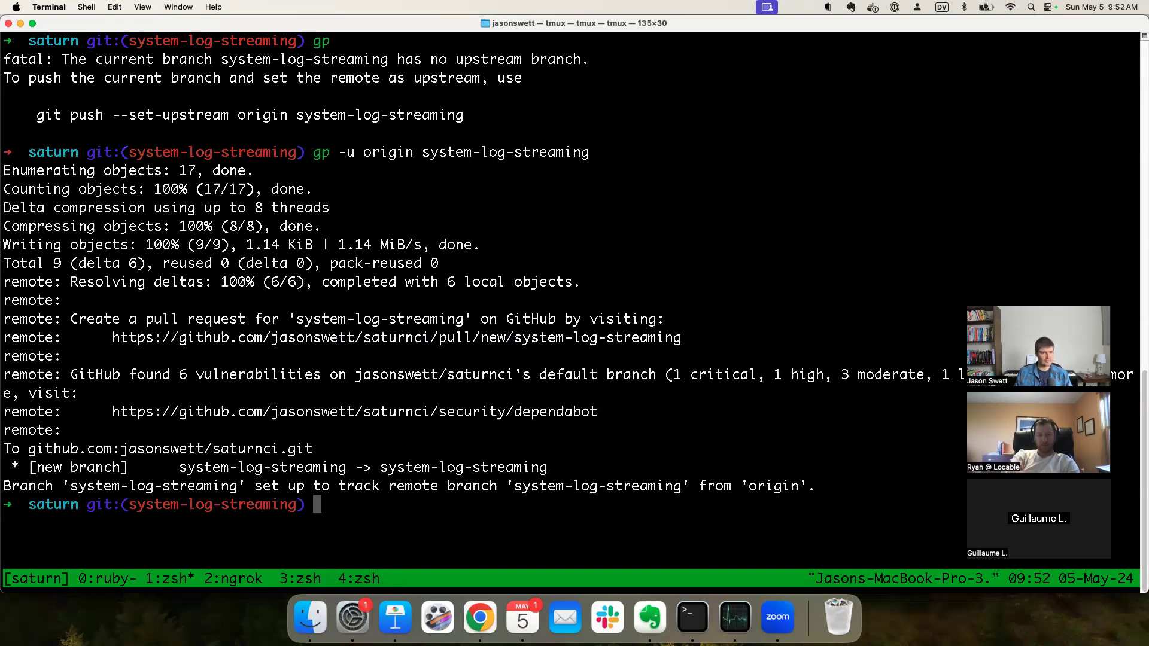
{"action": "left_click", "coordinate": [479, 618]}
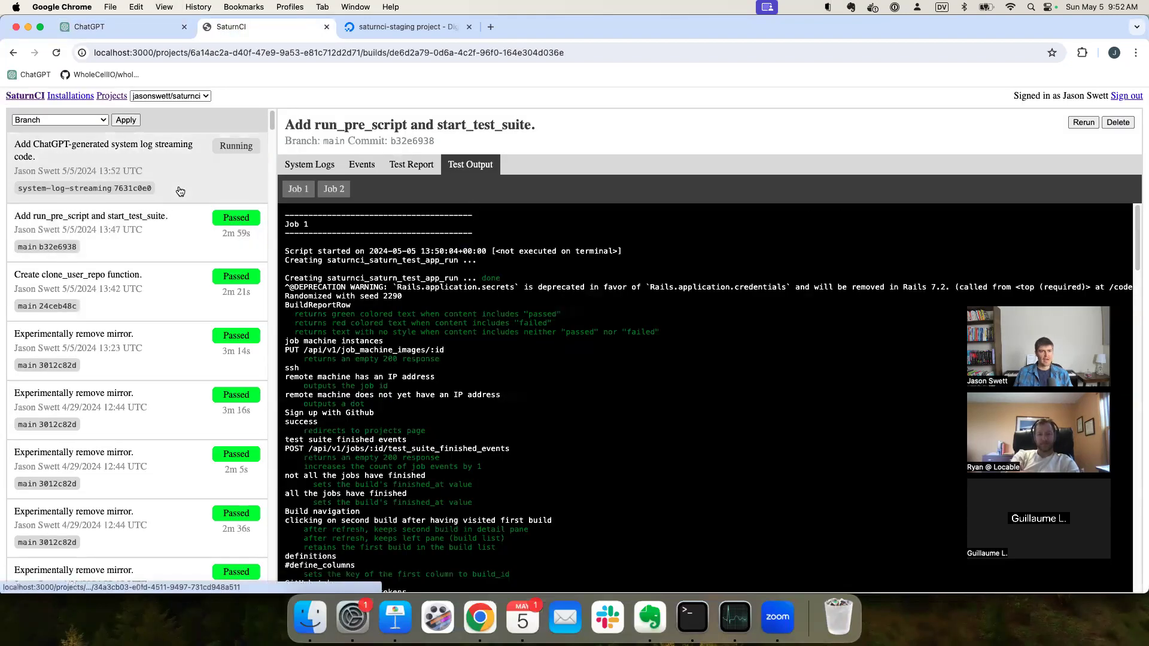
Step: Open the running system-log-streaming build and view its System Logs tab
{"action": "left_click", "coordinate": [102, 150]}
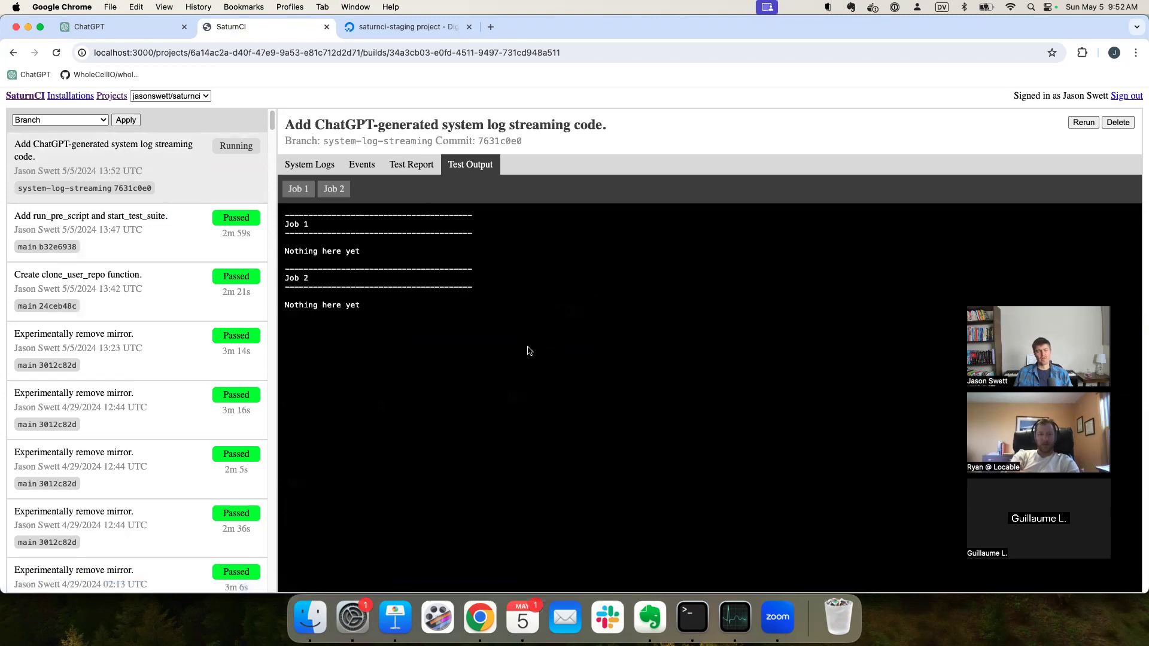
{"action": "mouse_move", "coordinate": [579, 369]}
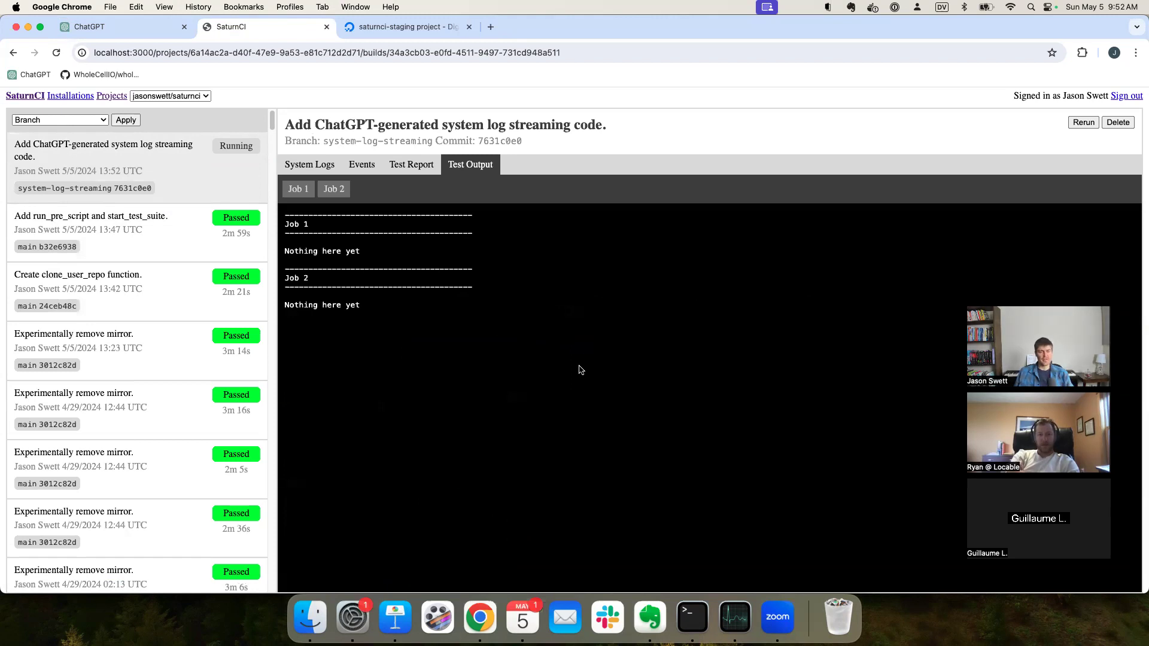
{"action": "mouse_move", "coordinate": [526, 234]}
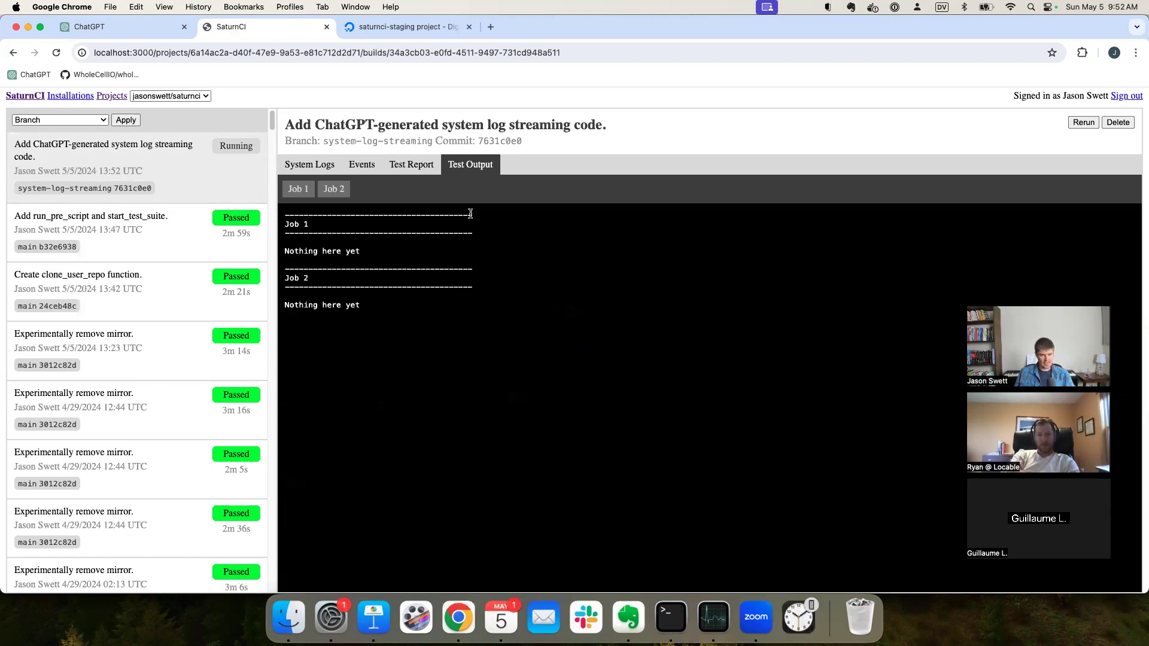
{"action": "mouse_move", "coordinate": [493, 440]}
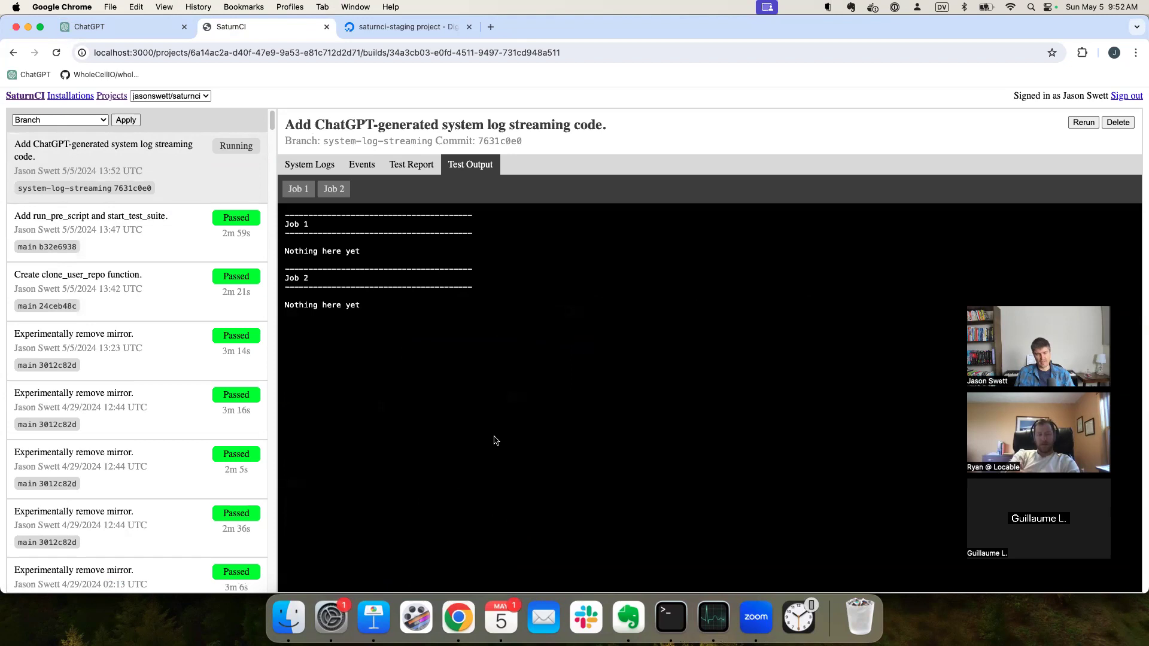
{"action": "mouse_move", "coordinate": [616, 405]}
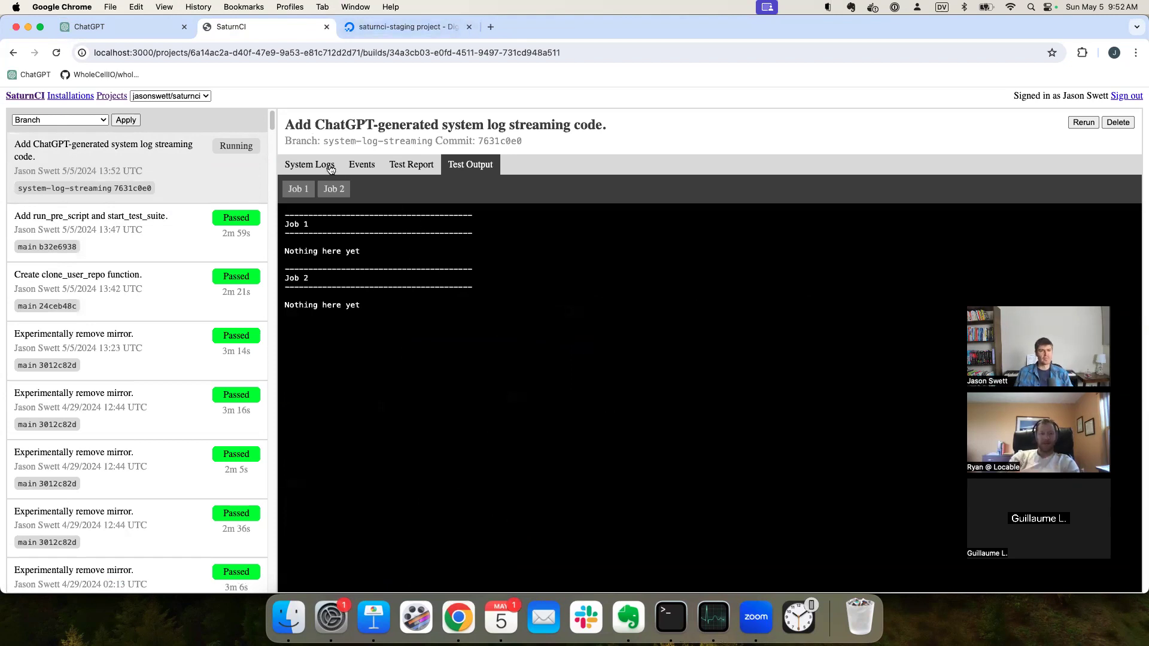
{"action": "left_click", "coordinate": [308, 164]}
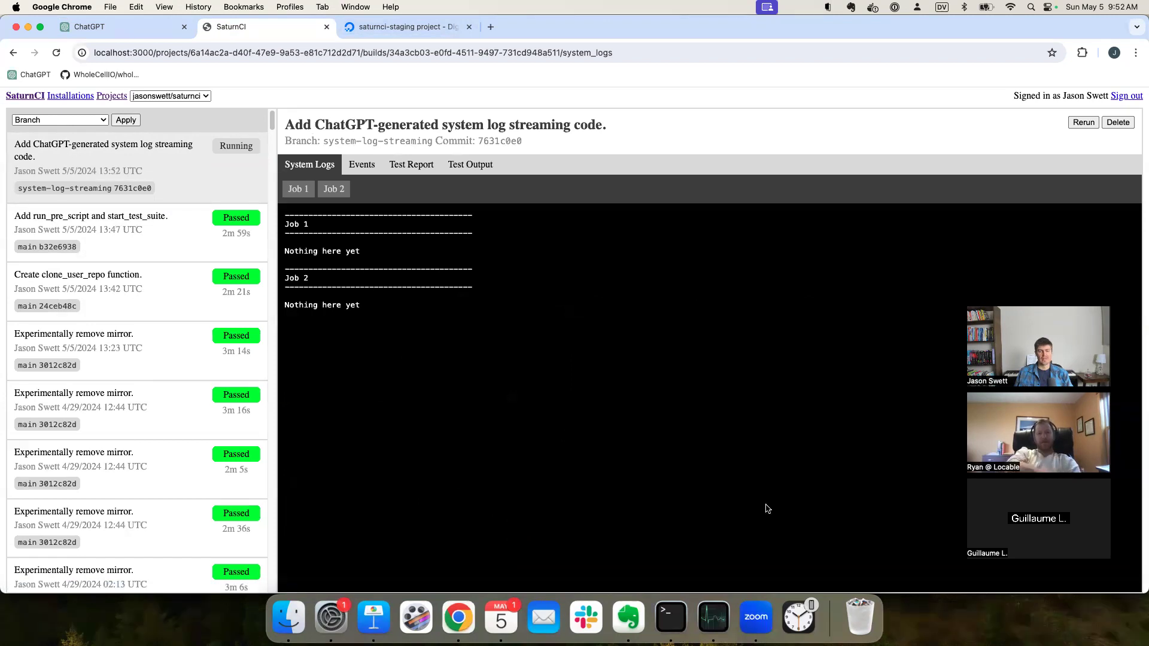
{"action": "mouse_move", "coordinate": [416, 368]}
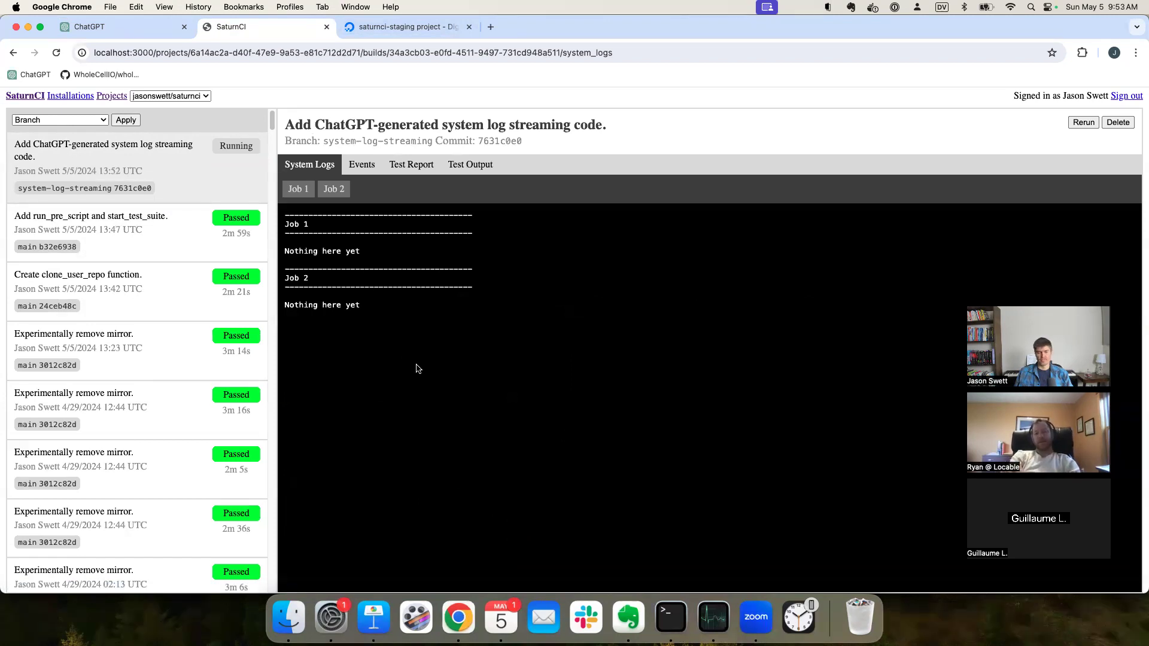
{"action": "left_click", "coordinate": [56, 52]}
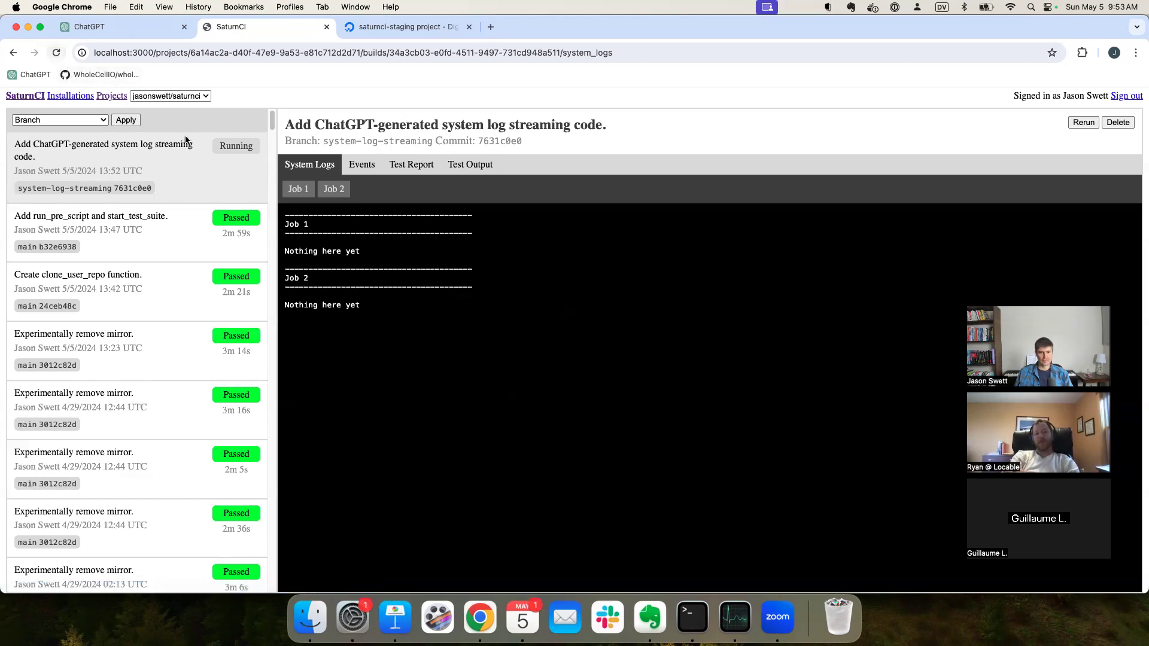
{"action": "left_click", "coordinate": [689, 616]}
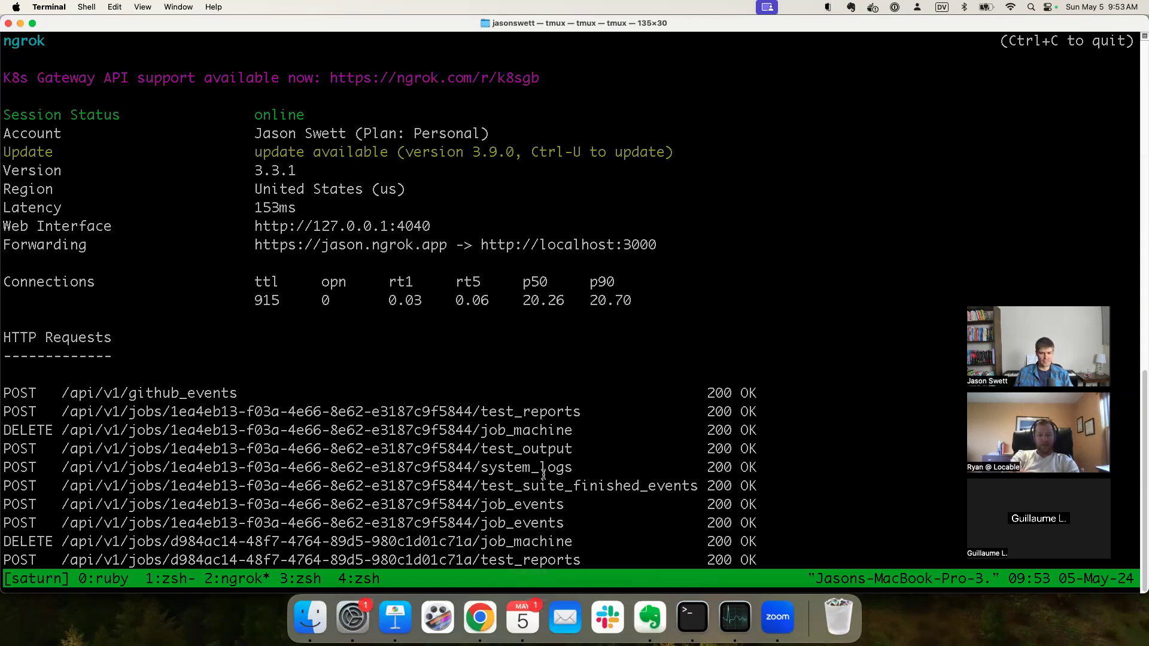
{"action": "mouse_move", "coordinate": [724, 305]}
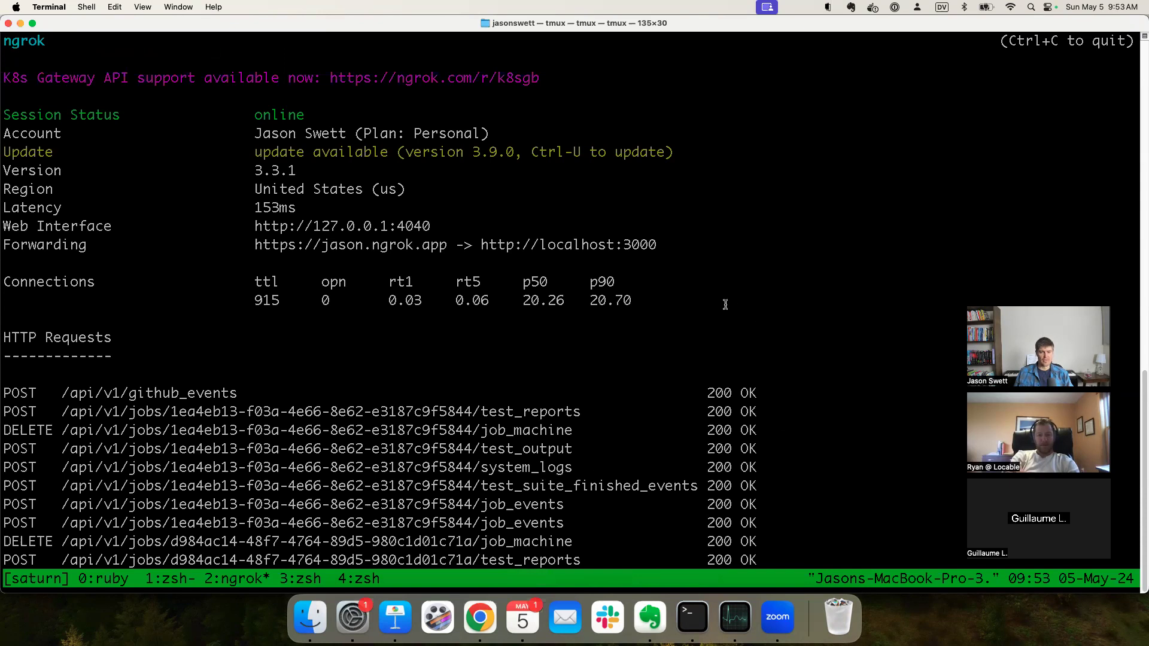
{"action": "left_click", "coordinate": [479, 617]}
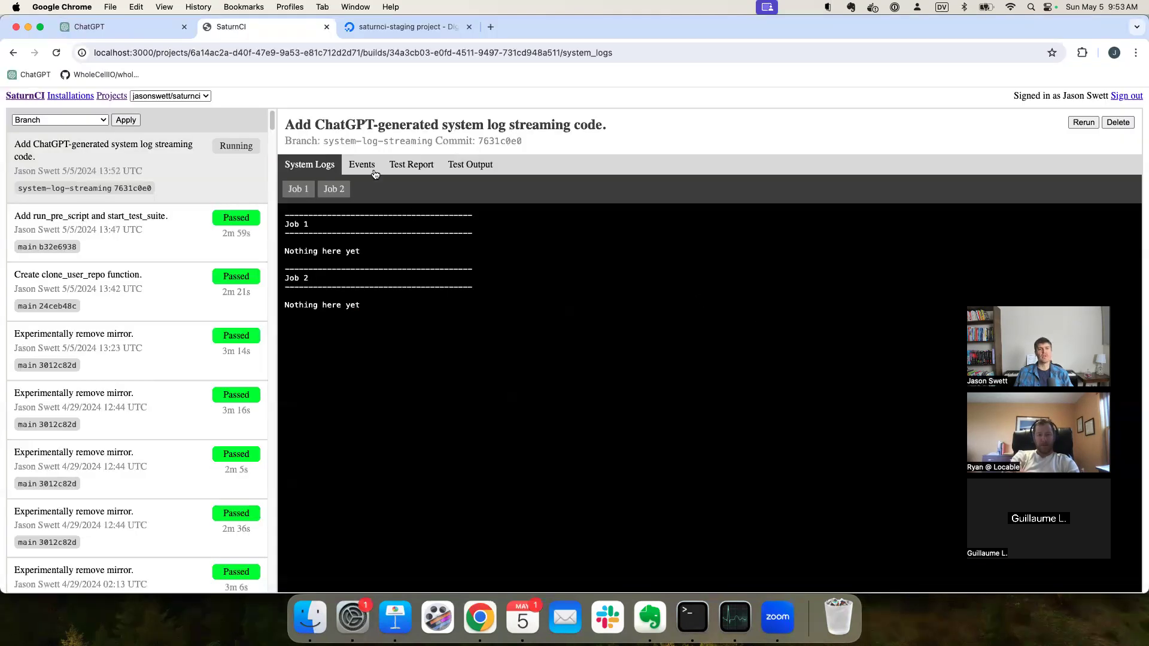
{"action": "left_click", "coordinate": [361, 164]}
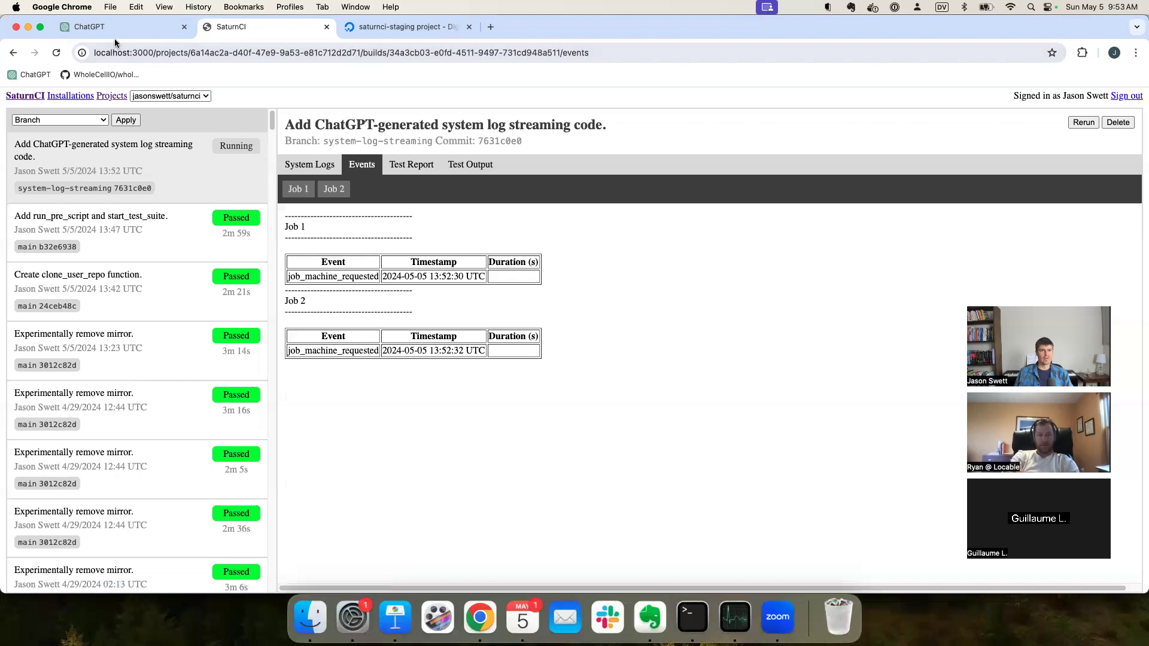
{"action": "mouse_move", "coordinate": [349, 255]}
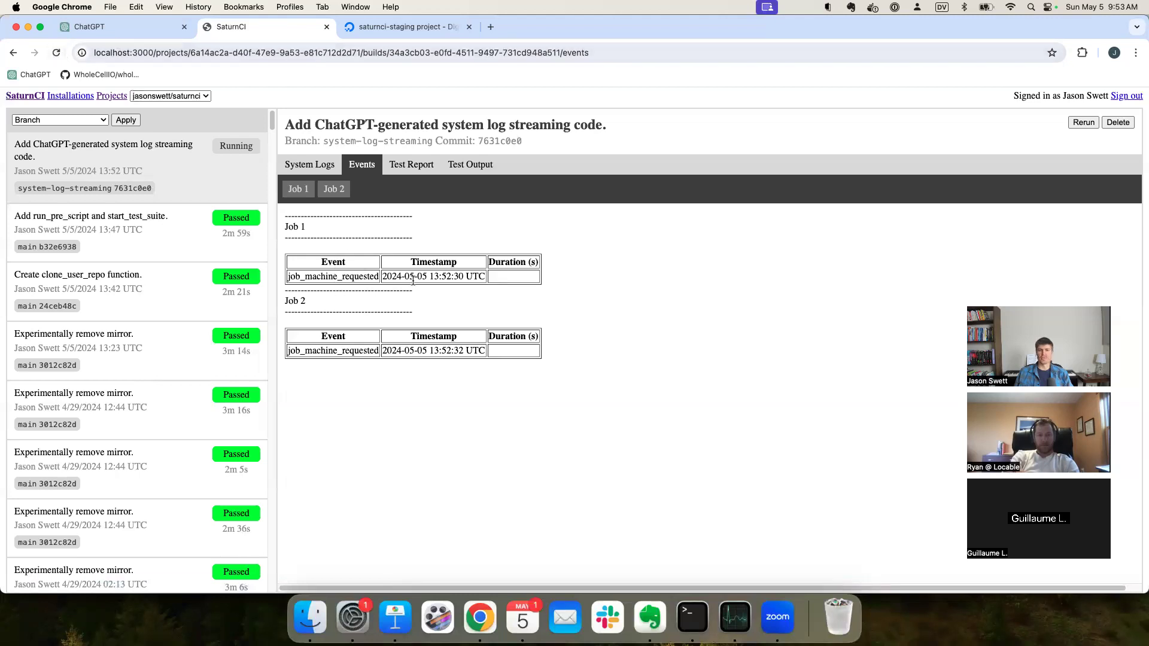
{"action": "mouse_move", "coordinate": [595, 326]}
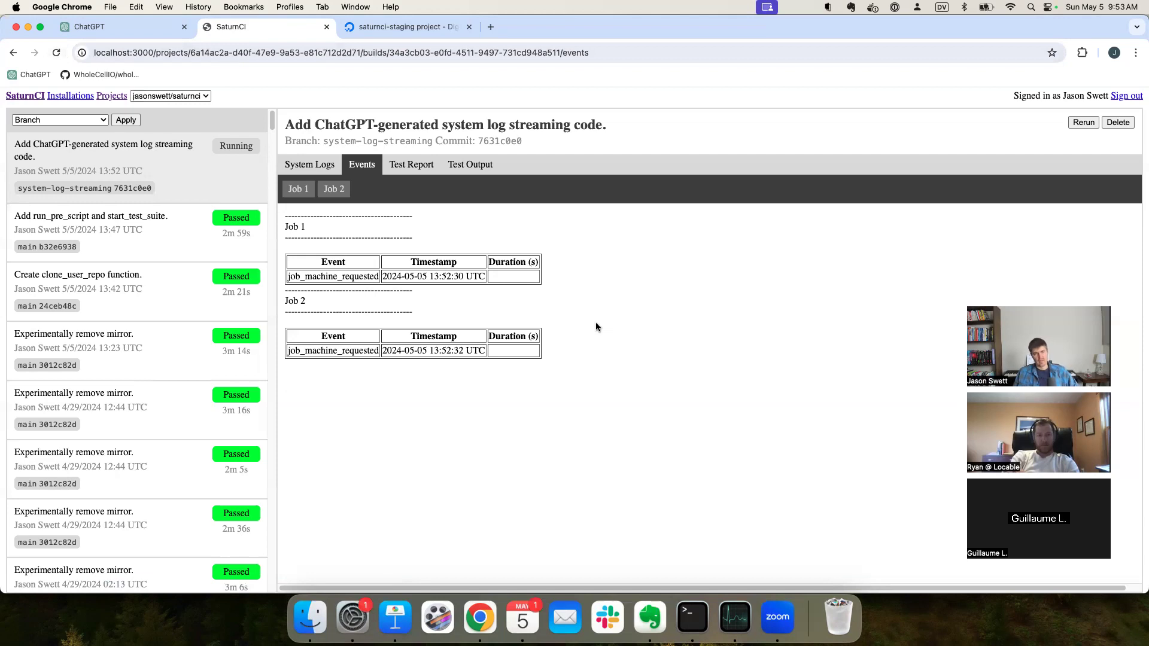
{"action": "mouse_move", "coordinate": [582, 328]}
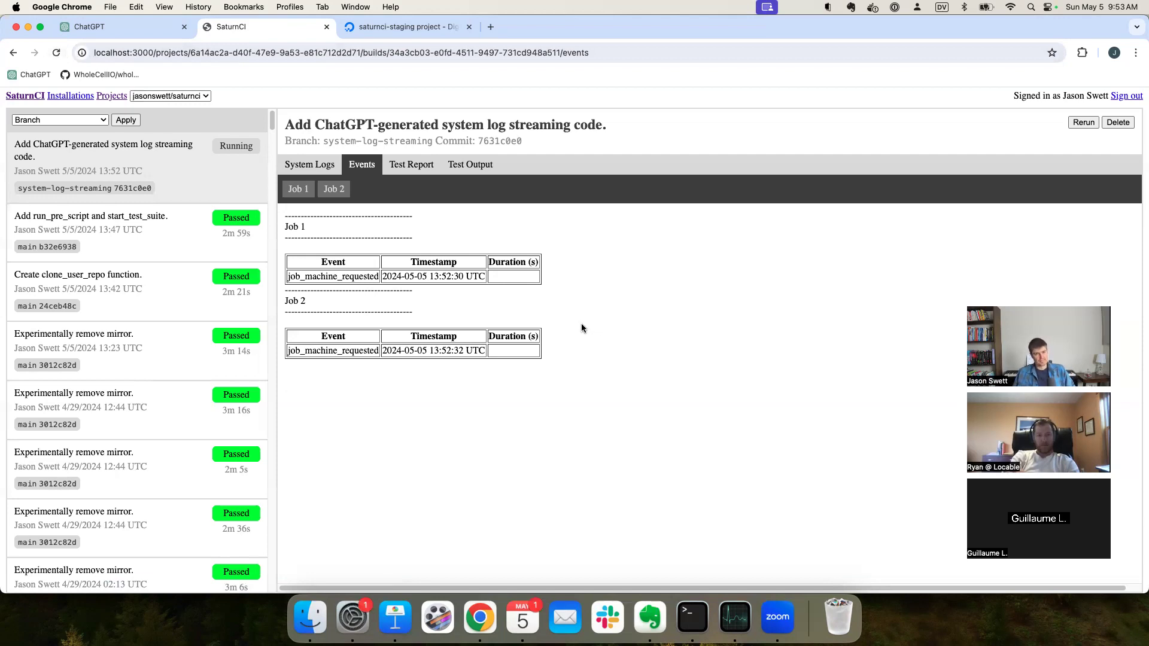
{"action": "mouse_move", "coordinate": [590, 310]}
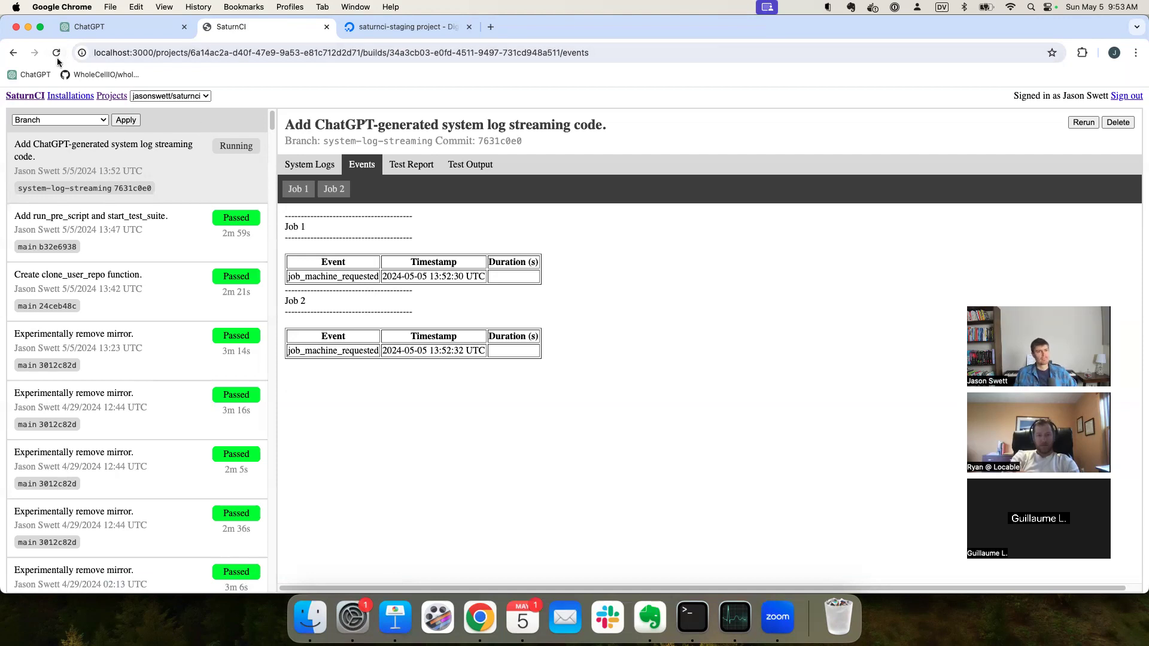
{"action": "mouse_move", "coordinate": [173, 252]}
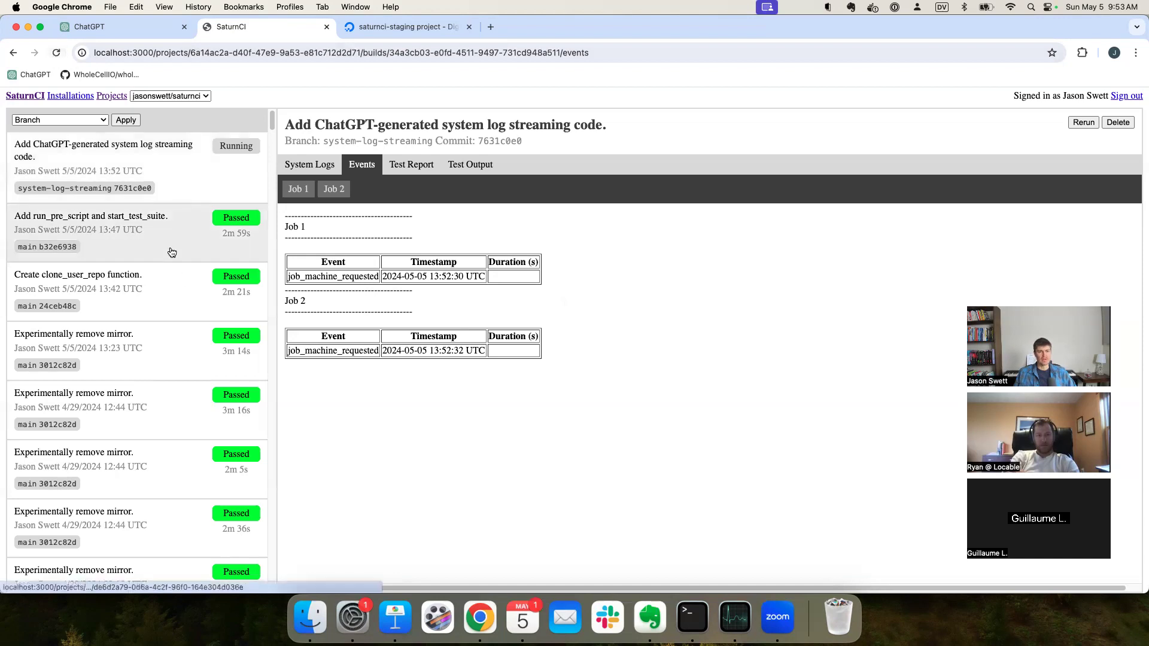
{"action": "left_click", "coordinate": [91, 223]}
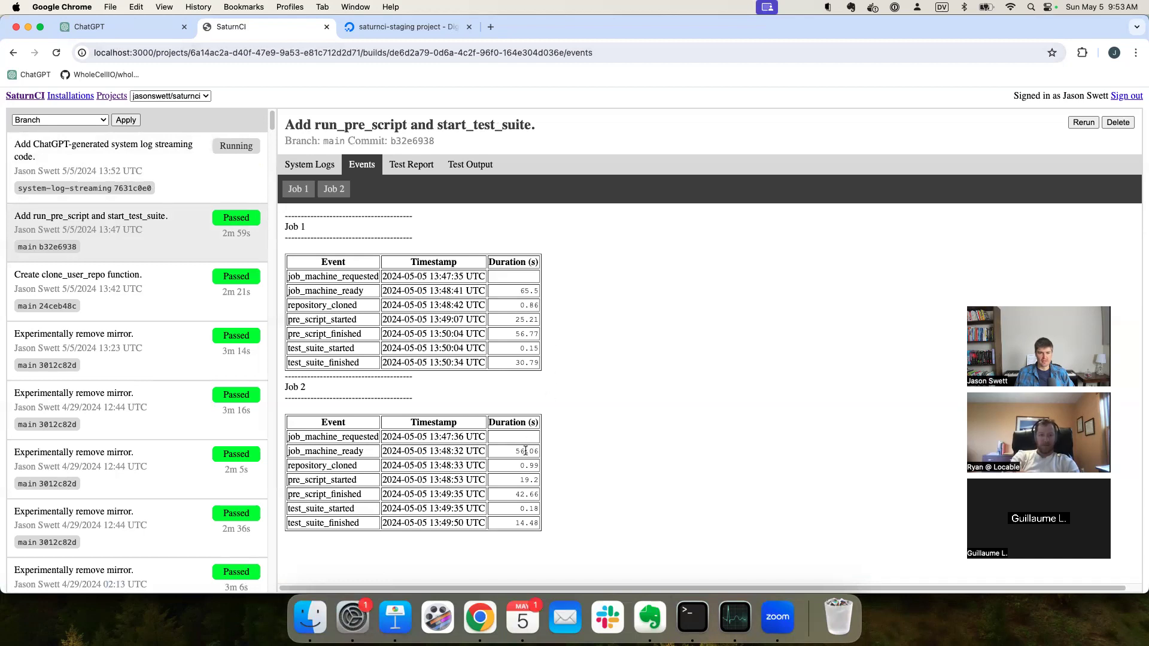
{"action": "mouse_move", "coordinate": [180, 176]}
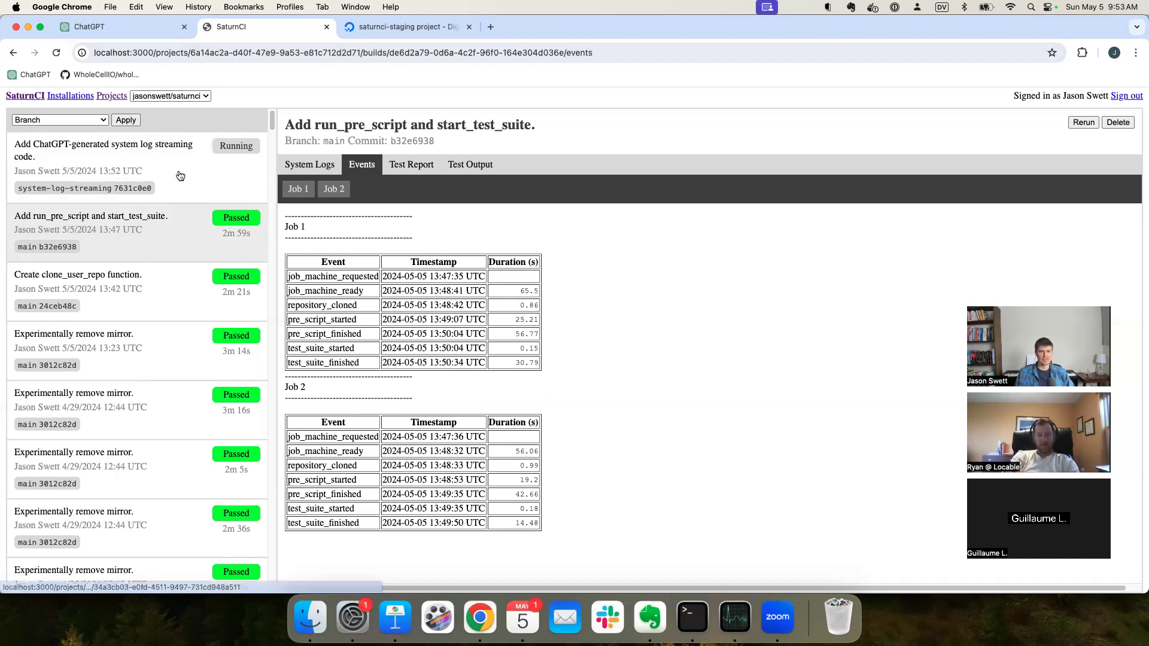
{"action": "left_click", "coordinate": [104, 150]}
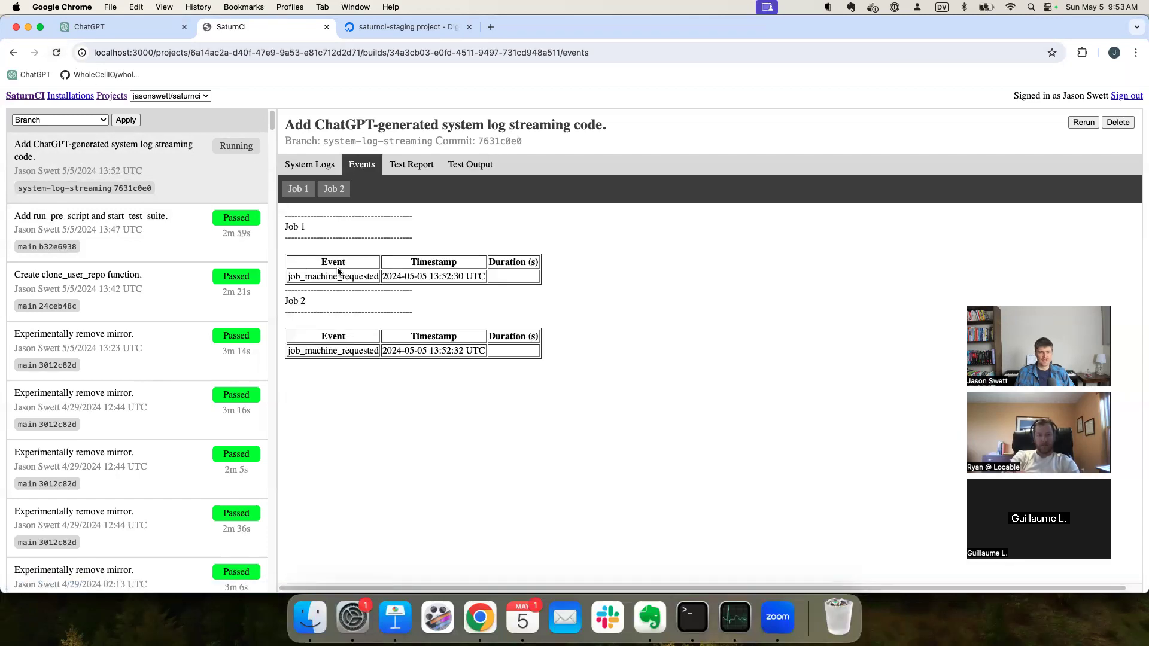
{"action": "double_click", "coordinate": [440, 277]}
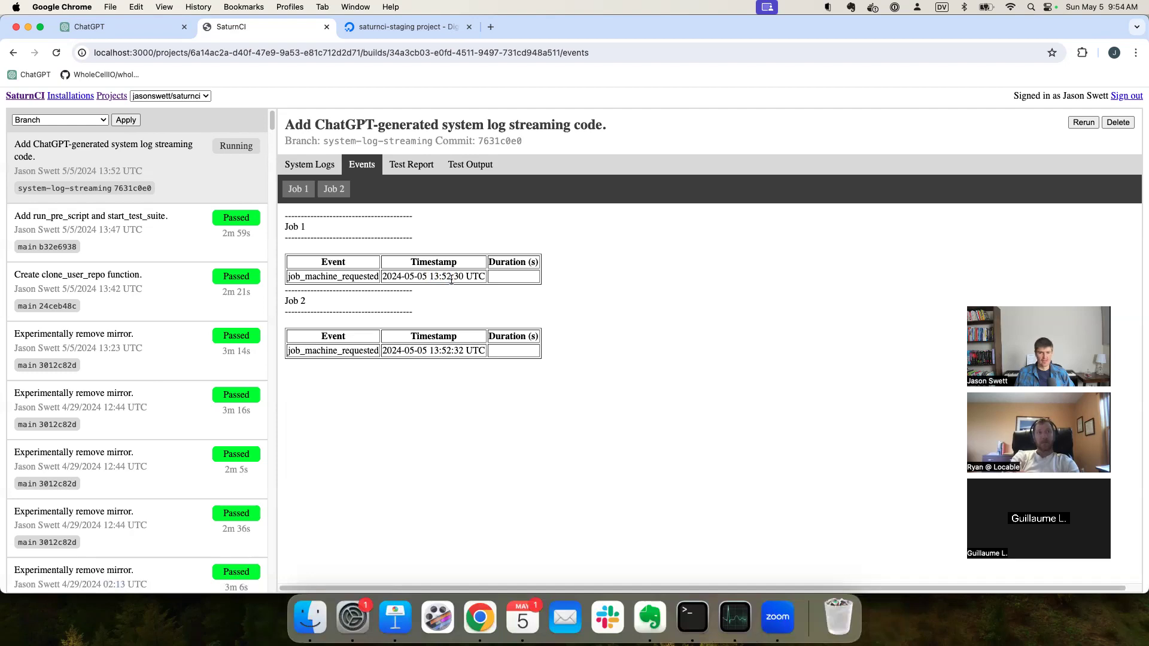
{"action": "mouse_move", "coordinate": [775, 202]}
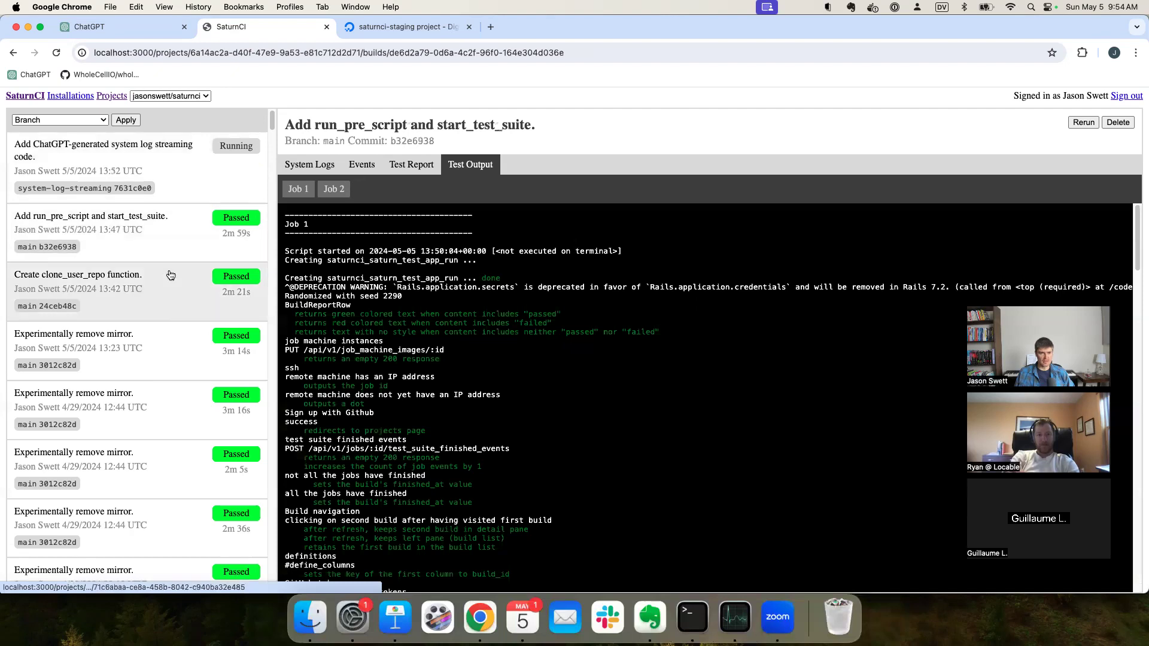
{"action": "left_click", "coordinate": [78, 274]}
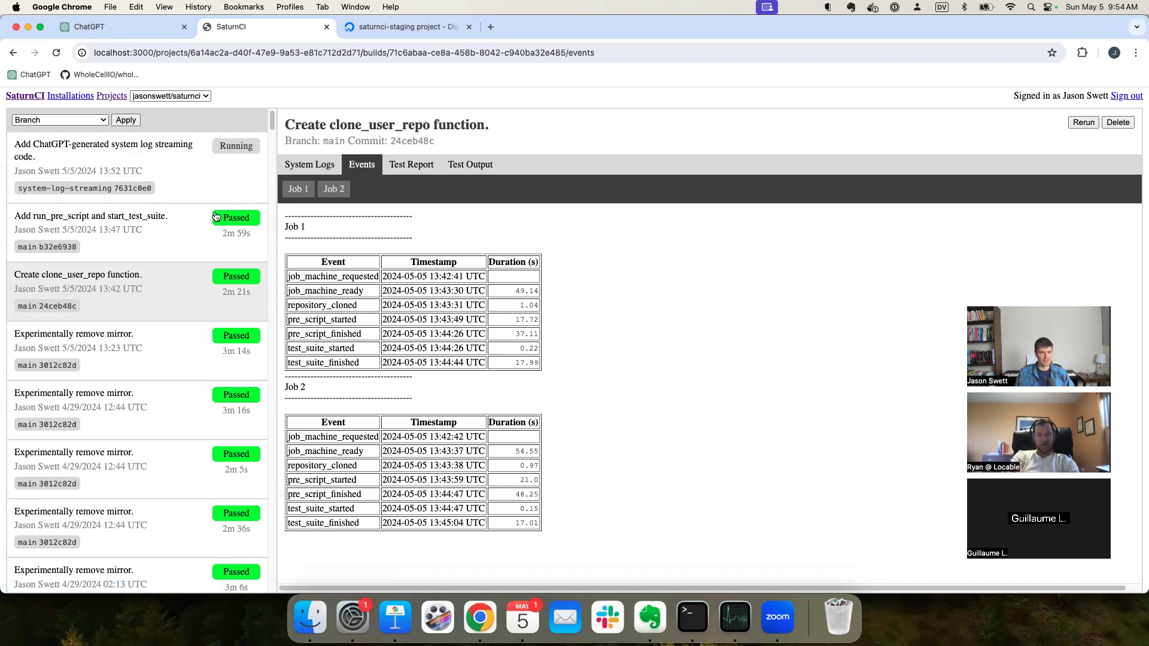
{"action": "left_click", "coordinate": [103, 150]}
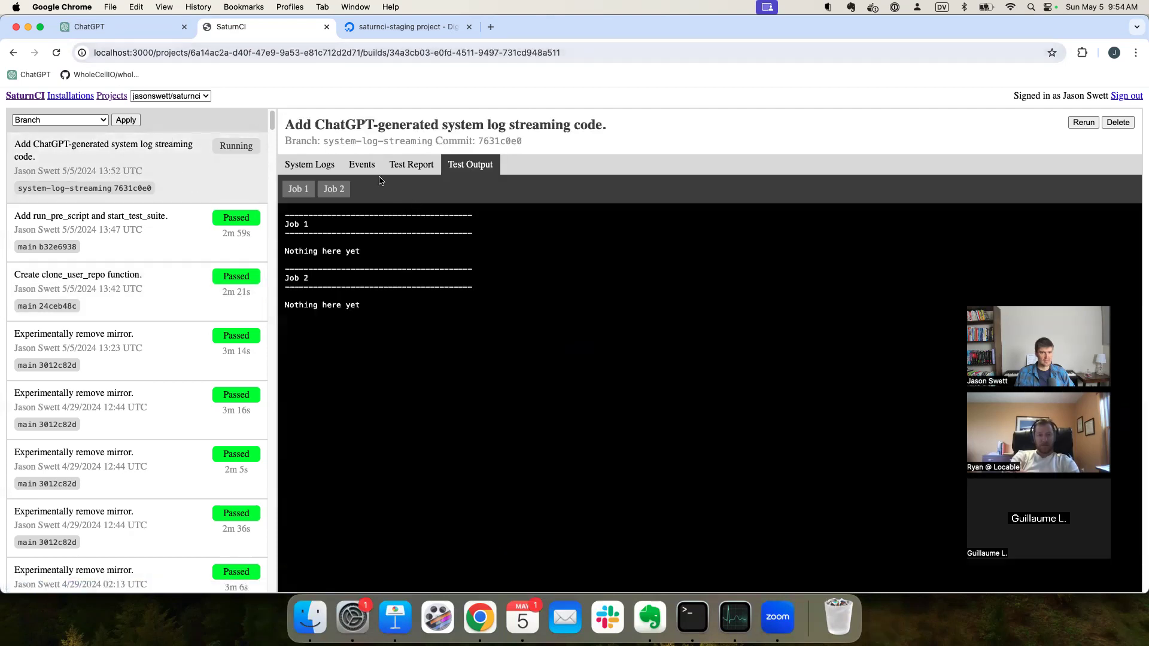
{"action": "left_click", "coordinate": [361, 164]}
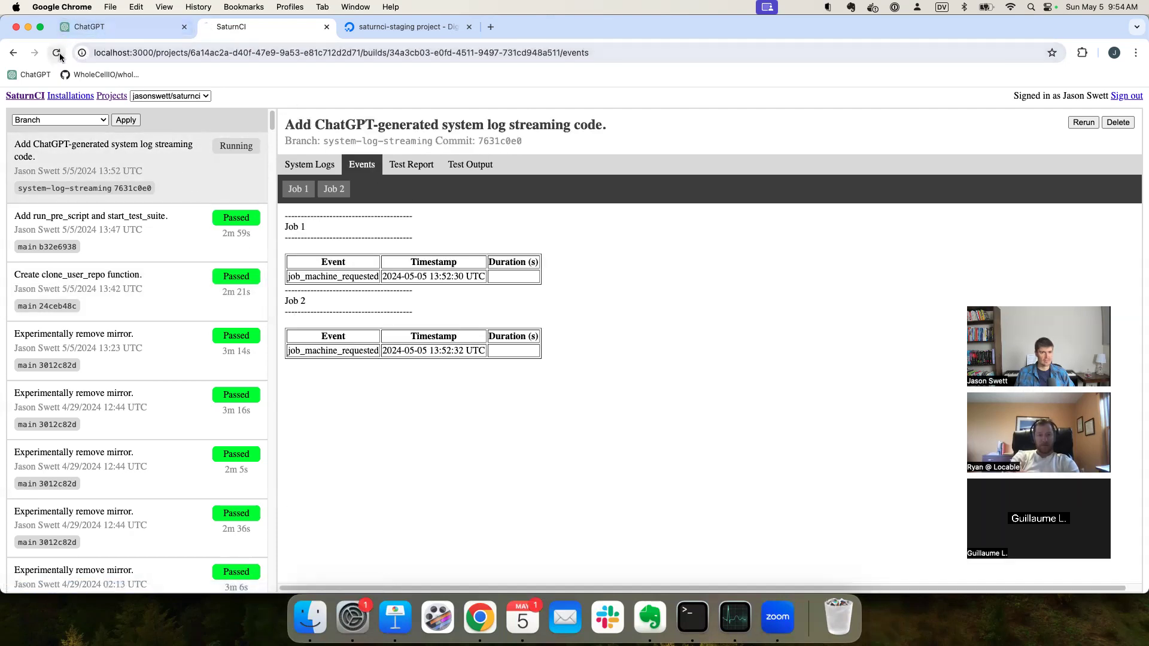
{"action": "left_click", "coordinate": [57, 52]}
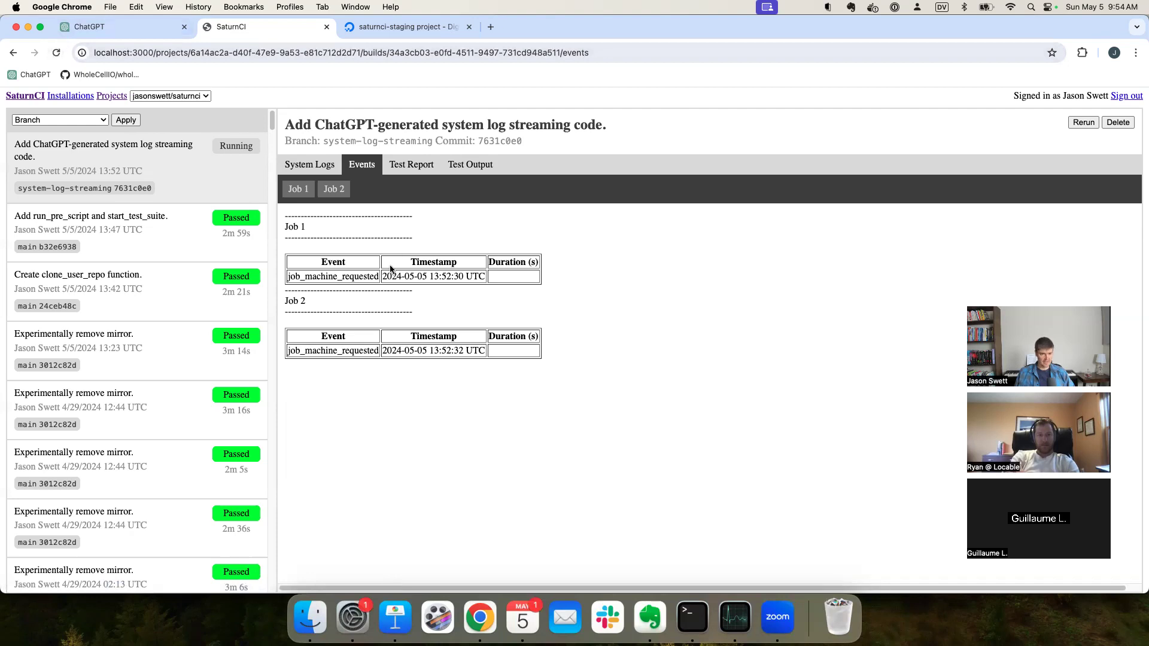
{"action": "mouse_move", "coordinate": [436, 264]}
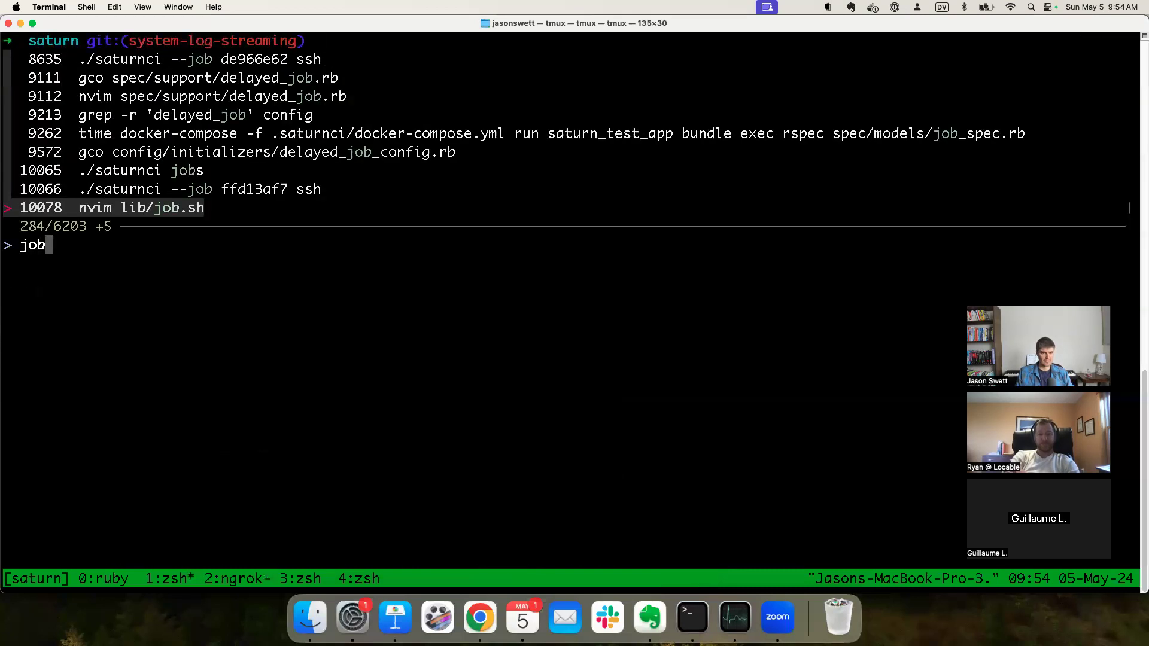
Step: Export SaturnCI API credentials, list running jobs, and SSH into job 138b3197
{"action": "key", "text": "Return"}
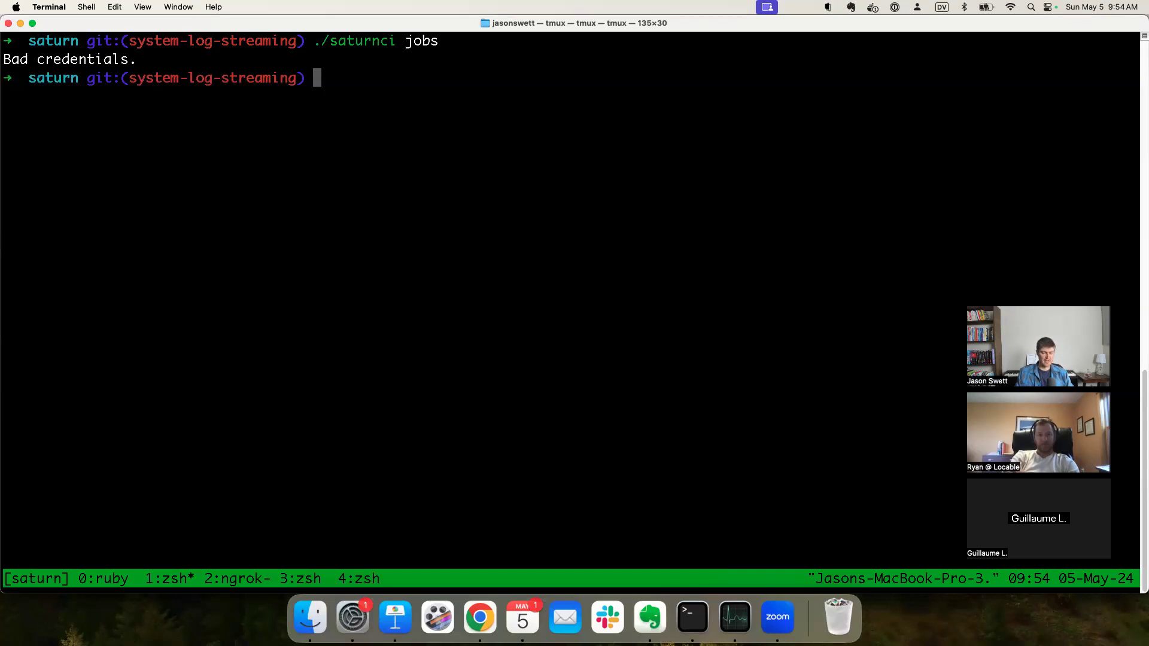
{"action": "type", "text": "expo"}
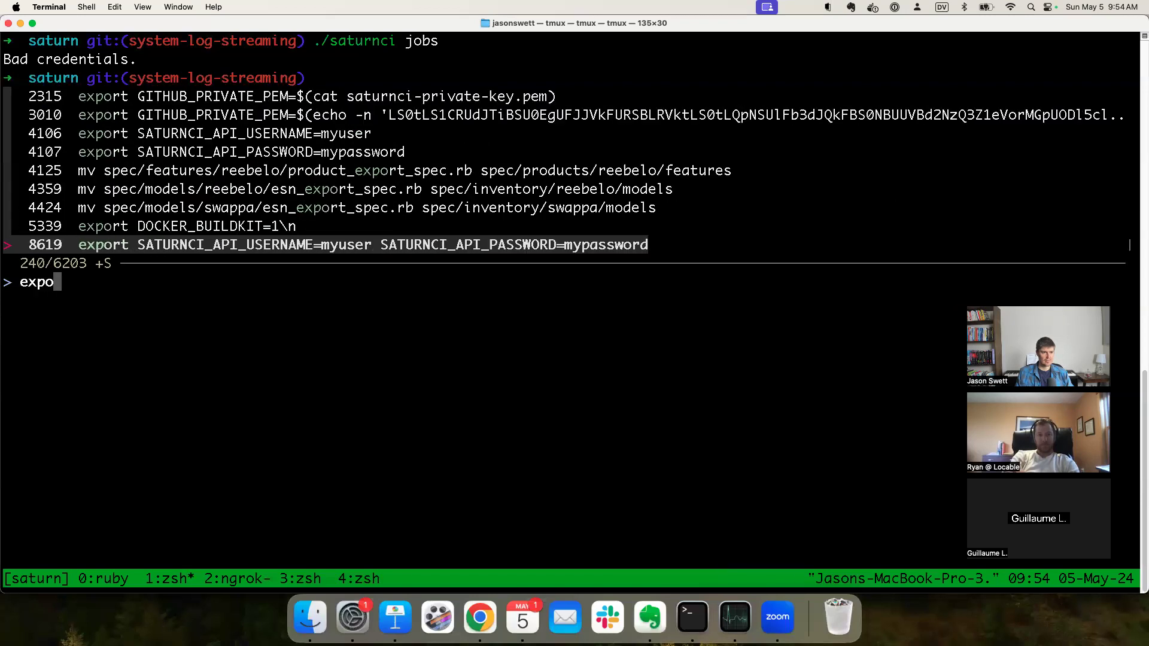
{"action": "key", "text": "Return"}
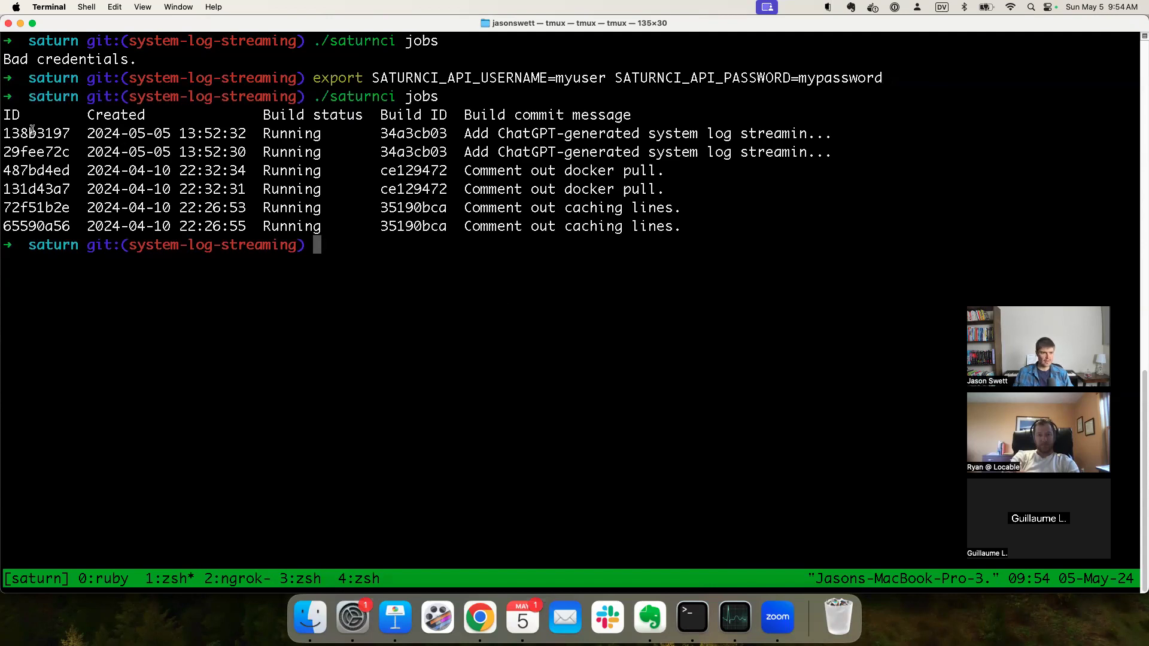
{"action": "double_click", "coordinate": [36, 133]}
{"action": "type", "text": "./saturnci --job 138b3197 ssh"}
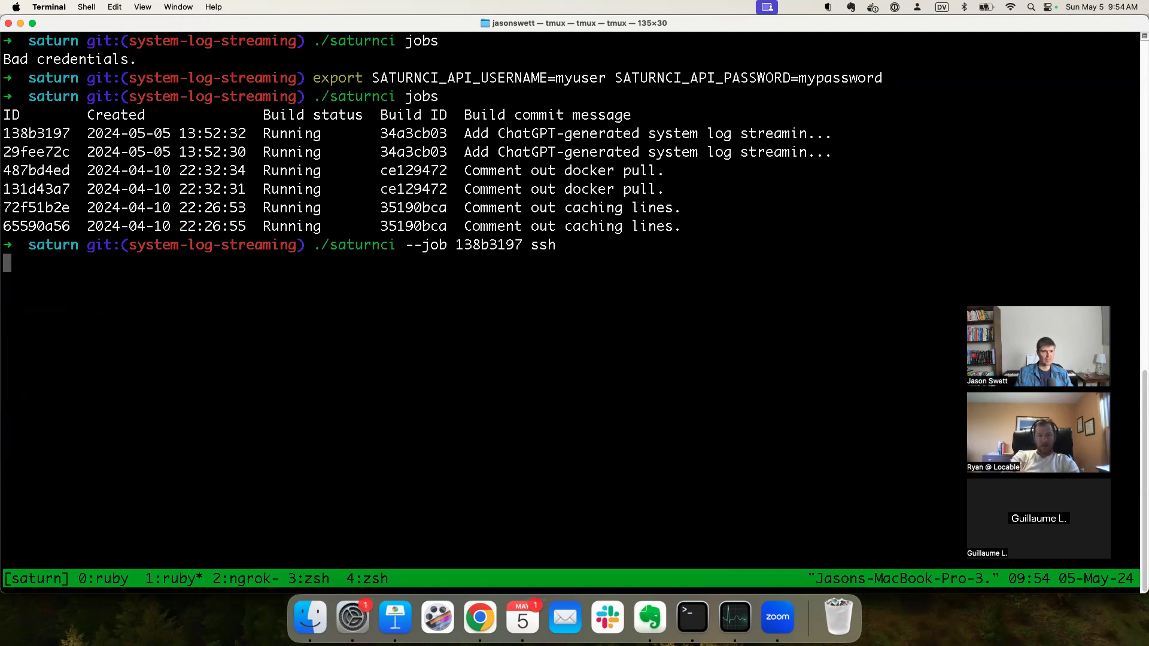
{"action": "key", "text": "Return"}
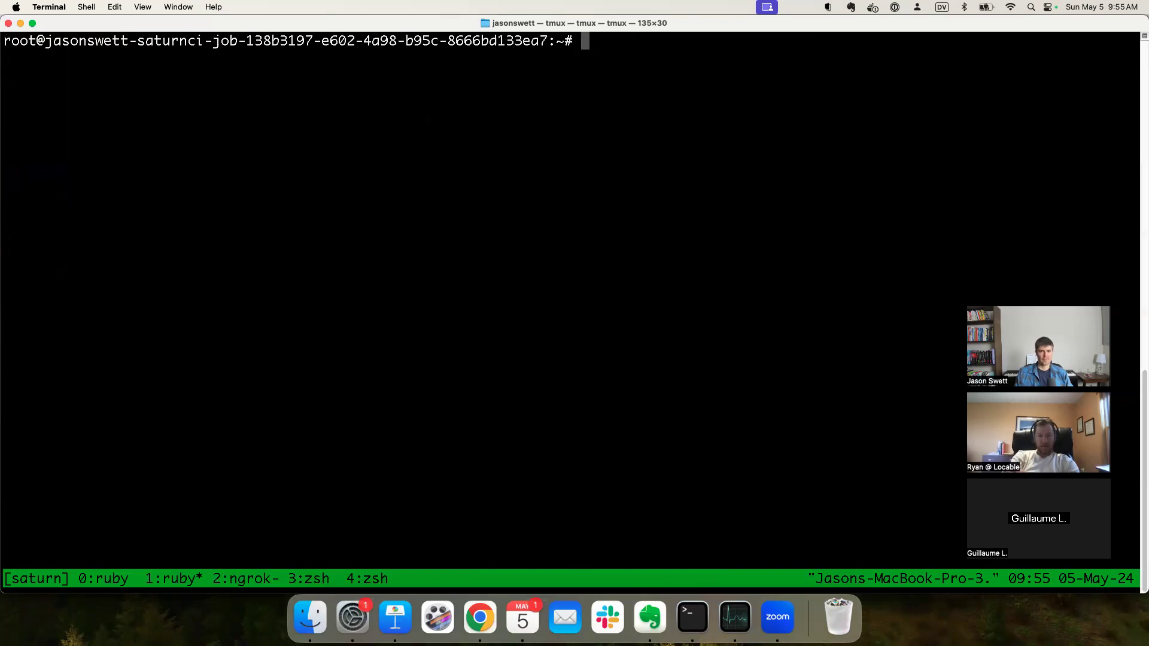
Step: Follow /var/log/syslog on the job machine and confirm ngrok logs system_logs 200 OK responses
{"action": "type", "text": "tail -f /"}
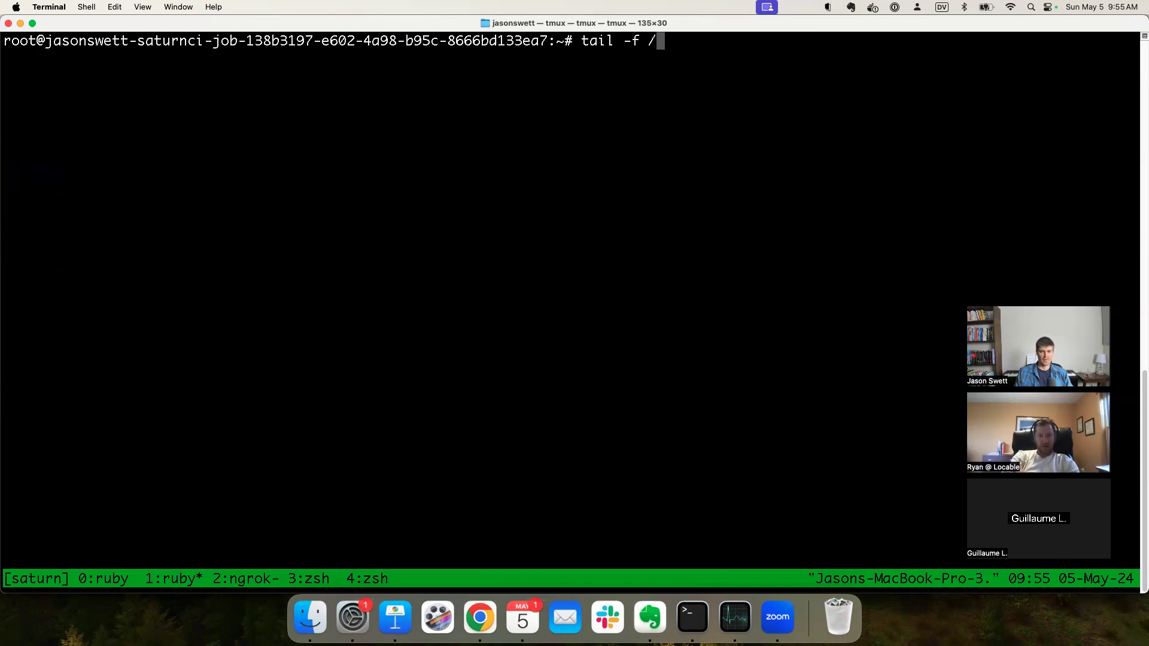
{"action": "type", "text": "var/log/syslog"}
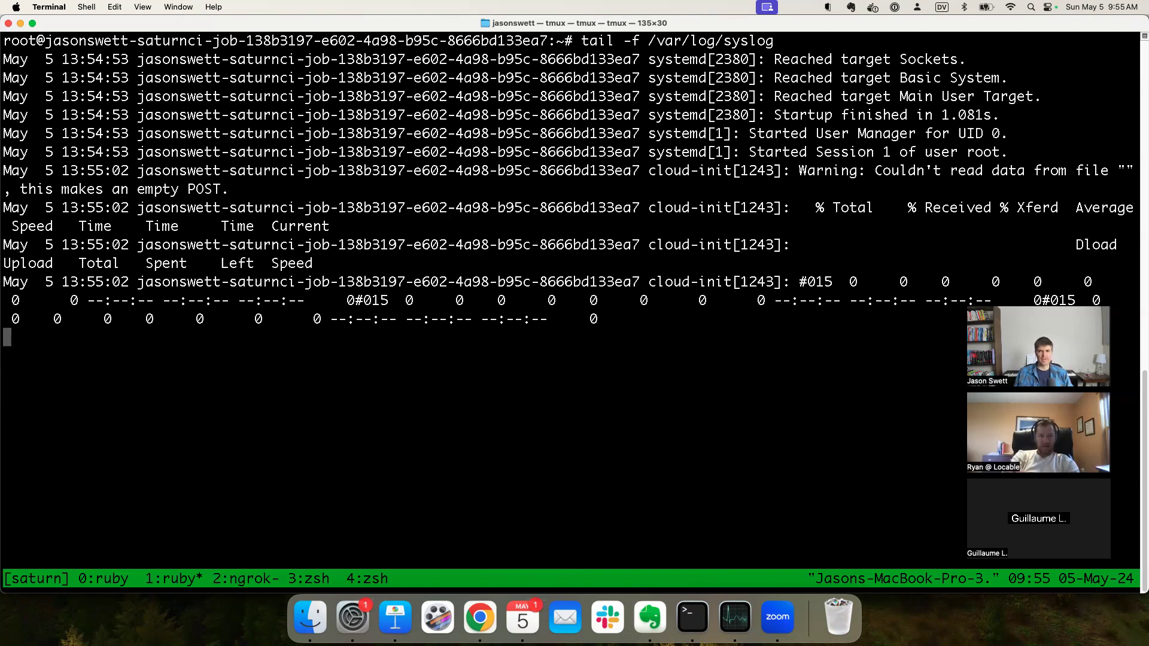
{"action": "left_click", "coordinate": [479, 617]}
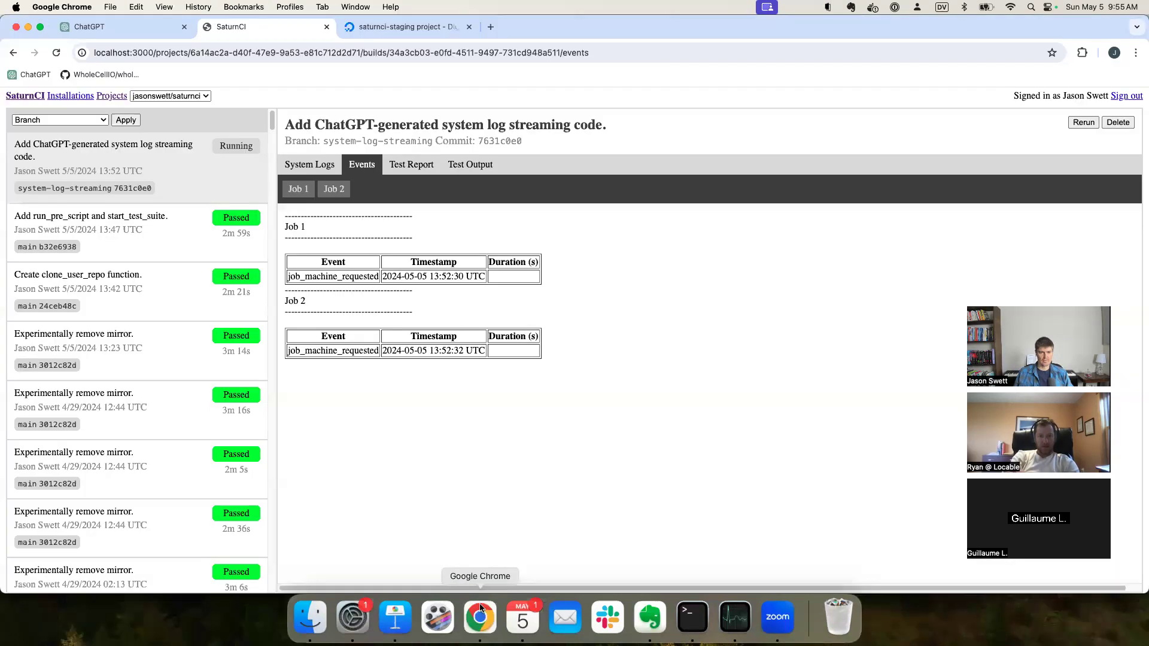
{"action": "mouse_move", "coordinate": [554, 472]}
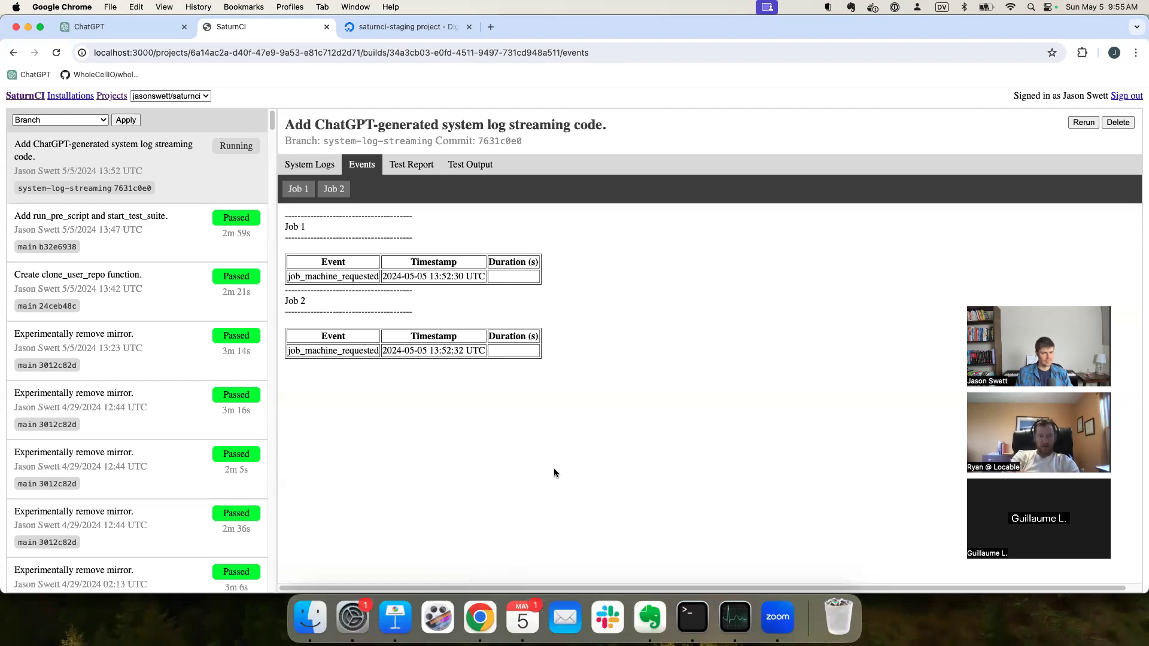
{"action": "mouse_move", "coordinate": [478, 115]}
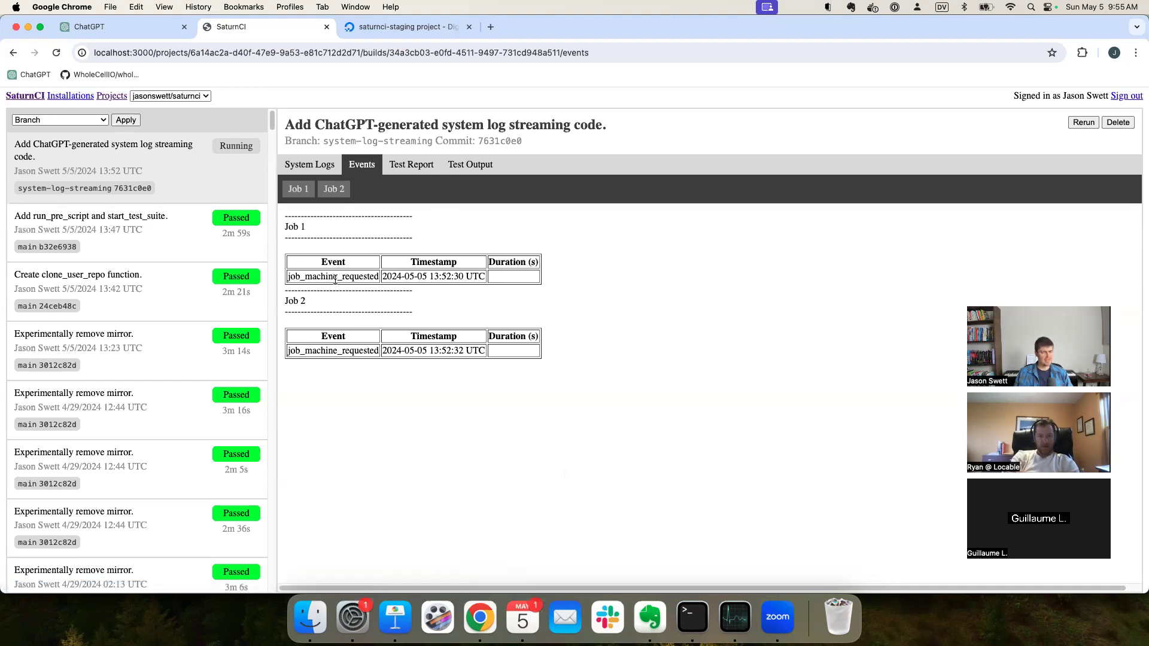
{"action": "left_click", "coordinate": [689, 617]}
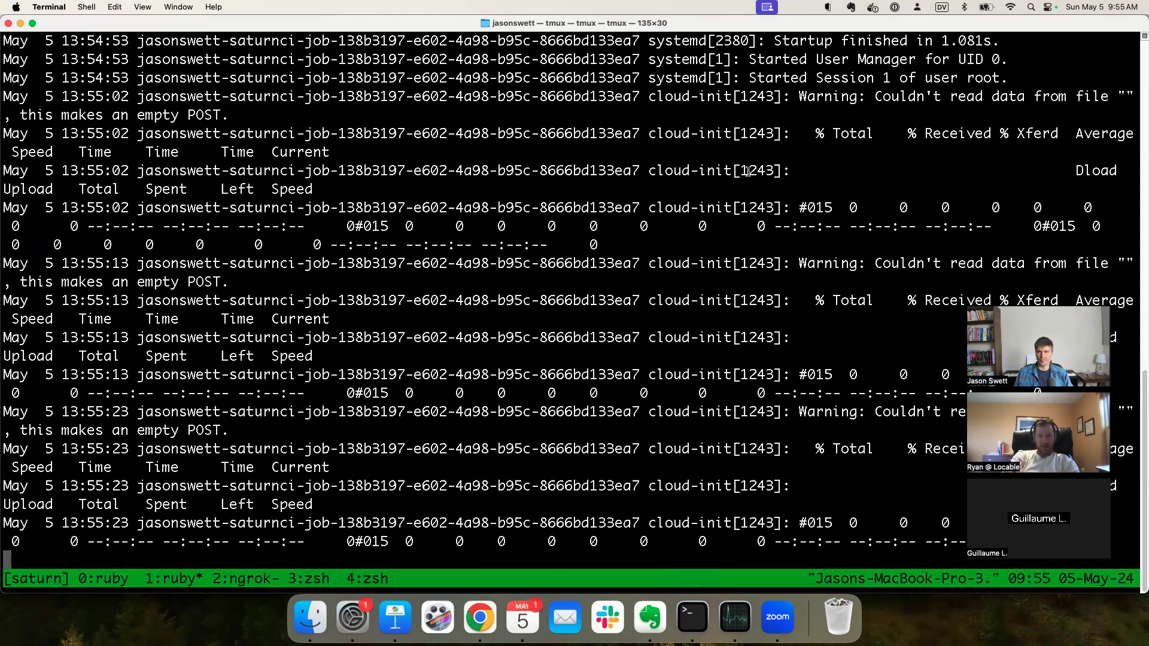
{"action": "mouse_move", "coordinate": [824, 141]}
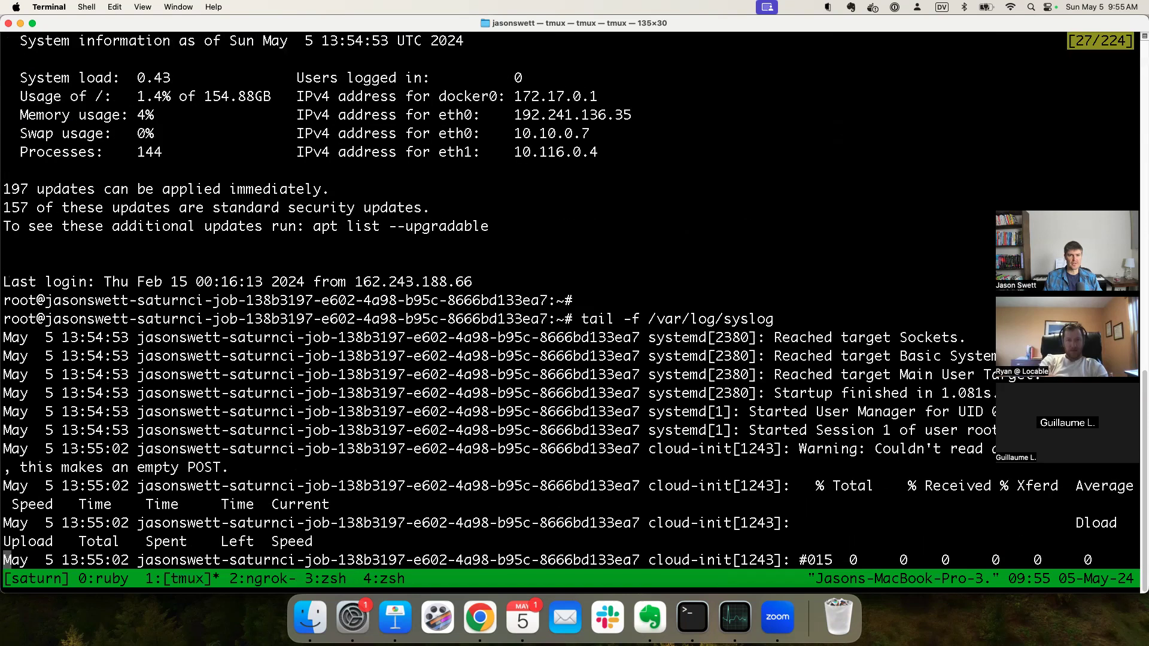
{"action": "scroll", "scroll_direction": "down", "scroll_amount": 3}
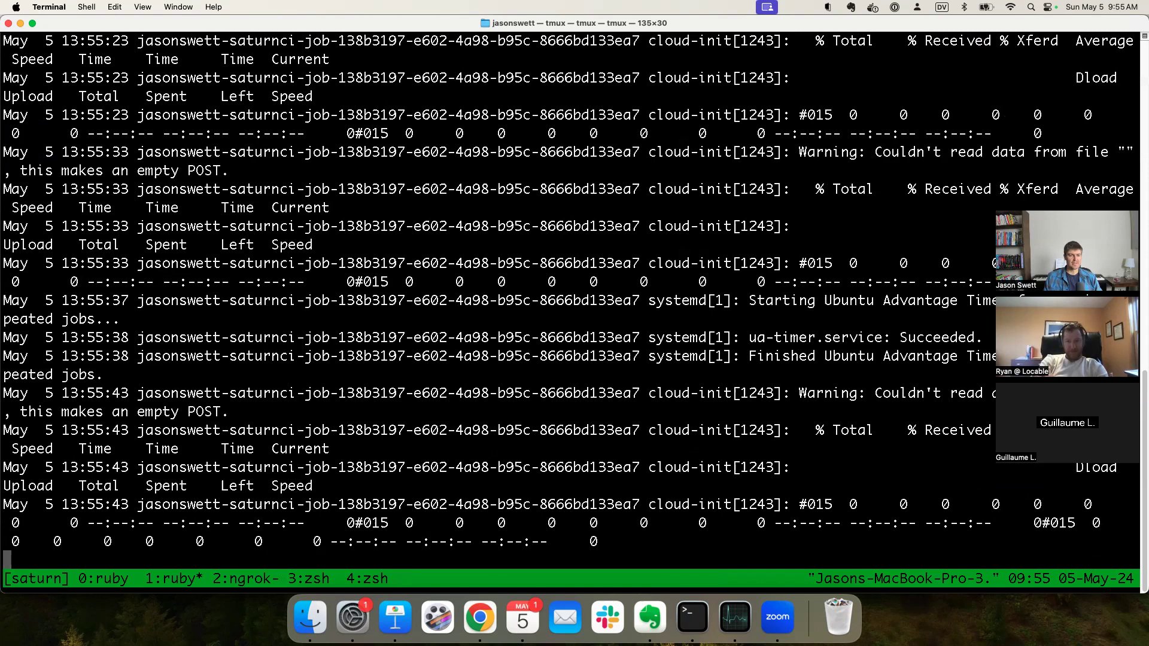
{"action": "left_click", "coordinate": [238, 578]}
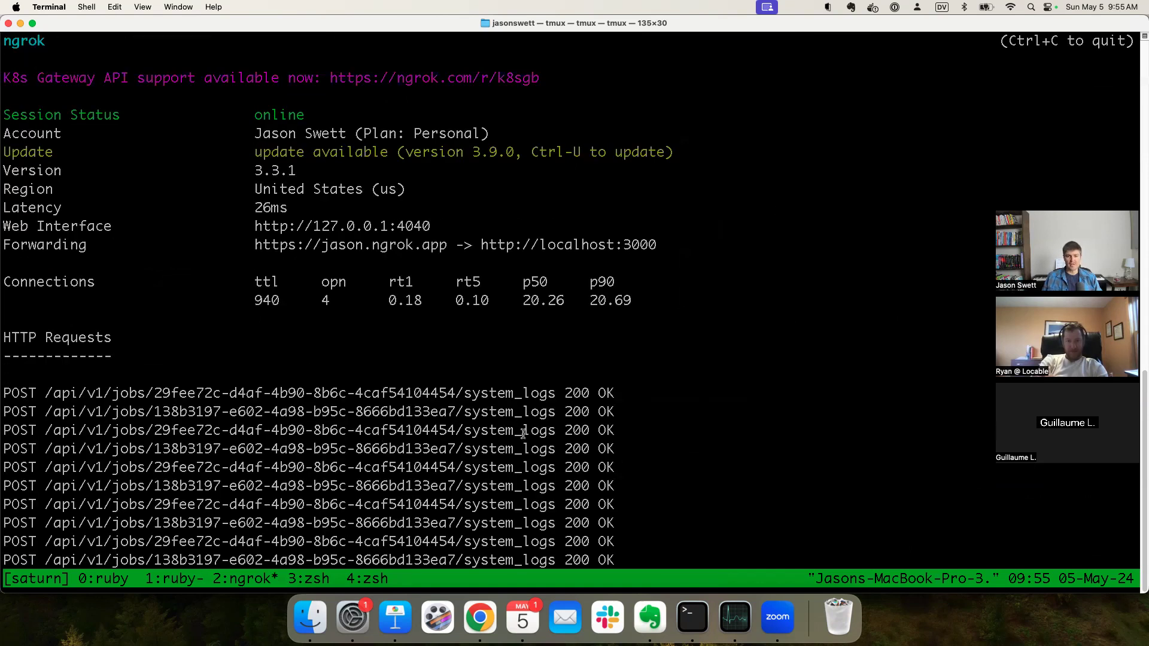
{"action": "mouse_move", "coordinate": [630, 415]}
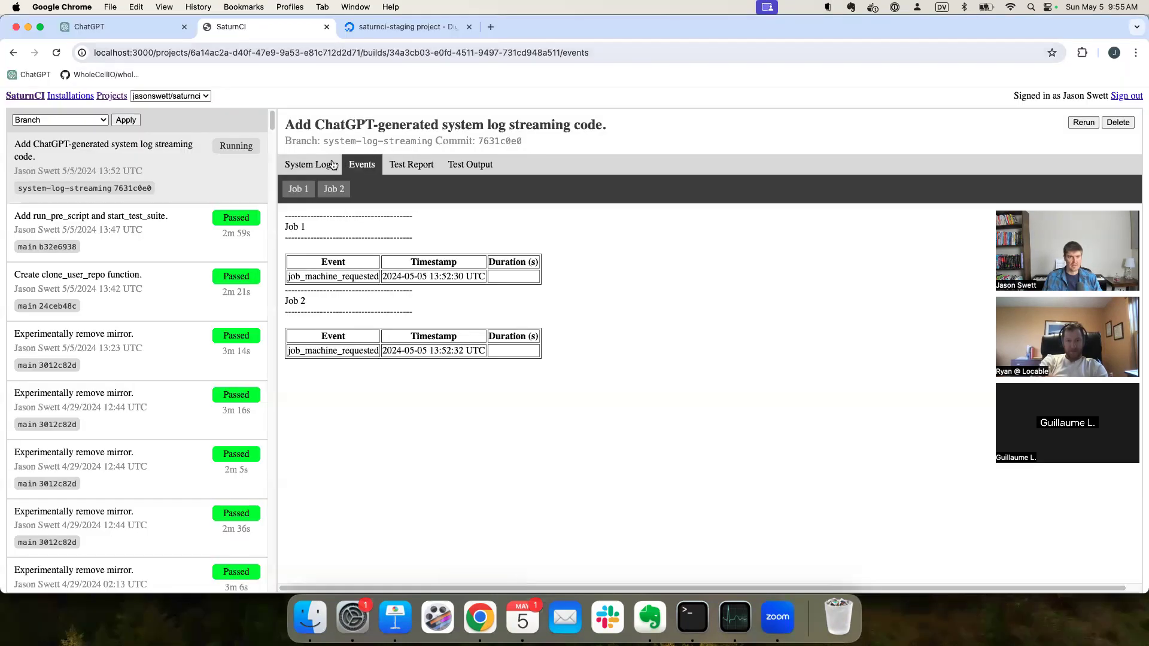
{"action": "left_click", "coordinate": [309, 164]}
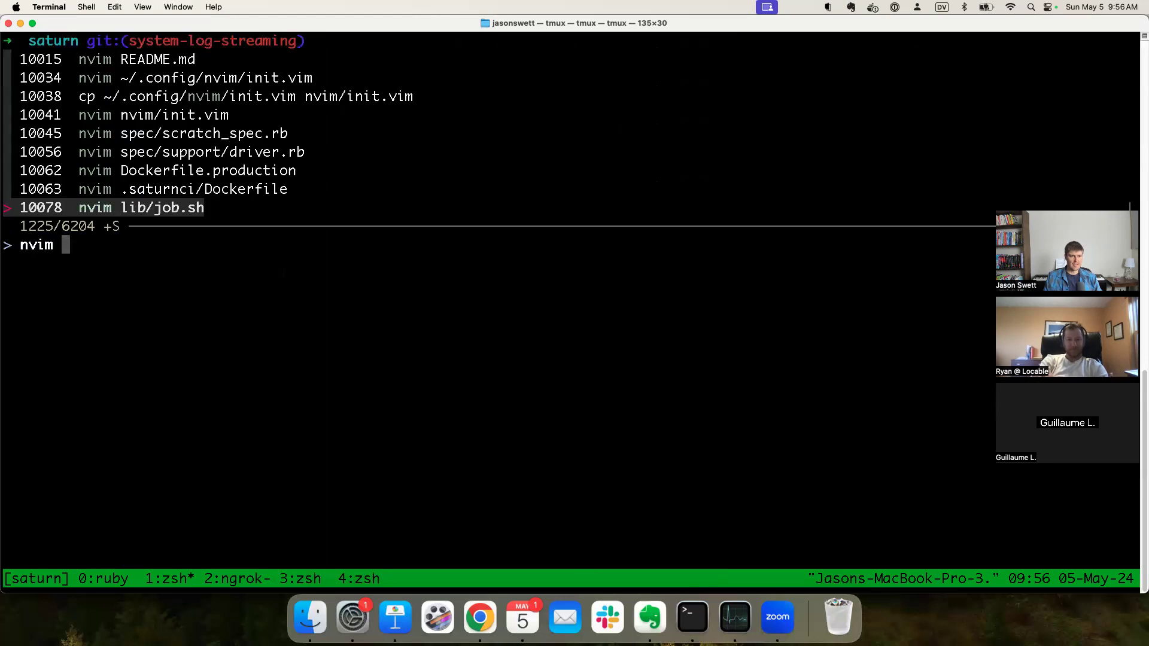
Step: Reopen lib/job.sh's syslog-sending loop, then check the build's still-empty system logs
{"action": "key", "text": "Return"}
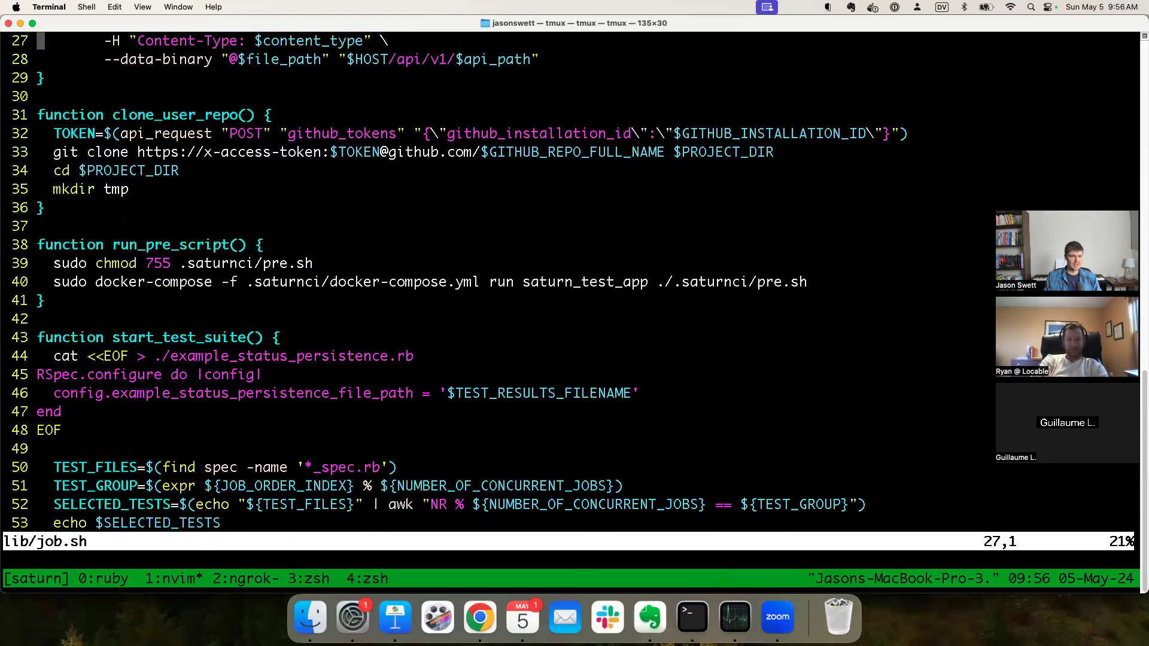
{"action": "scroll", "scroll_direction": "down", "scroll_amount": 3}
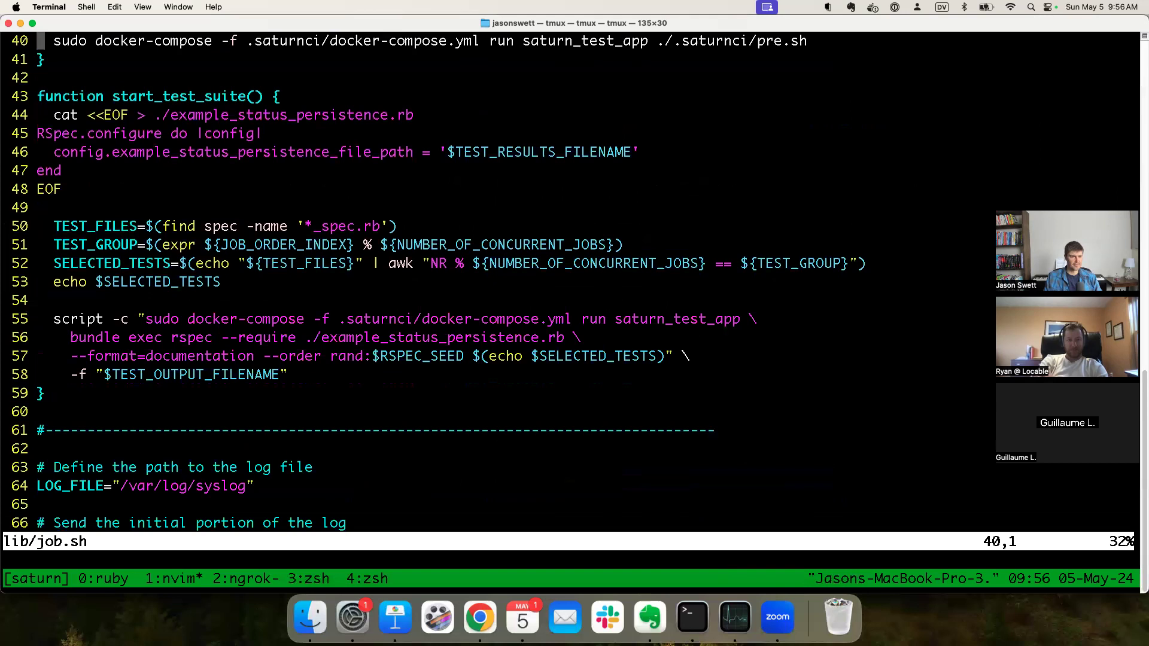
{"action": "scroll", "scroll_direction": "down", "scroll_amount": 3}
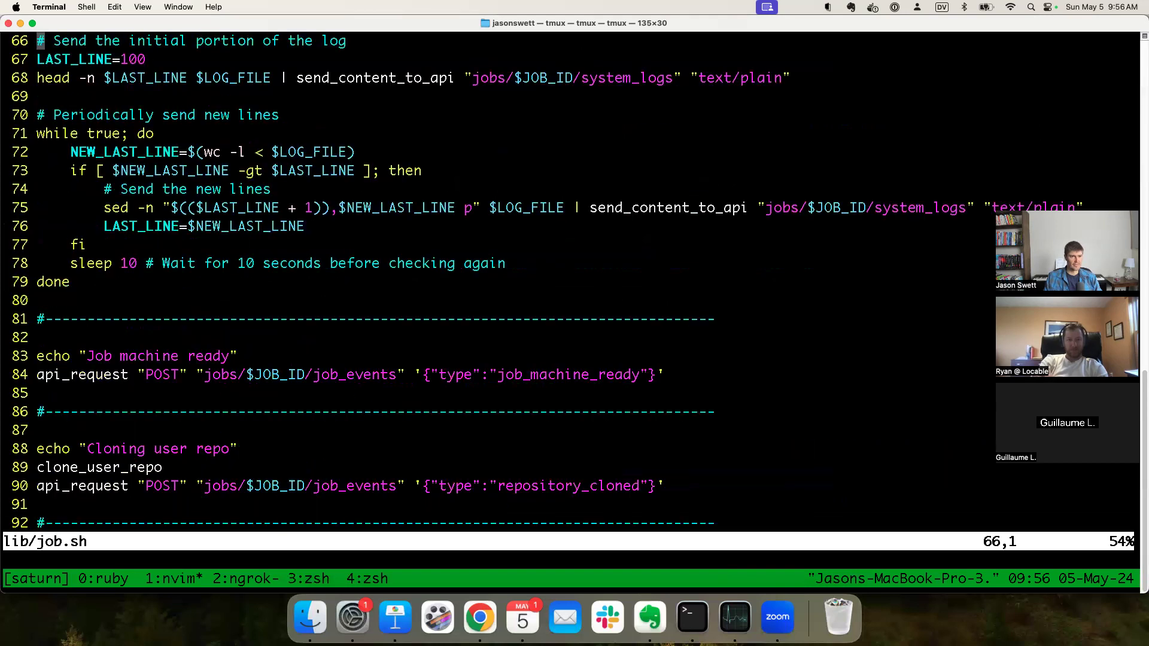
{"action": "scroll", "scroll_direction": "down", "scroll_amount": 3}
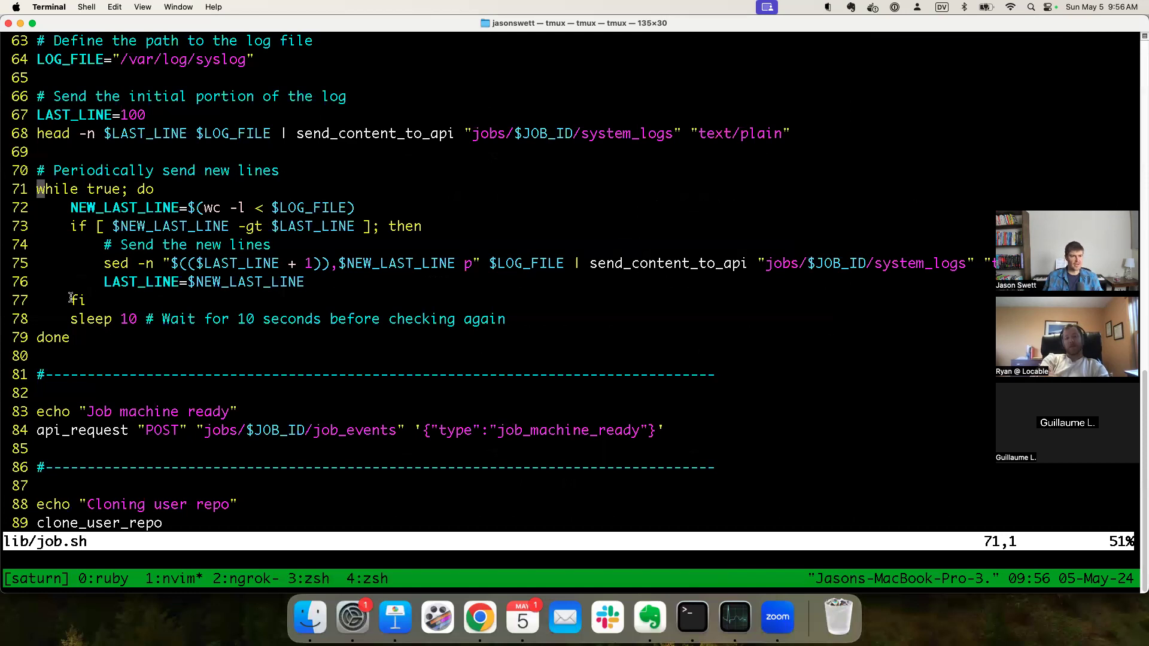
{"action": "mouse_move", "coordinate": [89, 337]}
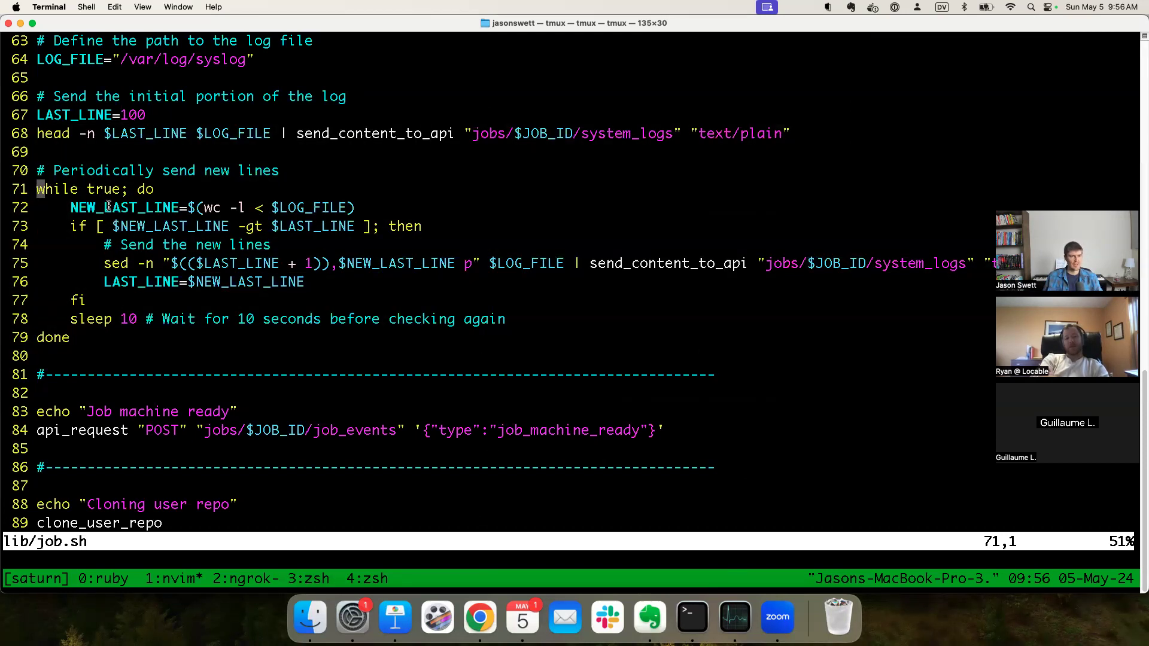
{"action": "mouse_move", "coordinate": [480, 189]}
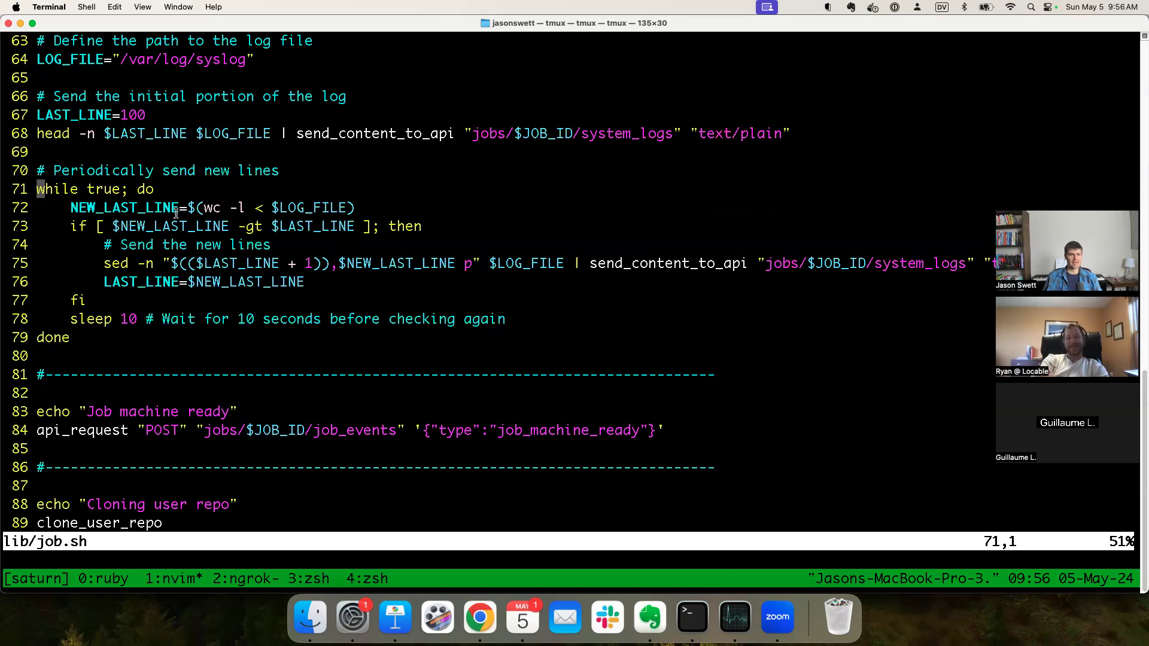
{"action": "mouse_move", "coordinate": [818, 373]}
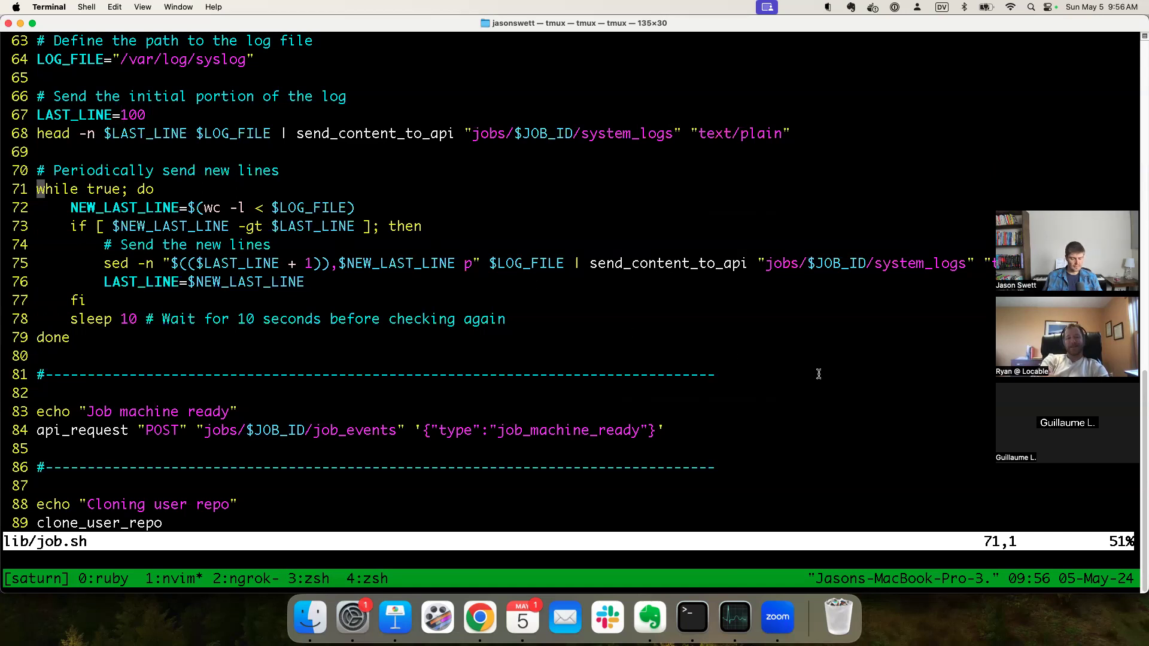
{"action": "left_click", "coordinate": [479, 617]}
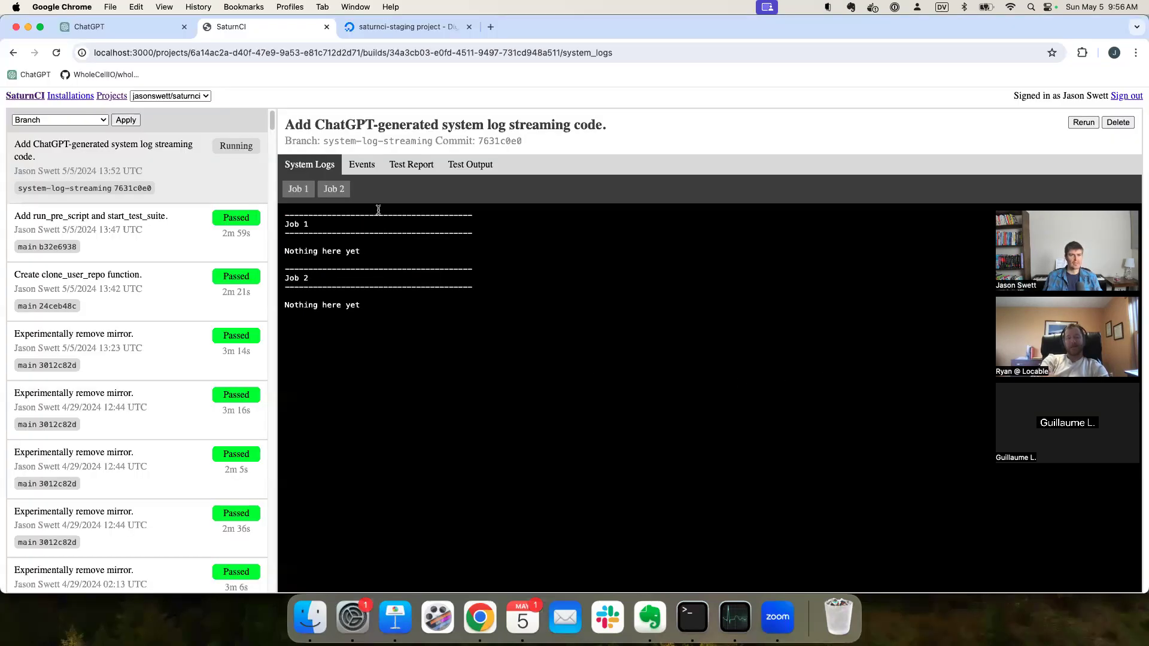
Step: Destroy droplet jasonswett-saturnci-job-29fee72c from the DigitalOcean Droplets list
{"action": "left_click", "coordinate": [405, 26]}
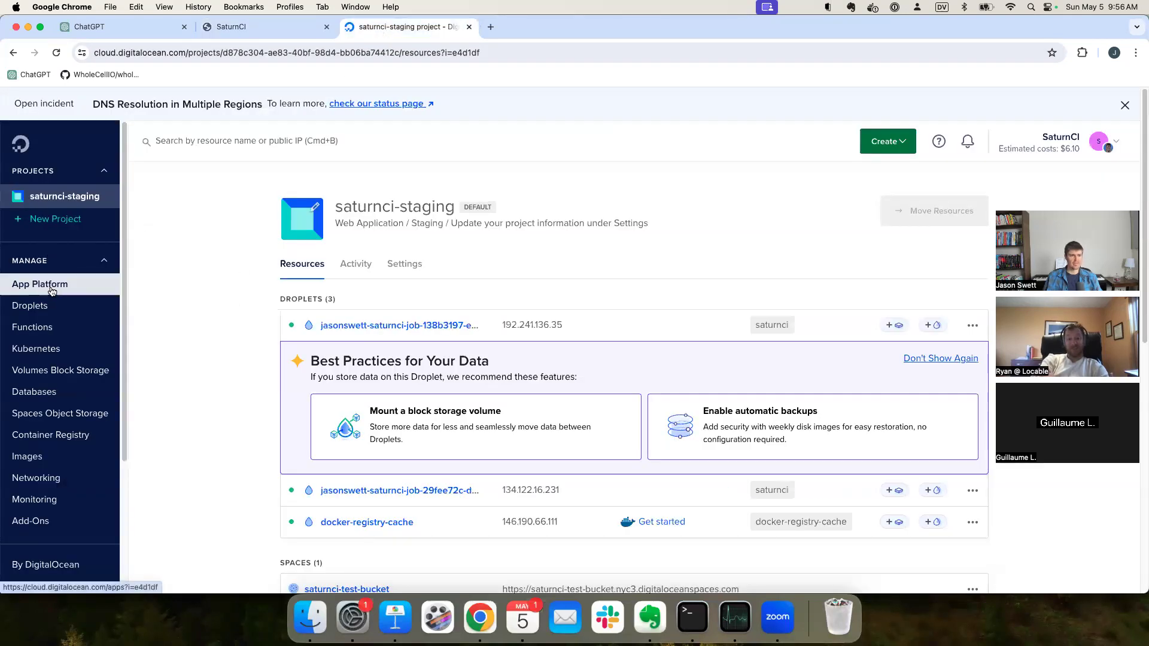
{"action": "left_click", "coordinate": [40, 283]}
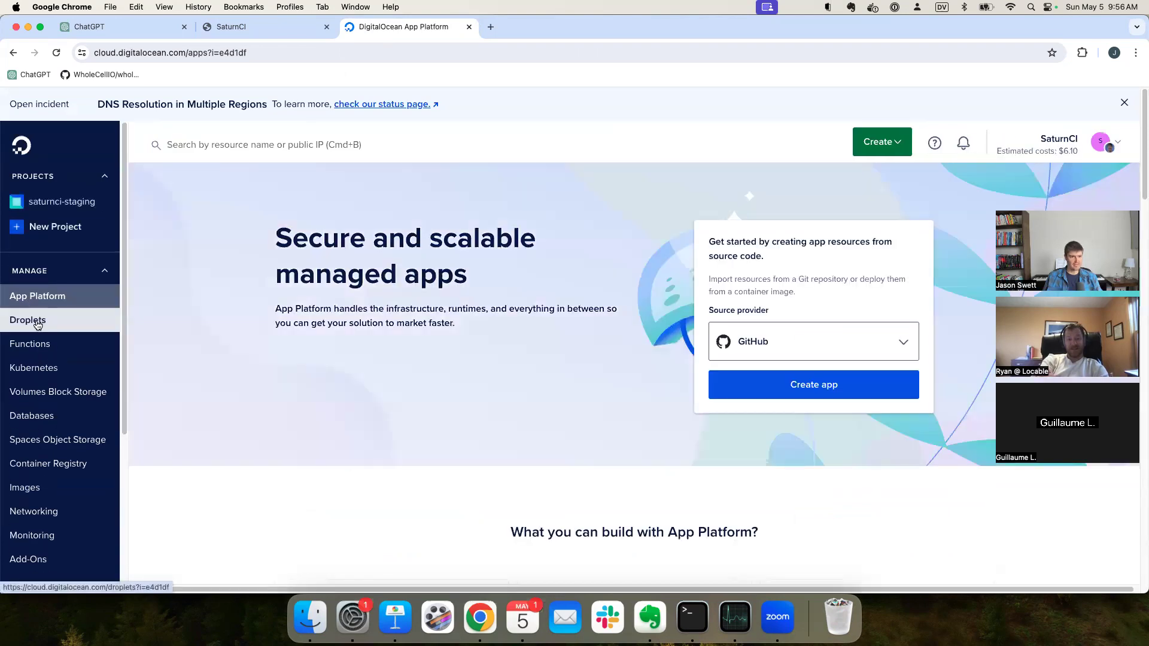
{"action": "left_click", "coordinate": [27, 320]}
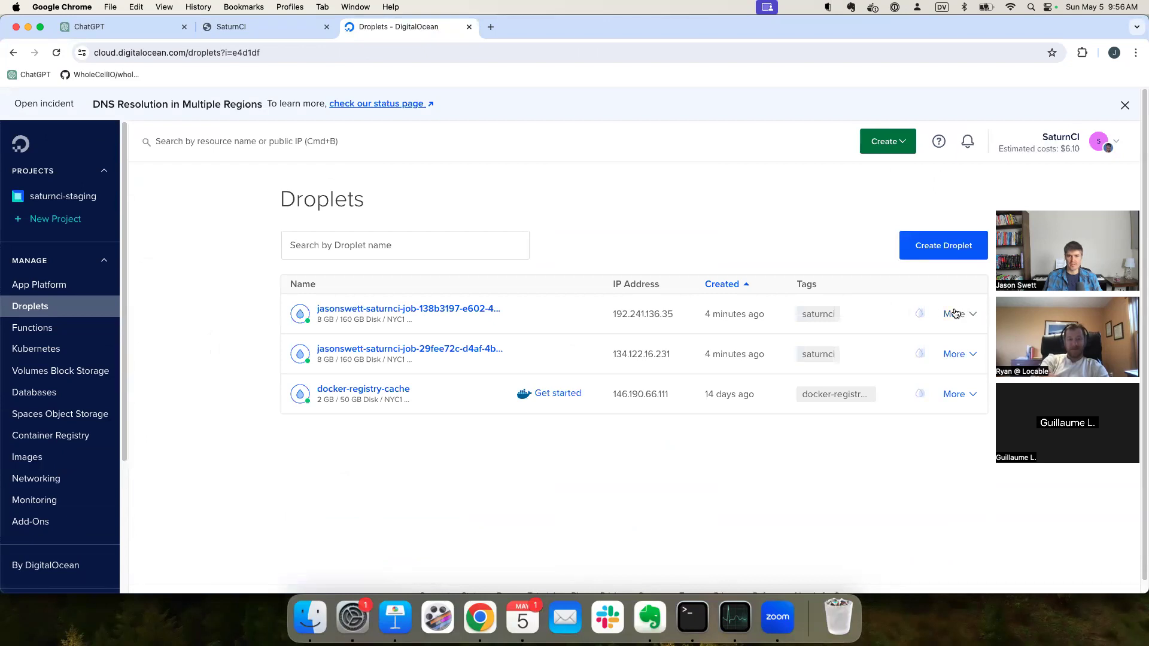
{"action": "mouse_move", "coordinate": [371, 348]}
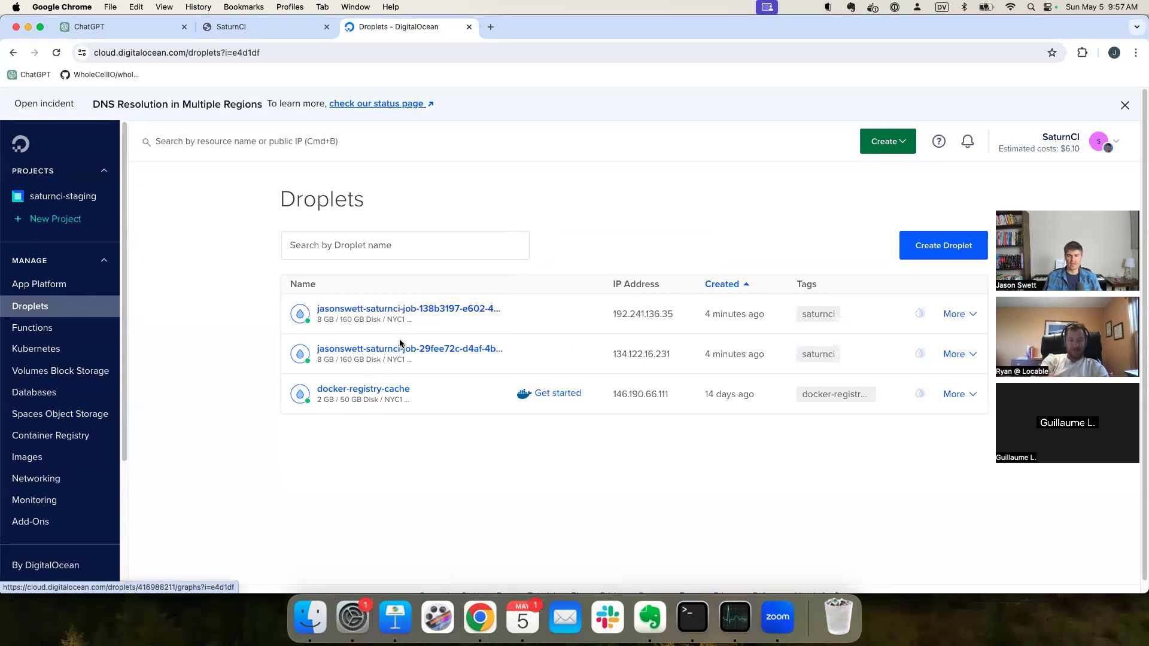
{"action": "mouse_move", "coordinate": [953, 359]}
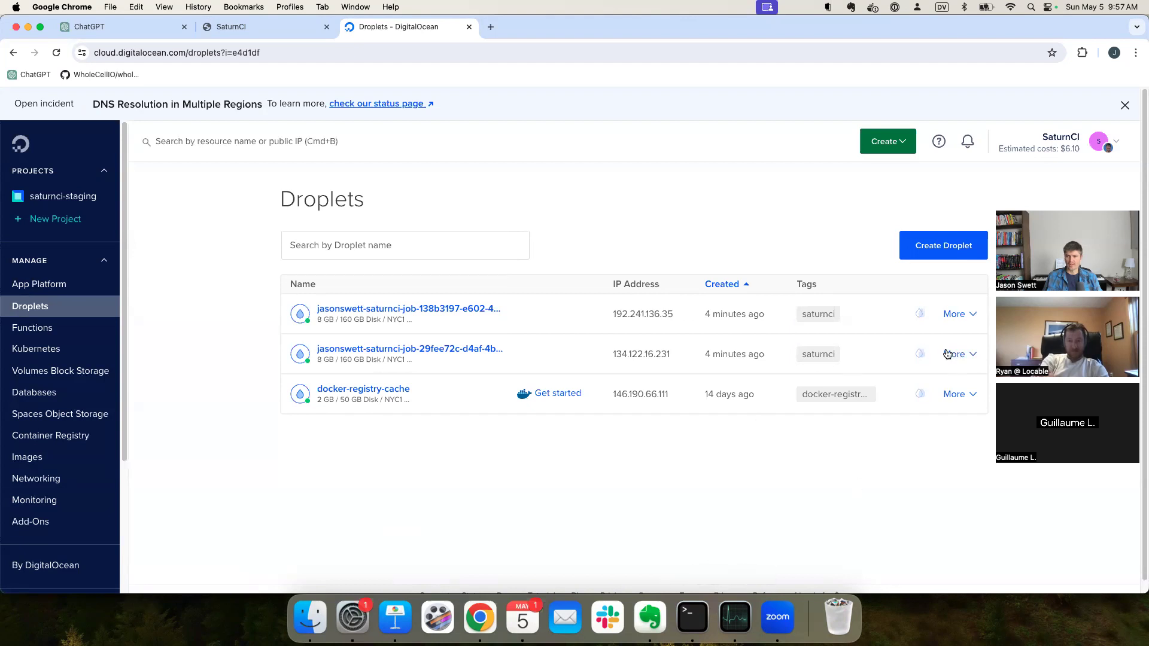
{"action": "left_click", "coordinate": [410, 349]}
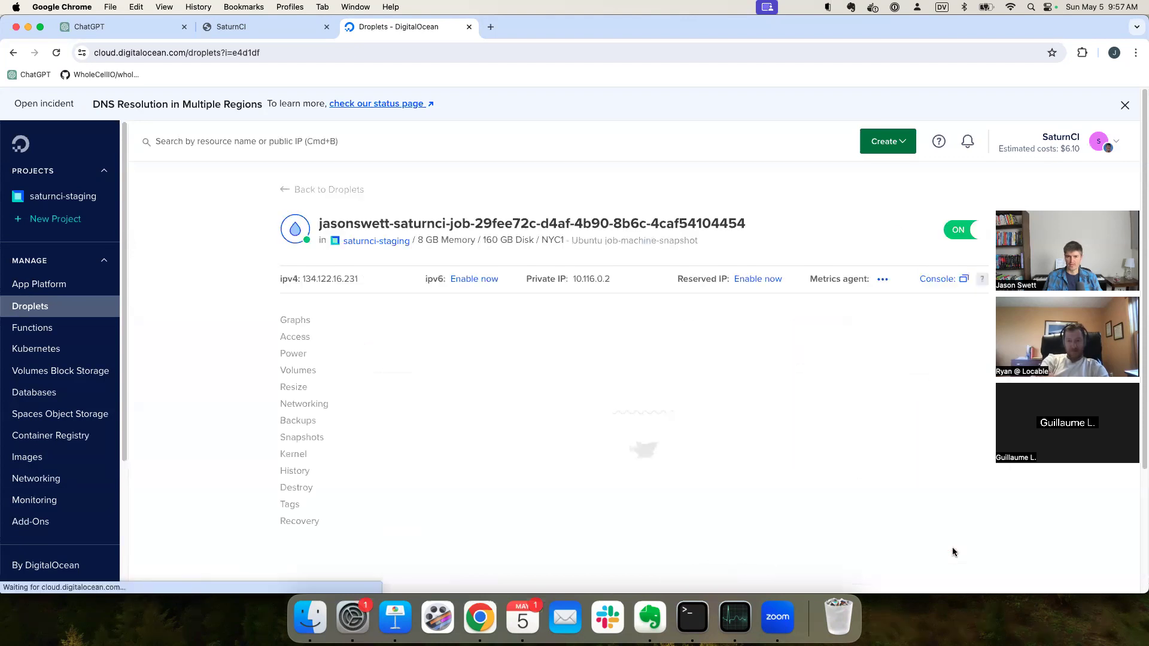
{"action": "left_click", "coordinate": [296, 487]}
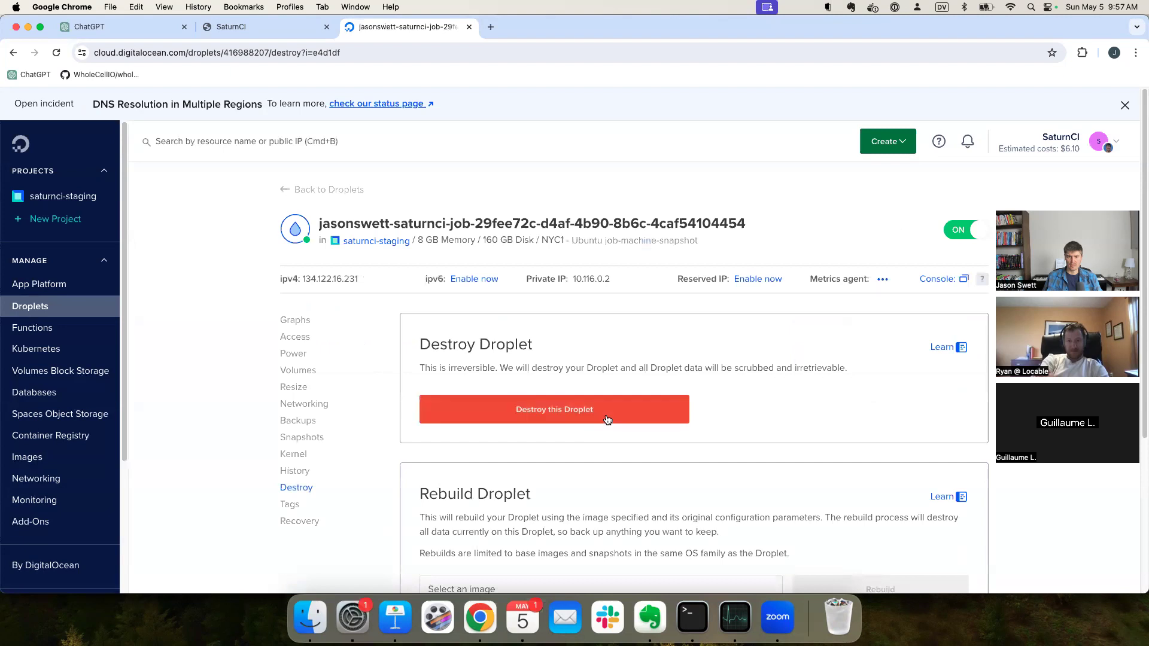
{"action": "left_click", "coordinate": [554, 408]}
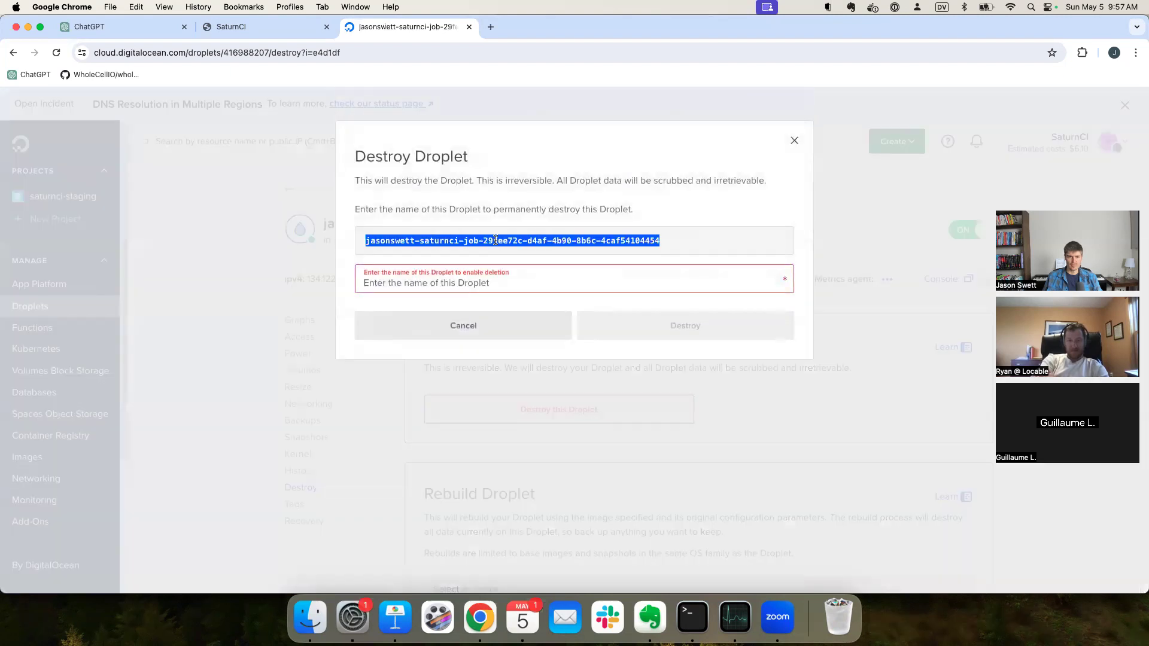
{"action": "type", "text": "jasonswett-saturnci-job-29fee72c-d4af-4b90-8b6c-4caf54104454"}
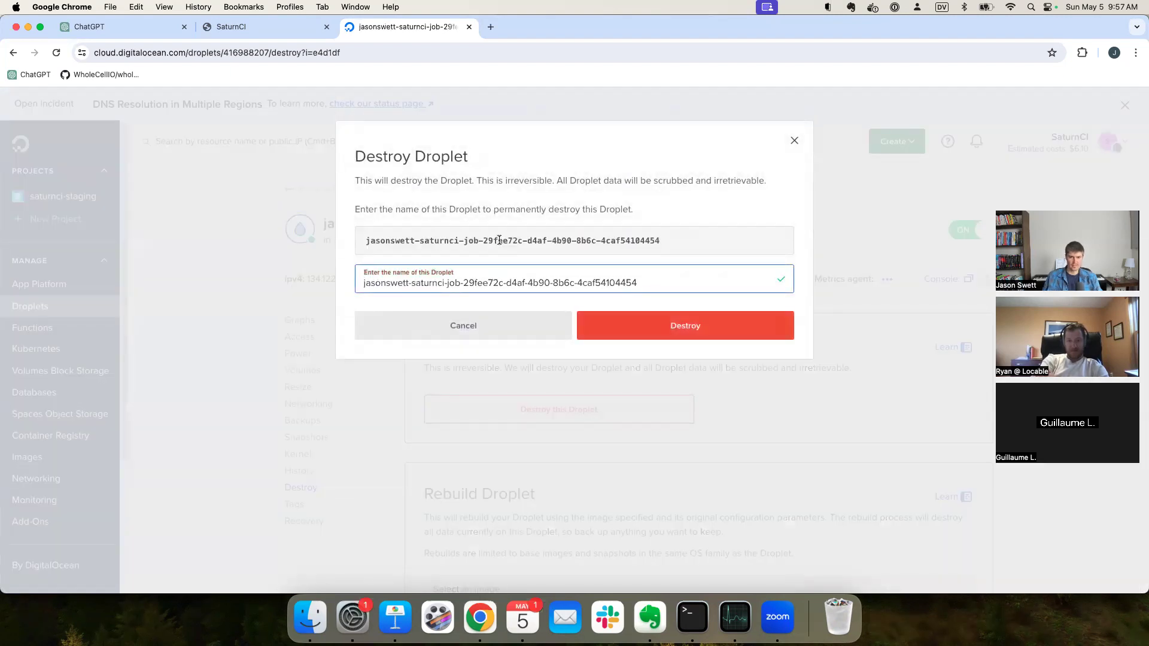
{"action": "left_click", "coordinate": [684, 325]}
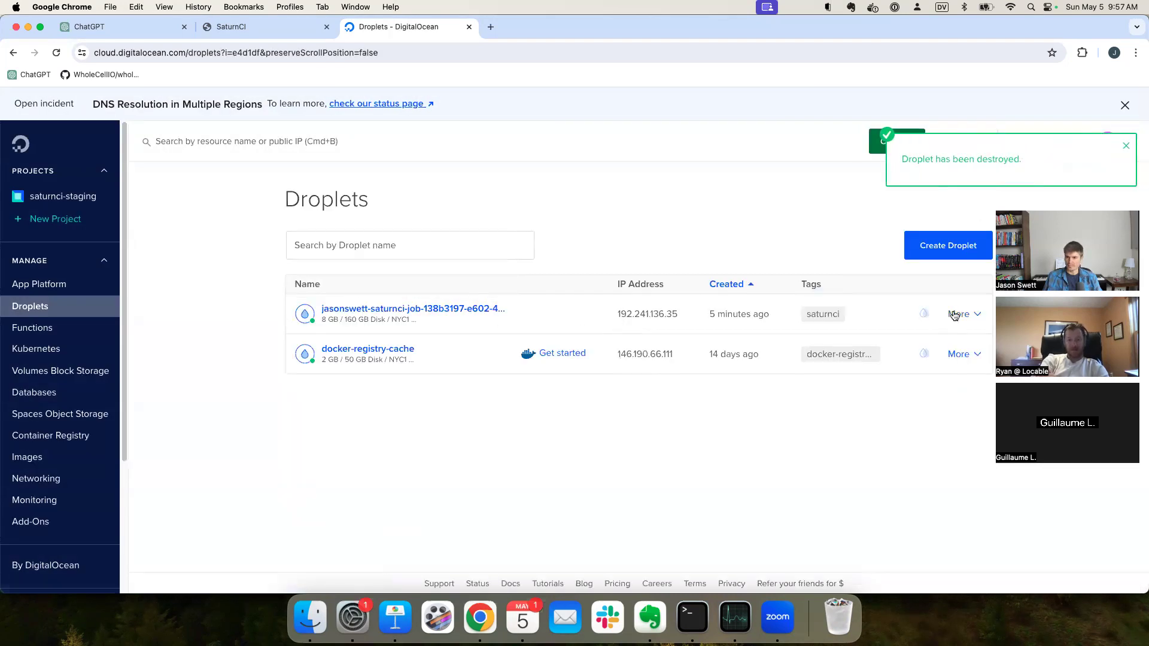
Step: Destroy droplet jasonswett-saturnci-job-138b3197 and close the DigitalOcean tab
{"action": "left_click", "coordinate": [412, 309]}
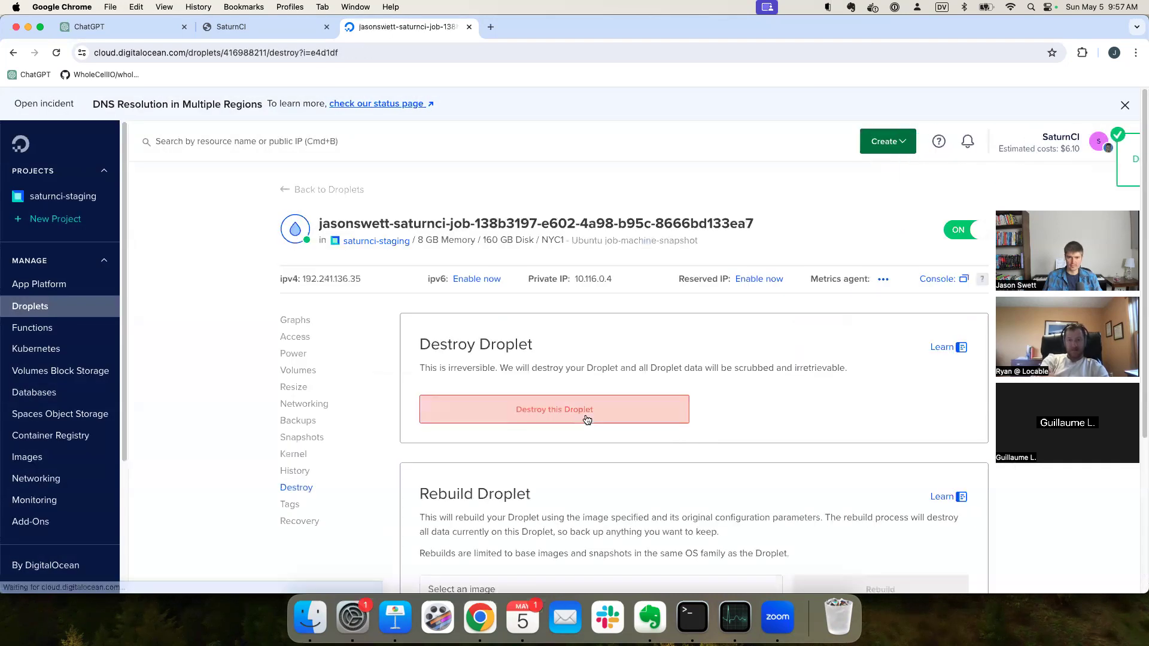
{"action": "left_click", "coordinate": [554, 408]}
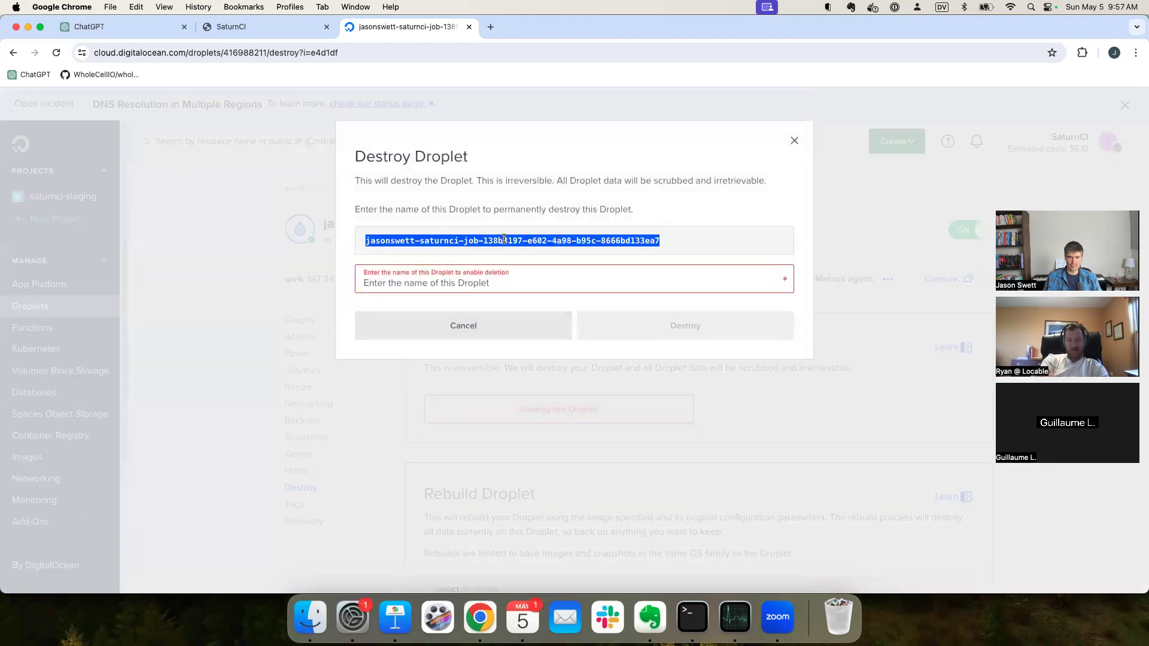
{"action": "type", "text": "jasonswett-saturnci-job-138b3197-e602-4a98-b95c-8666bd133ea7"}
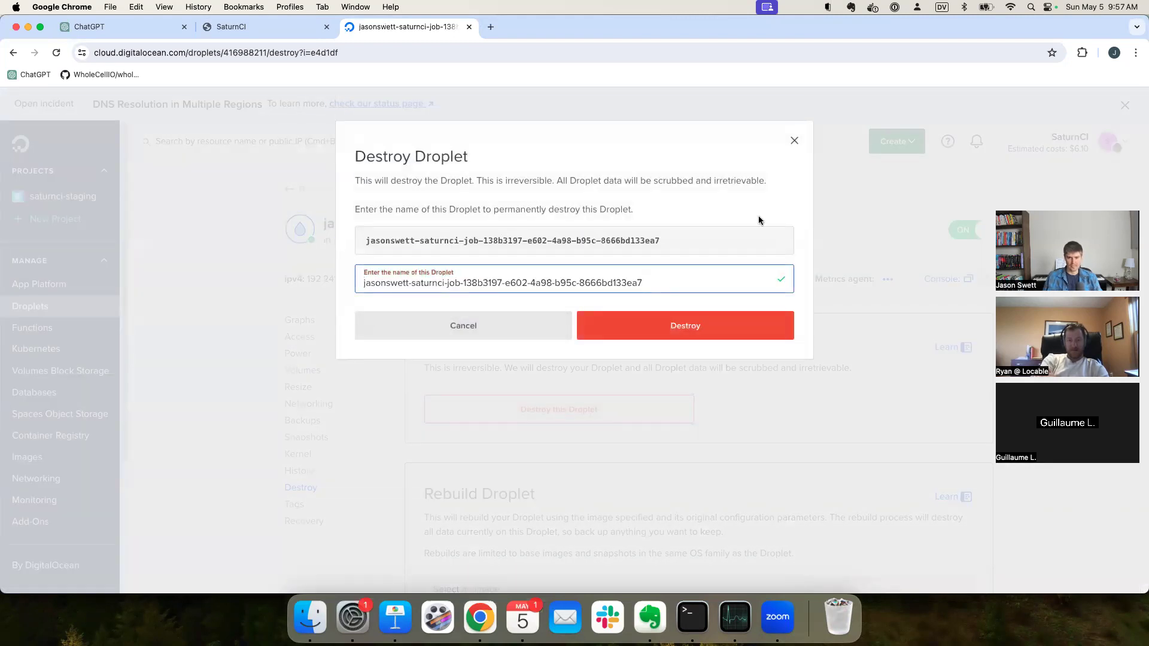
{"action": "left_click", "coordinate": [685, 325]}
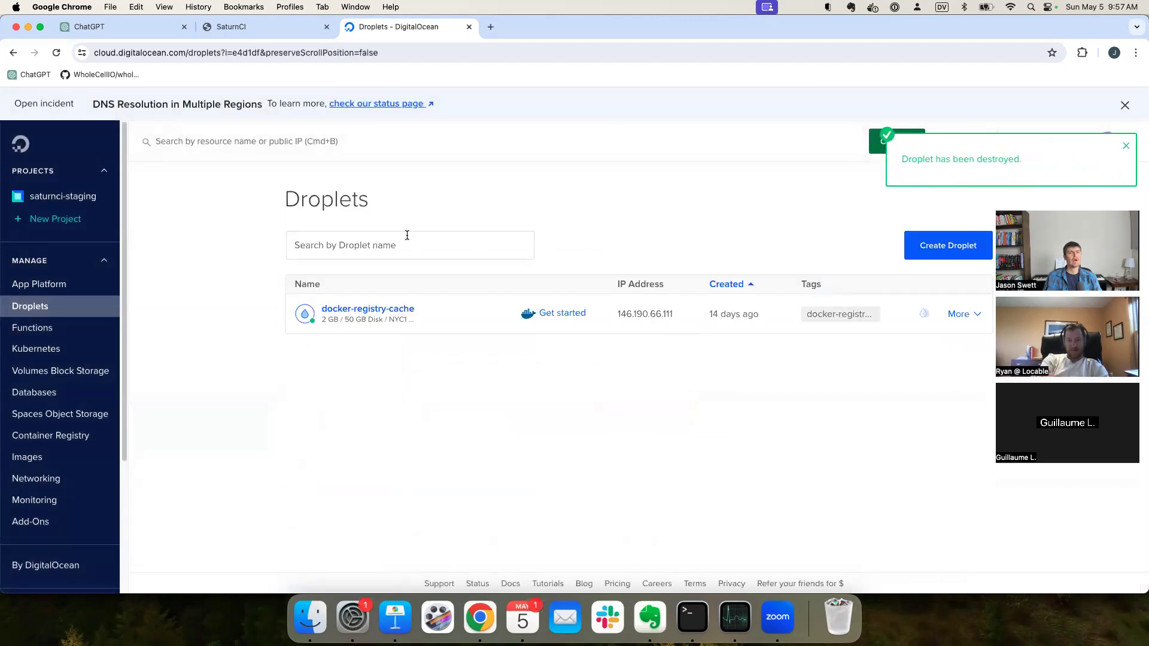
{"action": "left_click", "coordinate": [264, 26]}
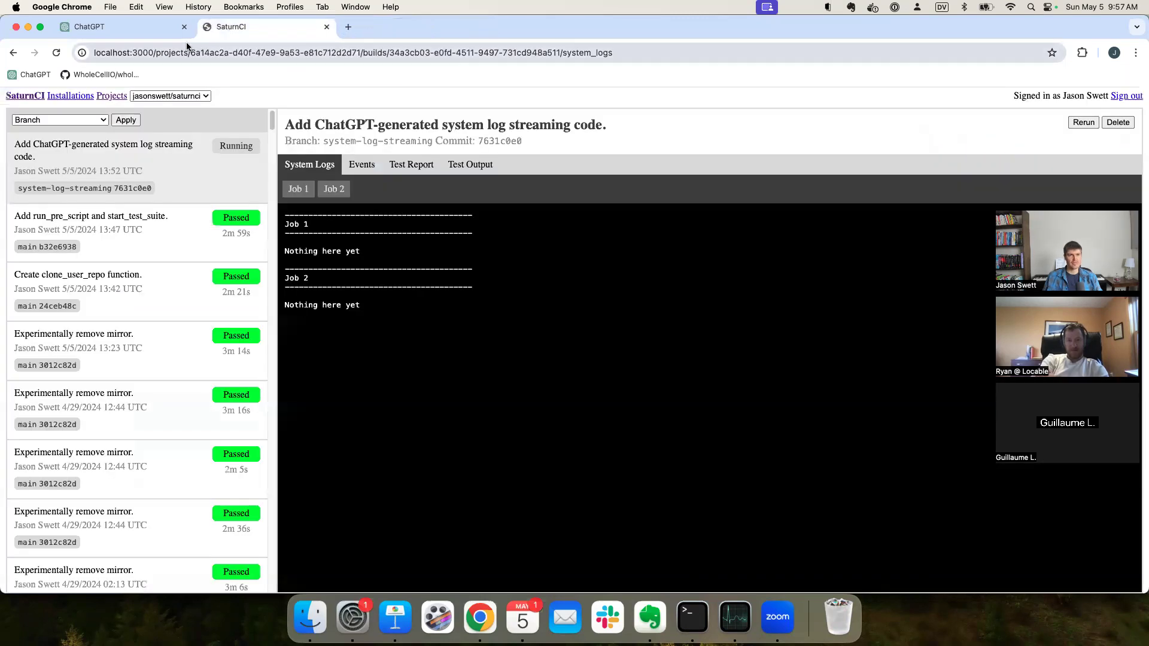
Step: Bring the job.sh script from the terminal into the ChatGPT conversation
{"action": "left_click", "coordinate": [88, 26]}
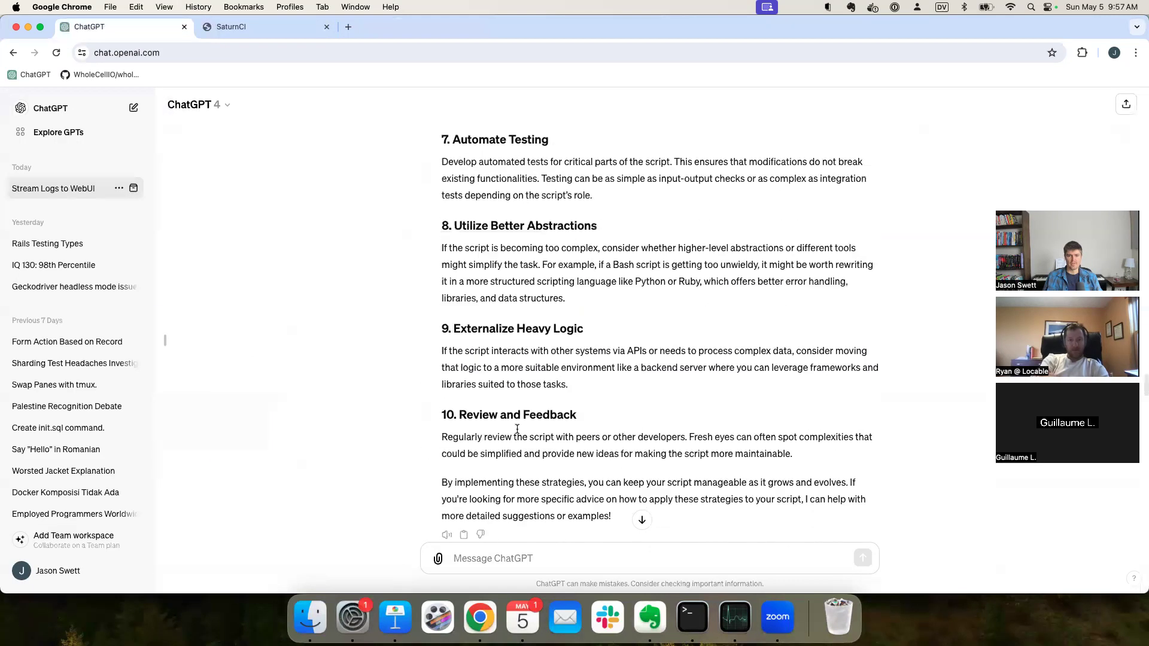
{"action": "scroll", "scroll_direction": "up", "scroll_amount": 3}
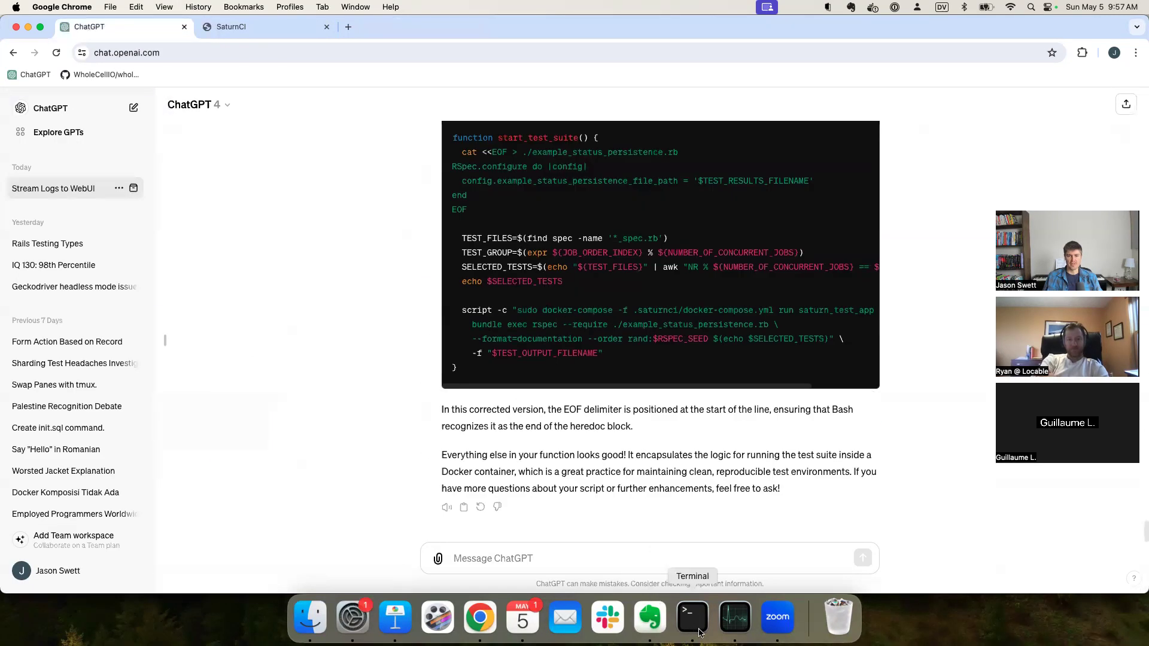
{"action": "left_click", "coordinate": [691, 616]}
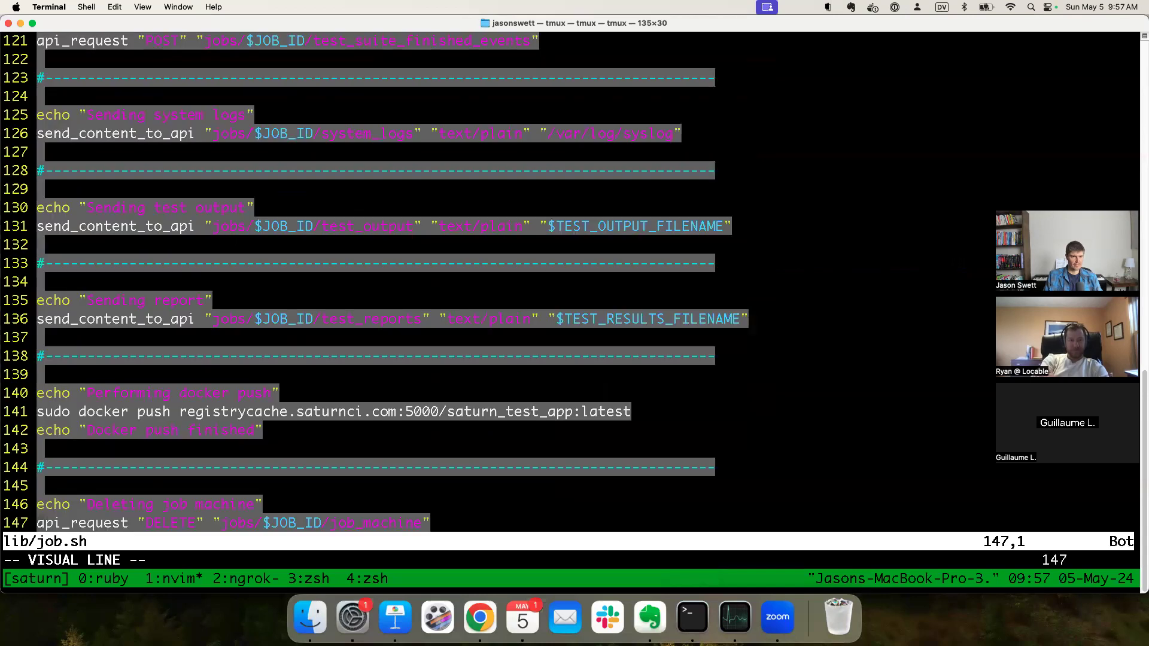
{"action": "left_click", "coordinate": [479, 616]}
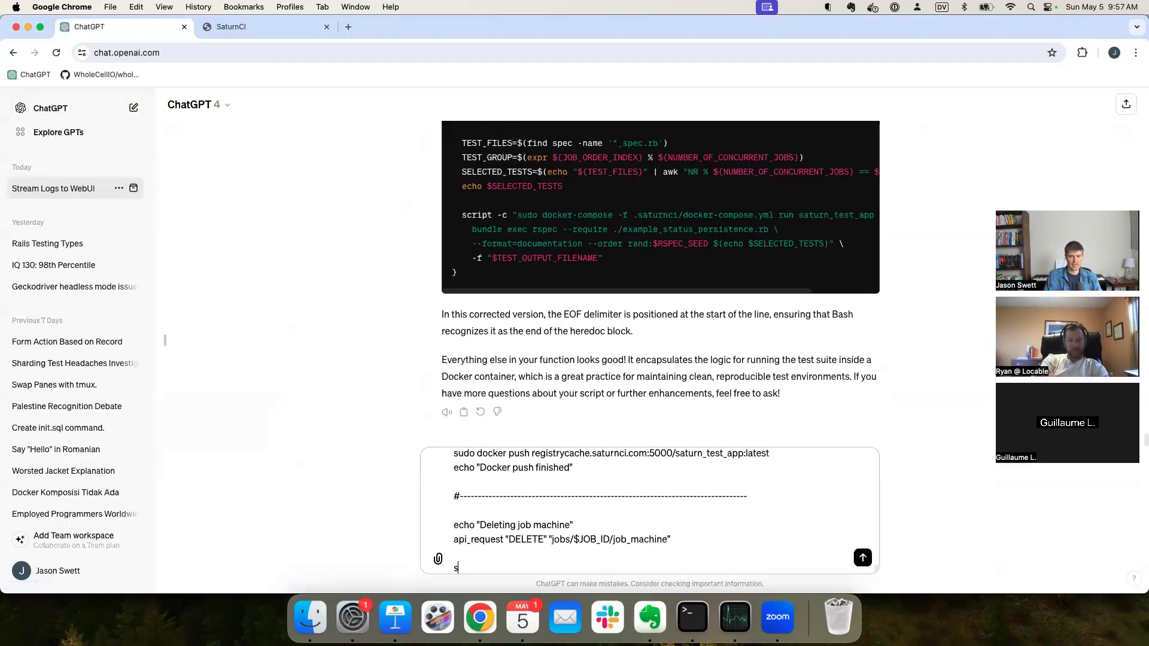
Step: Ask ChatGPT whether the `while true` log-streaming loop stops the script from progressing
{"action": "type", "text": "ince"}
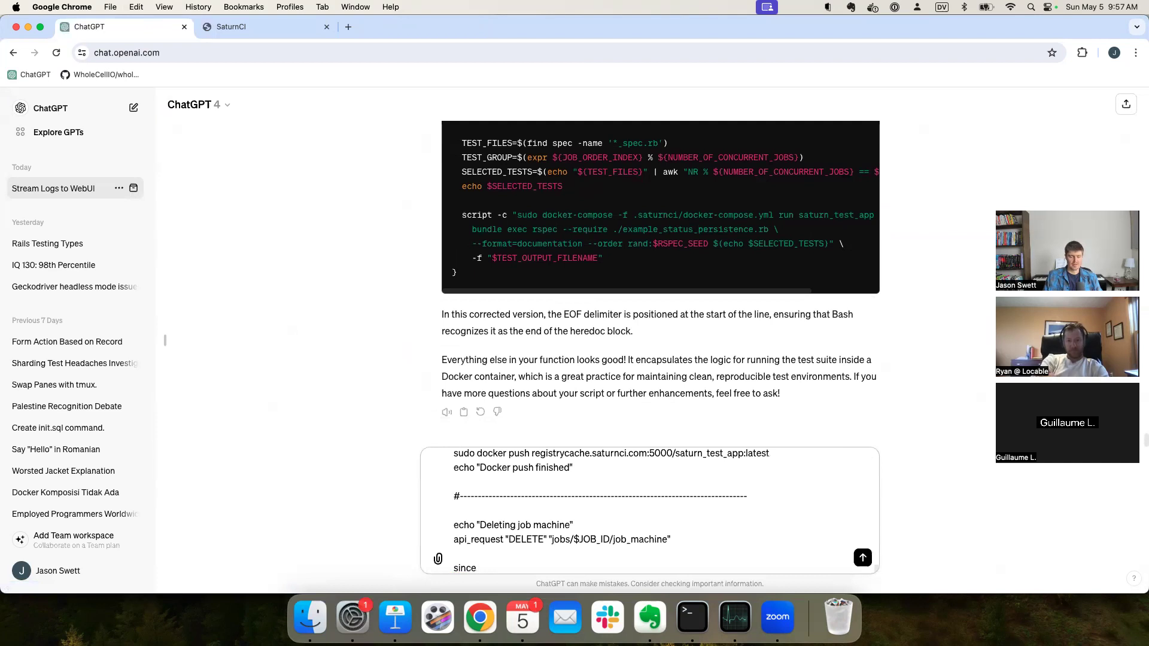
{"action": "type", "text": "hte log"}
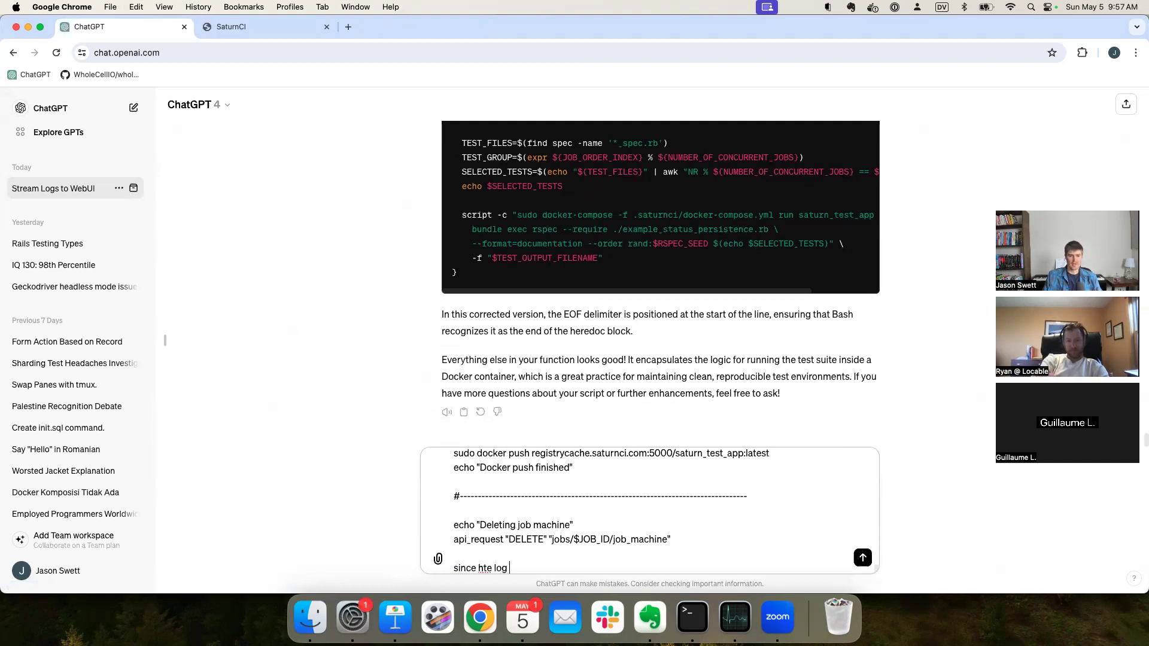
{"action": "type", "text": "the log strea"}
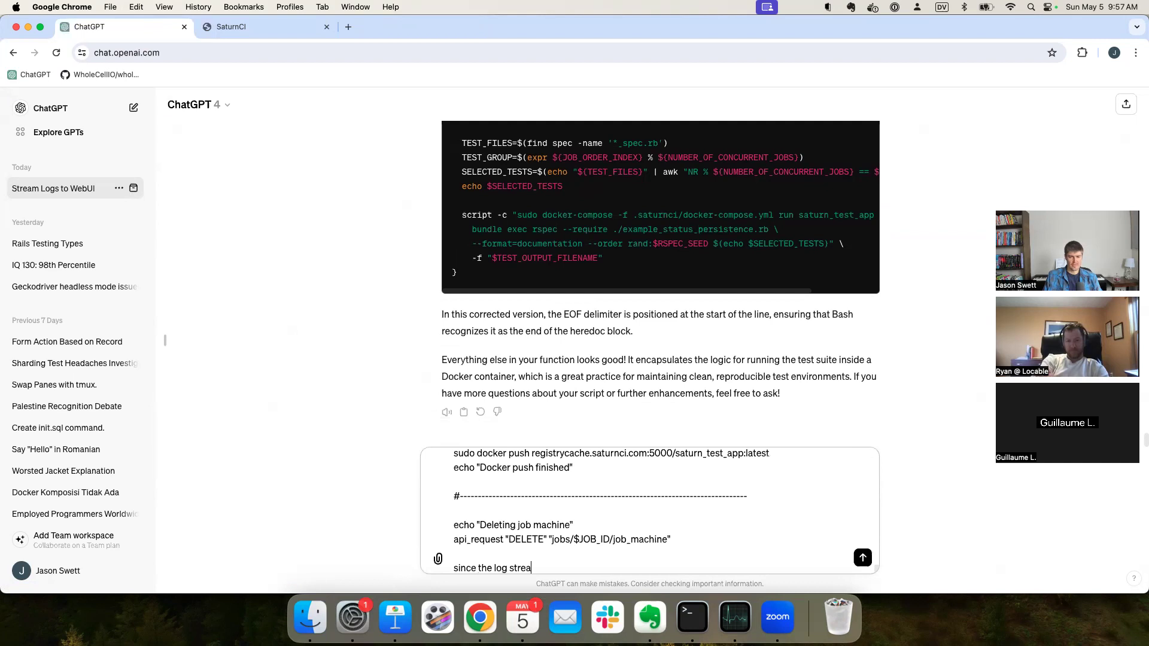
{"action": "type", "text": "ming part"}
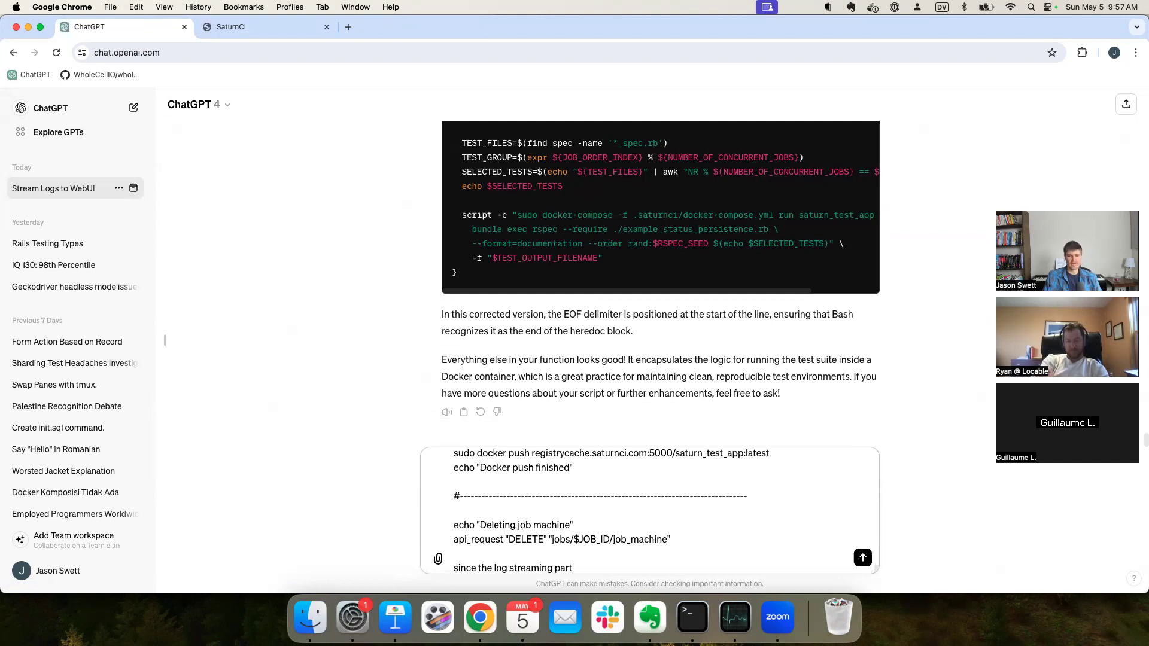
{"action": "type", "text": "starts with"}
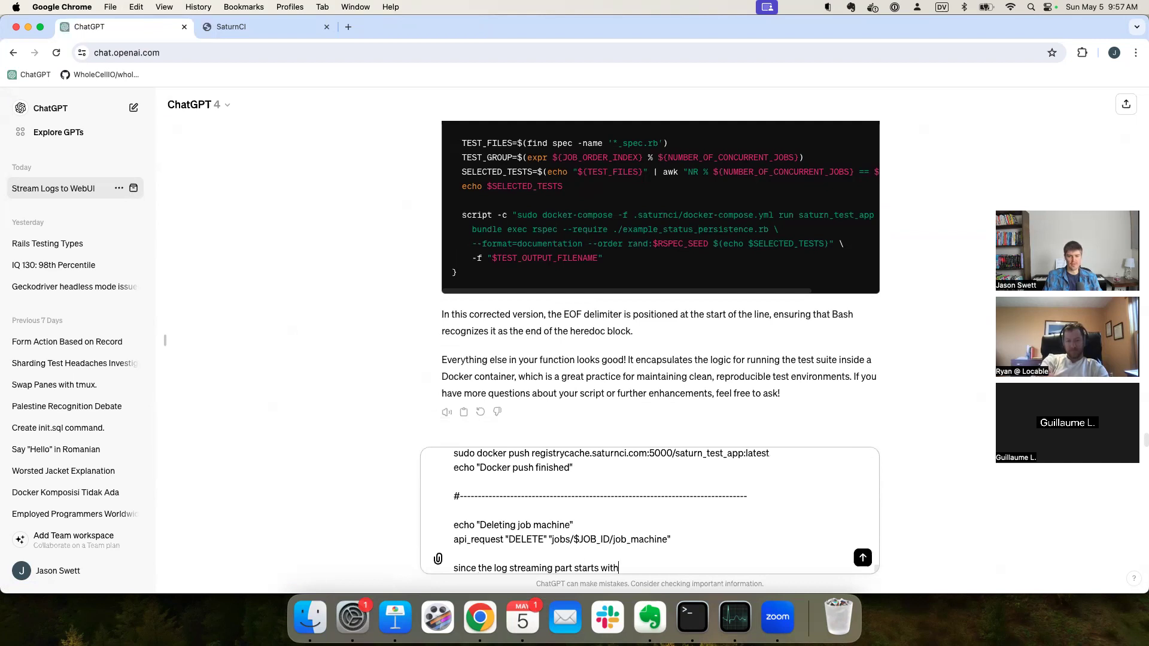
{"action": "type", "text": "`while"}
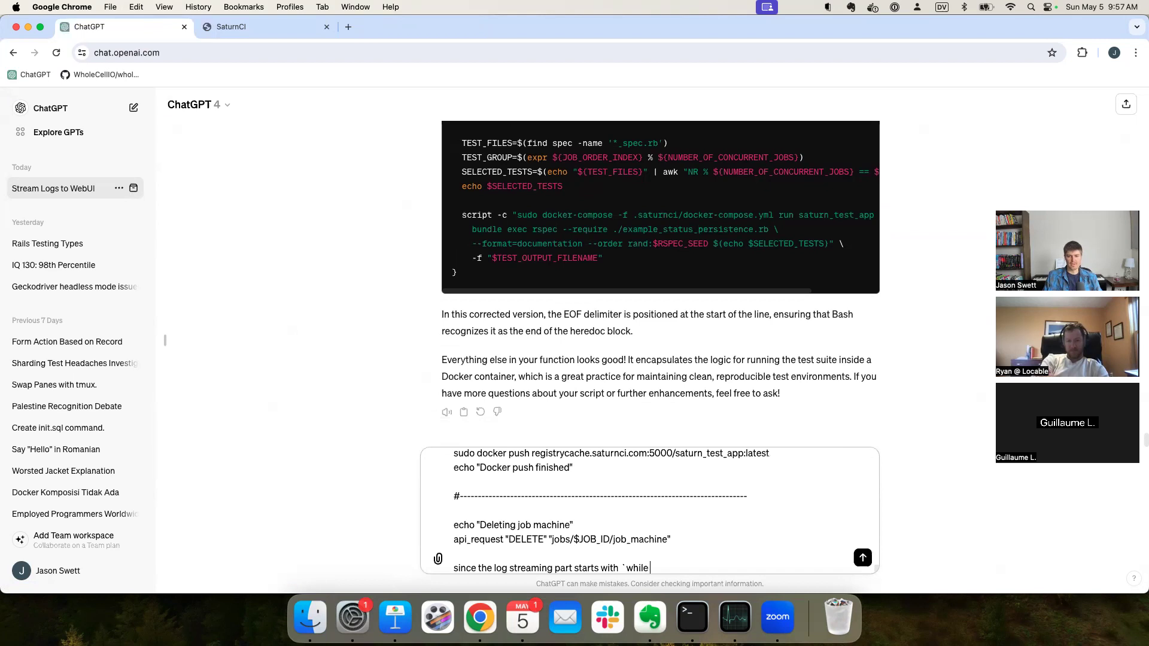
{"action": "type", "text": "true`, i"}
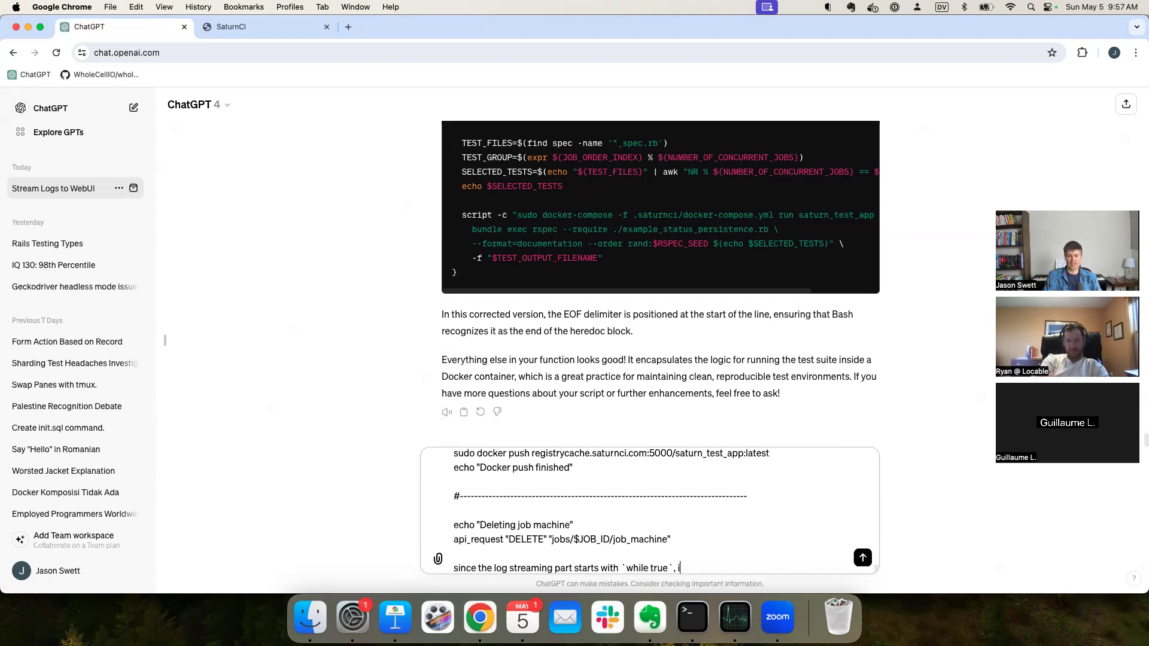
{"action": "type", "text": "it seems like that loop would just run forever"}
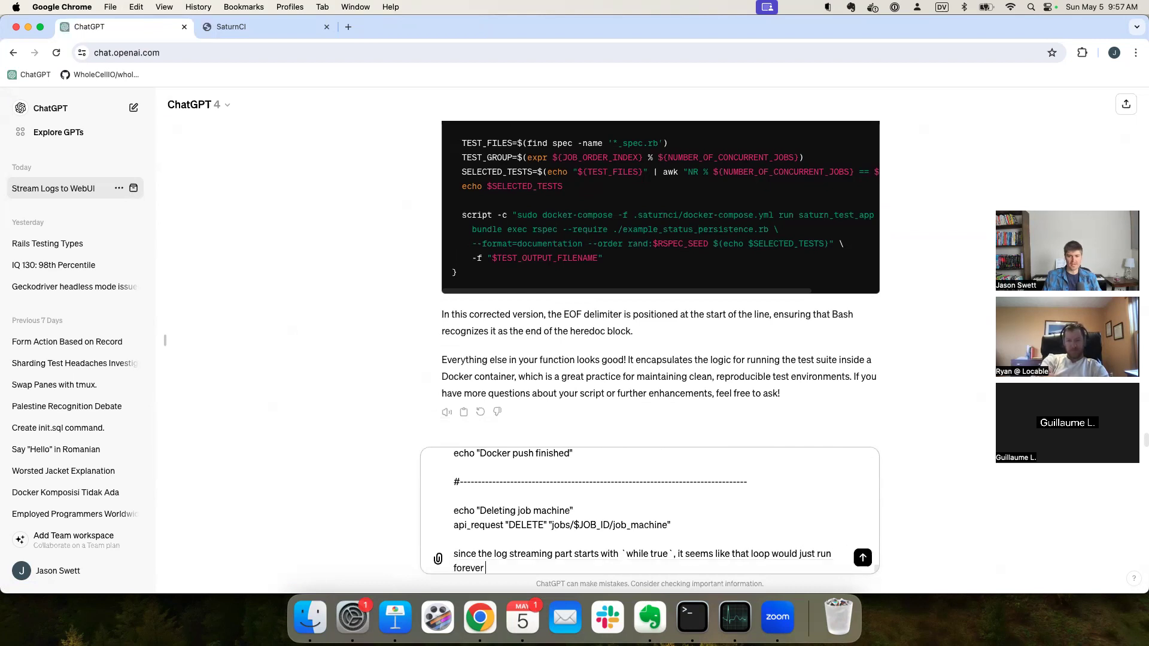
{"action": "type", "text": "and my script"}
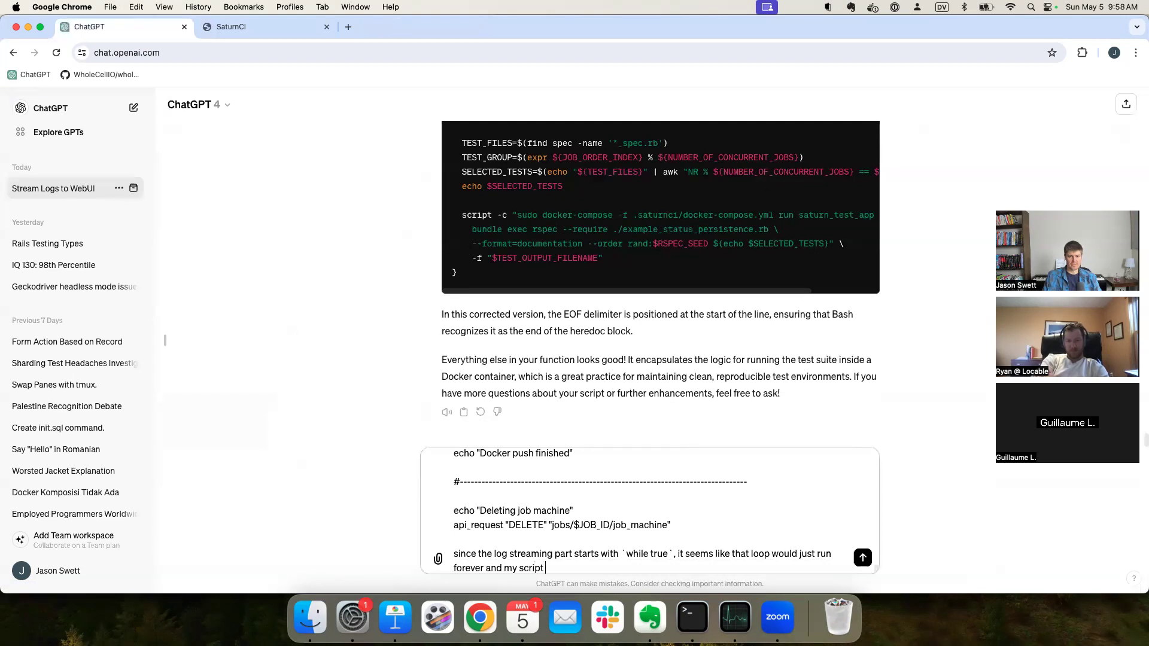
{"action": "type", "text": "would never proceed"}
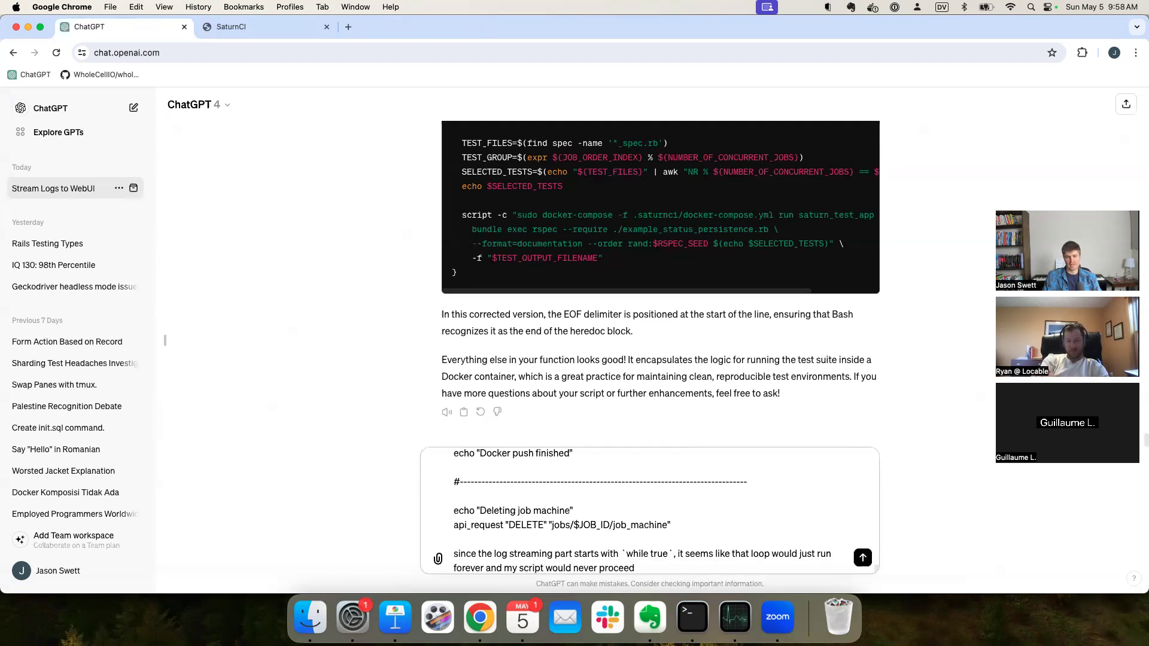
{"action": "type", "text": "past that point."}
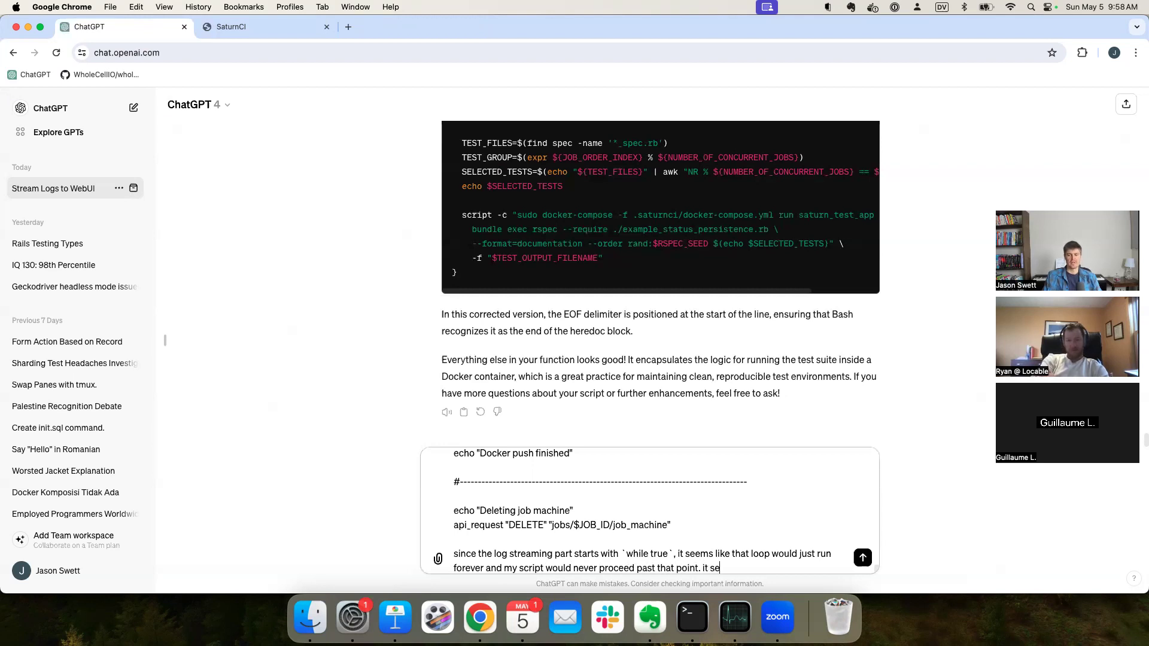
{"action": "type", "text": "it seems to me like"}
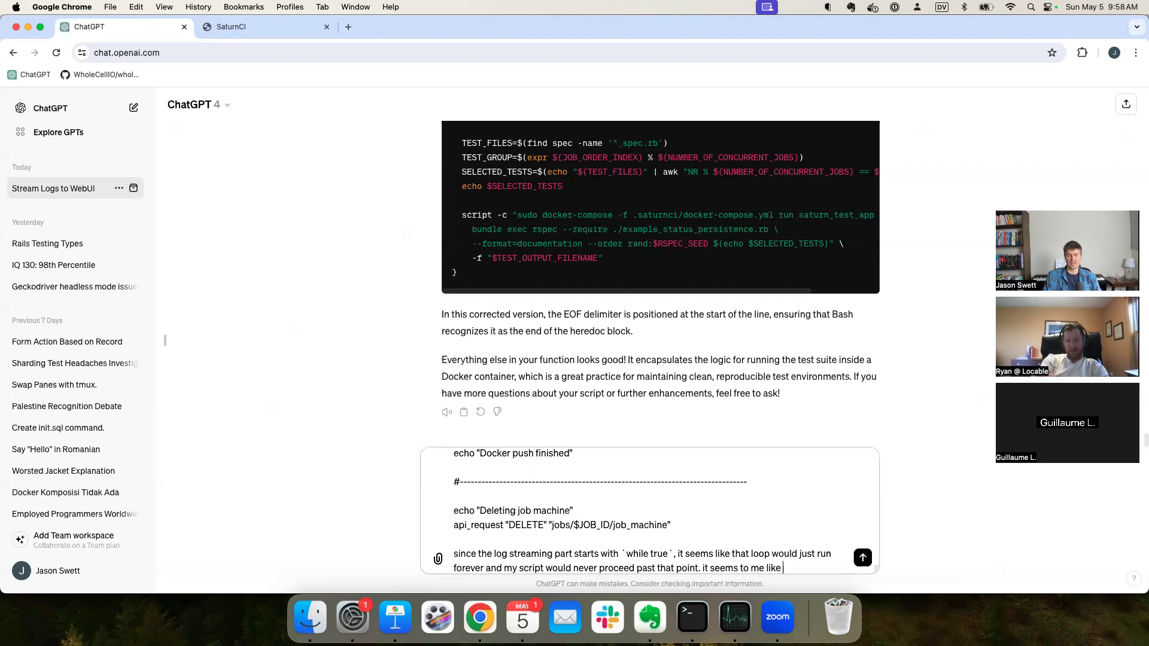
{"action": "type", "text": "we must need to put it in a separate thread or something. thought"}
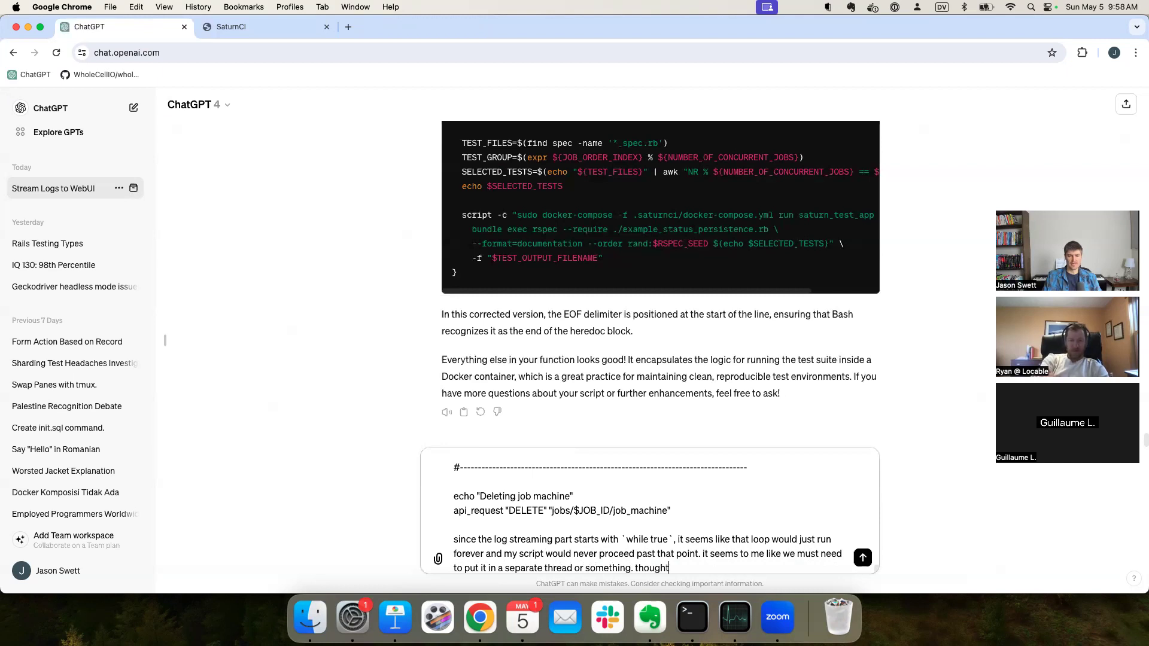
{"action": "left_click", "coordinate": [862, 557]}
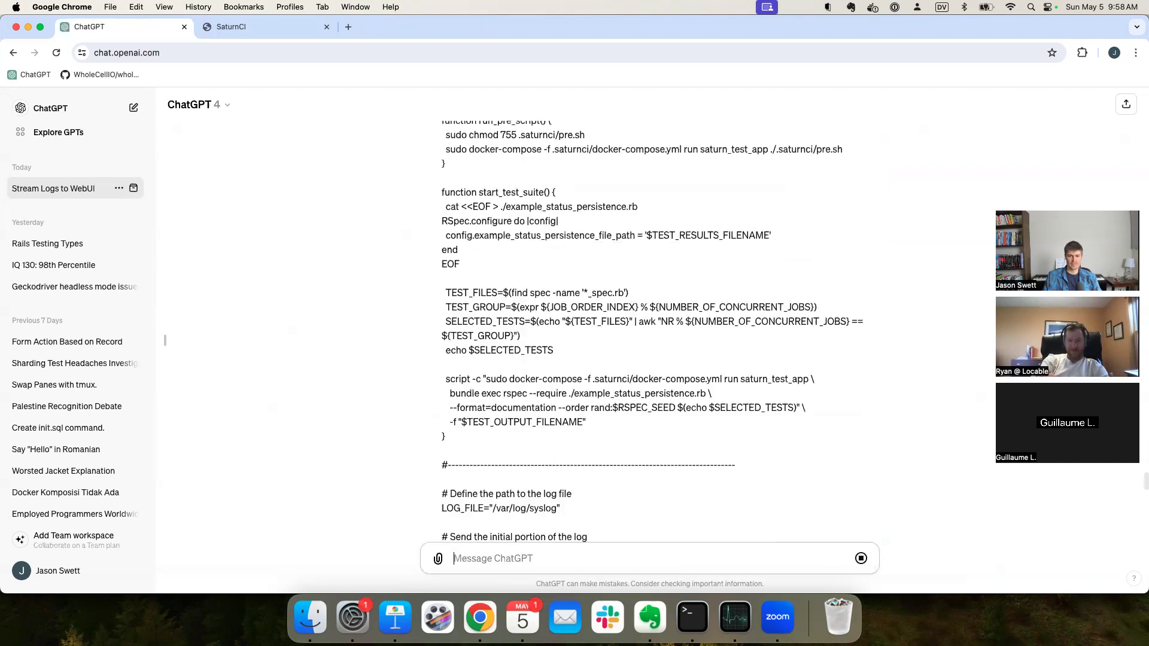
Step: Read ChatGPT's advice to run a stream_logs function in the background, then return to lib/job.sh
{"action": "scroll", "scroll_direction": "down", "scroll_amount": 3}
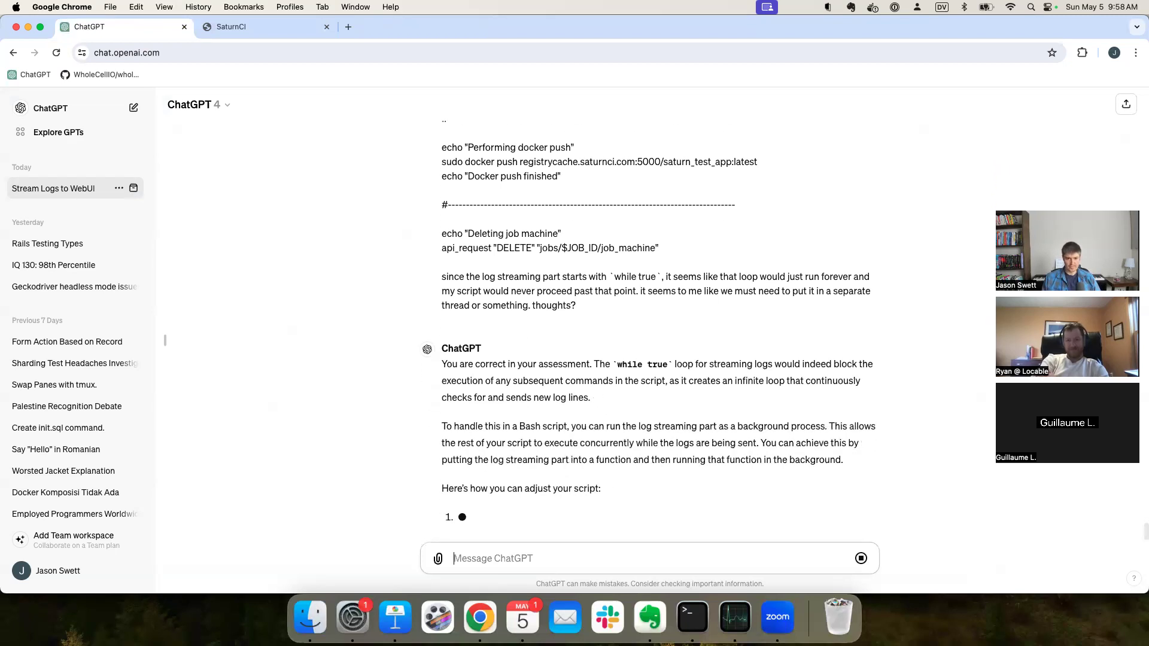
{"action": "scroll", "scroll_direction": "down", "scroll_amount": 3}
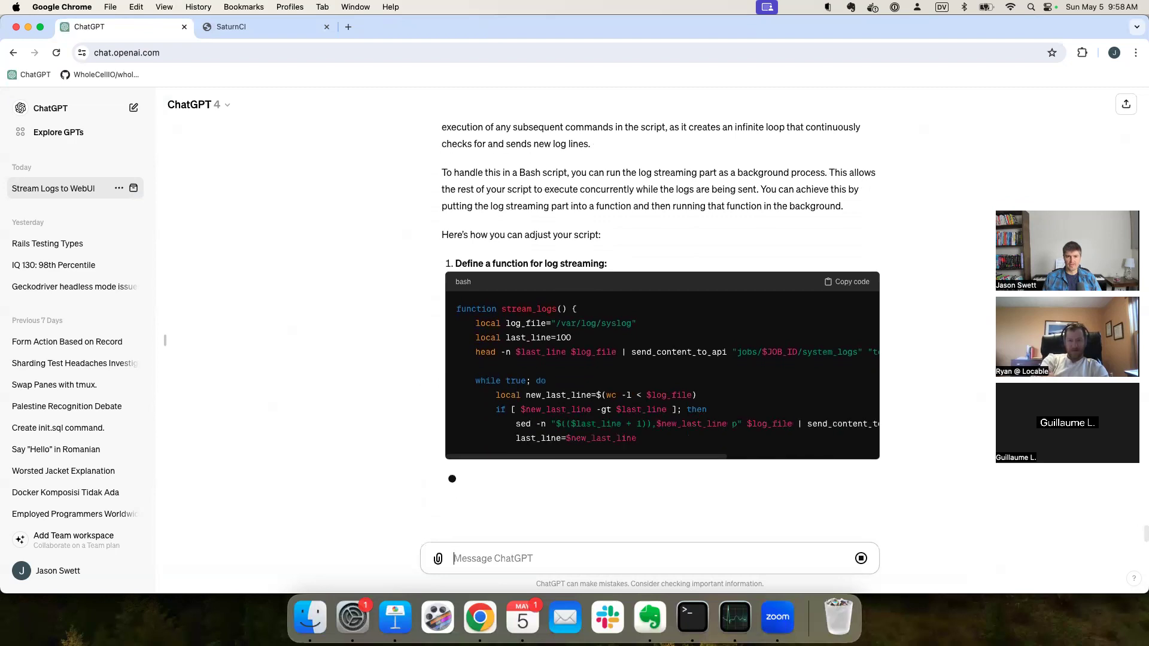
{"action": "scroll", "scroll_direction": "down", "scroll_amount": 3}
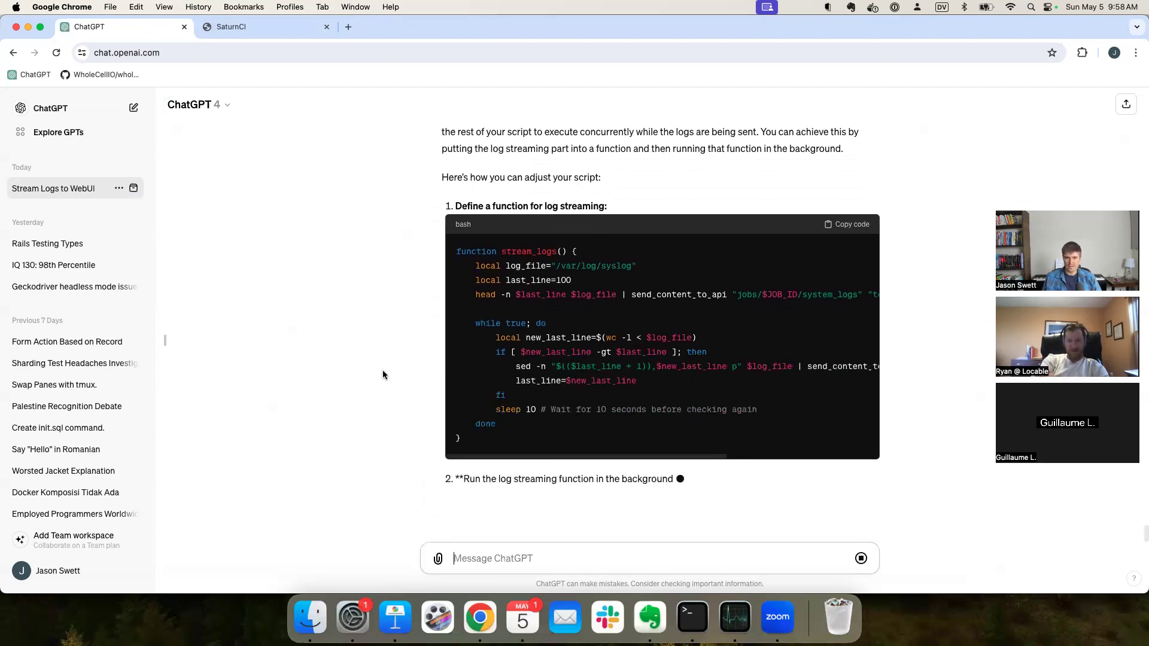
{"action": "scroll", "scroll_direction": "down", "scroll_amount": 3}
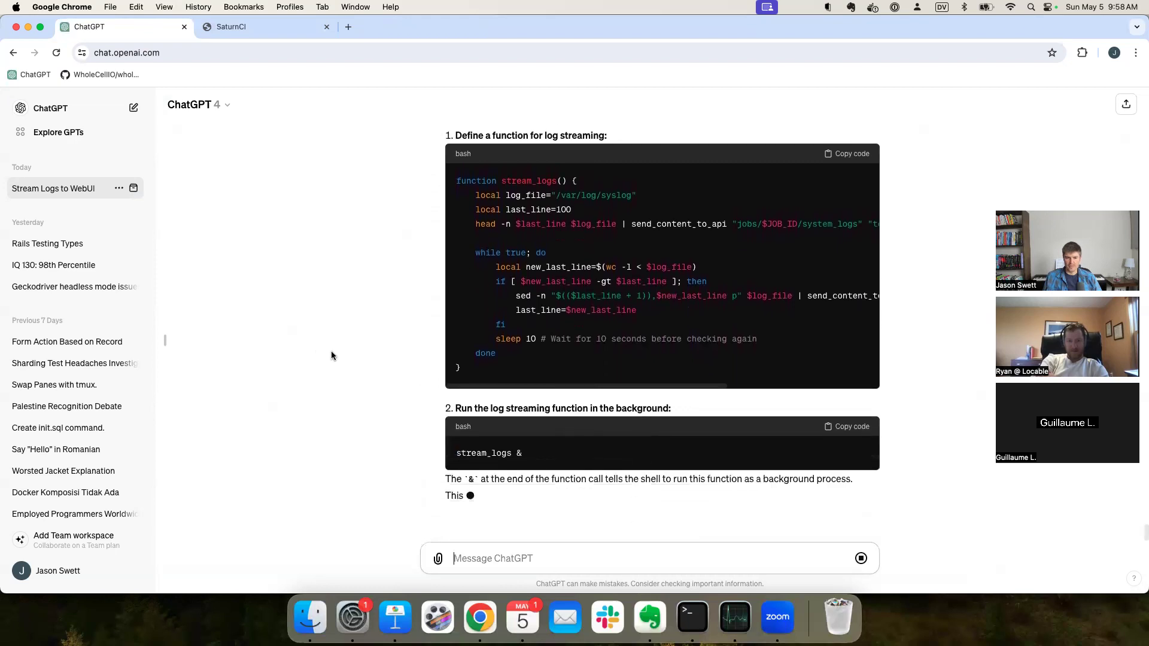
{"action": "scroll", "scroll_direction": "down", "scroll_amount": 3}
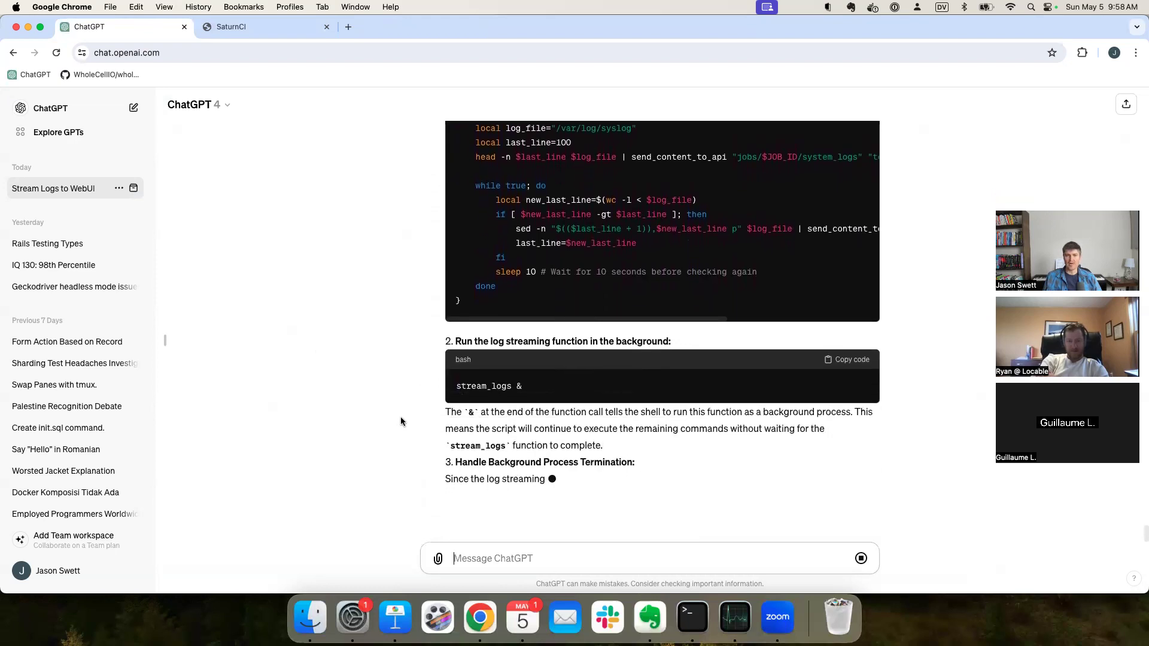
{"action": "scroll", "scroll_direction": "up", "scroll_amount": 3}
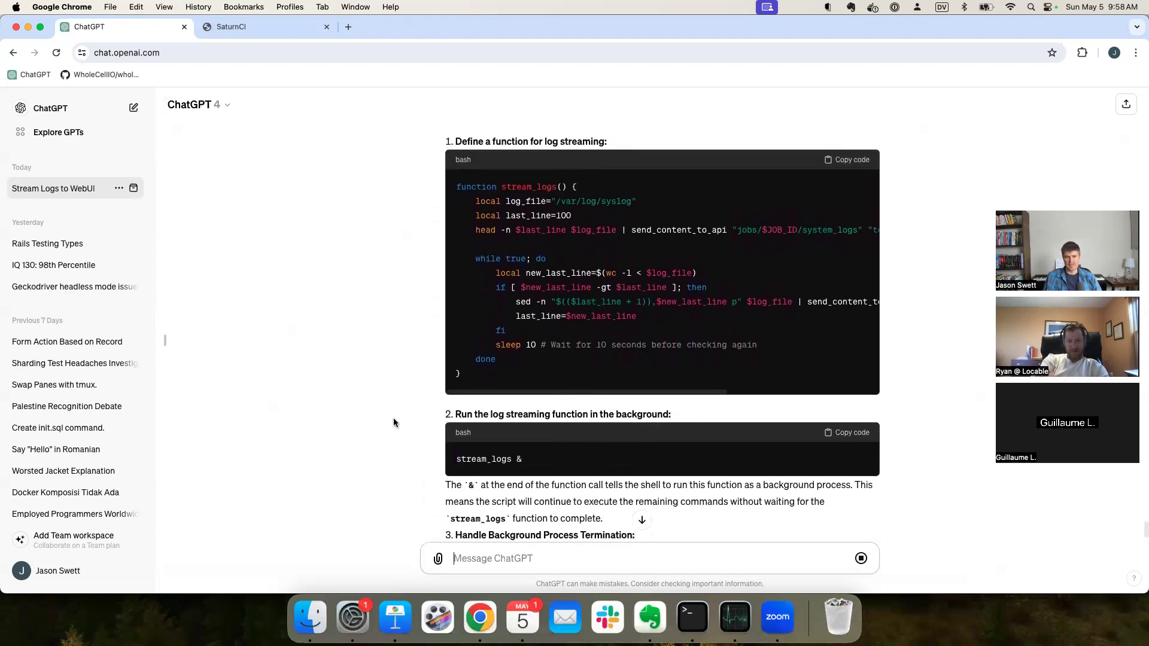
{"action": "mouse_move", "coordinate": [692, 616]}
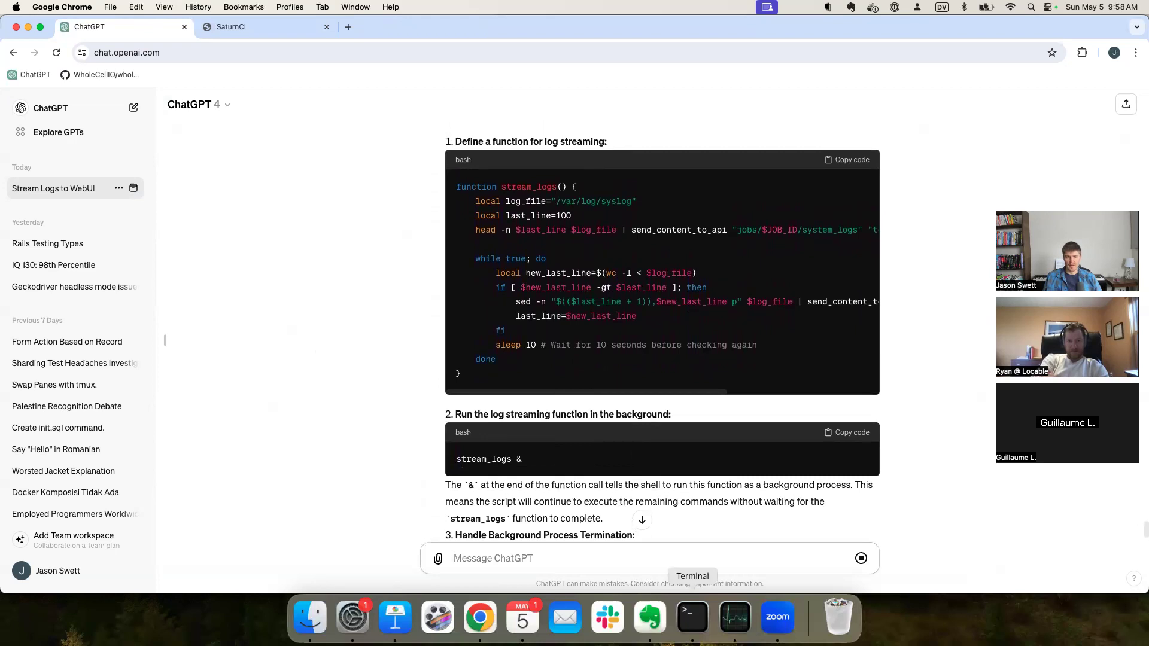
{"action": "left_click", "coordinate": [689, 617]}
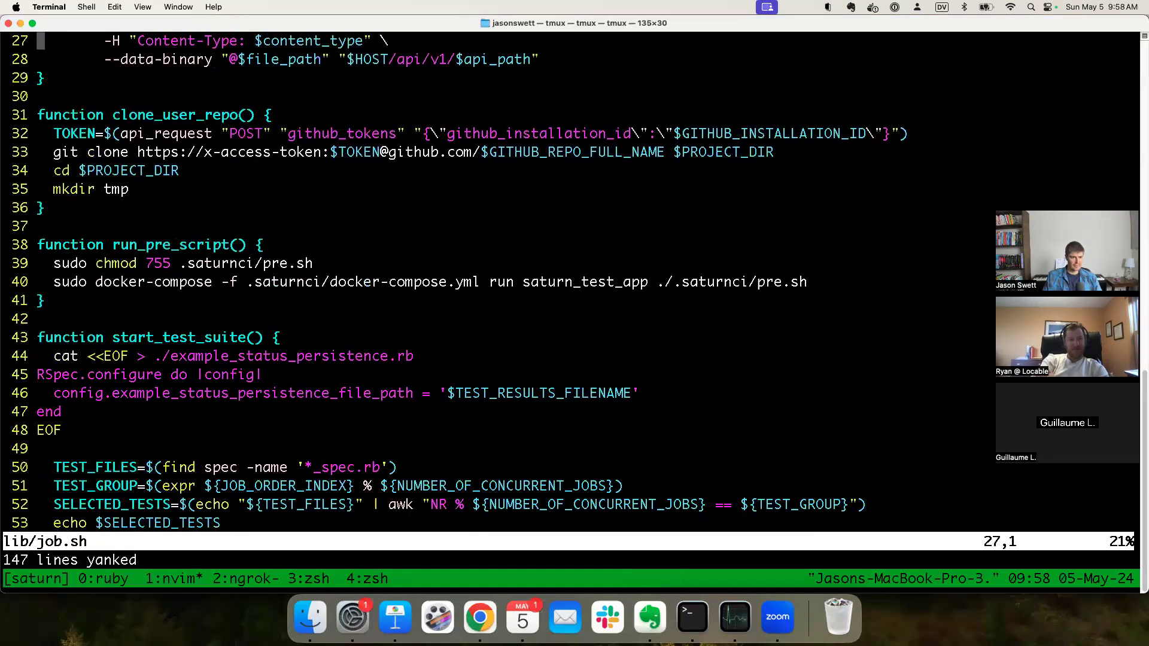
Step: Paste ChatGPT's stream_logs function into lib/job.sh and call it with 'stream_logs &'
{"action": "scroll", "scroll_direction": "down", "scroll_amount": 3}
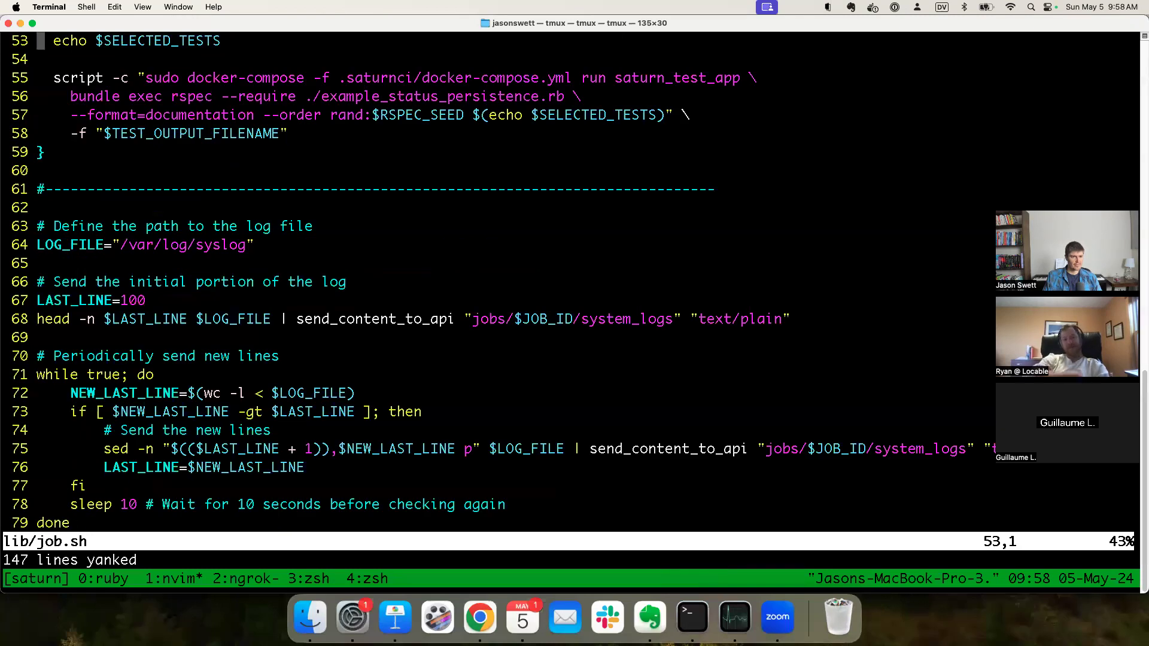
{"action": "scroll", "scroll_direction": "down", "scroll_amount": 3}
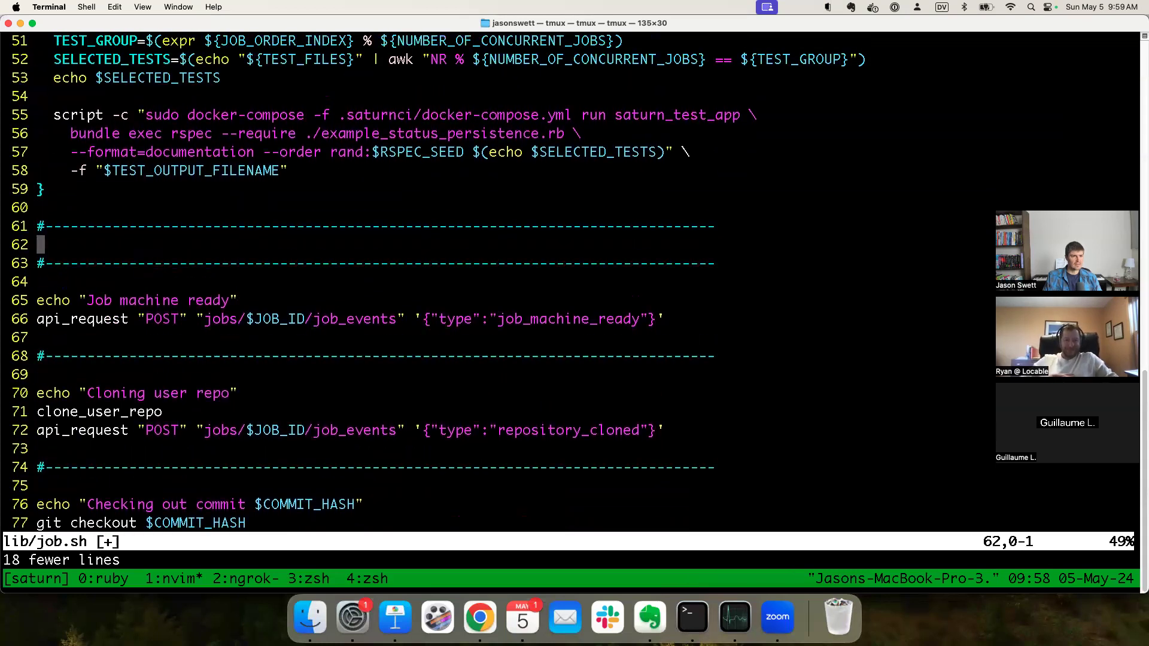
{"action": "left_click", "coordinate": [479, 616]}
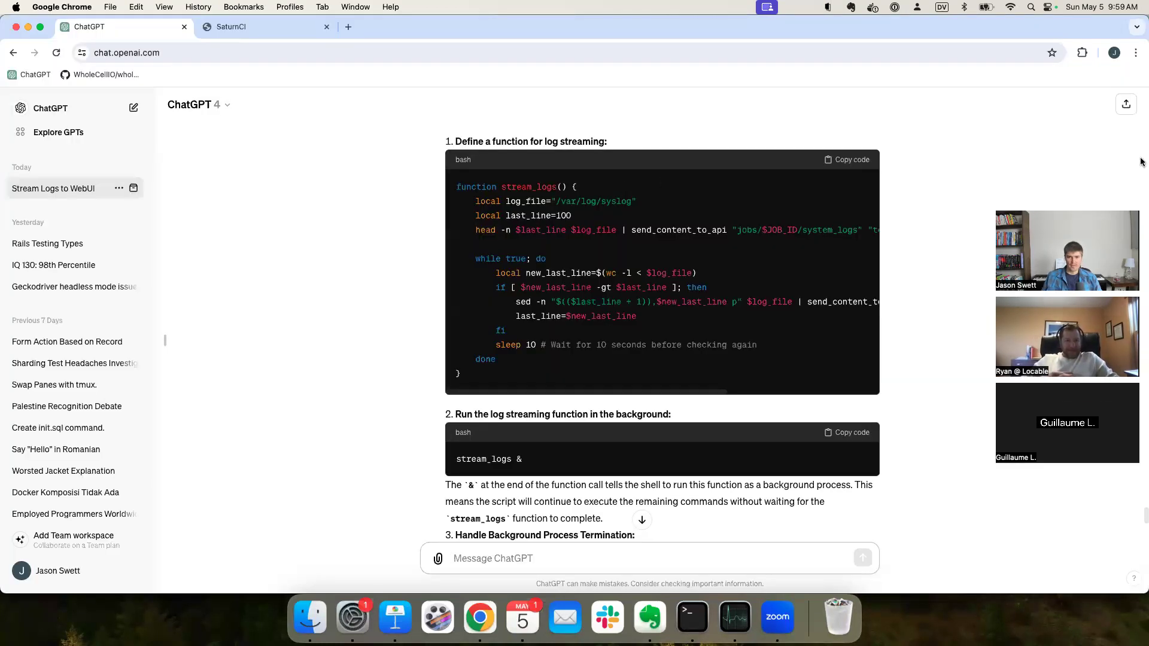
{"action": "left_click", "coordinate": [690, 616]}
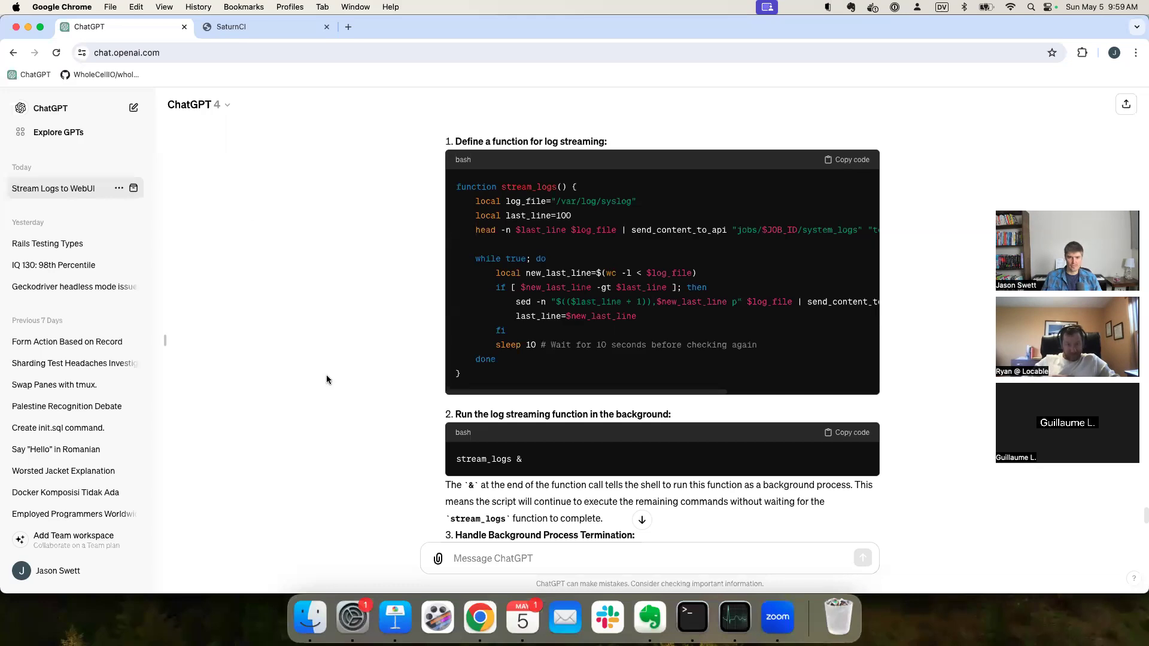
{"action": "left_click", "coordinate": [689, 616]}
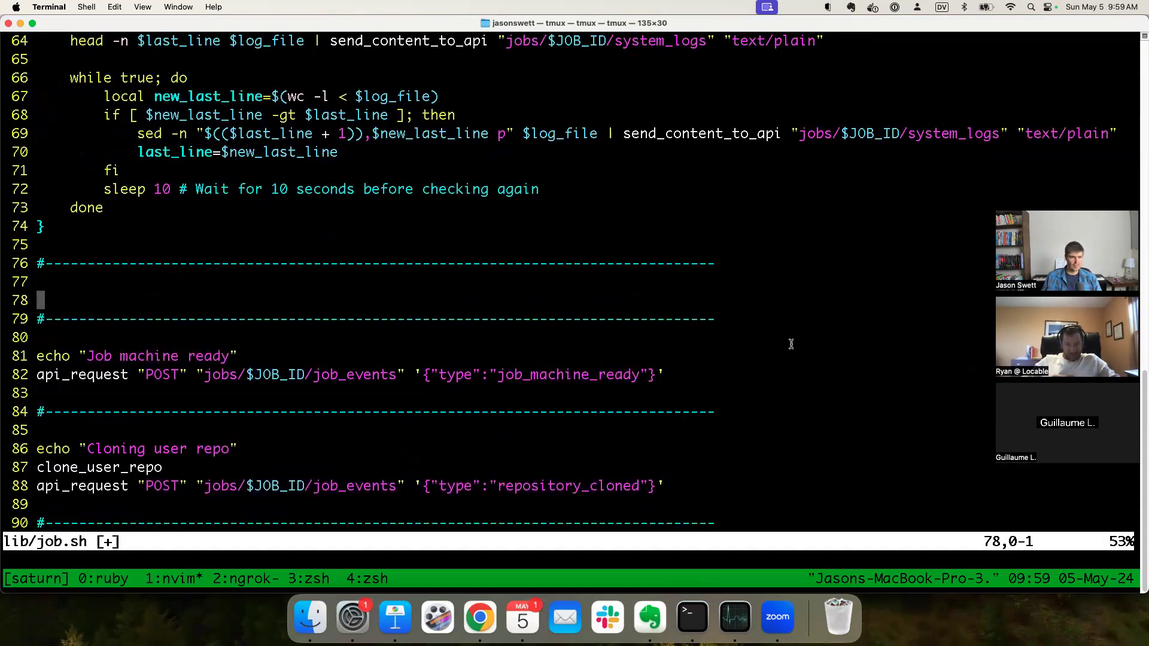
{"action": "type", "text": "stream_logs &"}
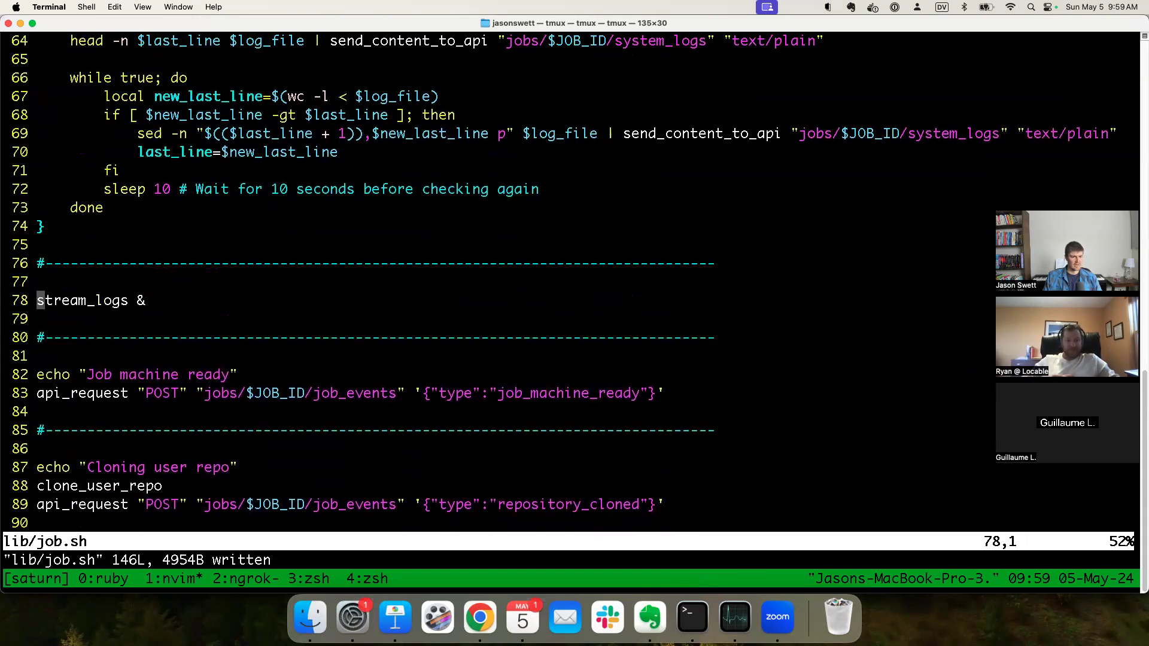
{"action": "scroll", "scroll_direction": "down", "scroll_amount": 3}
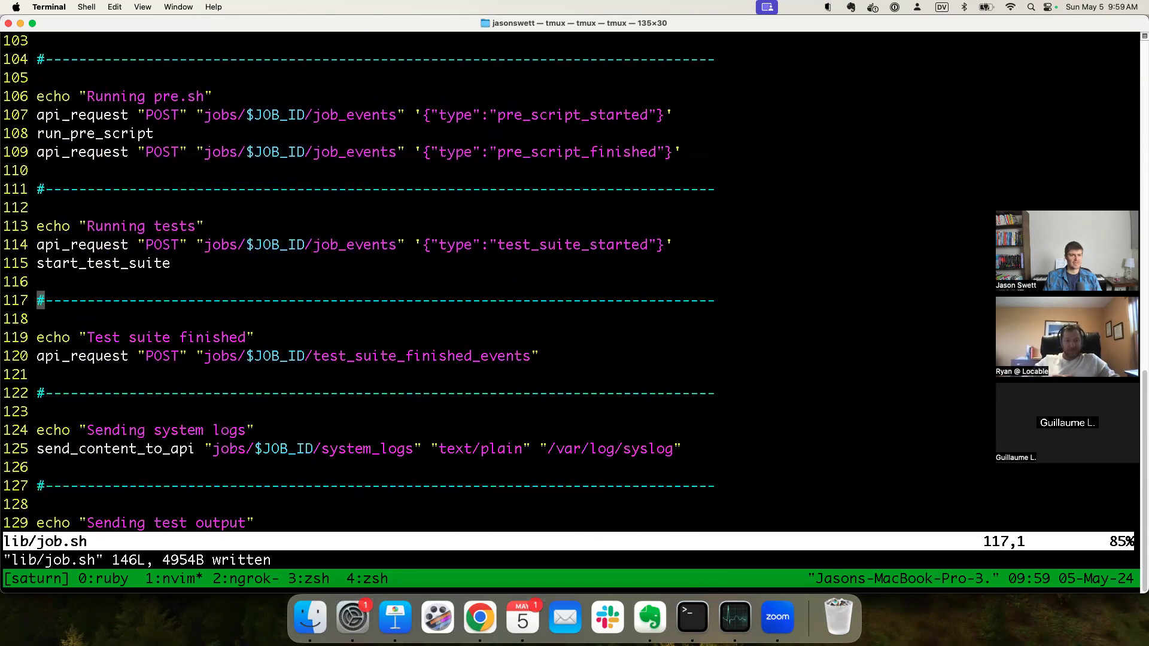
{"action": "scroll", "scroll_direction": "up", "scroll_amount": 3}
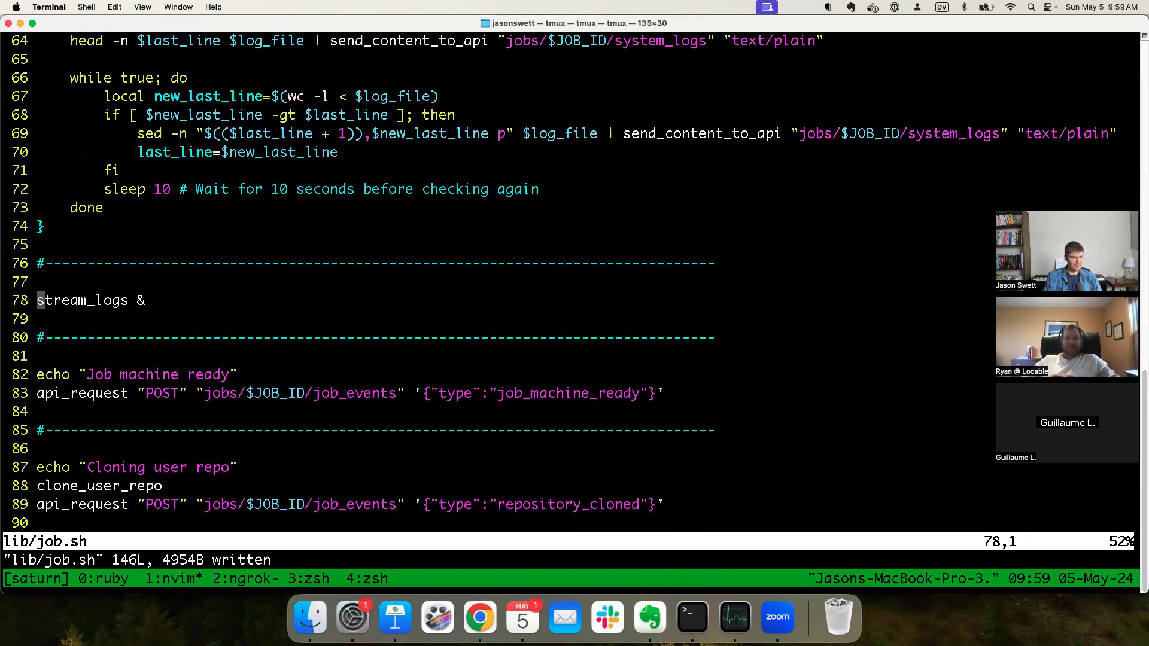
Step: Add an echo "Starting to stream" line, then commit 'Make it so log streaming runs in background.' and push
{"action": "key", "text": "o"}
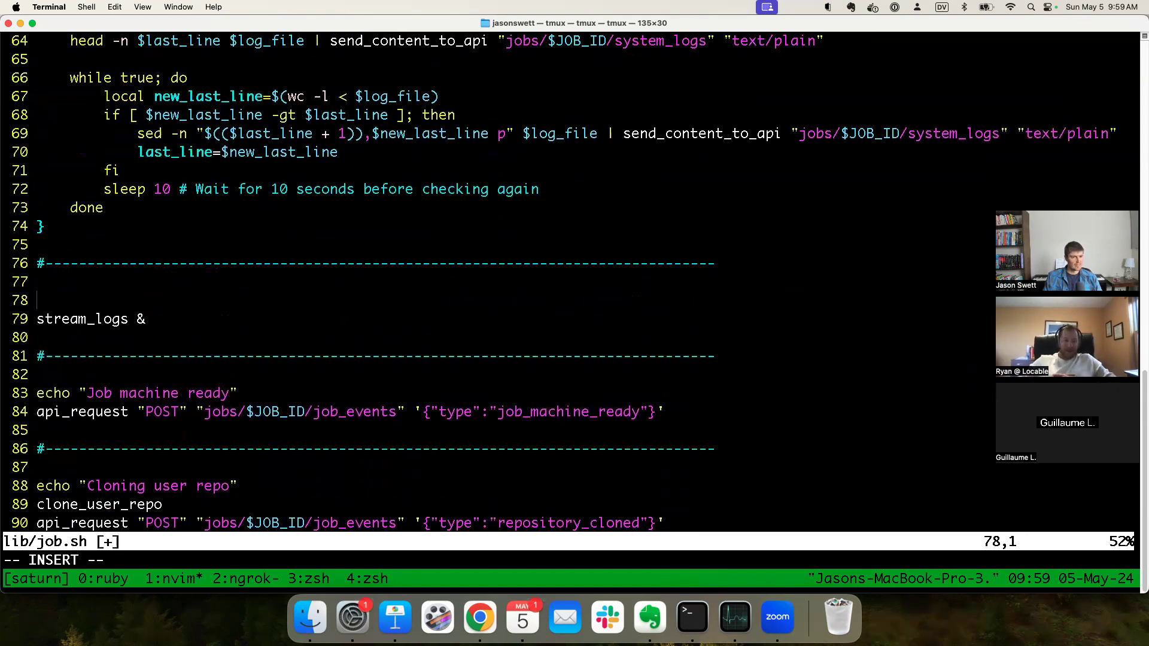
{"action": "type", "text": "echo"}
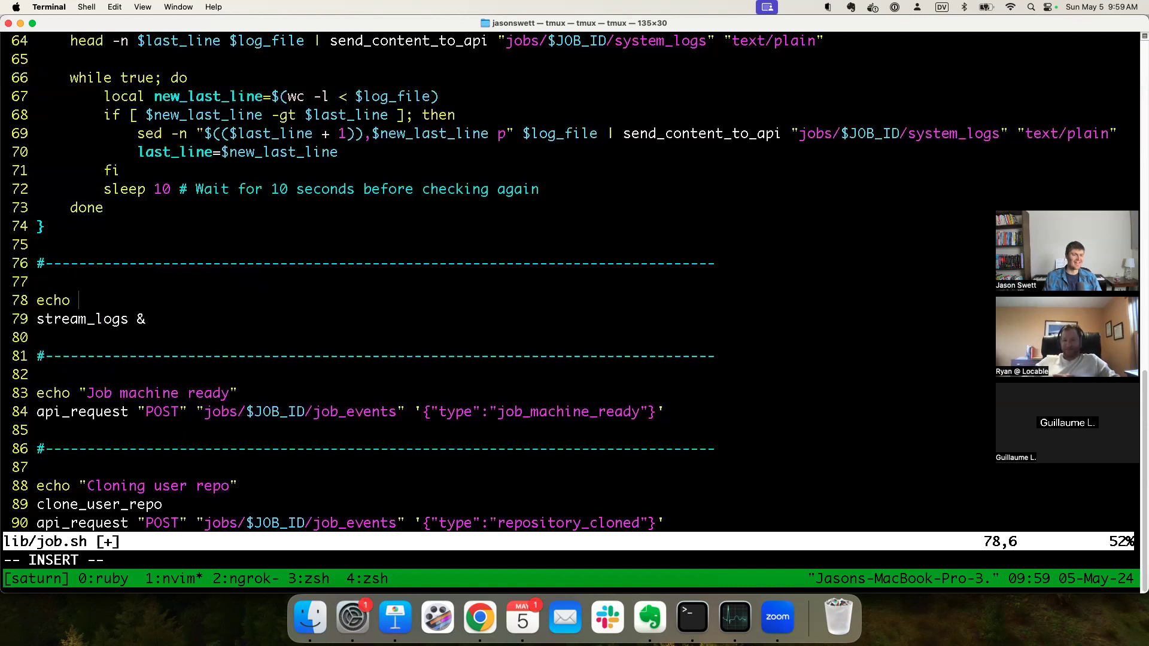
{"action": "type", "text": "\"S"}
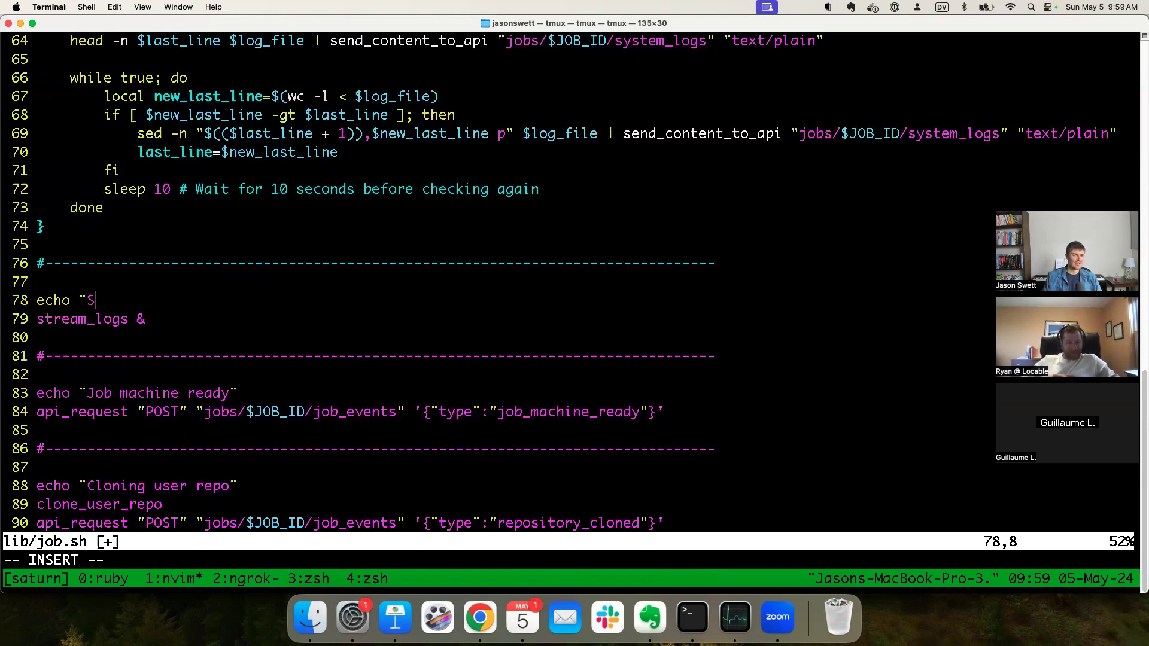
{"action": "type", "text": "tarting to stream"}
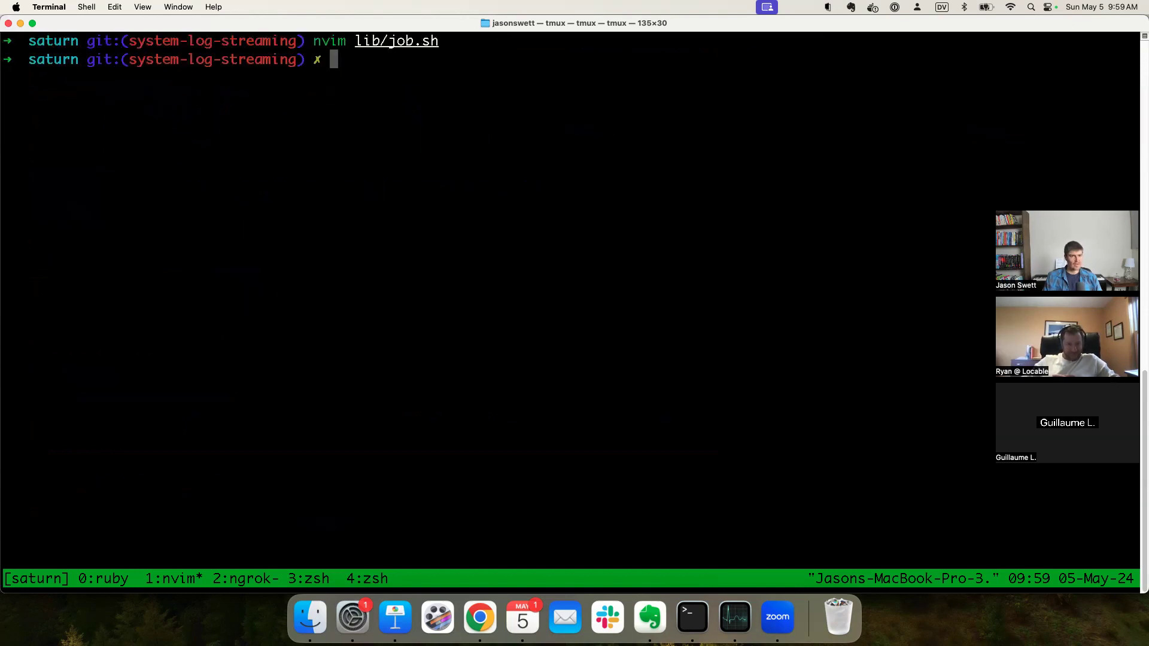
{"action": "type", "text": "gca"}
{"action": "type", "text": "Make it"}
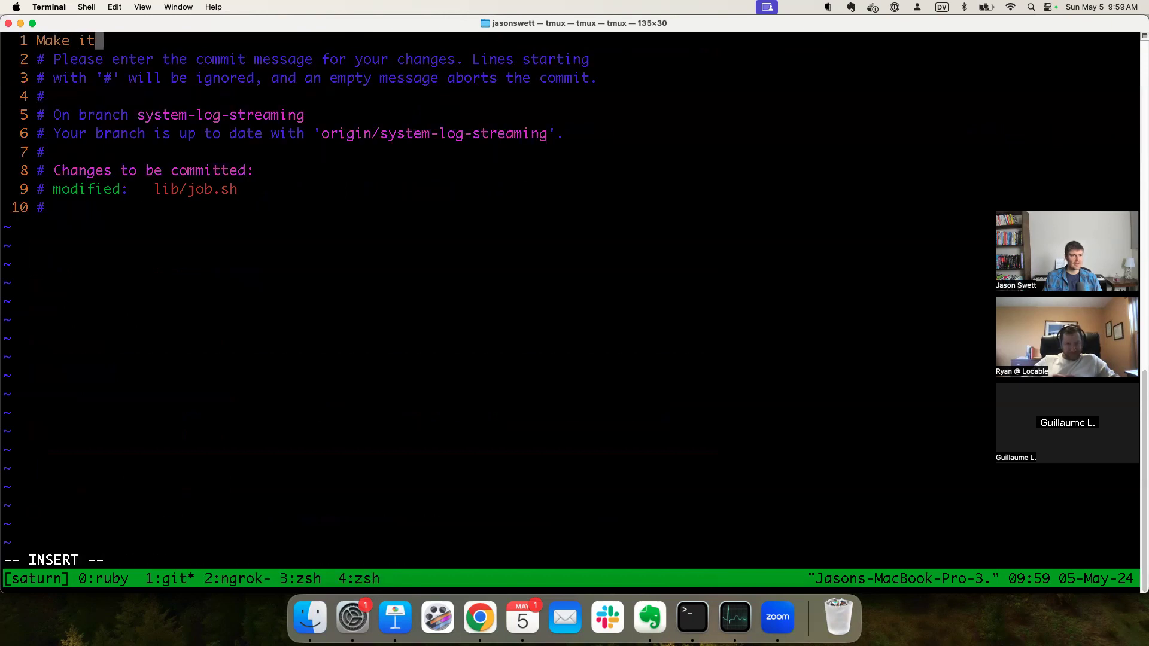
{"action": "type", "text": "so log stre"}
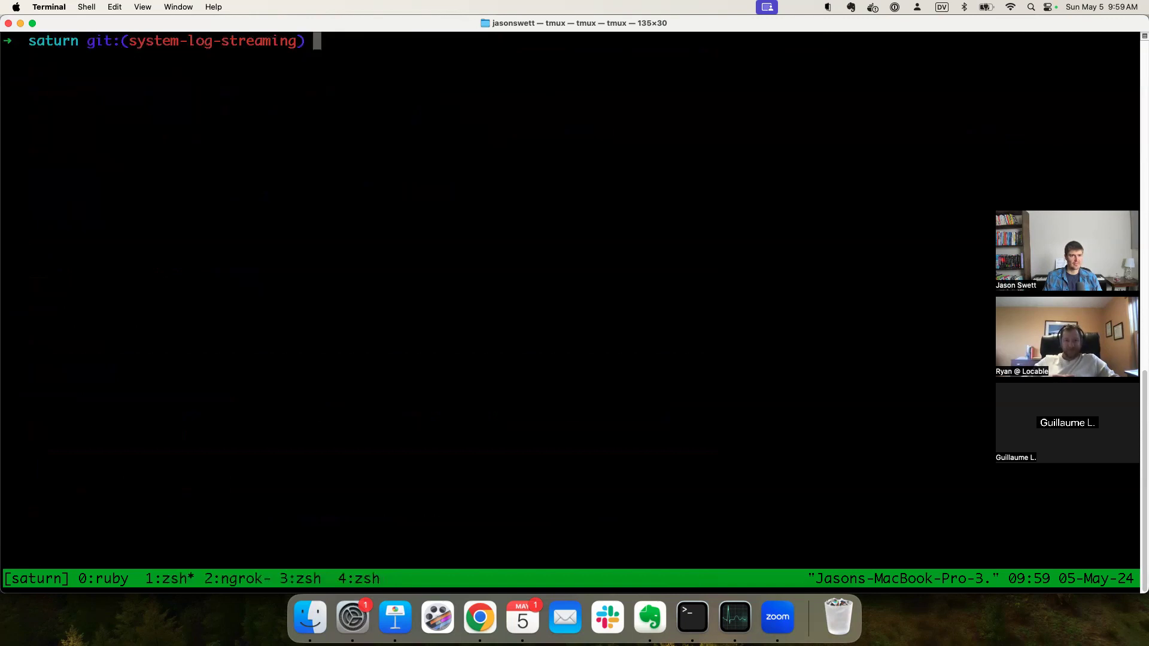
{"action": "key", "text": "Return"}
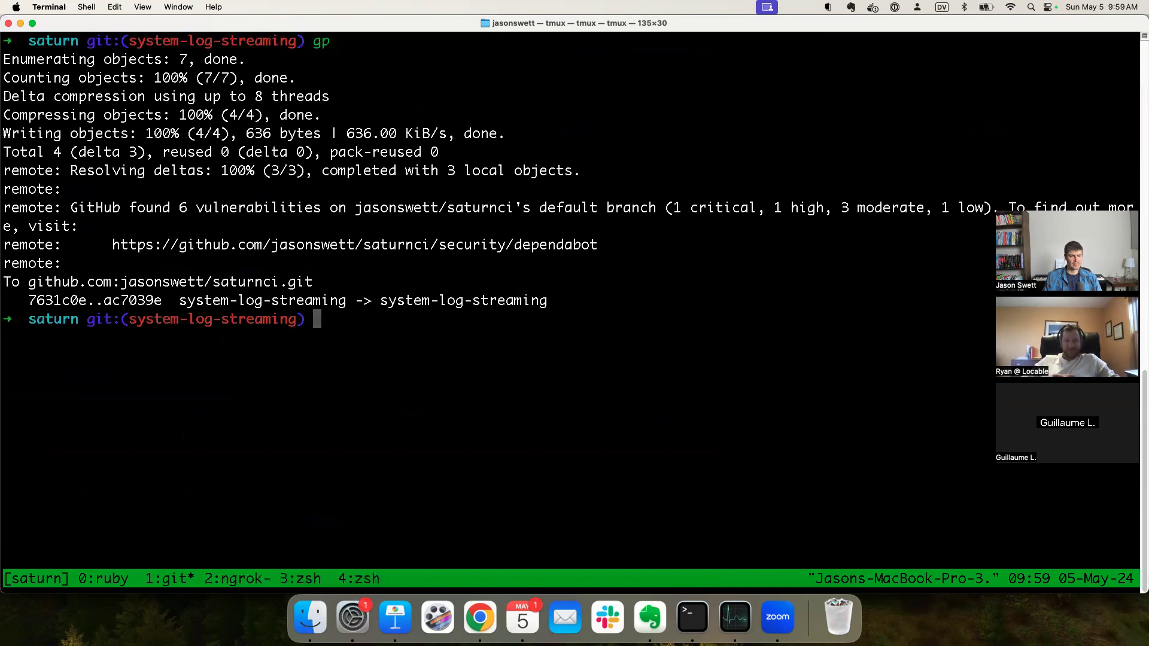
Step: Open the test output of the new 'Make it so log streaming runs in background.' build
{"action": "left_click", "coordinate": [479, 616]}
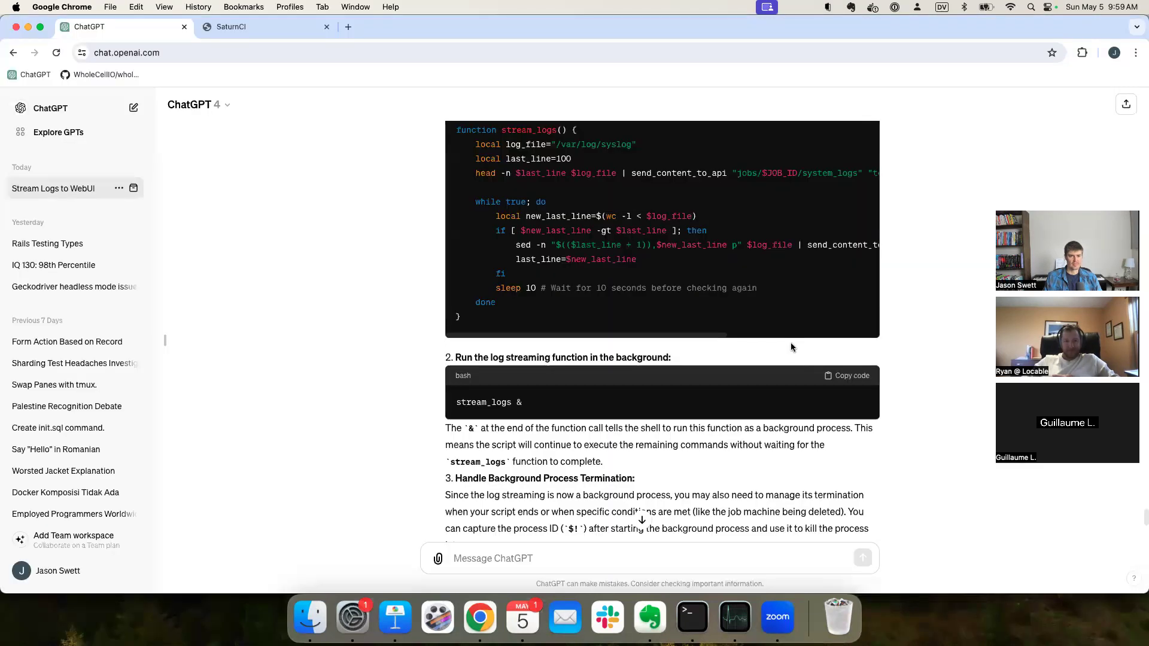
{"action": "left_click", "coordinate": [266, 26]}
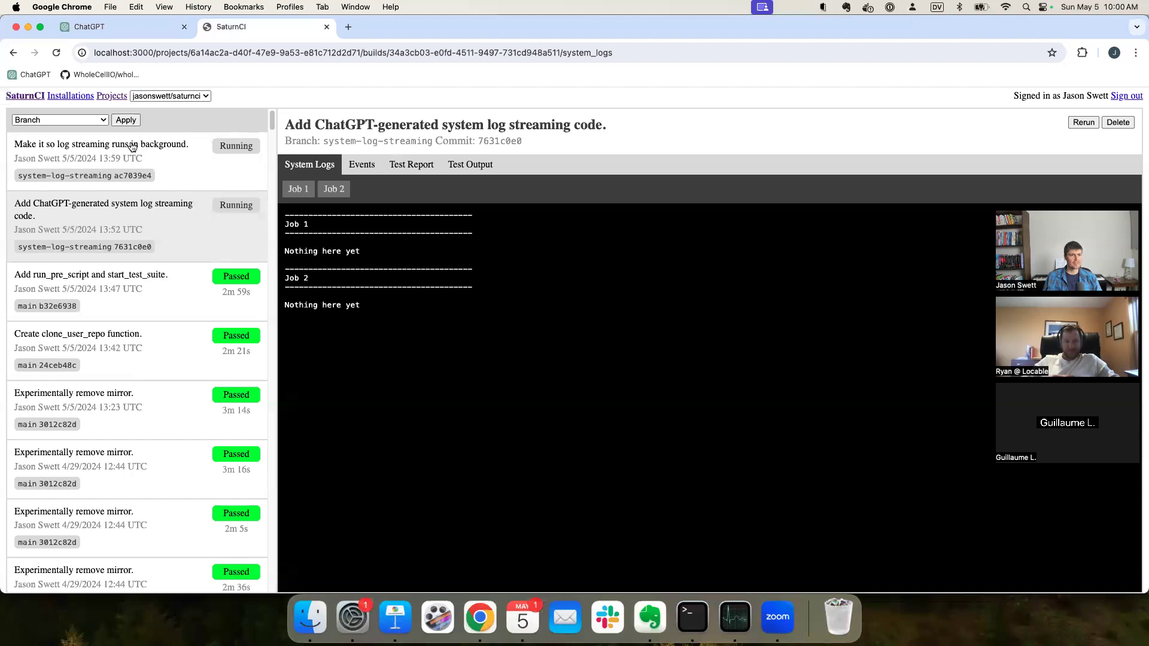
{"action": "left_click", "coordinate": [470, 163]}
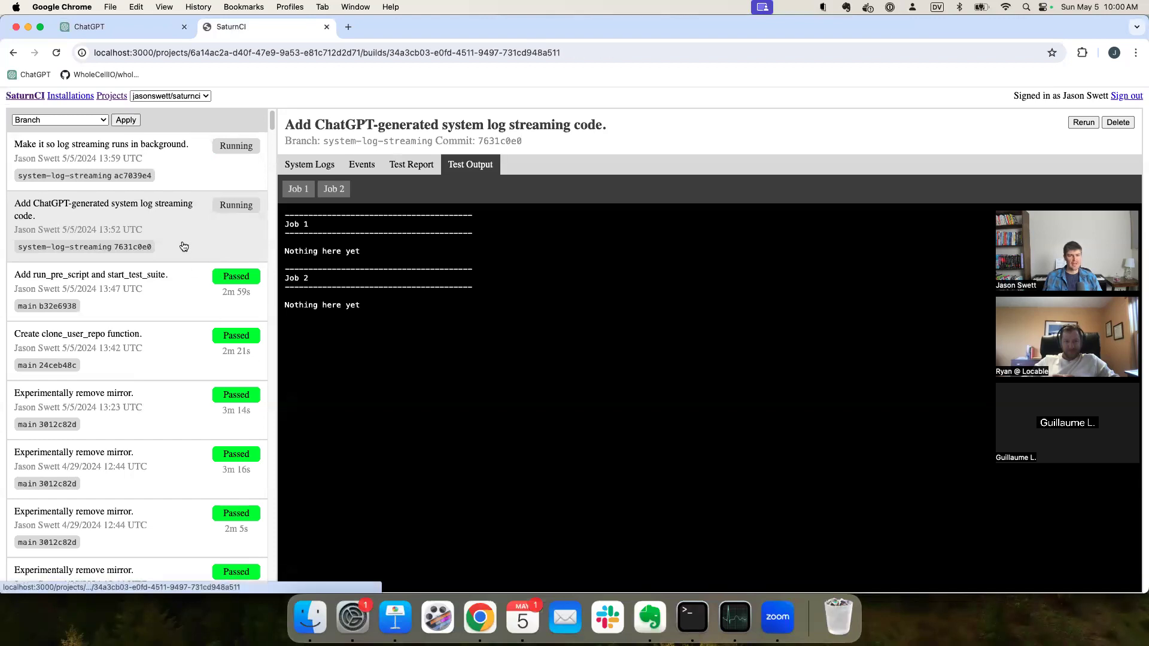
{"action": "mouse_move", "coordinate": [55, 137]}
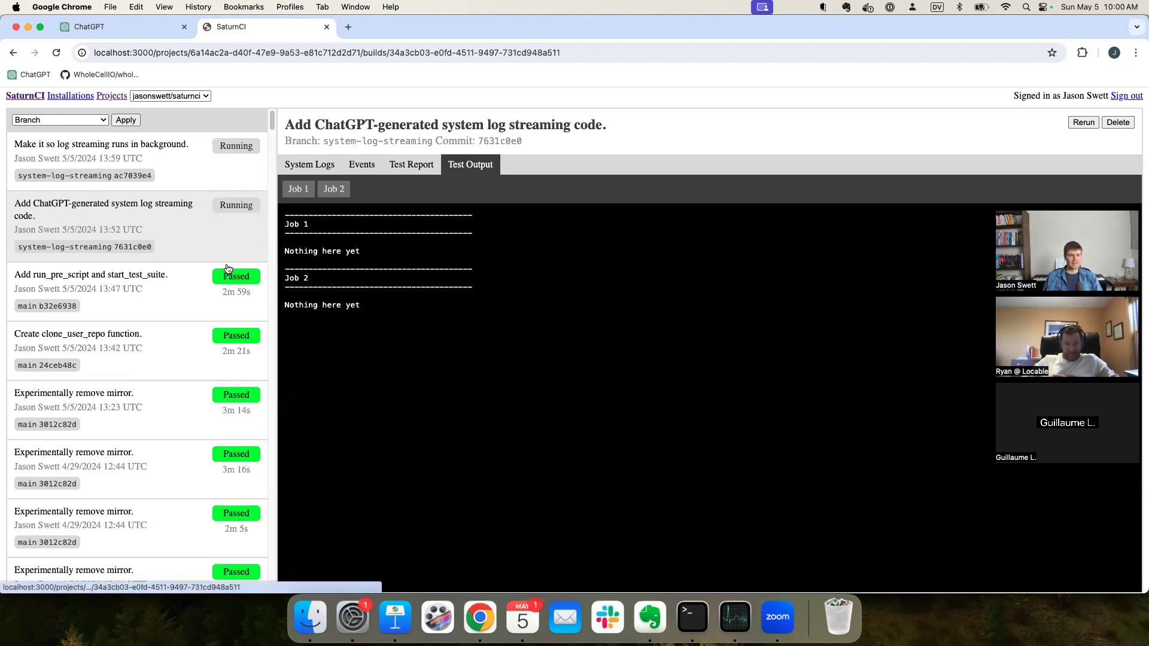
{"action": "mouse_move", "coordinate": [247, 215]}
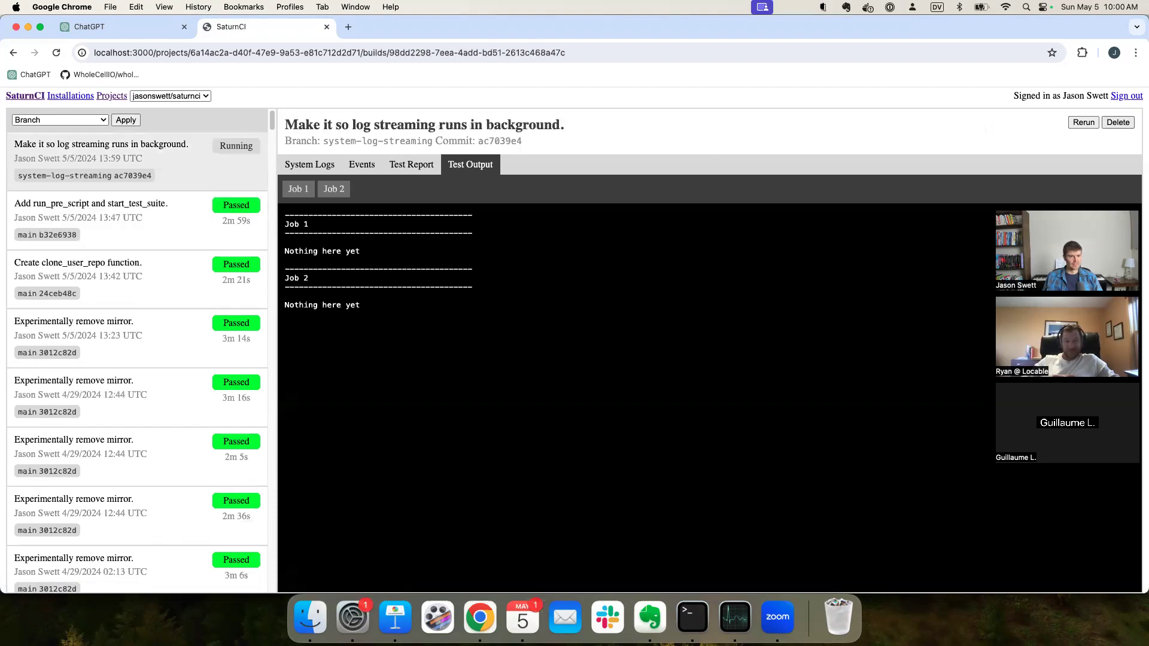
{"action": "mouse_move", "coordinate": [544, 395]}
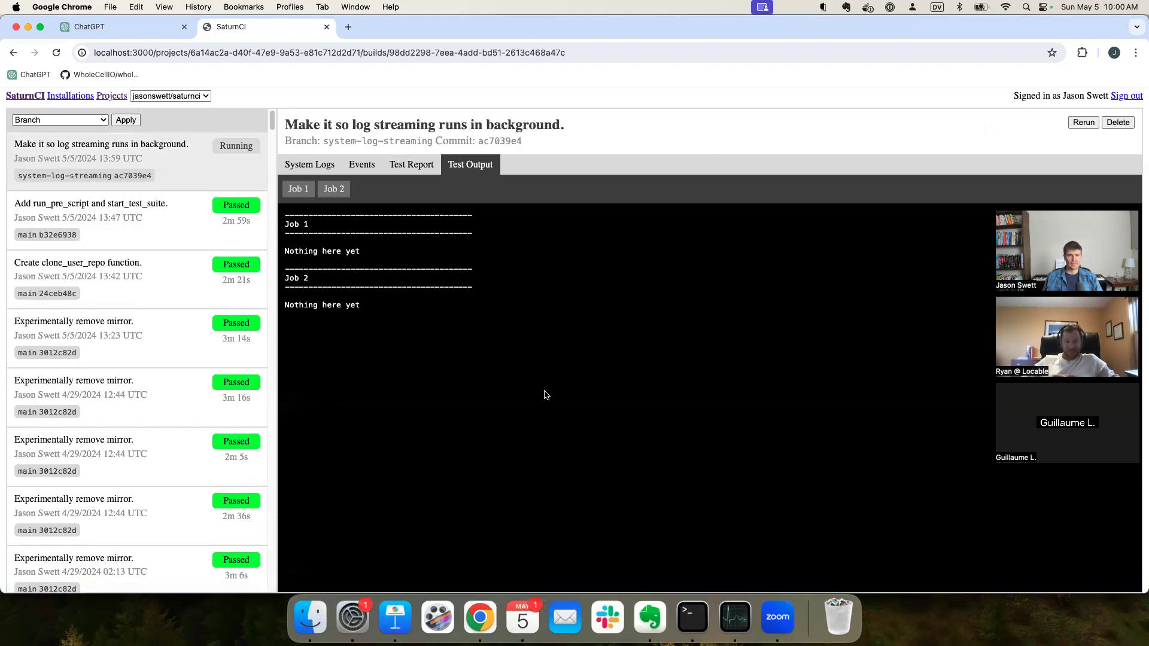
Step: Check the build's System Logs, see only job_machine_requested in Events, then revisit System Logs
{"action": "left_click", "coordinate": [309, 164]}
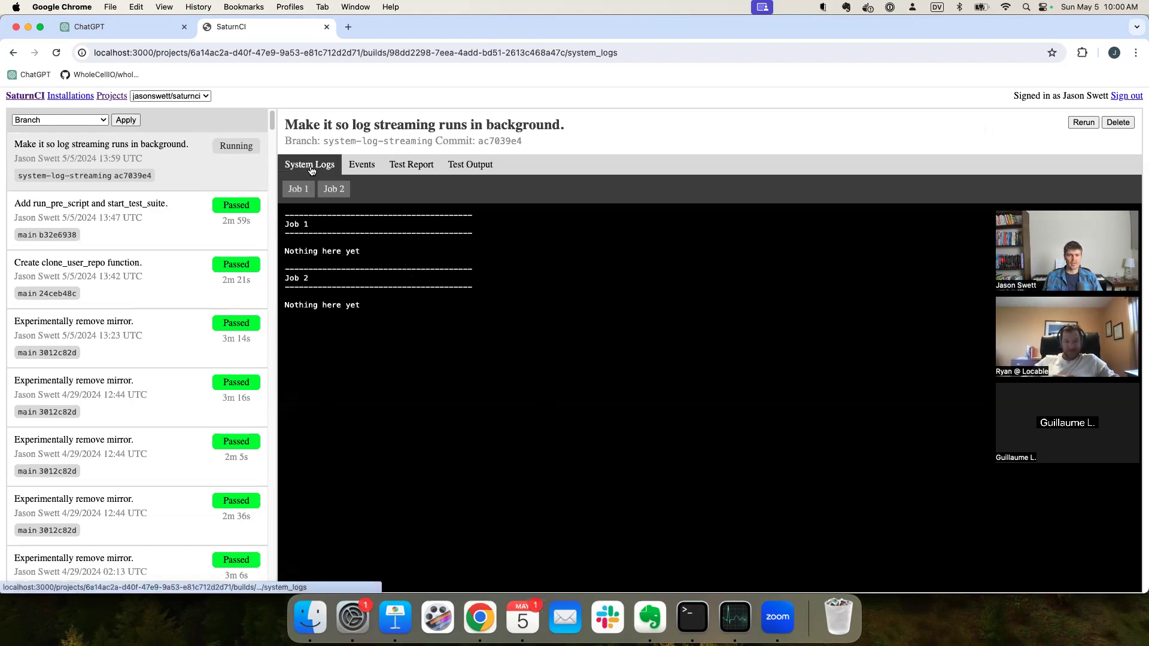
{"action": "left_click", "coordinate": [362, 164]}
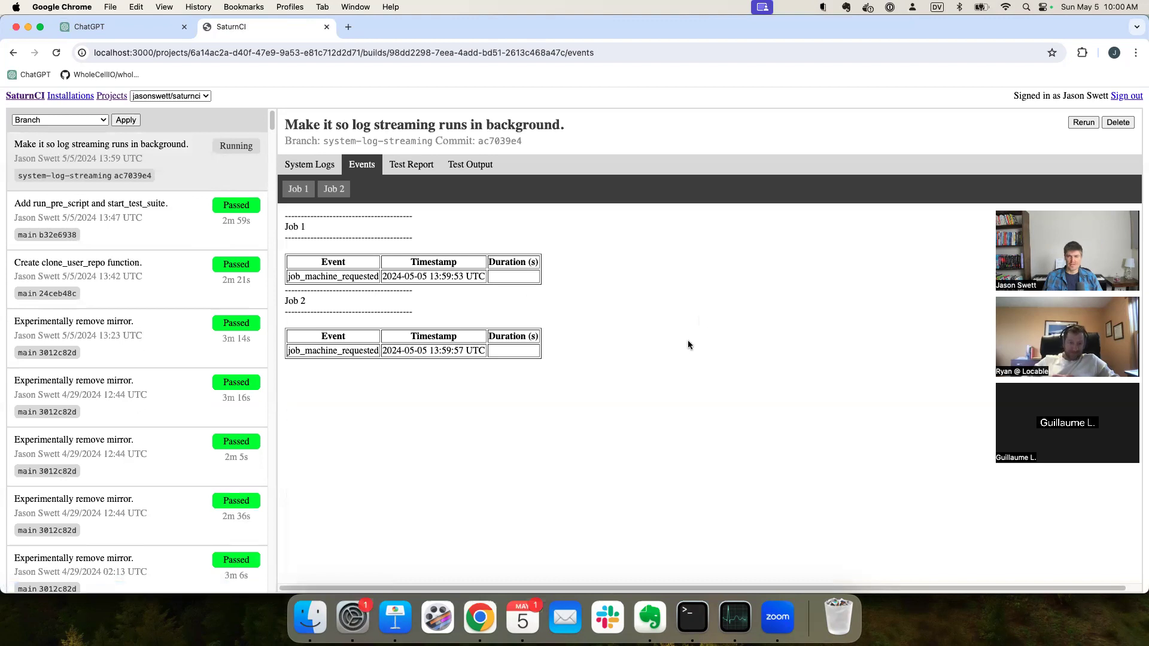
{"action": "mouse_move", "coordinate": [392, 296]}
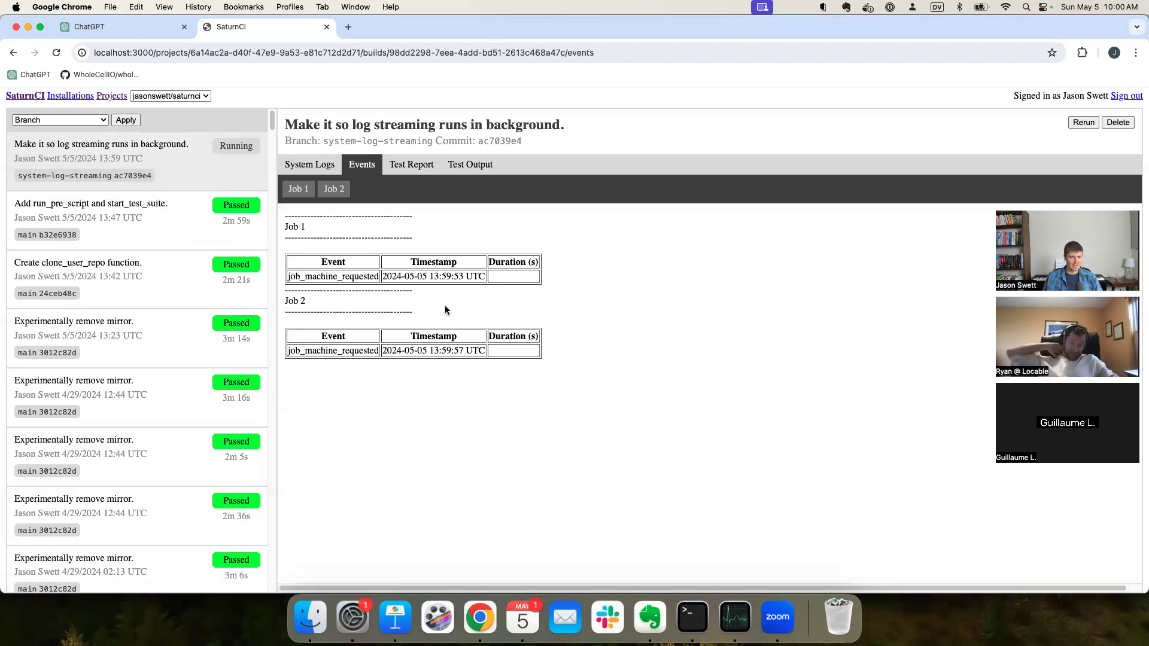
{"action": "mouse_move", "coordinate": [176, 223]}
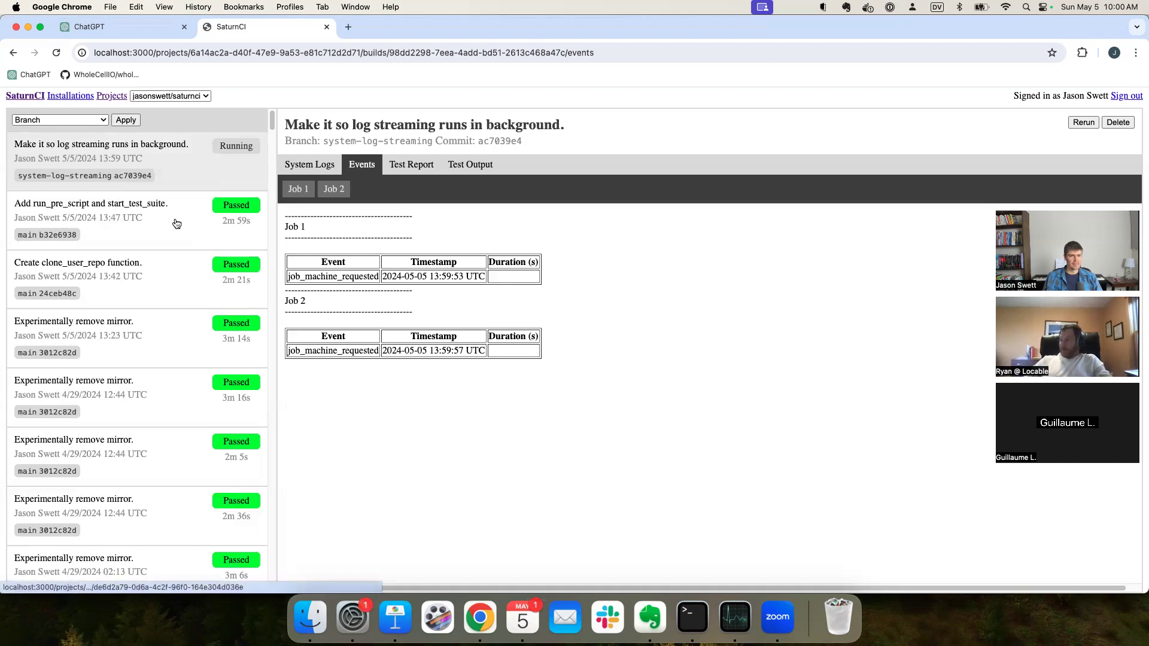
{"action": "mouse_move", "coordinate": [666, 313]}
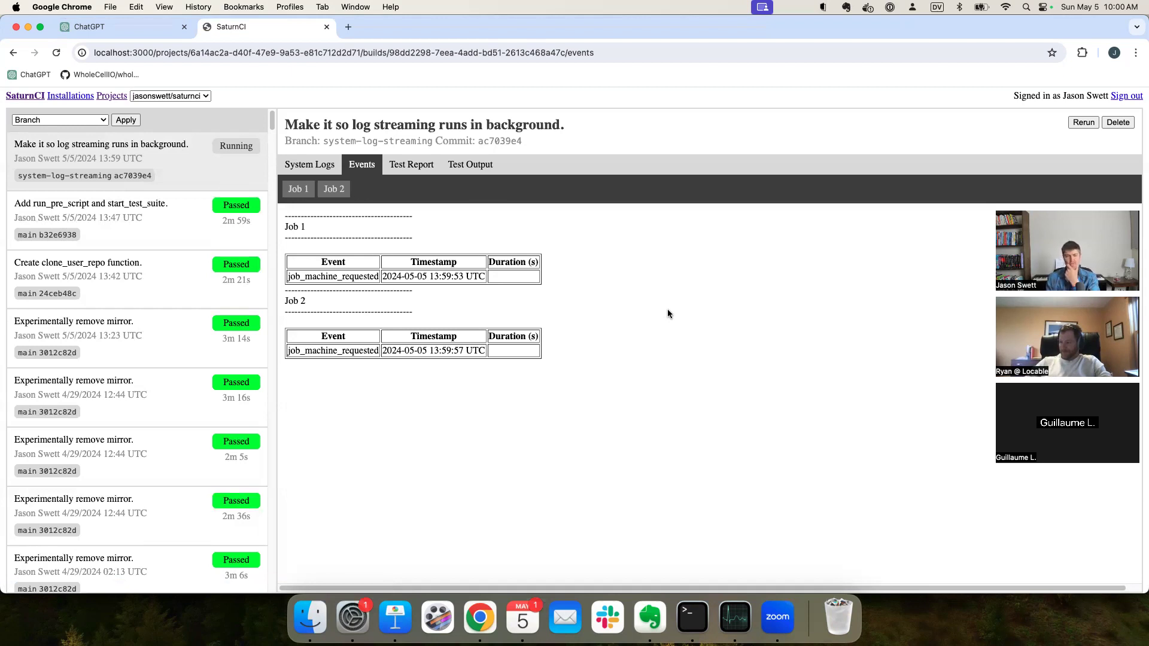
{"action": "mouse_move", "coordinate": [309, 164]}
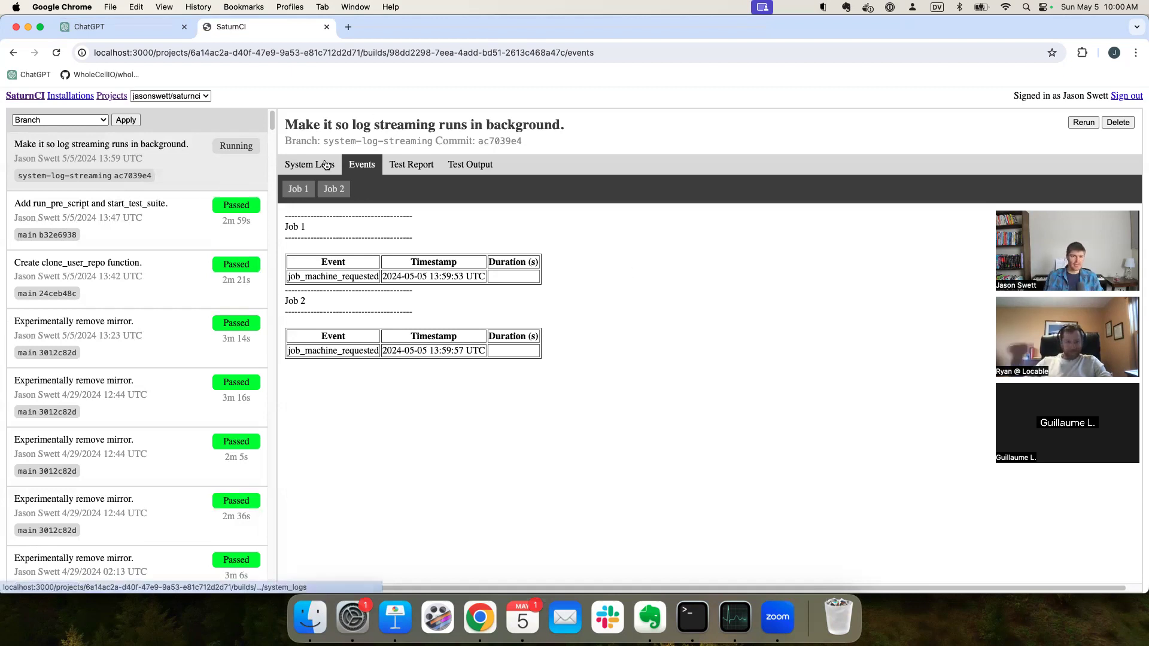
{"action": "left_click", "coordinate": [308, 164]}
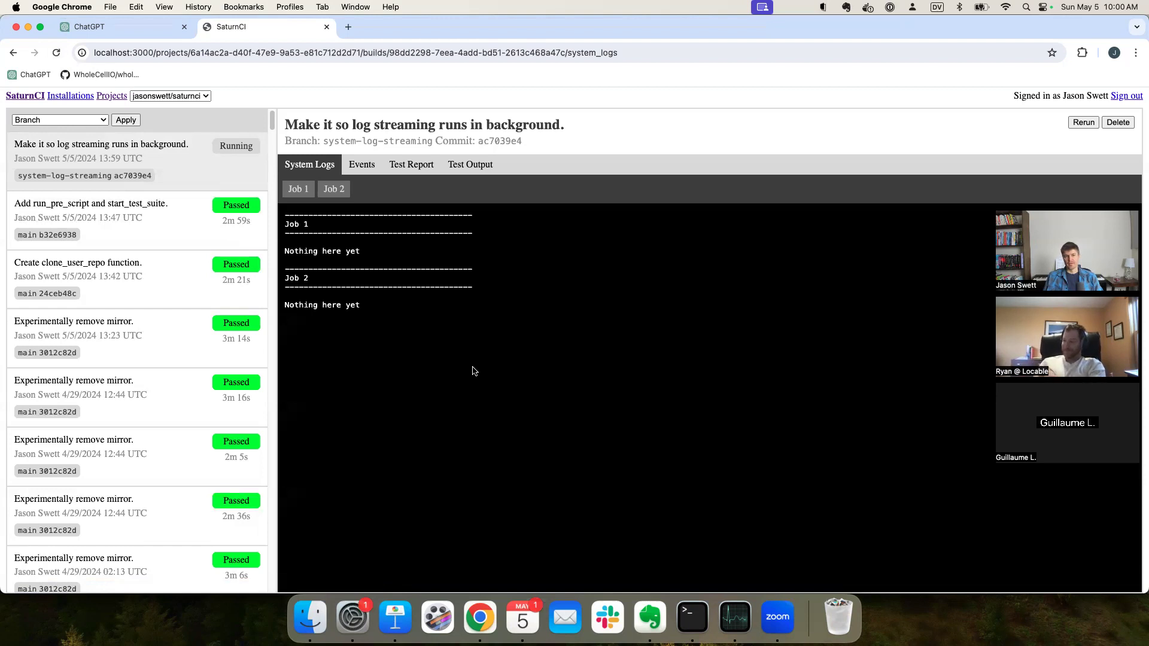
{"action": "mouse_move", "coordinate": [469, 366]}
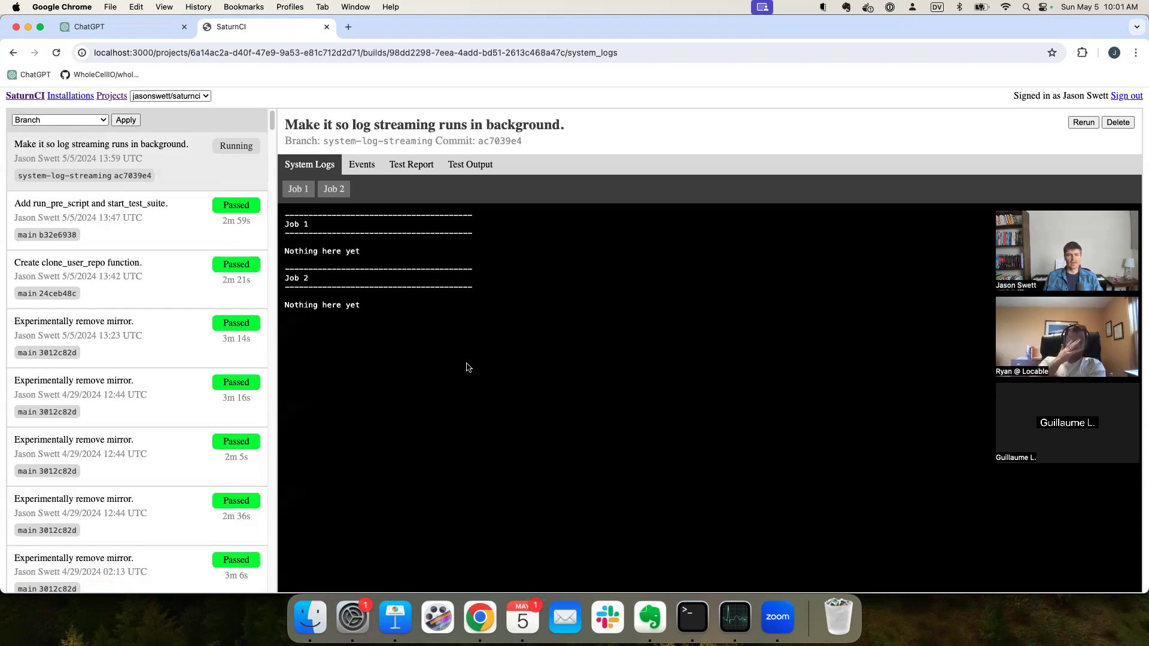
{"action": "mouse_move", "coordinate": [504, 358]}
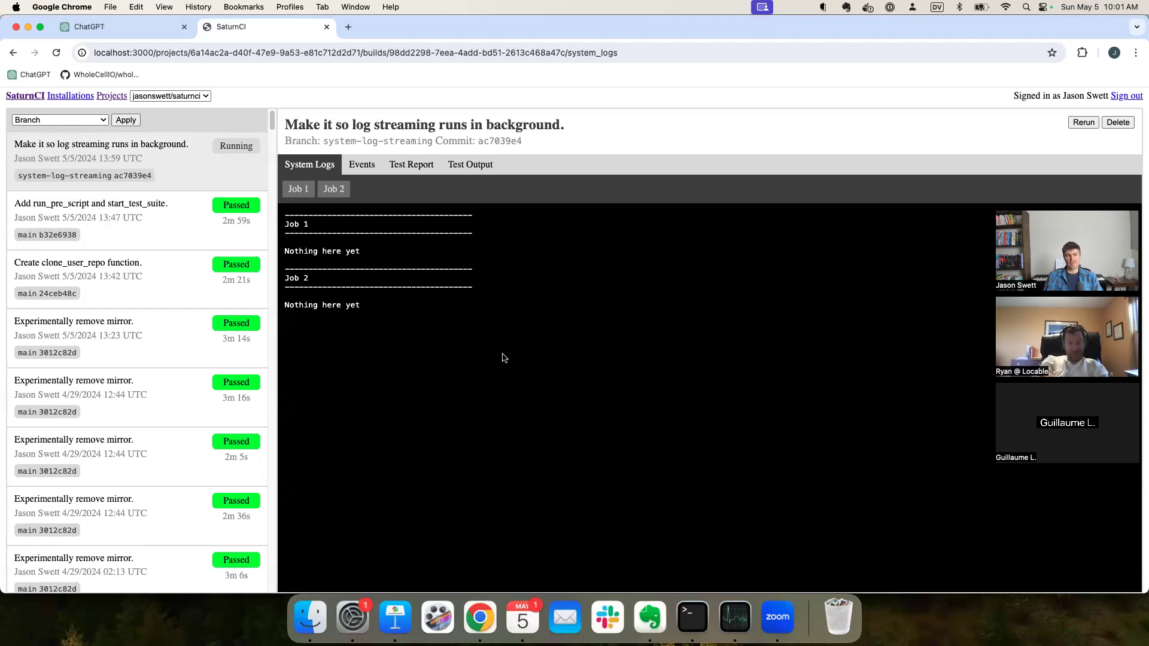
{"action": "mouse_move", "coordinate": [495, 350]}
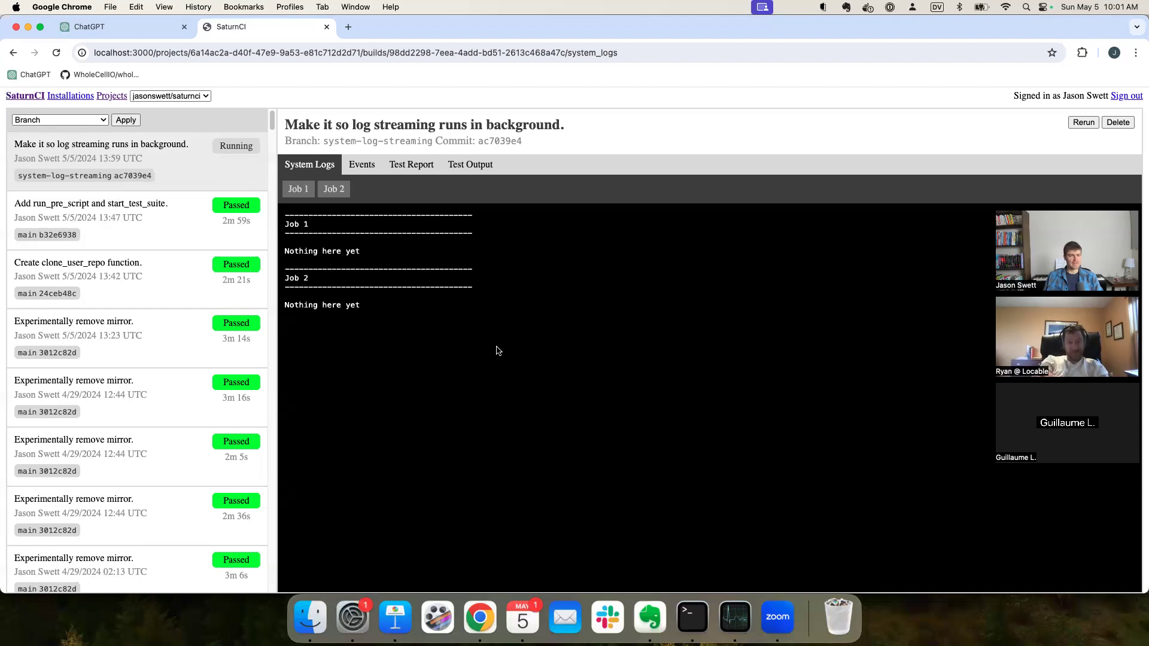
{"action": "mouse_move", "coordinate": [513, 410]}
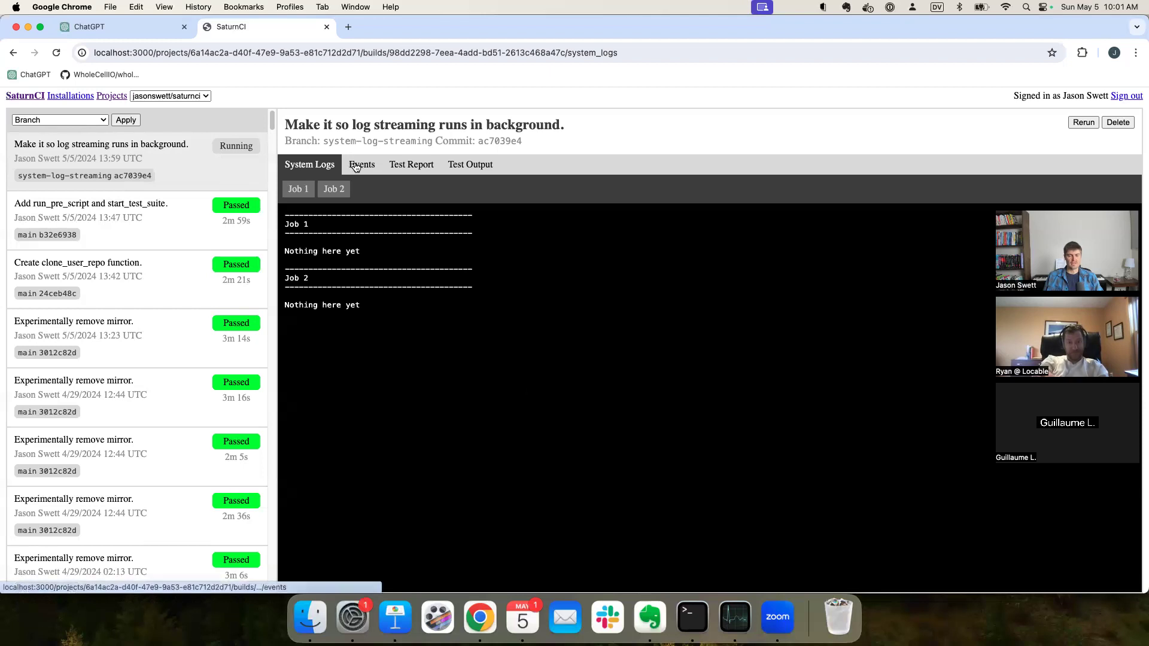
Step: Recheck Events for Job 1's job_machine_ready, then confirm System Logs are still empty
{"action": "left_click", "coordinate": [361, 164]}
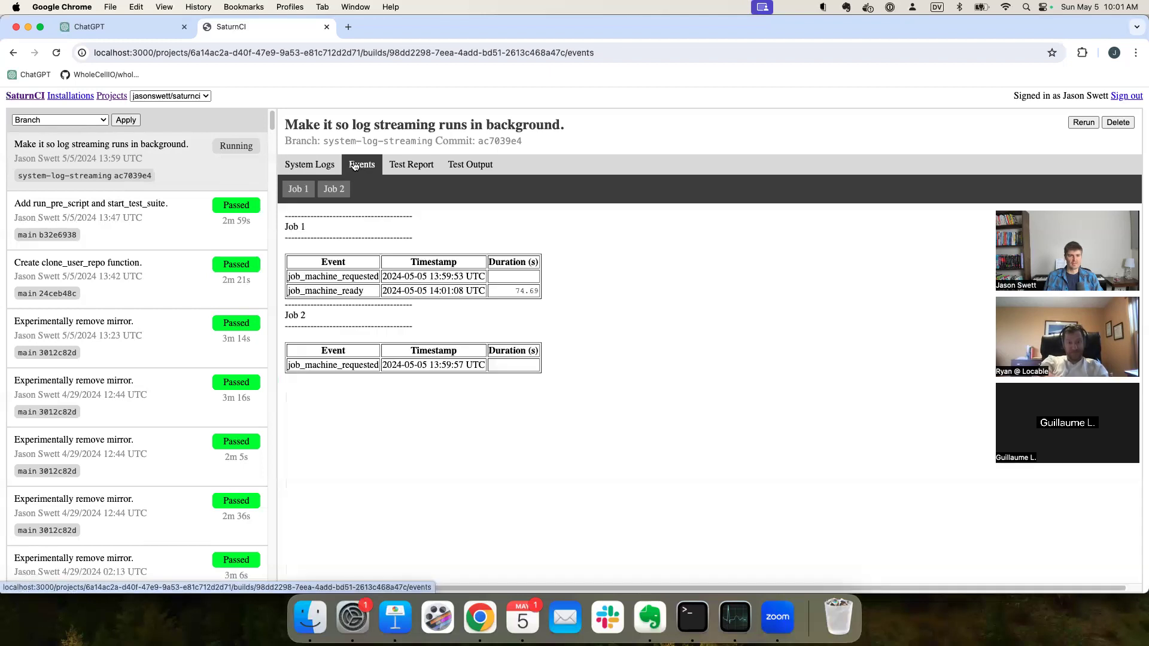
{"action": "mouse_move", "coordinate": [390, 286]}
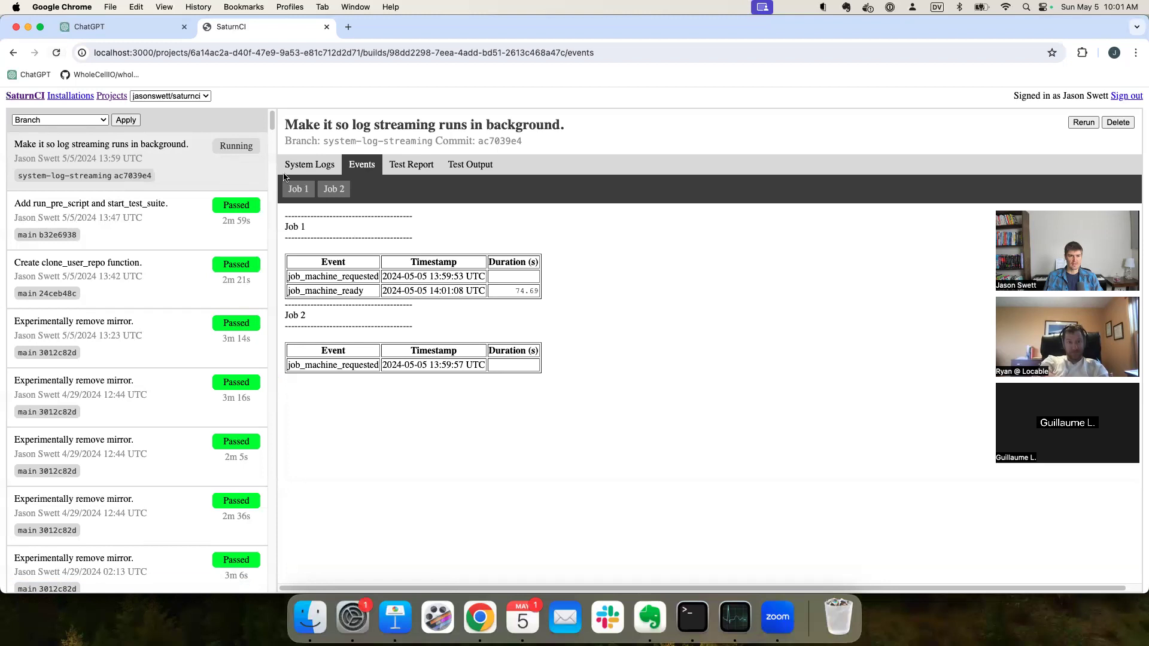
{"action": "left_click", "coordinate": [309, 164]}
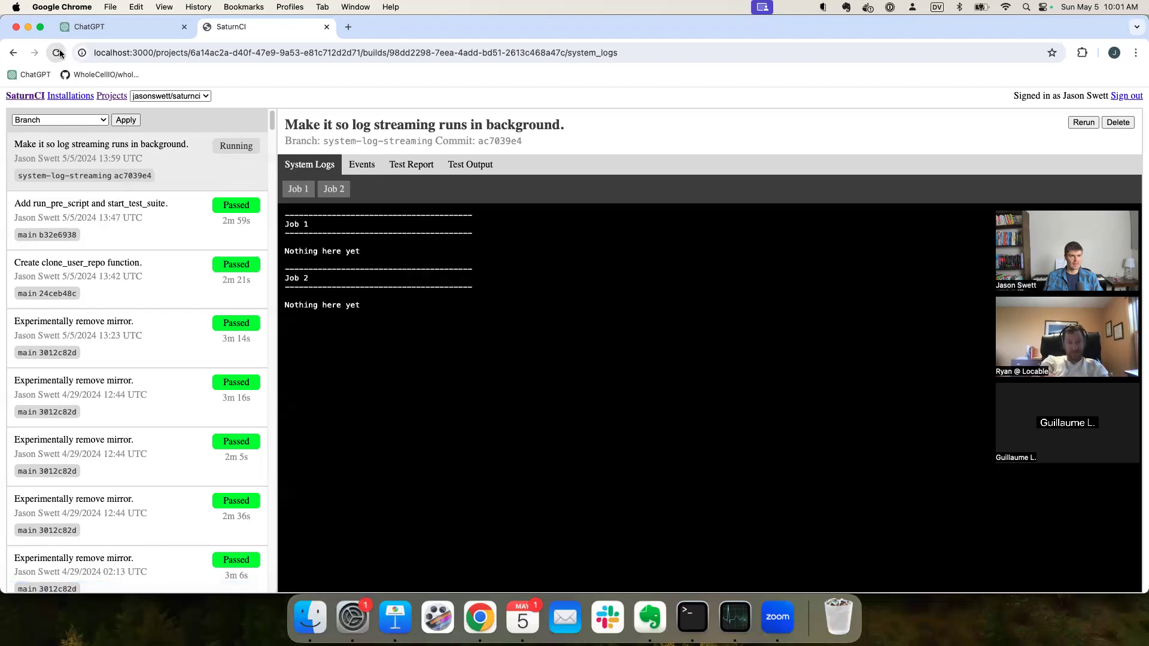
{"action": "mouse_move", "coordinate": [649, 615]}
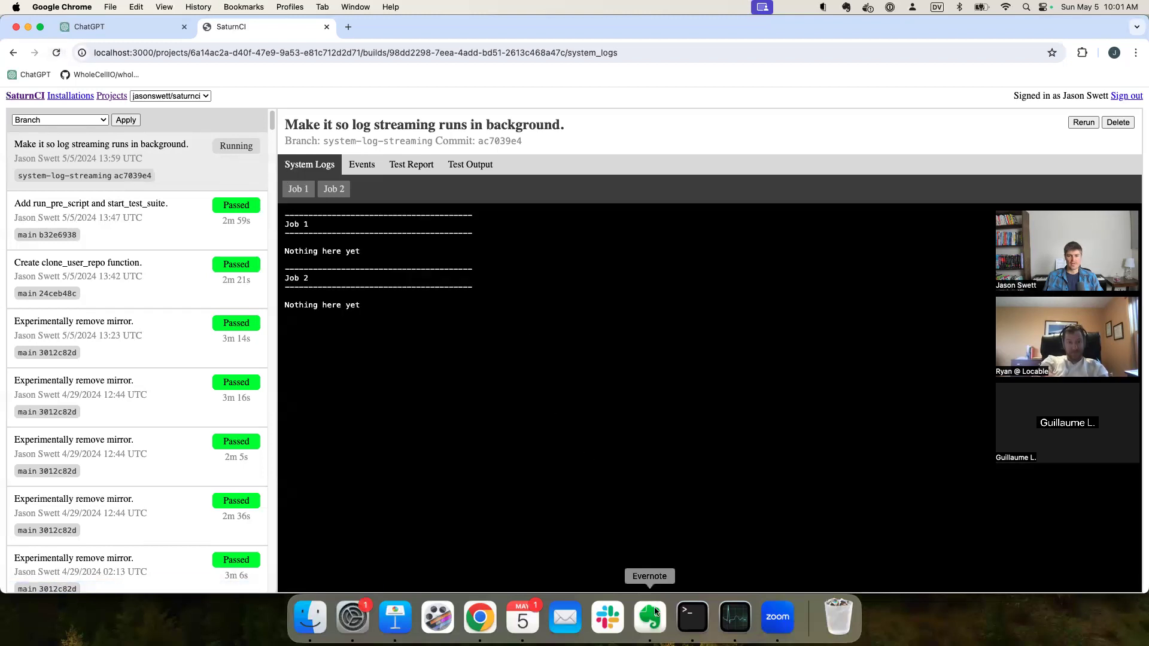
{"action": "left_click", "coordinate": [690, 616]}
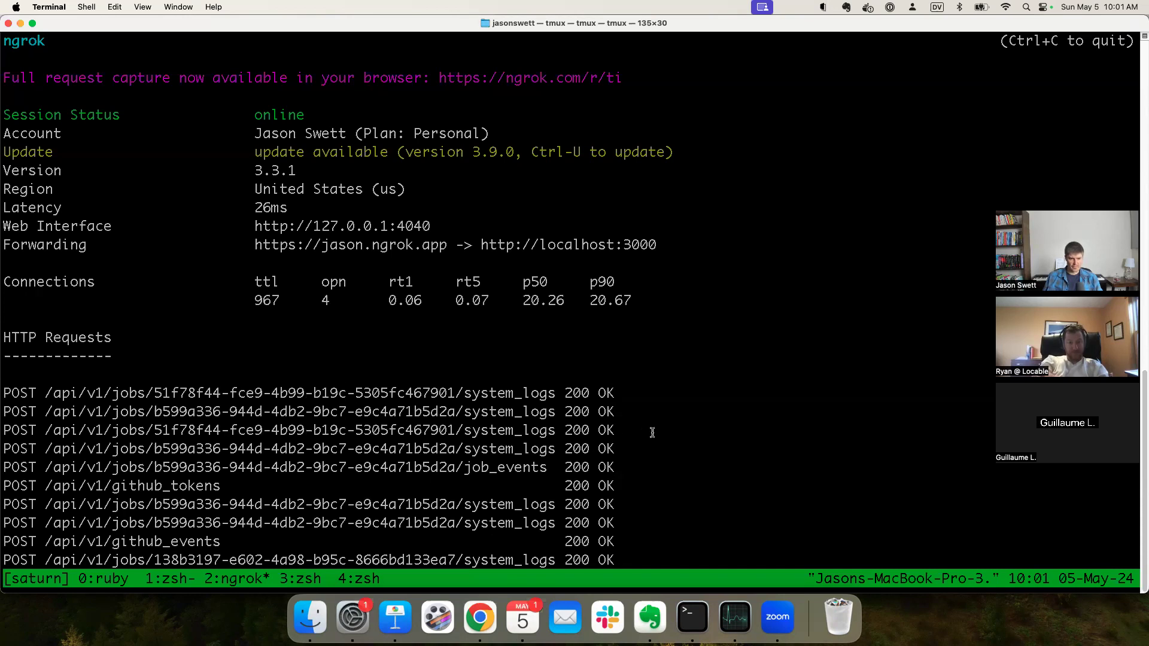
{"action": "mouse_move", "coordinate": [480, 618]}
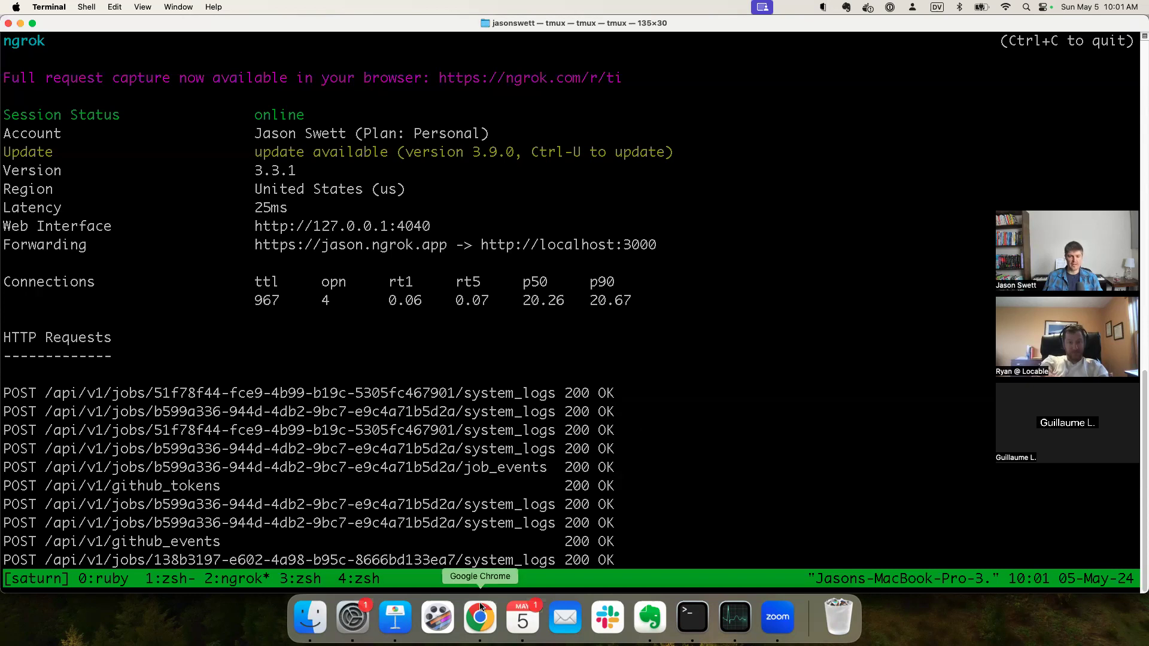
Step: Return to the SaturnCI build page to recheck its still-empty system logs
{"action": "left_click", "coordinate": [479, 616]}
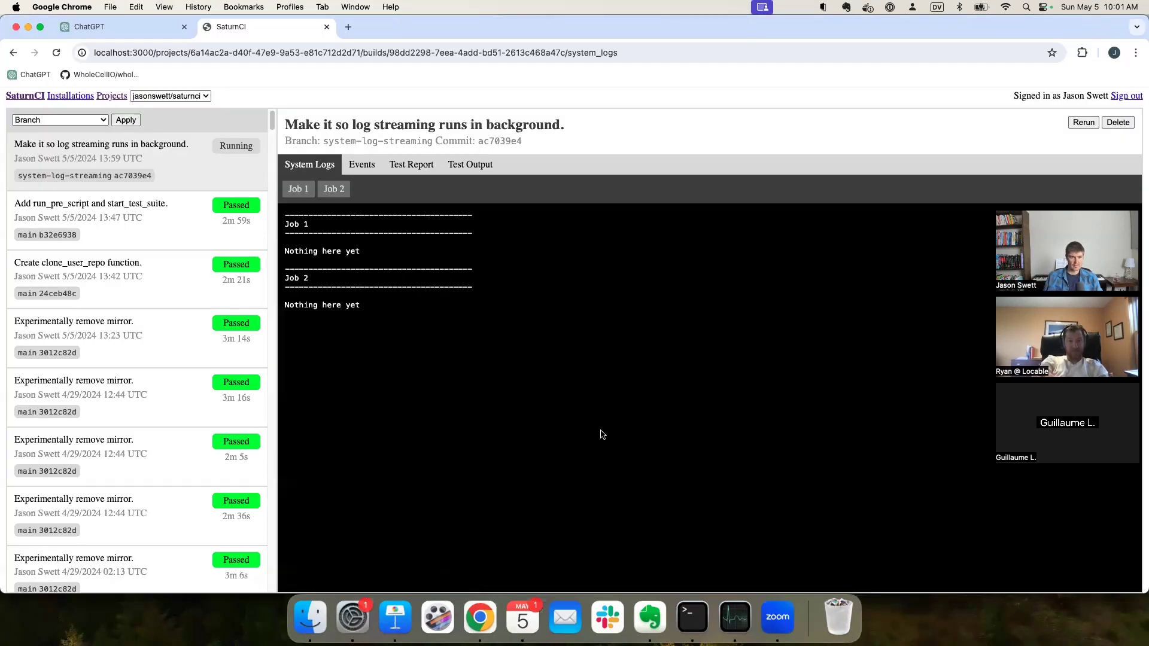
{"action": "mouse_move", "coordinate": [593, 442]}
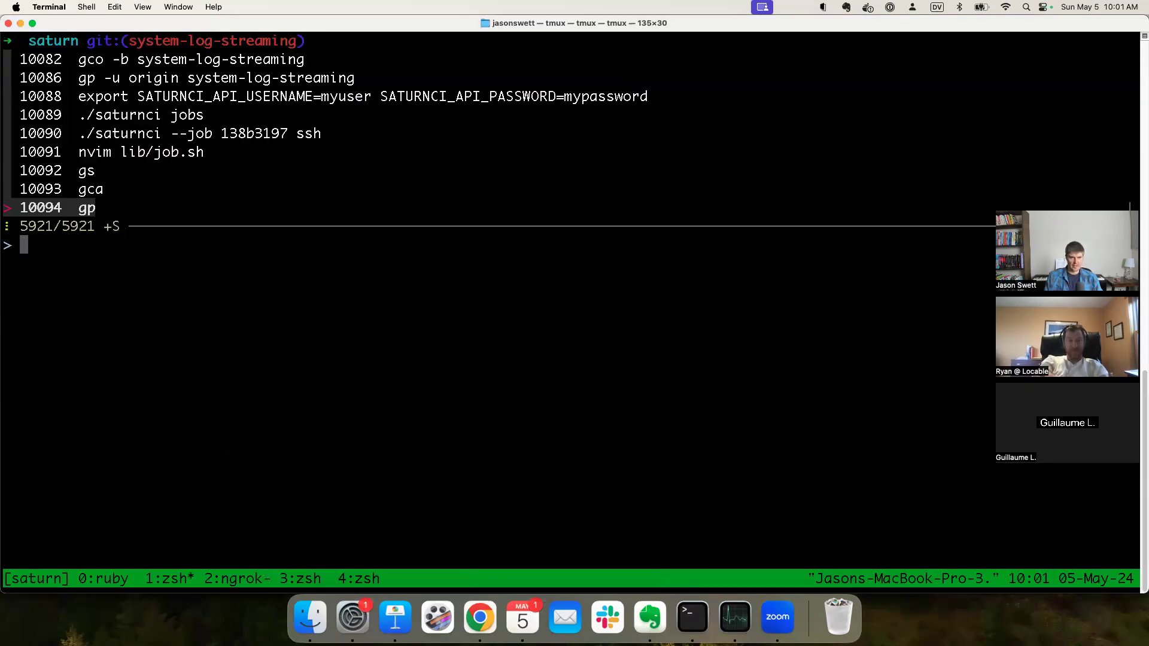
Step: List jobs, SSH into job b599a336's machine, and follow /var/log/syslog through test completion
{"action": "type", "text": "jobs"}
{"action": "type", "text": "./saturnci --job b599a336 ssh"}
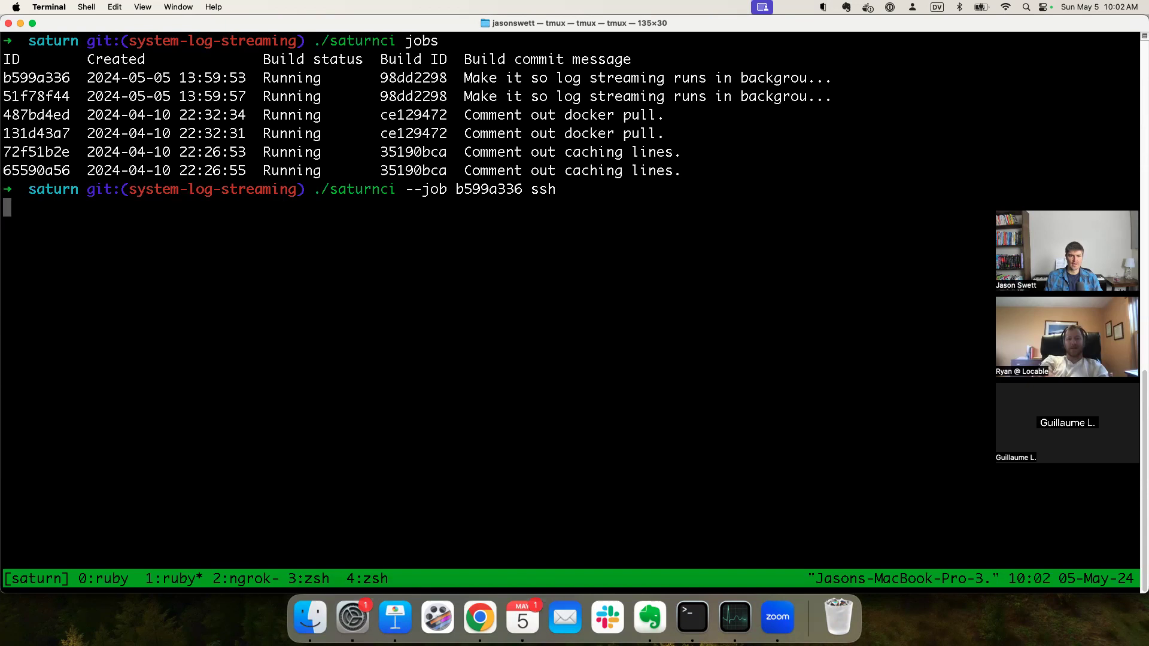
{"action": "key", "text": "Return"}
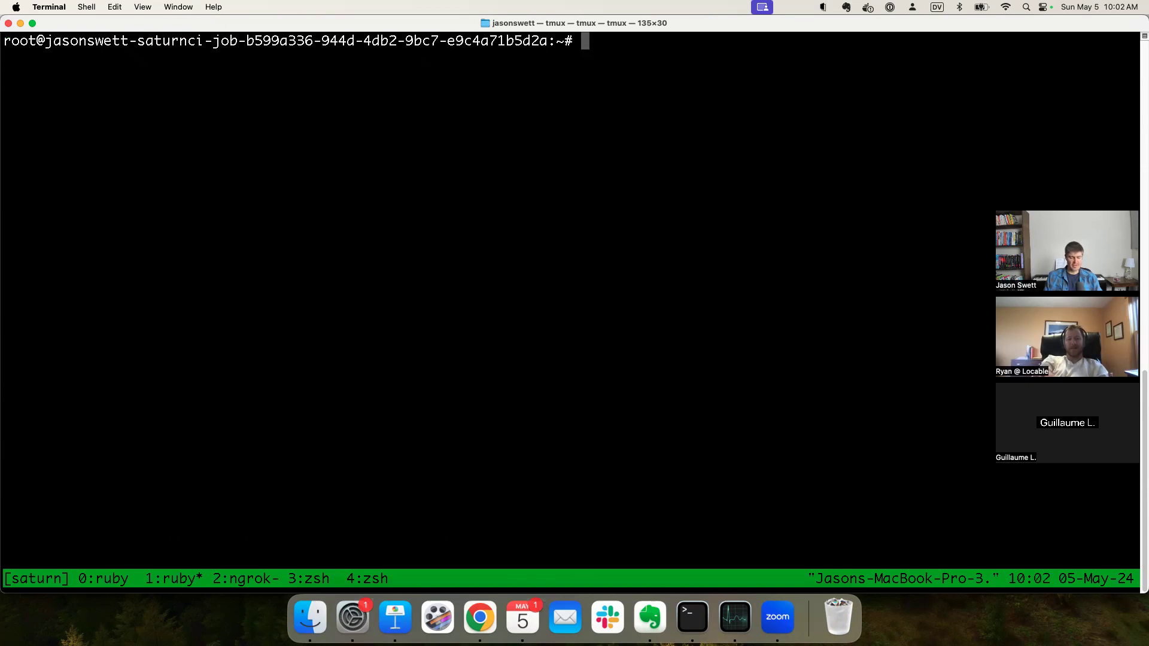
{"action": "type", "text": "tail -f"}
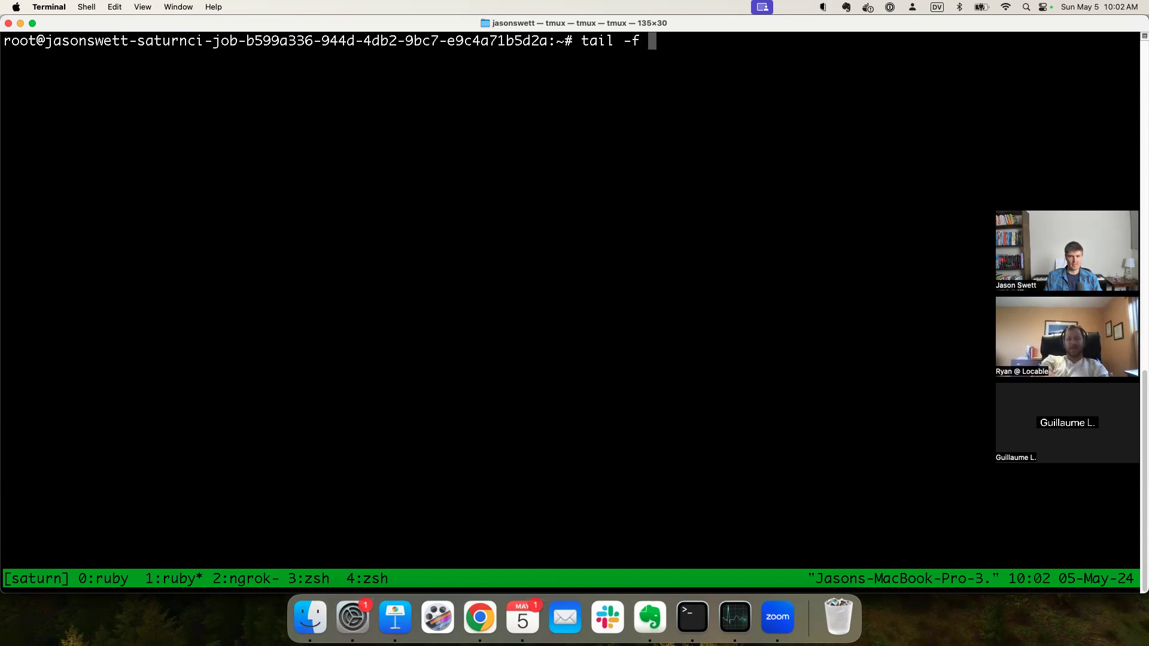
{"action": "type", "text": "/var/"}
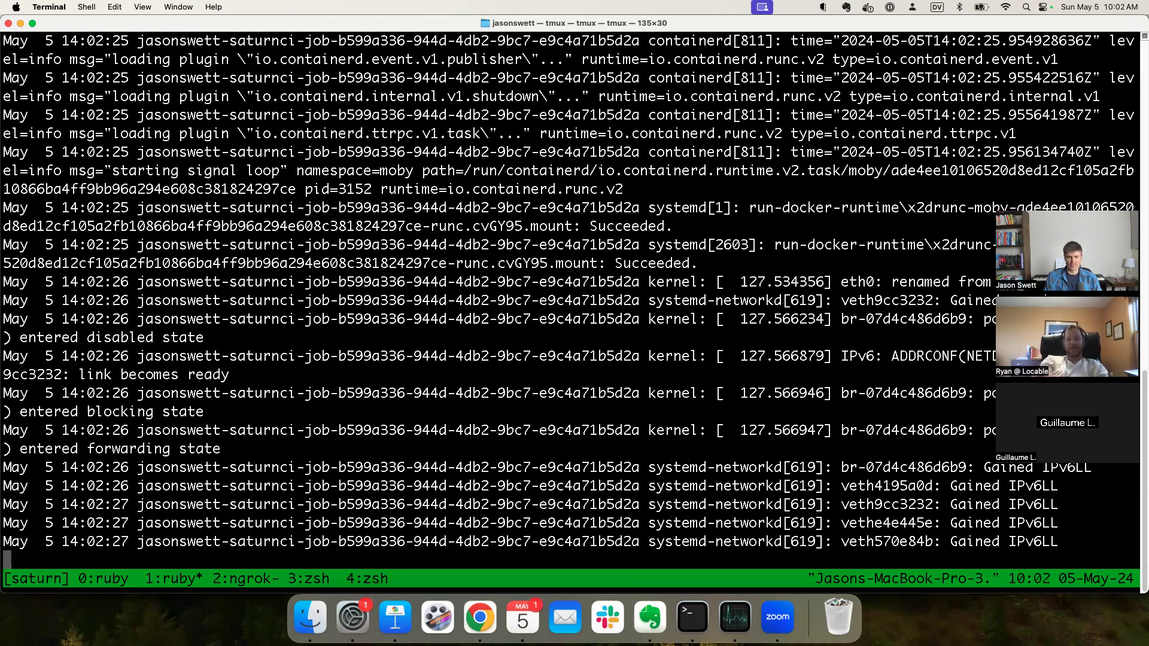
{"action": "scroll", "scroll_direction": "down", "scroll_amount": 3}
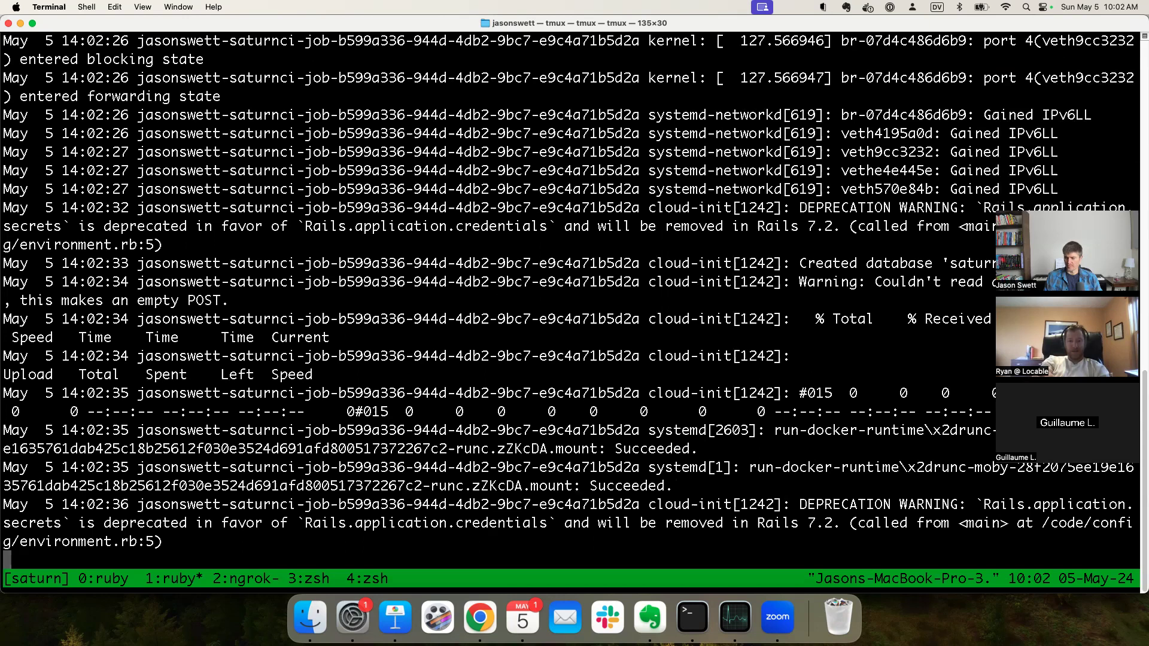
{"action": "scroll", "scroll_direction": "down", "scroll_amount": 3}
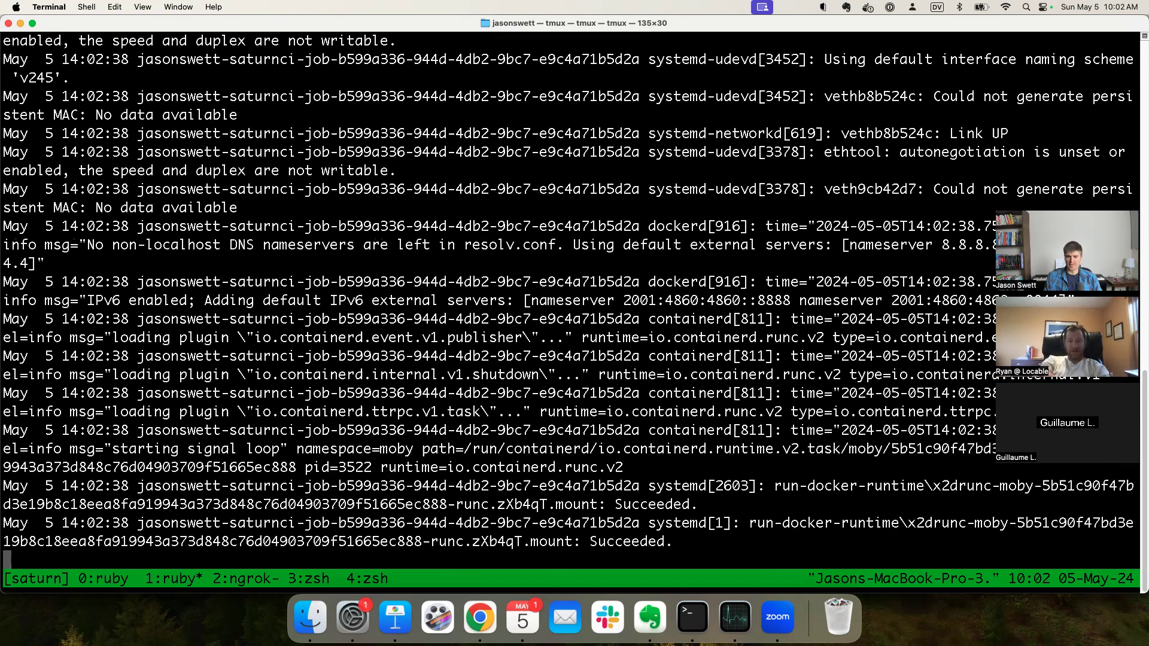
{"action": "scroll", "scroll_direction": "down", "scroll_amount": 3}
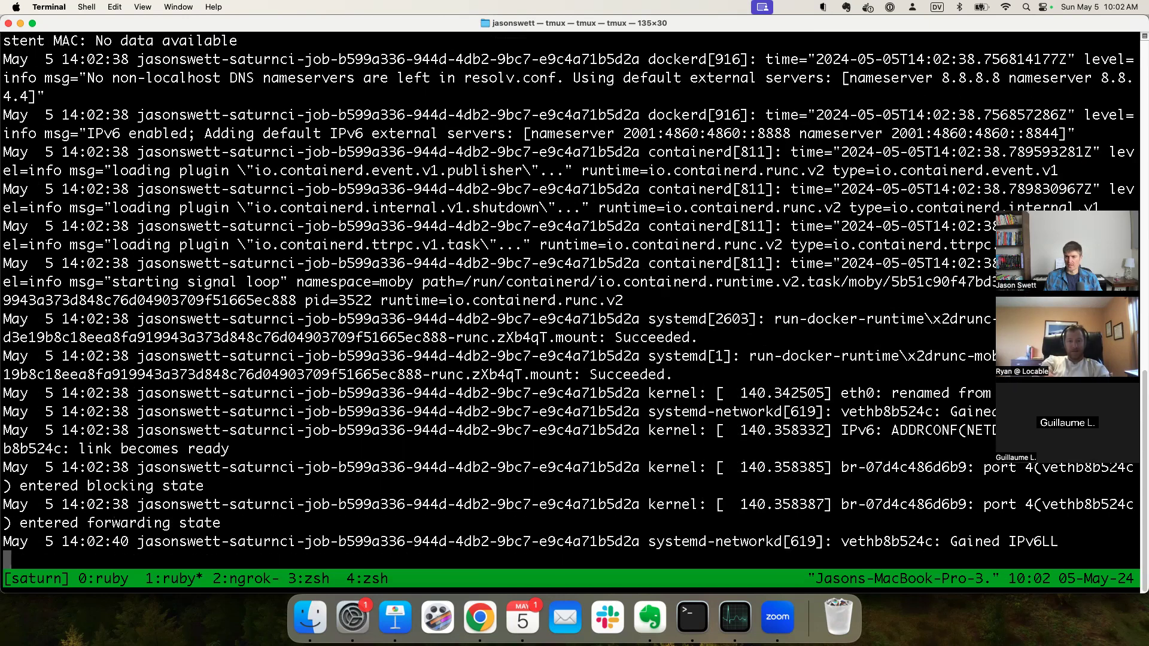
{"action": "scroll", "scroll_direction": "down", "scroll_amount": 3}
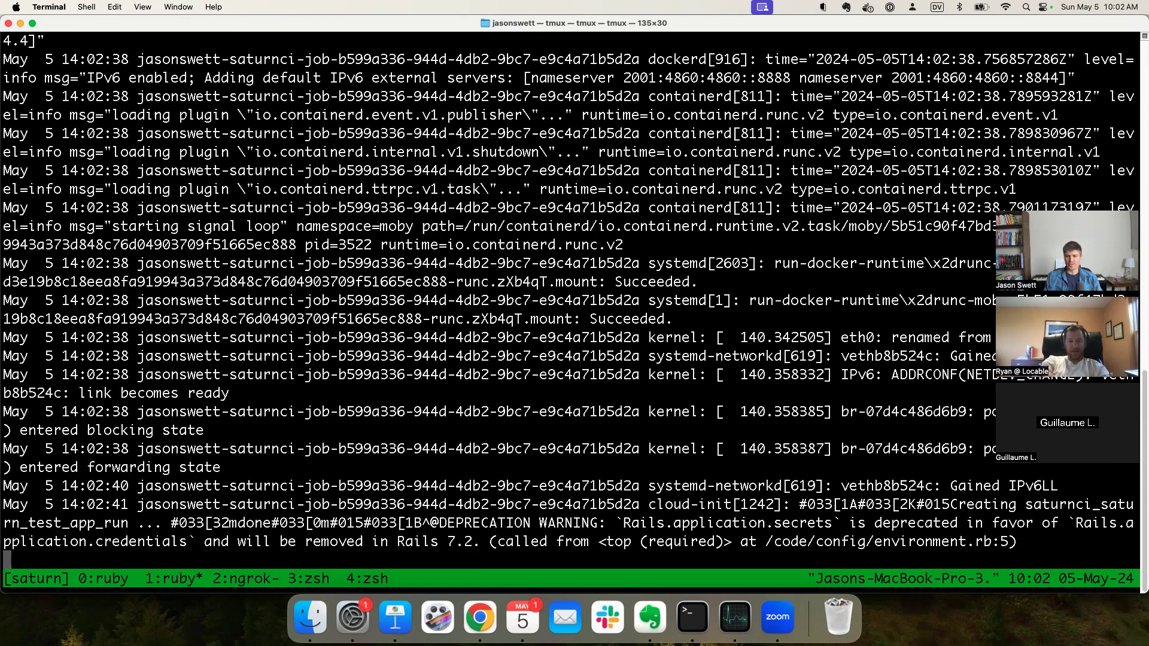
{"action": "scroll", "scroll_direction": "down", "scroll_amount": 3}
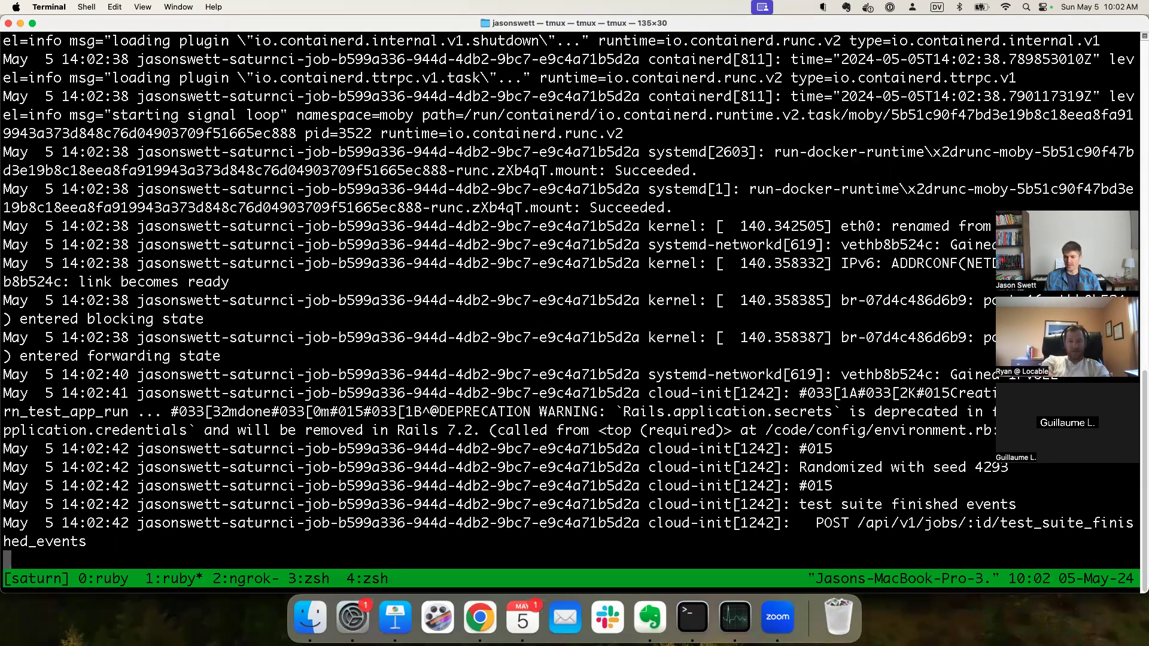
{"action": "scroll", "scroll_direction": "down", "scroll_amount": 3}
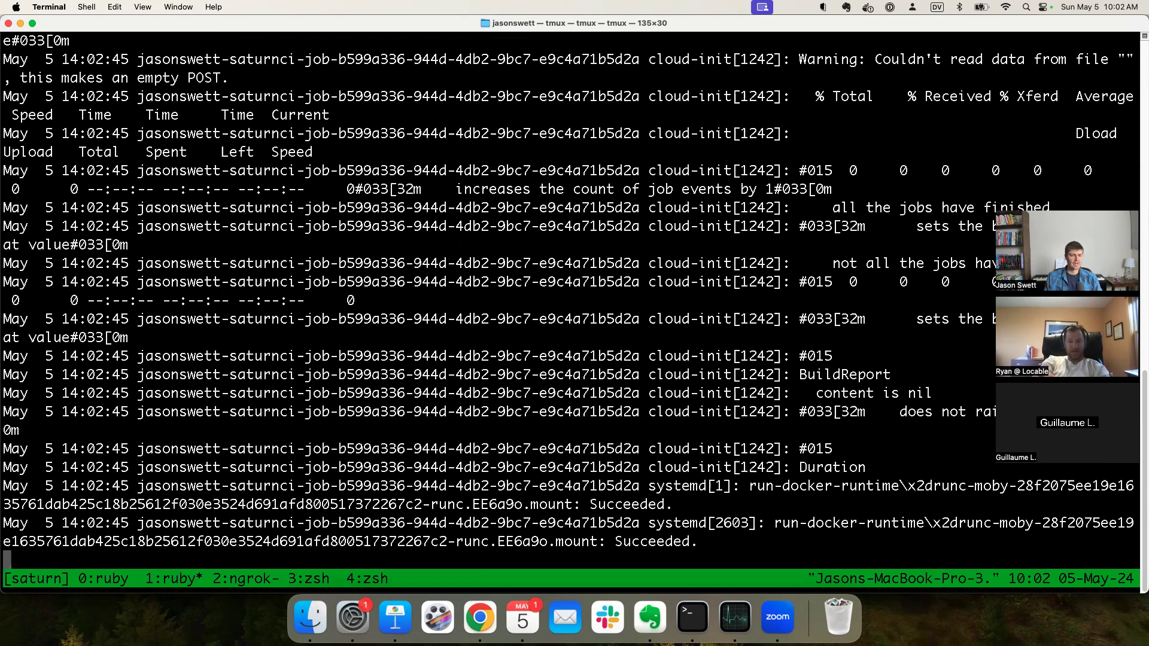
{"action": "scroll", "scroll_direction": "down", "scroll_amount": 3}
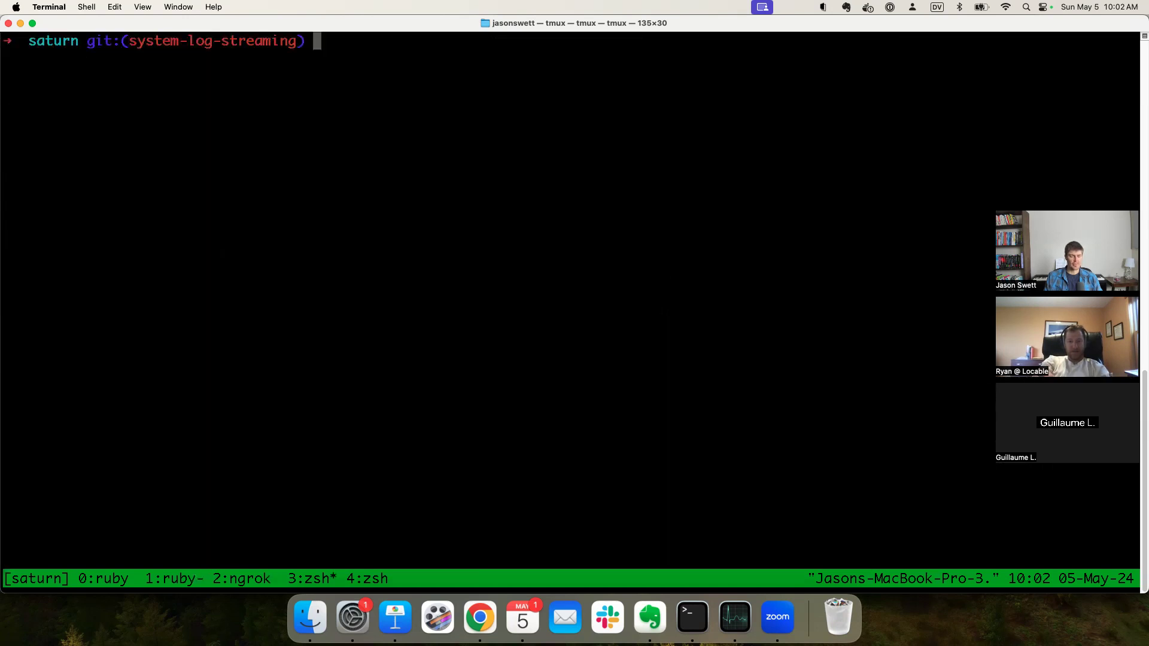
Step: In a Rails console, find Job 1 by its copied link id and display job.system_logs
{"action": "type", "text": "rails c"}
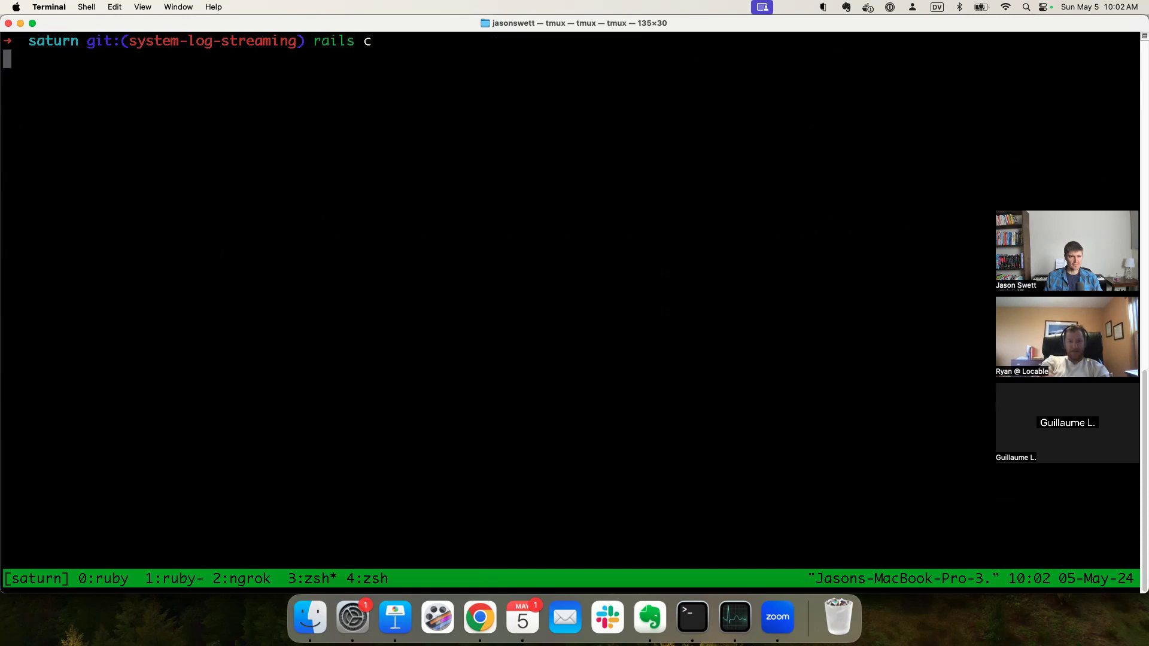
{"action": "left_click", "coordinate": [479, 617]}
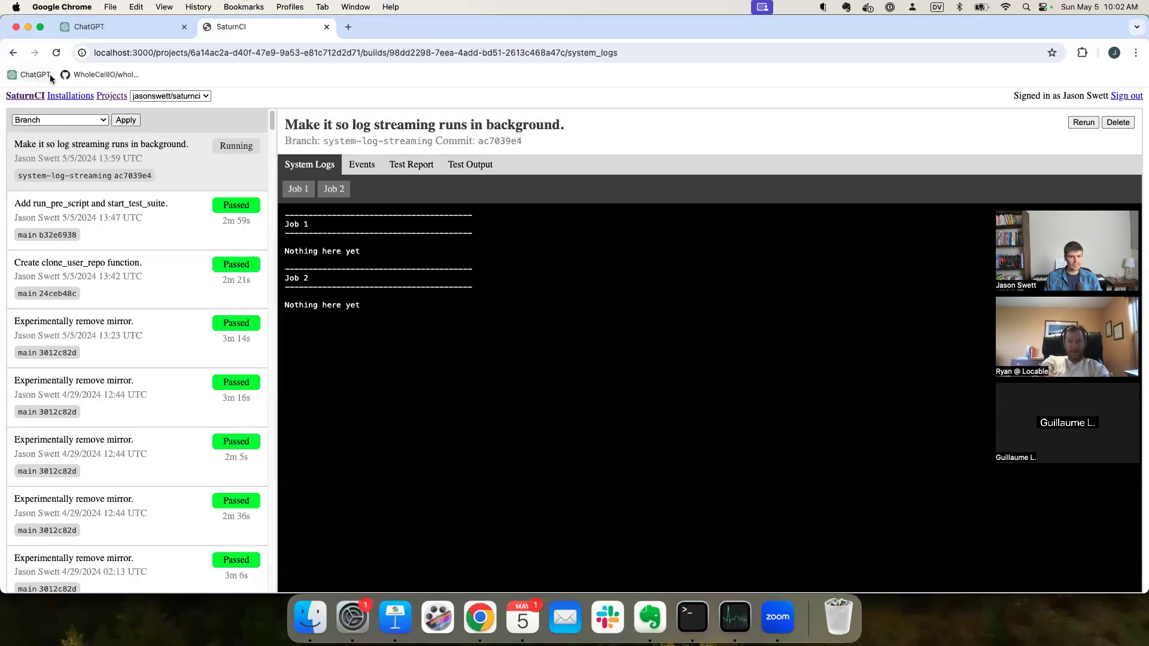
{"action": "mouse_move", "coordinate": [297, 274]}
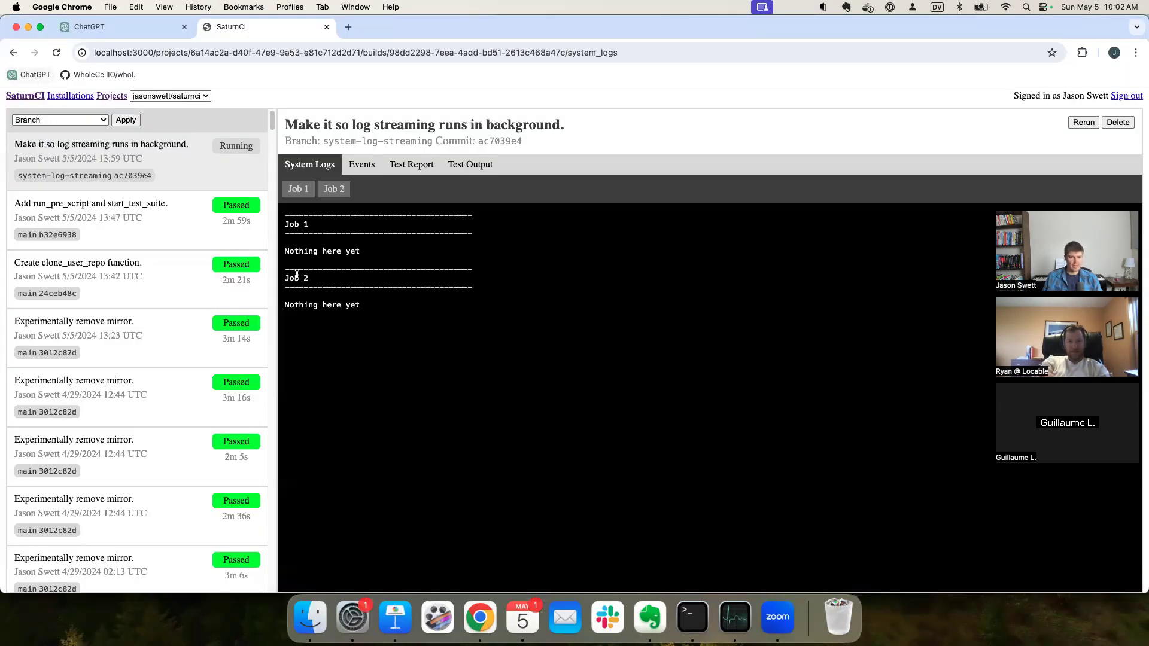
{"action": "mouse_move", "coordinate": [297, 189]}
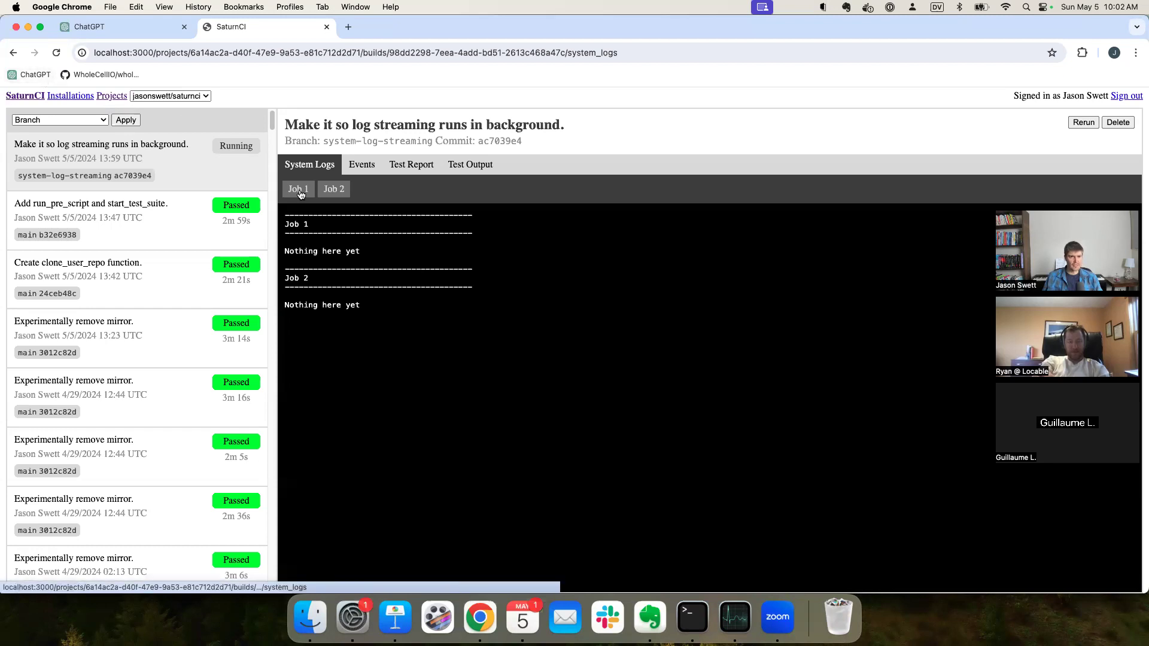
{"action": "right_click", "coordinate": [297, 188]}
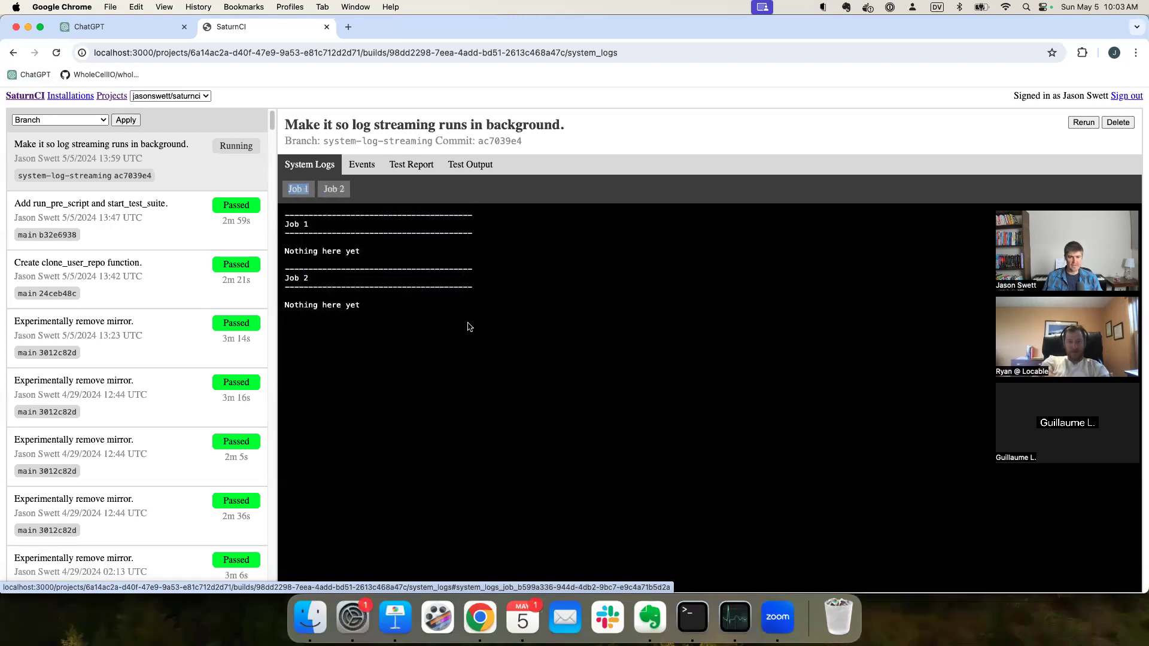
{"action": "left_click", "coordinate": [689, 616]}
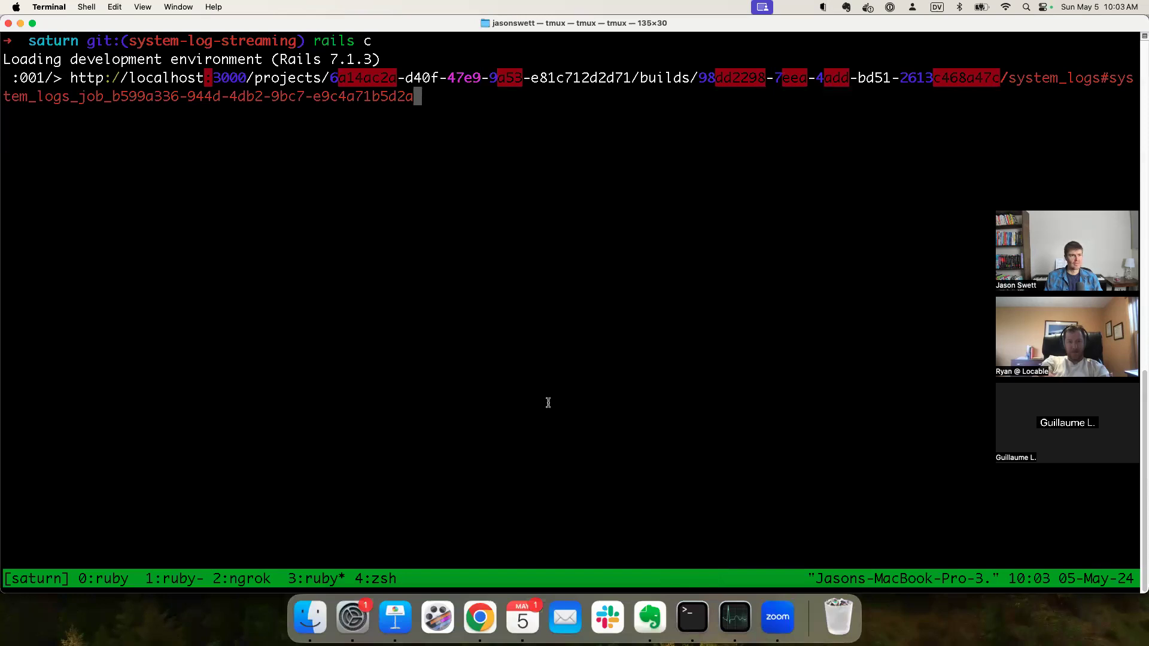
{"action": "mouse_move", "coordinate": [548, 402]}
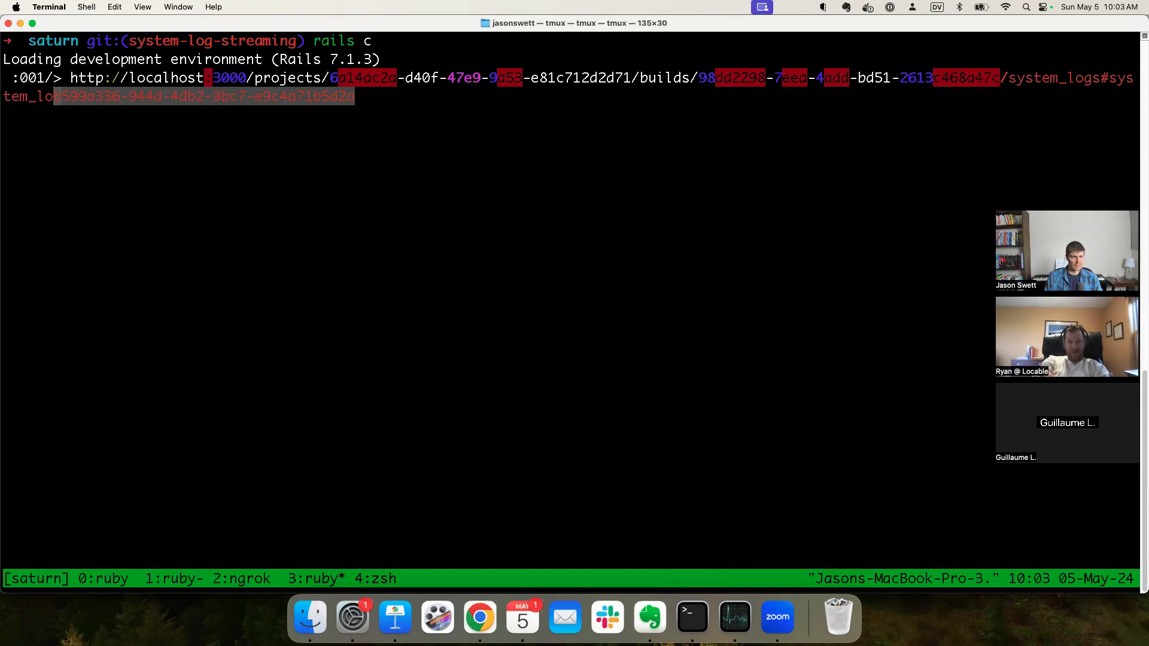
{"action": "type", "text": "job = Job.fin"}
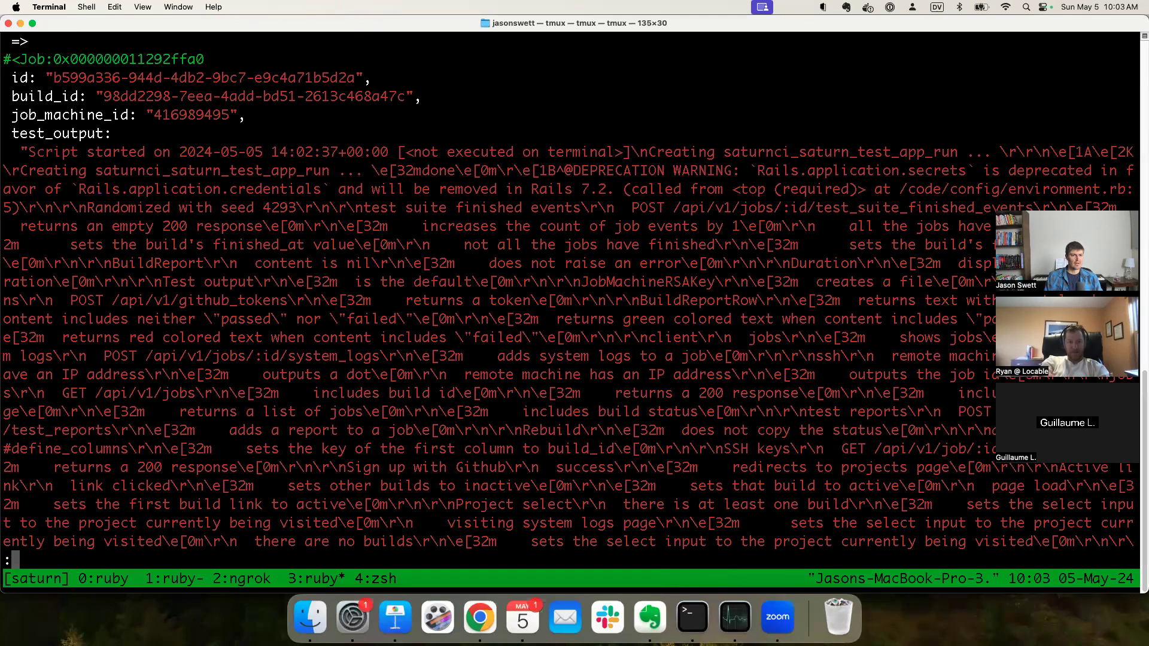
{"action": "type", "text": "job"}
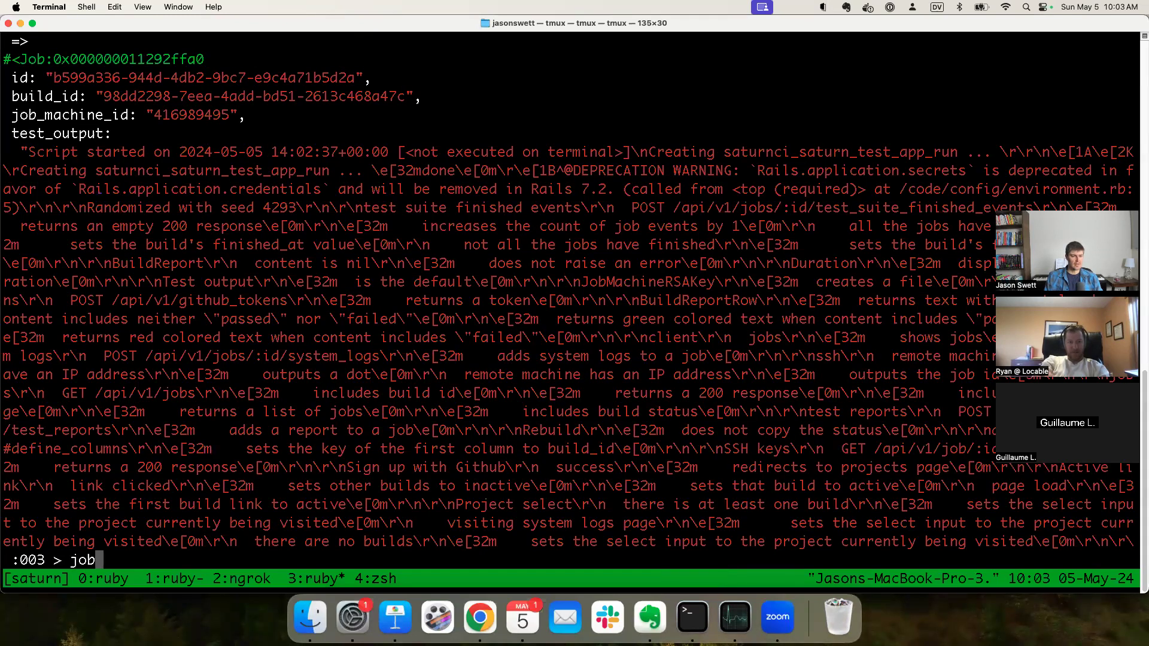
{"action": "type", "text": ".system_lo"}
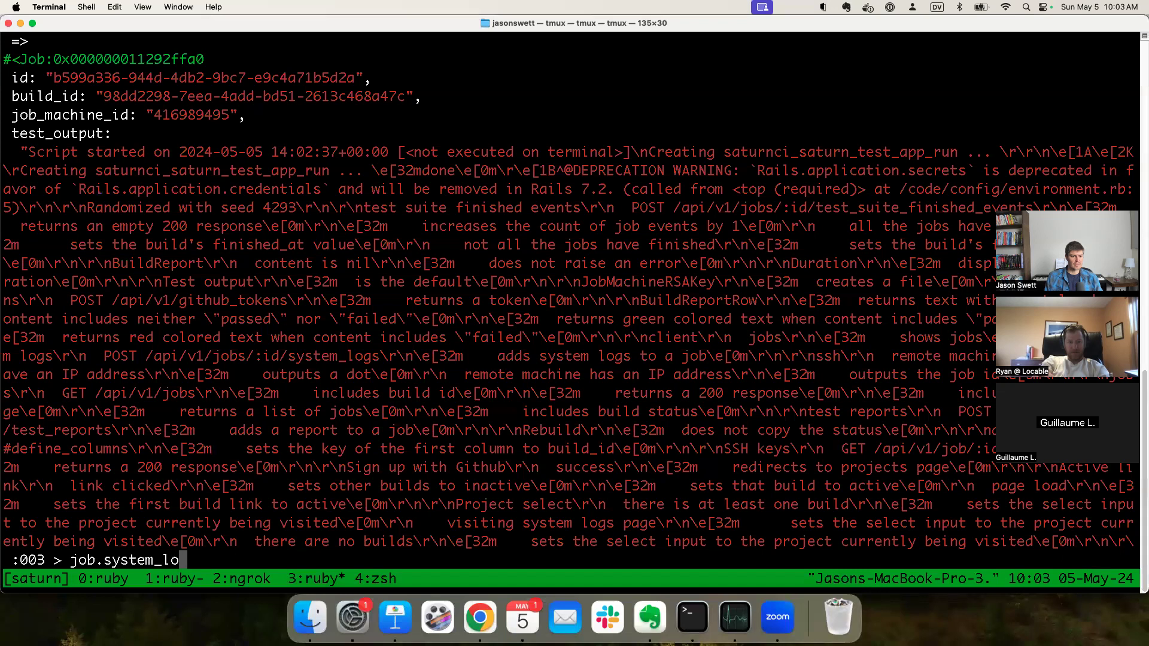
{"action": "key", "text": "Return"}
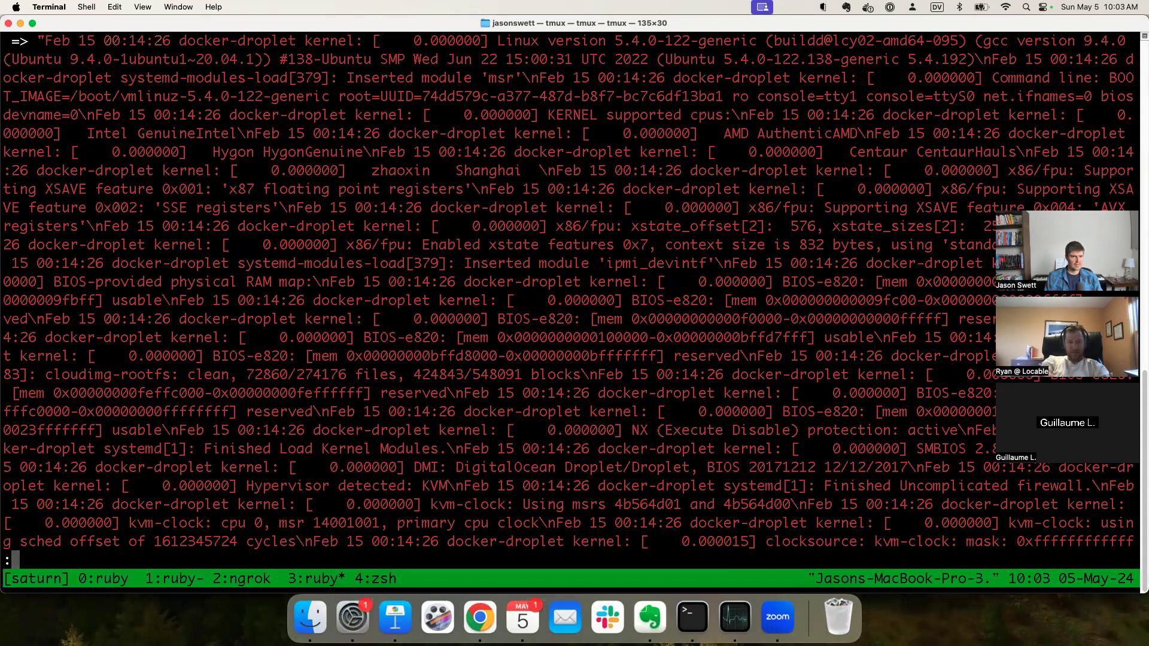
{"action": "type", "text": "004"}
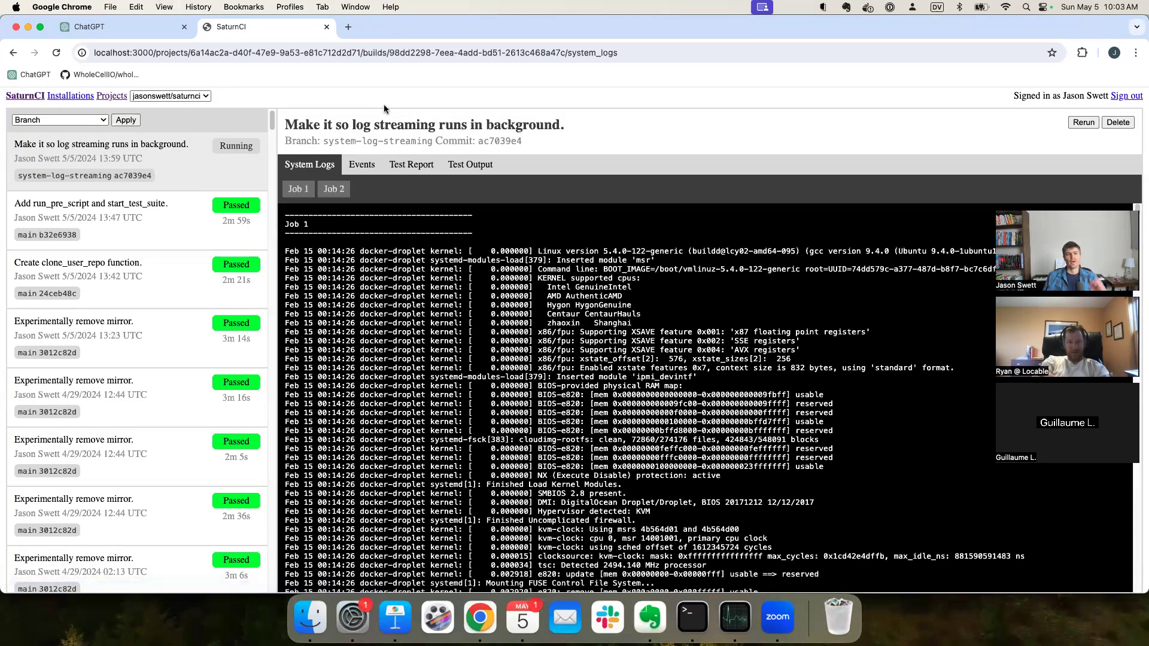
{"action": "mouse_move", "coordinate": [673, 285]}
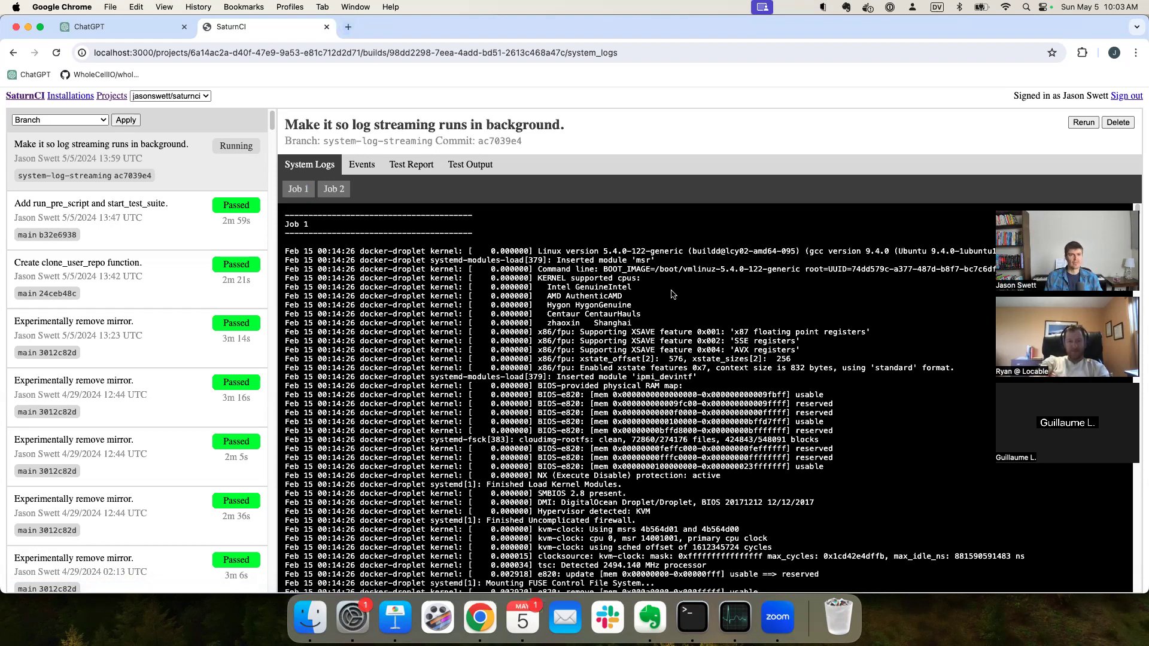
Step: Return to the terminal after Job 1's streamed kernel syslog lines appear in SaturnCI
{"action": "left_click", "coordinate": [689, 616]}
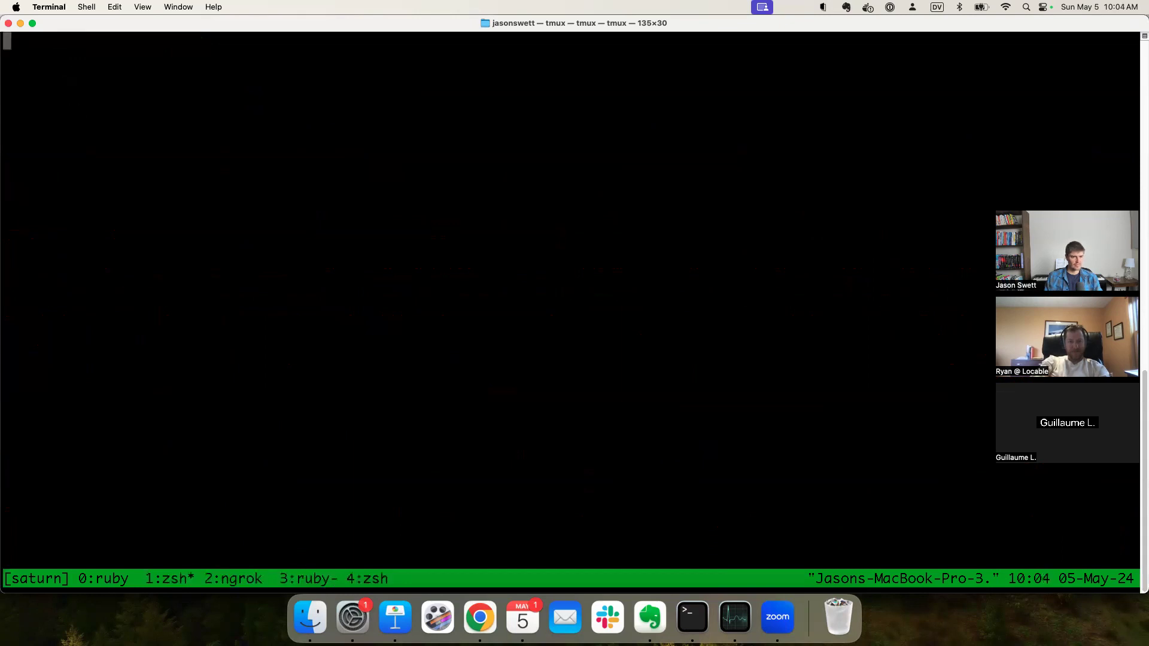
Step: Move into ~/Documents/code and search the project for the job_container definition with :Ag
{"action": "type", "text": "cd ~"}
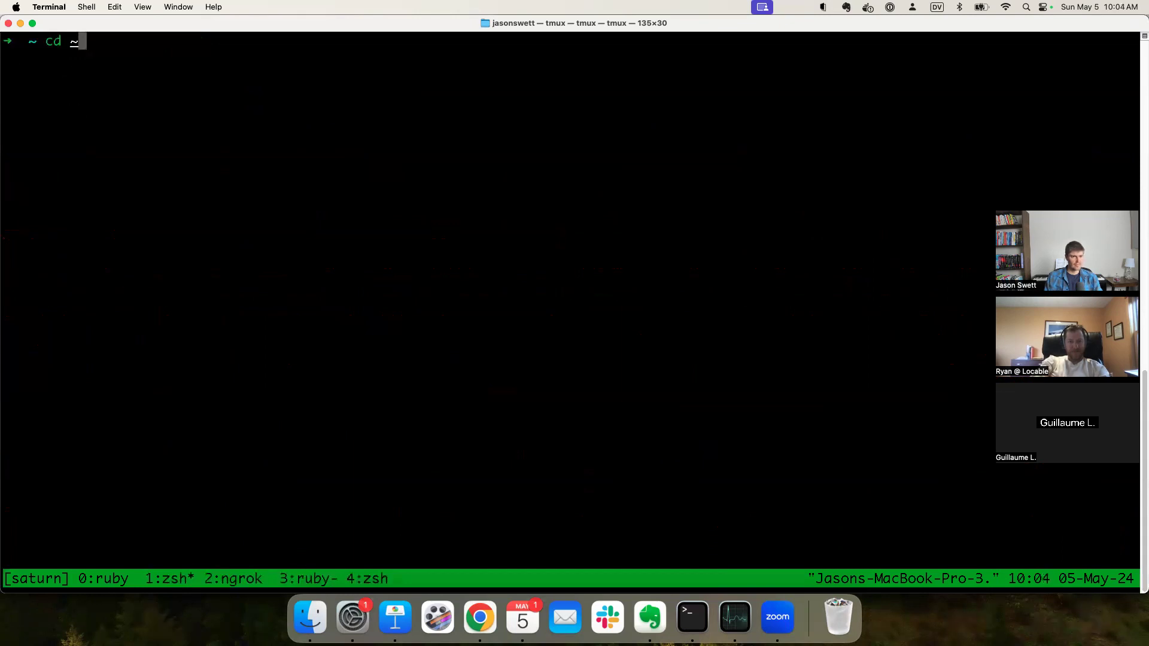
{"action": "type", "text": "/Documents/code"}
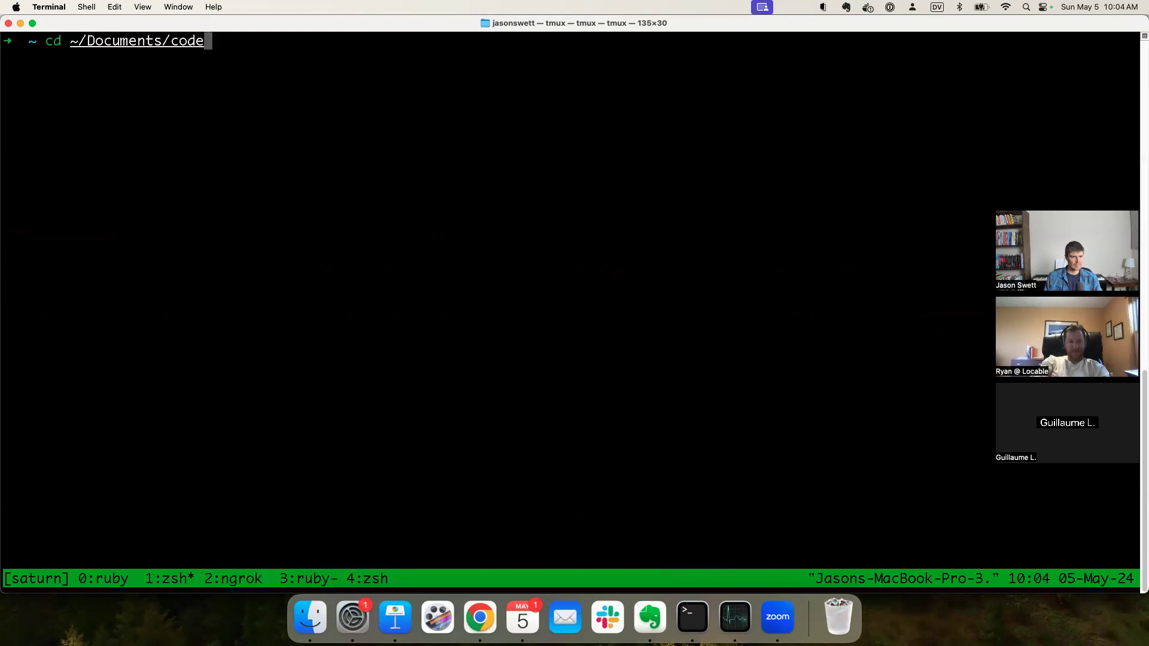
{"action": "key", "text": "Return"}
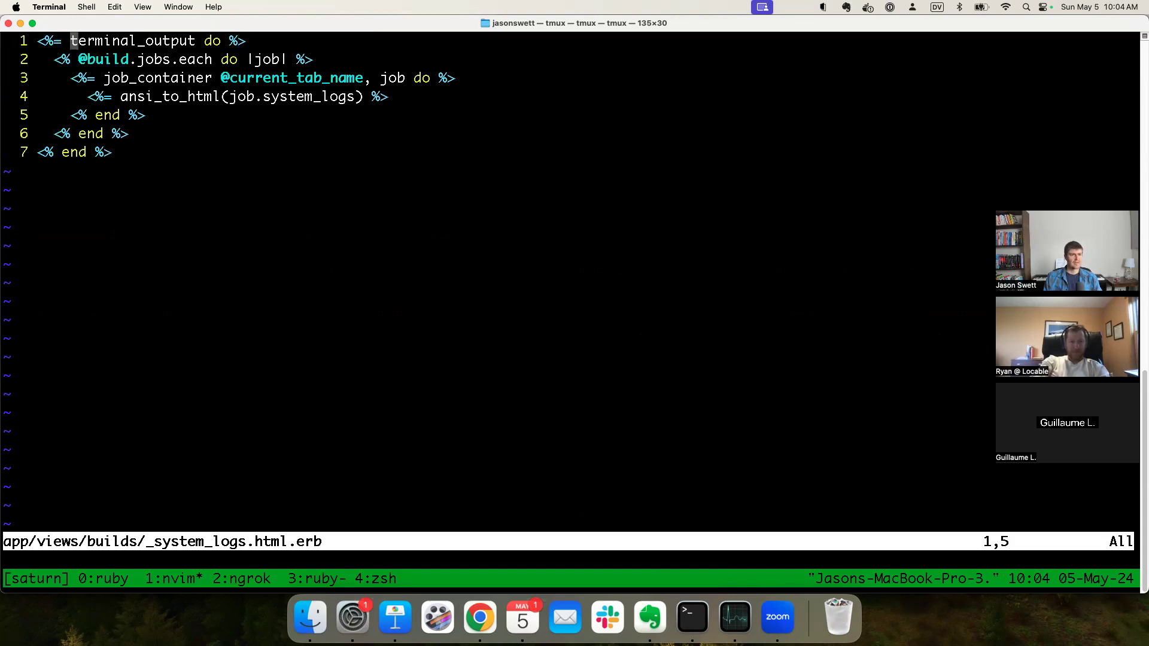
{"action": "key", "text": "j"}
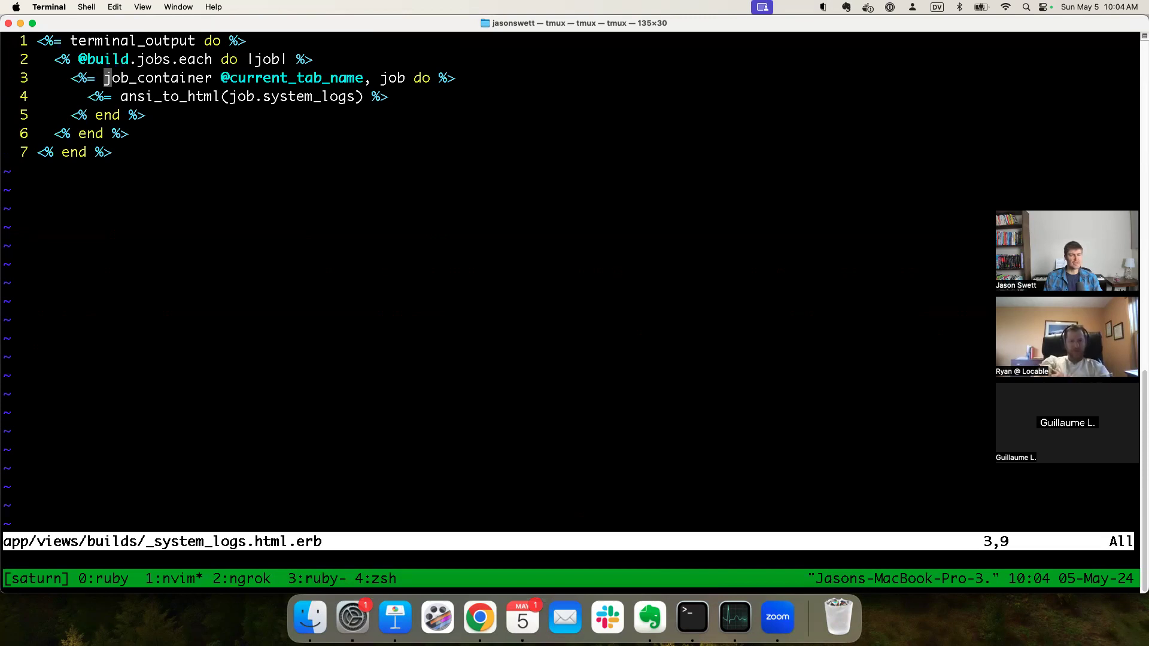
{"action": "type", "text": ":Ag def job_conti"}
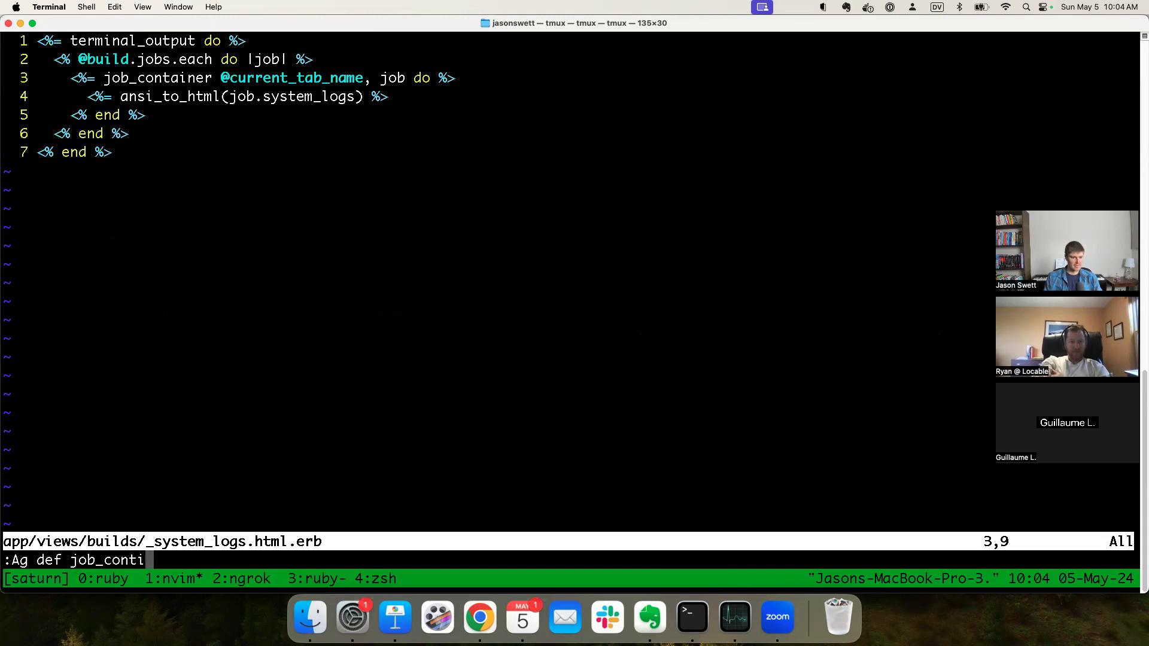
{"action": "key", "text": "Return"}
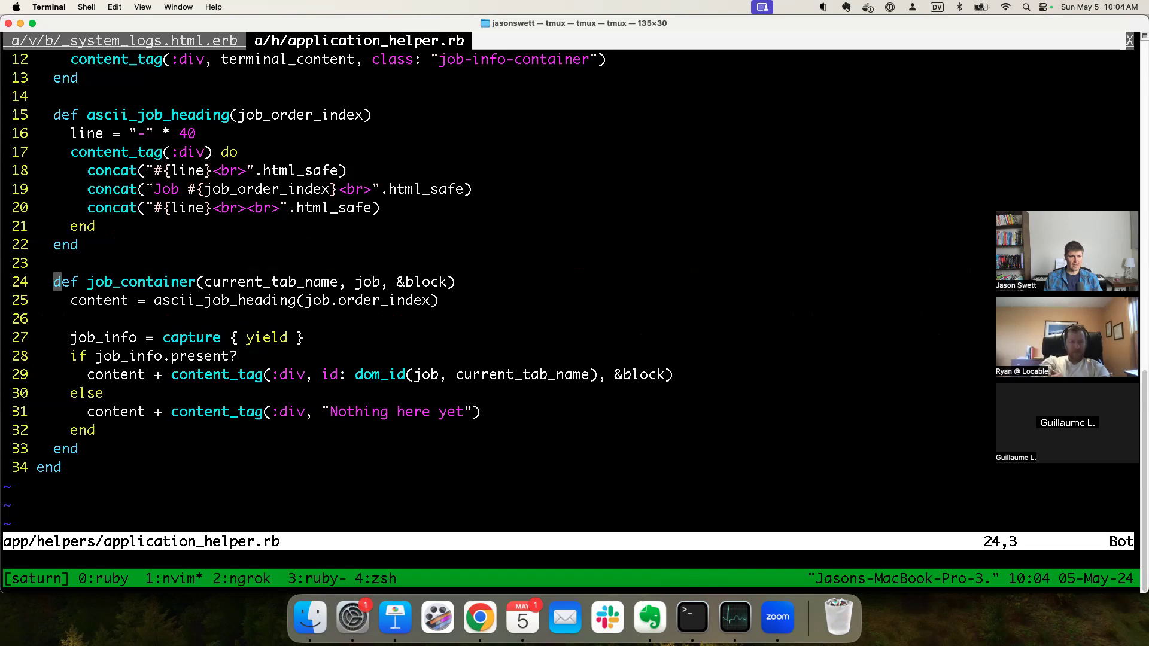
Step: Review the job_info capture and system logs template, then open the Job model and search for system_logs
{"action": "key", "text": "j"}
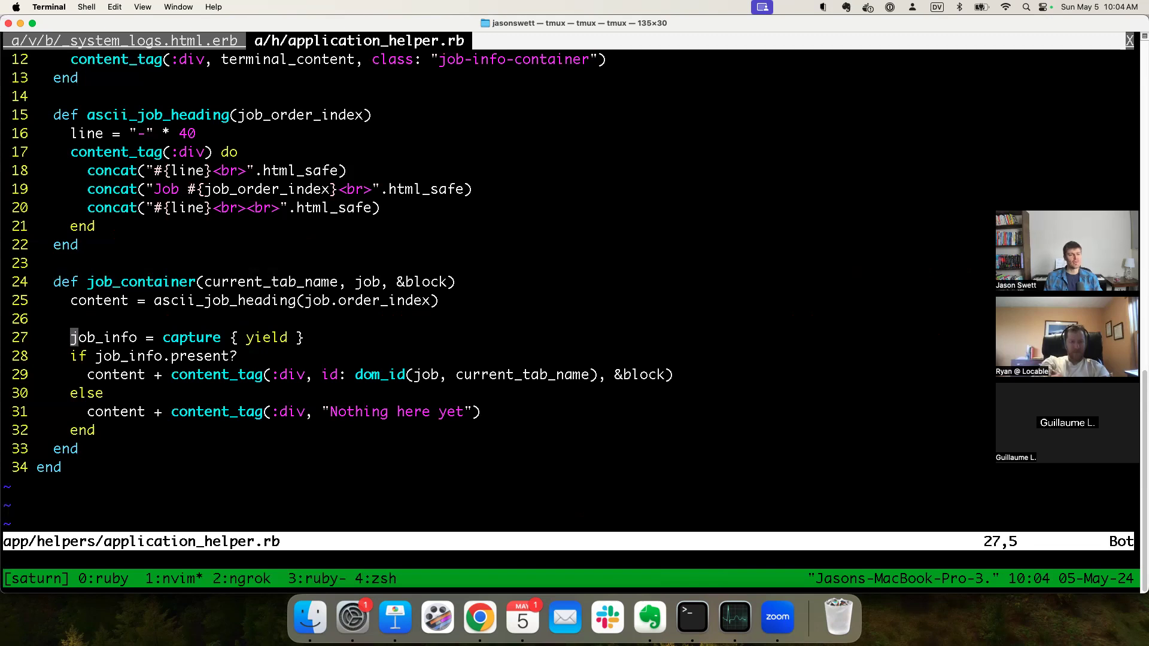
{"action": "key", "text": "j"}
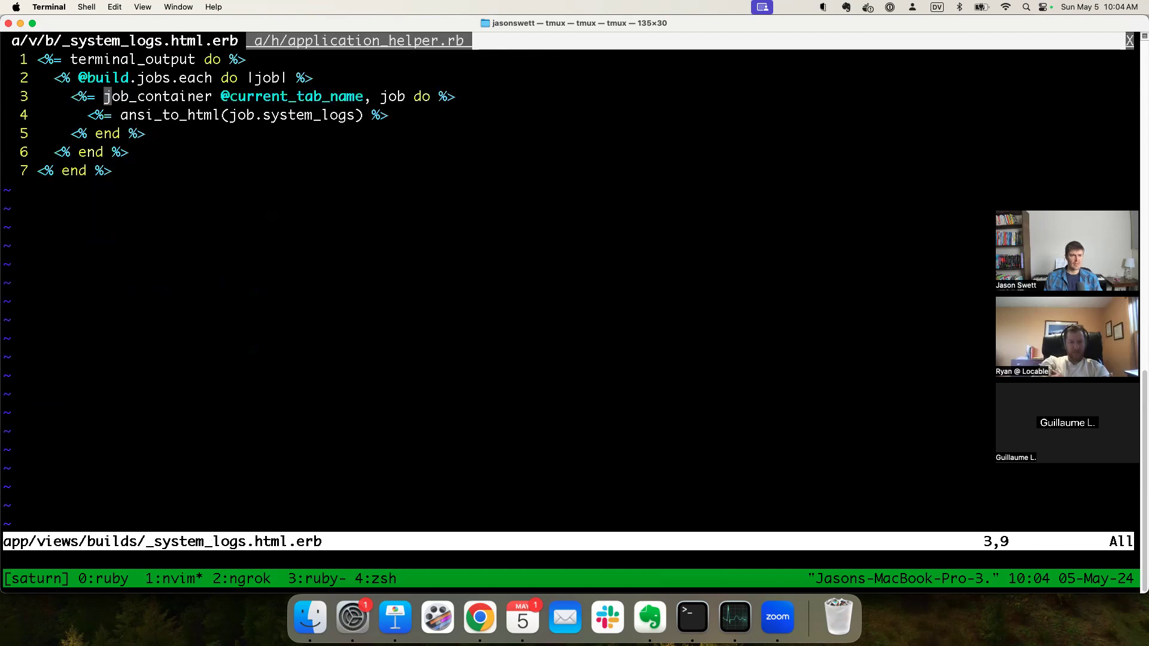
{"action": "key", "text": "j"}
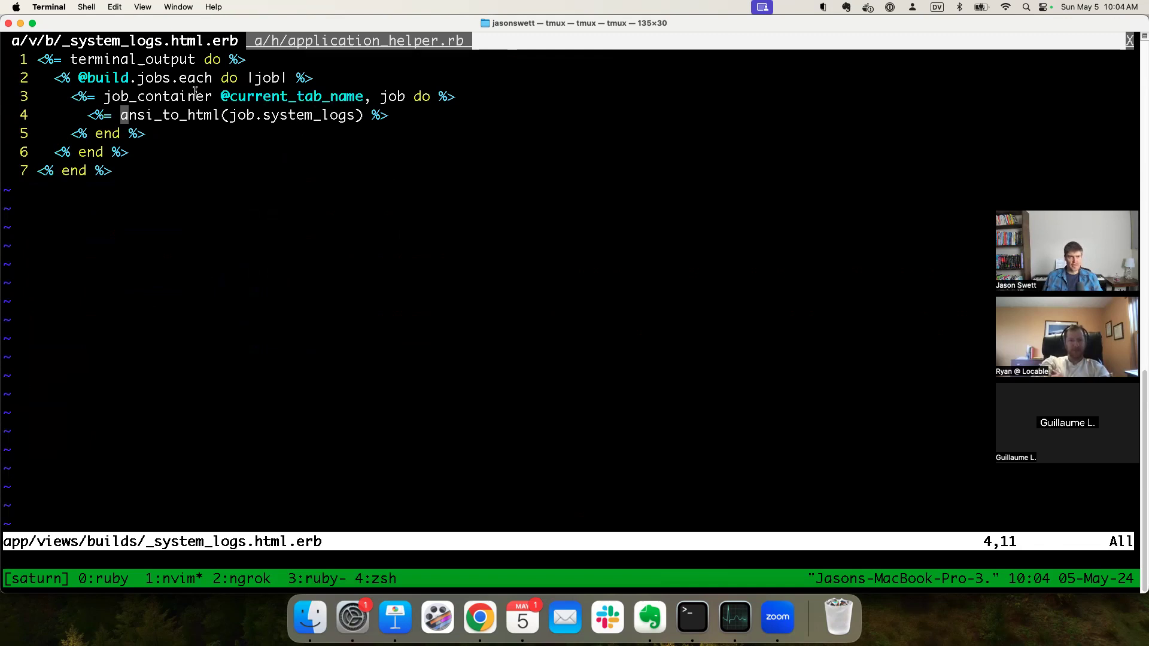
{"action": "key", "text": "V"}
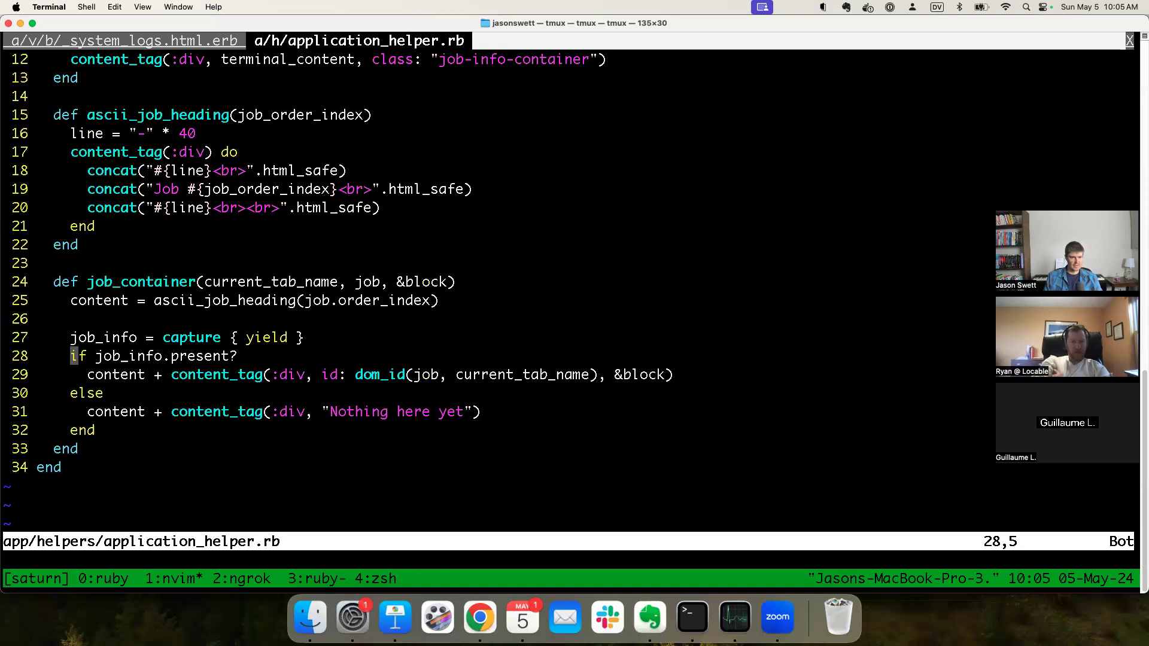
{"action": "left_click", "coordinate": [123, 40]}
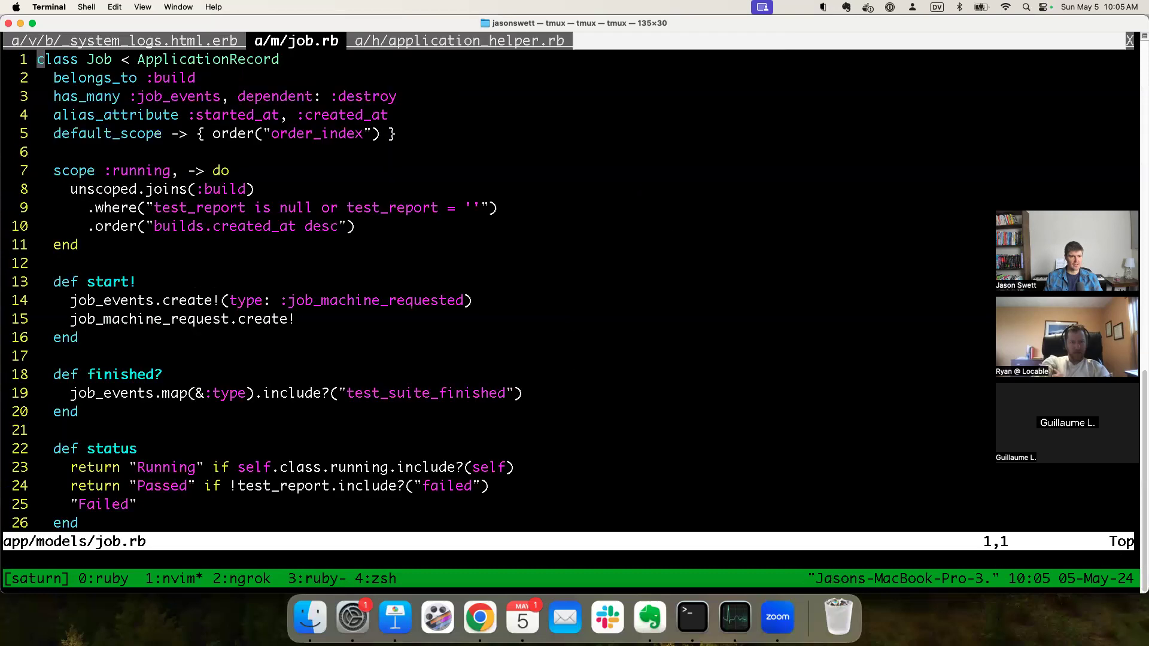
{"action": "type", "text": "/system"}
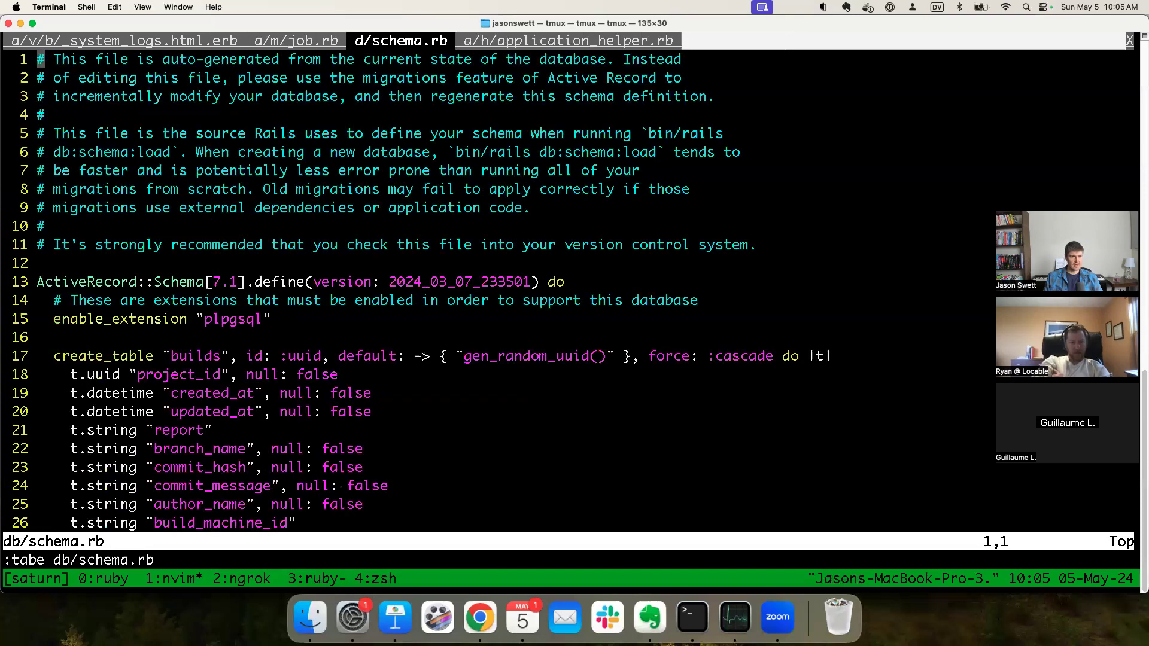
{"action": "type", "text": "/system_logs"}
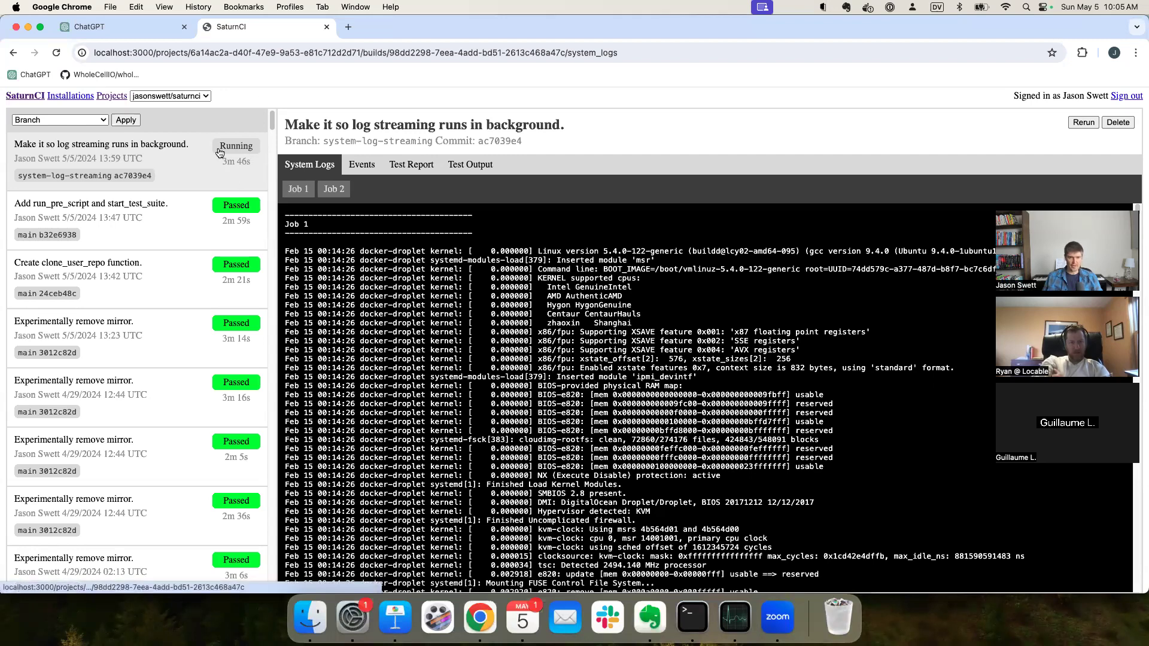
Step: Scroll Job 1's streamed system logs down to the containerd startup entries
{"action": "scroll", "scroll_direction": "down", "scroll_amount": 3}
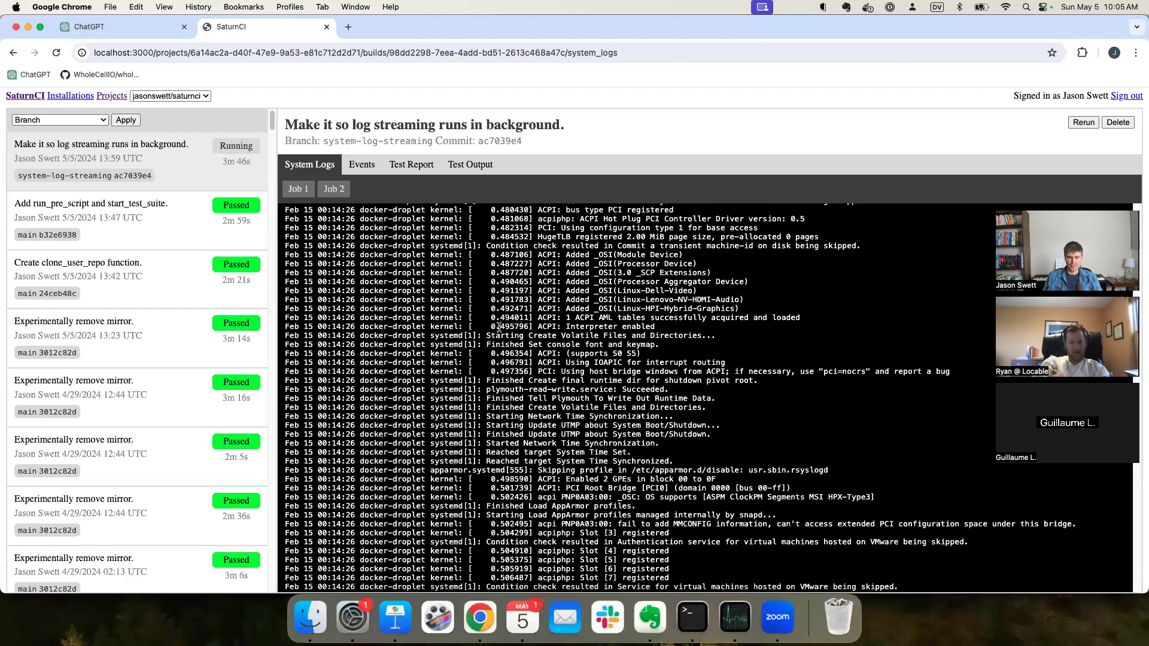
{"action": "scroll", "scroll_direction": "down", "scroll_amount": 3}
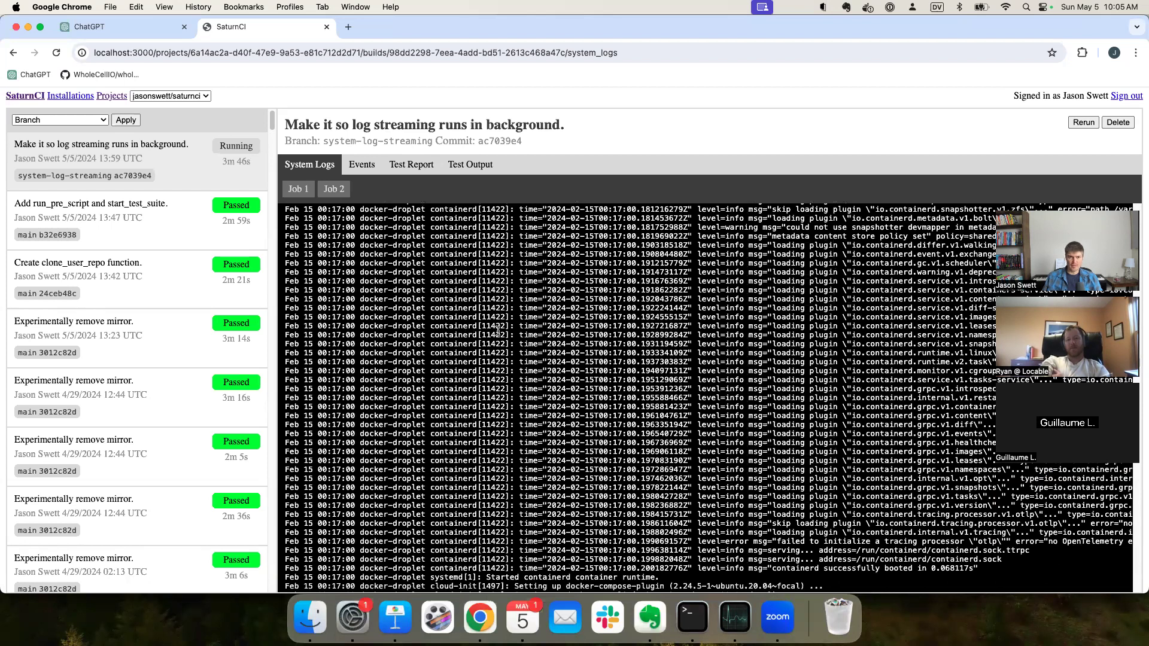
{"action": "left_click", "coordinate": [298, 189]}
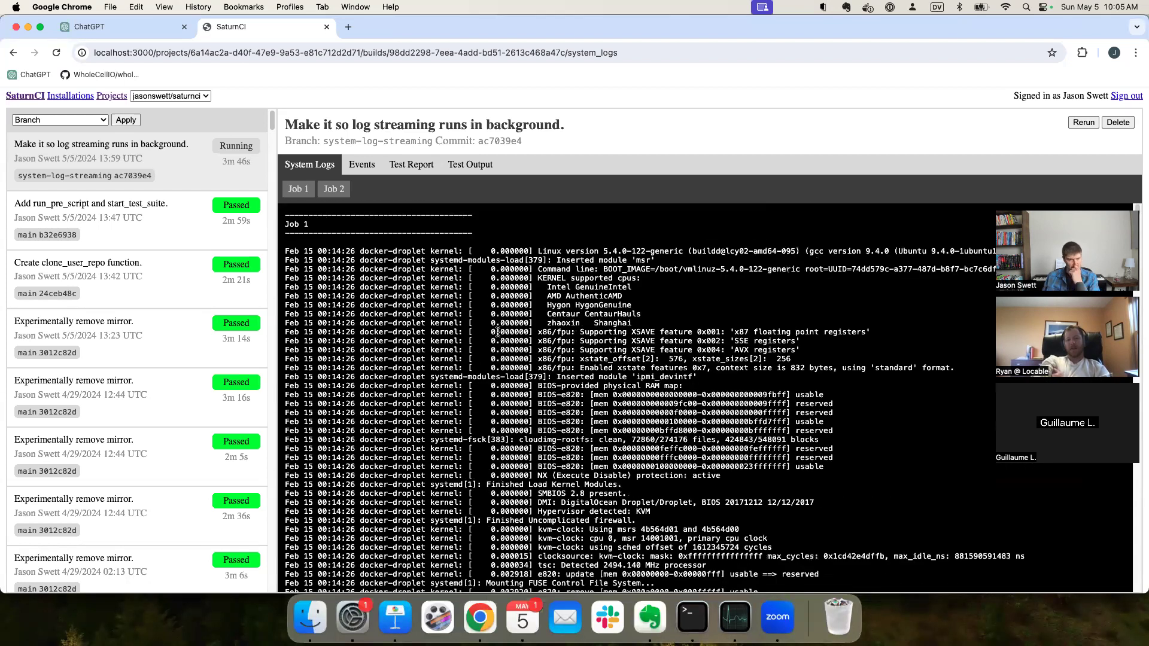
{"action": "mouse_move", "coordinate": [765, 298]}
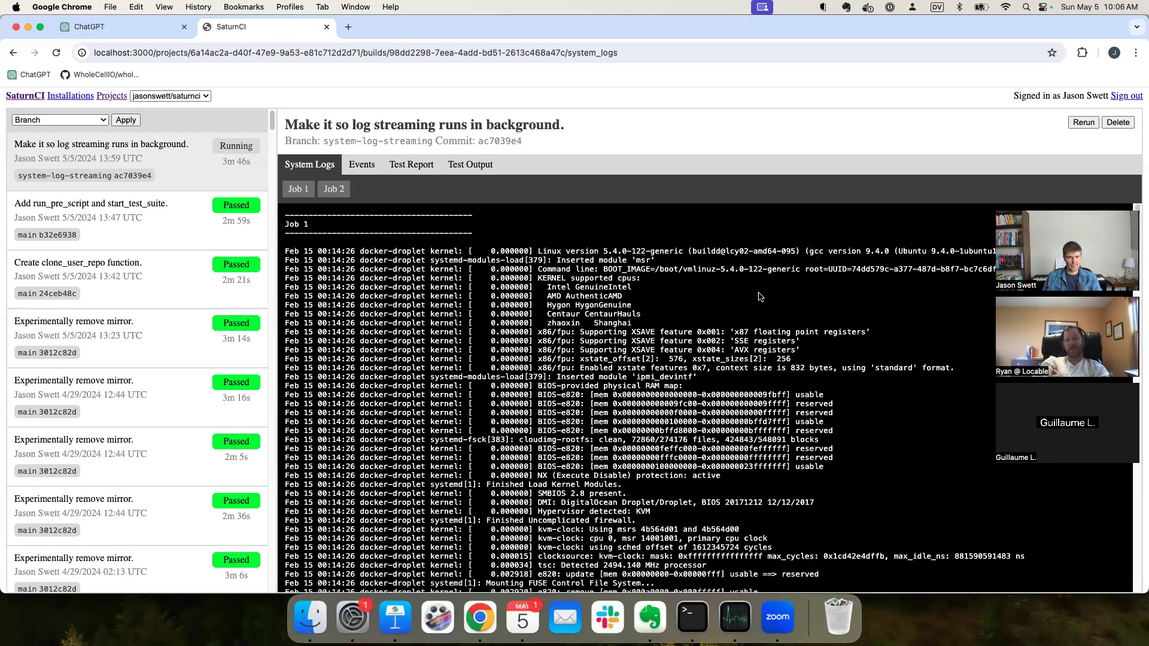
{"action": "mouse_move", "coordinate": [698, 272]}
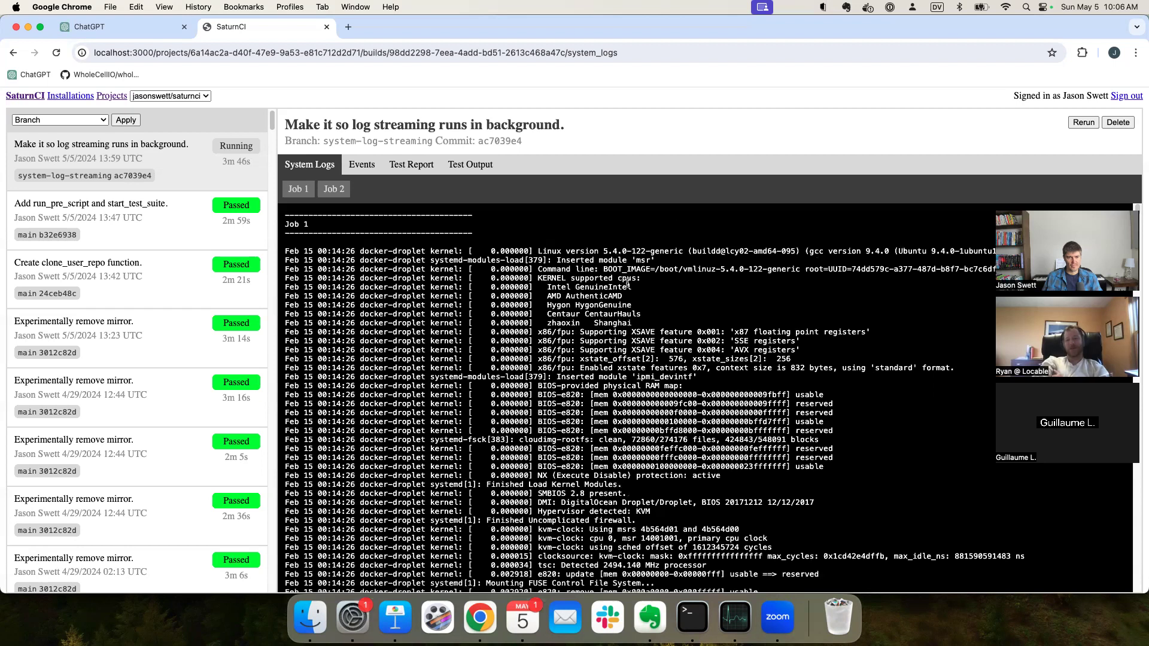
{"action": "mouse_move", "coordinate": [730, 234]}
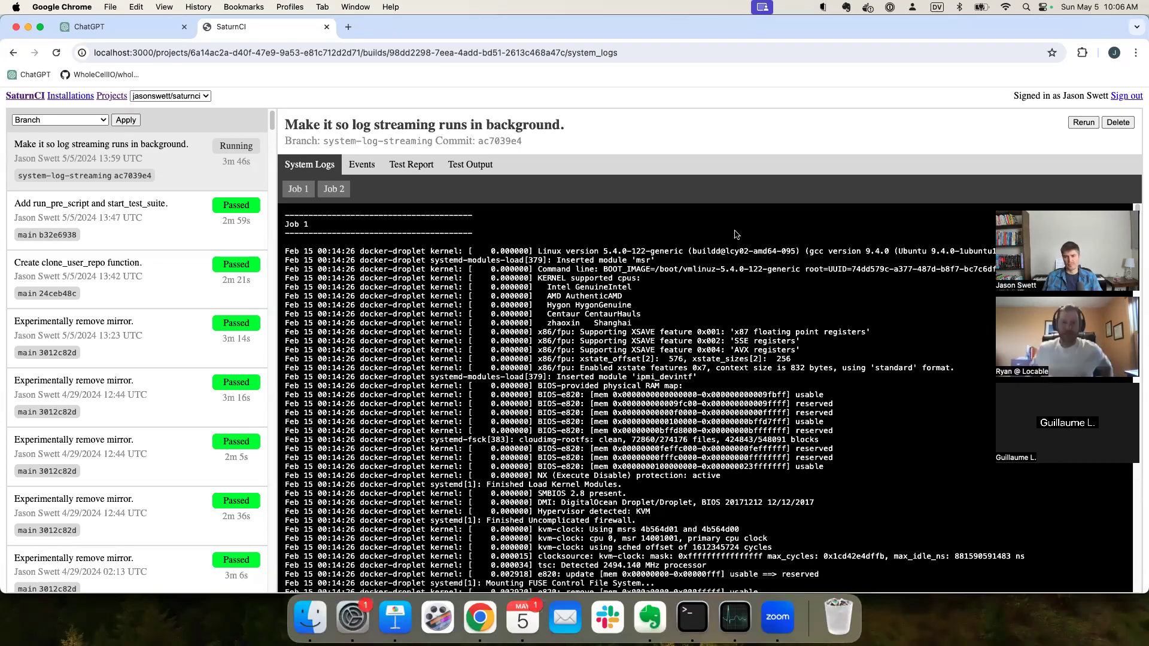
{"action": "mouse_move", "coordinate": [703, 224]}
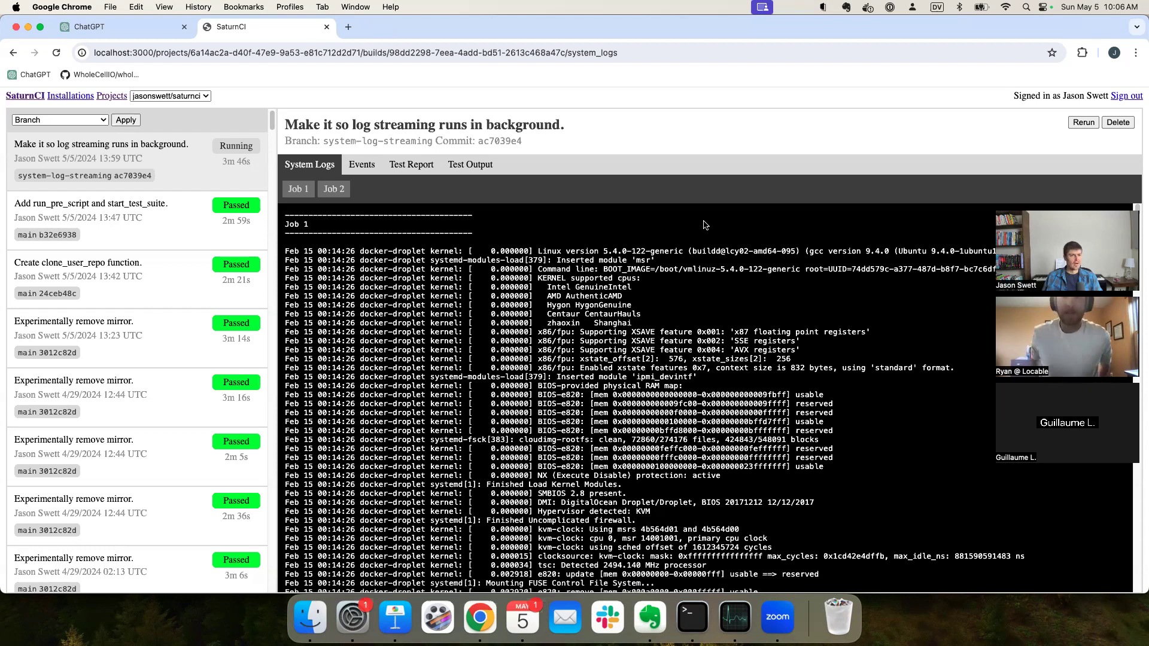
{"action": "mouse_move", "coordinate": [746, 283]}
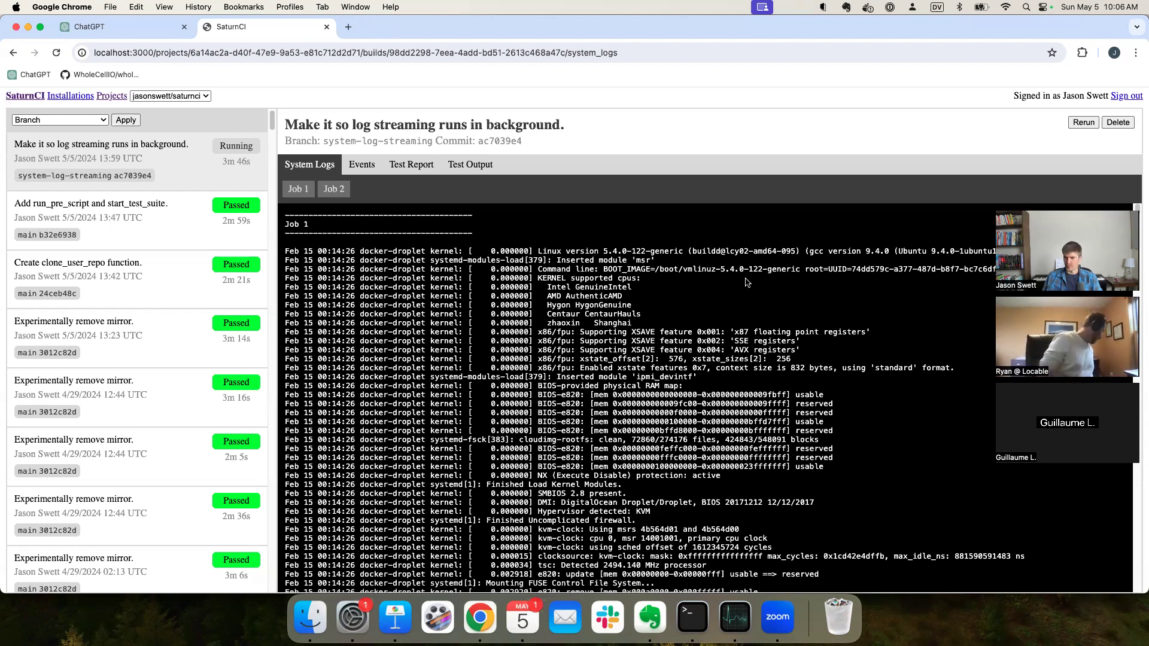
{"action": "mouse_move", "coordinate": [711, 225]}
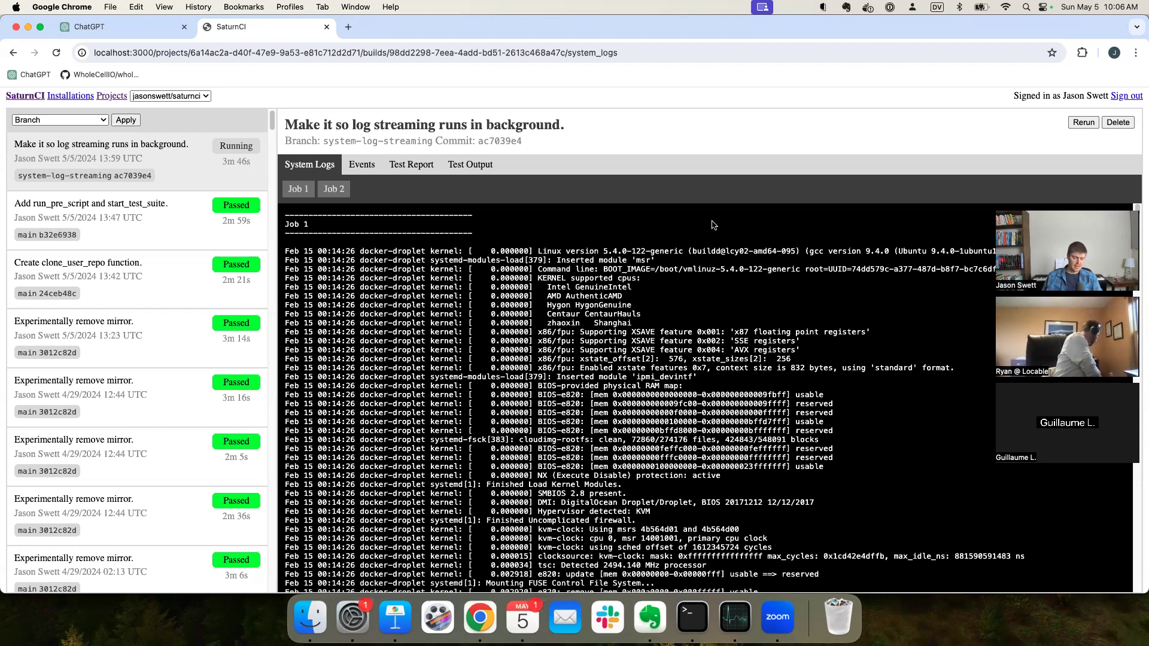
Step: Log in to DigitalOcean, check the Droplets list for the job droplet, and return to SaturnCI
{"action": "left_click", "coordinate": [348, 26]}
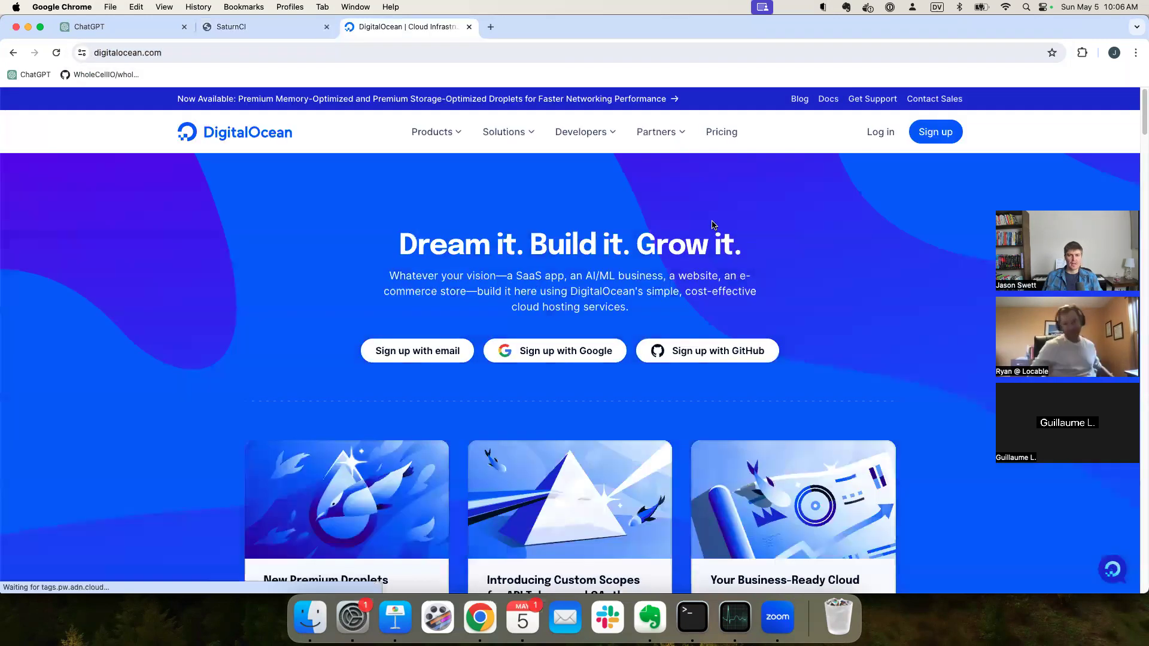
{"action": "left_click", "coordinate": [880, 131]}
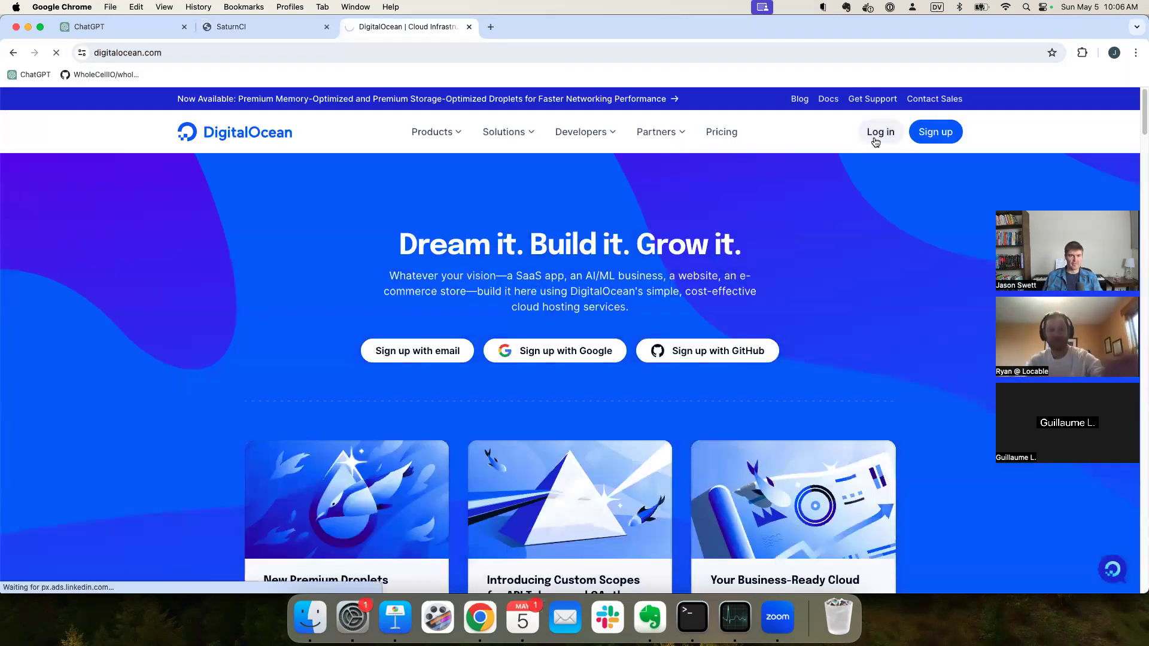
{"action": "left_click", "coordinate": [879, 131]}
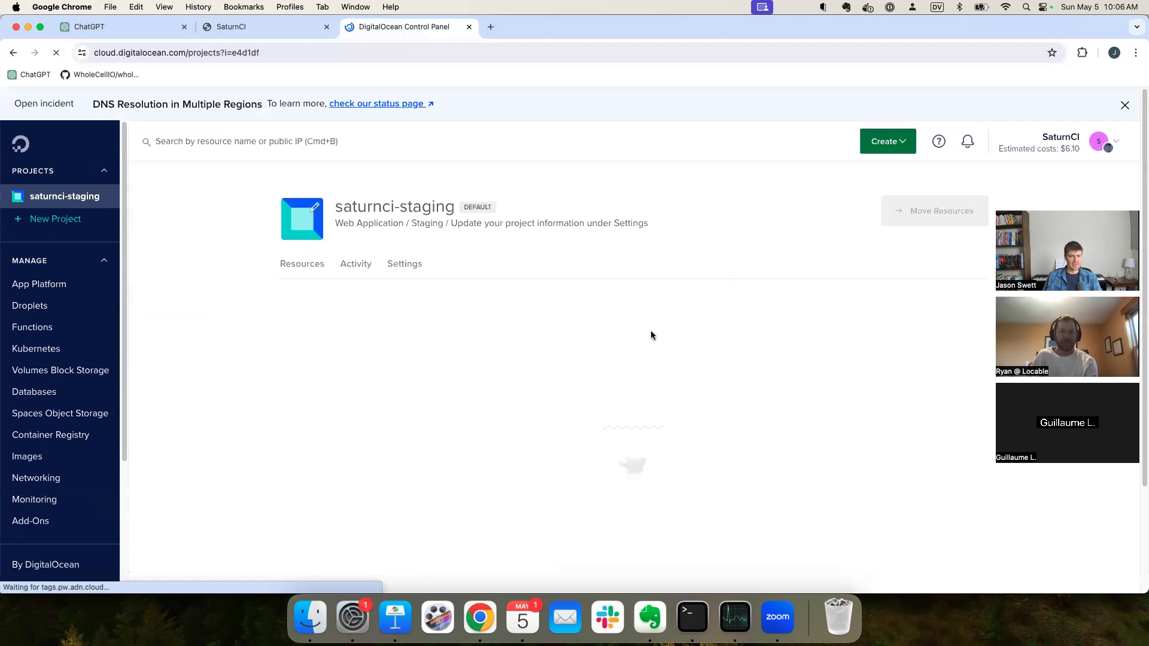
{"action": "left_click", "coordinate": [30, 306]}
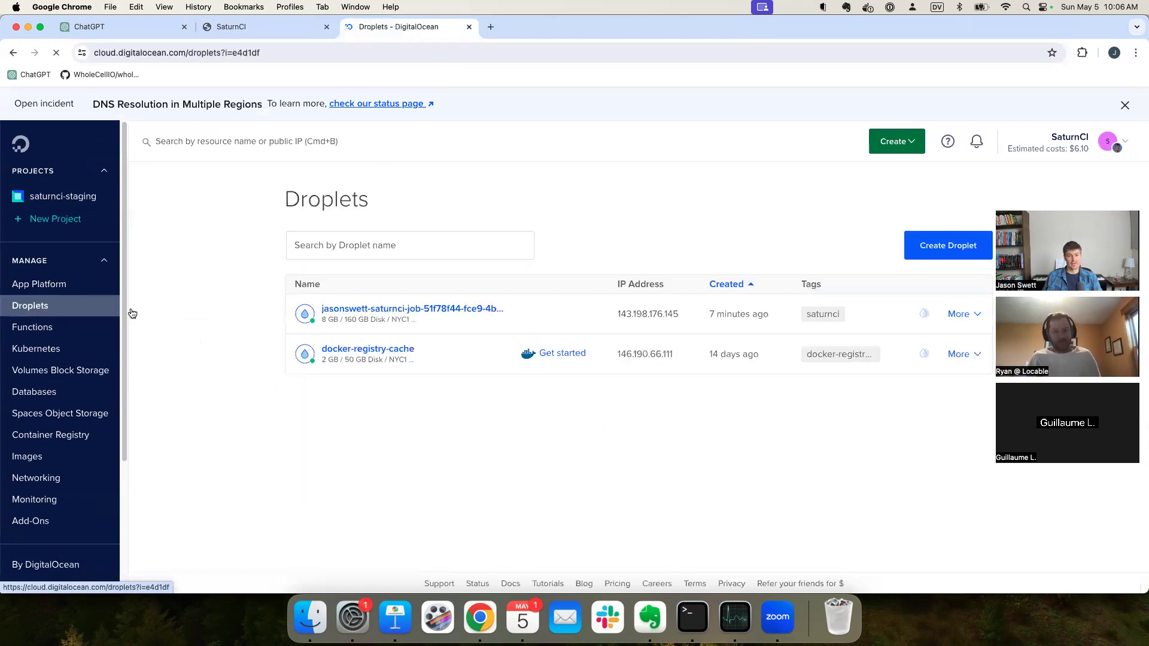
{"action": "mouse_move", "coordinate": [436, 316]}
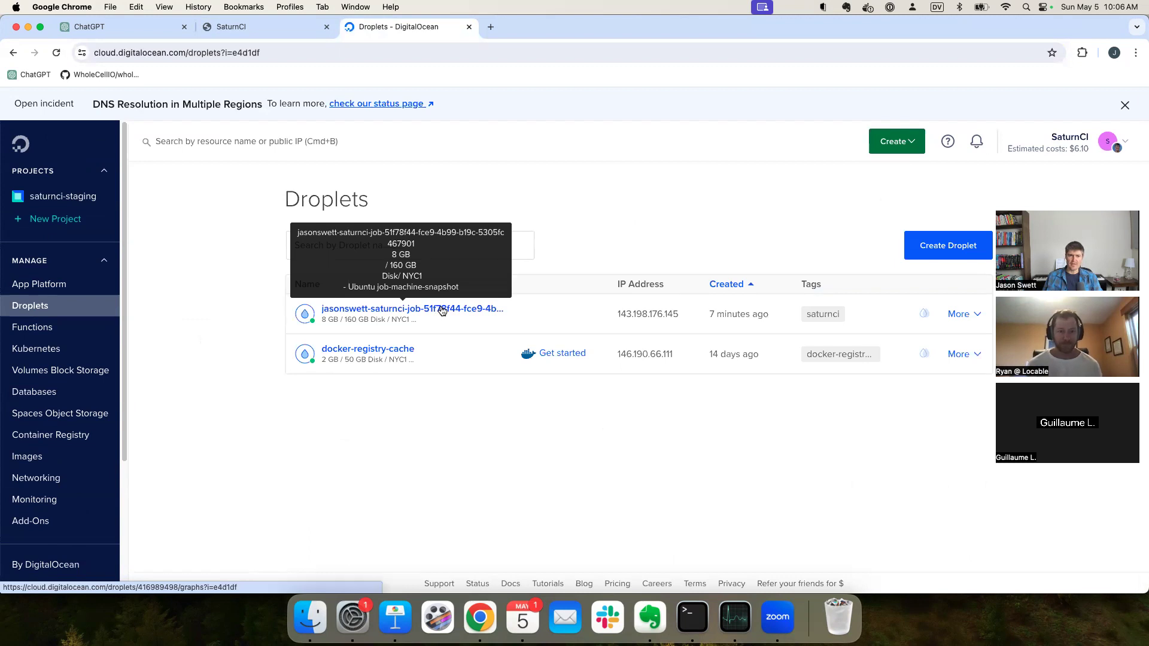
{"action": "left_click", "coordinate": [231, 26]}
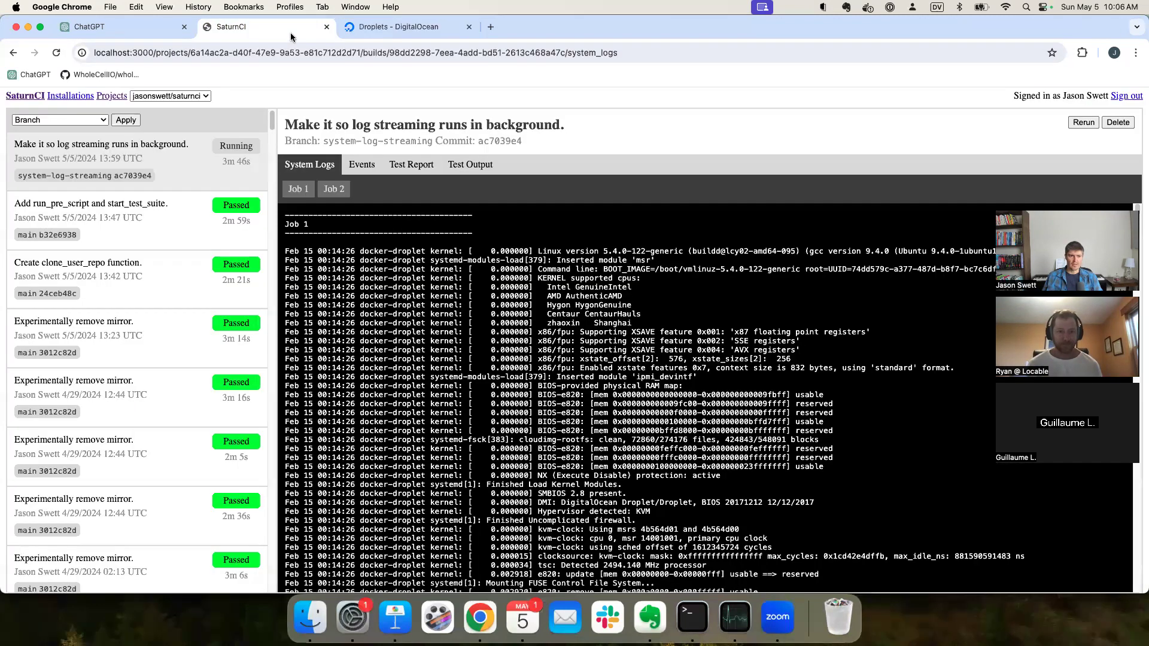
{"action": "left_click", "coordinate": [297, 189]}
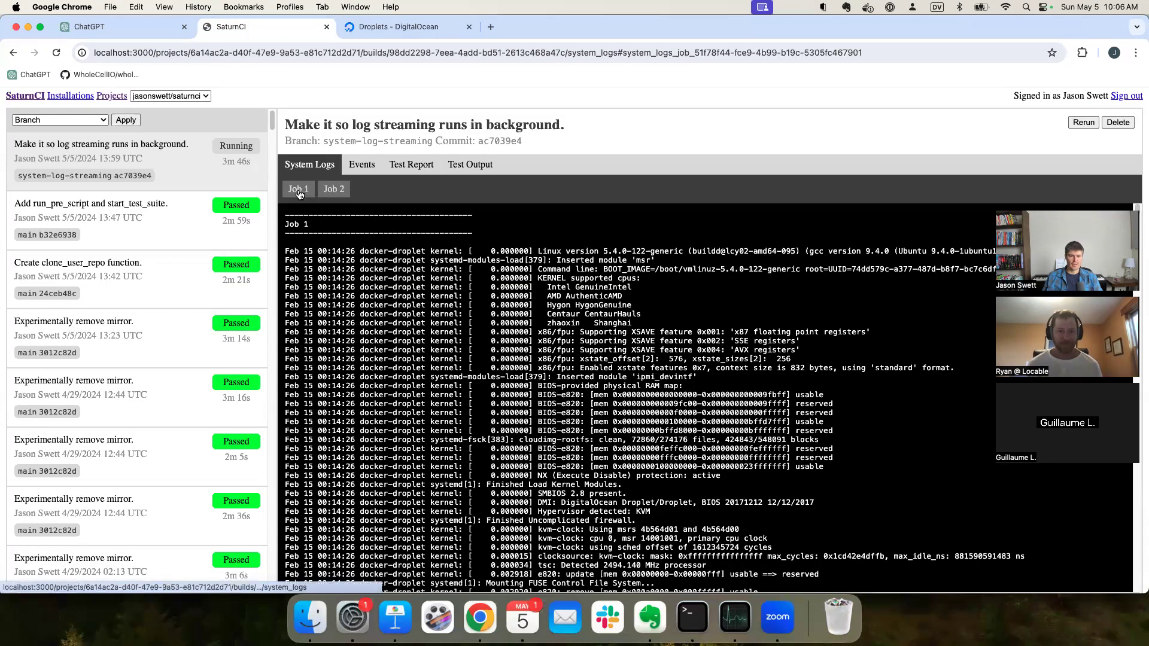
{"action": "left_click", "coordinate": [332, 189]}
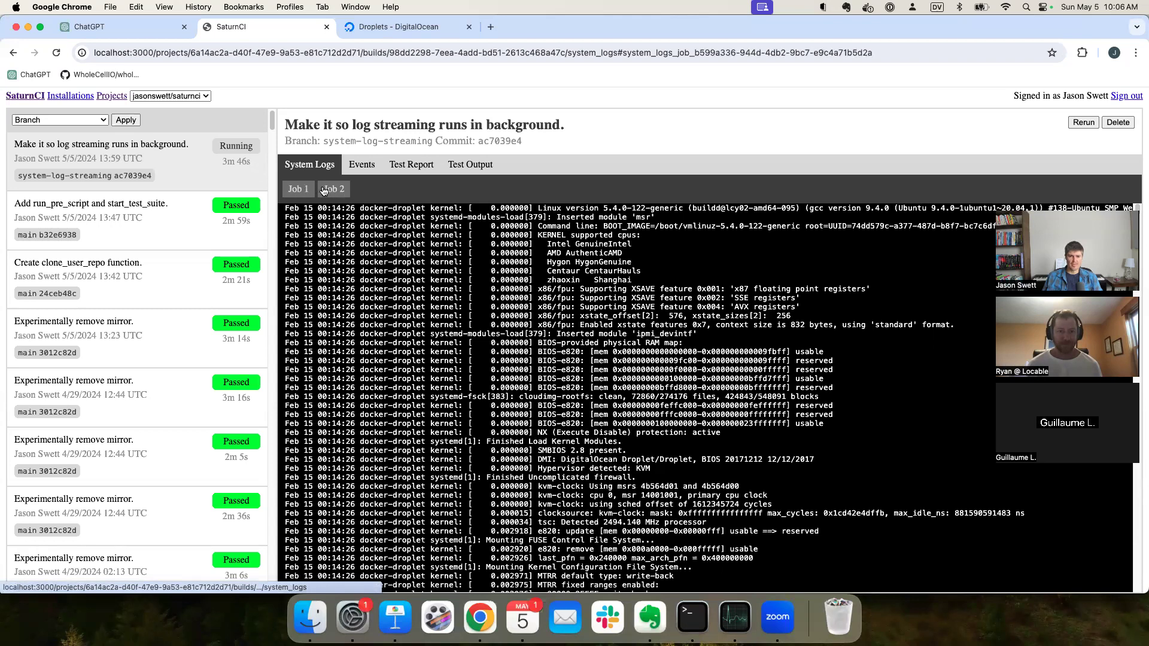
{"action": "left_click", "coordinate": [333, 188]}
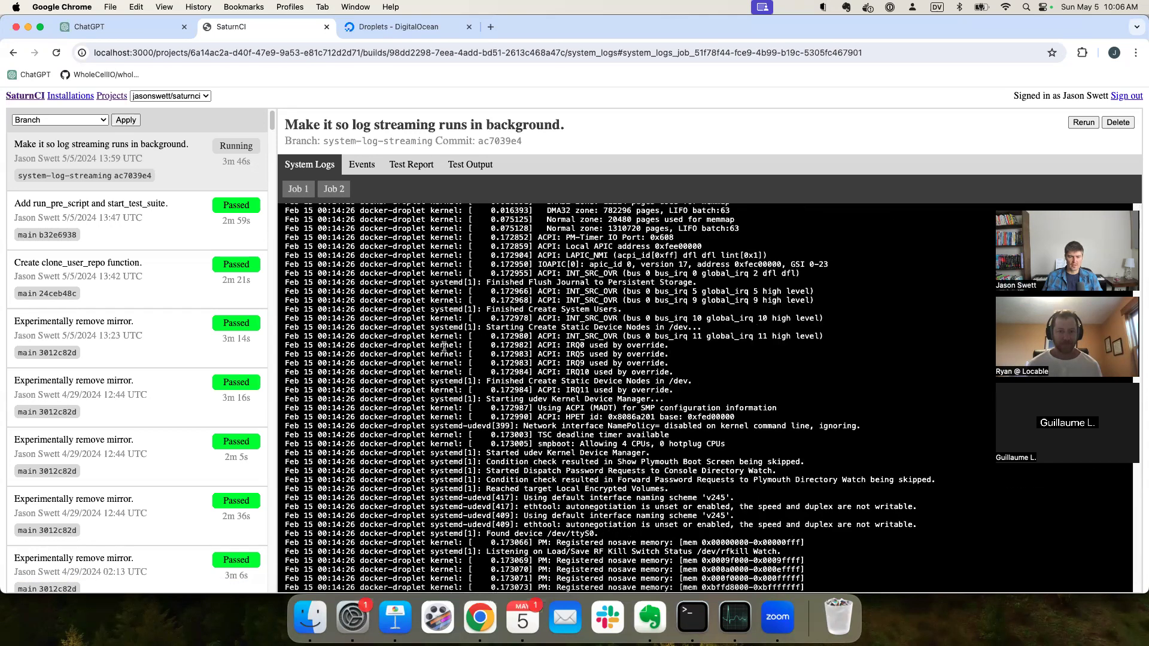
{"action": "left_click", "coordinate": [333, 189]}
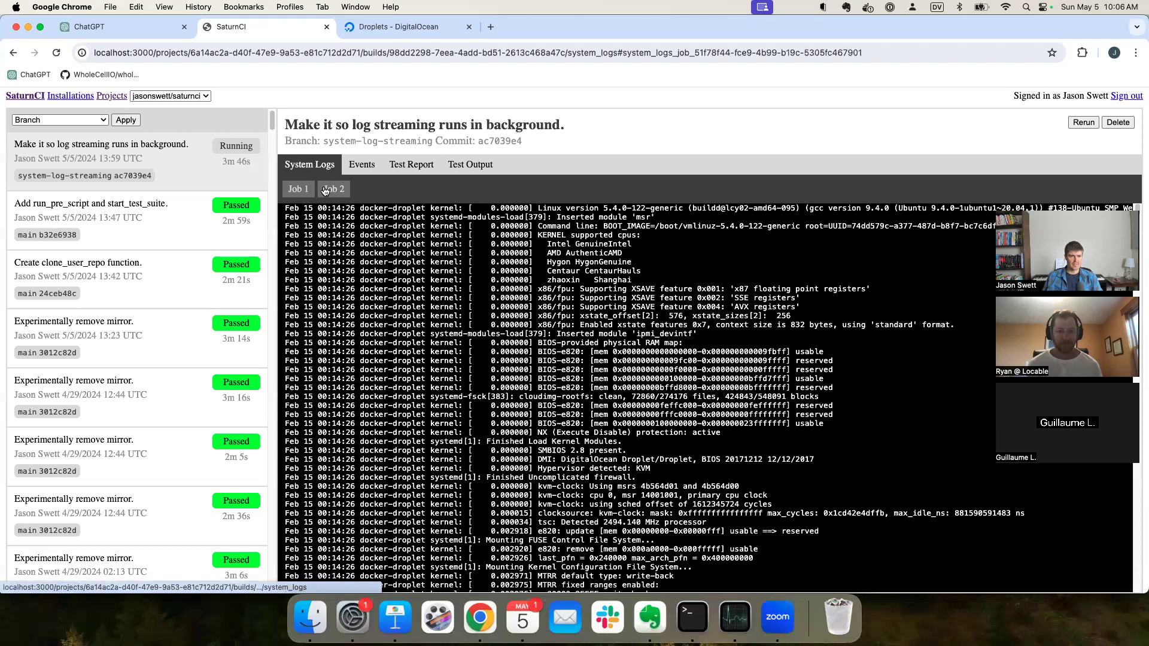
{"action": "left_click", "coordinate": [333, 189]}
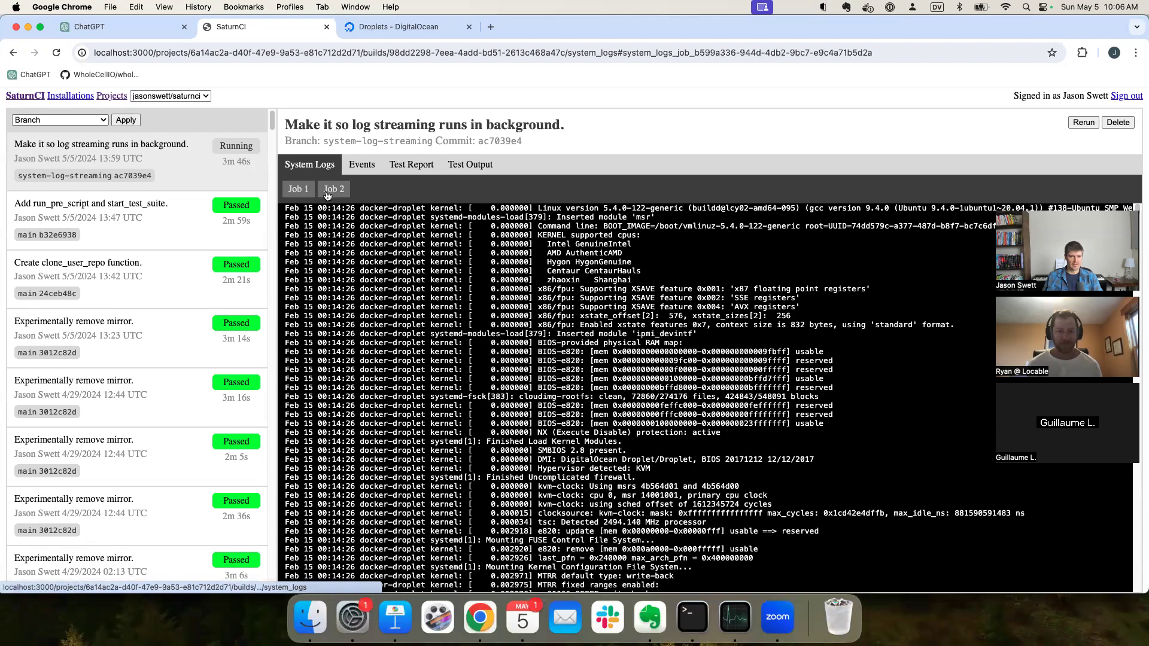
{"action": "left_click", "coordinate": [362, 164]}
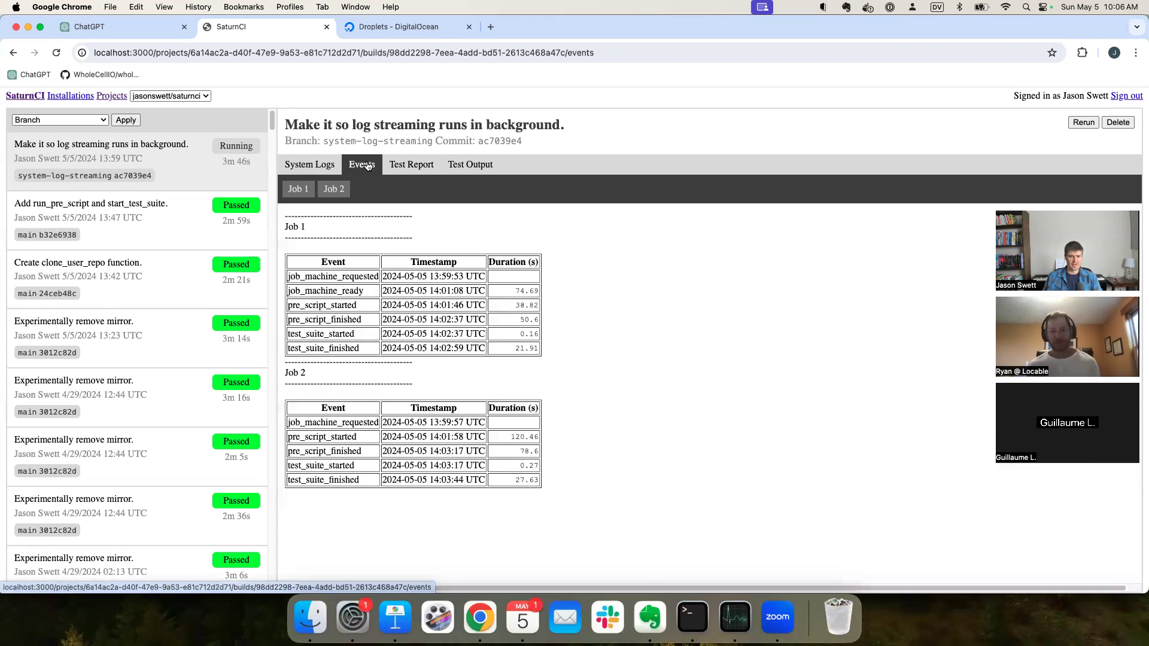
{"action": "mouse_move", "coordinate": [431, 233]}
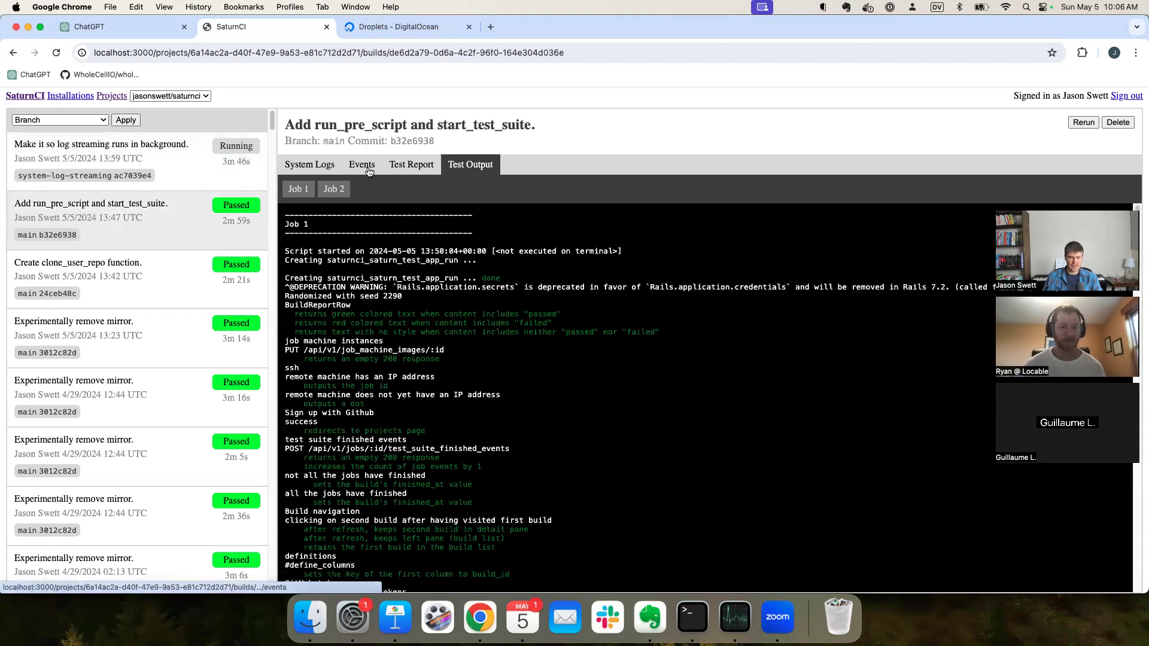
{"action": "left_click", "coordinate": [361, 164]}
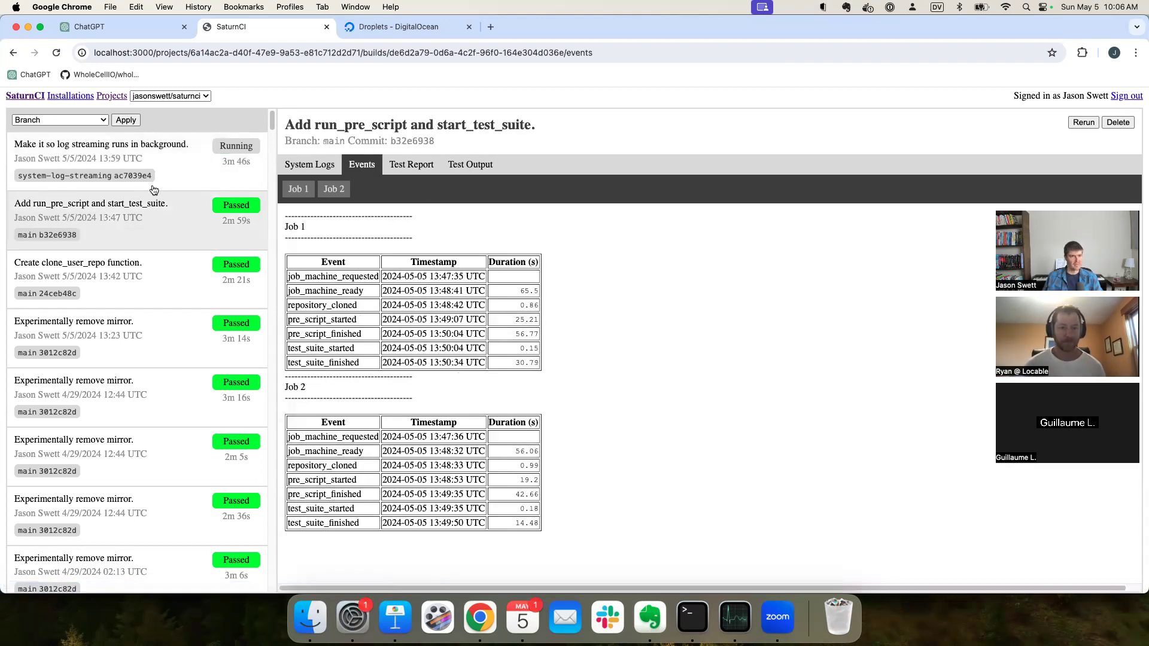
{"action": "left_click", "coordinate": [101, 143]}
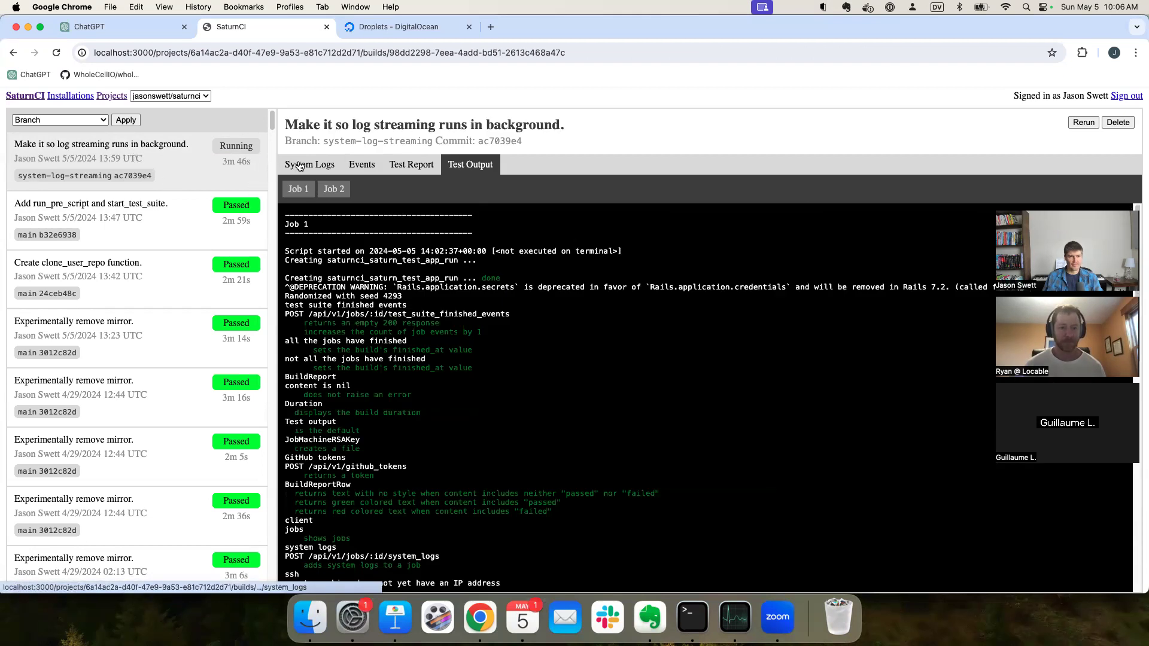
{"action": "left_click", "coordinate": [309, 163]}
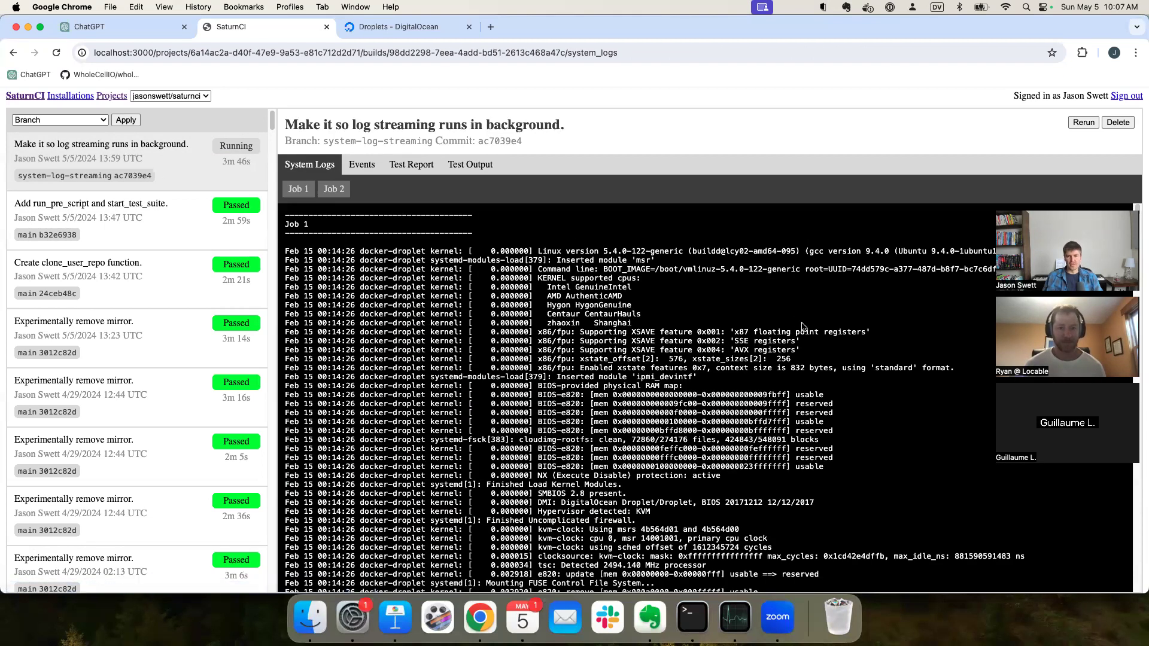
{"action": "mouse_move", "coordinate": [696, 333]}
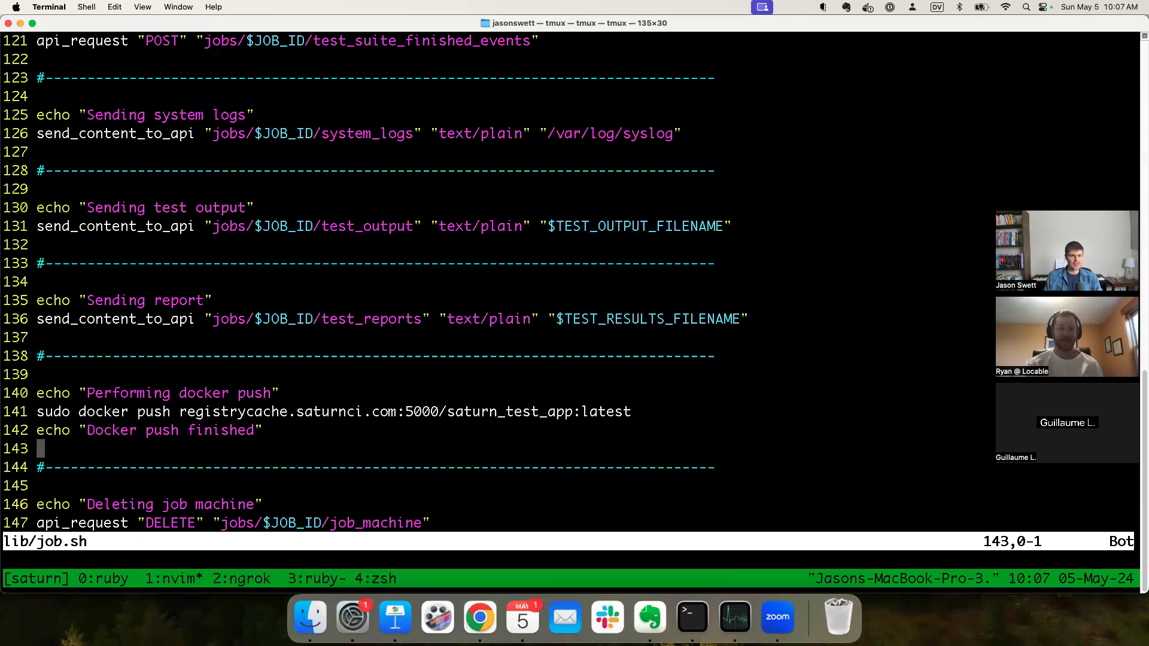
Step: Delete lines 123–127 that send system logs from lib/job.sh, then recheck SaturnCI's logs
{"action": "key", "text": "V"}
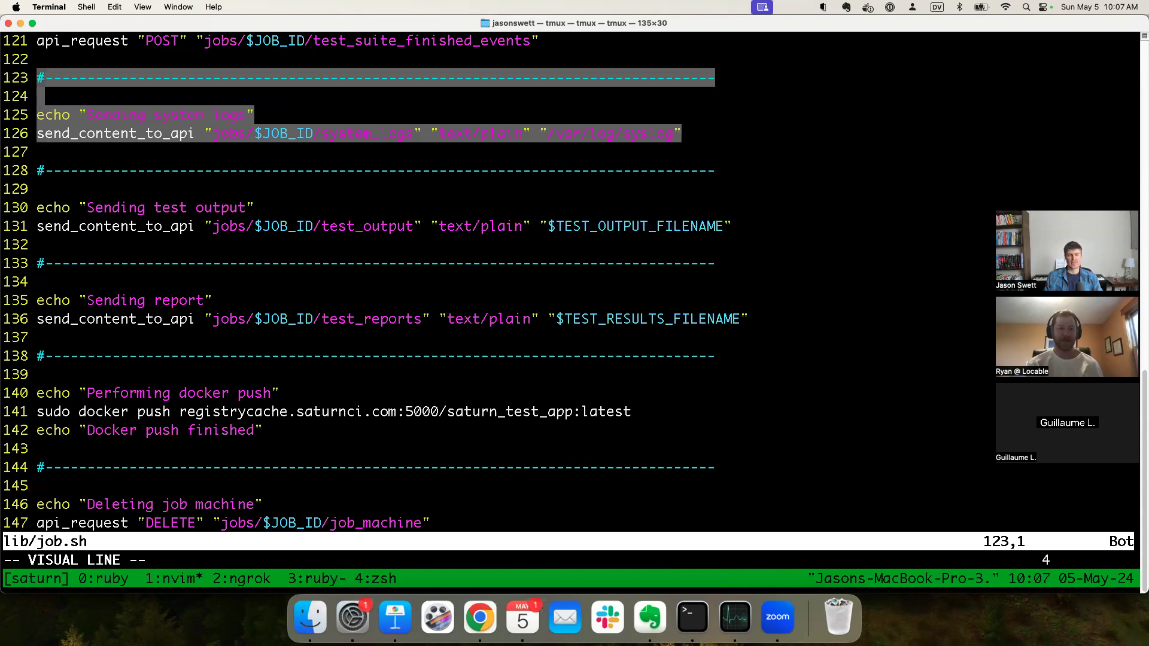
{"action": "key", "text": "d"}
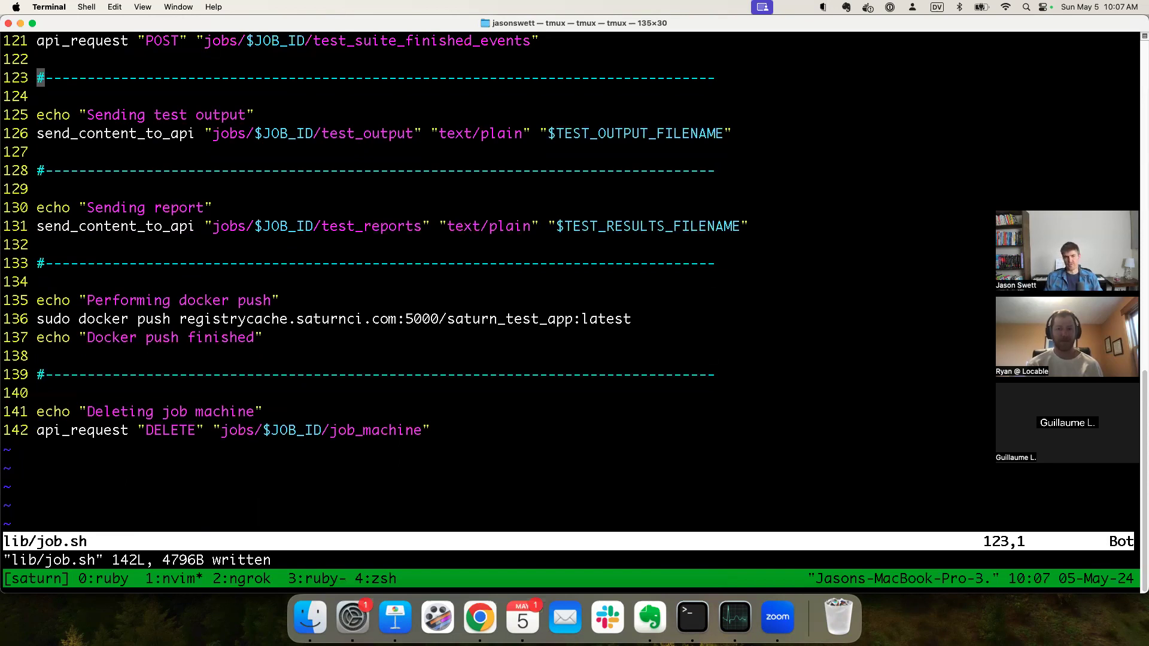
{"action": "left_click", "coordinate": [479, 616]}
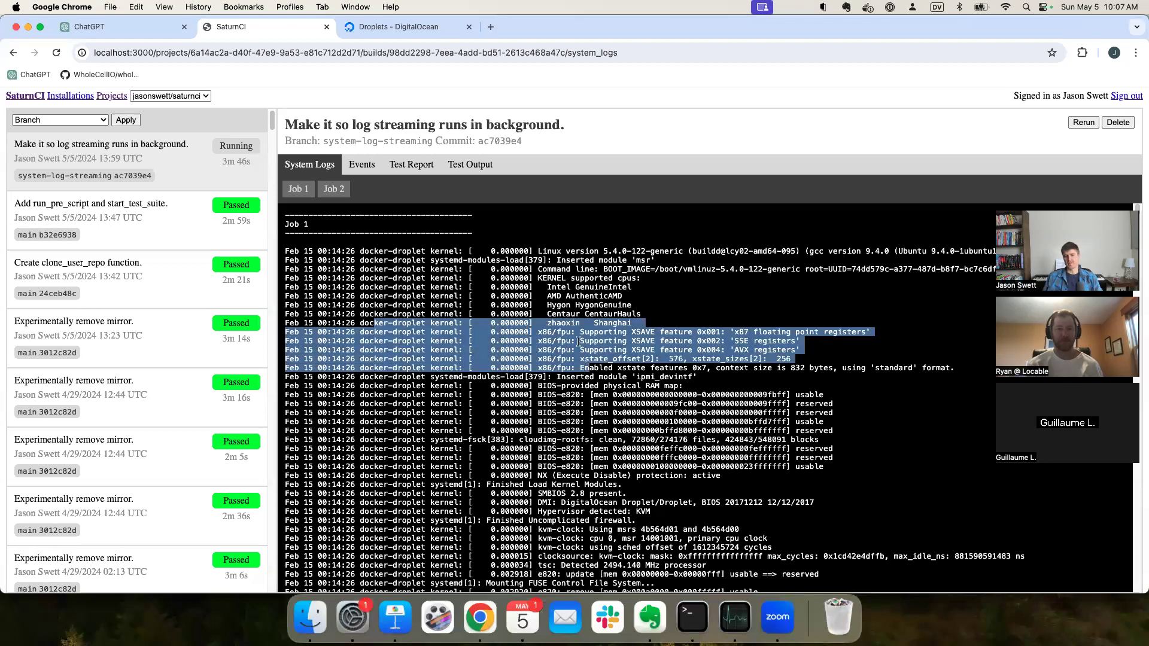
{"action": "left_click", "coordinate": [731, 130]}
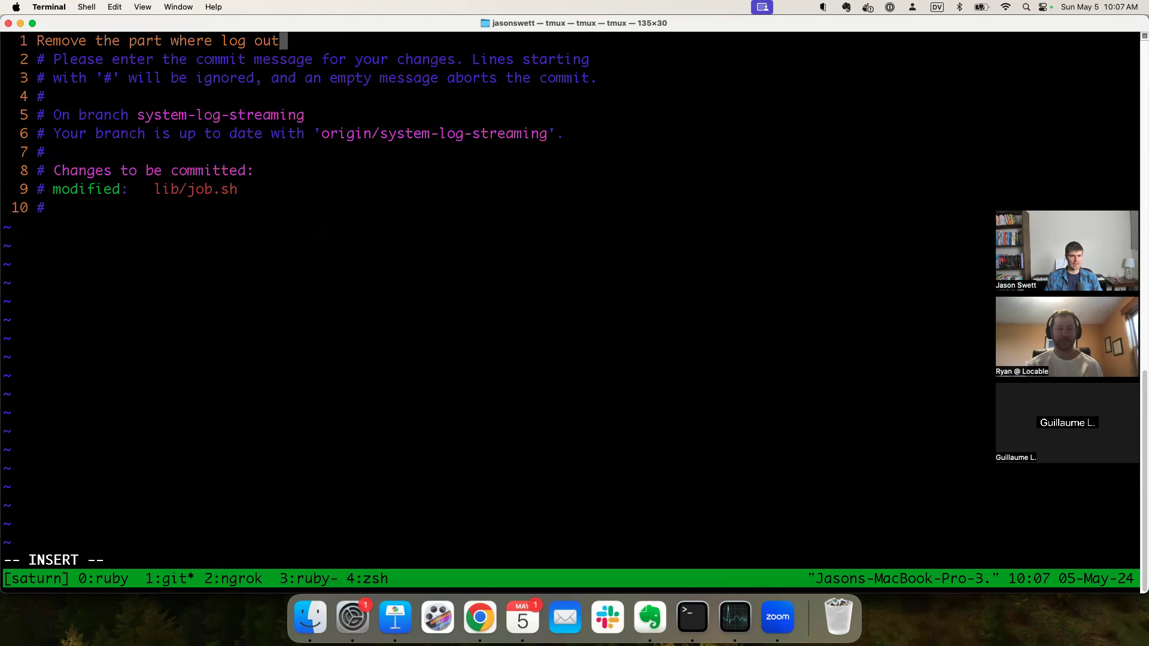
Step: Finish typing the commit message ending 'log output gets sent at the end.'
{"action": "type", "text": "put gets s"}
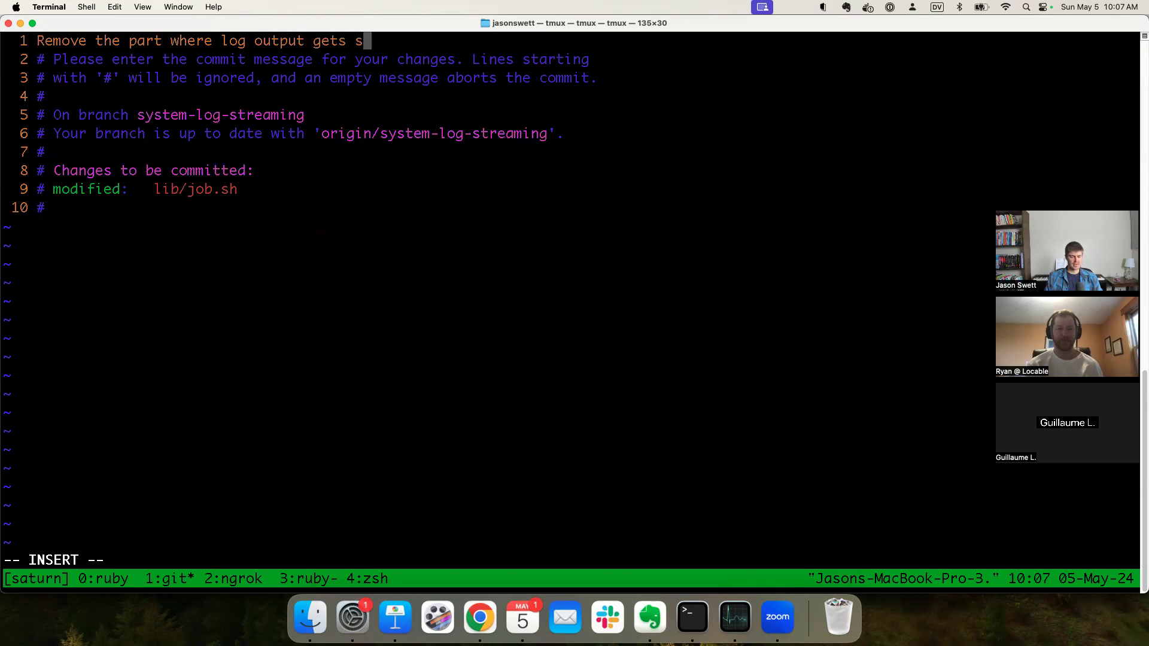
{"action": "type", "text": "ent at the end."}
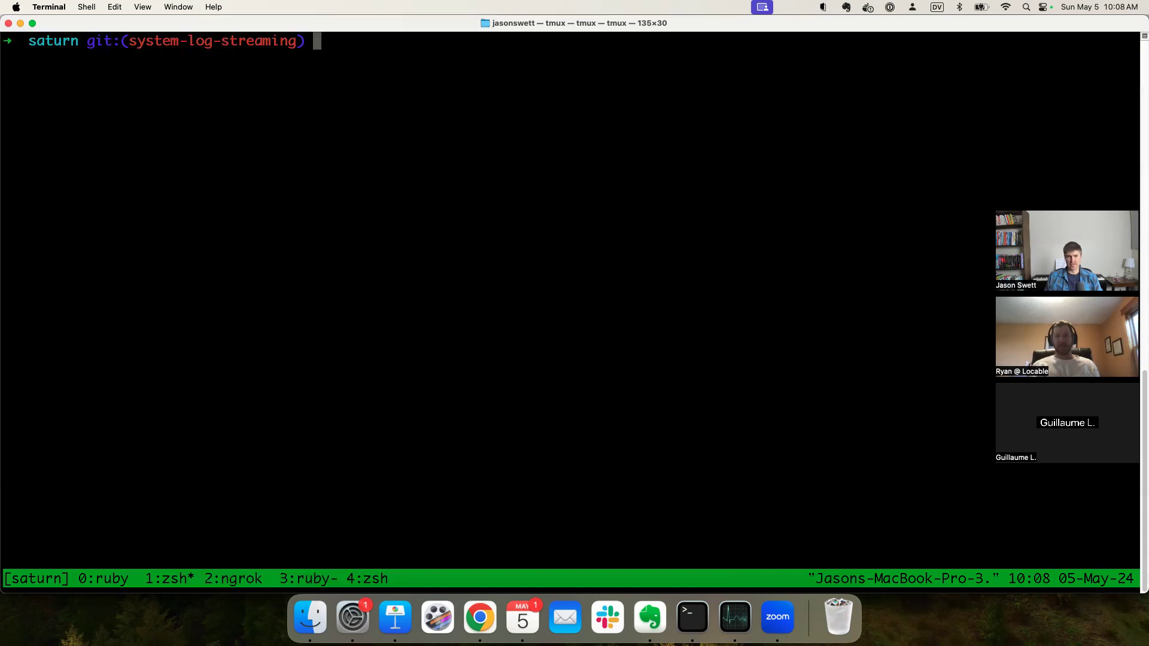
{"action": "type", "text": "nvi"}
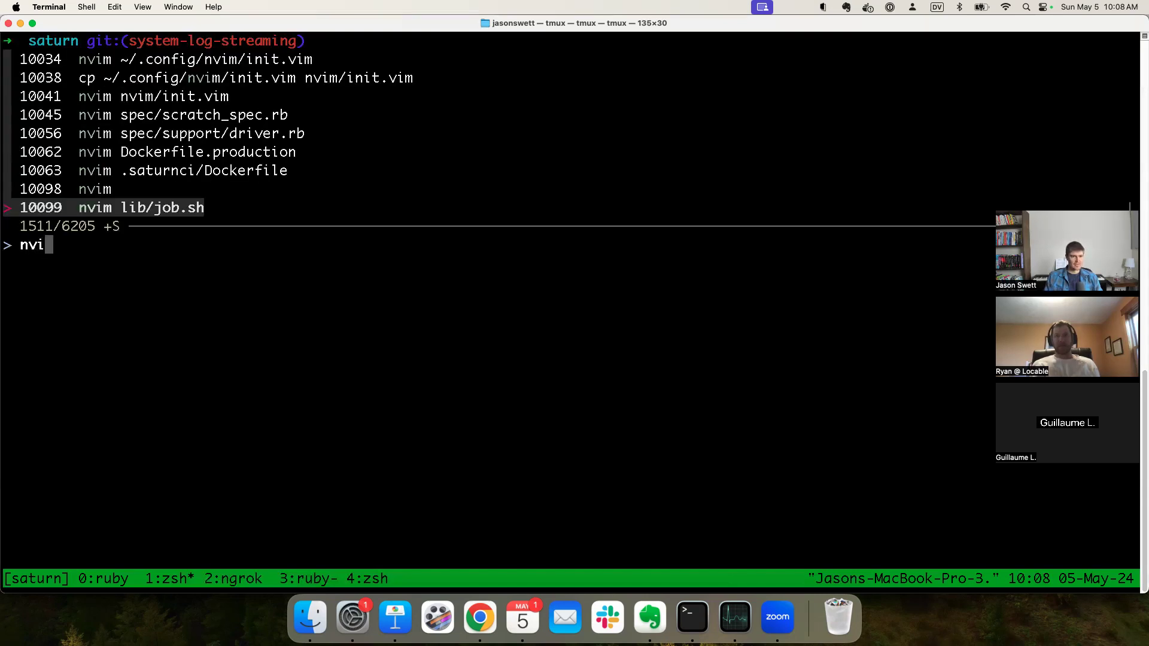
{"action": "key", "text": "Return"}
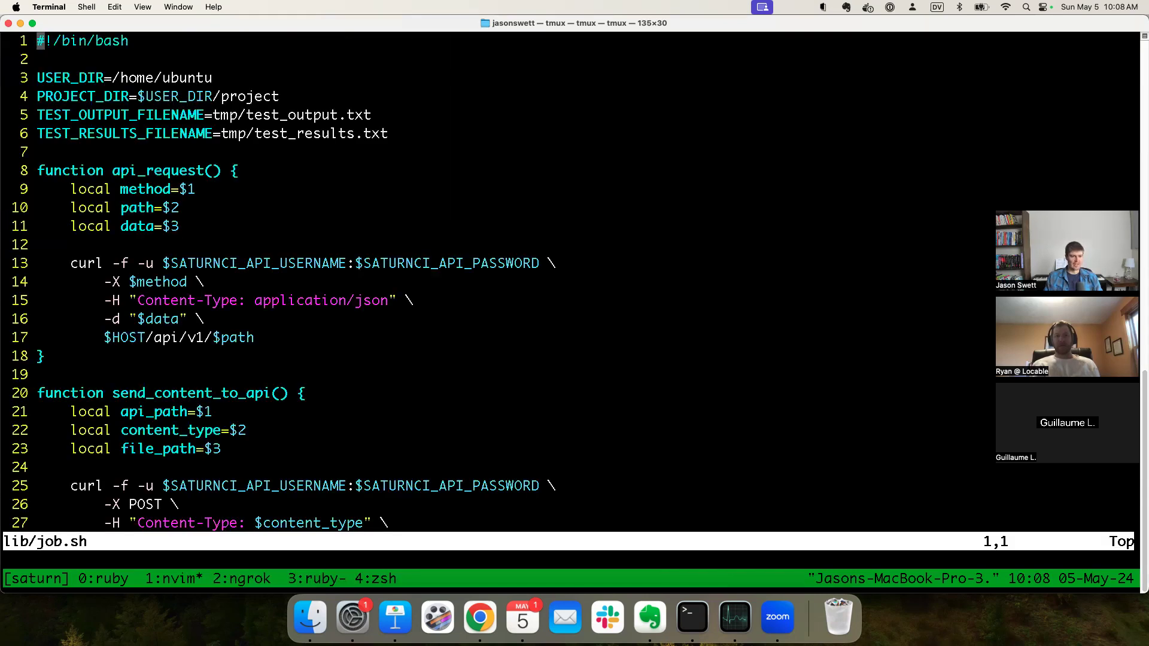
{"action": "scroll", "scroll_direction": "down", "scroll_amount": 3}
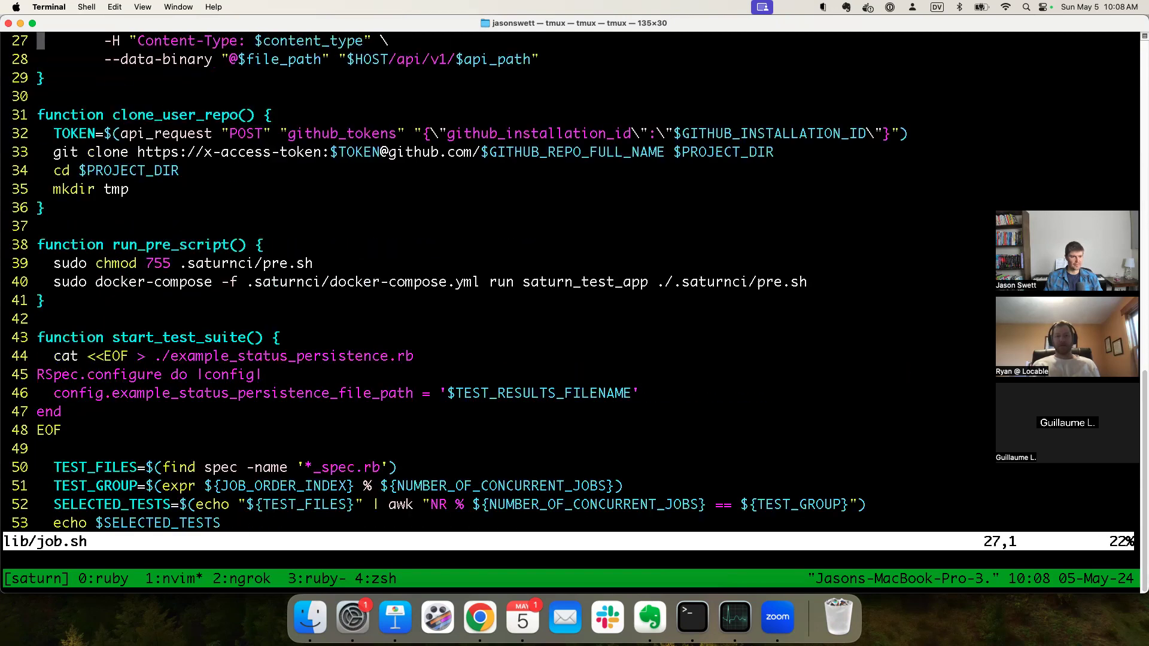
{"action": "scroll", "scroll_direction": "down", "scroll_amount": 3}
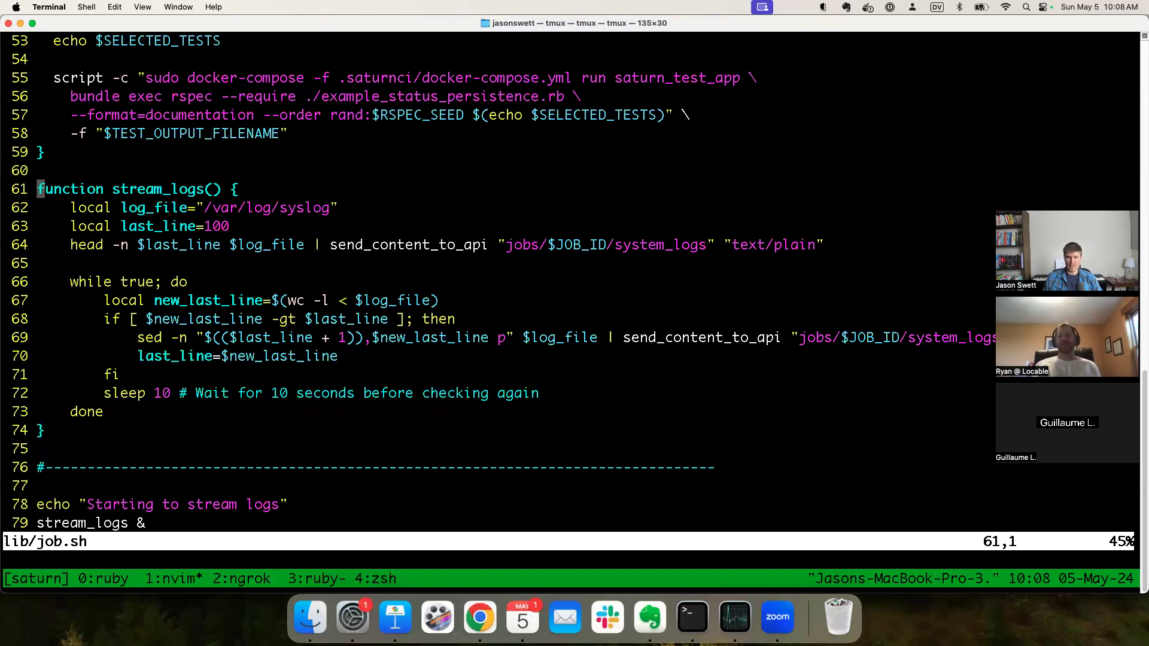
{"action": "mouse_move", "coordinate": [737, 101]}
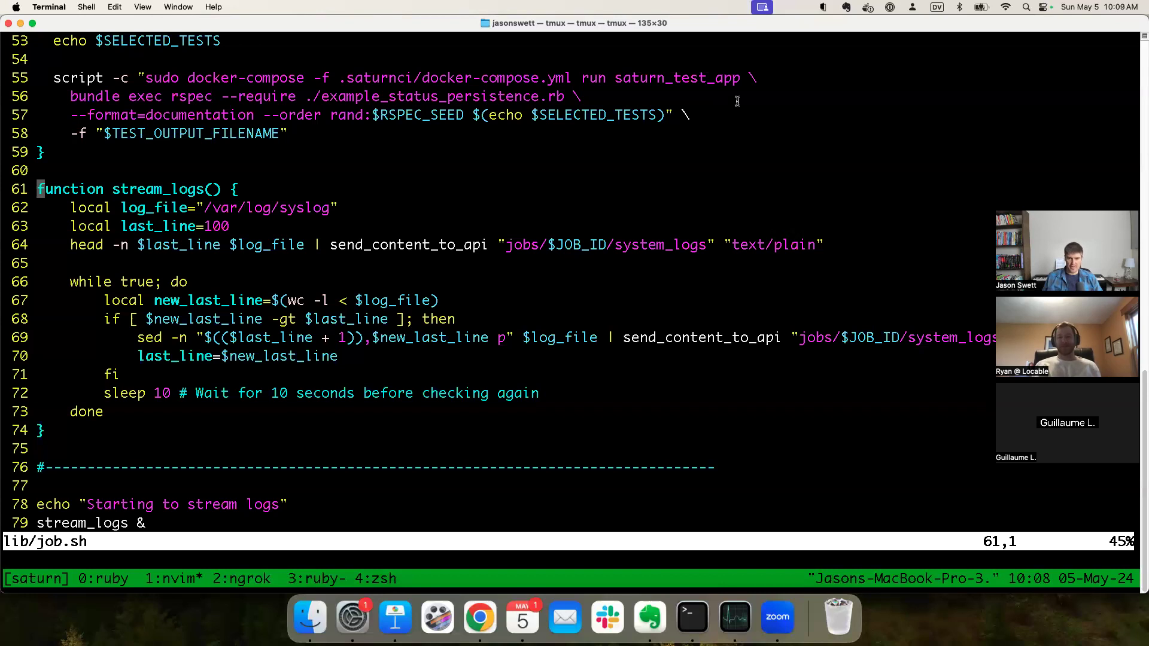
{"action": "mouse_move", "coordinate": [414, 320]}
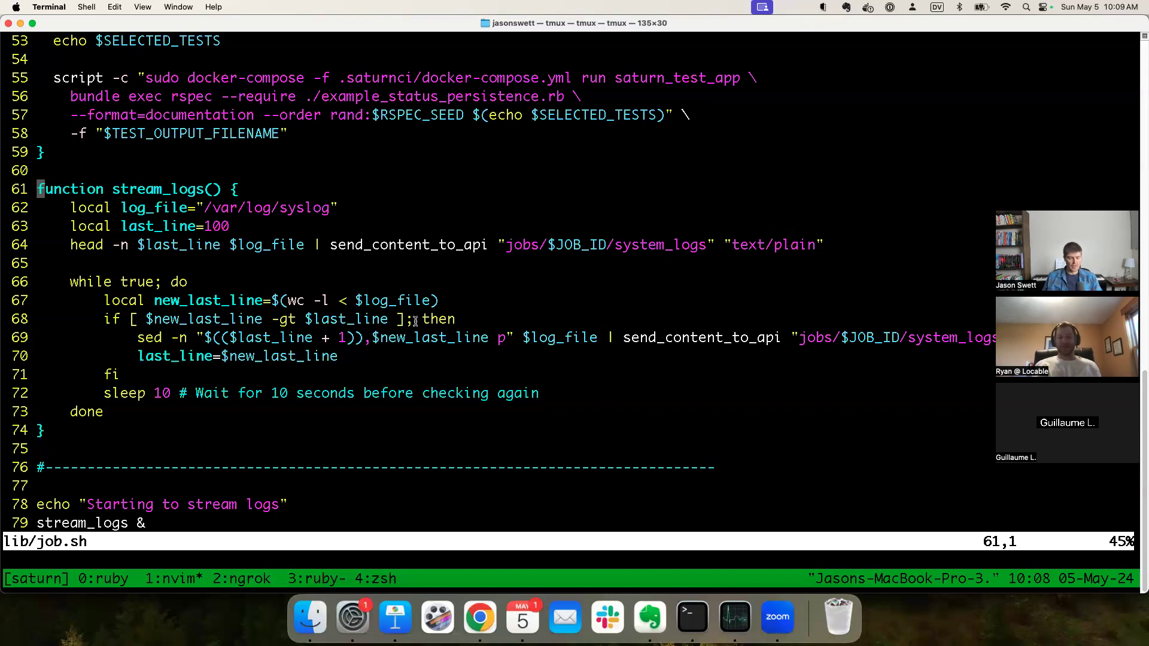
{"action": "scroll", "scroll_direction": "down", "scroll_amount": 3}
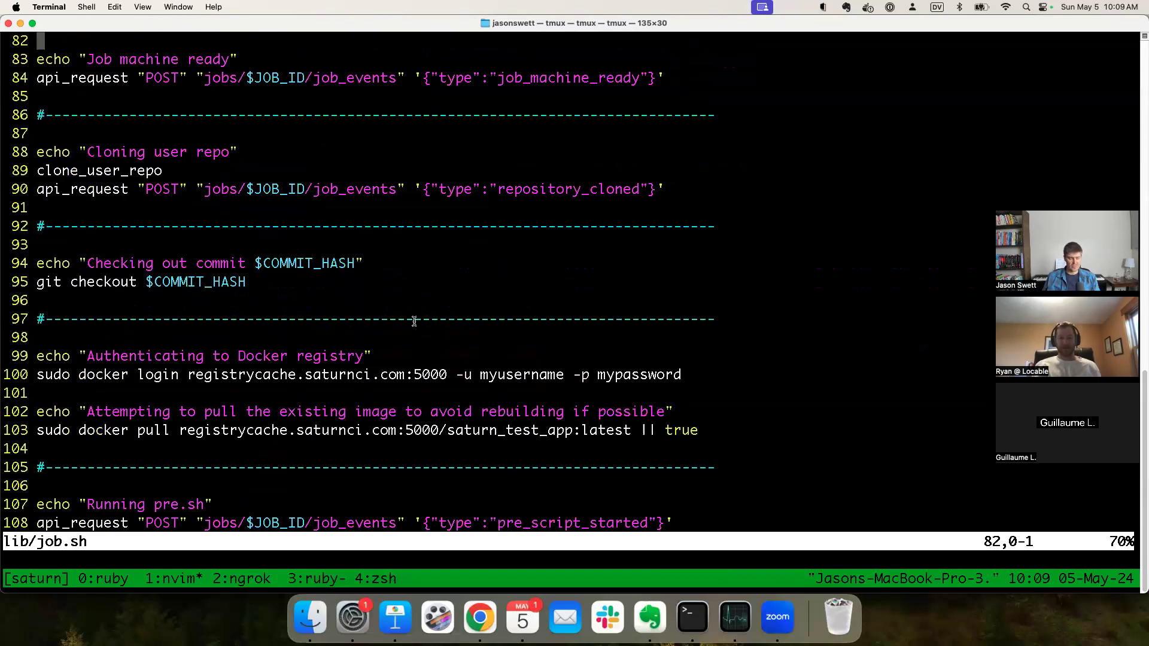
{"action": "scroll", "scroll_direction": "up", "scroll_amount": 3}
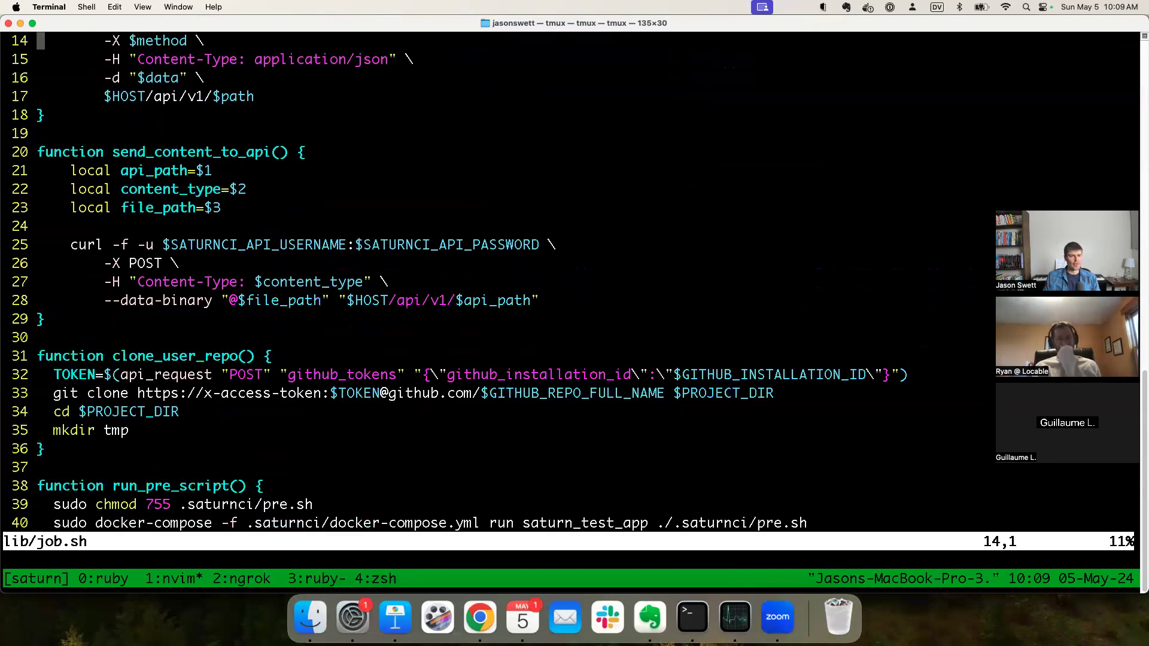
{"action": "scroll", "scroll_direction": "down", "scroll_amount": 3}
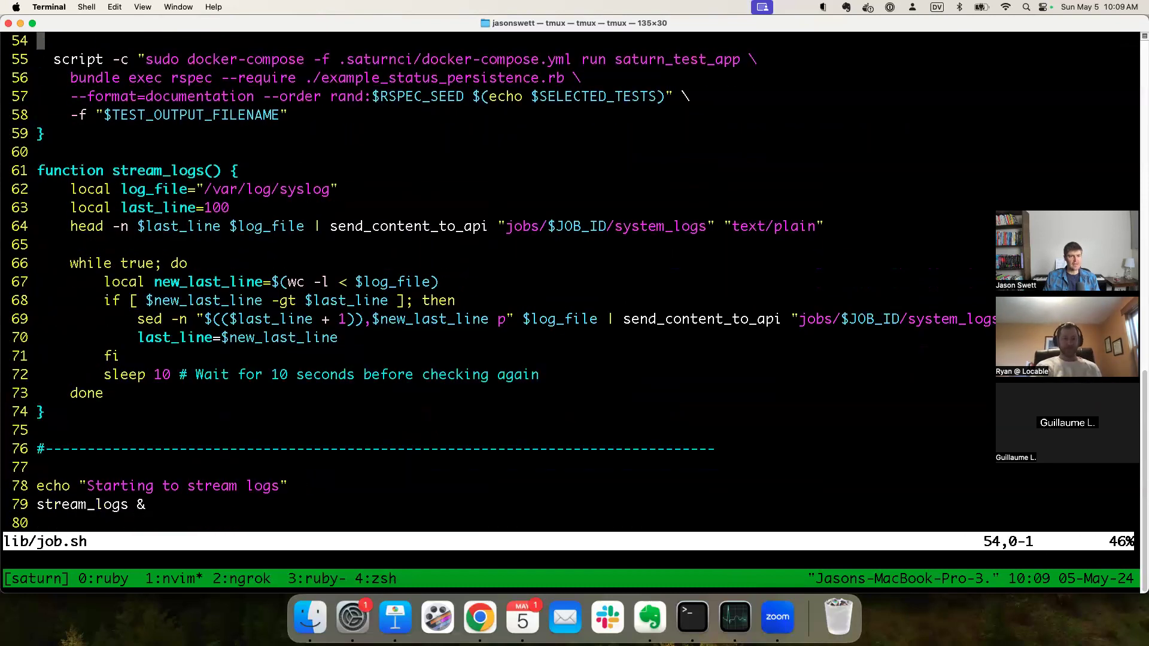
{"action": "scroll", "scroll_direction": "down", "scroll_amount": 3}
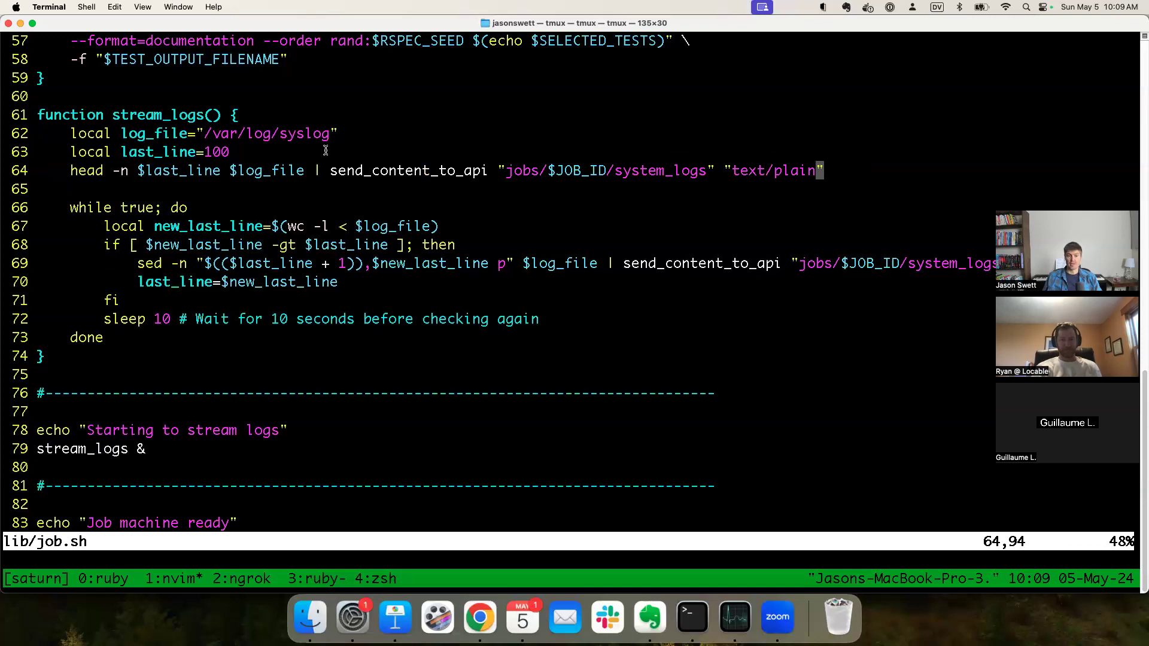
{"action": "mouse_move", "coordinate": [480, 618]}
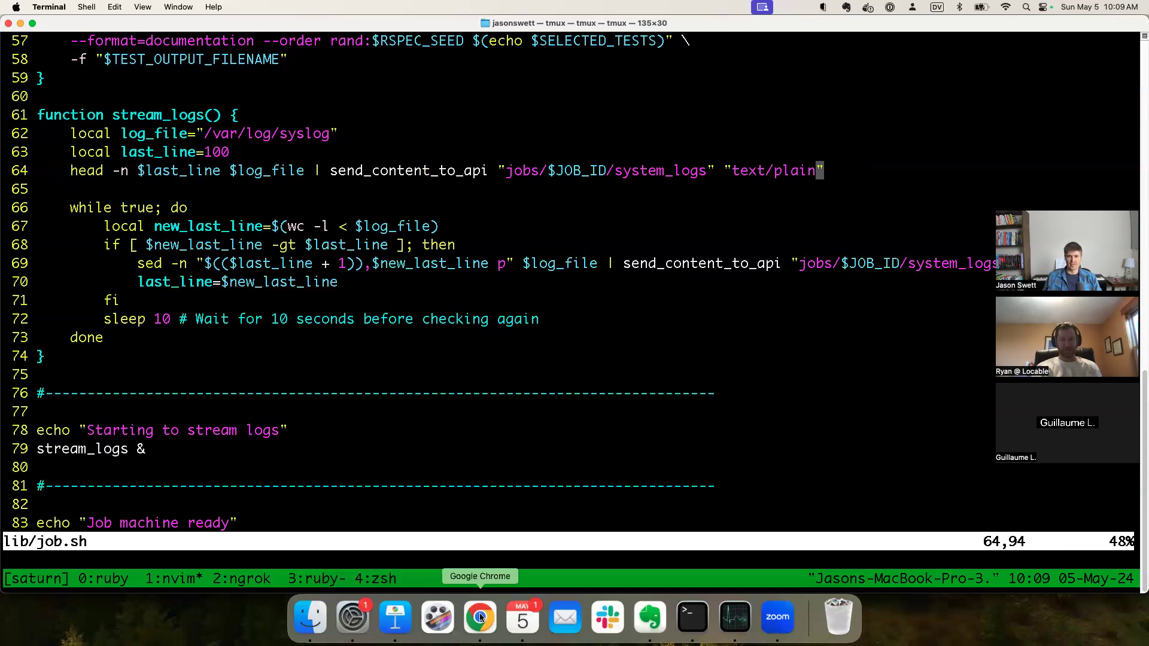
Step: Search Job 1's system logs for system_logs, stepping through both matches
{"action": "left_click", "coordinate": [479, 616]}
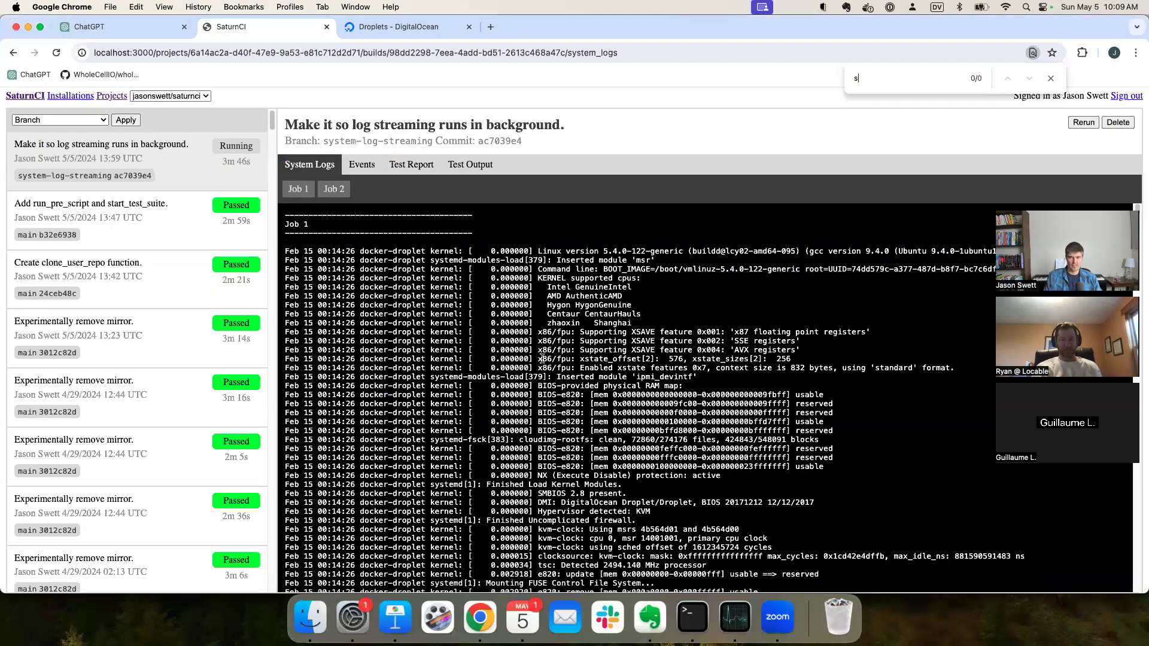
{"action": "type", "text": "ystem_logs"}
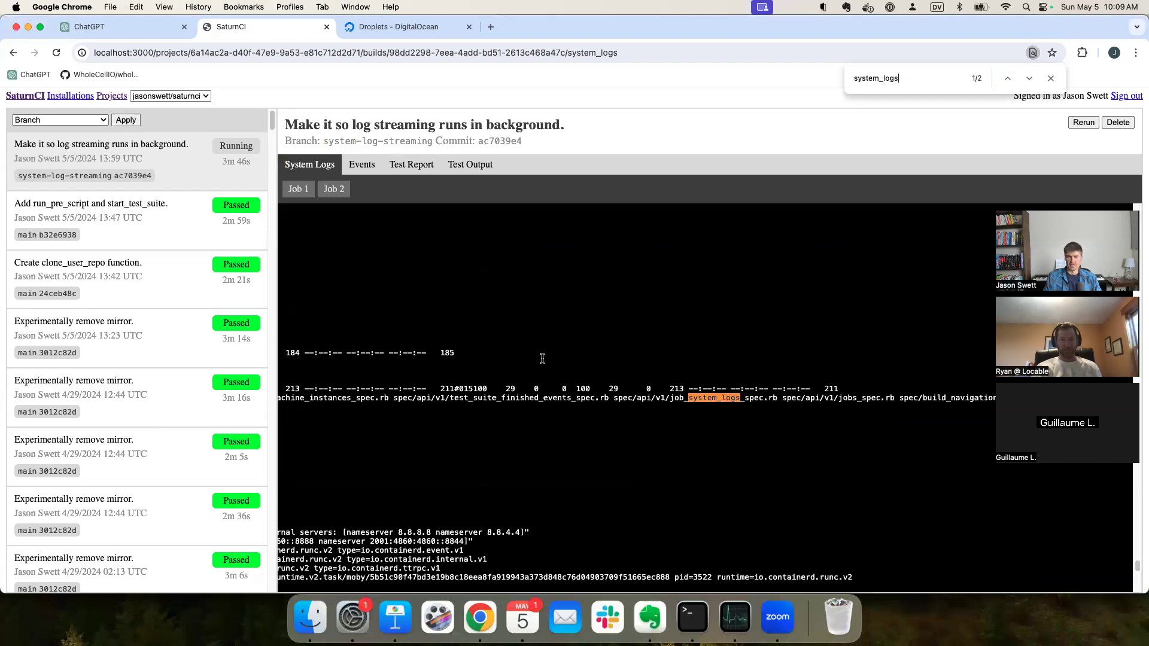
{"action": "left_click", "coordinate": [1028, 79]}
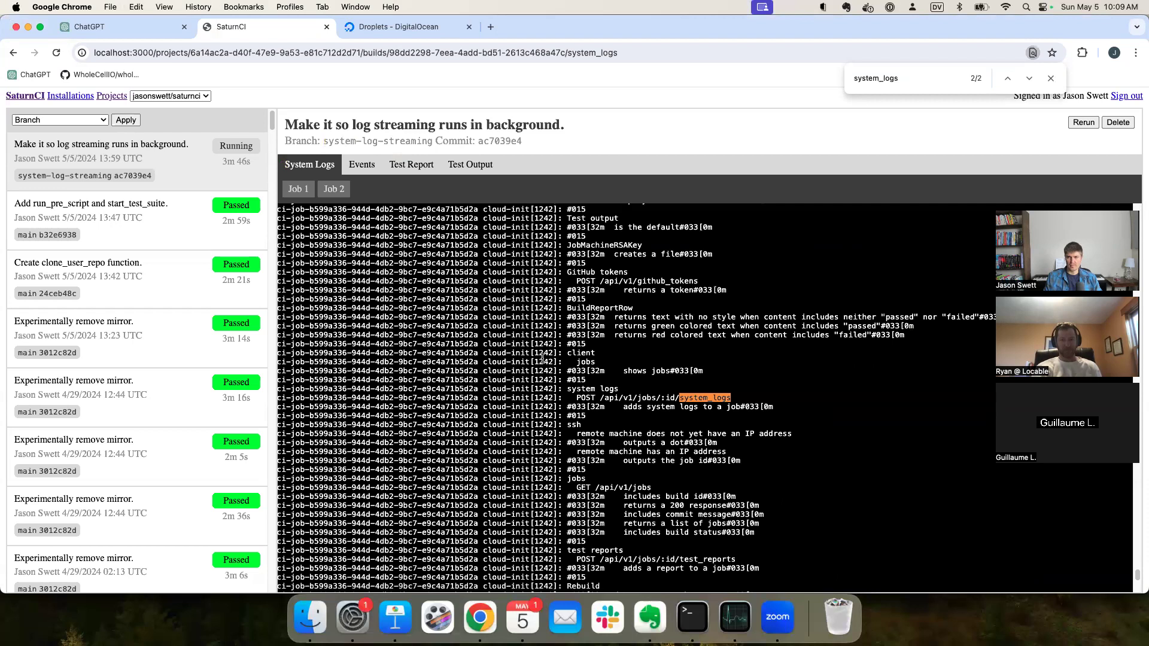
{"action": "left_click", "coordinate": [1008, 78]}
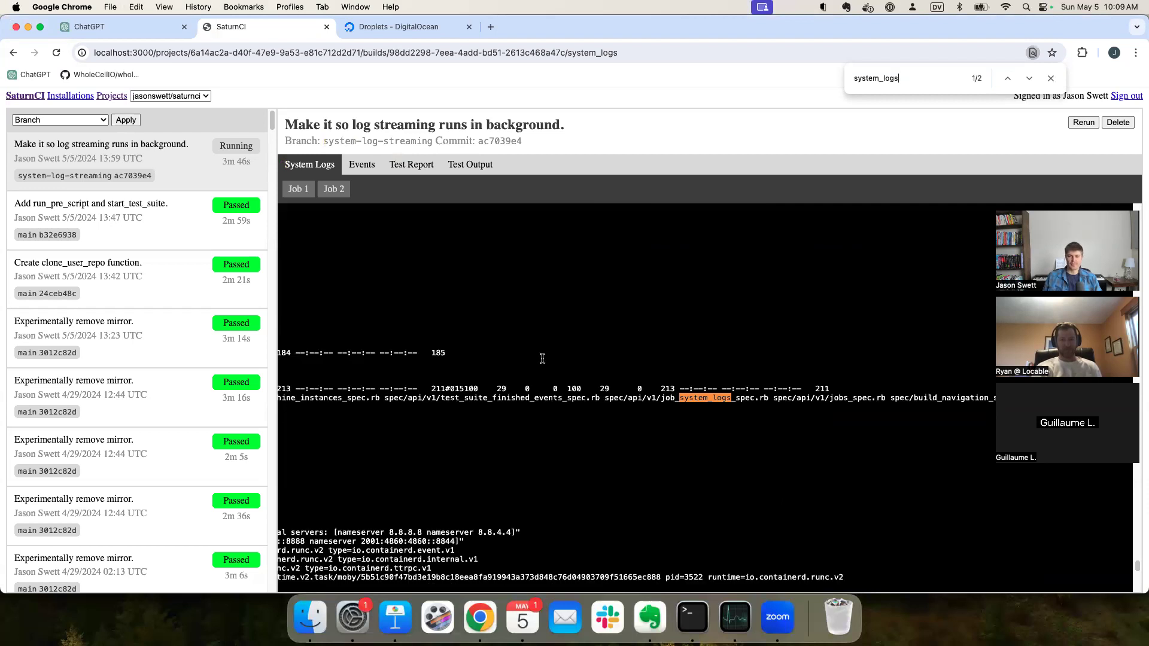
{"action": "mouse_move", "coordinate": [359, 409]}
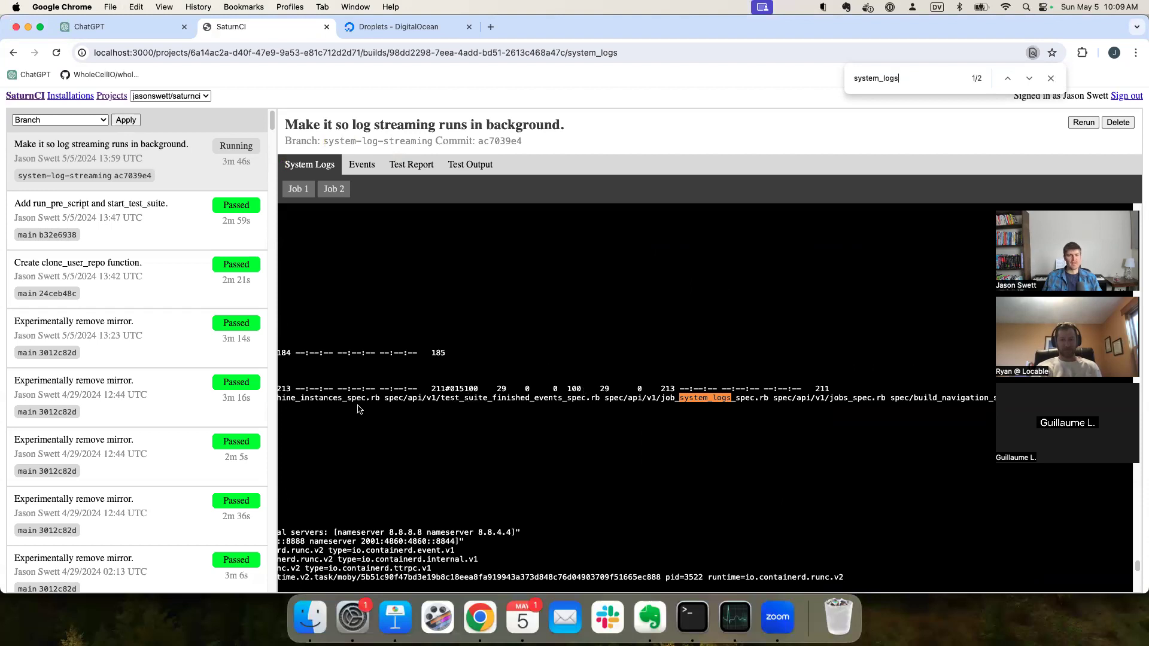
{"action": "mouse_move", "coordinate": [340, 398]}
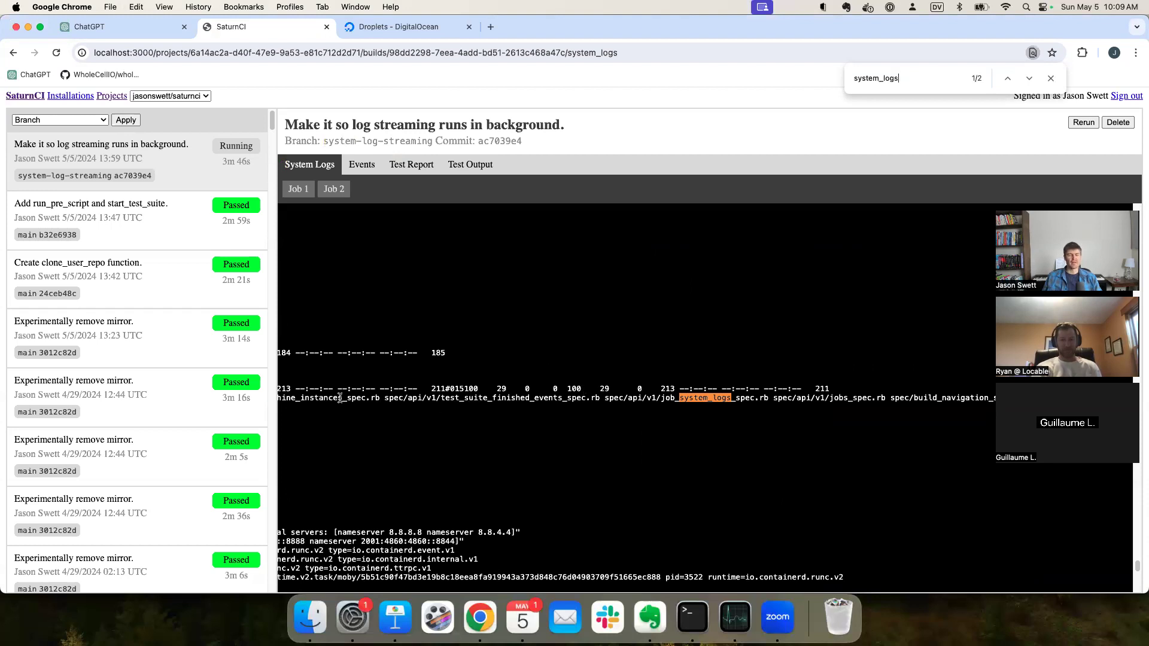
{"action": "mouse_move", "coordinate": [603, 476]}
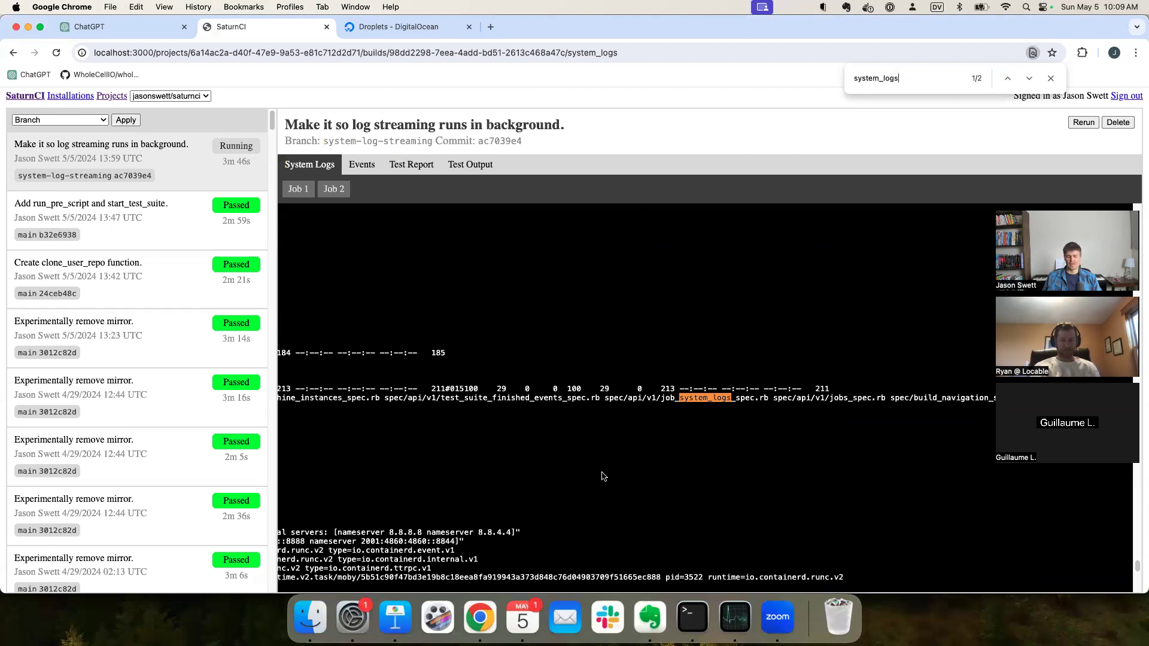
{"action": "left_click", "coordinate": [691, 616]}
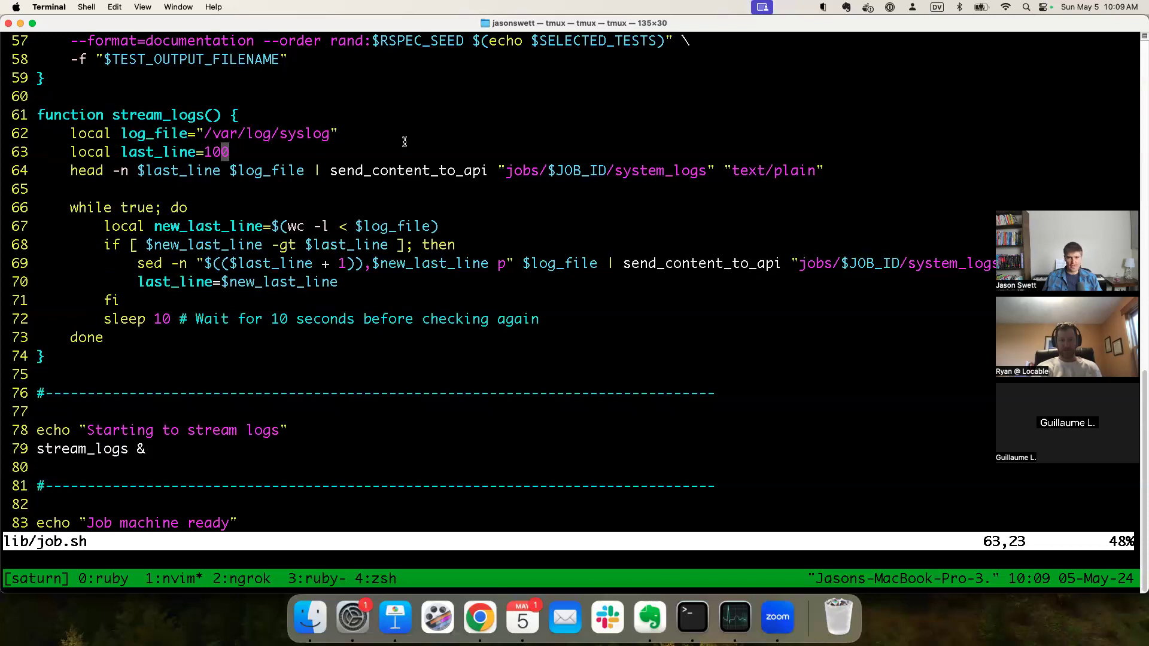
{"action": "mouse_move", "coordinate": [574, 326]}
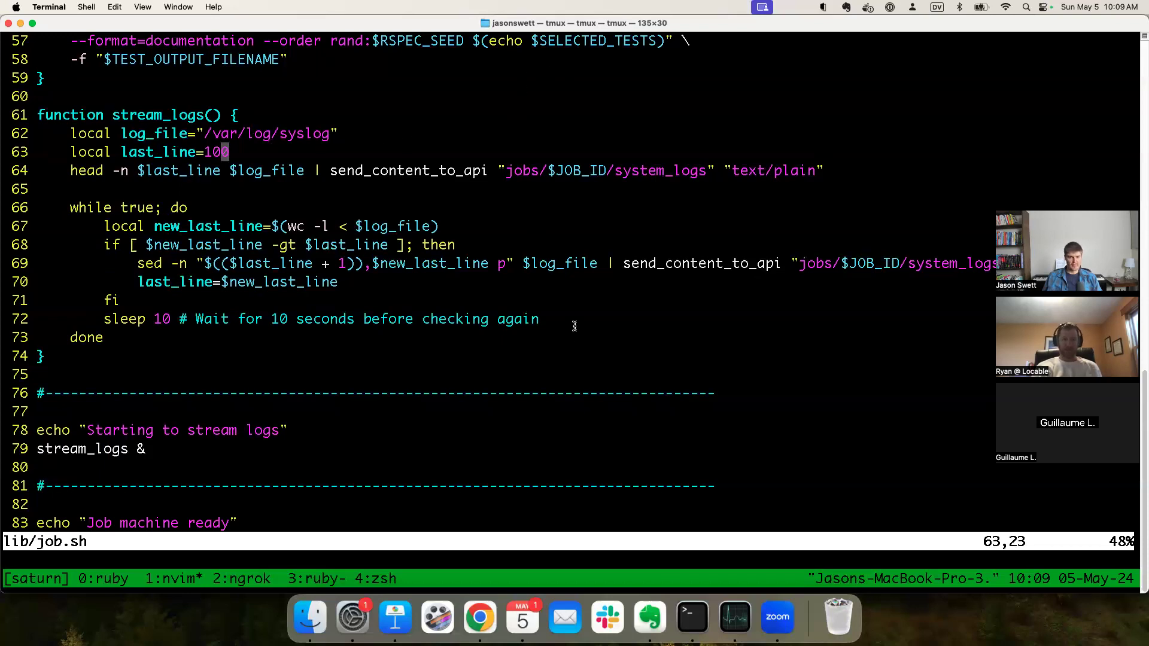
{"action": "mouse_move", "coordinate": [584, 345]}
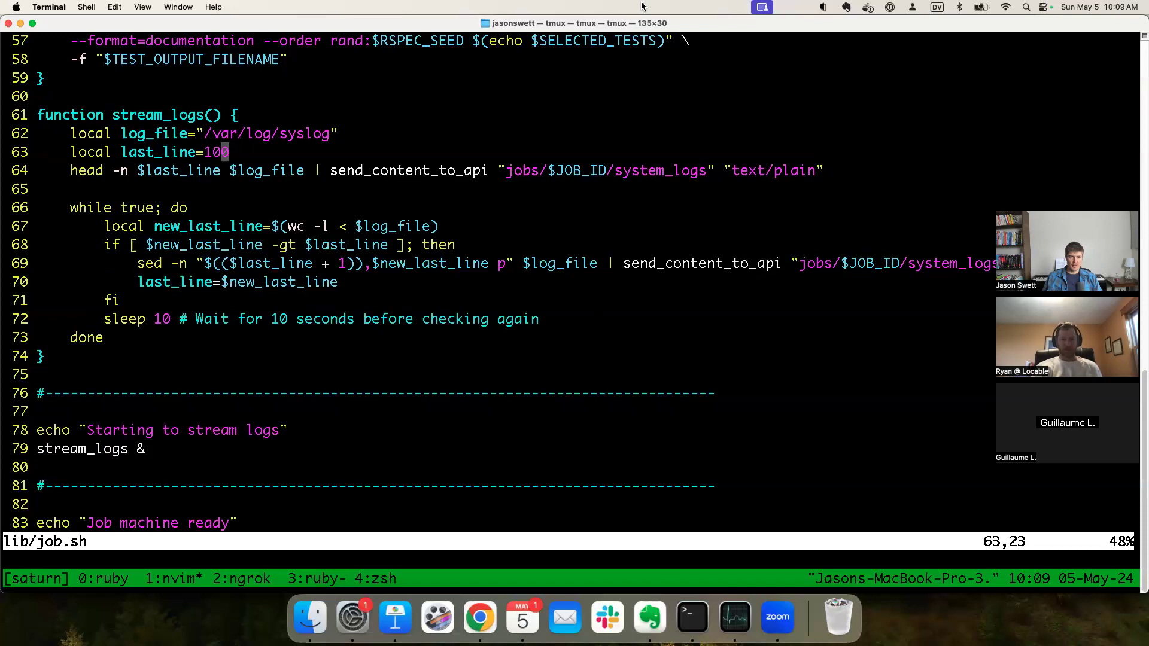
{"action": "mouse_move", "coordinate": [619, 98]}
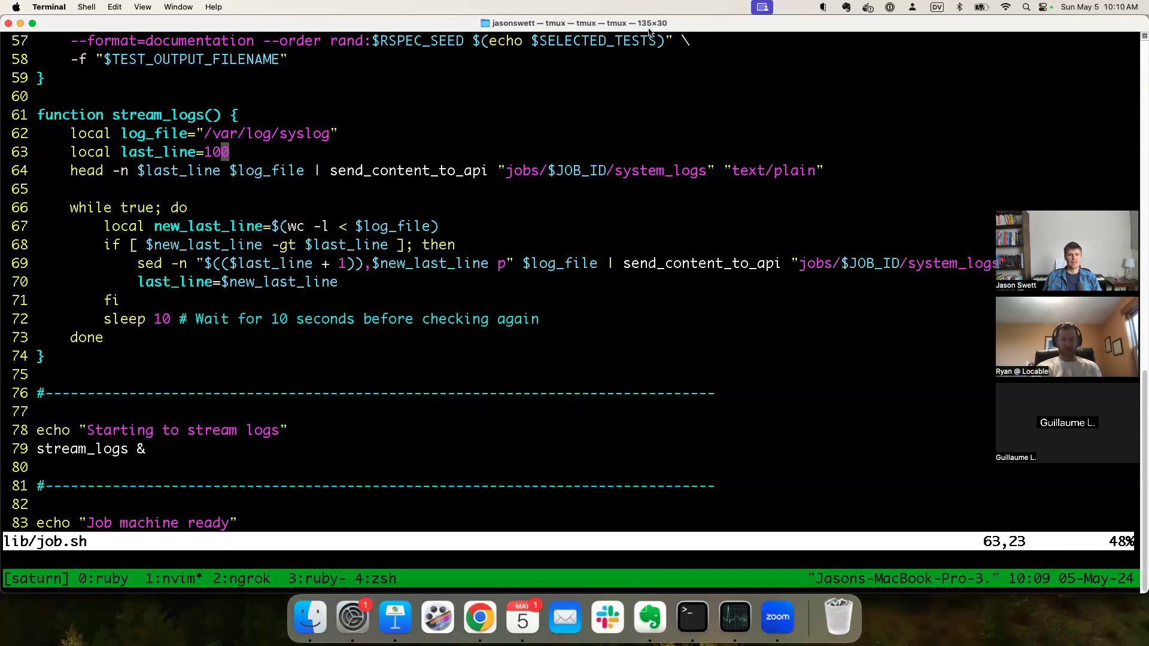
{"action": "mouse_move", "coordinate": [957, 83]}
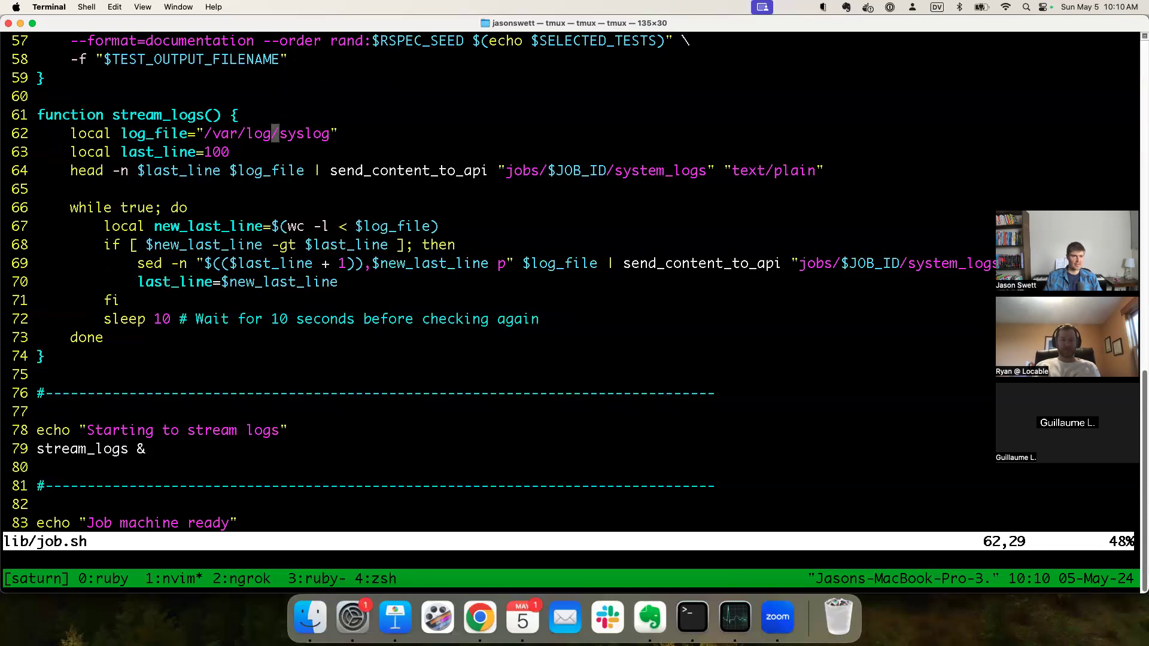
Step: Start a line selection of the stream_logs function in lib/job.sh
{"action": "key", "text": "V"}
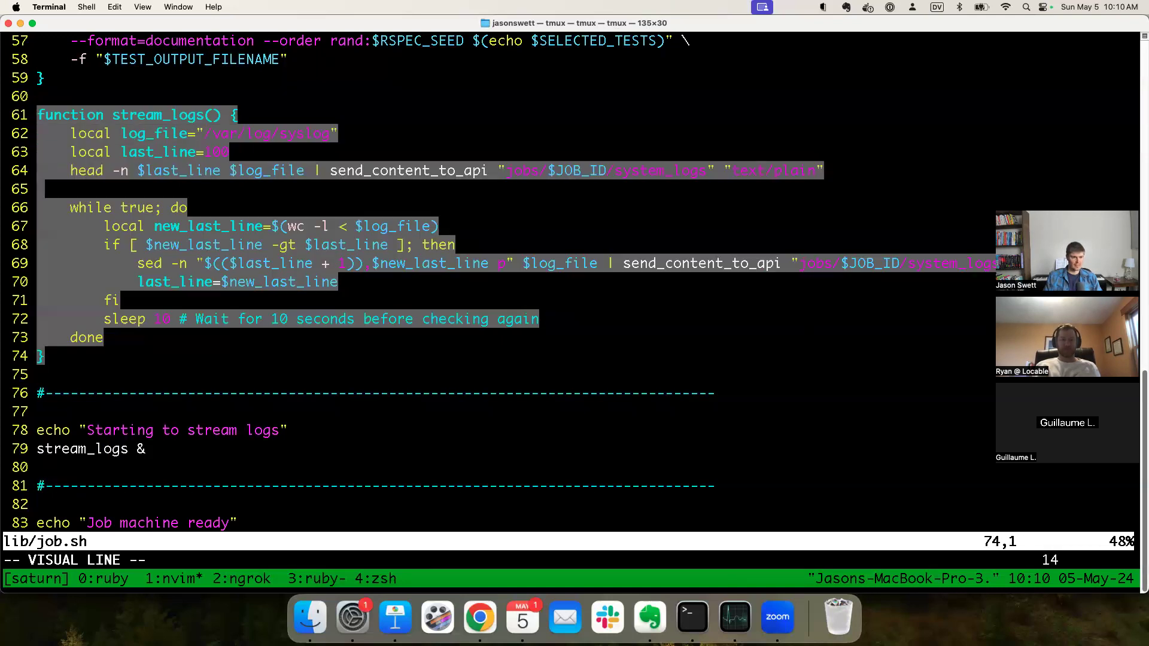
{"action": "left_click", "coordinate": [479, 617]}
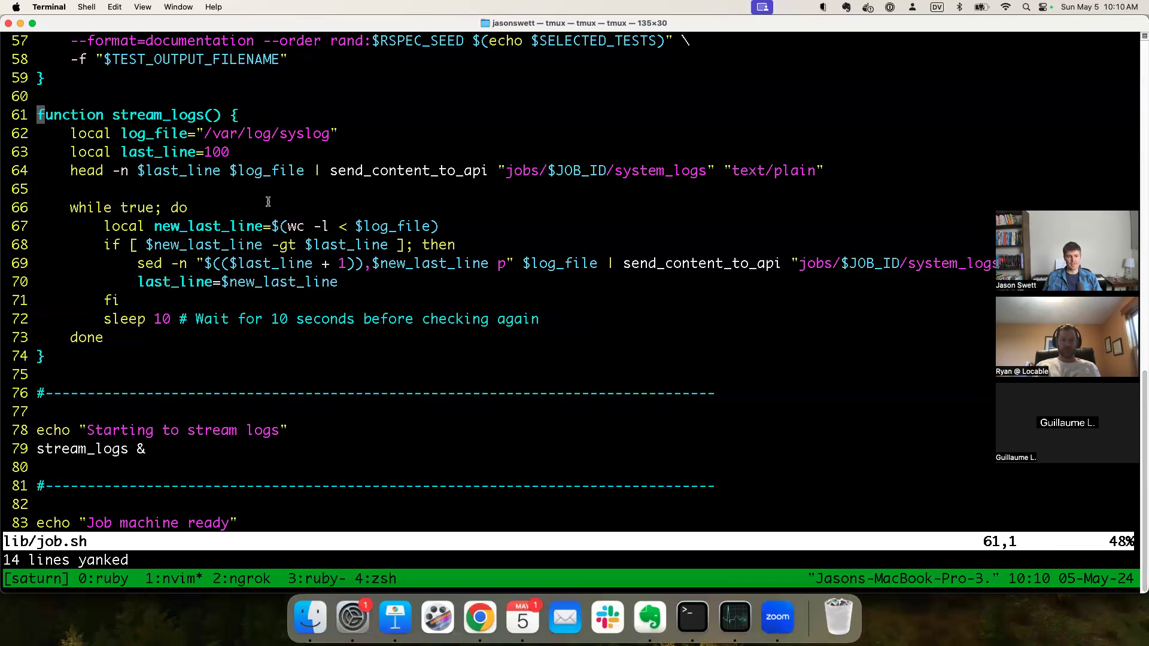
{"action": "mouse_move", "coordinate": [259, 238]}
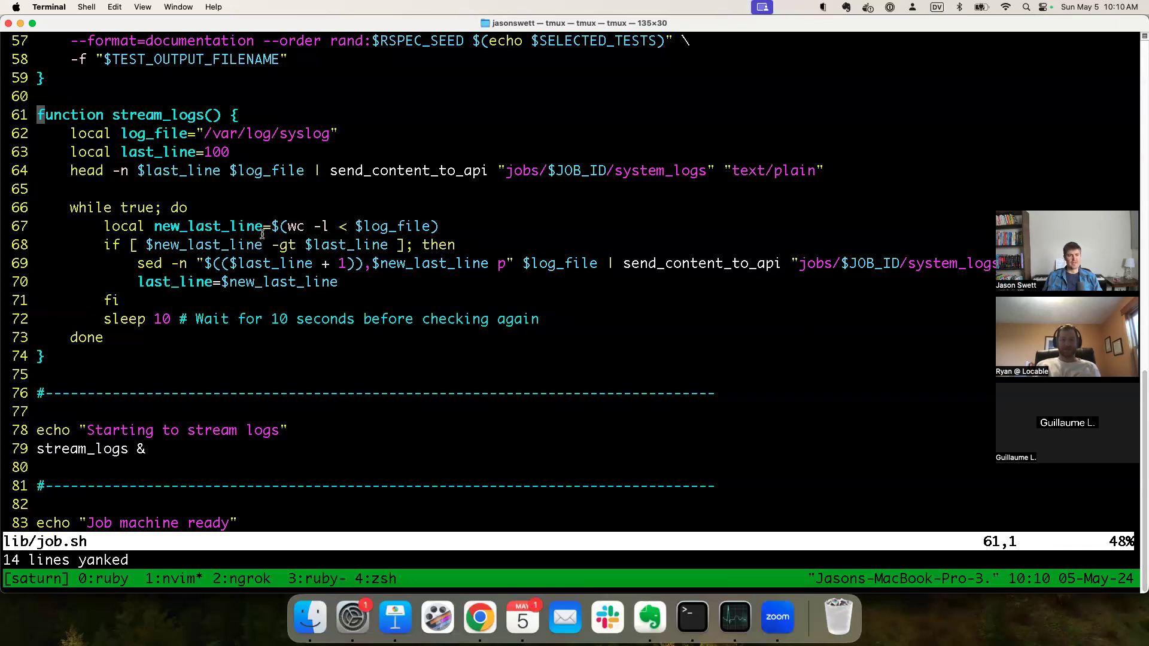
{"action": "mouse_move", "coordinate": [227, 263]}
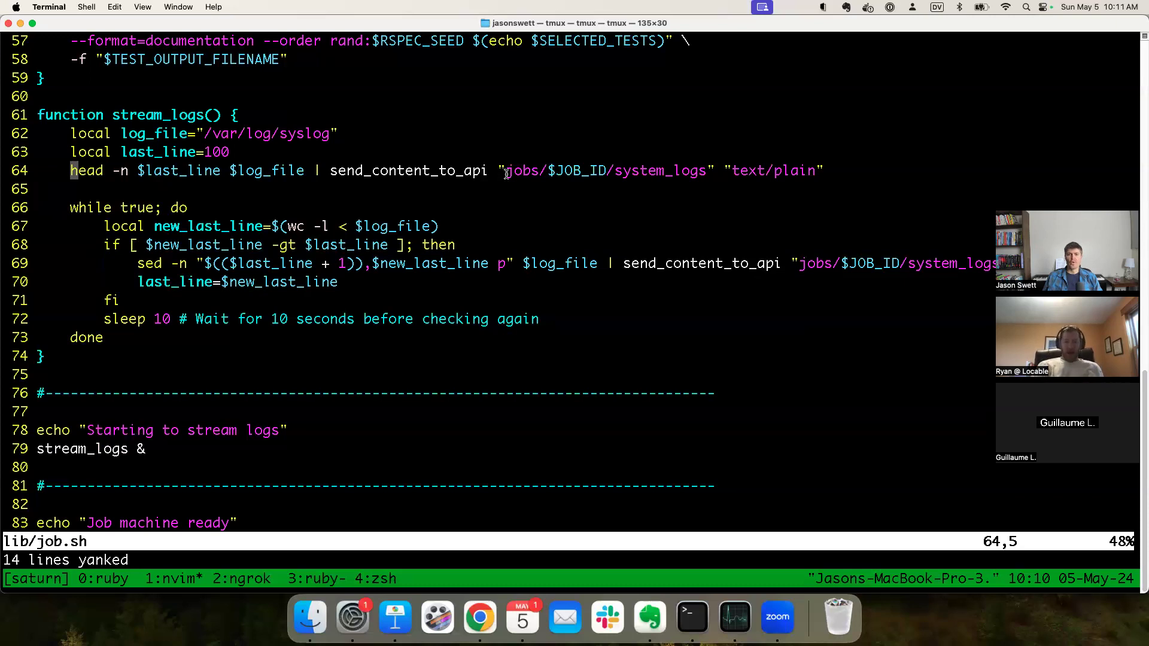
{"action": "mouse_move", "coordinate": [581, 141]}
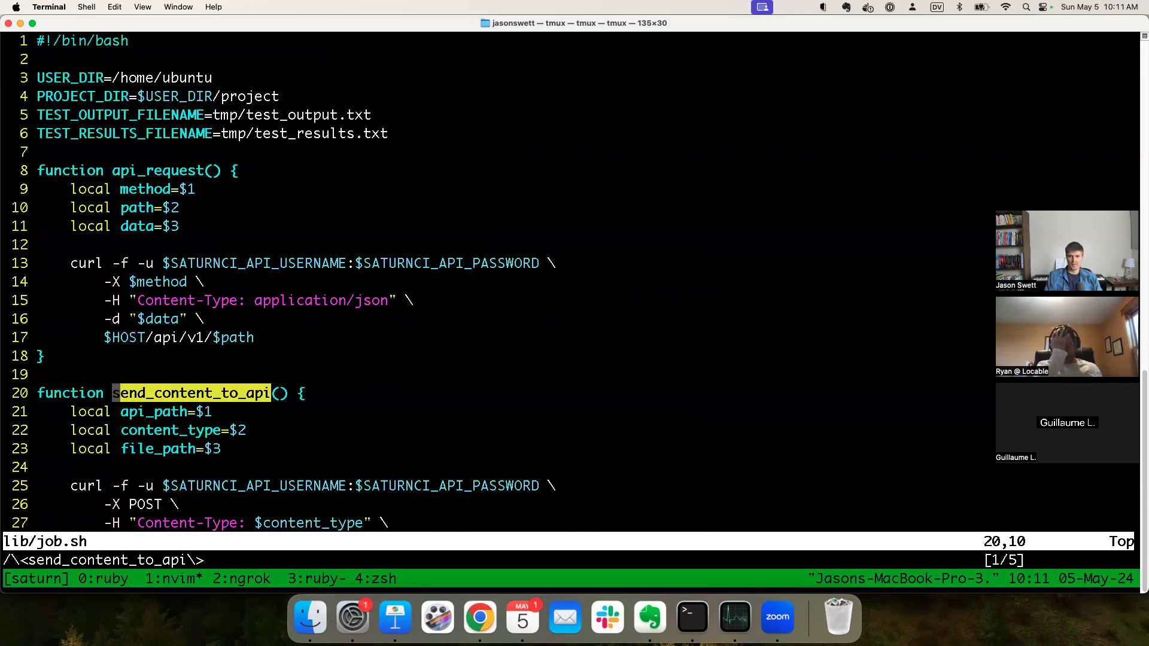
Step: Jump to the send_content_to_api call on line 64 and switch to ChatGPT
{"action": "key", "text": "n"}
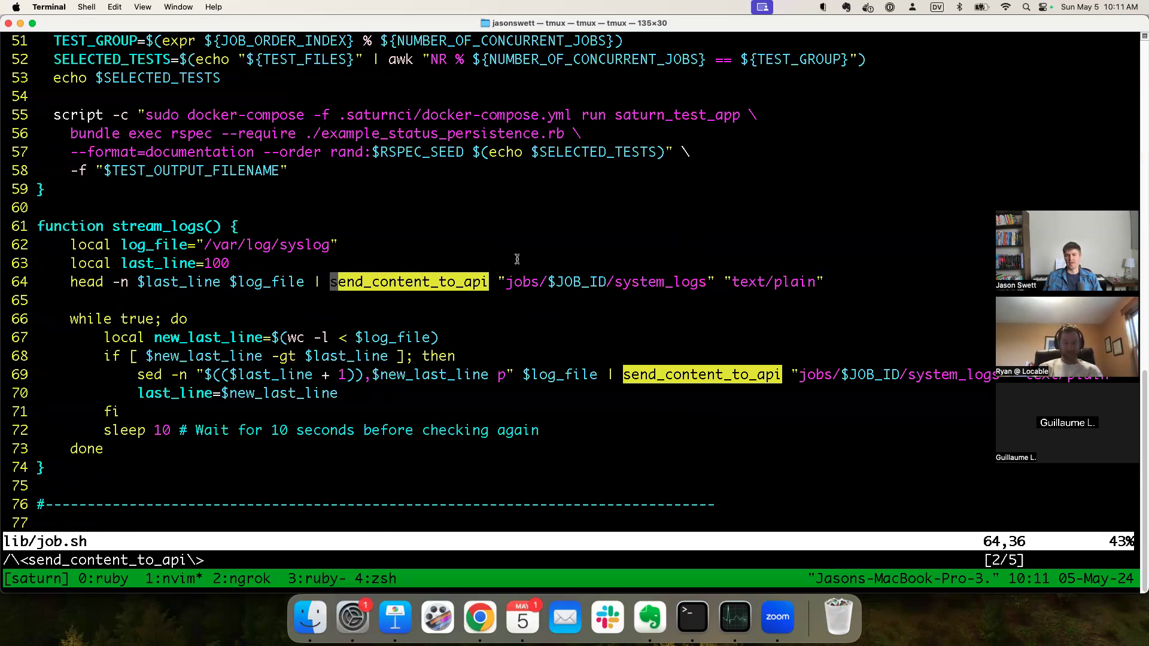
{"action": "mouse_move", "coordinate": [867, 274]}
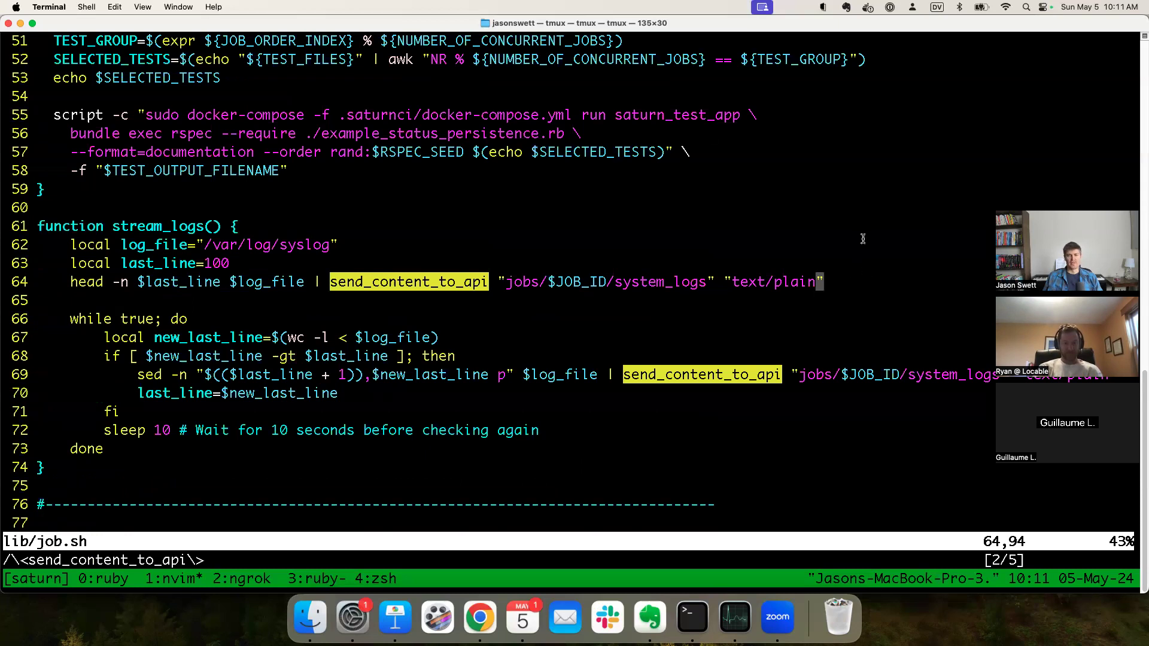
{"action": "mouse_move", "coordinate": [862, 203]}
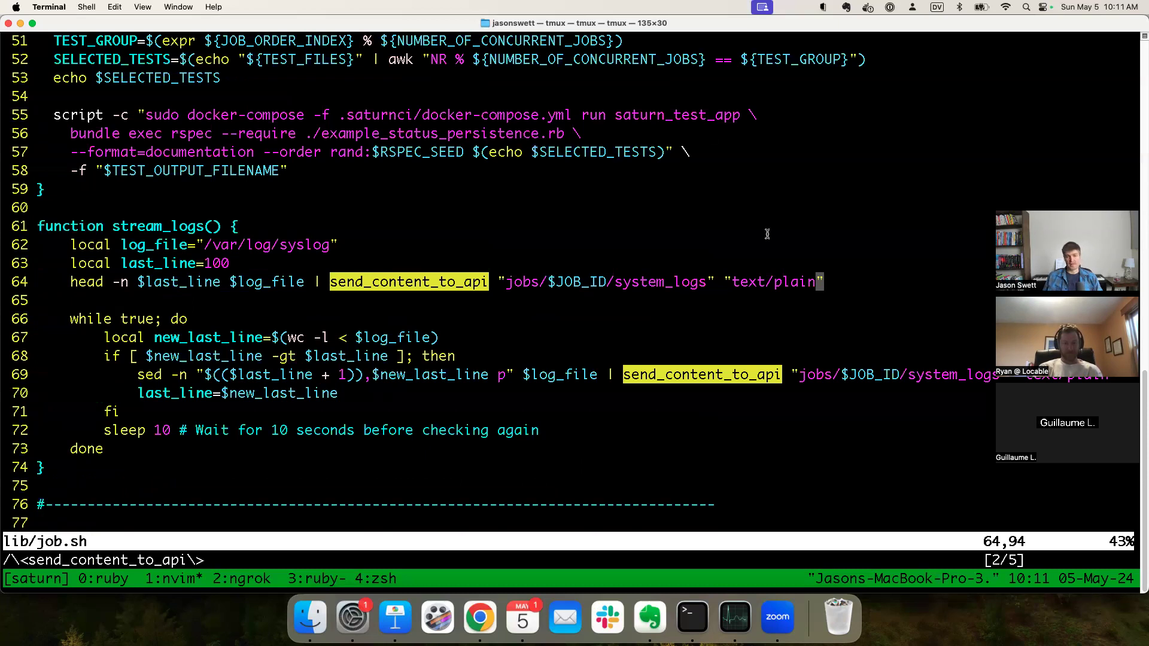
{"action": "left_click", "coordinate": [478, 616]}
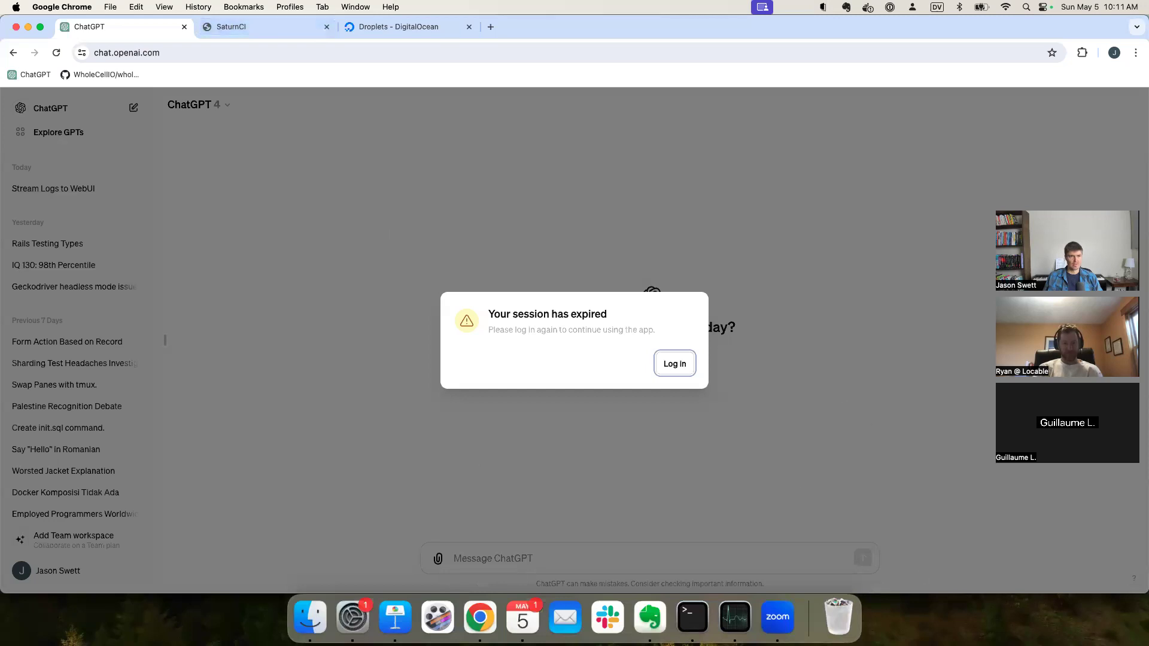
Step: Recover from the expired ChatGPT session and reopen the Stream Logs to WebUI conversation
{"action": "left_click", "coordinate": [55, 52]}
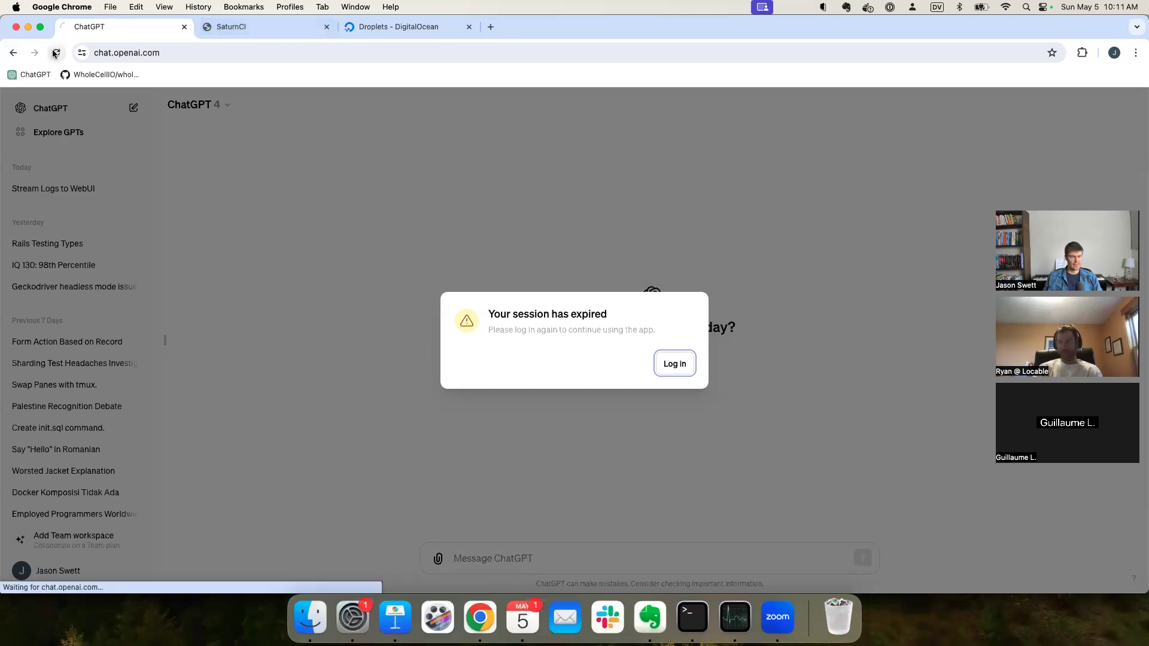
{"action": "left_click", "coordinate": [672, 363]}
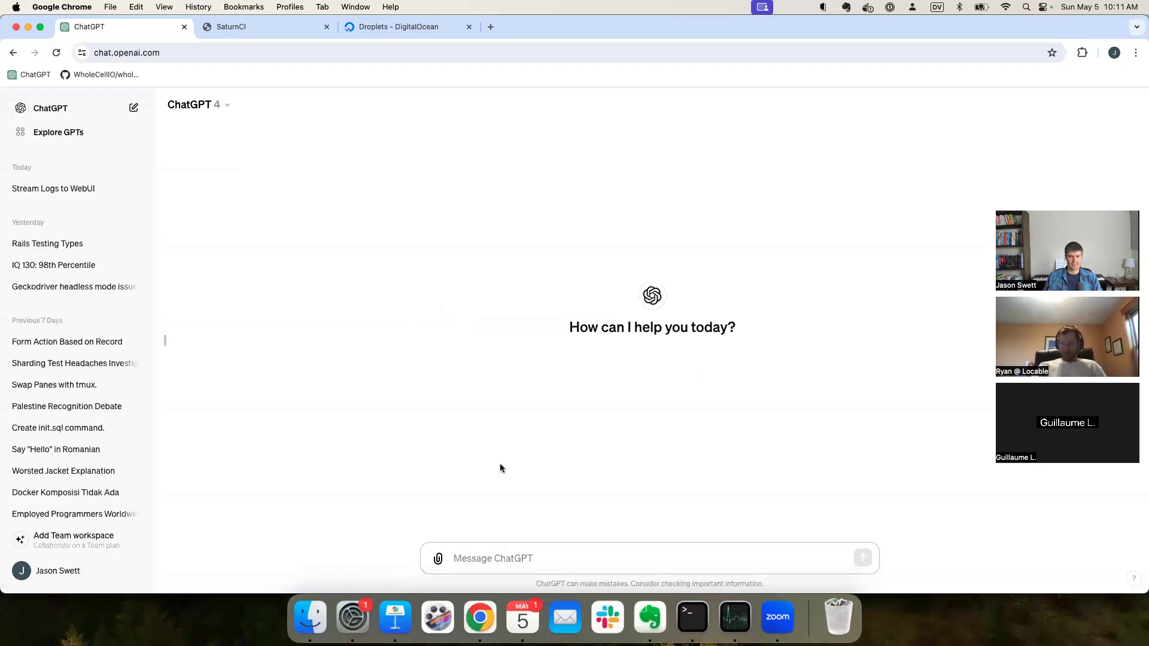
{"action": "left_click", "coordinate": [53, 189]}
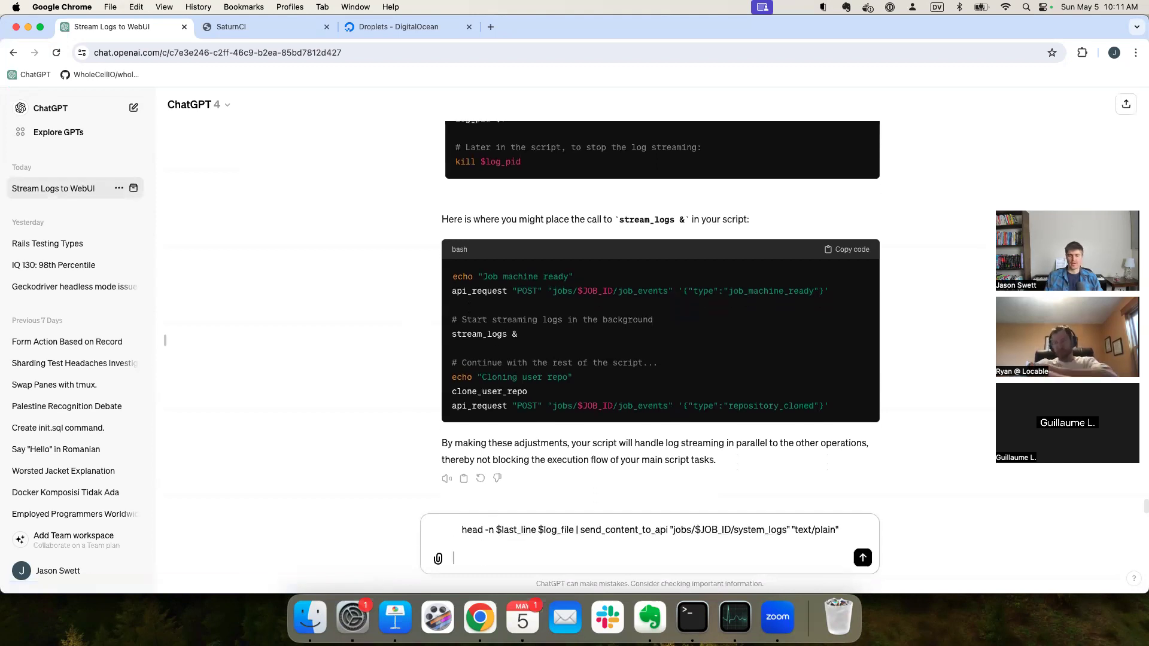
Step: Ask whether piping $log_file's head really passes it as send_content_to_api's last argument
{"action": "type", "text": "does"}
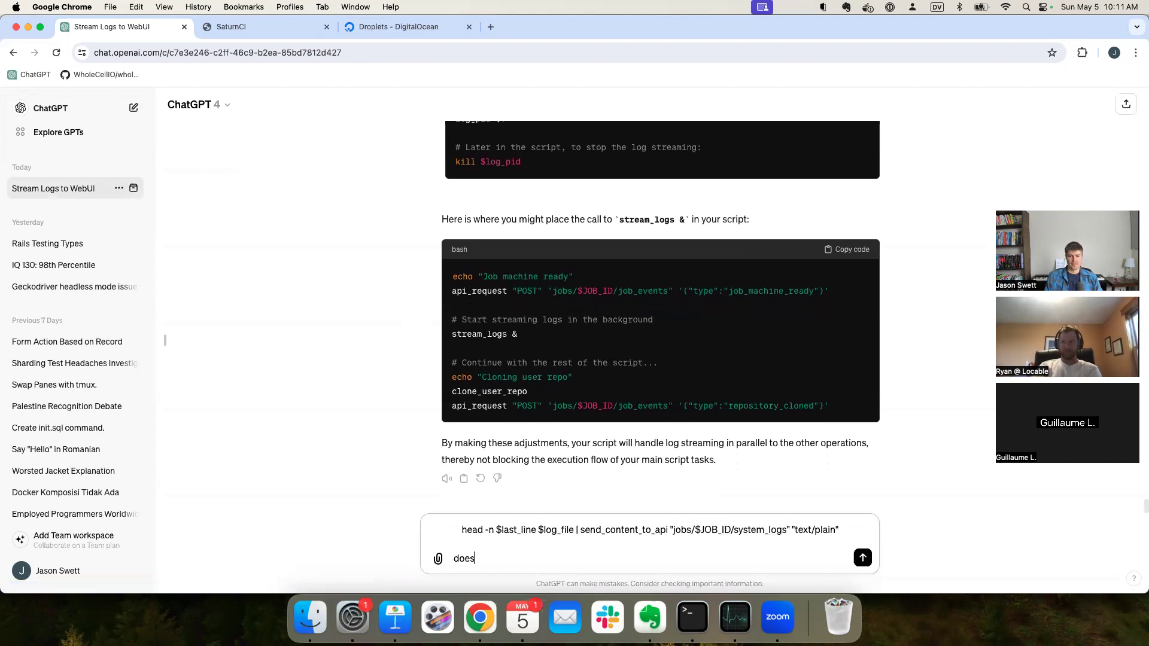
{"action": "type", "text": "| rea"}
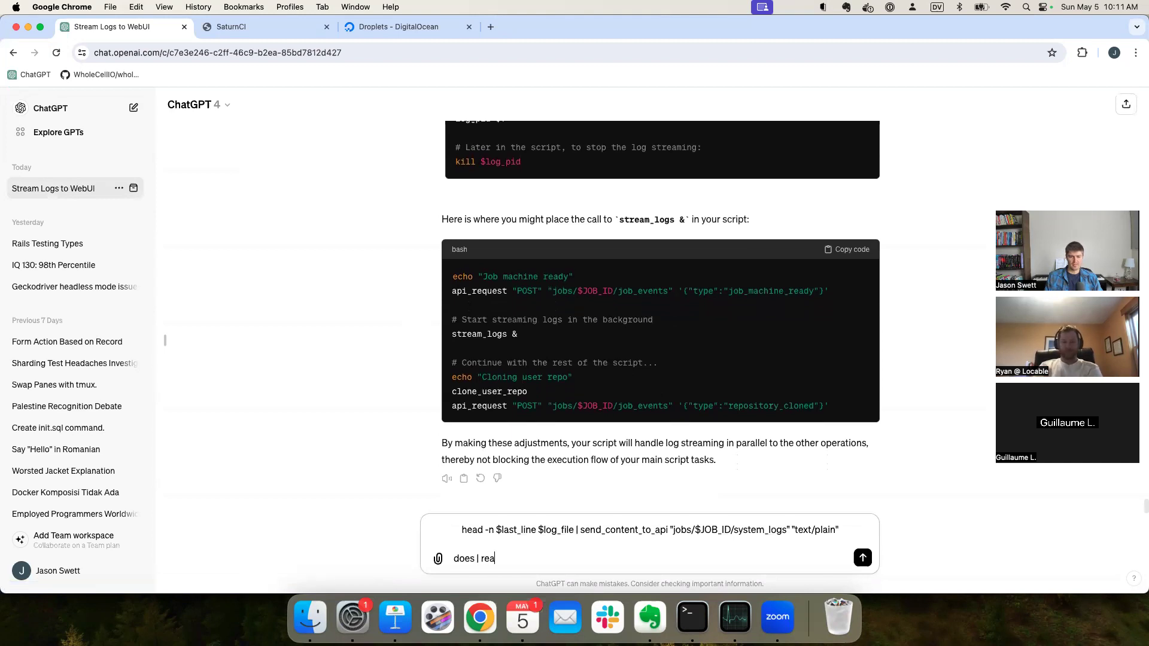
{"action": "type", "text": "pipe really"}
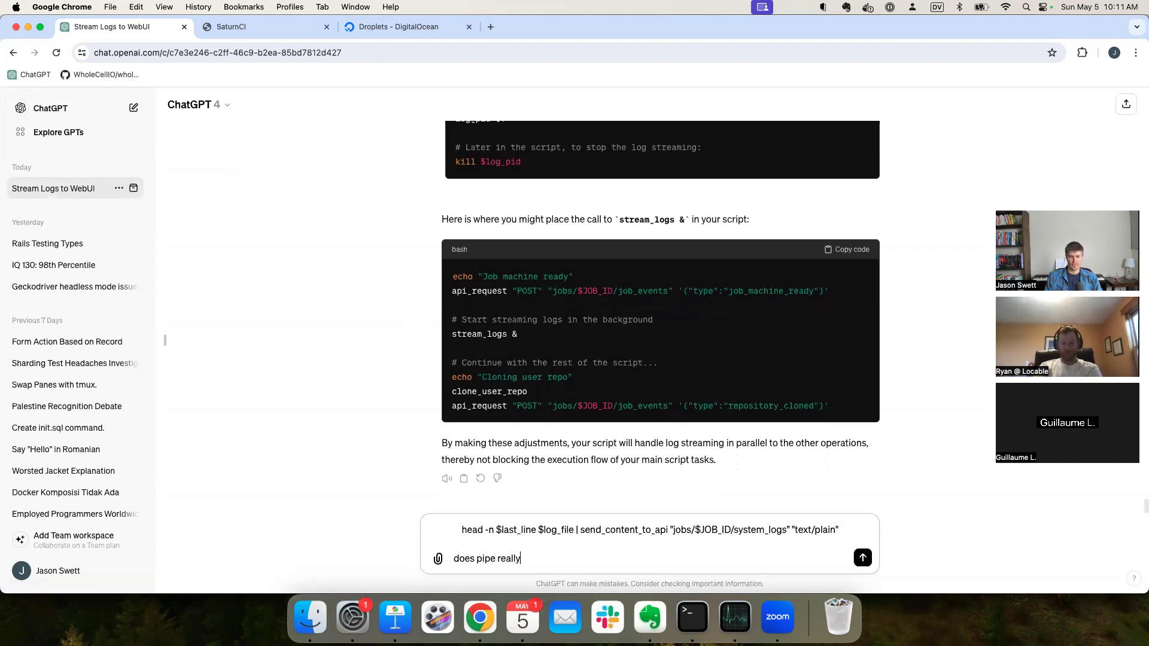
{"action": "type", "text": "work that wa"}
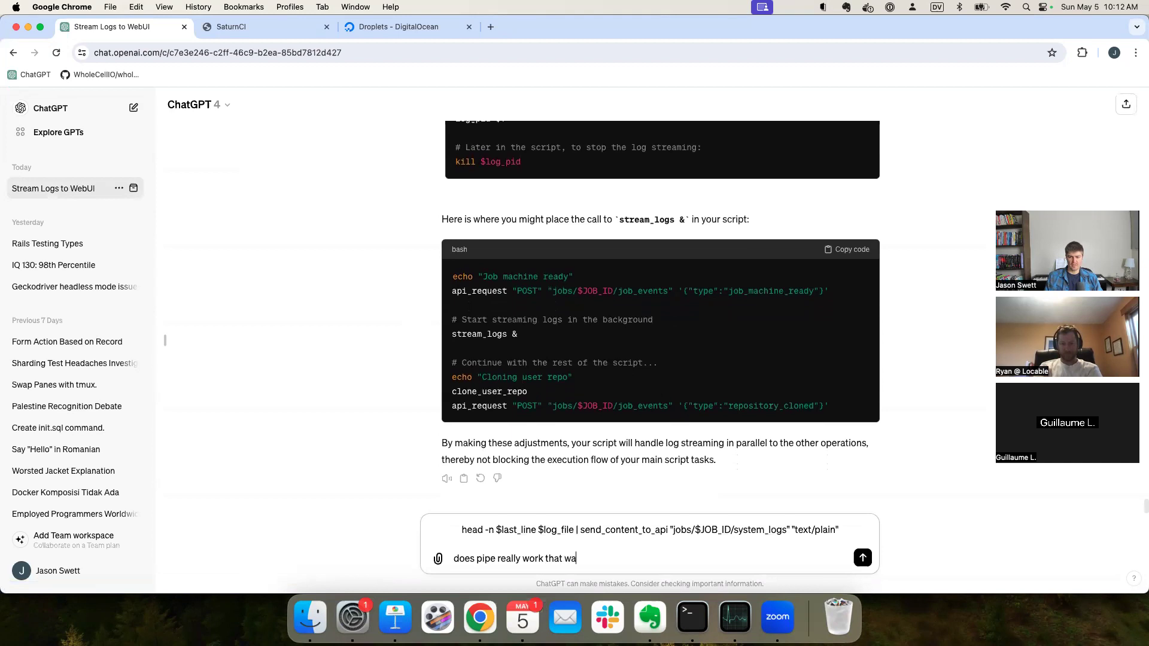
{"action": "type", "text": "y? will it send the head of"}
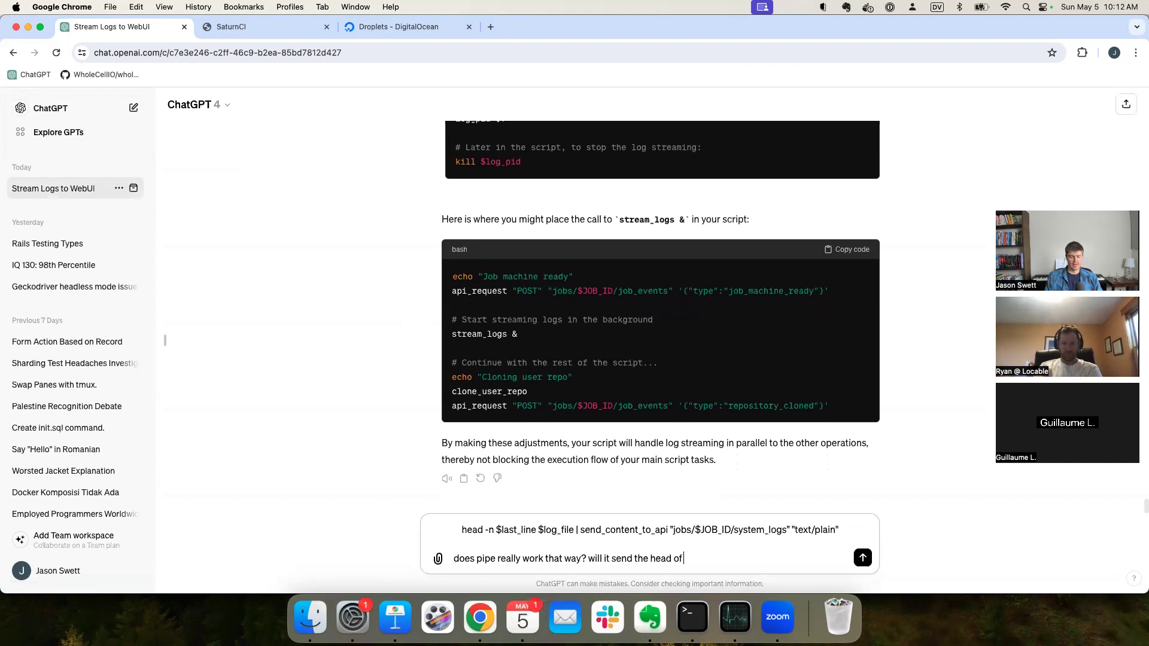
{"action": "type", "text": "$log_file"}
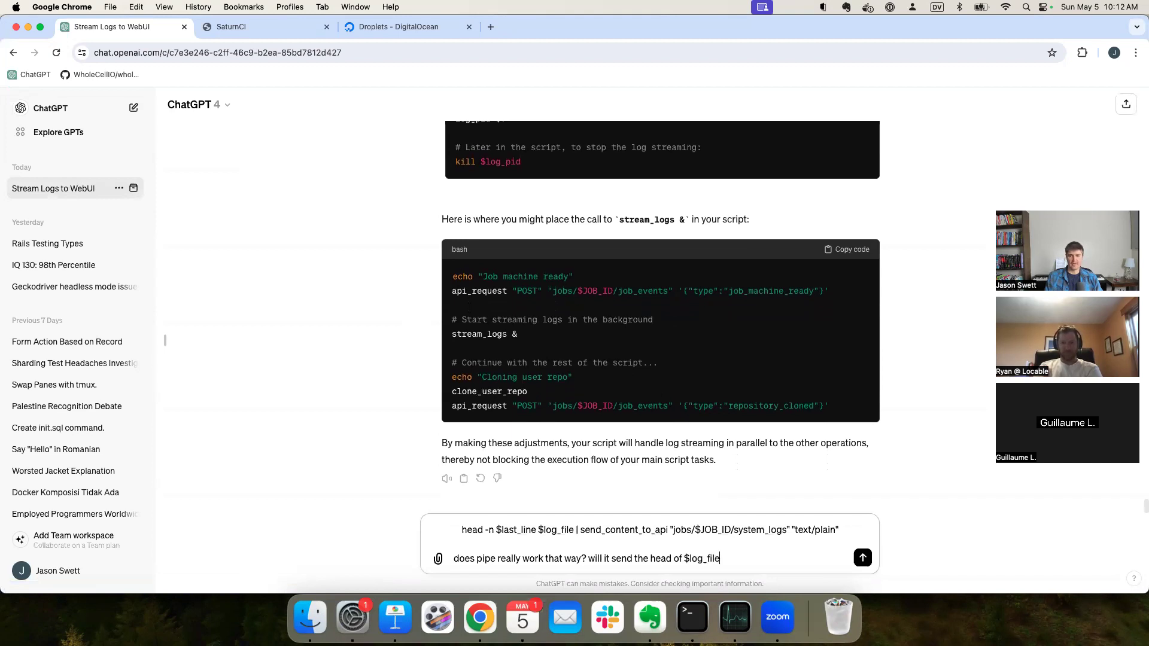
{"action": "type", "text": "as the last"}
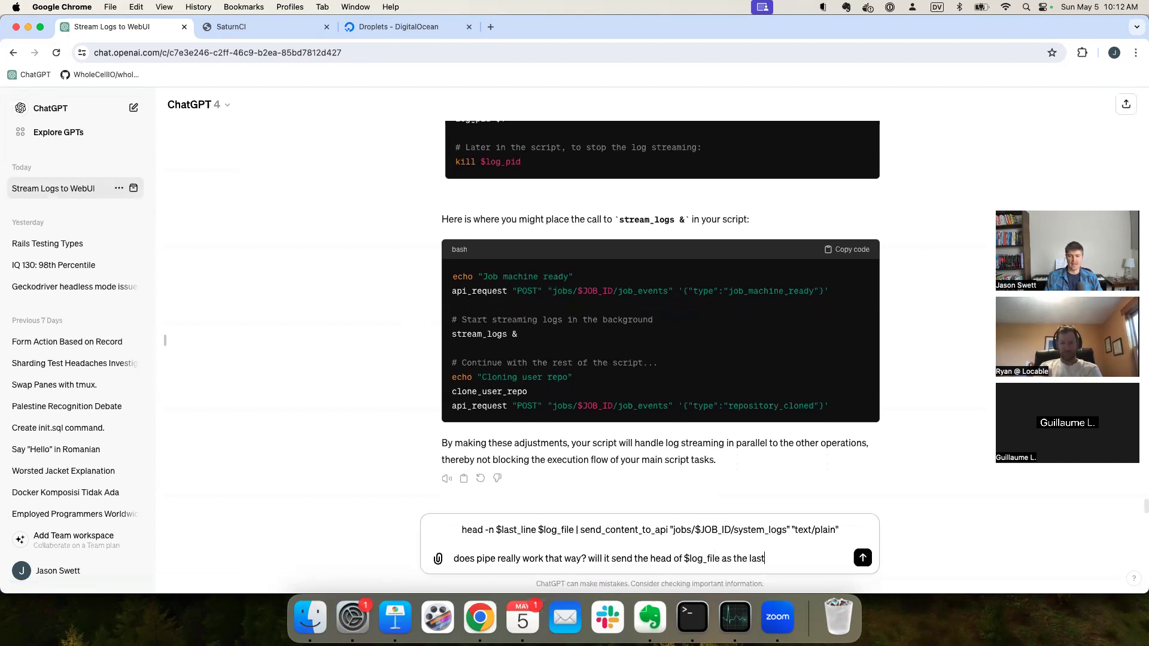
{"action": "type", "text": "argument of send_content_to"}
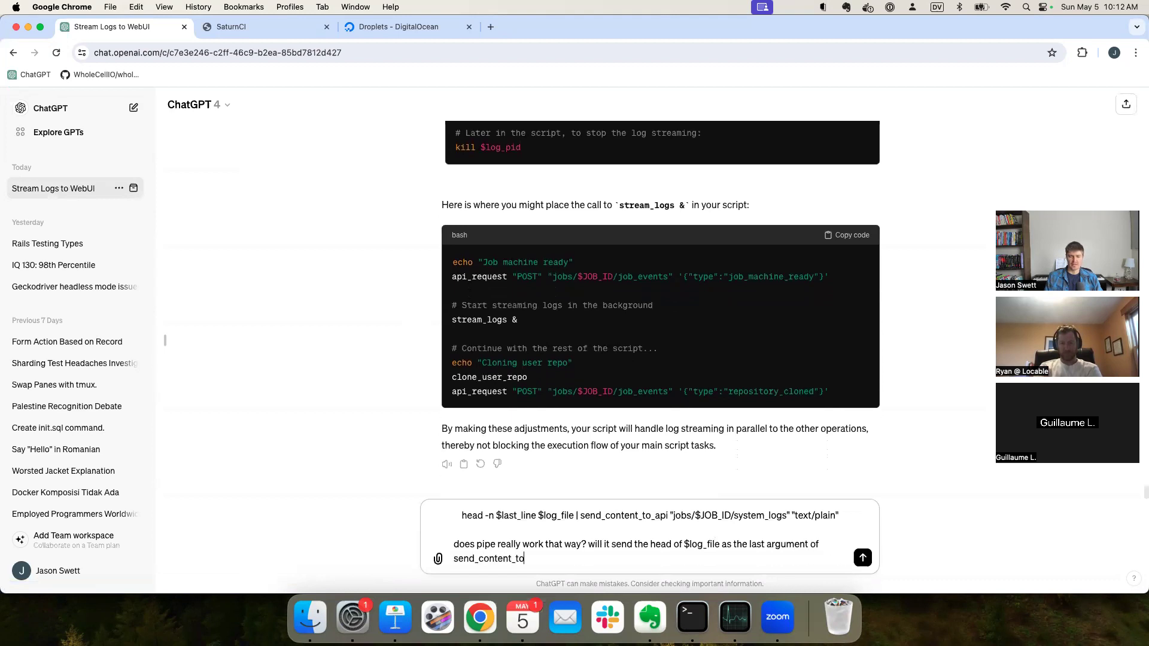
{"action": "left_click", "coordinate": [862, 558]}
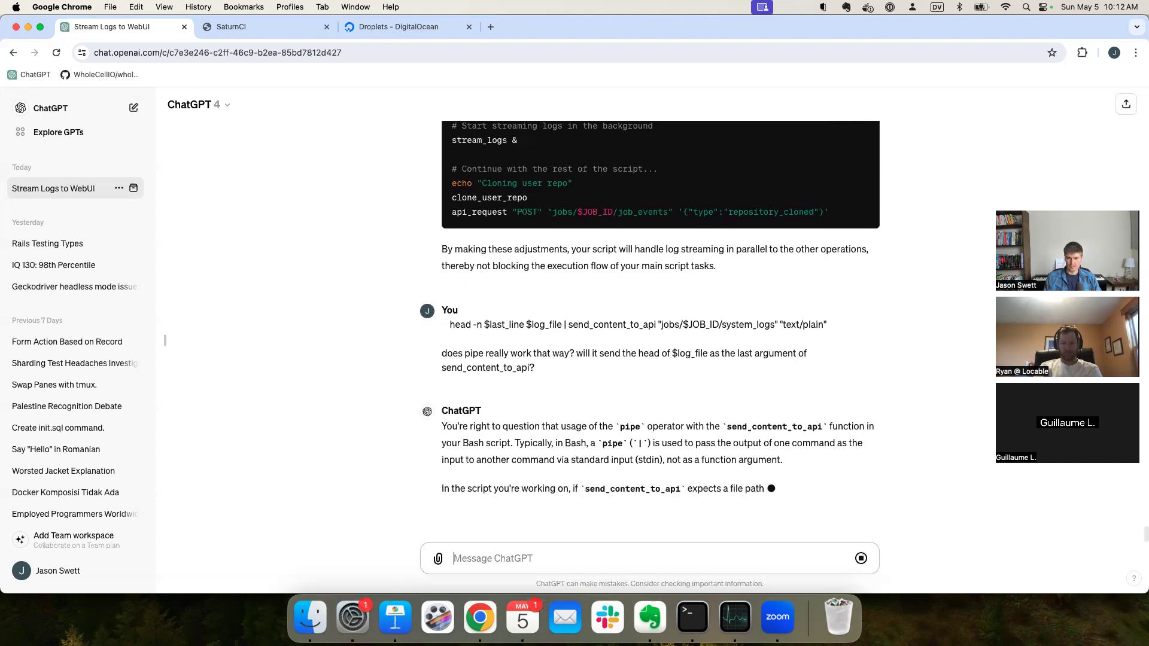
Step: Read ChatGPT's reply explaining that piping won't pass head output as an argument
{"action": "scroll", "scroll_direction": "down", "scroll_amount": 3}
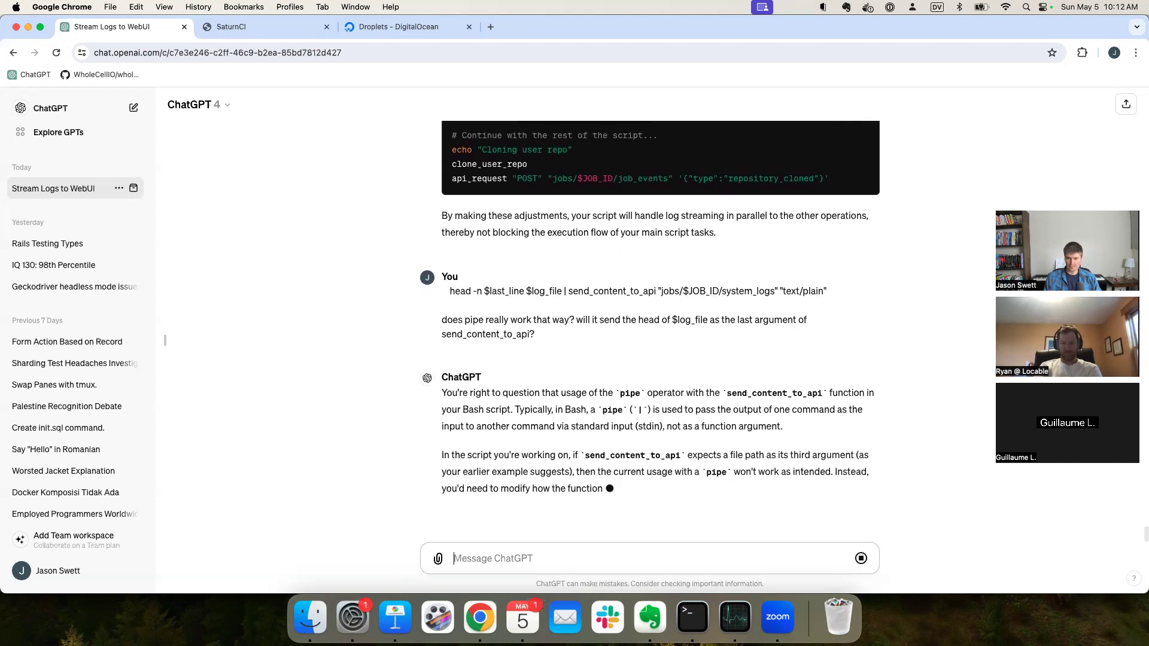
{"action": "scroll", "scroll_direction": "down", "scroll_amount": 3}
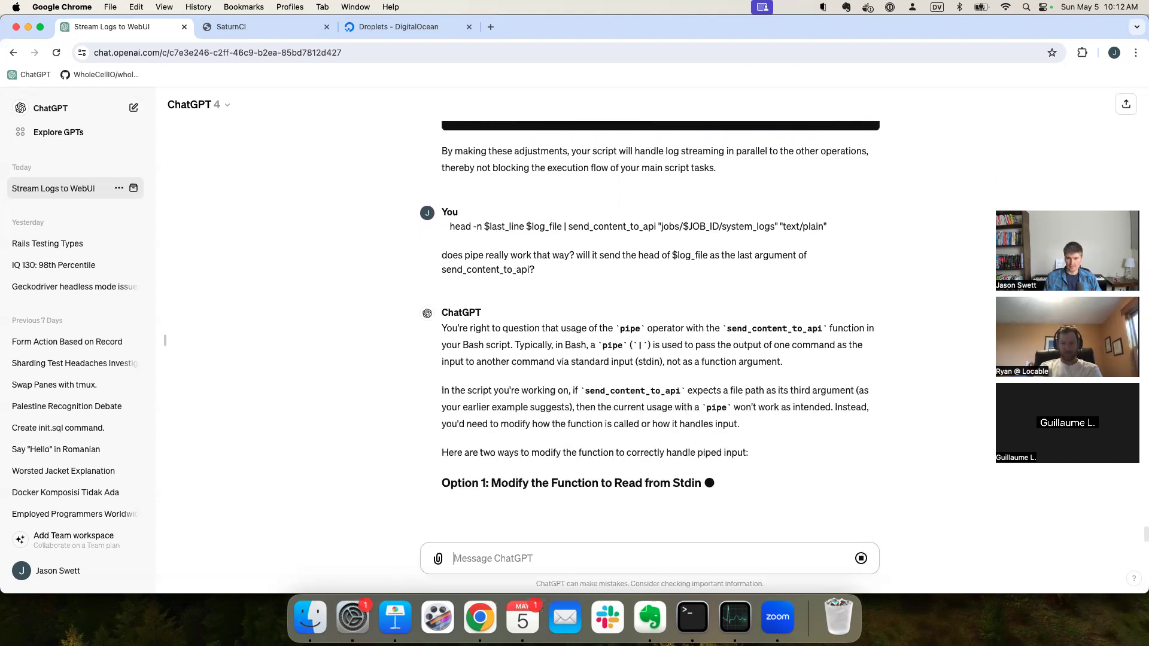
{"action": "scroll", "scroll_direction": "down", "scroll_amount": 3}
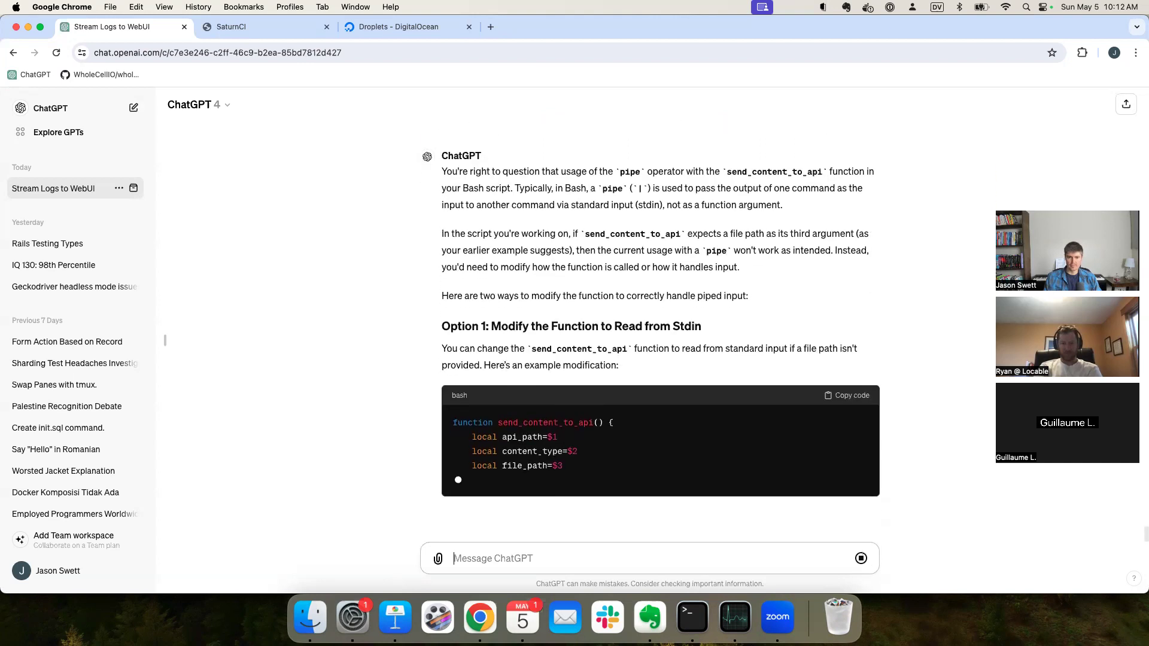
{"action": "scroll", "scroll_direction": "down", "scroll_amount": 3}
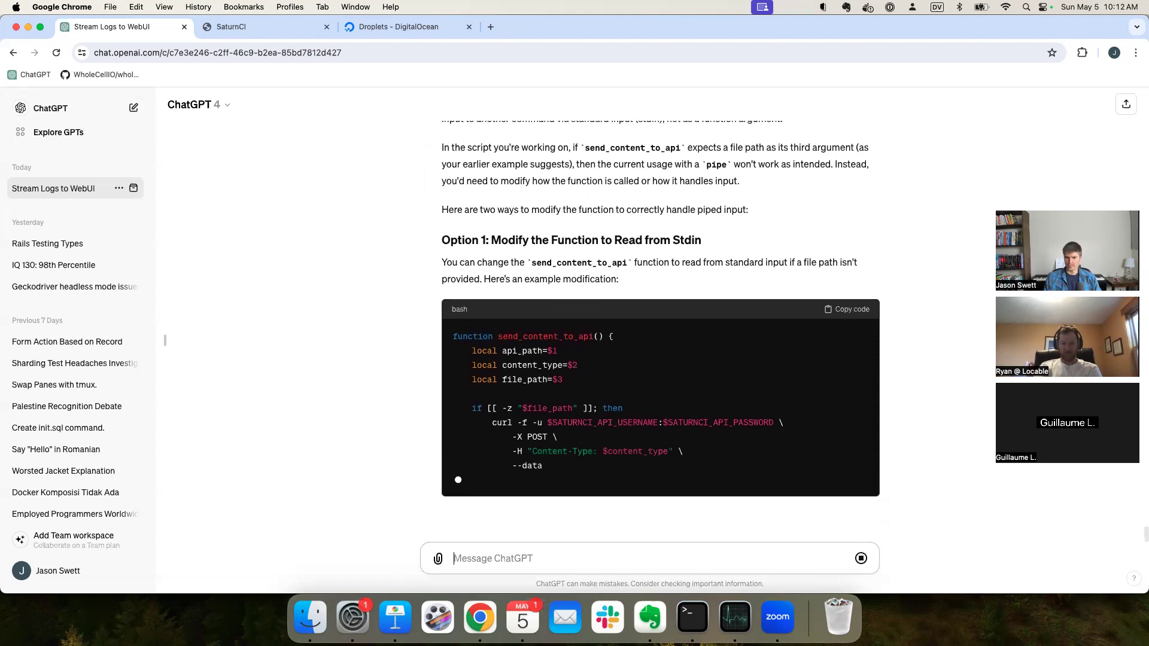
{"action": "scroll", "scroll_direction": "down", "scroll_amount": 3}
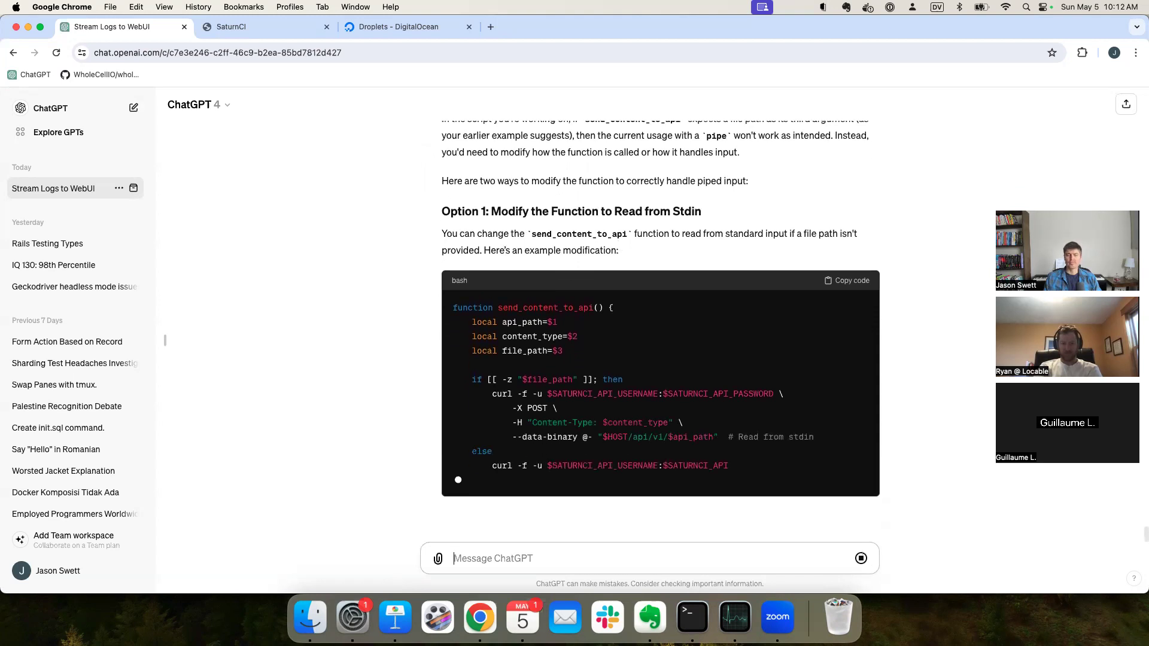
{"action": "scroll", "scroll_direction": "down", "scroll_amount": 3}
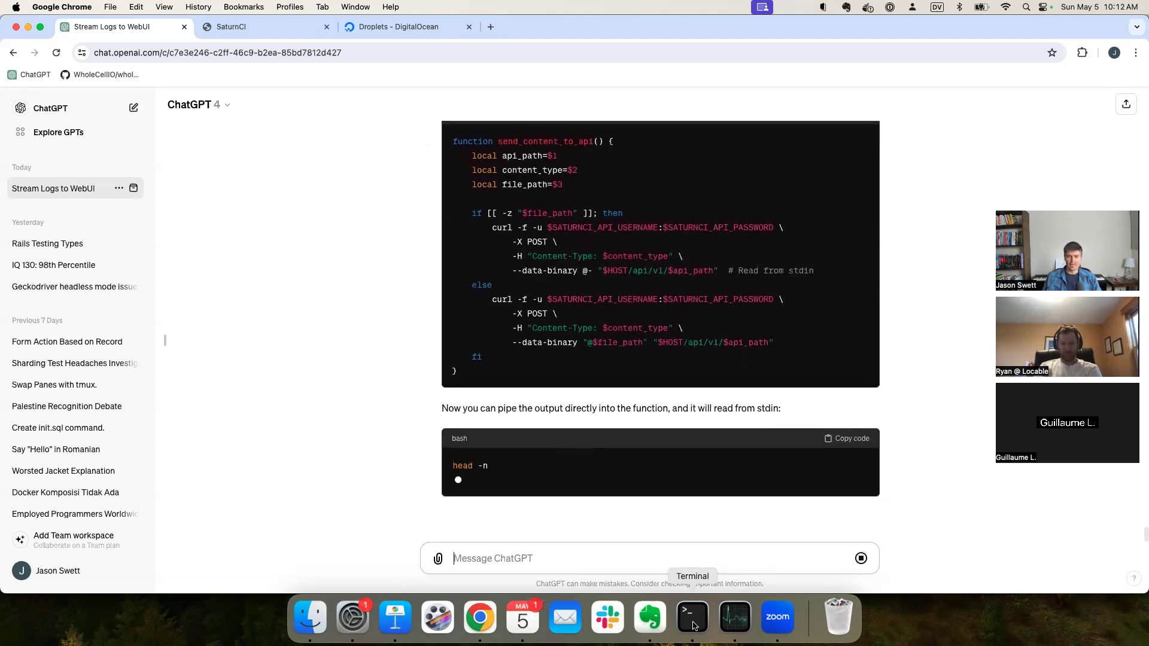
{"action": "left_click", "coordinate": [691, 616]}
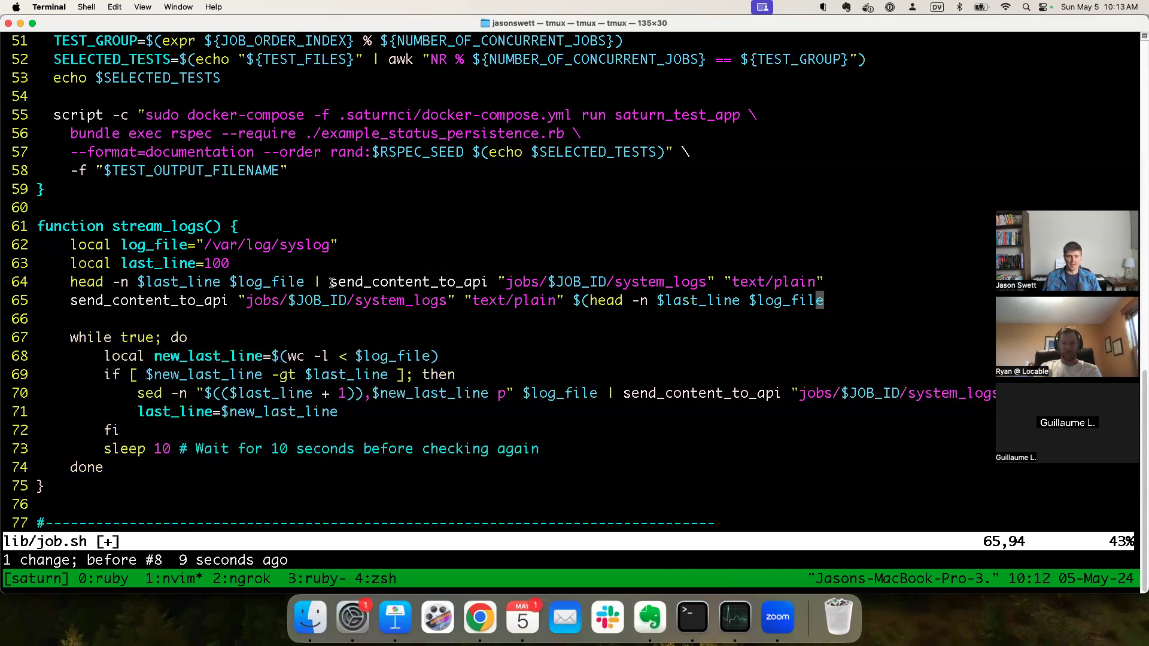
Step: Remove the piped send_content_to_api line, keeping the $(head …) argument version
{"action": "key", "text": "v"}
{"action": "type", "text": ")"}
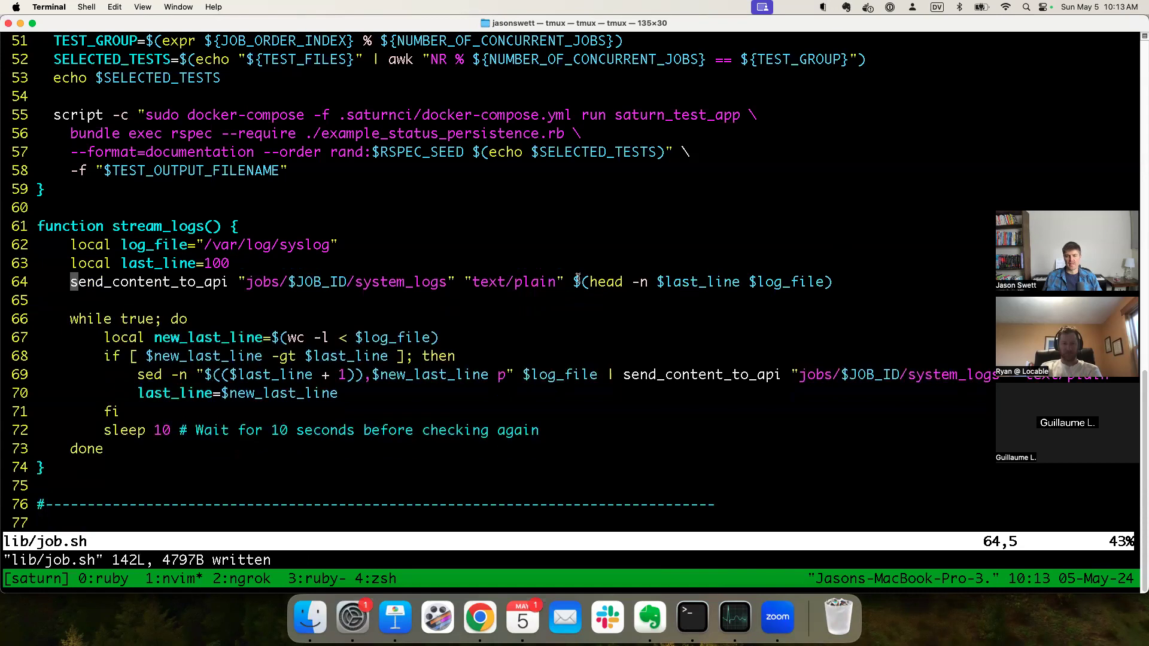
{"action": "key", "text": "v"}
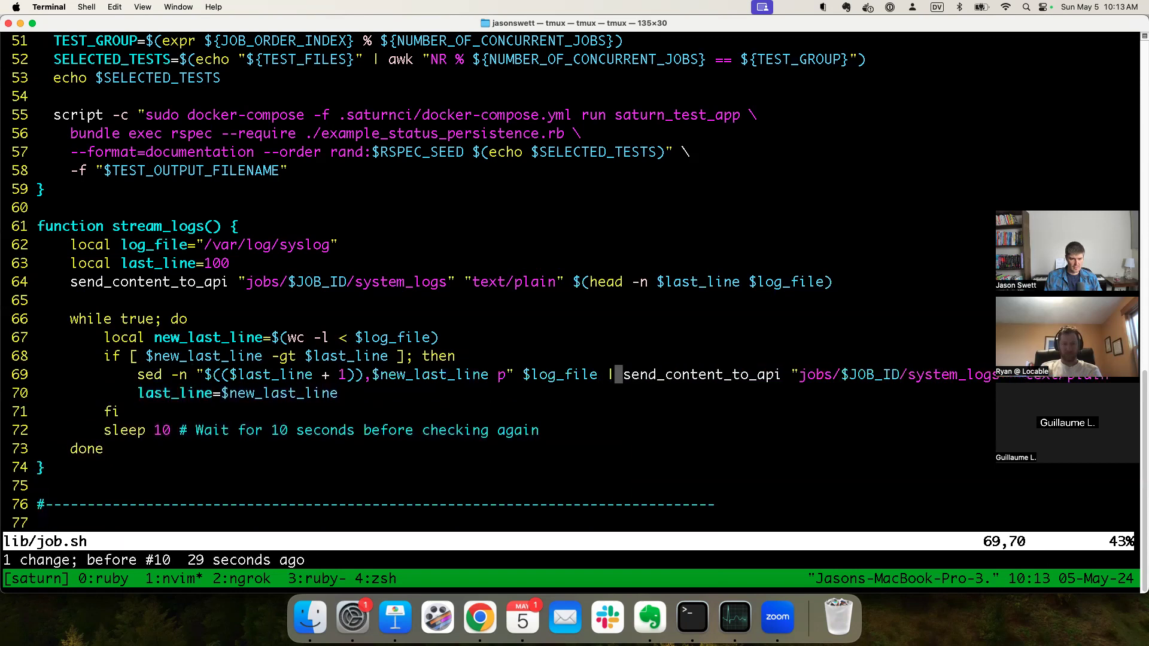
Step: Capture new syslog lines from sed in a content variable, pass it to send_content_to_api, and save
{"action": "key", "text": ":w"}
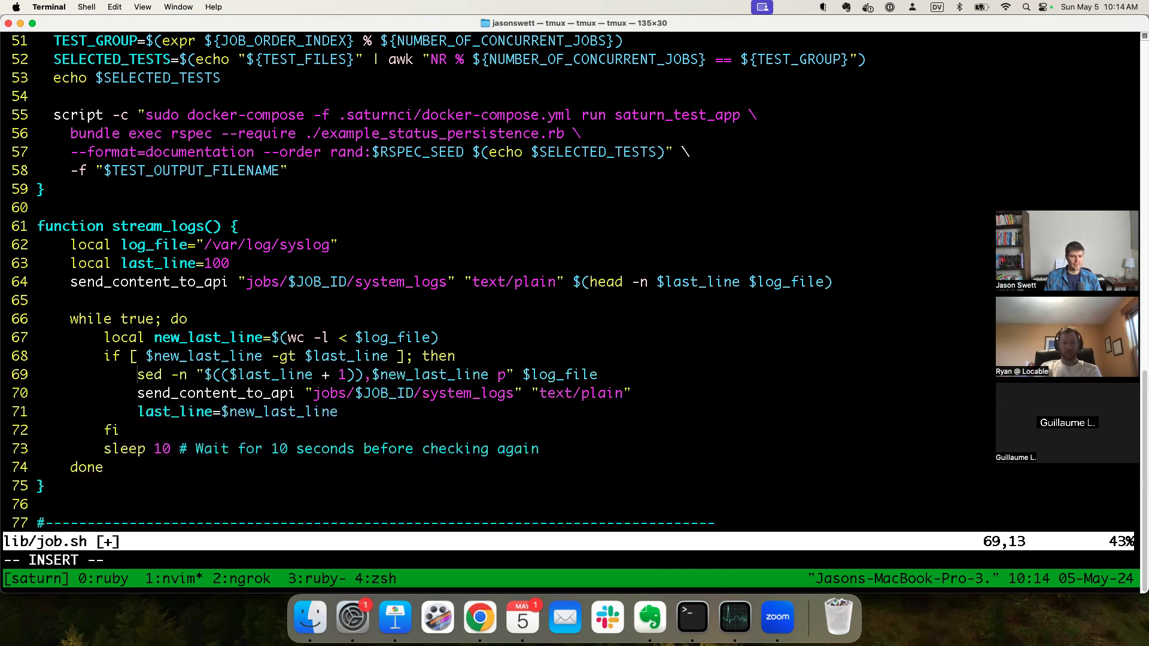
{"action": "type", "text": "content=$("}
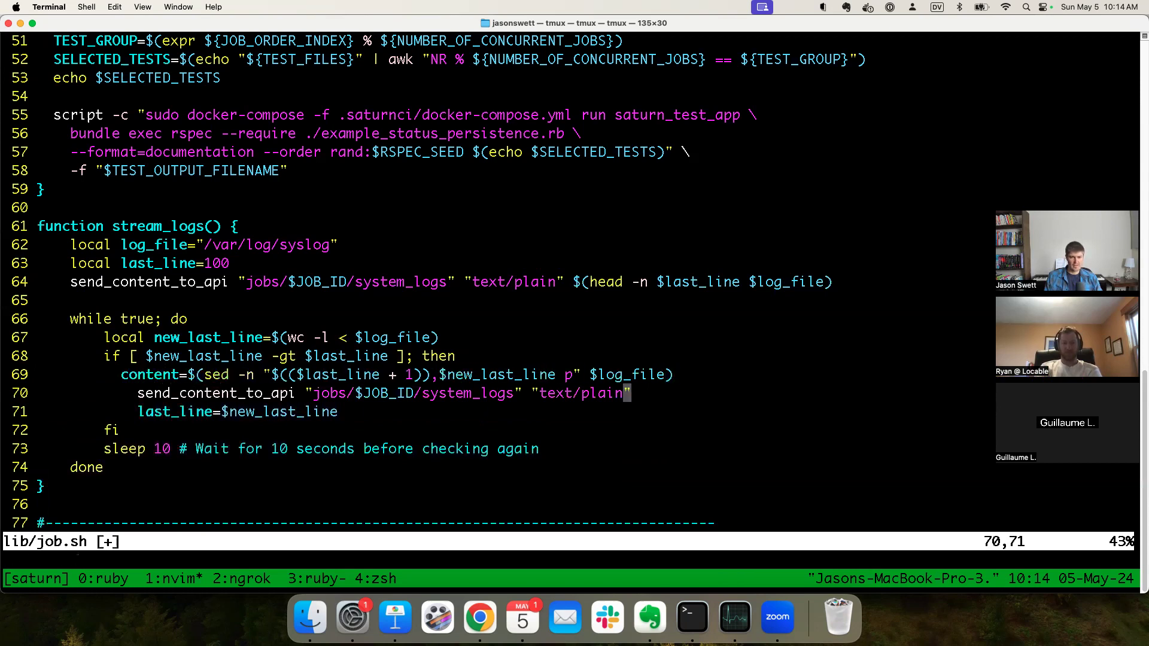
{"action": "type", "text": "content"}
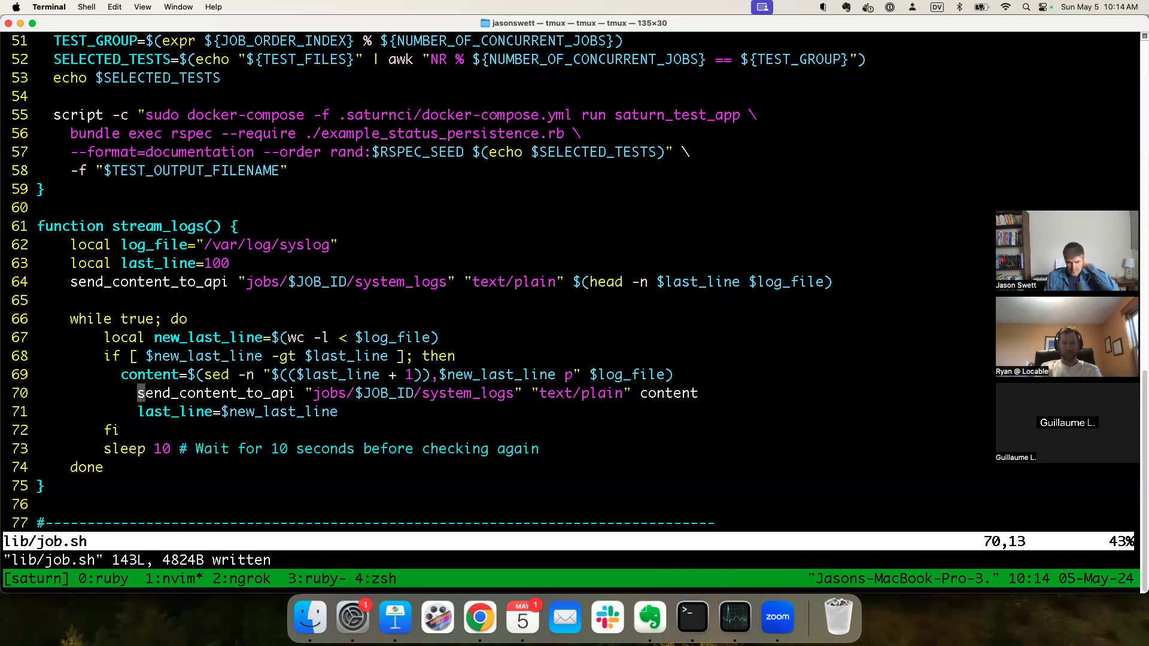
{"action": "key", "text": "up"}
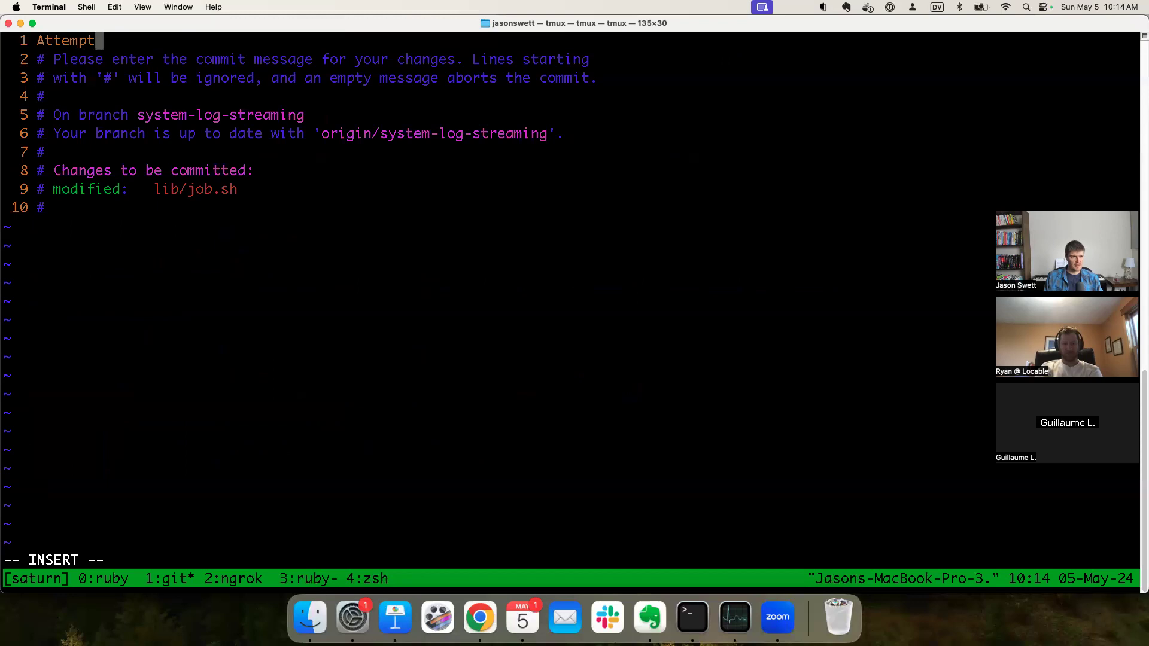
Step: Commit as 'Attempt to fix calls to send_content_to_api' and push the system-log-streaming branch
{"action": "type", "text": "to fix call"}
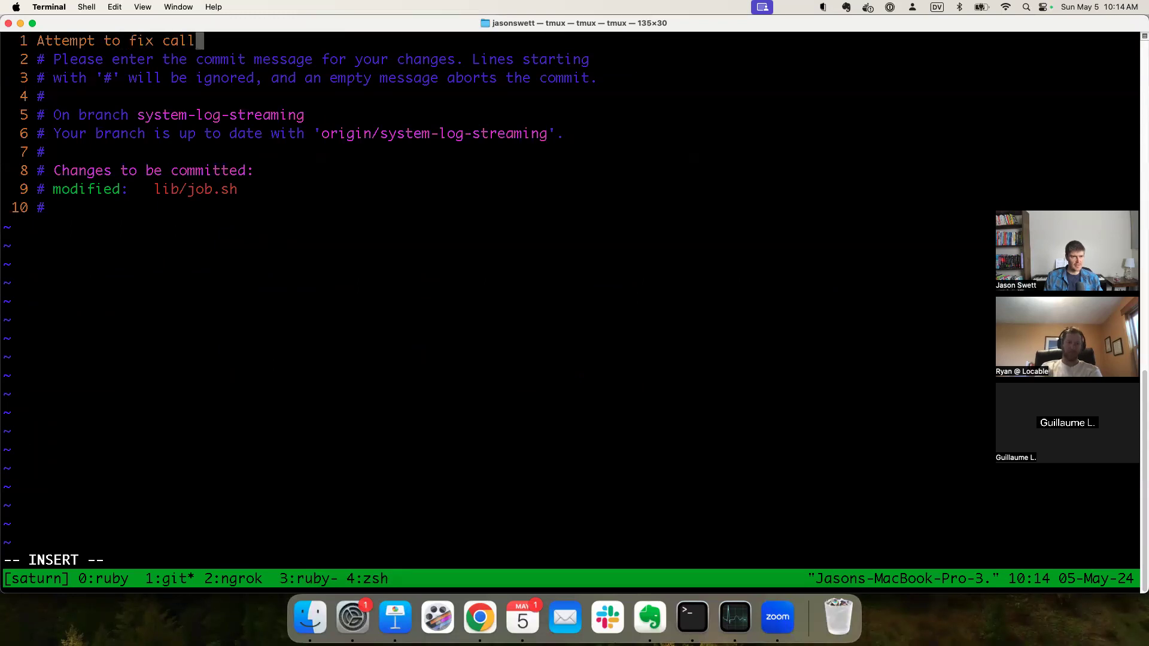
{"action": "type", "text": "s to send_content"}
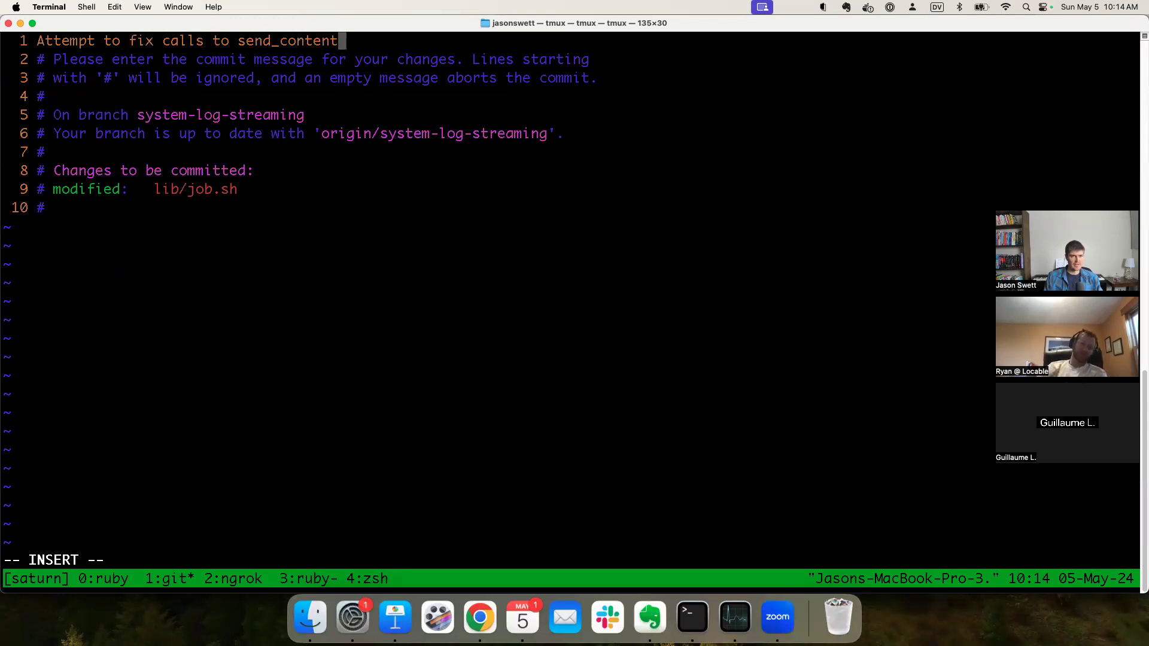
{"action": "type", "text": "_to_api"}
{"action": "type", "text": "gp"}
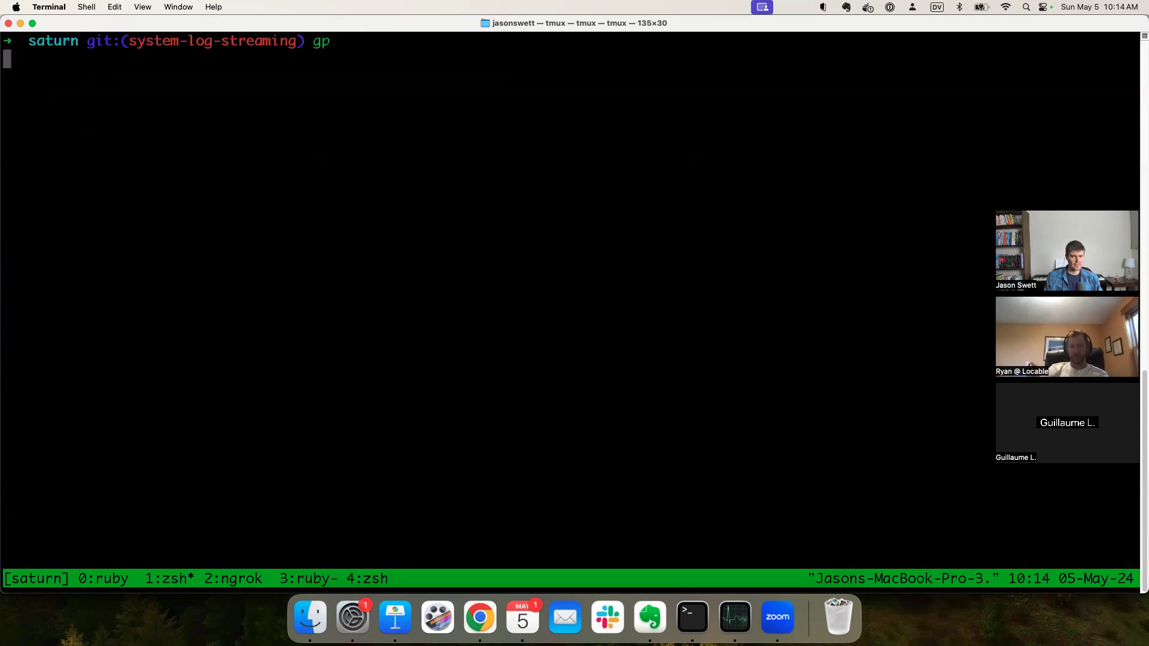
{"action": "key", "text": "Return"}
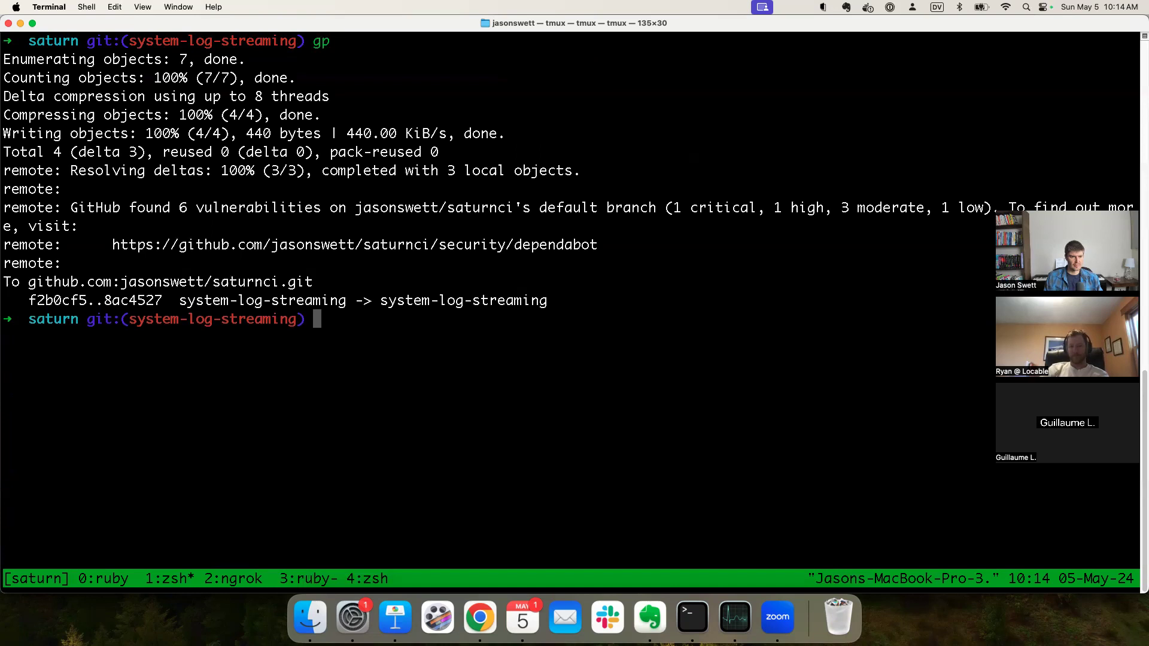
Step: Open the 'Attempt to fix calls to send_content_to_api' build's Events, showing only job_machine_requested
{"action": "left_click", "coordinate": [479, 617]}
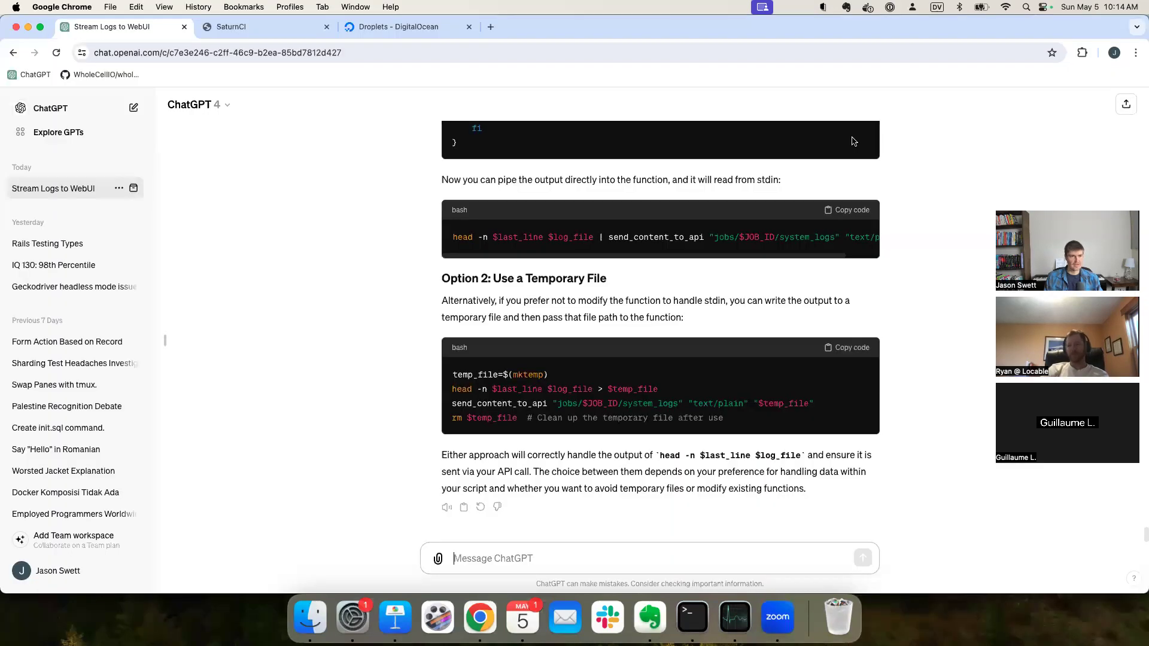
{"action": "left_click", "coordinate": [264, 26]}
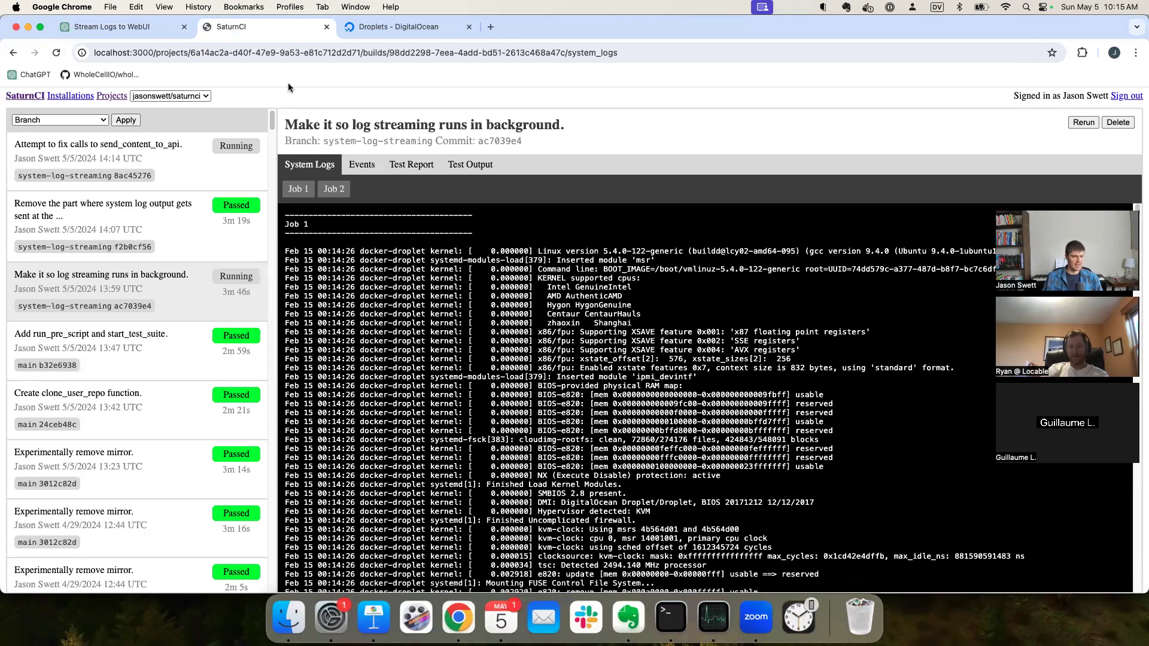
{"action": "left_click", "coordinate": [470, 164]}
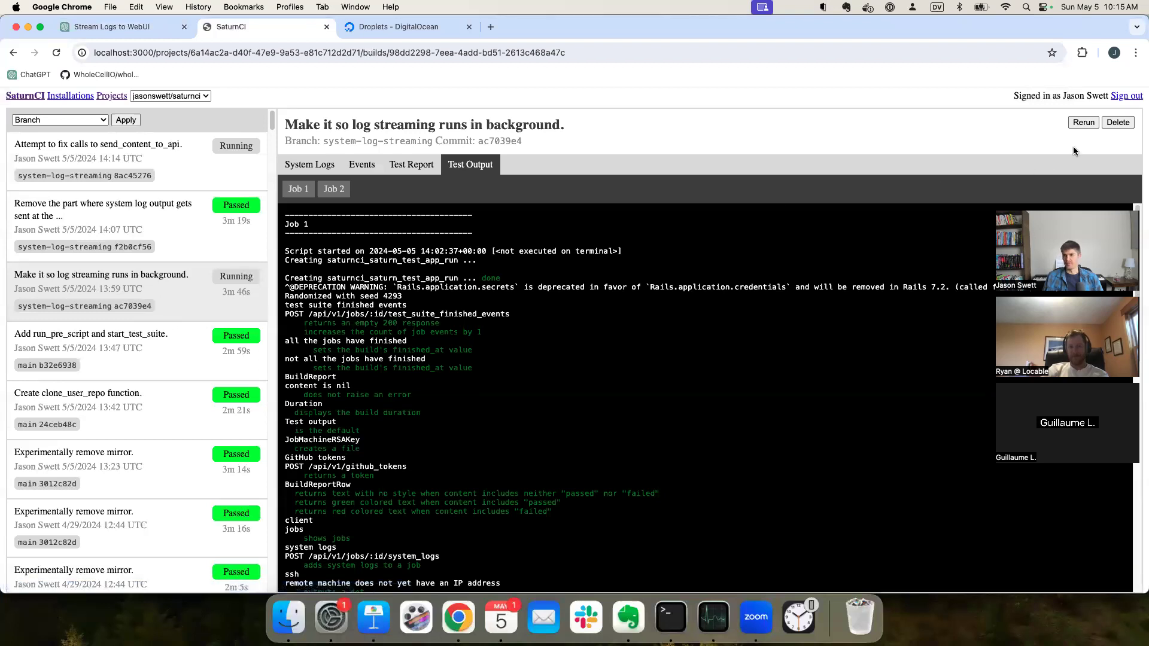
{"action": "left_click", "coordinate": [97, 144]}
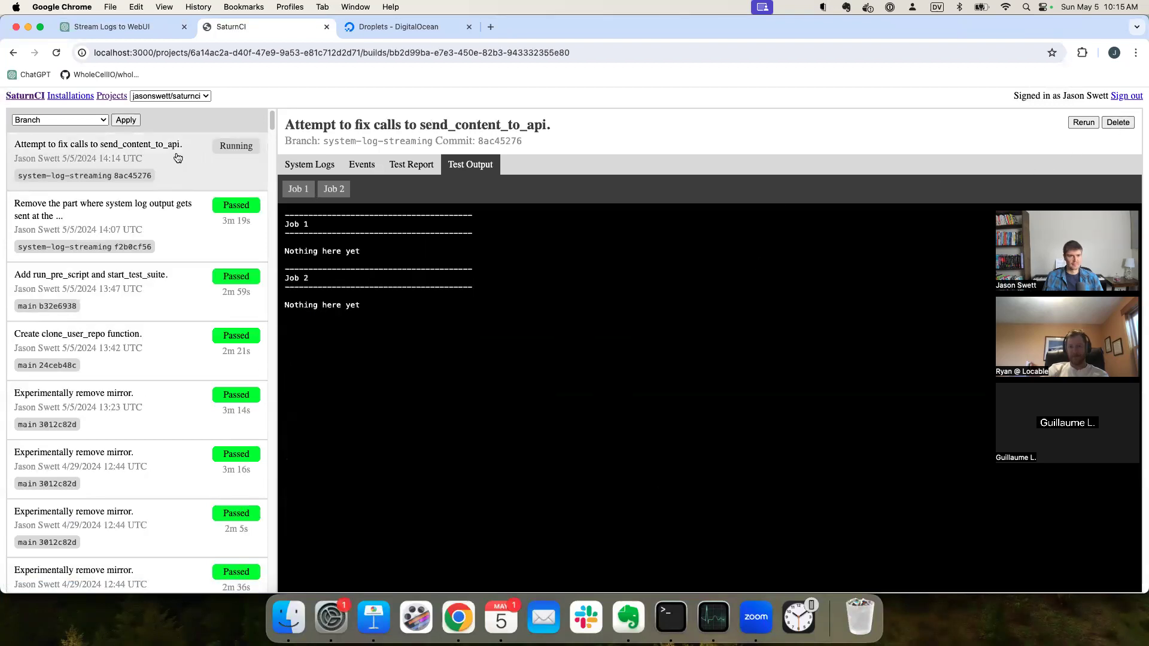
{"action": "mouse_move", "coordinate": [707, 202]}
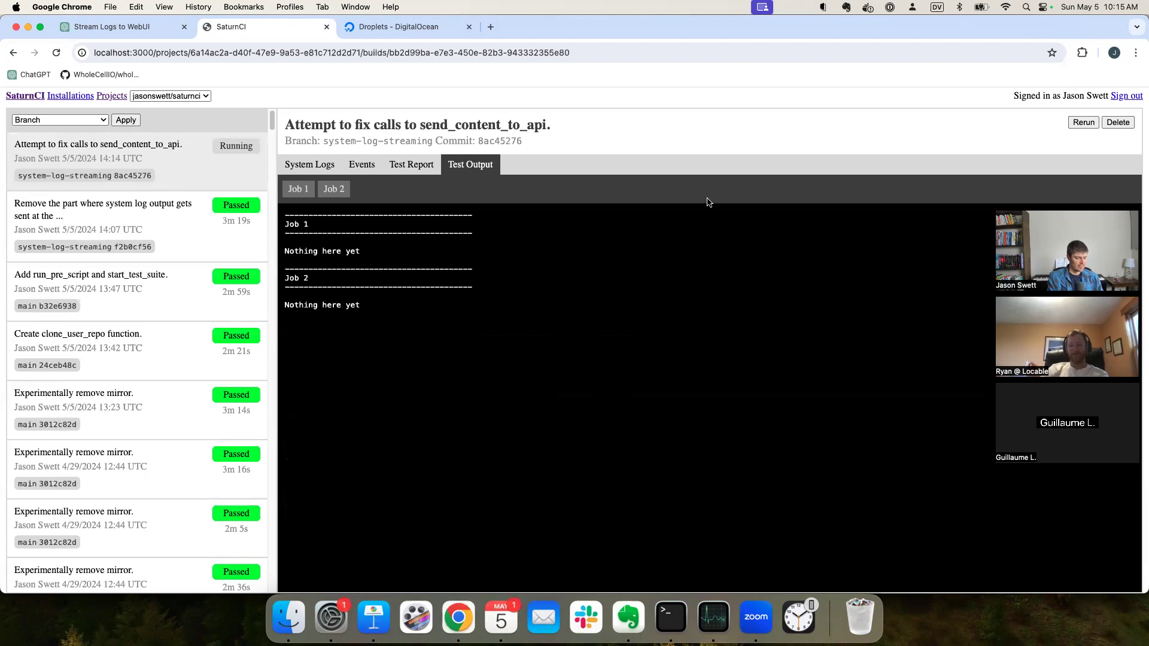
{"action": "mouse_move", "coordinate": [574, 162]}
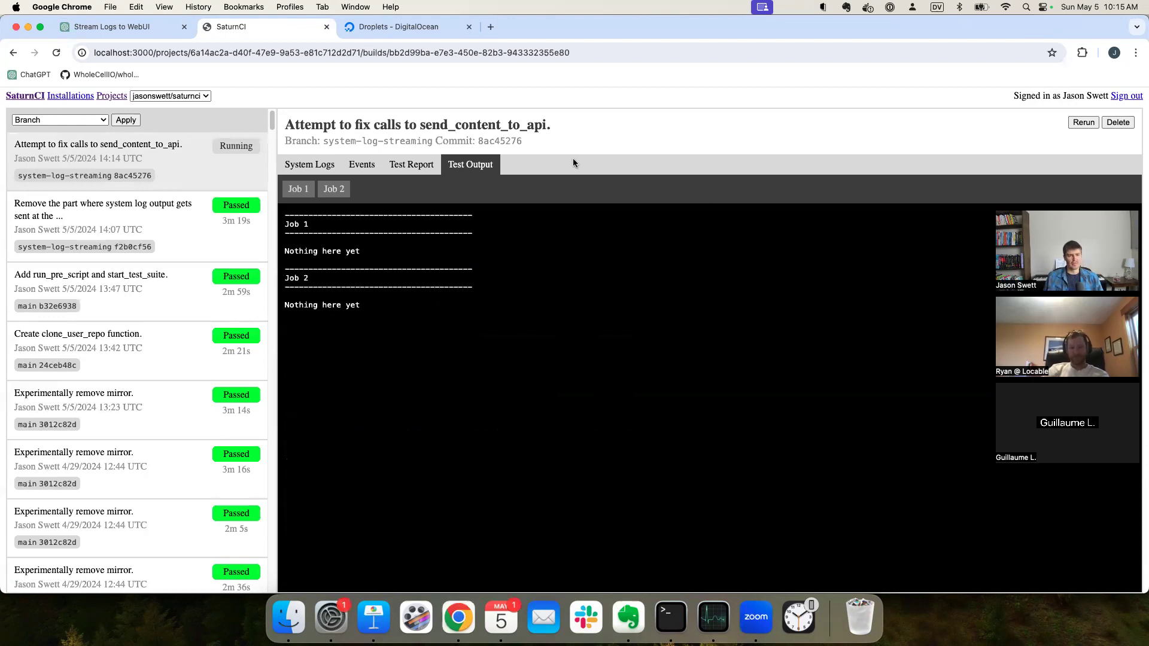
{"action": "left_click", "coordinate": [362, 164]}
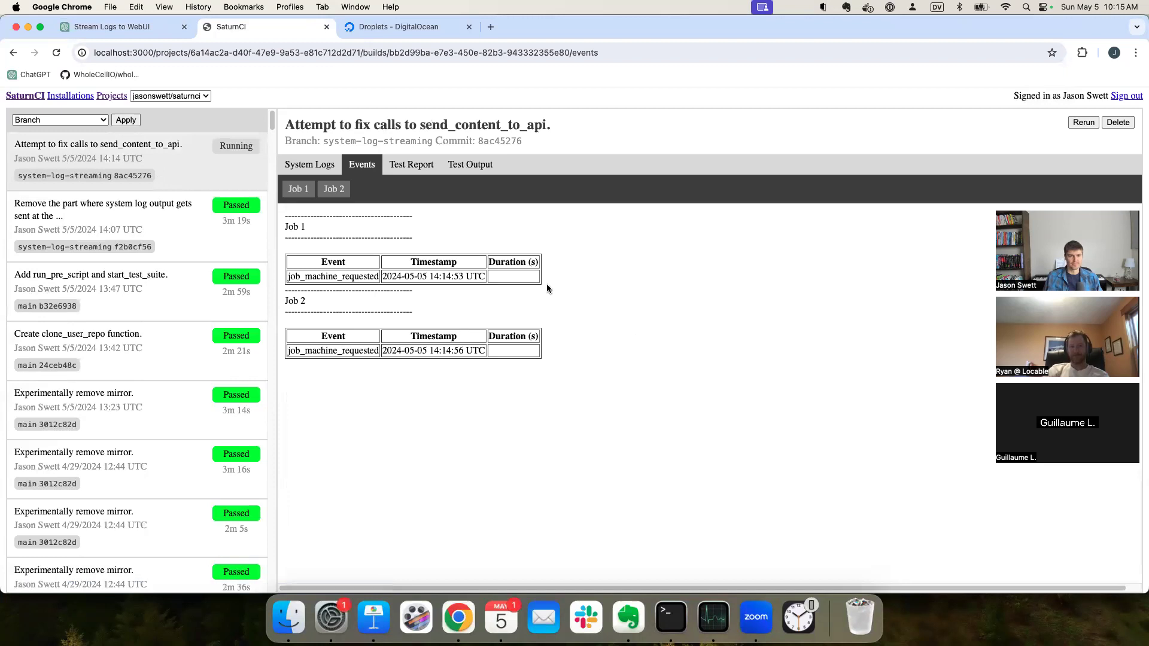
{"action": "mouse_move", "coordinate": [700, 316]}
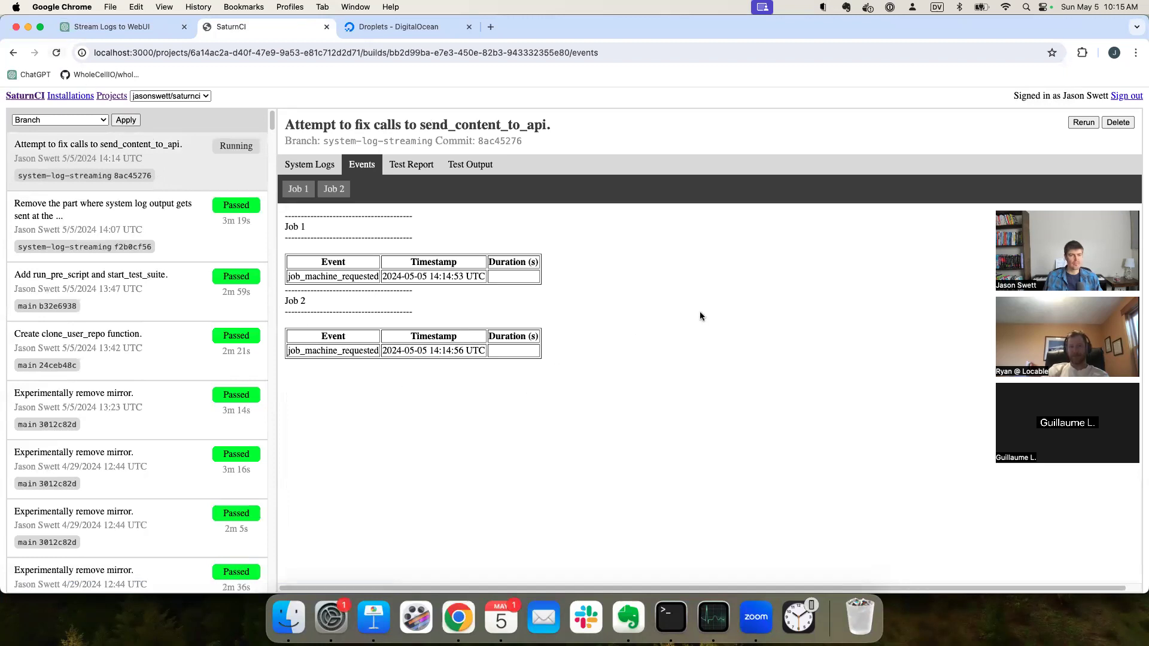
{"action": "mouse_move", "coordinate": [640, 338]}
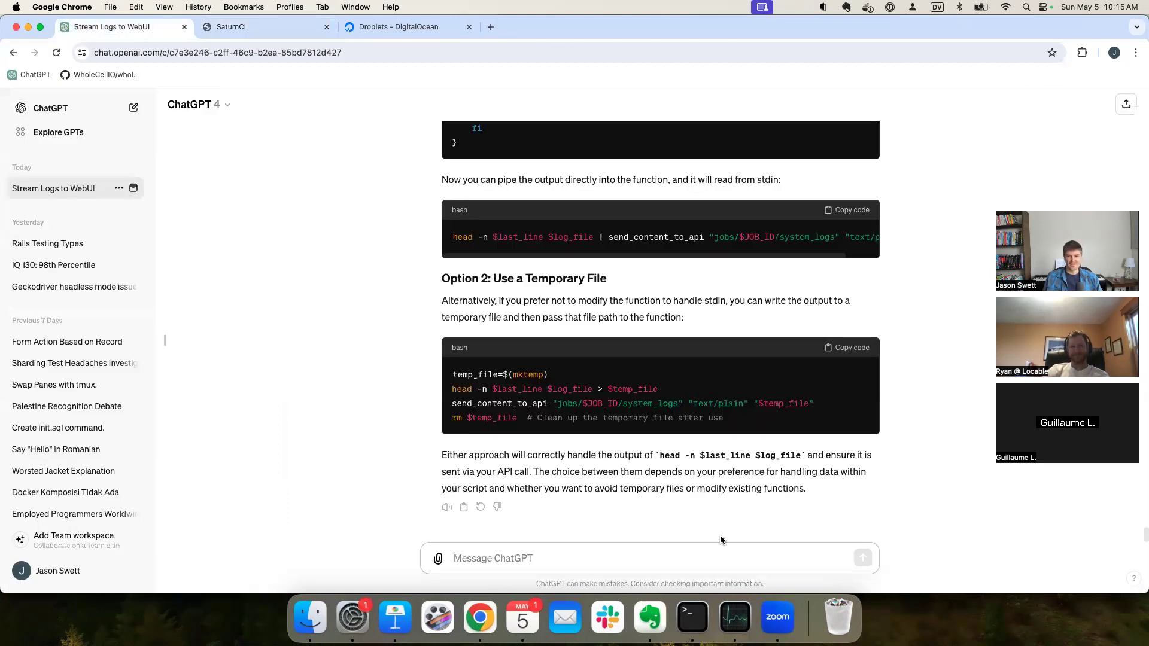
{"action": "mouse_move", "coordinate": [334, 411]}
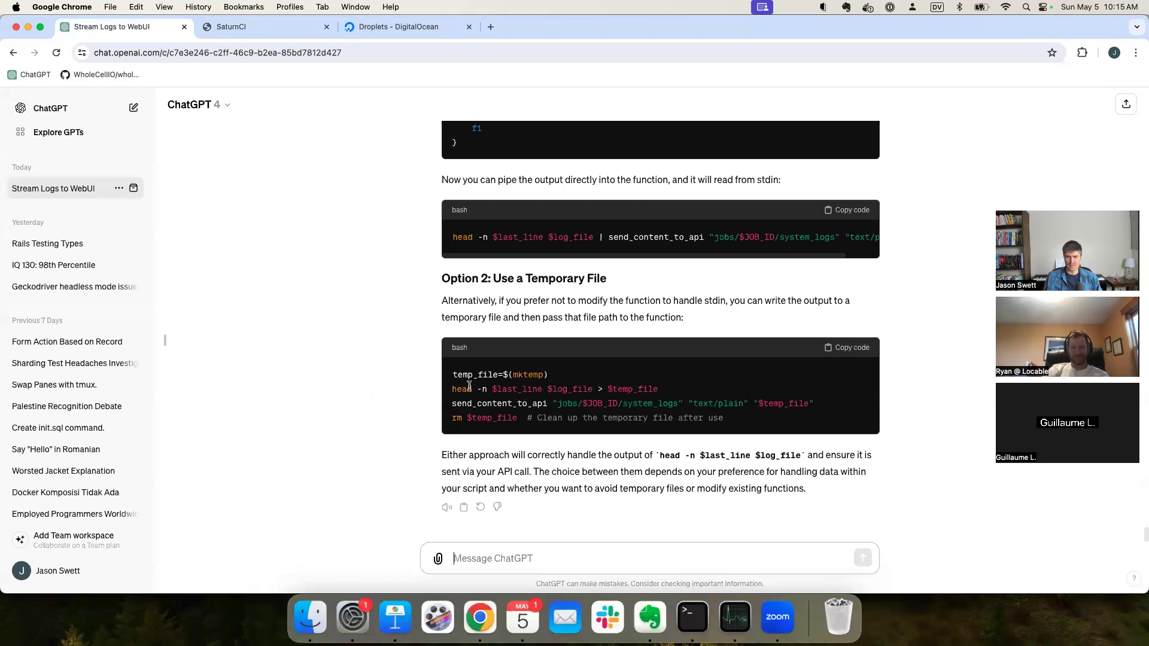
{"action": "scroll", "scroll_direction": "up", "scroll_amount": 3}
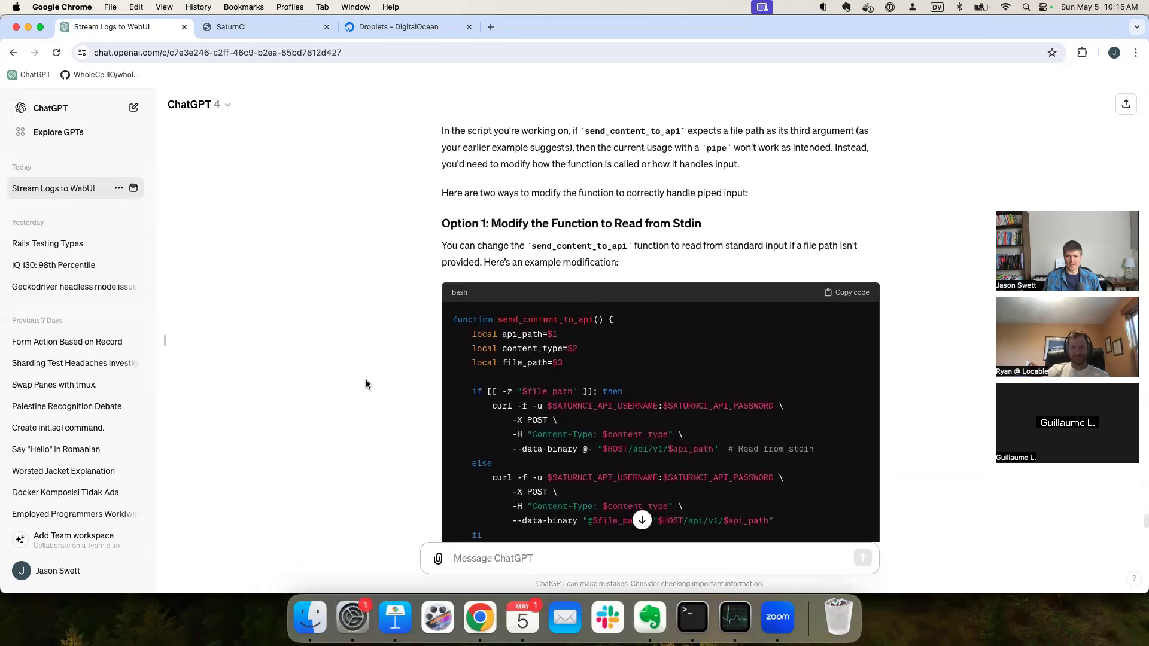
{"action": "scroll", "scroll_direction": "down", "scroll_amount": 3}
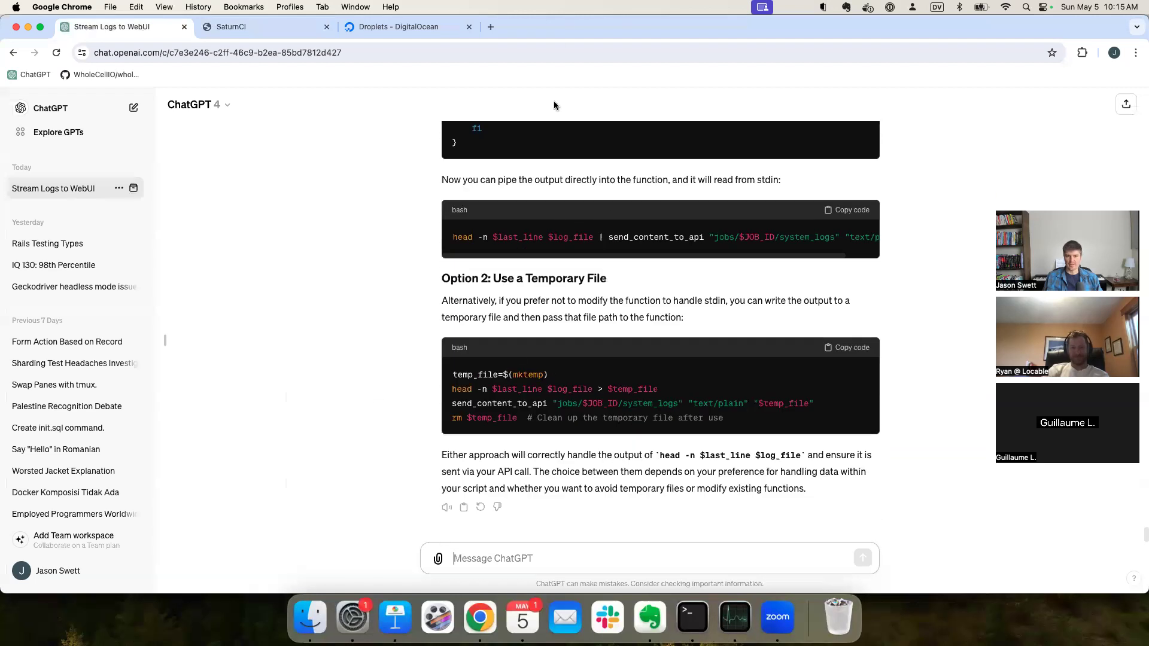
{"action": "left_click", "coordinate": [689, 616]}
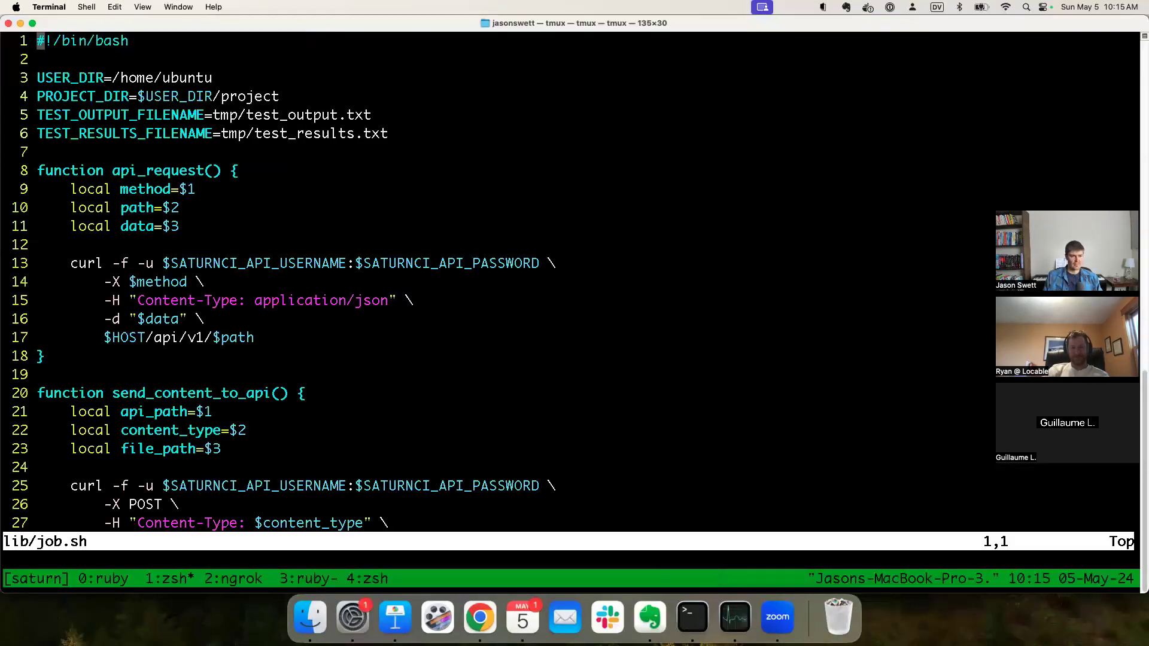
Step: Scroll lib/job.sh down to stream_logs and select the sed expression on line 69
{"action": "scroll", "scroll_direction": "down", "scroll_amount": 3}
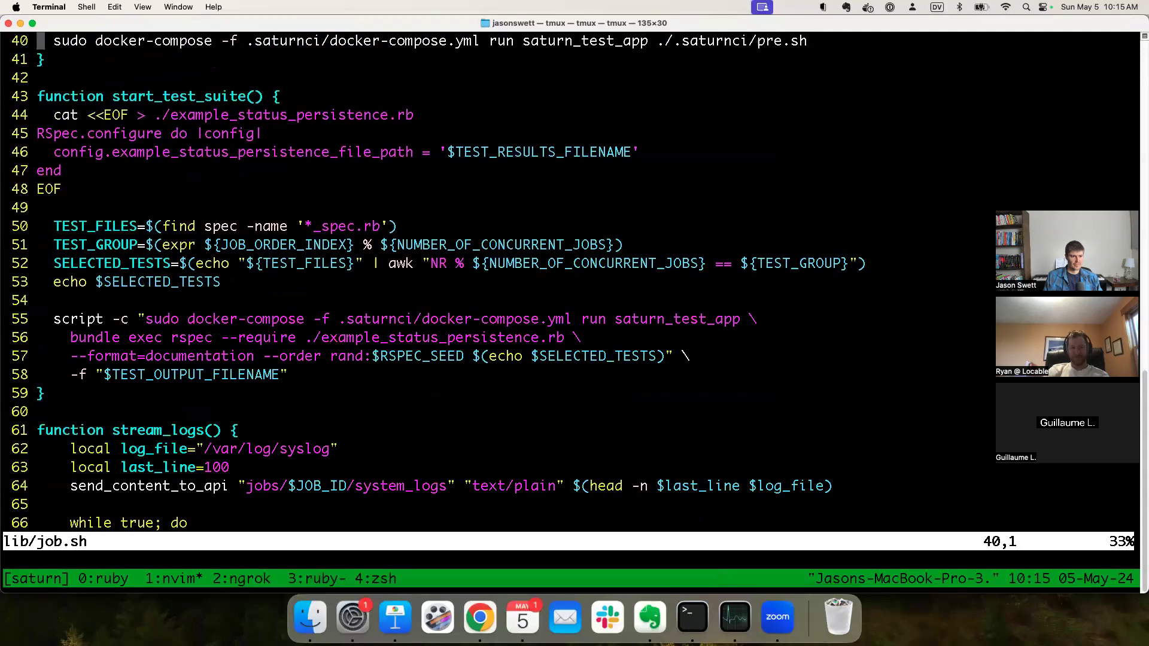
{"action": "scroll", "scroll_direction": "down", "scroll_amount": 3}
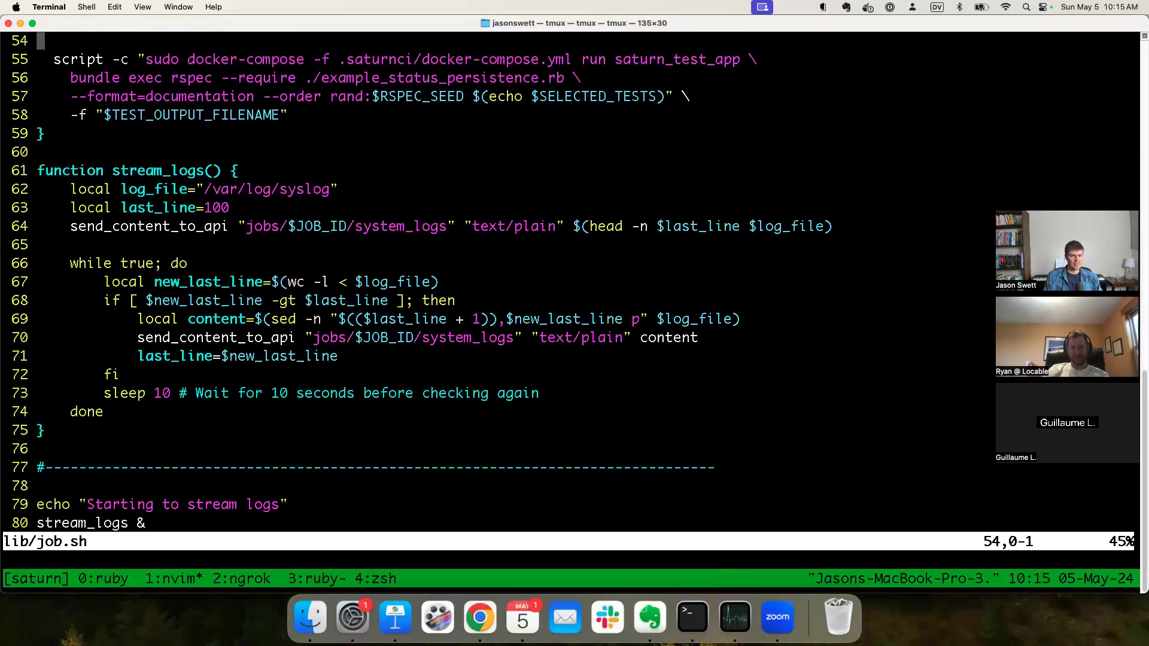
{"action": "scroll", "scroll_direction": "down", "scroll_amount": 3}
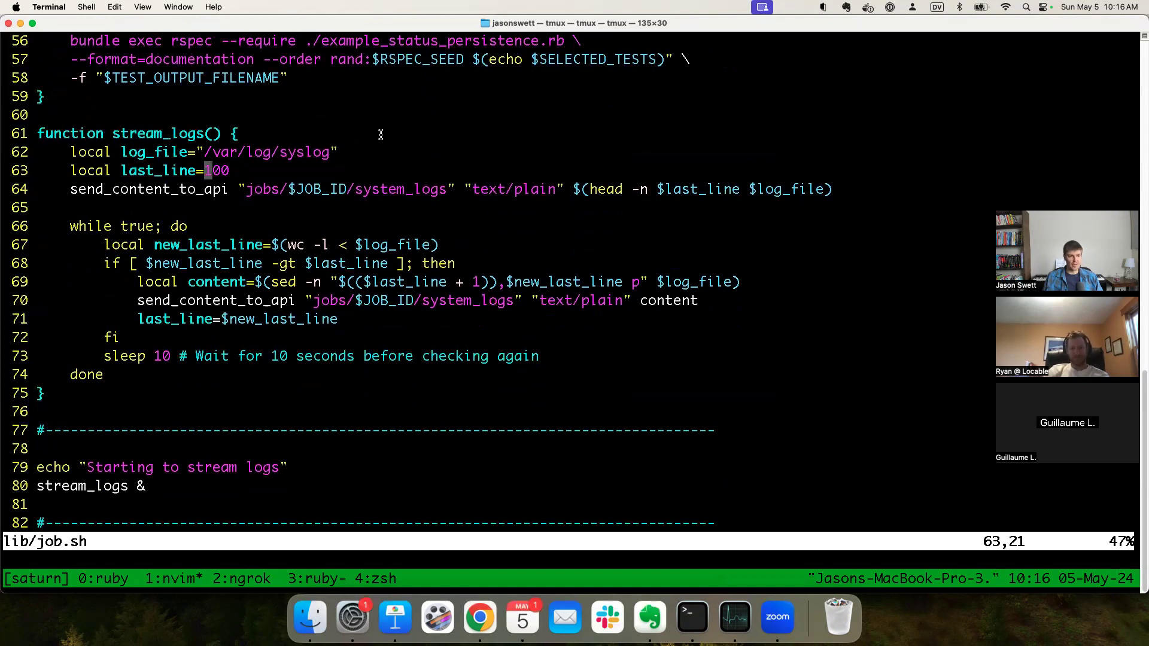
{"action": "mouse_move", "coordinate": [51, 262]}
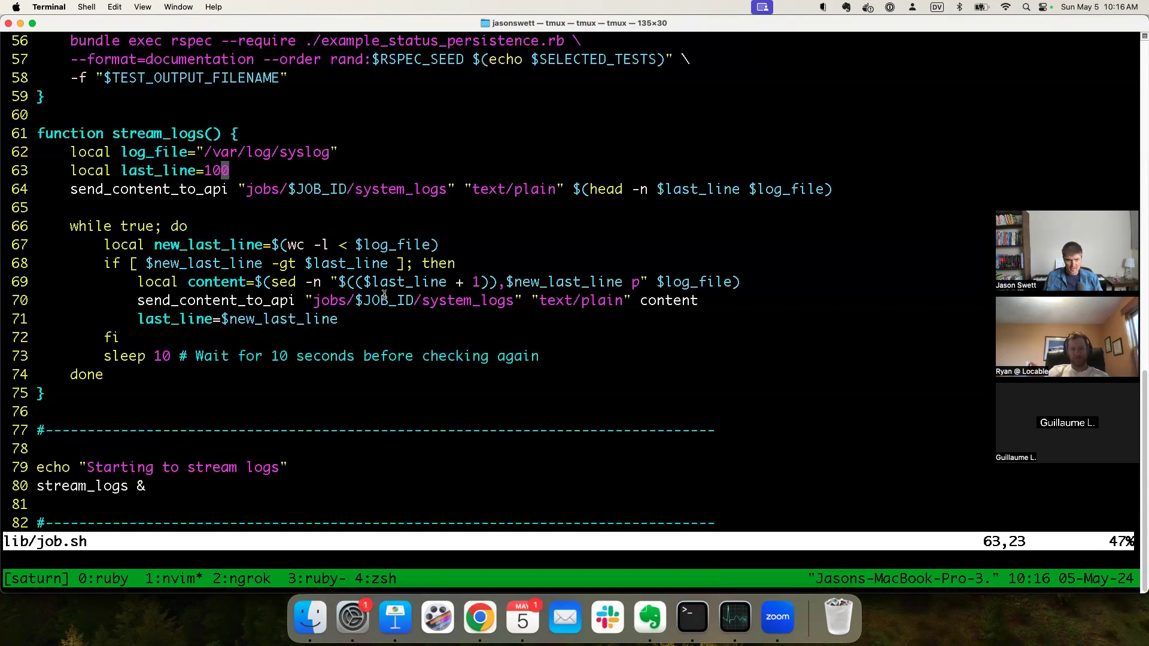
{"action": "key", "text": "v"}
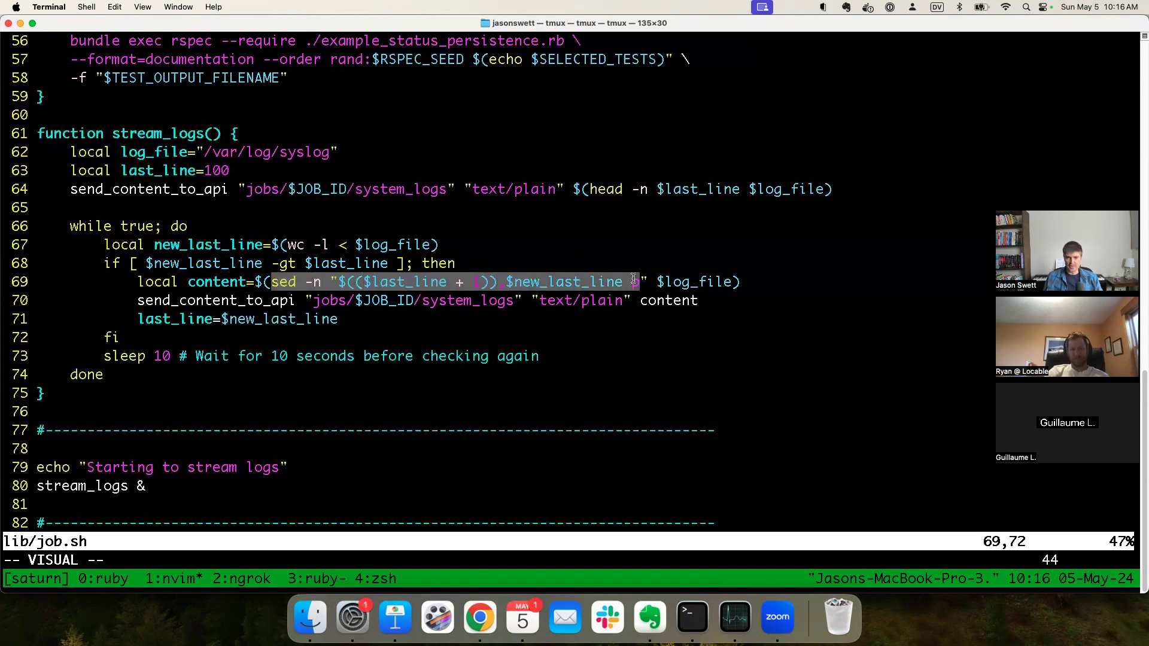
{"action": "key", "text": "escape"}
{"action": "type", "text": ","}
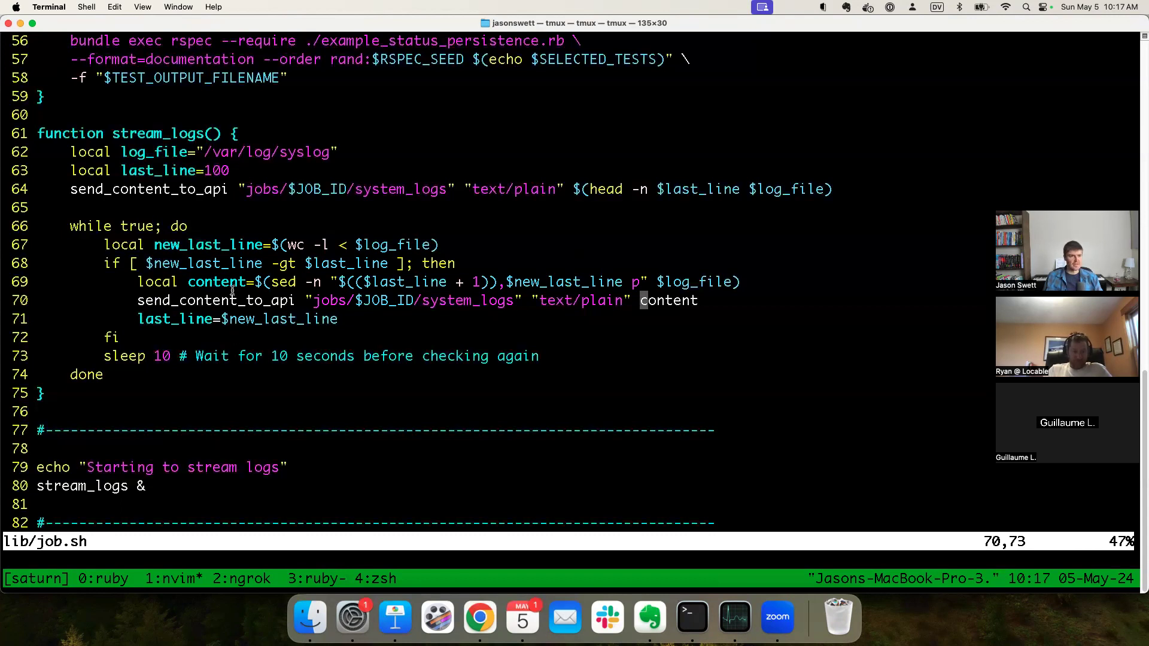
{"action": "left_click", "coordinate": [479, 617]}
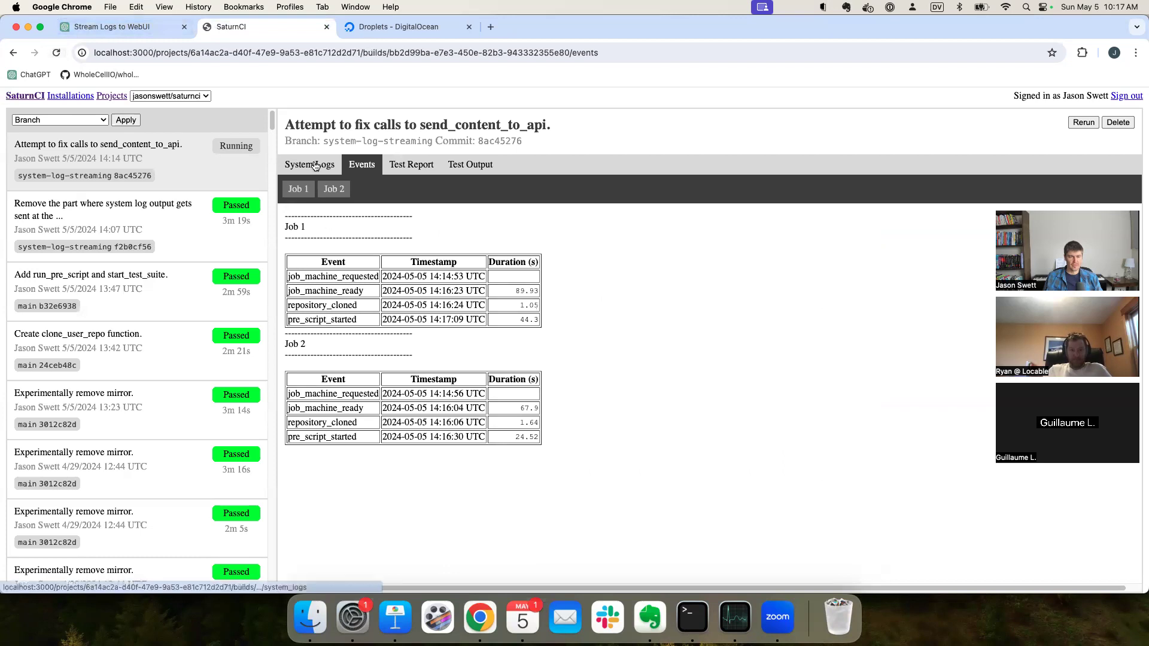
Step: View the build's System Logs tab, still empty for both jobs, then return to Terminal
{"action": "left_click", "coordinate": [310, 164]}
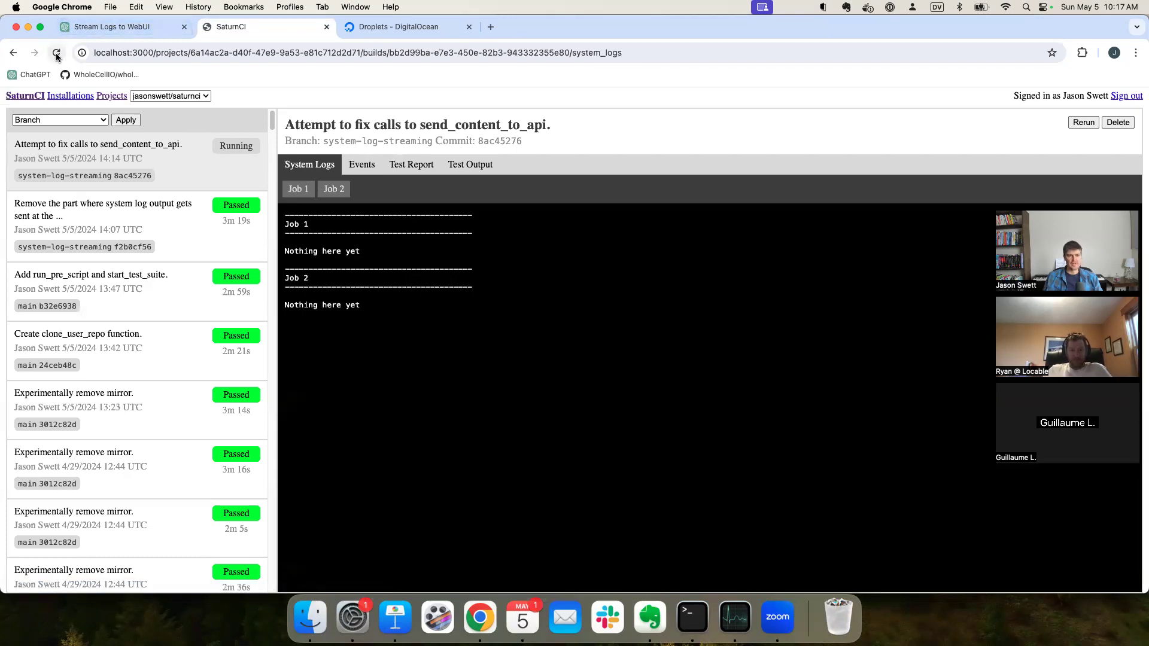
{"action": "mouse_move", "coordinate": [689, 616]}
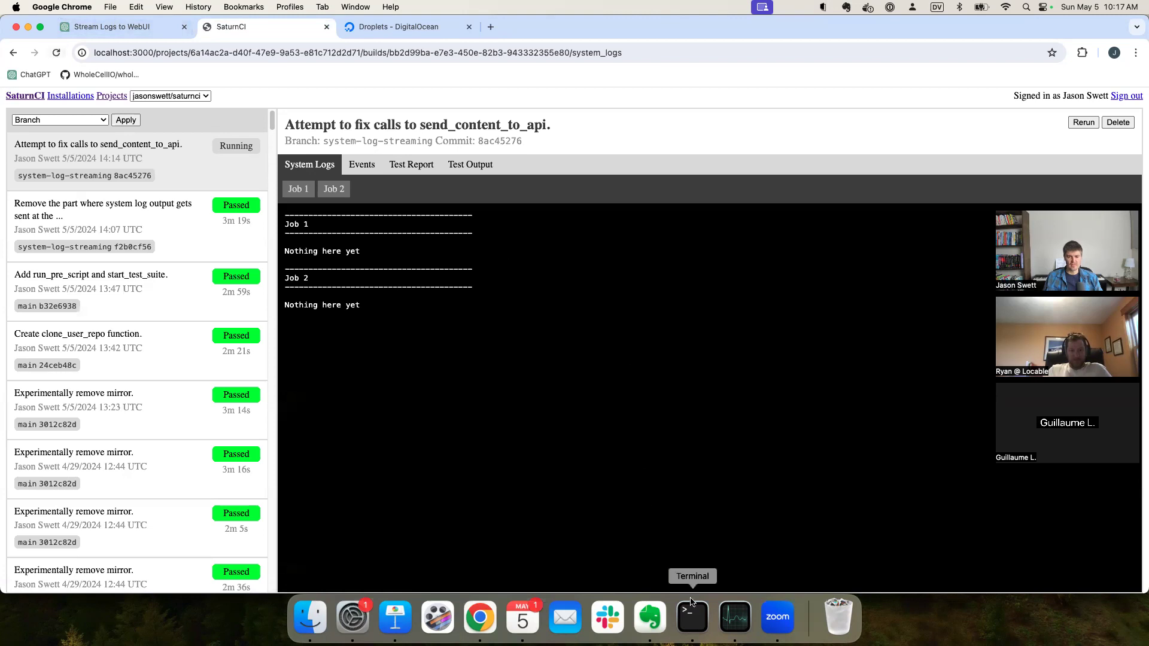
{"action": "left_click", "coordinate": [689, 616]}
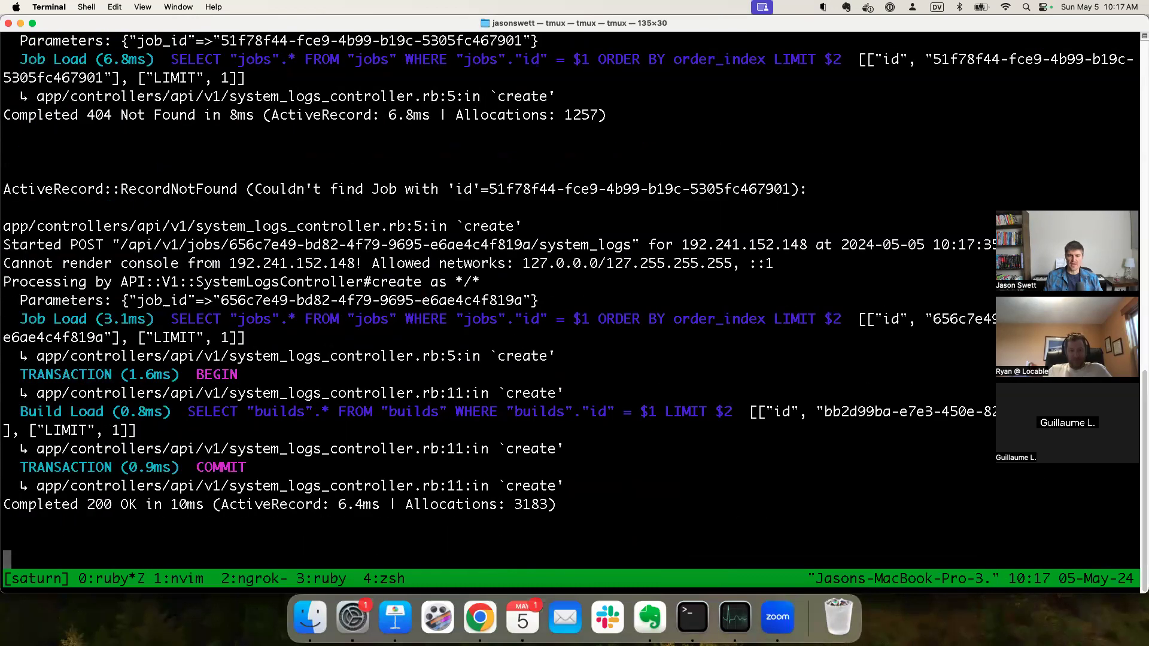
Step: Scroll the Rails server log to the system_logs requests, one 404 and one succeeding
{"action": "scroll", "scroll_direction": "down", "scroll_amount": 3}
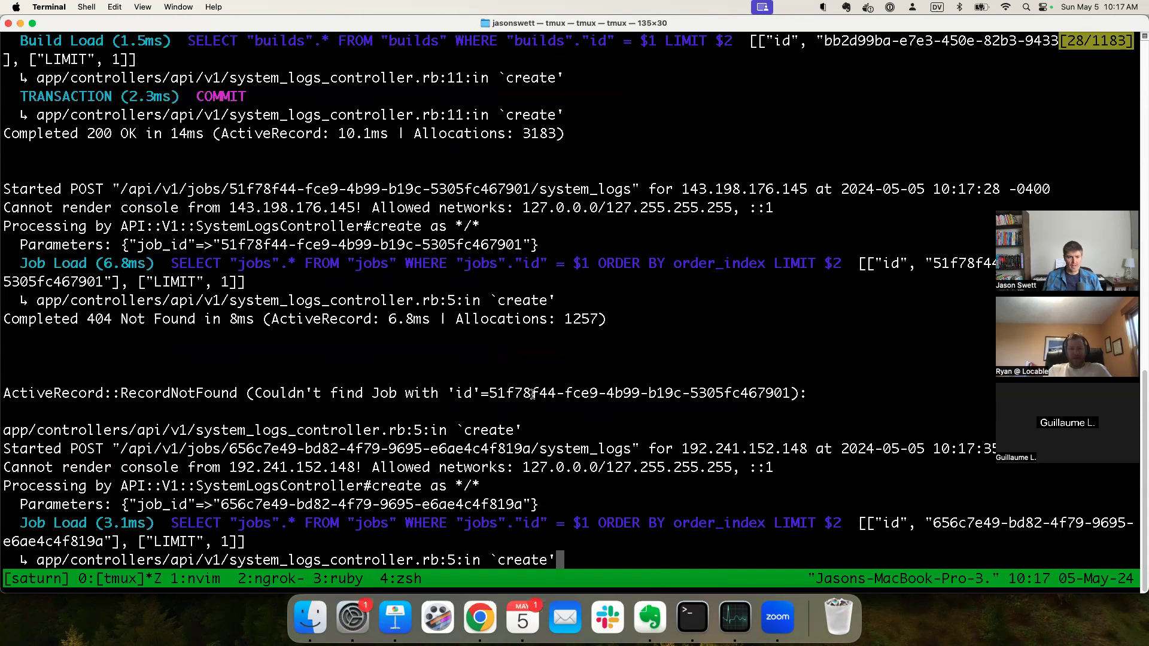
{"action": "mouse_move", "coordinate": [535, 385]}
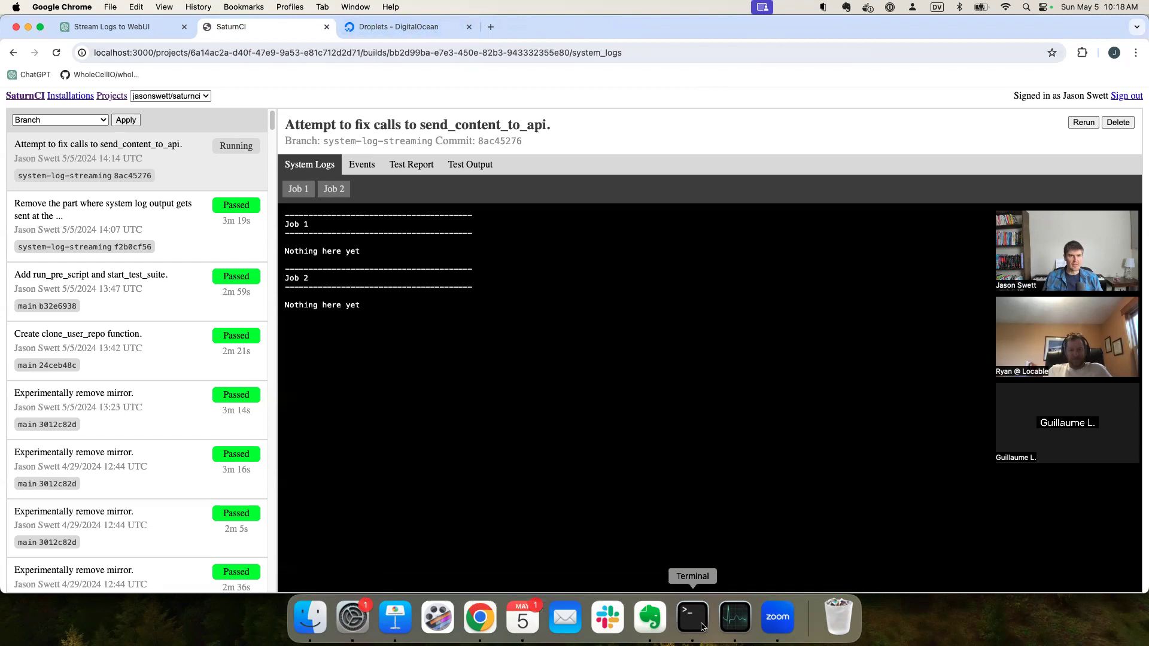
Step: Search lib/job.sh for job_id, reaching JOB_ID in both stream_logs system_logs API calls
{"action": "left_click", "coordinate": [691, 617]}
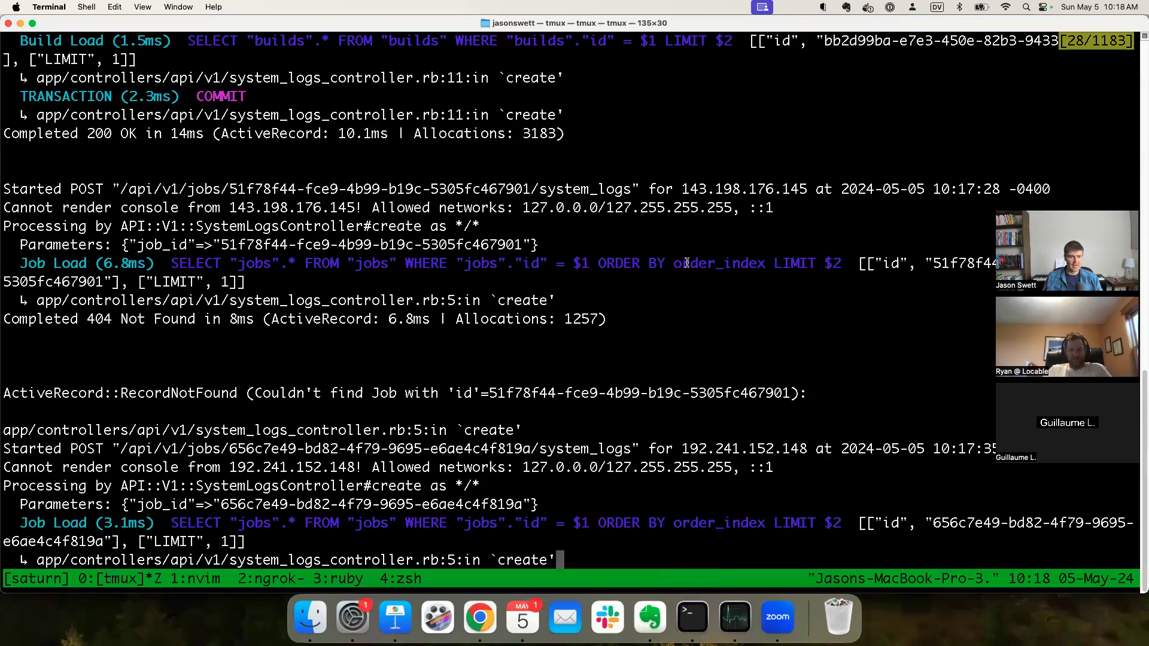
{"action": "scroll", "scroll_direction": "down", "scroll_amount": 3}
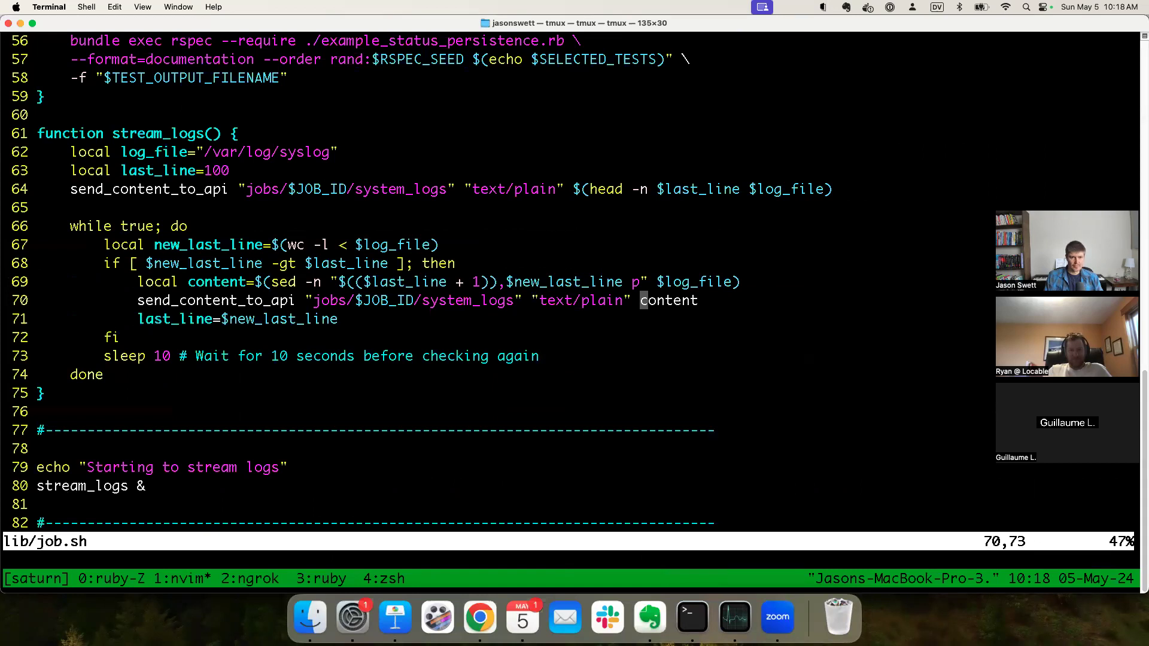
{"action": "key", "text": "/"}
{"action": "type", "text": "/job_id"}
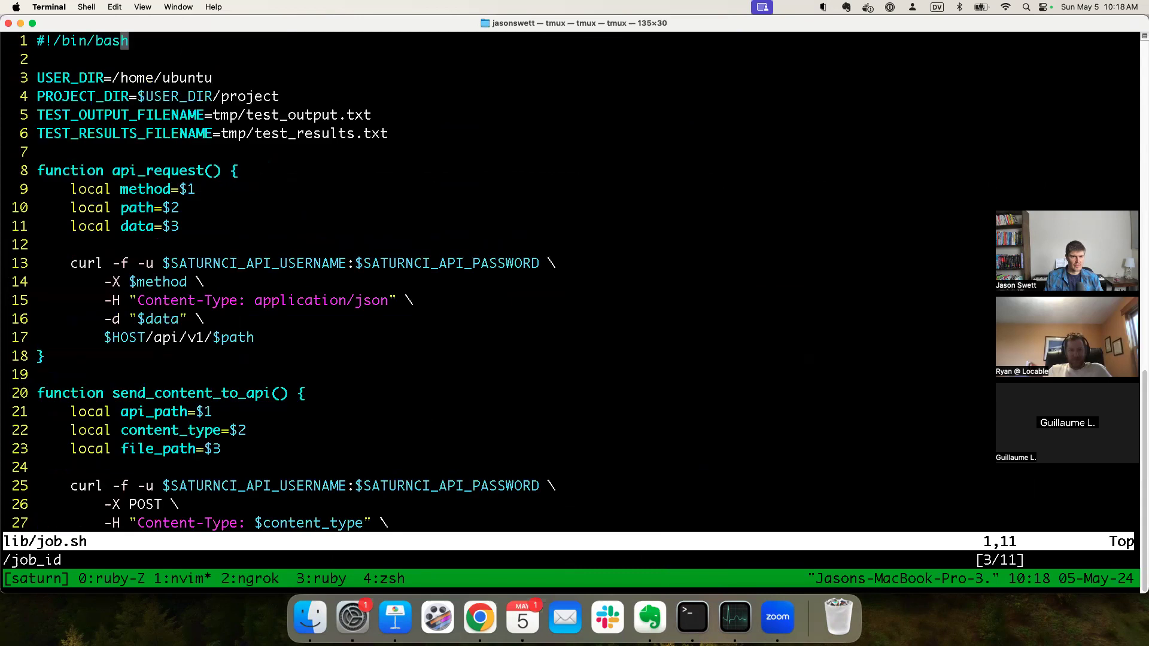
{"action": "scroll", "scroll_direction": "down", "scroll_amount": 3}
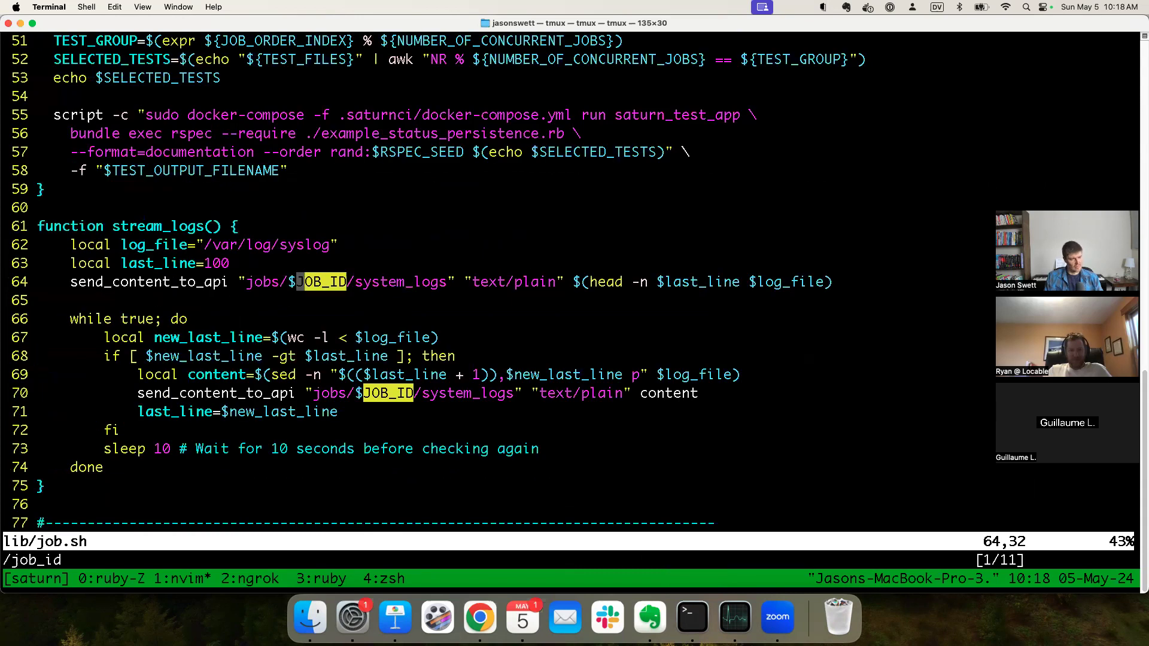
{"action": "scroll", "scroll_direction": "down", "scroll_amount": 3}
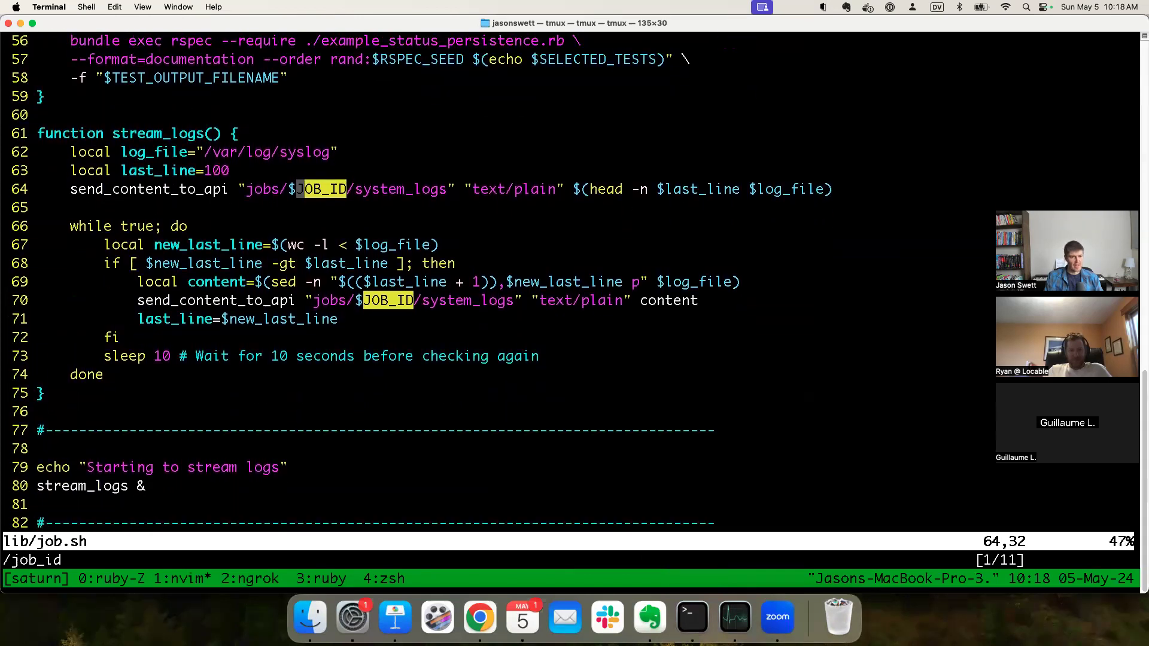
{"action": "scroll", "scroll_direction": "up", "scroll_amount": 3}
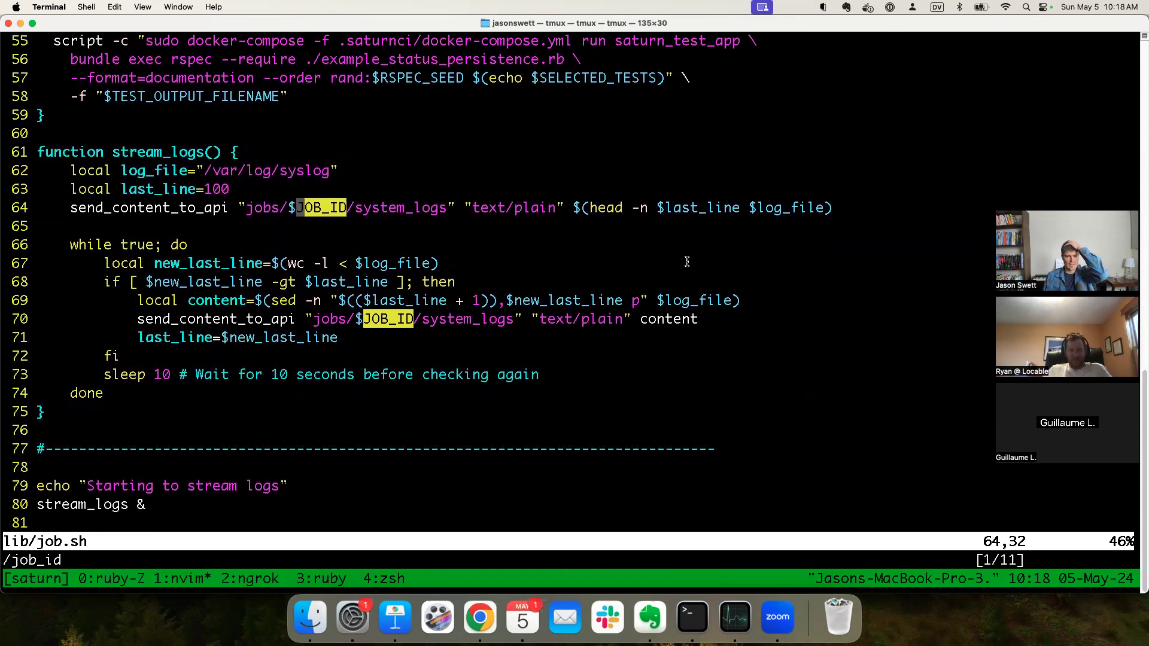
Step: Recheck SaturnCI's System Logs tab, where Job 1 and Job 2 still show nothing
{"action": "left_click", "coordinate": [479, 617]}
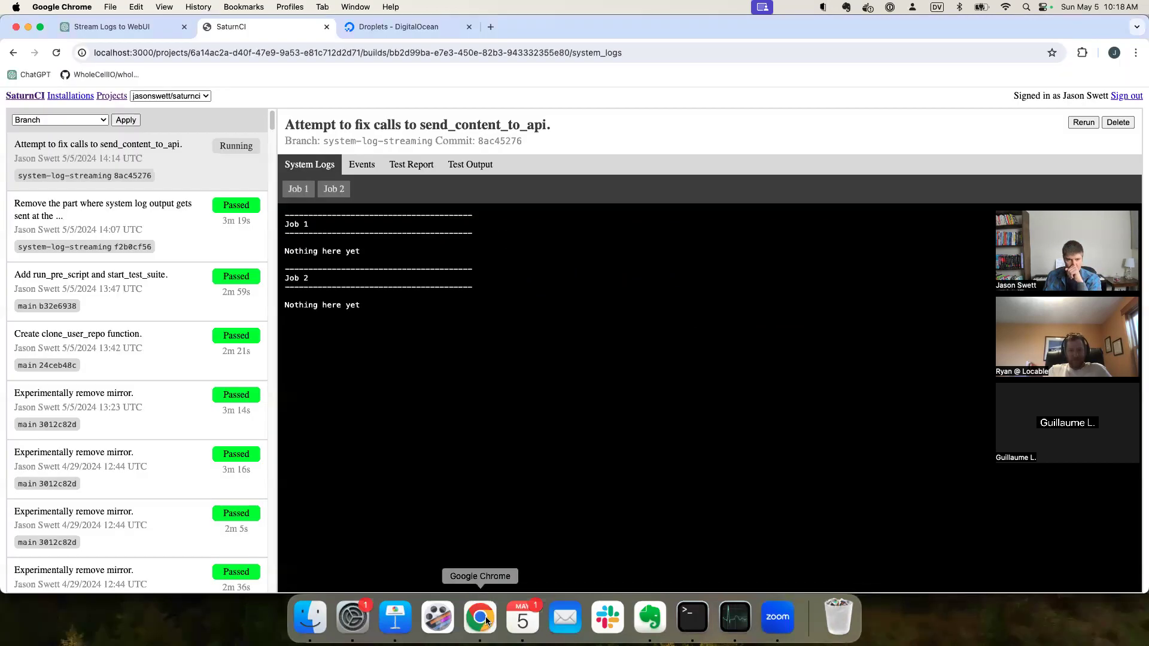
{"action": "mouse_move", "coordinate": [434, 378]}
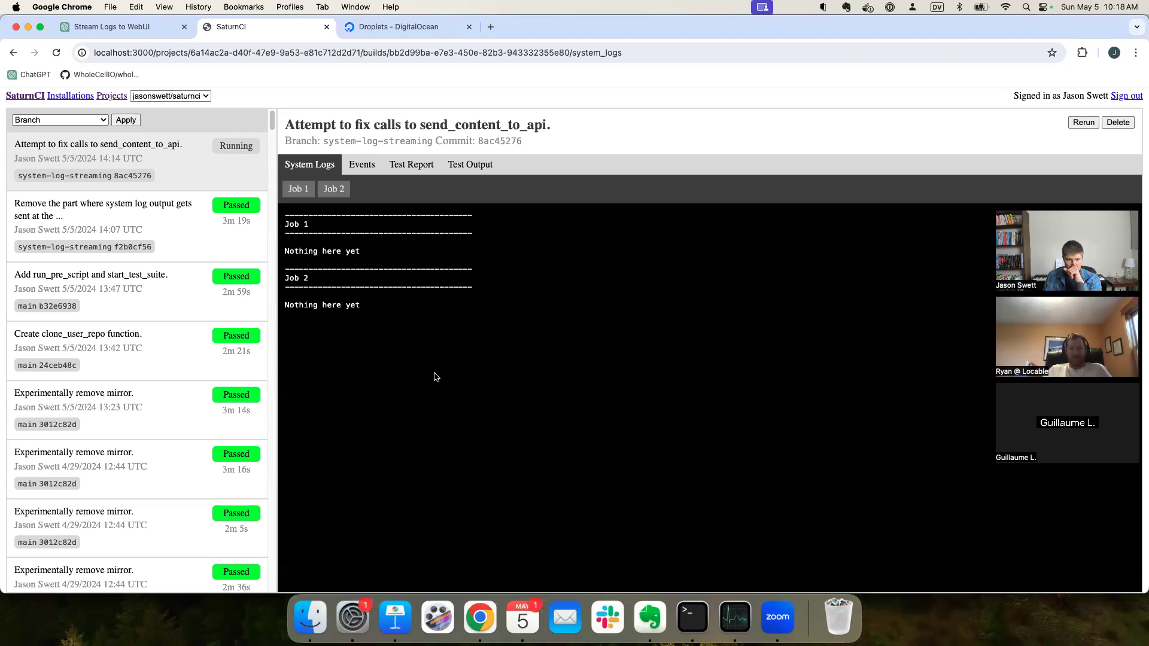
{"action": "mouse_move", "coordinate": [471, 388]}
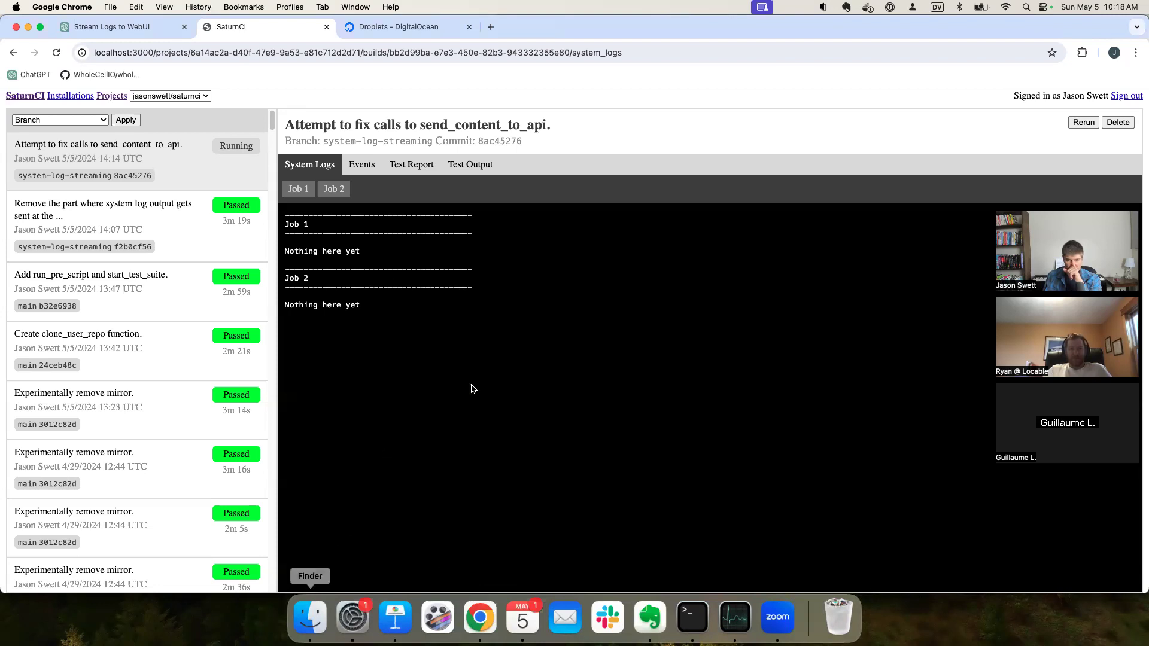
{"action": "mouse_move", "coordinate": [470, 104]}
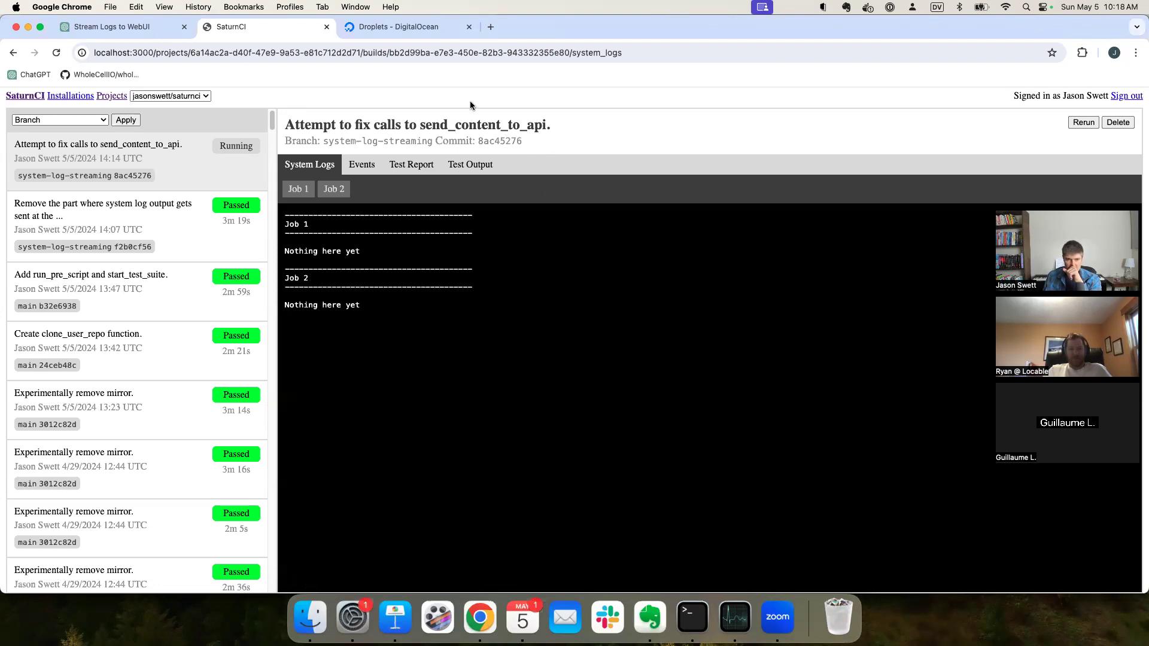
Step: Open the detail page of the older SaturnCI job droplet 51f78f44 in DigitalOcean
{"action": "left_click", "coordinate": [399, 27]}
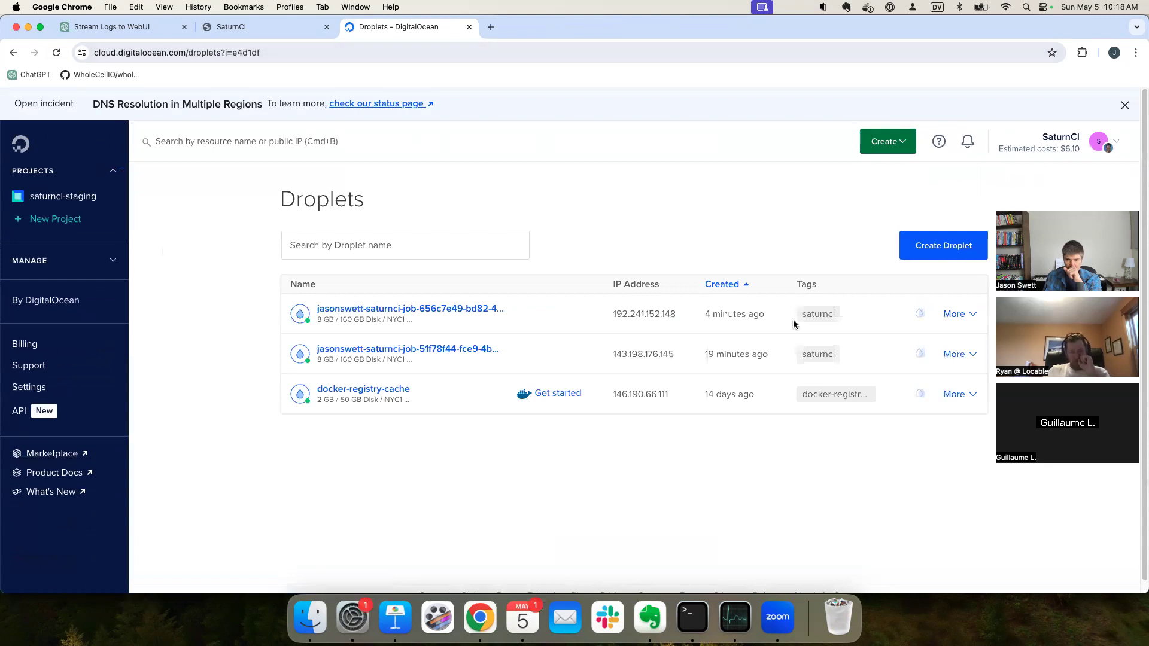
{"action": "mouse_move", "coordinate": [735, 354]}
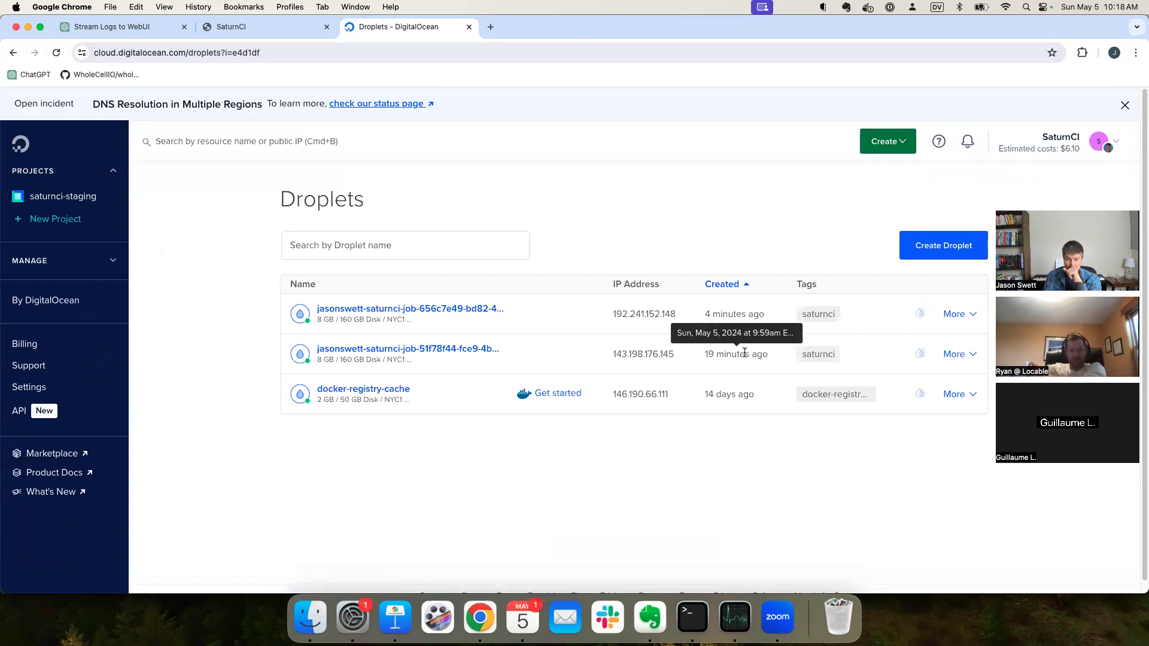
{"action": "mouse_move", "coordinate": [734, 314]}
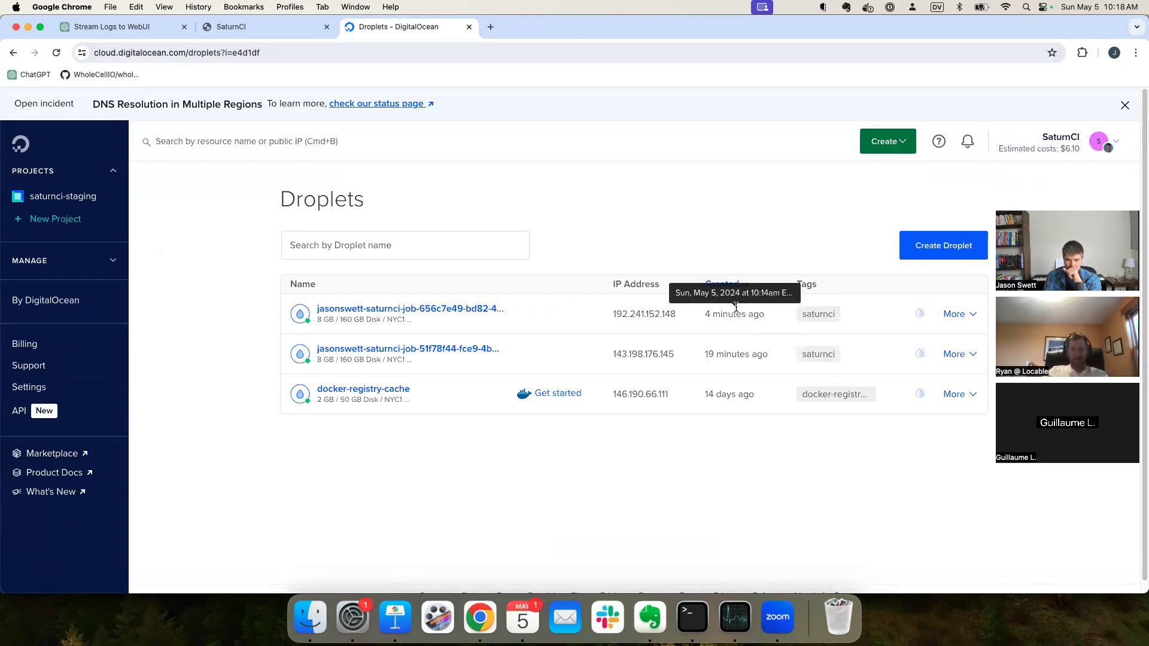
{"action": "left_click", "coordinate": [953, 353]}
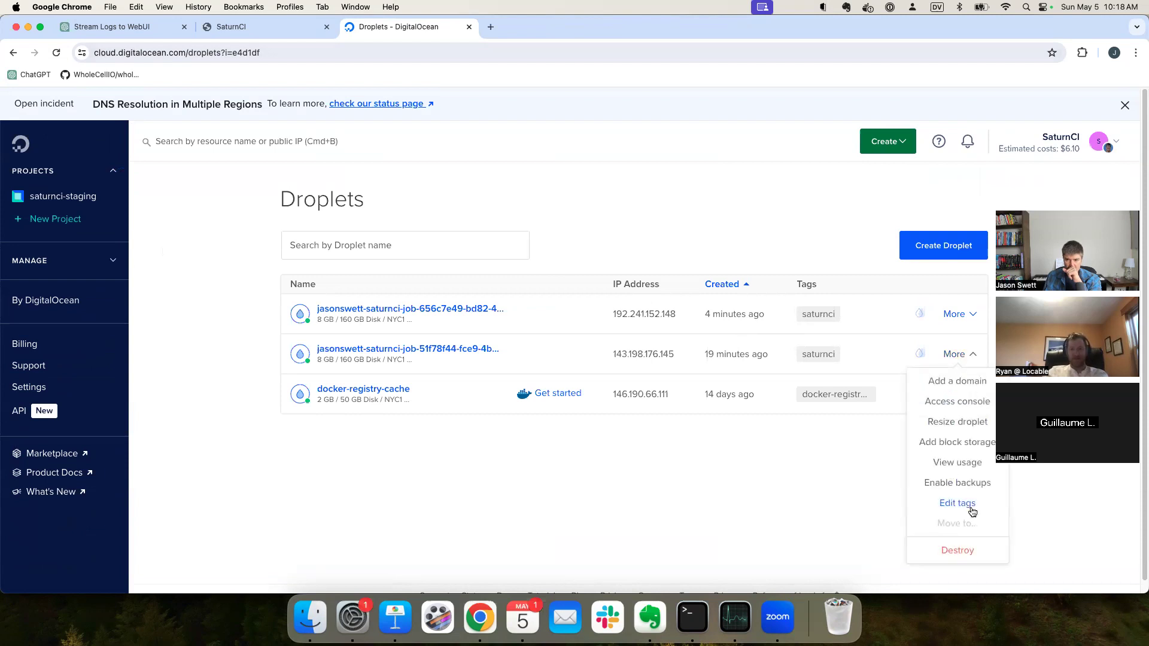
{"action": "left_click", "coordinate": [407, 349]}
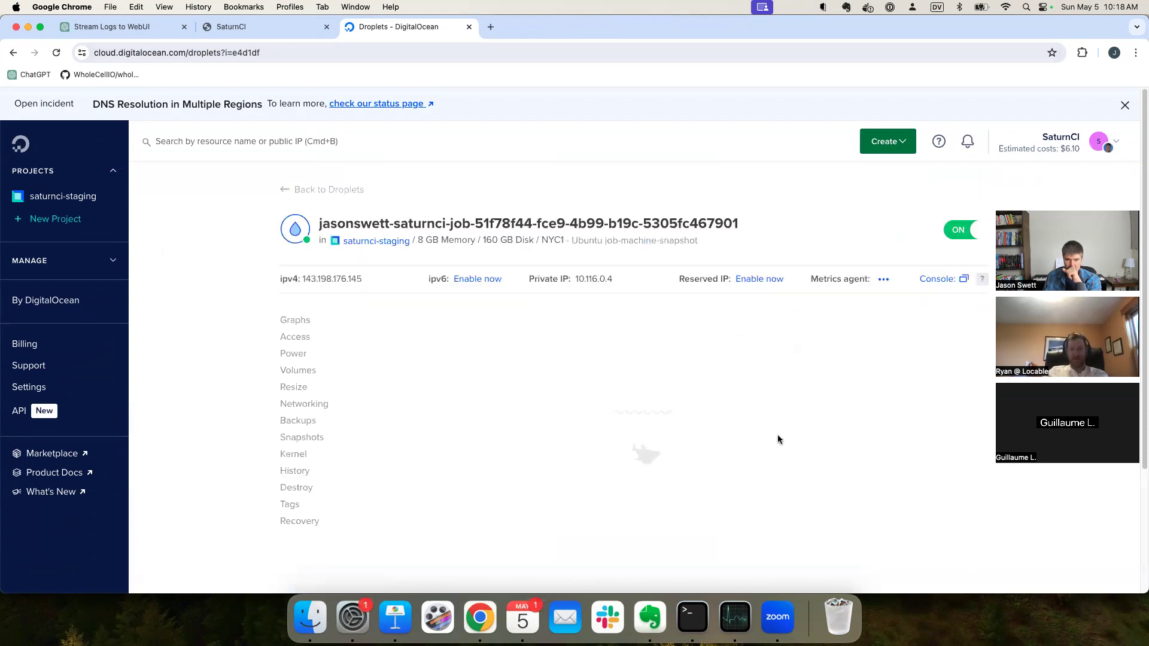
{"action": "left_click", "coordinate": [230, 26]}
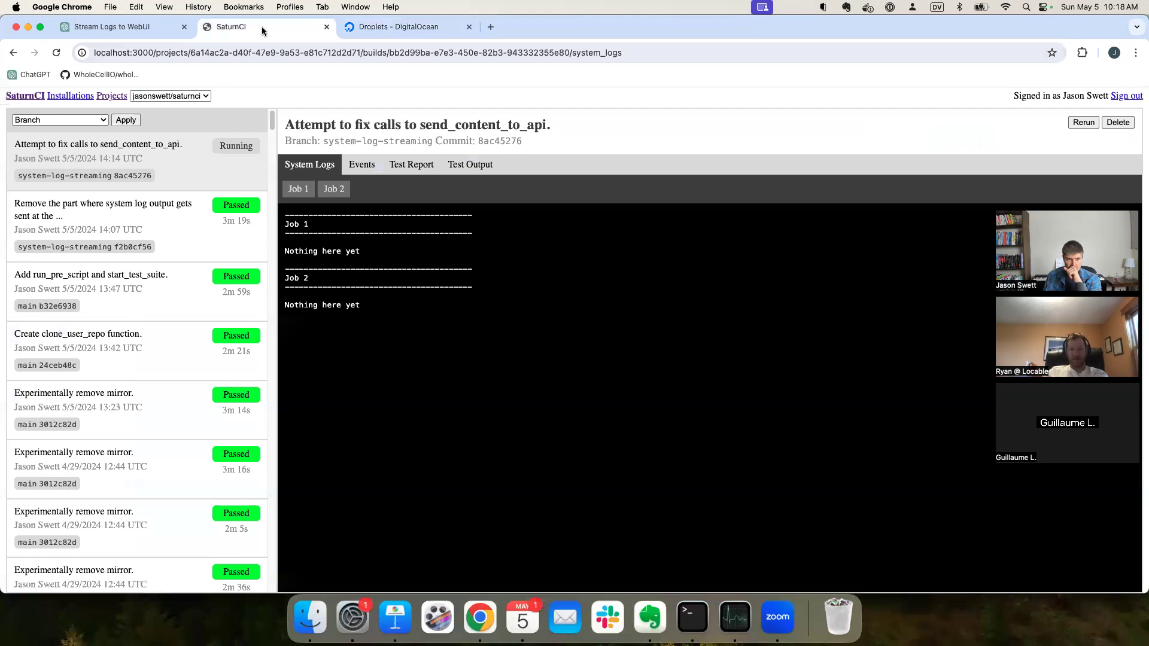
{"action": "left_click", "coordinate": [399, 27]}
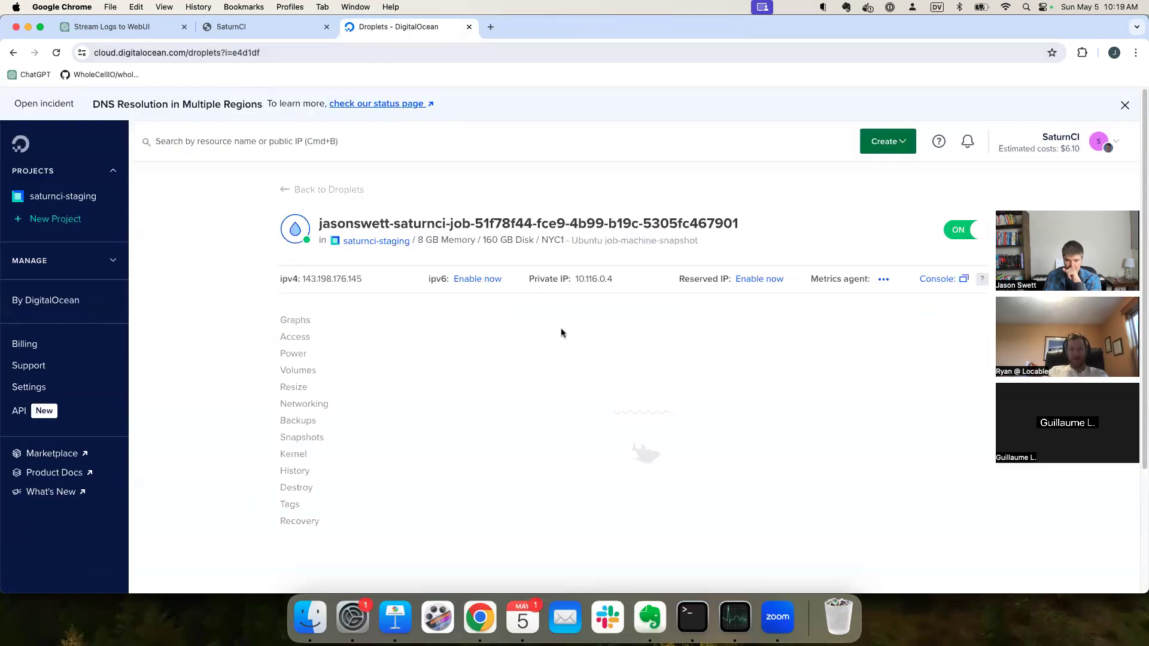
{"action": "mouse_move", "coordinate": [588, 160]}
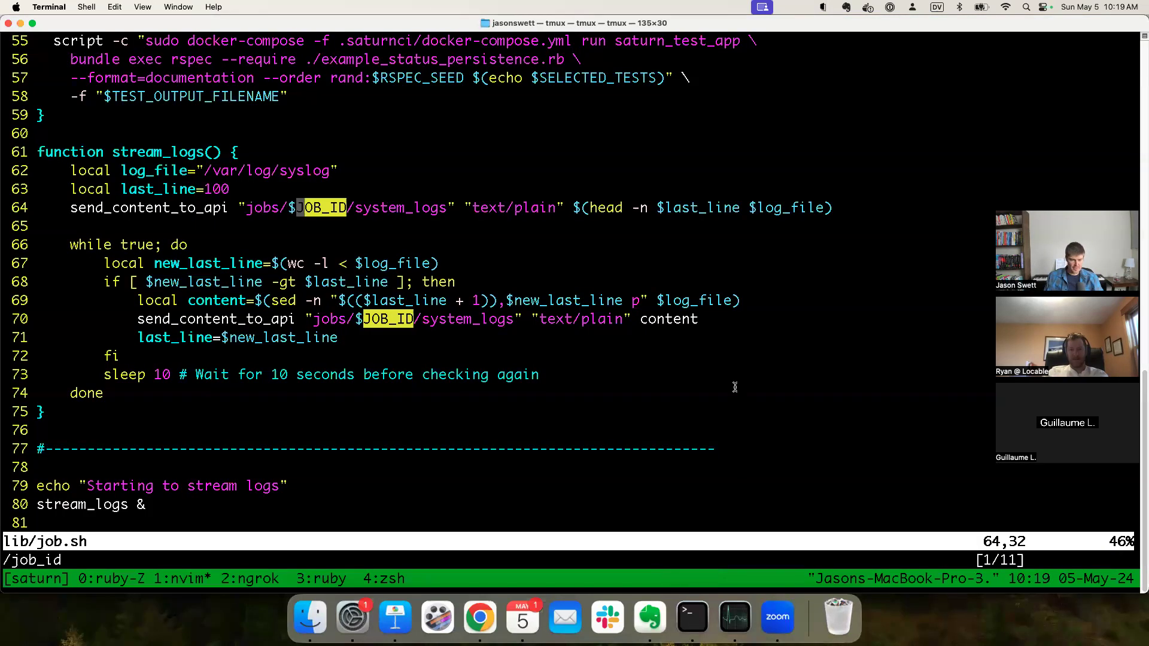
Step: Look at the build's system logs again, still empty for Job 1 and Job 2
{"action": "left_click", "coordinate": [244, 578]}
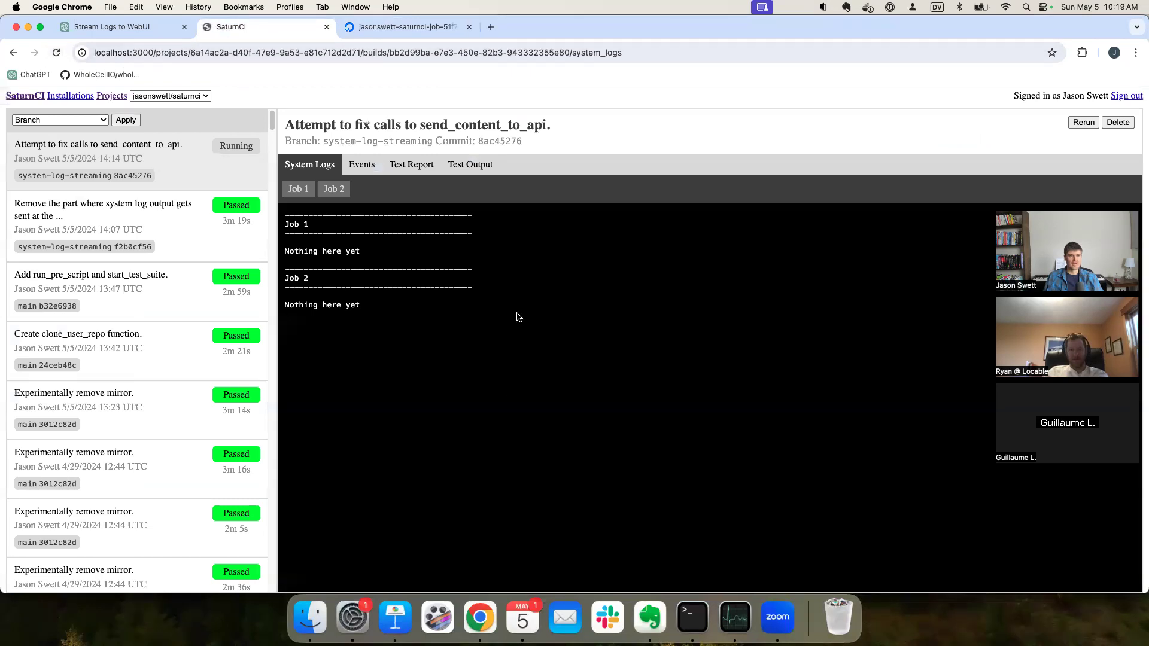
{"action": "mouse_move", "coordinate": [375, 316]}
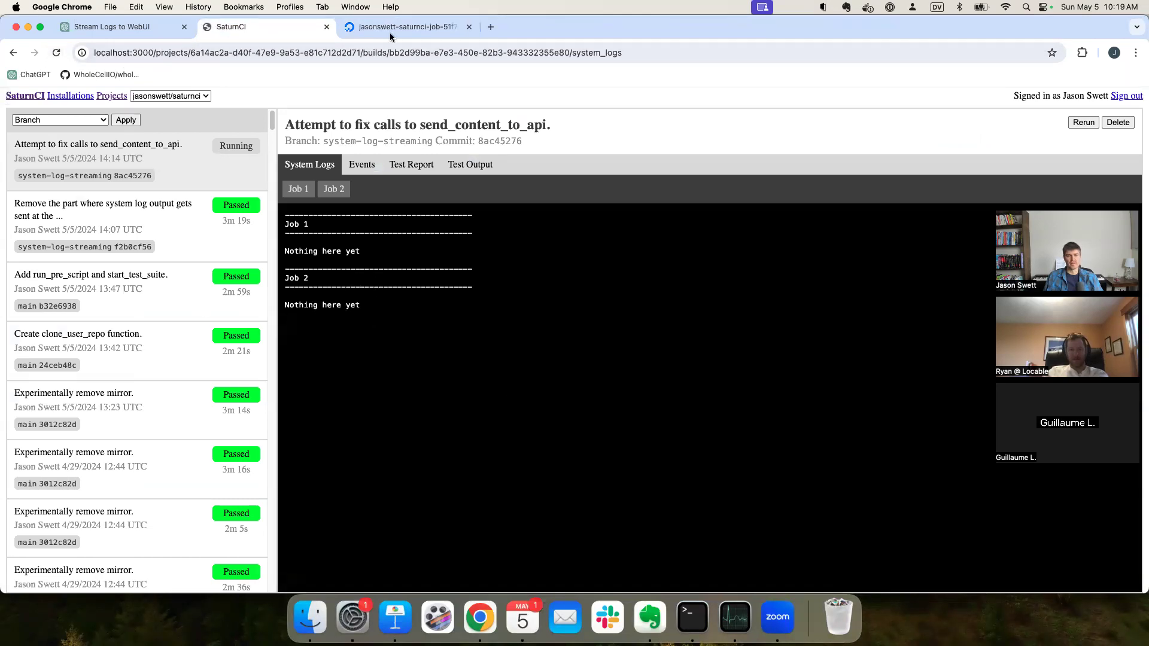
Step: Destroy droplet jasonswett-saturnci-job-51f78f44-fce9-4b99-b19c-5305fc467901, confirming with its name
{"action": "left_click", "coordinate": [689, 616]}
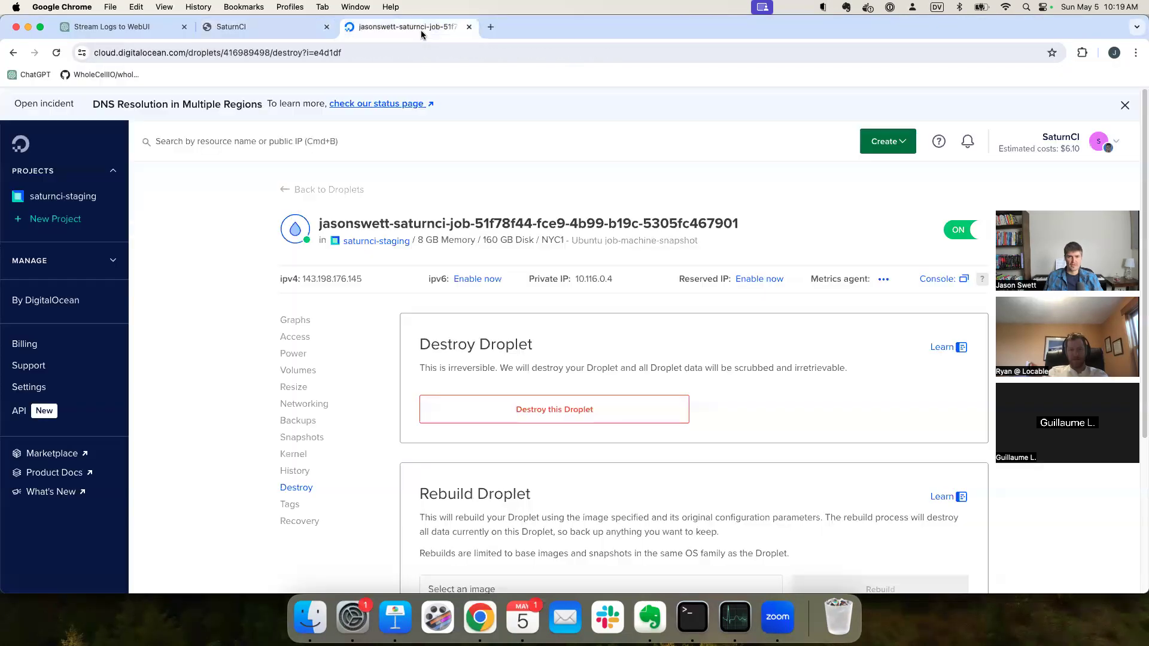
{"action": "left_click", "coordinate": [554, 409]}
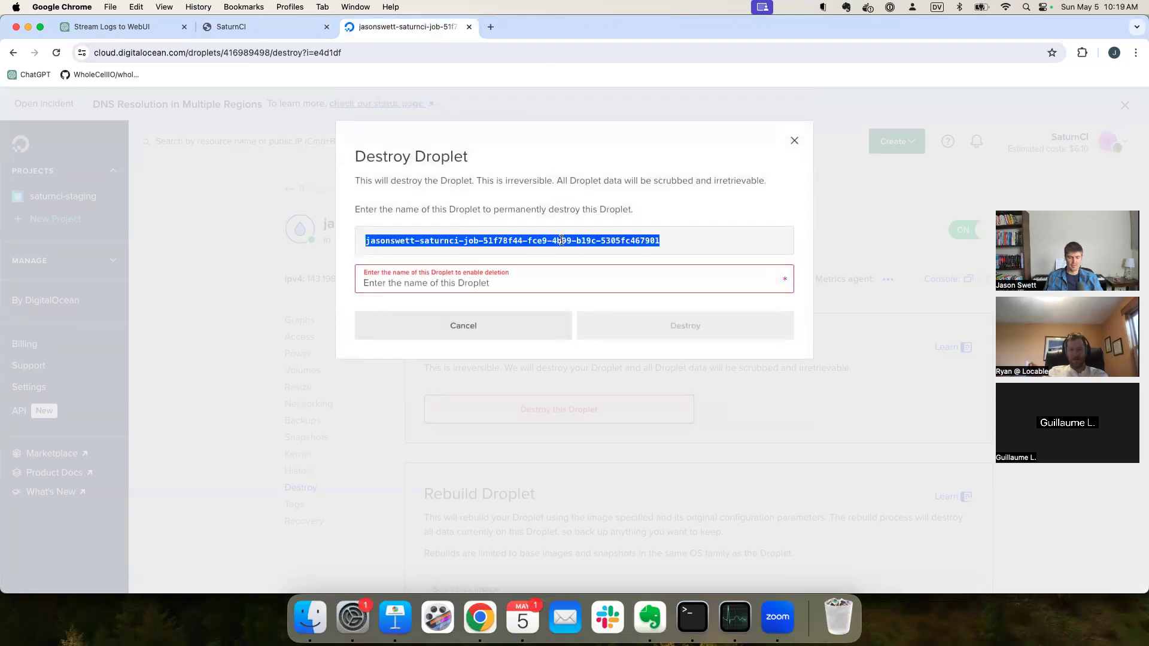
{"action": "type", "text": "jasonswett-saturnci-job-51f78f44-fce9-4b99-b19c-5305fc467901"}
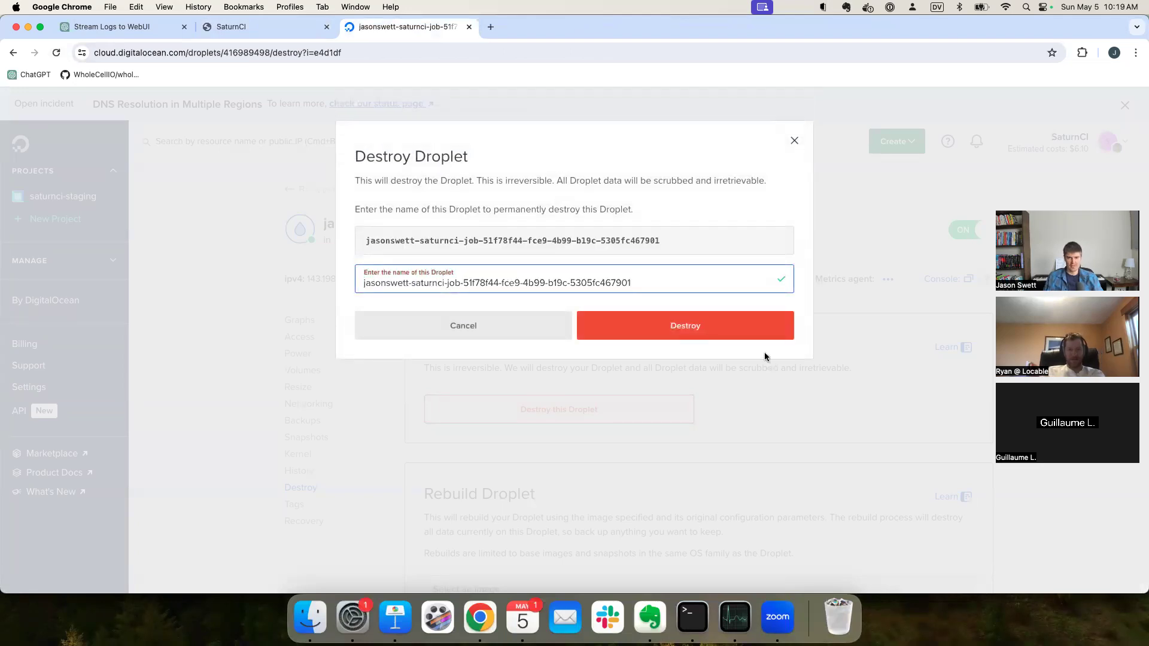
{"action": "left_click", "coordinate": [689, 618]}
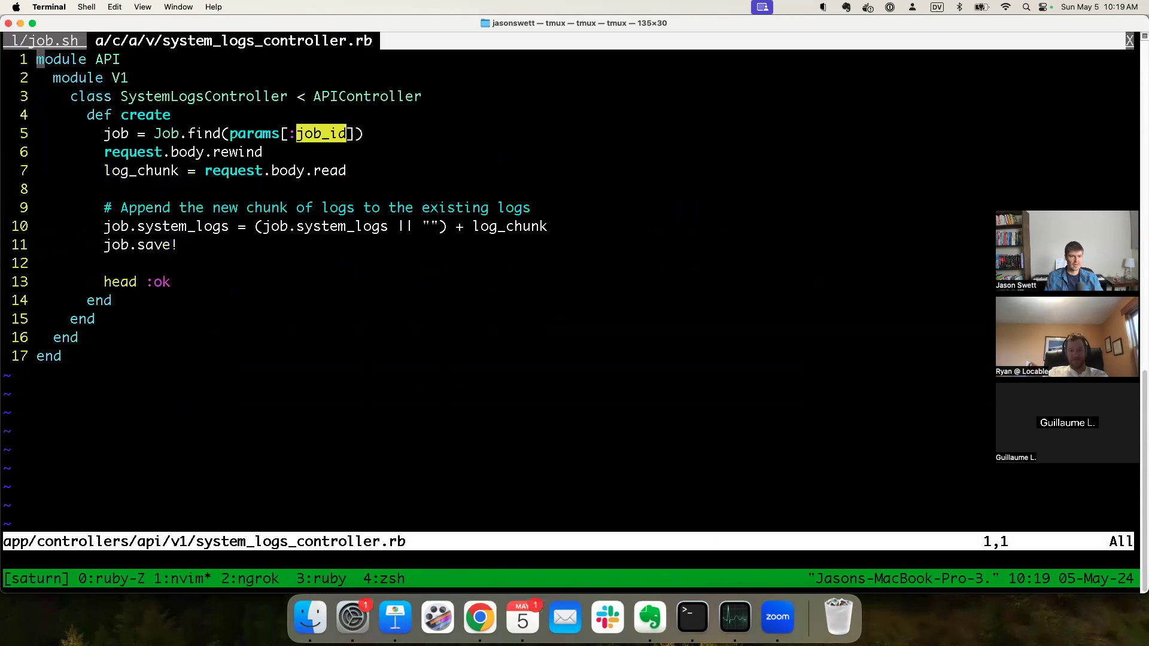
Step: Search the controller for job_id, recheck ChatGPT and the build's empty system logs, then return
{"action": "type", "text": "/job_id"}
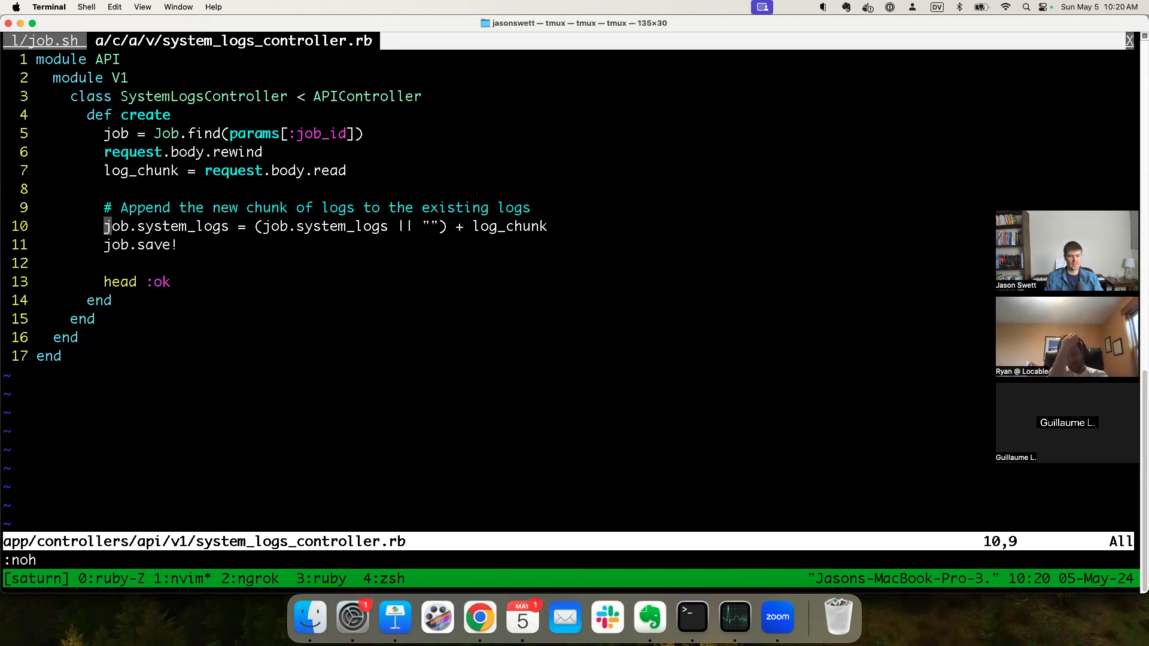
{"action": "left_click", "coordinate": [479, 617]}
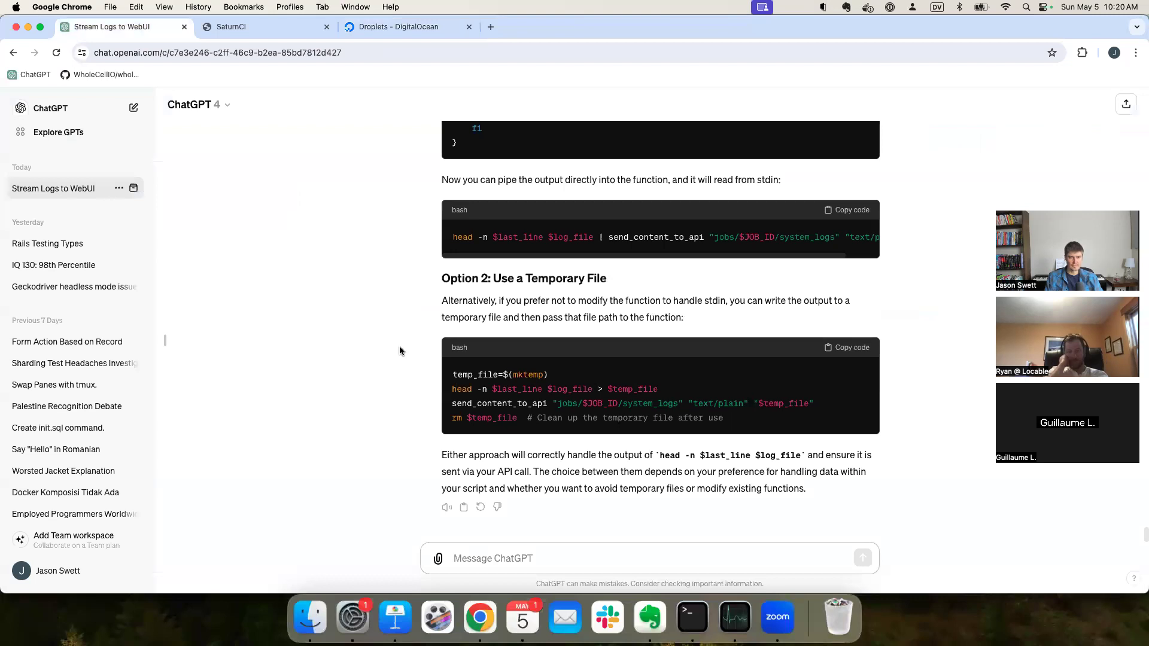
{"action": "left_click", "coordinate": [264, 27]}
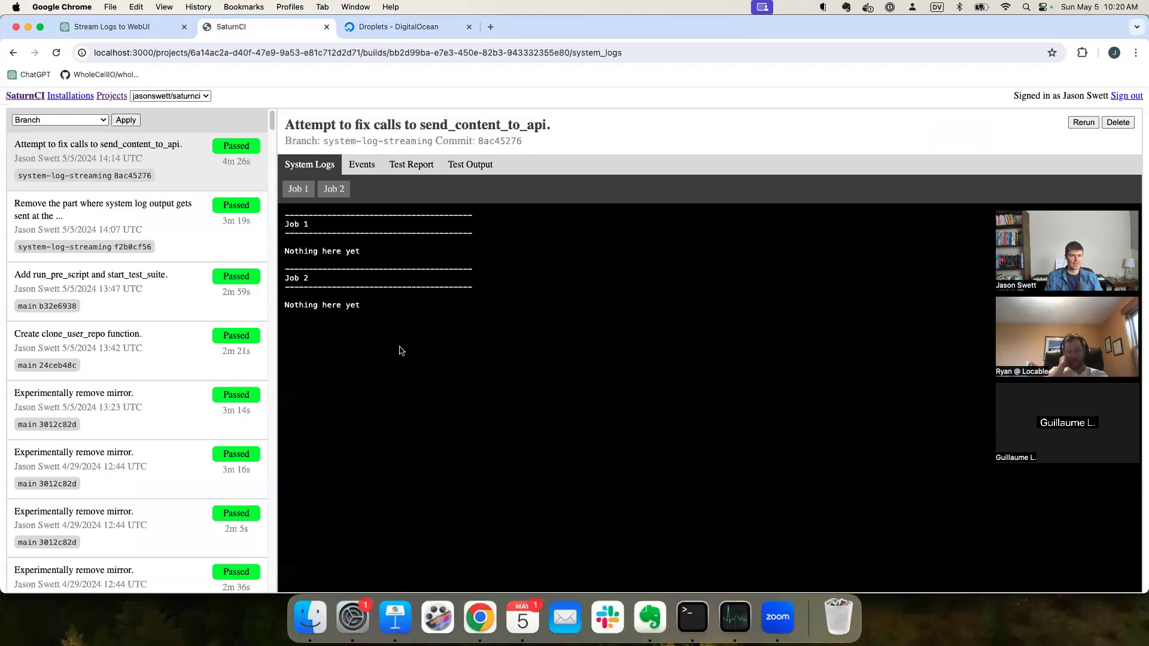
{"action": "mouse_move", "coordinate": [461, 378]}
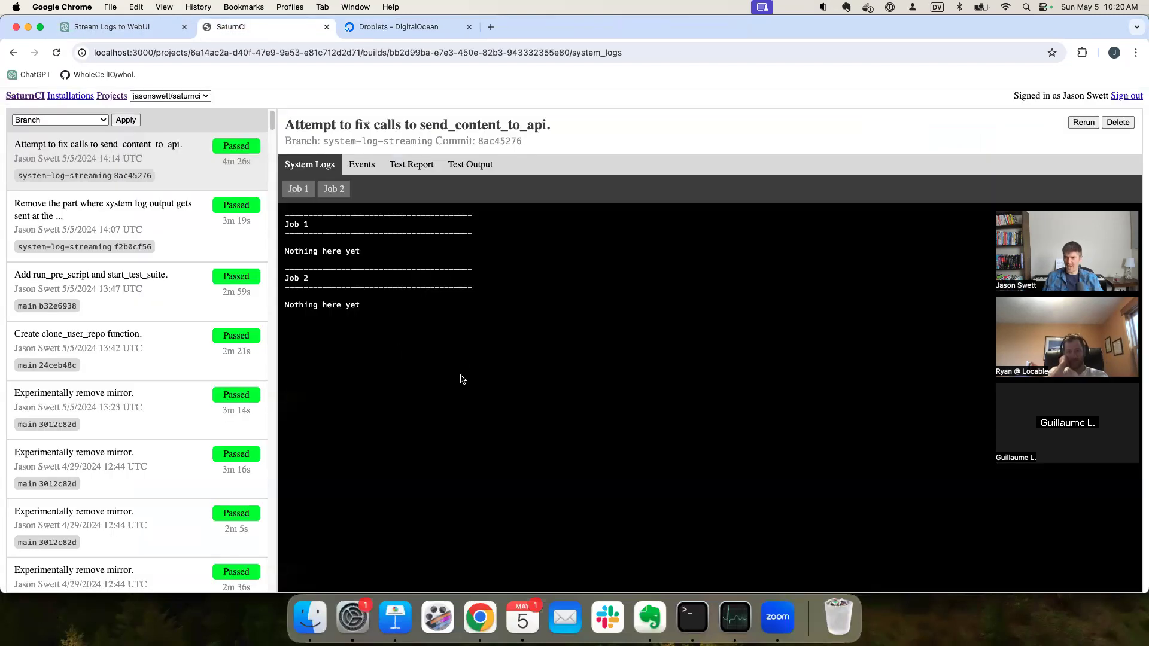
{"action": "left_click", "coordinate": [690, 616]}
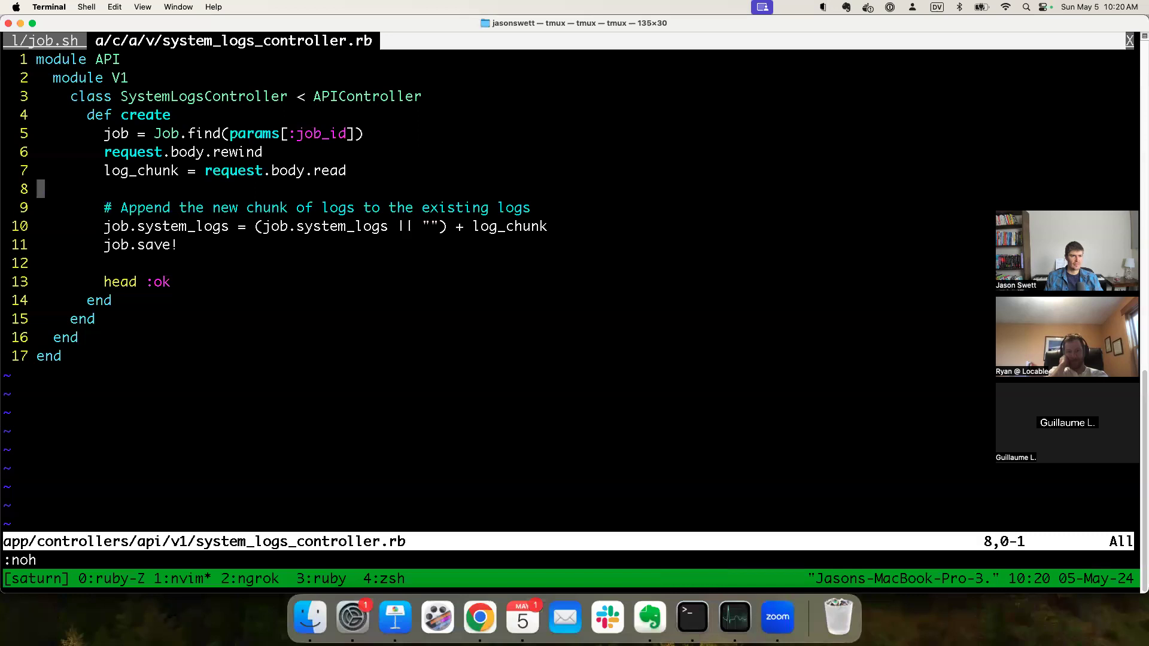
Step: Add a comment atop create: 'The system logs aren't showing up.'
{"action": "key", "text": "o"}
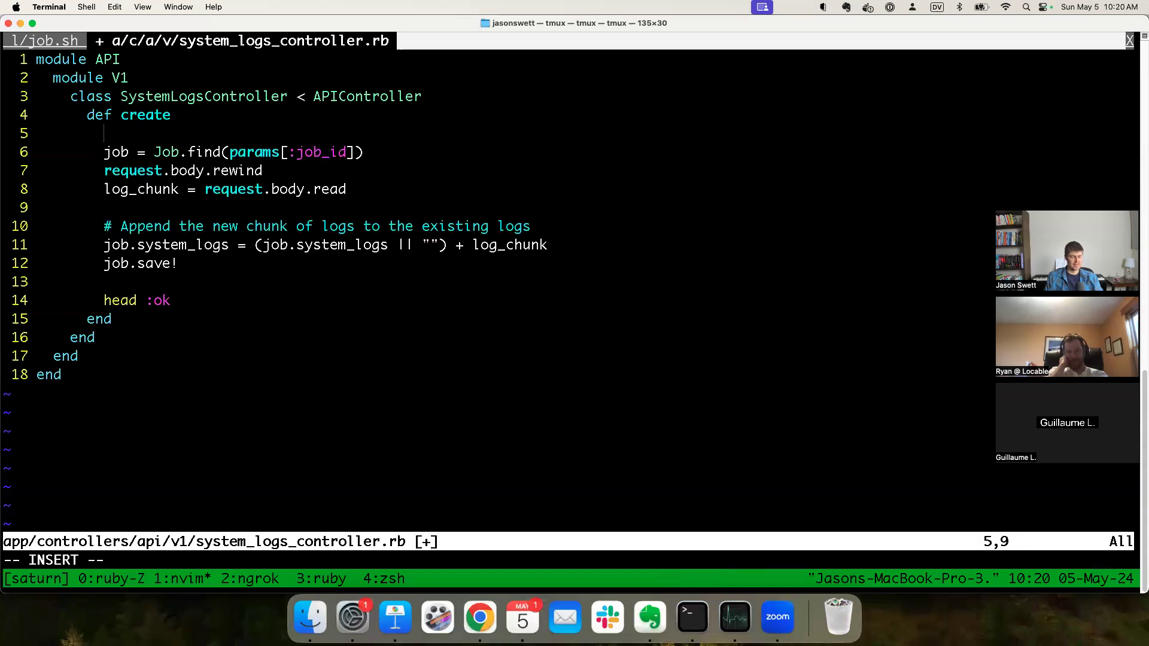
{"action": "type", "text": "#"}
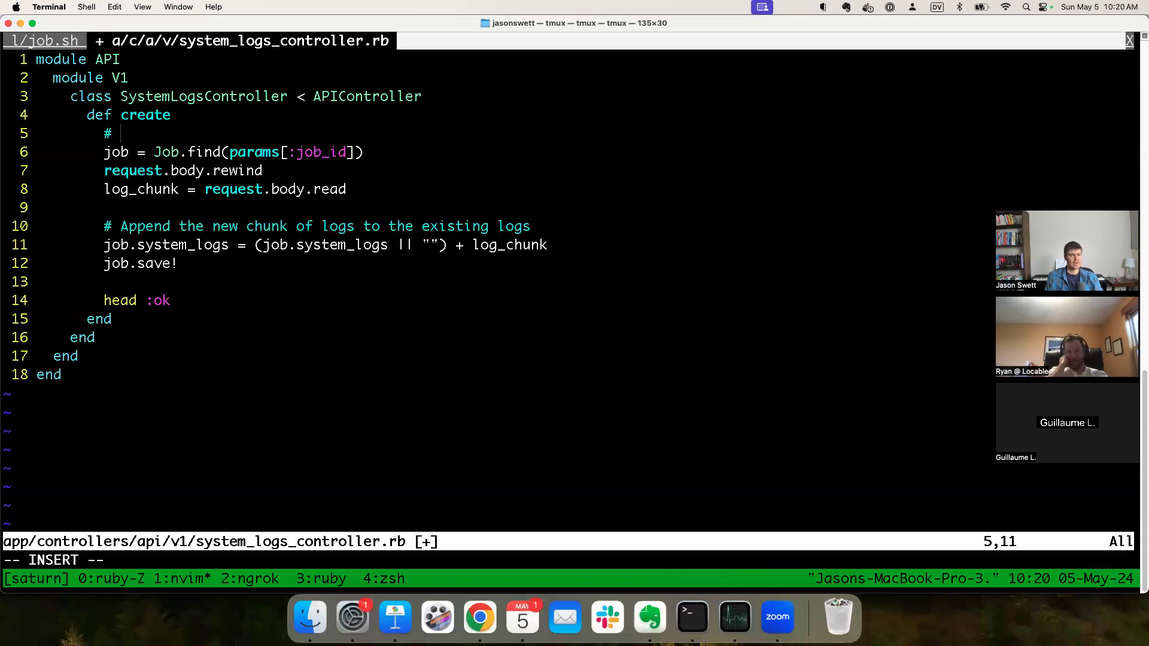
{"action": "type", "text": "Th"}
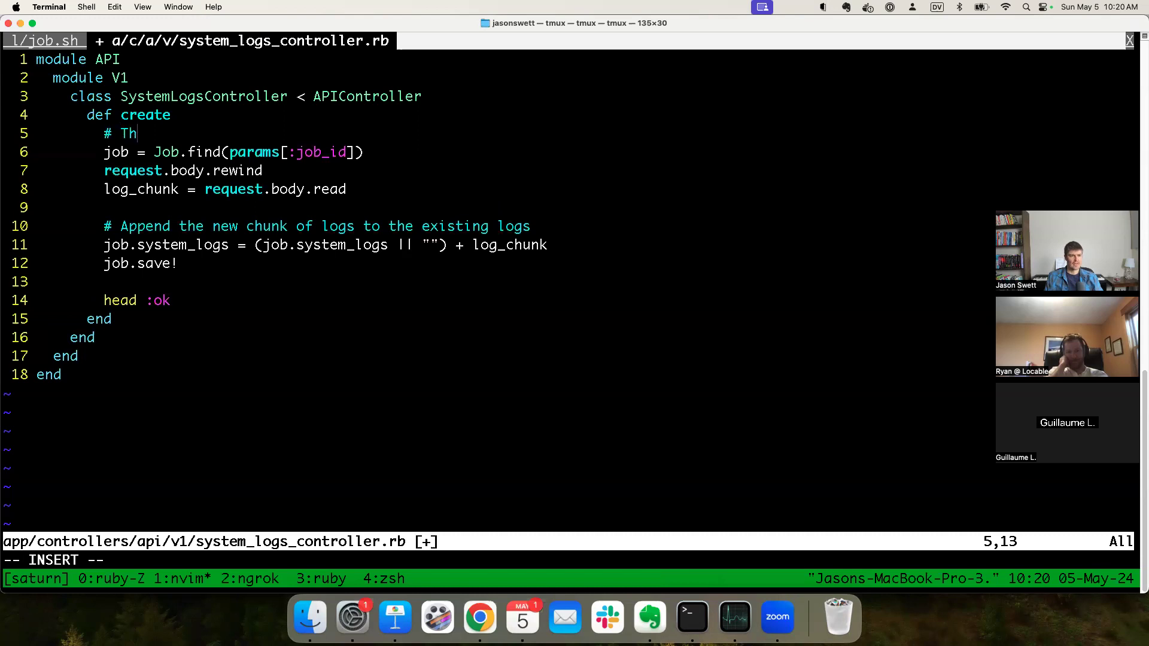
{"action": "type", "text": "e system logs aren"}
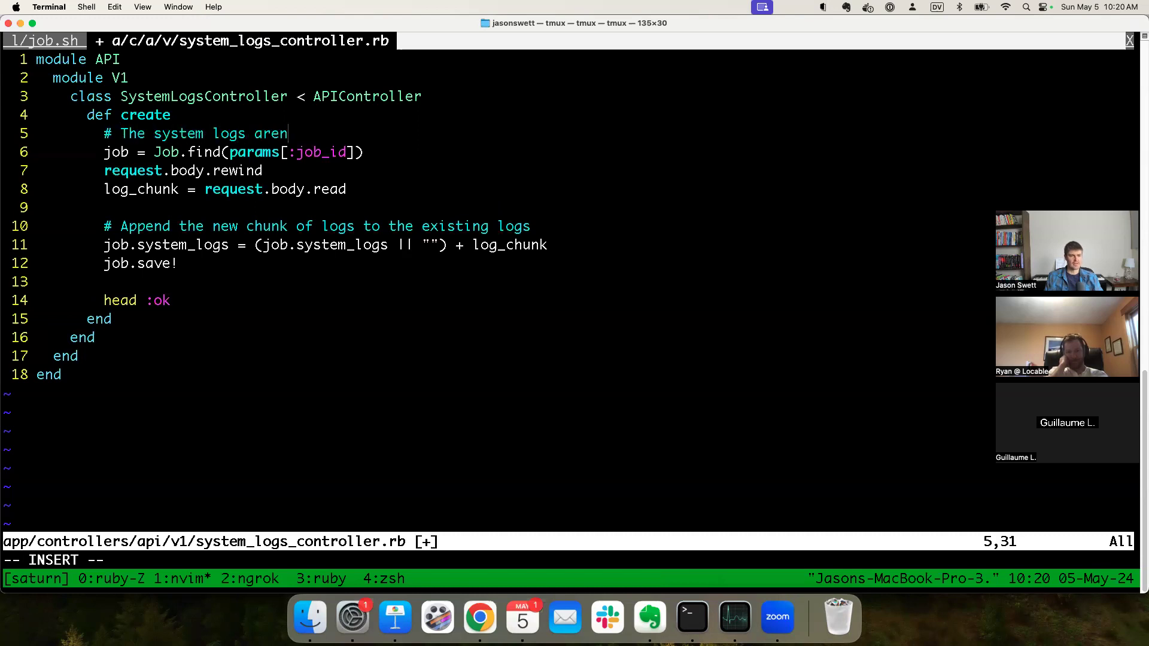
{"action": "type", "text": "'t showing up."}
{"action": "type", "text": "# Is the proble"}
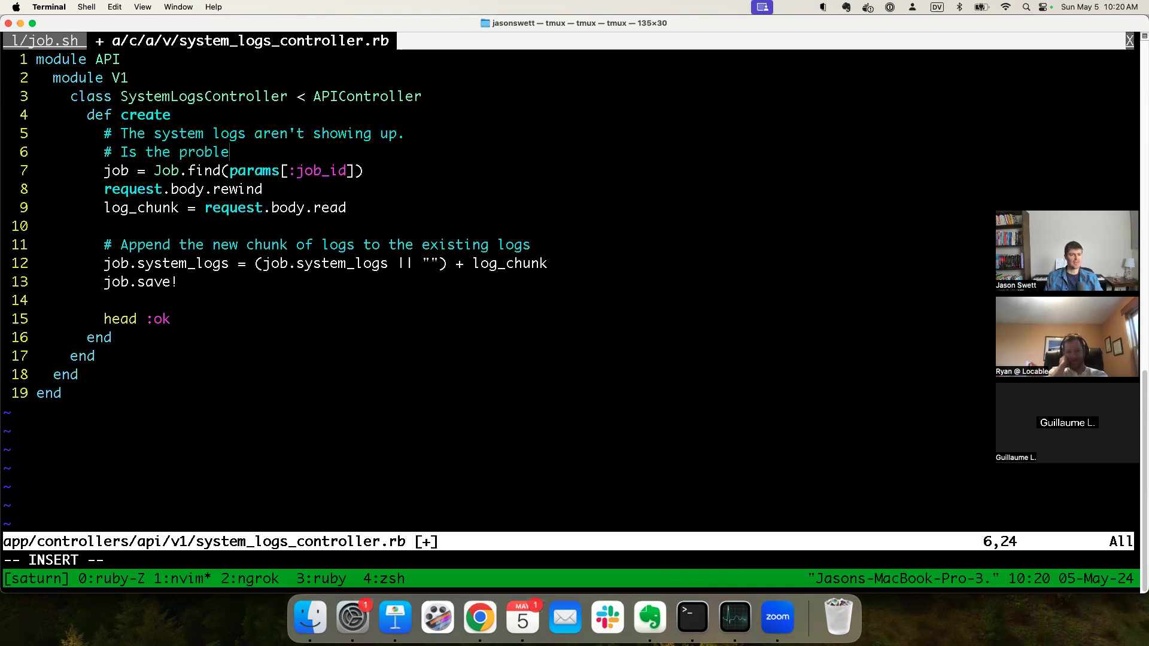
Step: Add comment lines asking whether the job isn't sending or this controller isn't saving logs properly
{"action": "type", "text": "m that the job"}
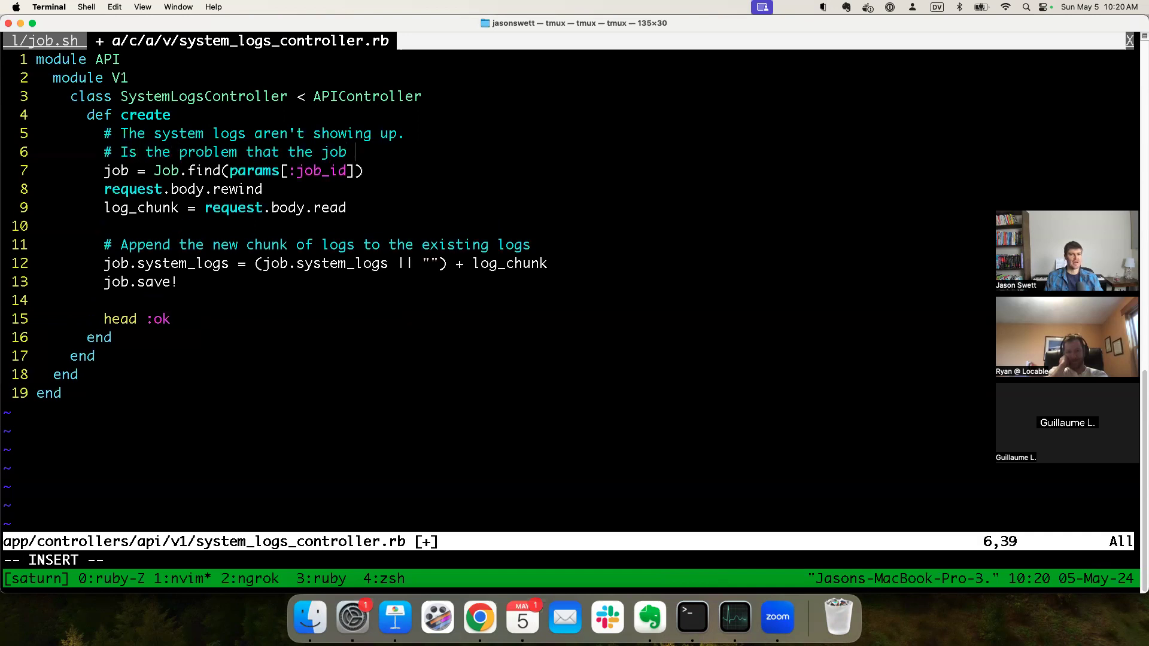
{"action": "type", "text": "isn't sending the logs"}
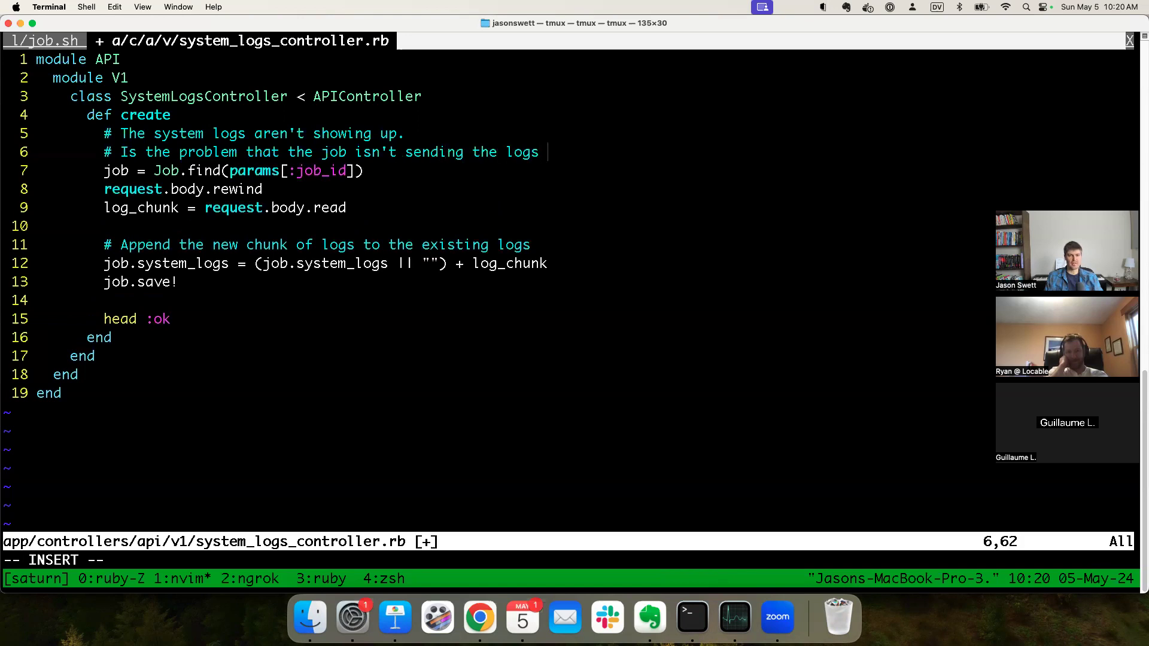
{"action": "type", "text": "properly"}
{"action": "type", "text": "# or that "}
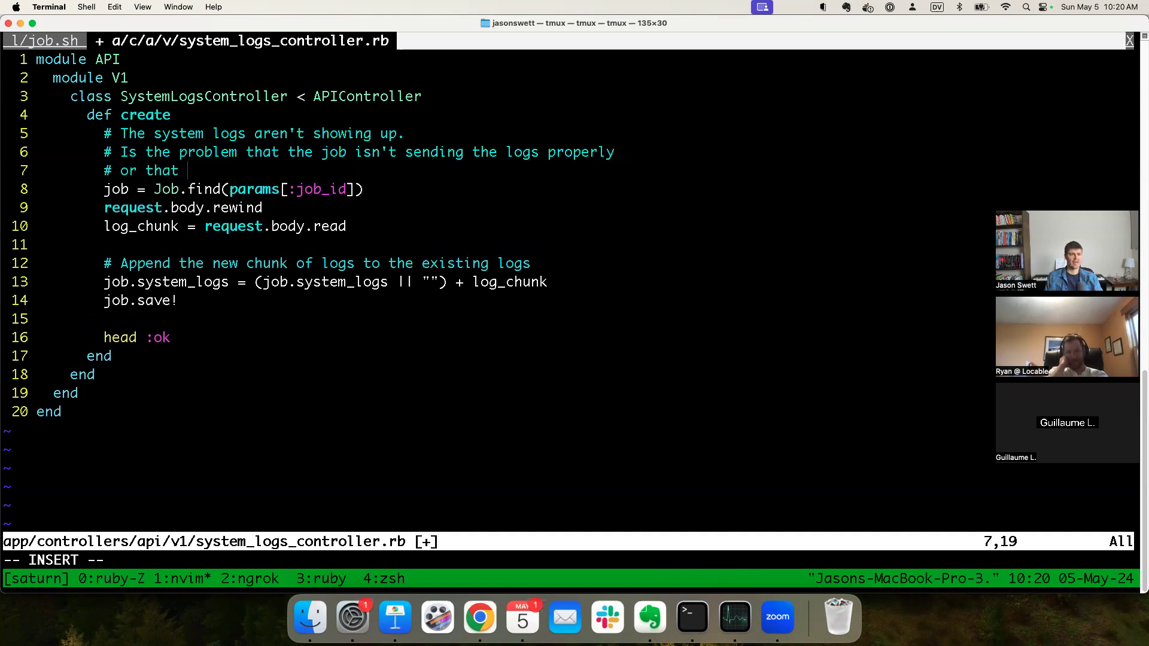
{"action": "type", "text": "this controller isn't saving them"}
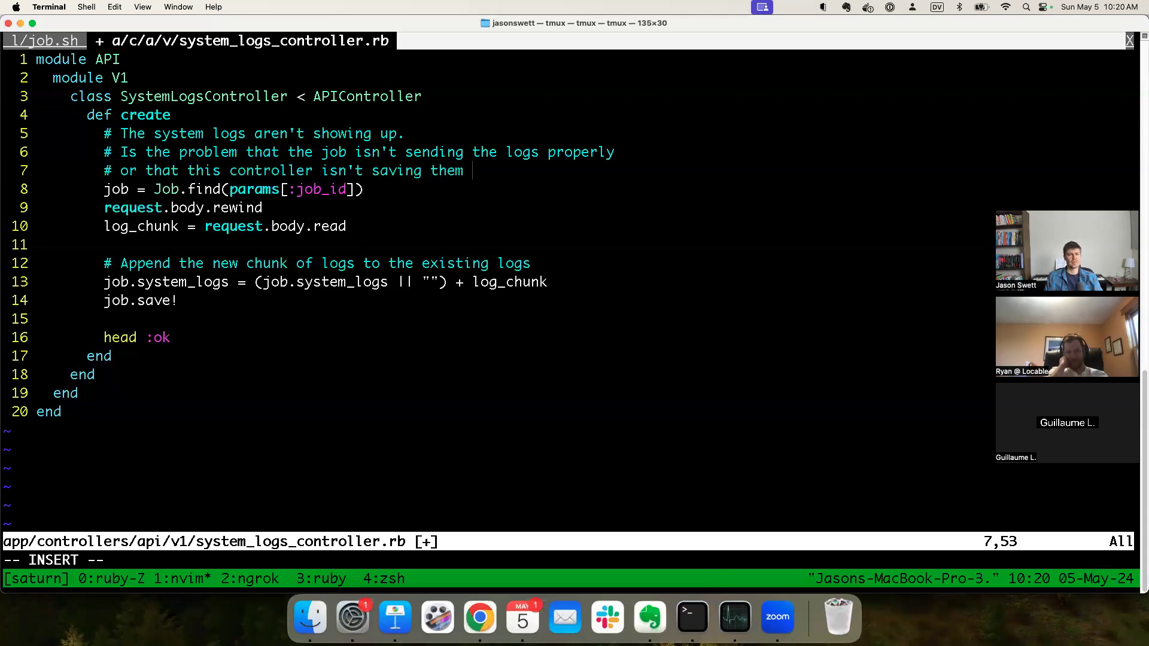
{"action": "type", "text": "properly?"}
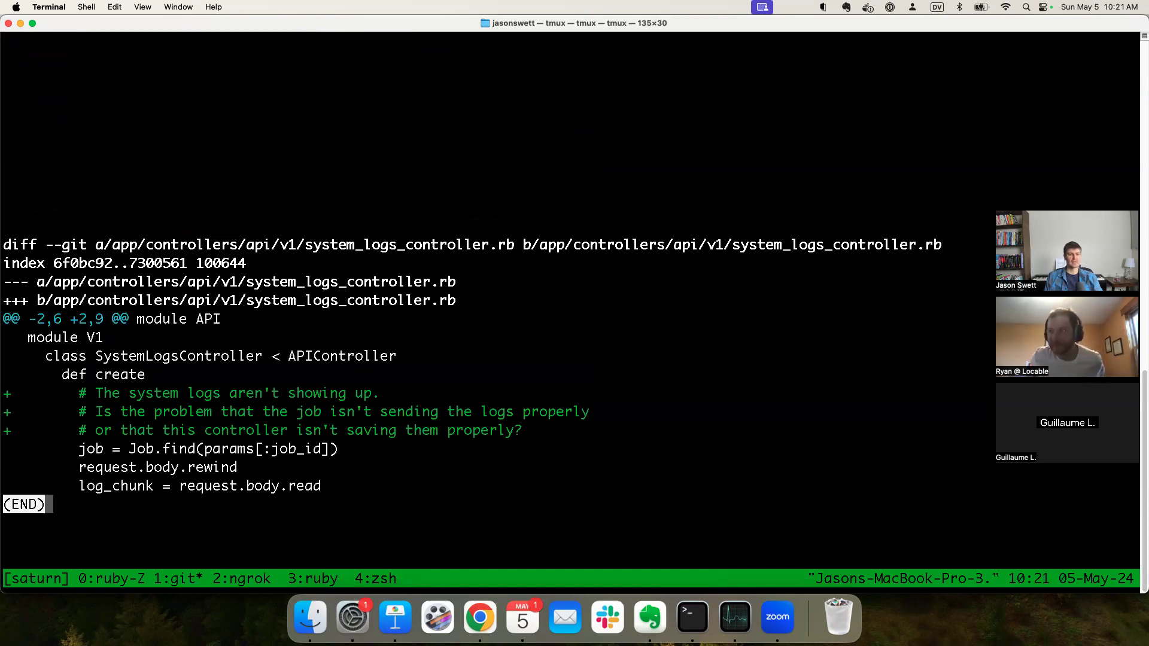
{"action": "key", "text": "q"}
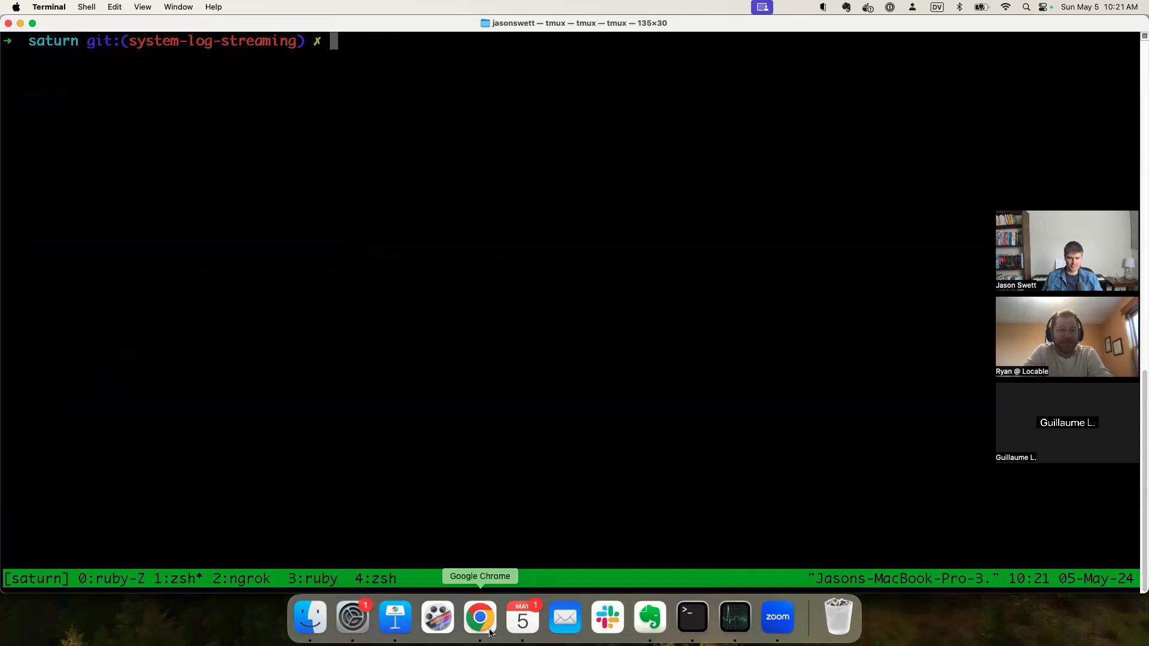
{"action": "left_click", "coordinate": [776, 616]}
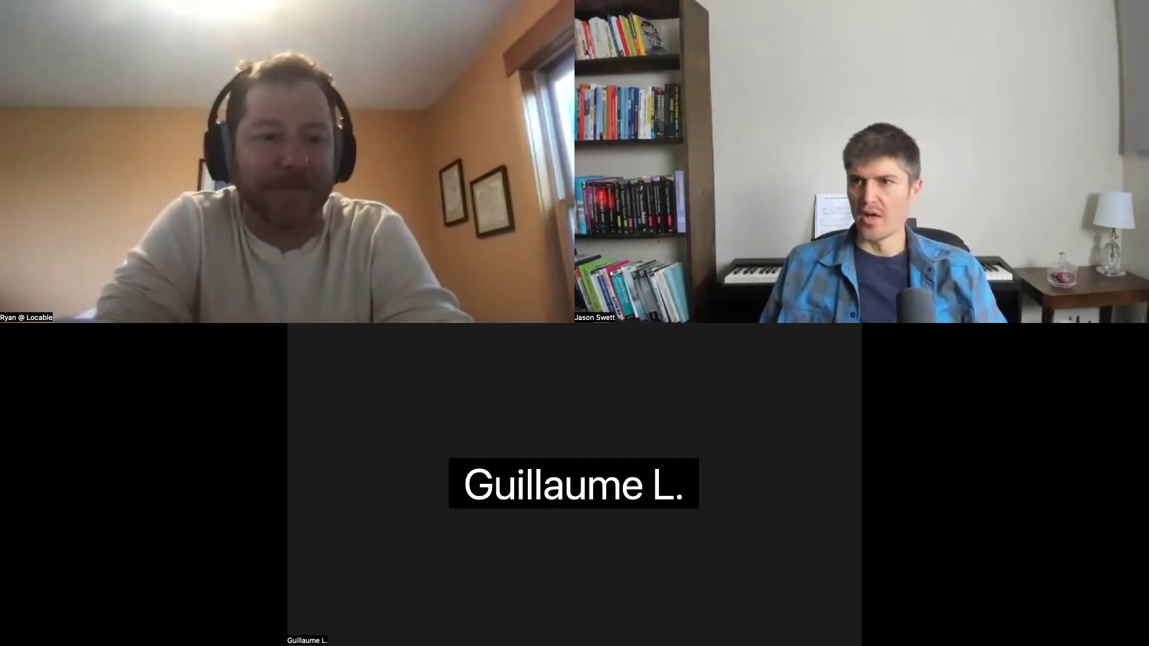